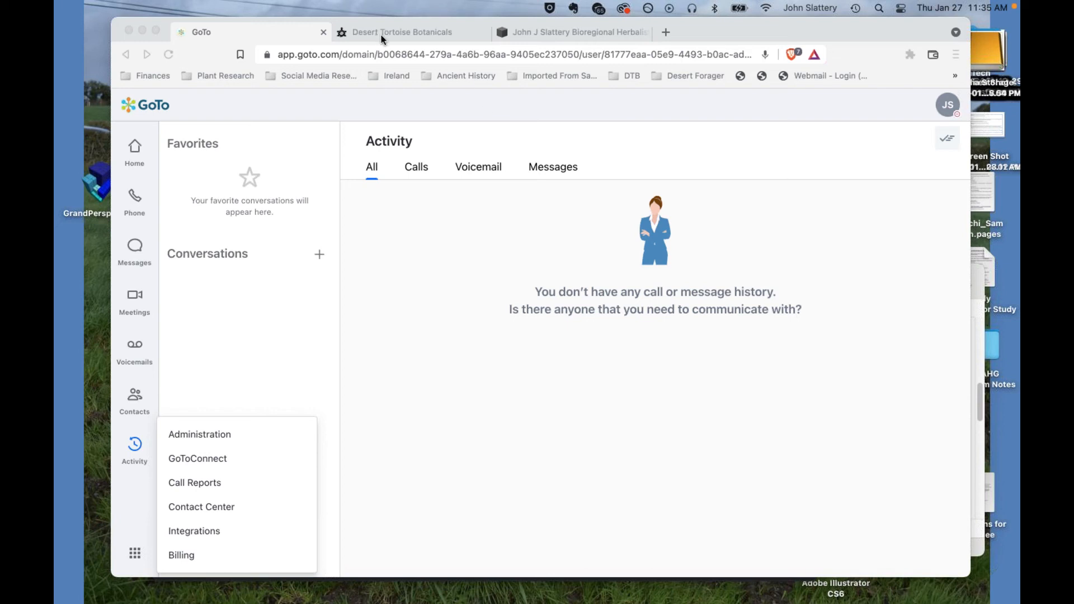
Switch from the GoTo screen to the Desert Tortoise Botanicals store homepage.
{"action": "left_click", "coordinate": [402, 31]}
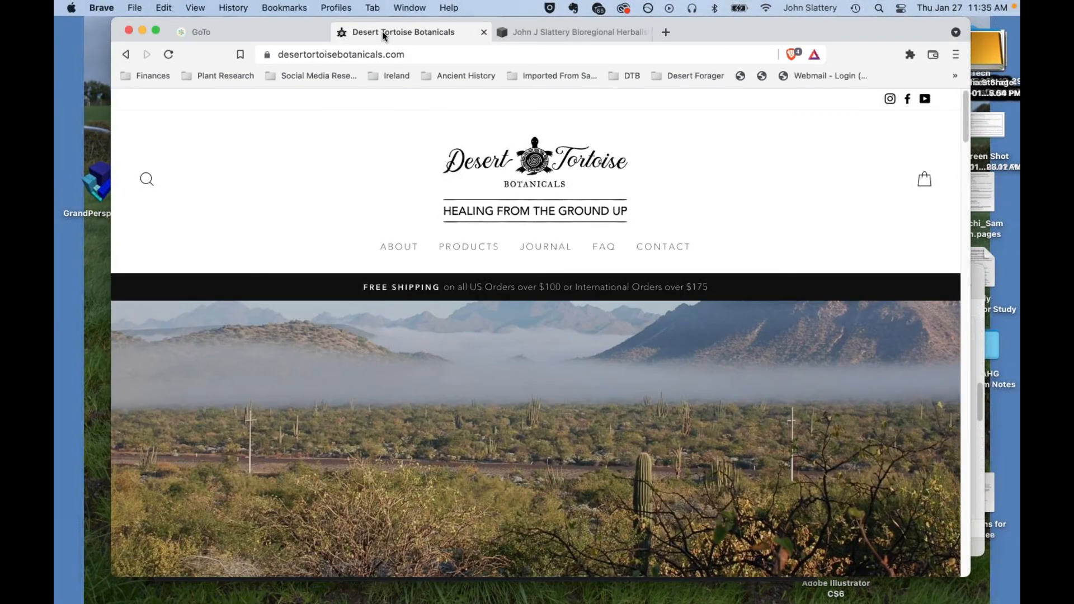
{"action": "mouse_move", "coordinate": [452, 160]}
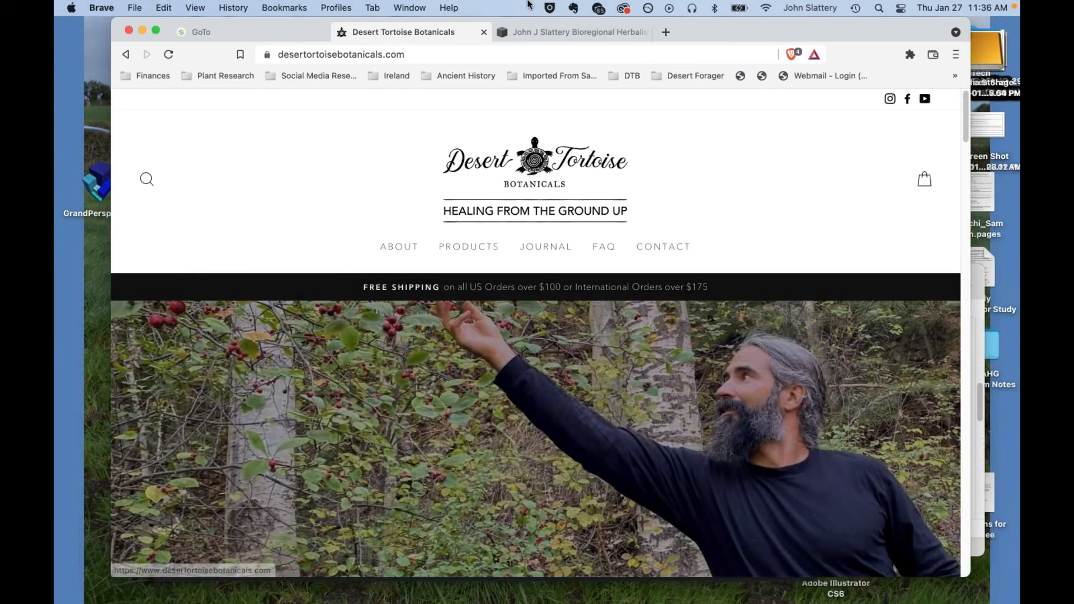
{"action": "mouse_move", "coordinate": [812, 44]}
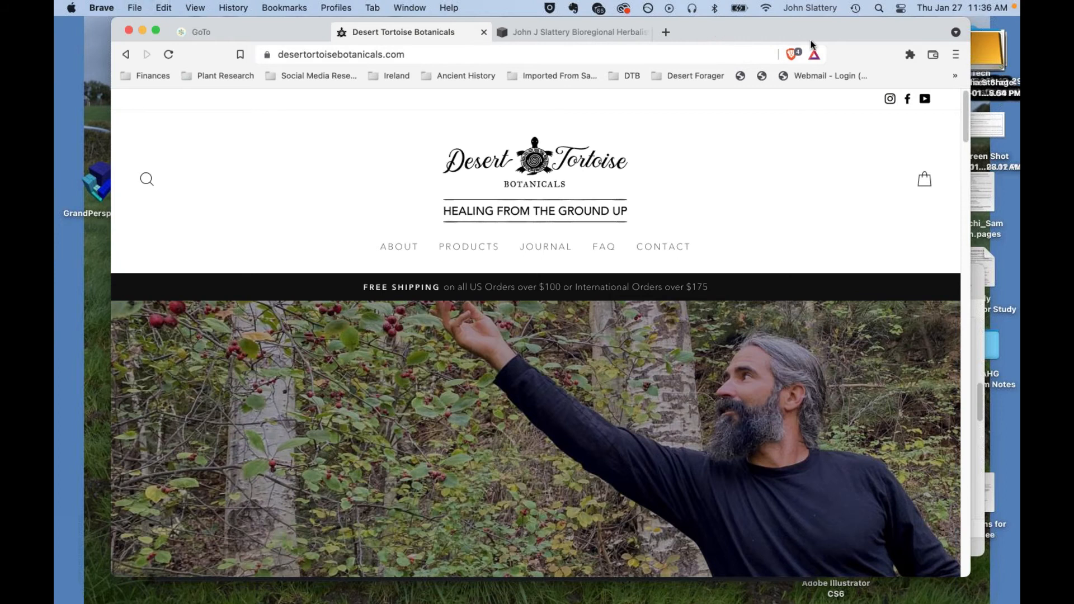
{"action": "mouse_move", "coordinate": [744, 35]}
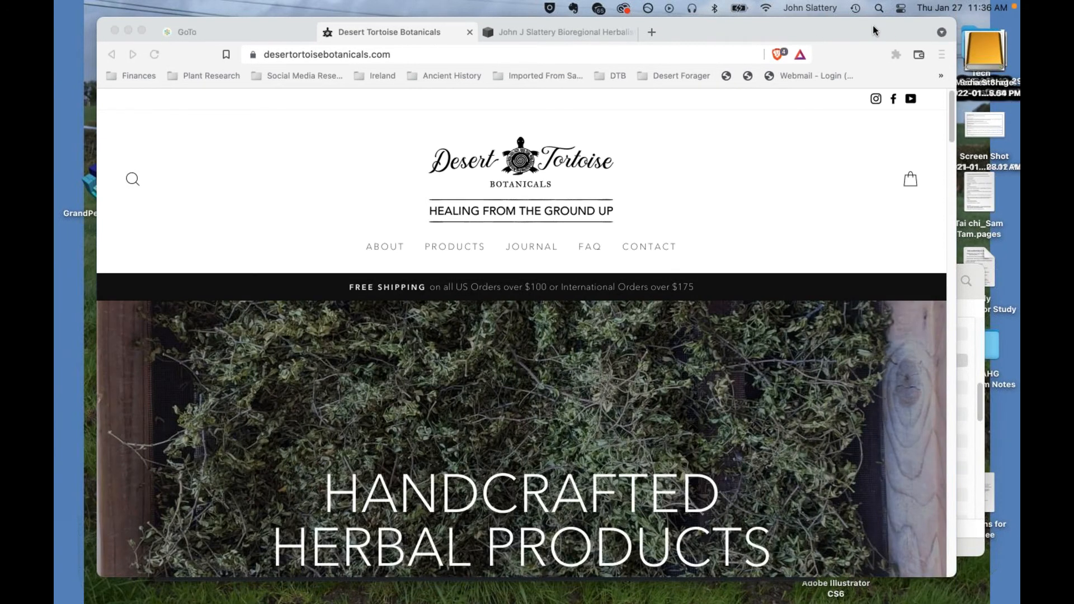
{"action": "mouse_move", "coordinate": [874, 27]}
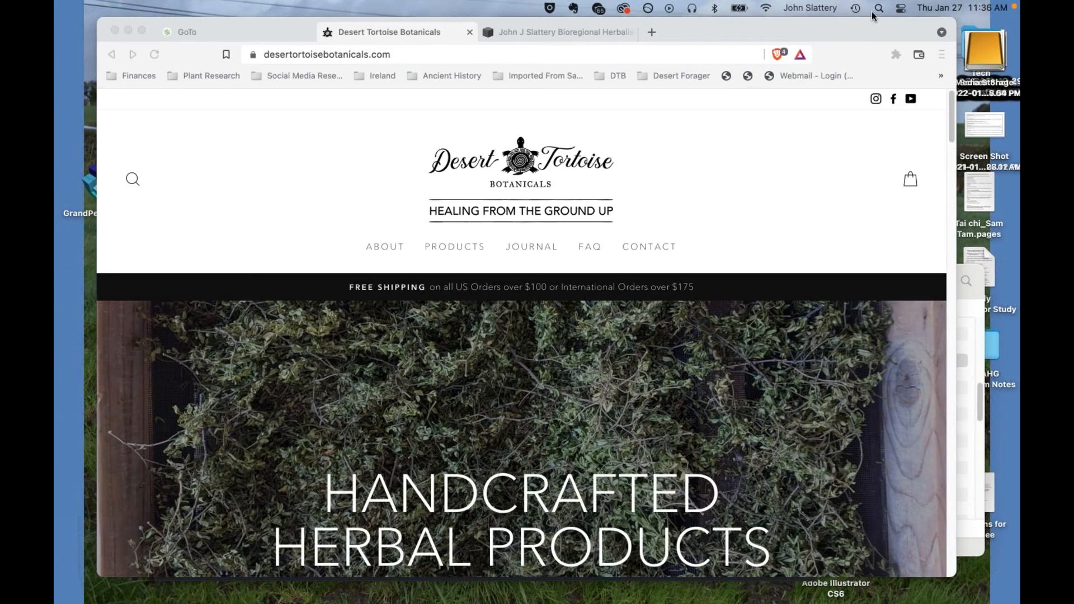
{"action": "mouse_move", "coordinate": [909, 25]}
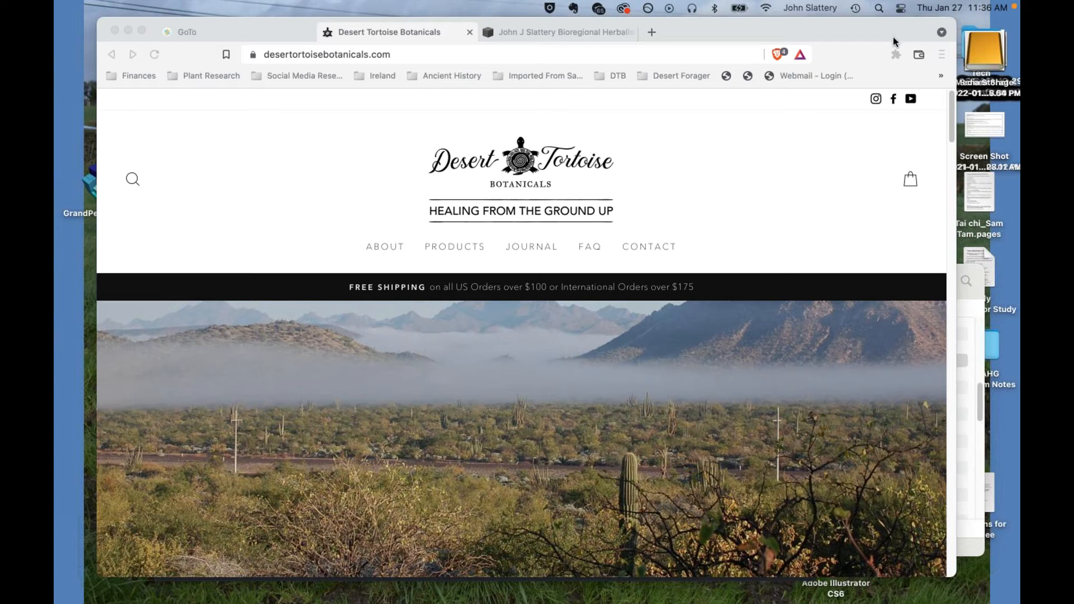
{"action": "mouse_move", "coordinate": [910, 39]}
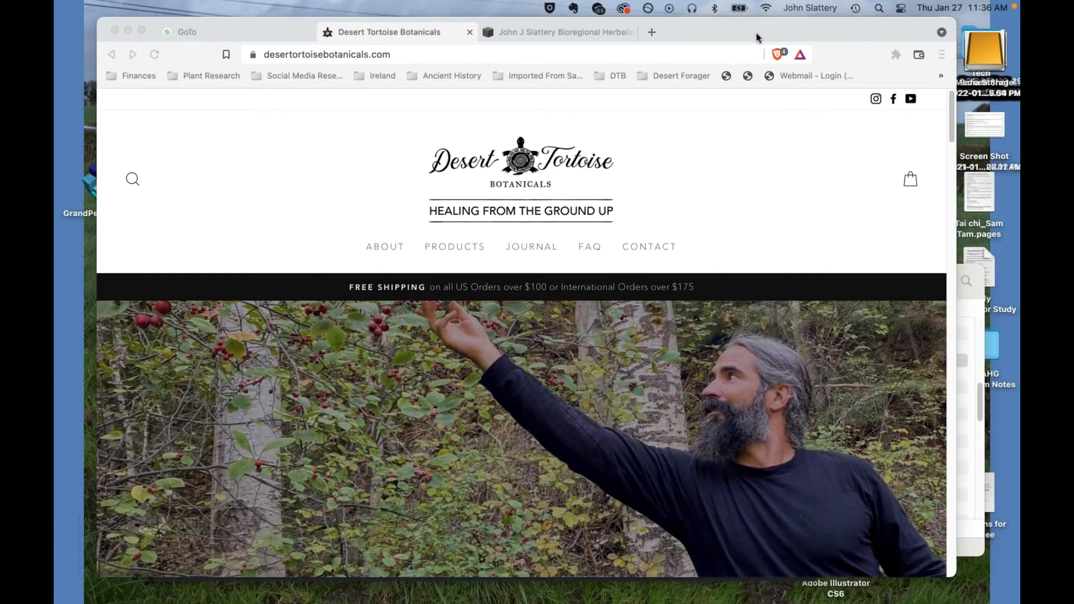
{"action": "mouse_move", "coordinate": [890, 26]}
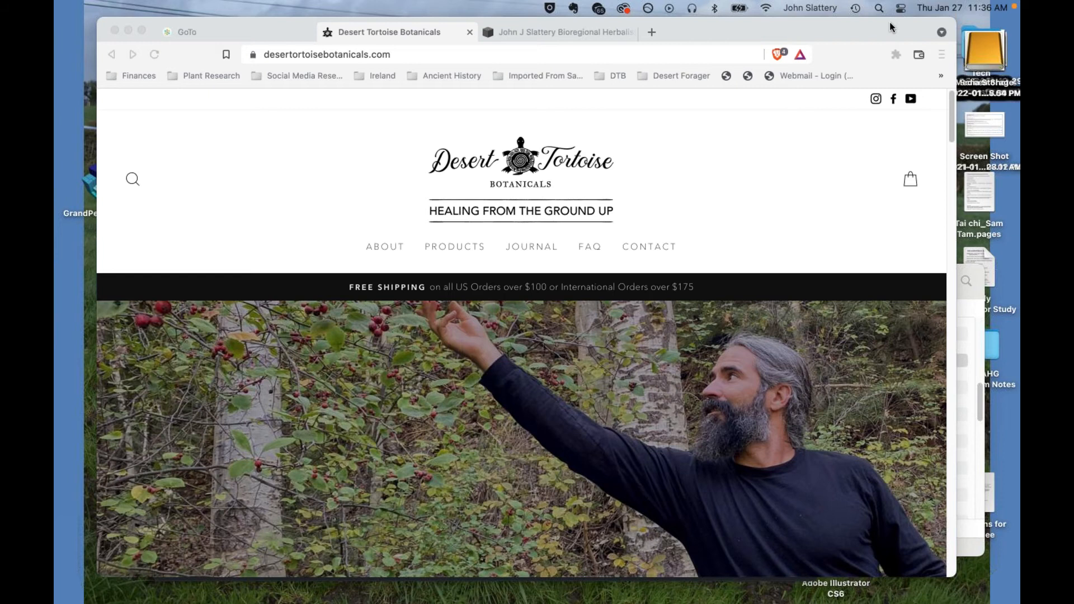
{"action": "mouse_move", "coordinate": [875, 38]}
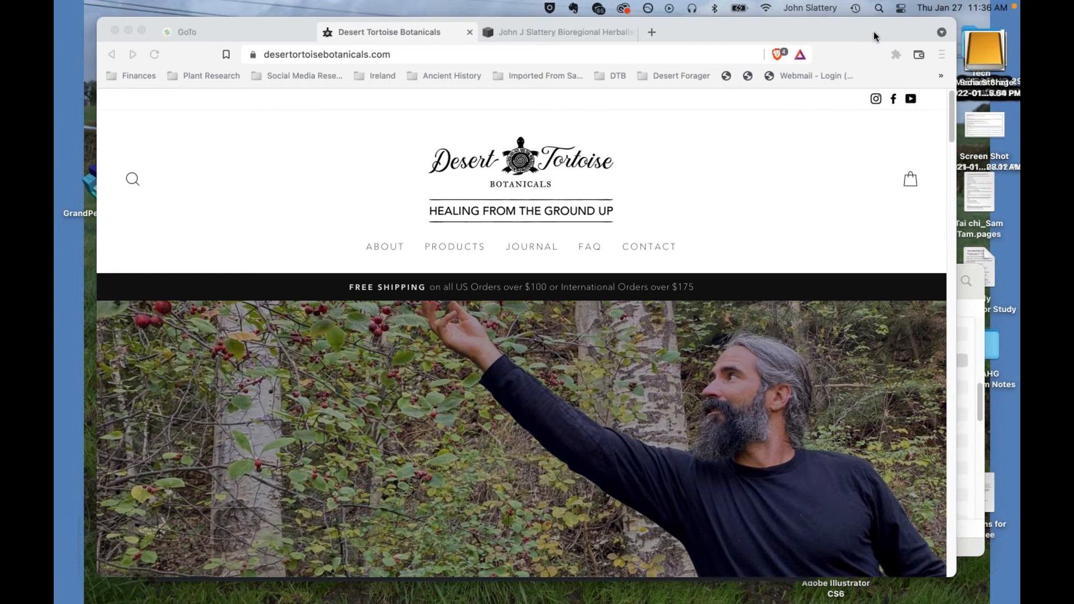
{"action": "mouse_move", "coordinate": [928, 35]}
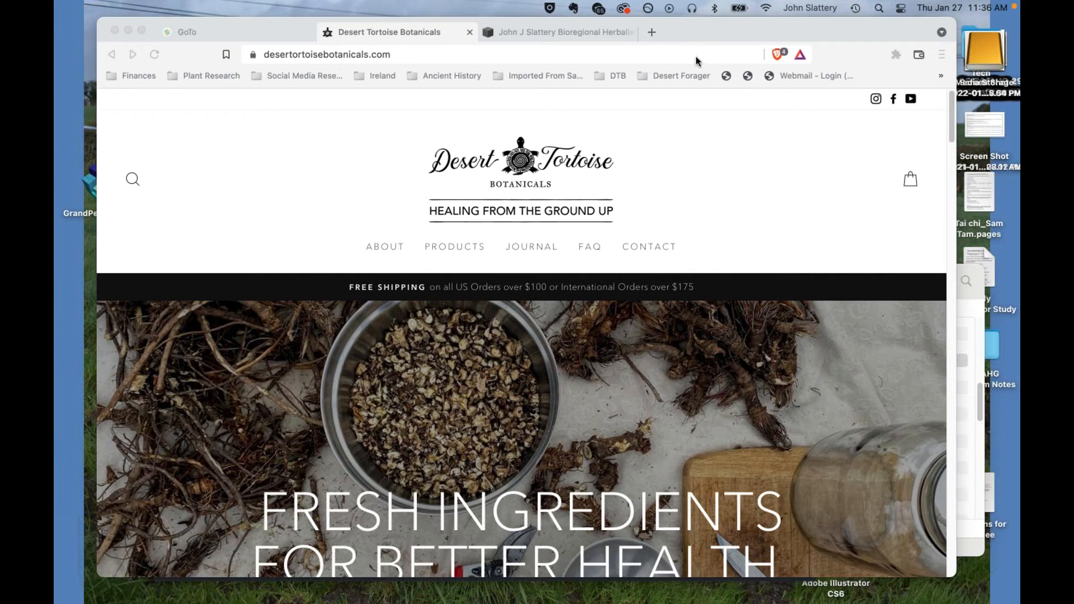
{"action": "mouse_move", "coordinate": [752, 37]}
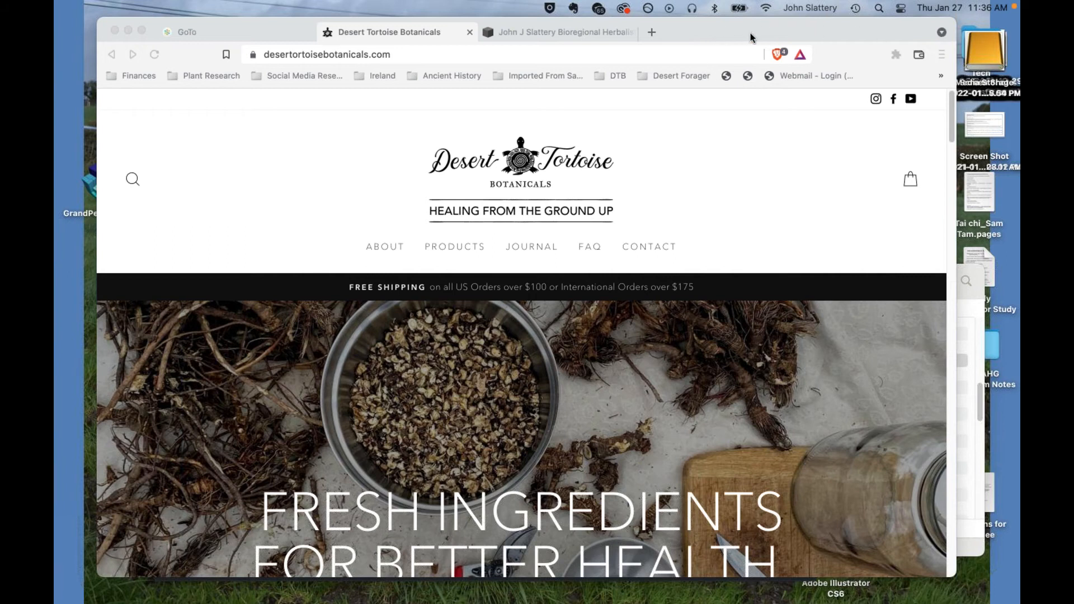
{"action": "mouse_move", "coordinate": [769, 29]}
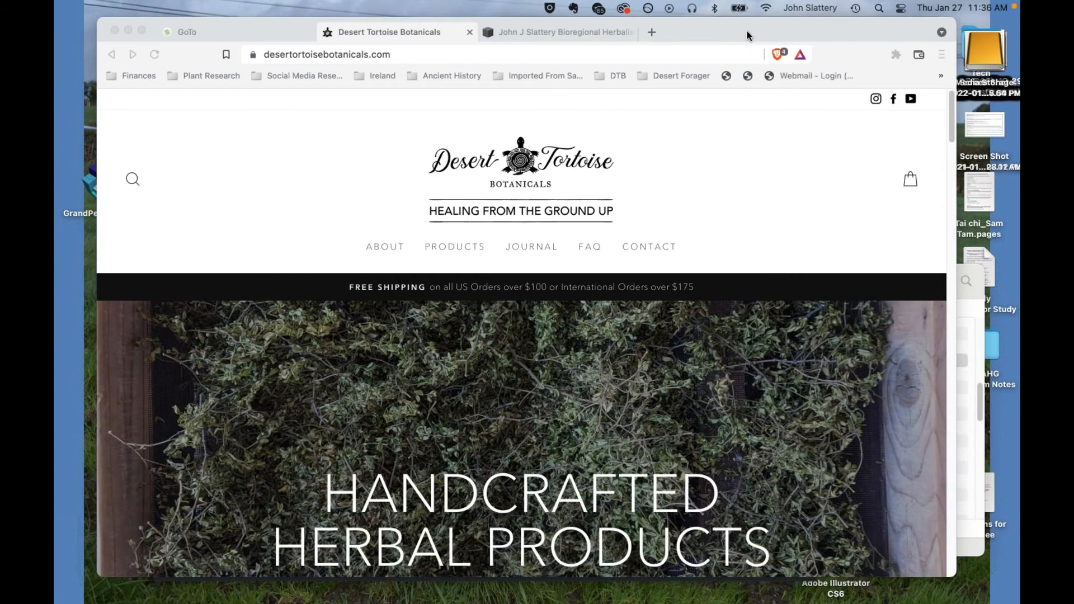
{"action": "mouse_move", "coordinate": [903, 29]}
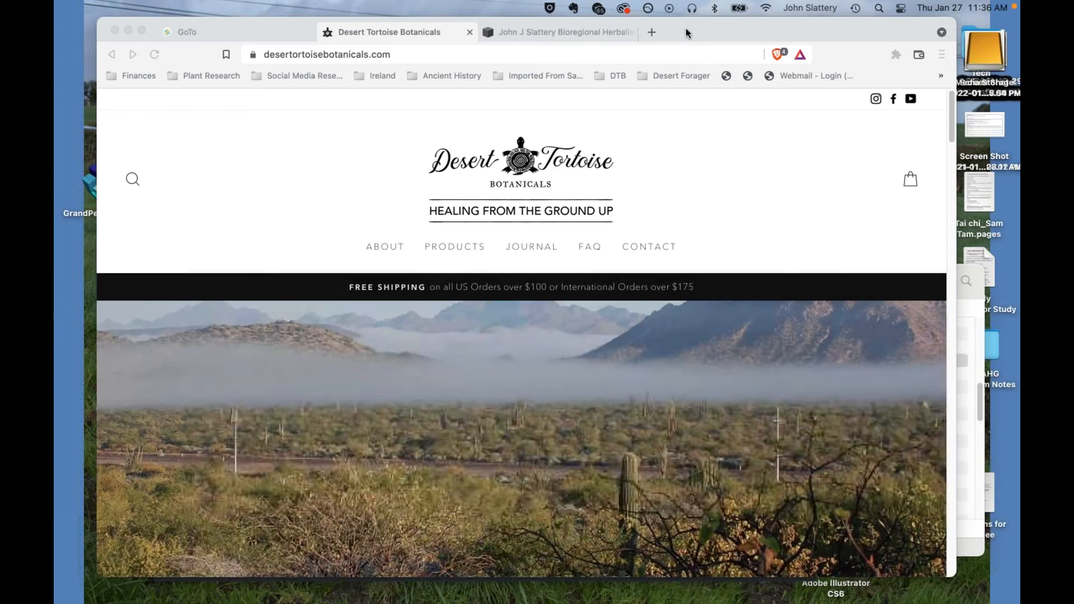
{"action": "mouse_move", "coordinate": [701, 42]}
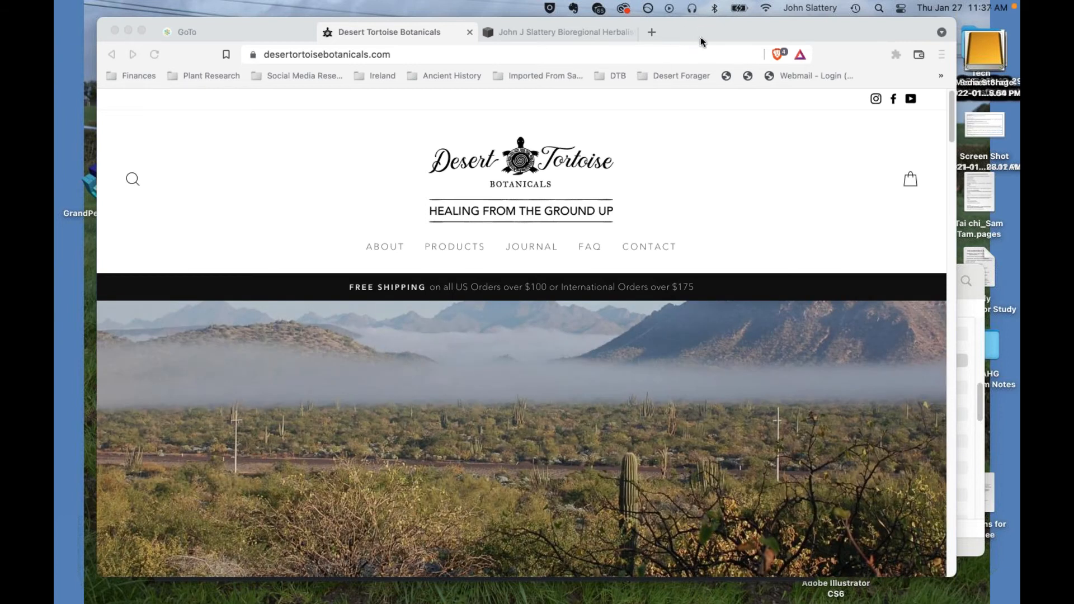
{"action": "mouse_move", "coordinate": [710, 36]}
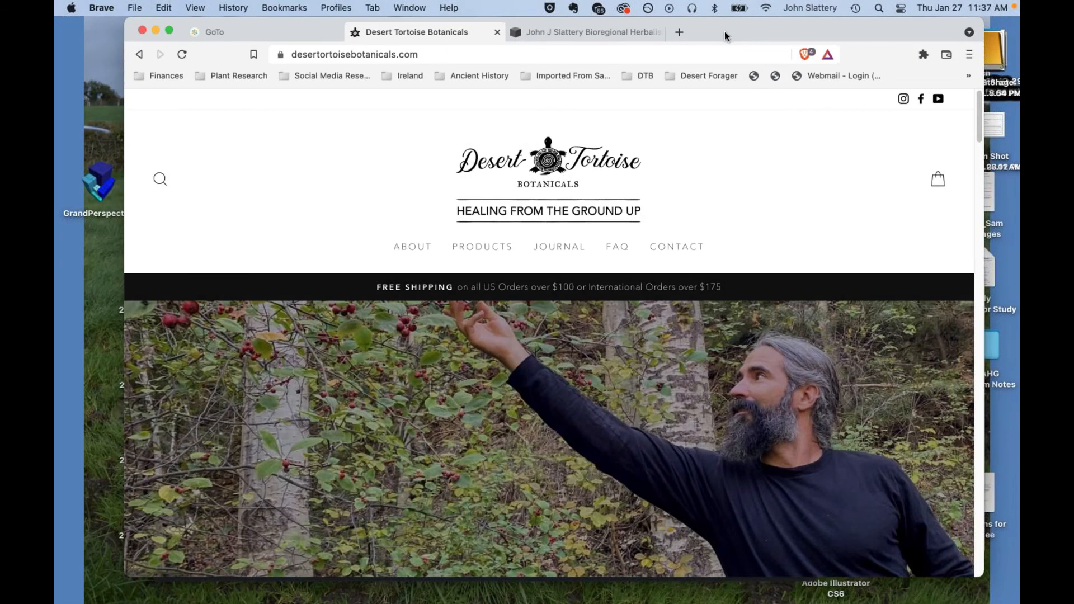
{"action": "mouse_move", "coordinate": [893, 41]}
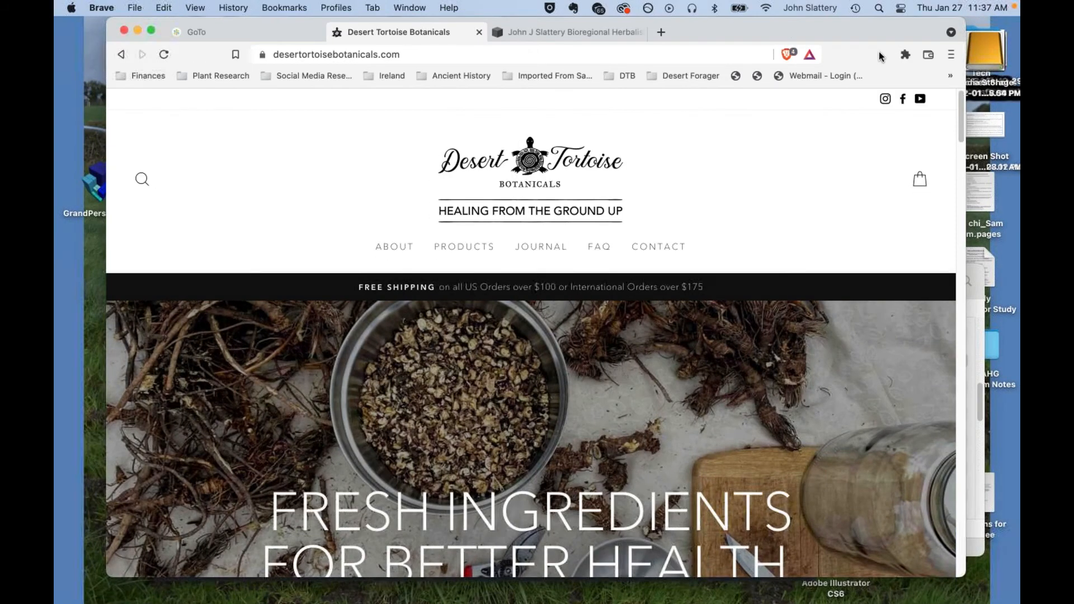
{"action": "mouse_move", "coordinate": [761, 38]}
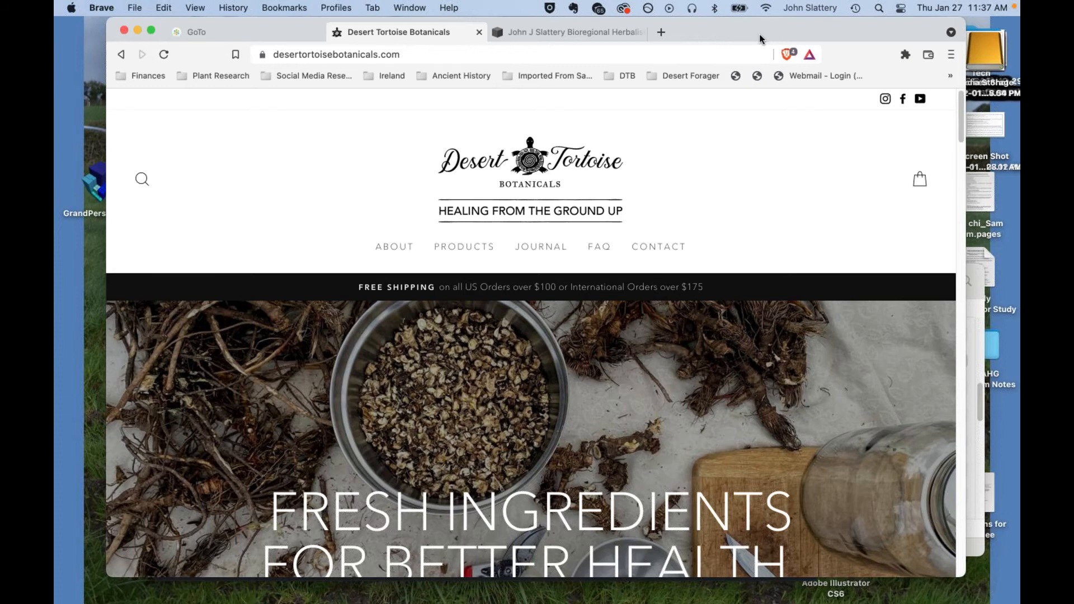
{"action": "mouse_move", "coordinate": [908, 49]}
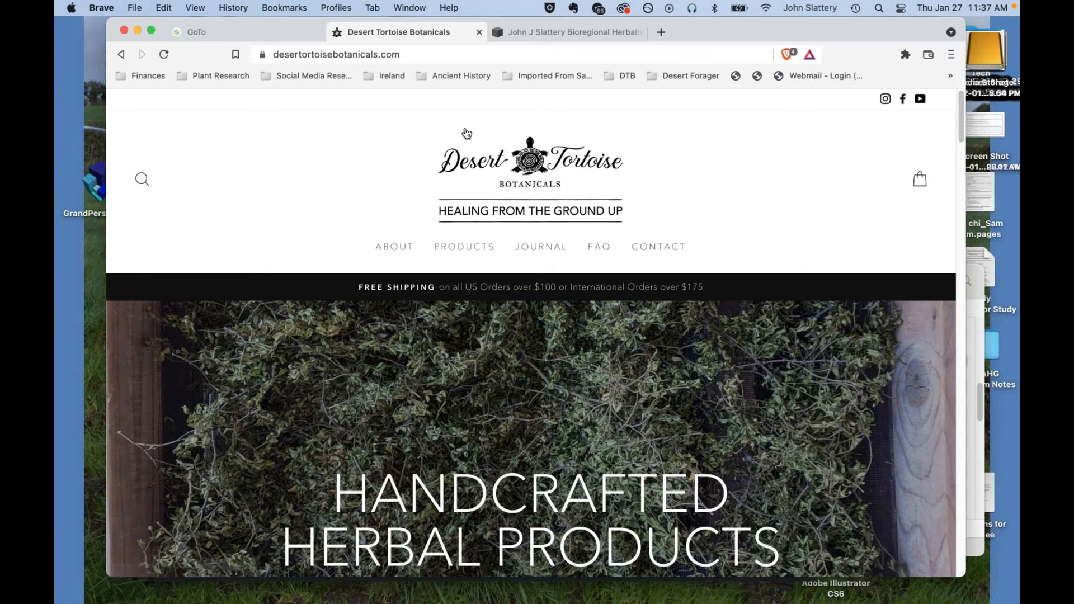
{"action": "mouse_move", "coordinate": [518, 225]}
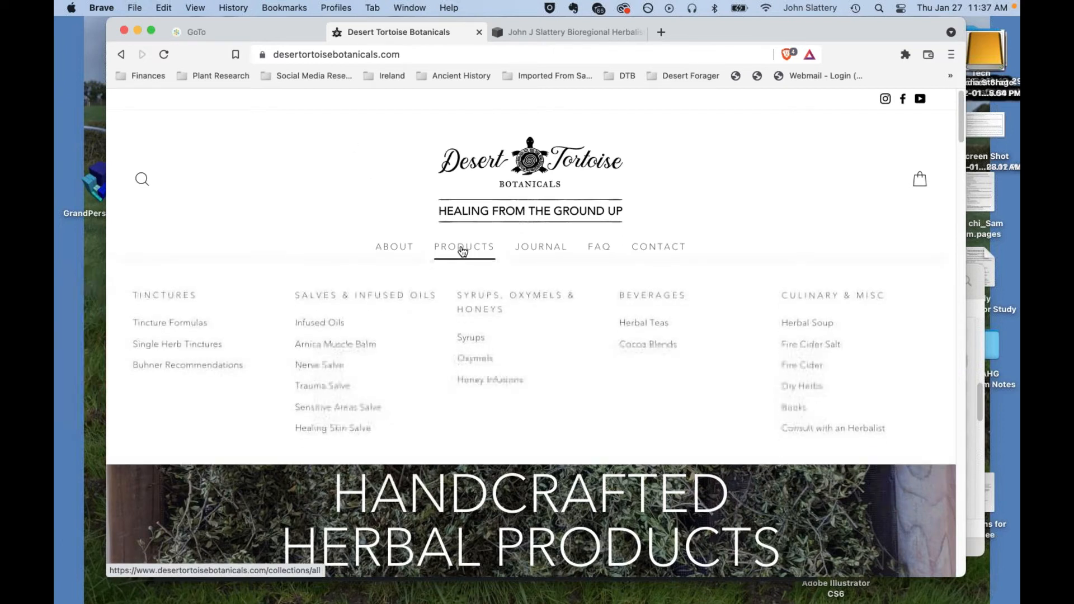
Show the full 128-product catalogue from PRODUCTS and bring up the store search field.
{"action": "left_click", "coordinate": [463, 246]}
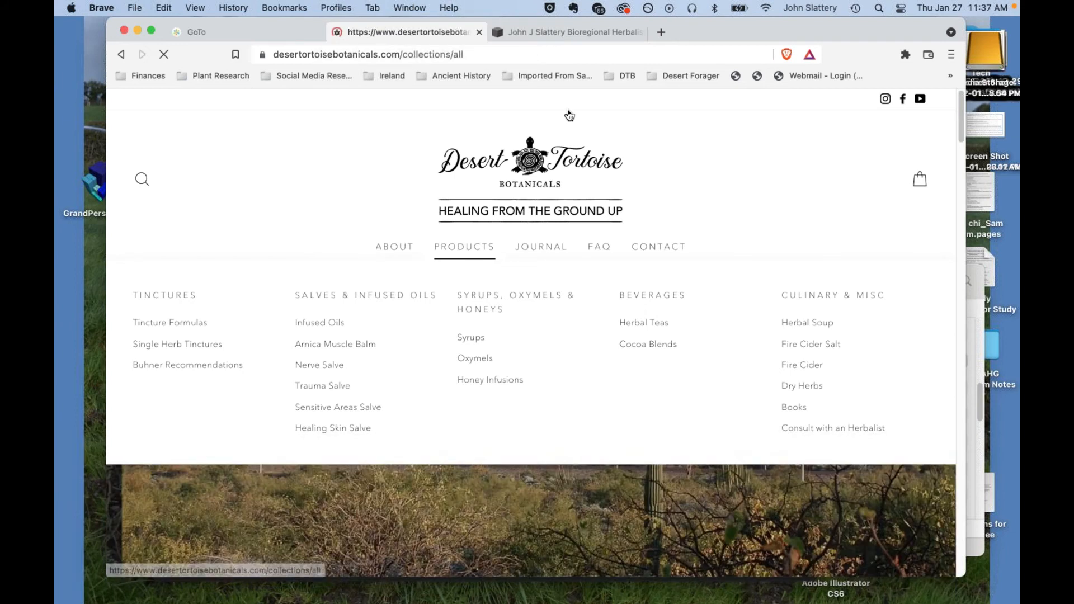
{"action": "left_click", "coordinate": [463, 246]}
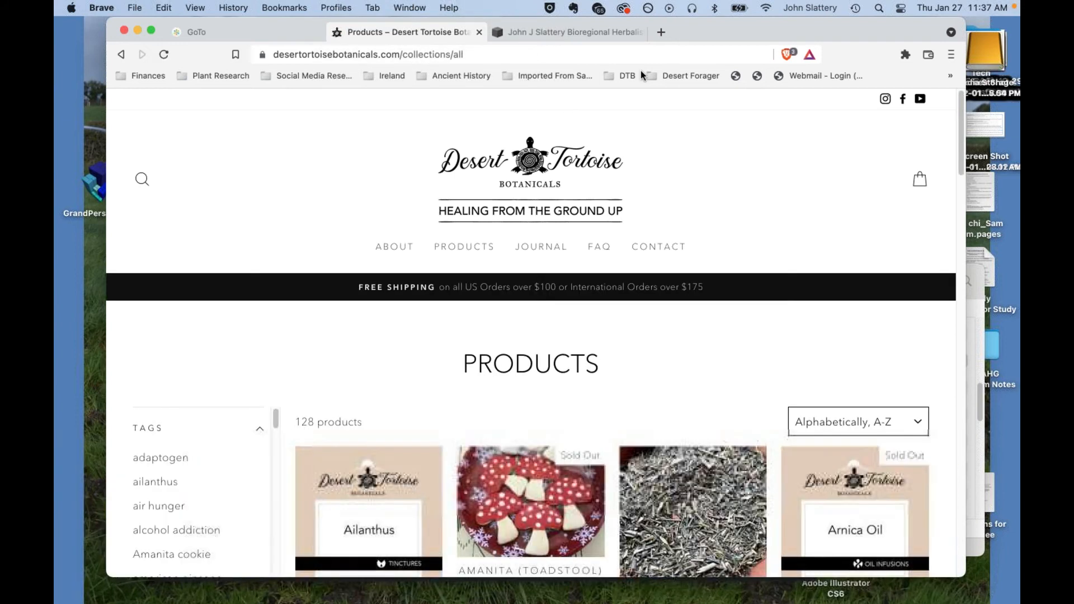
{"action": "mouse_move", "coordinate": [463, 246]}
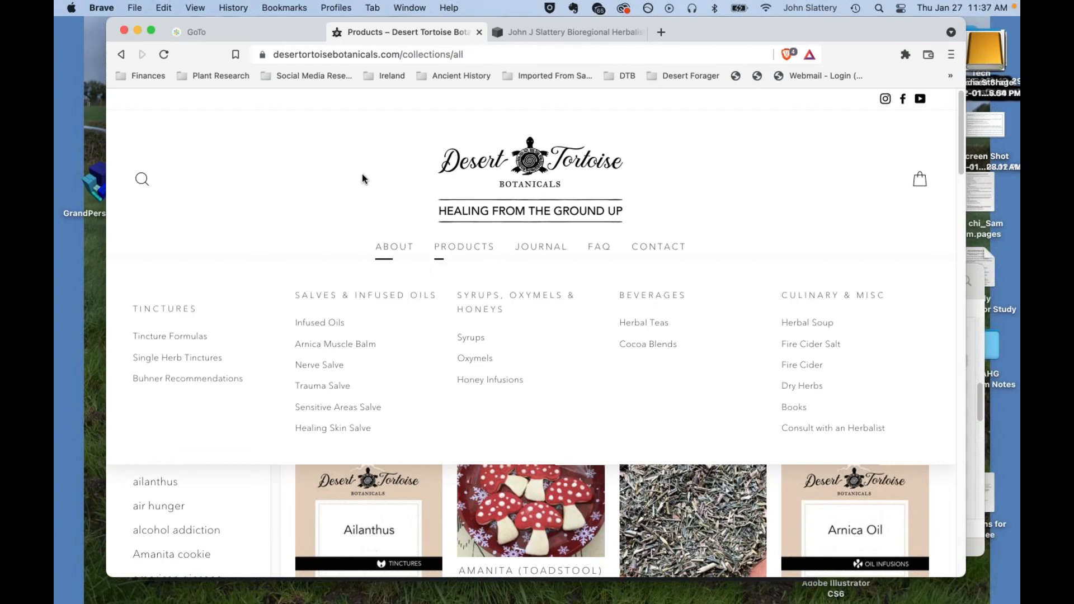
{"action": "mouse_move", "coordinate": [463, 246]}
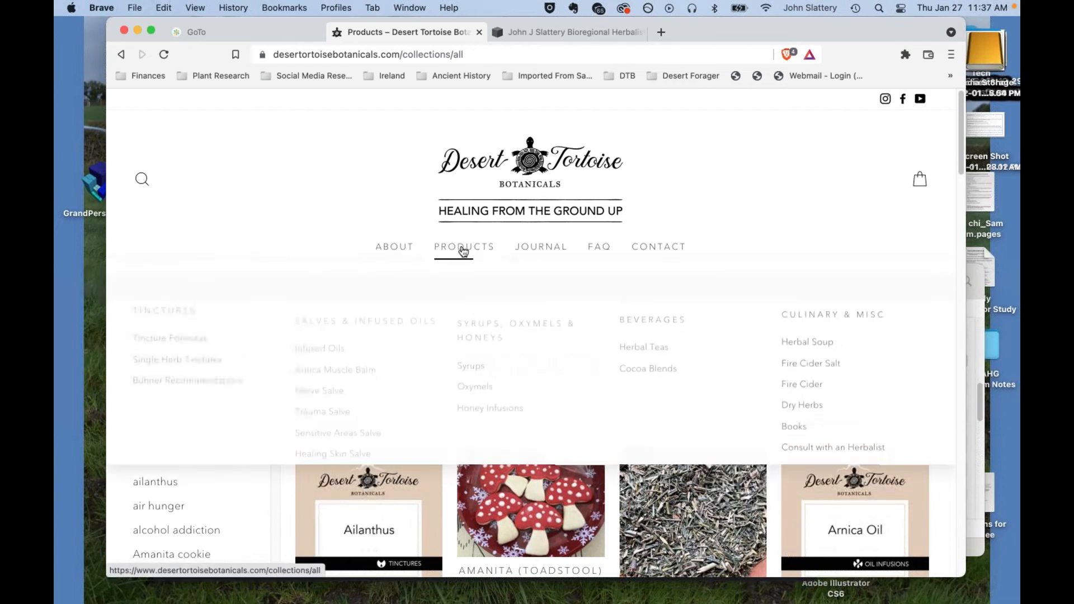
{"action": "mouse_move", "coordinate": [463, 246]}
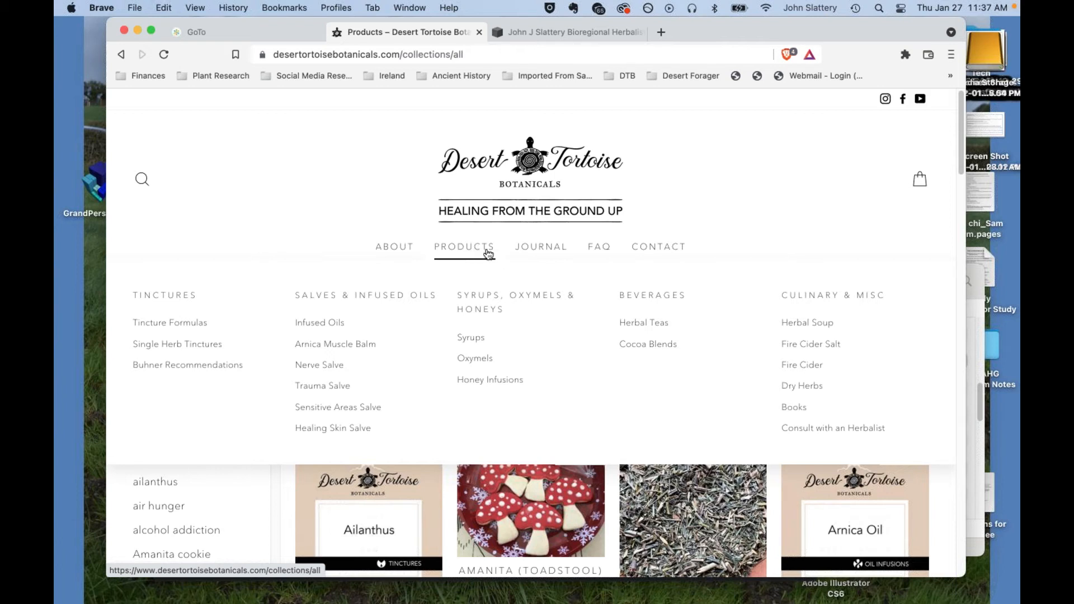
{"action": "mouse_move", "coordinate": [480, 255]}
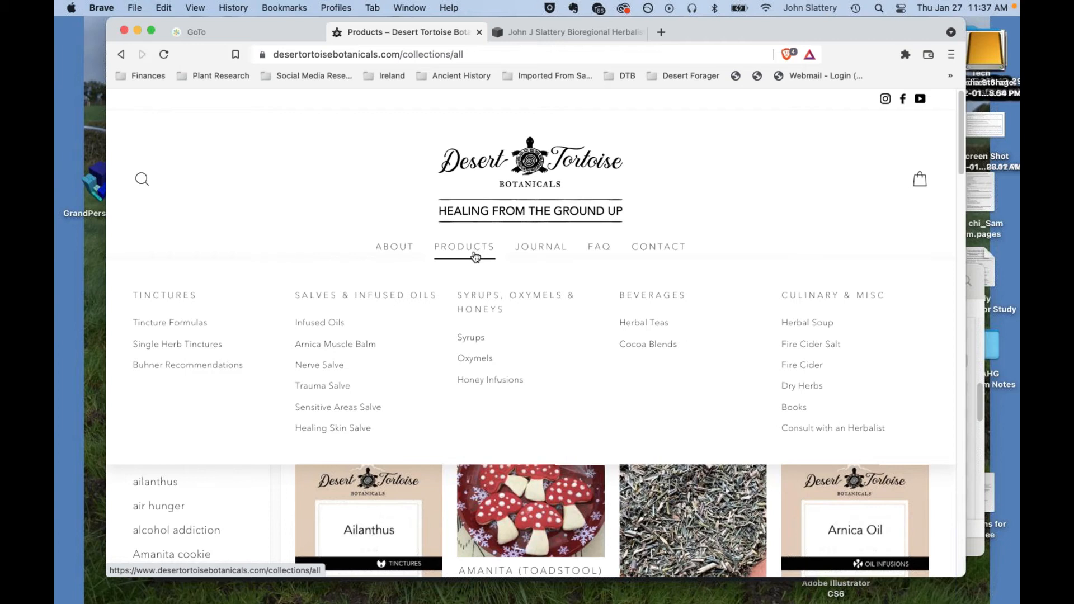
{"action": "left_click", "coordinate": [142, 179]}
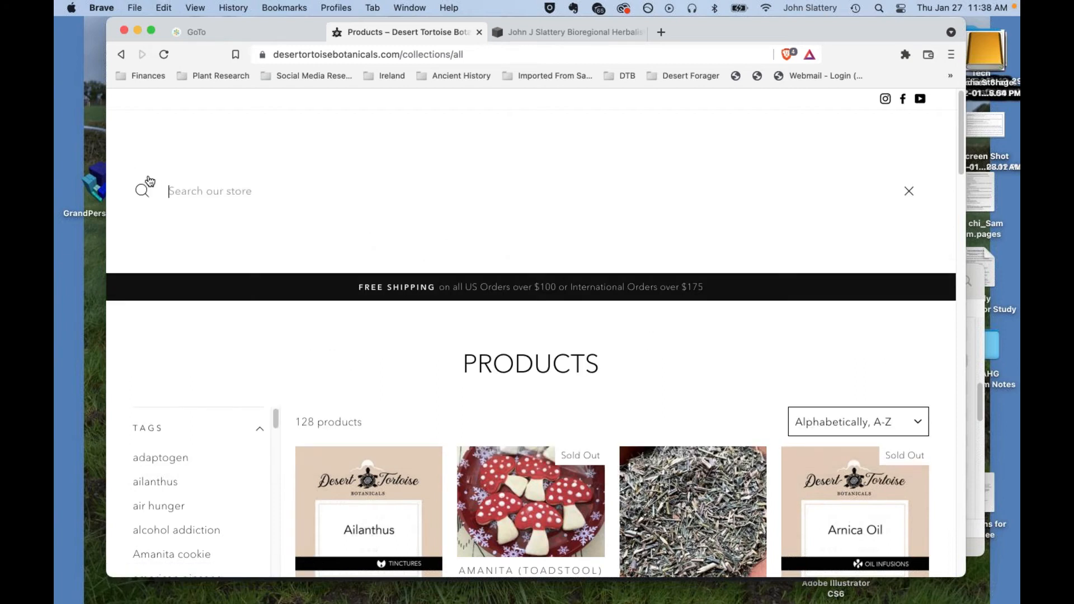
Search the store for skullcap and review the two skullcap tincture results.
{"action": "type", "text": "sku"}
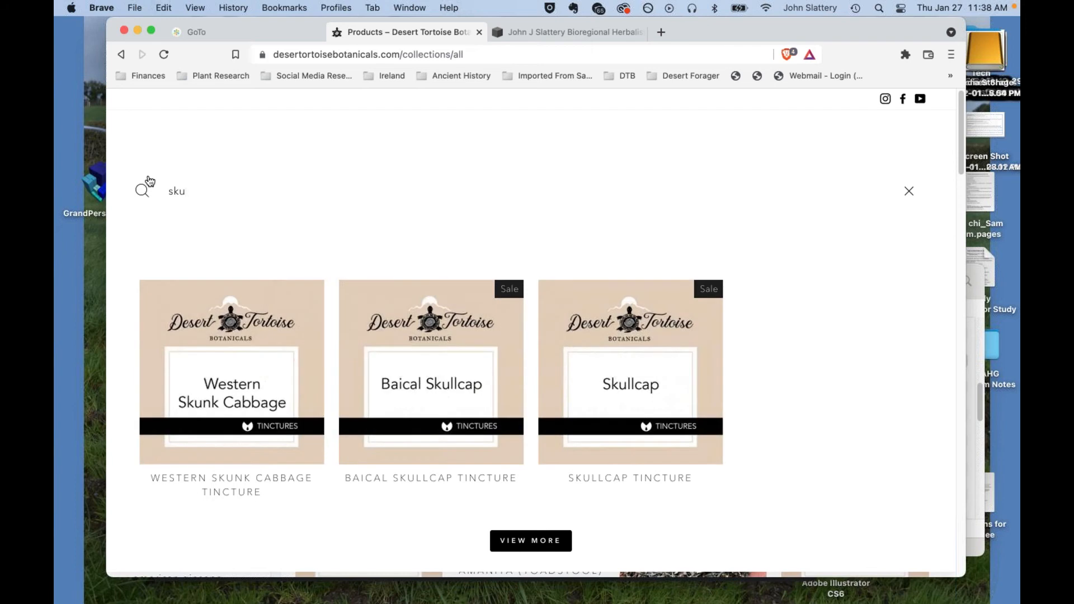
{"action": "type", "text": "l"}
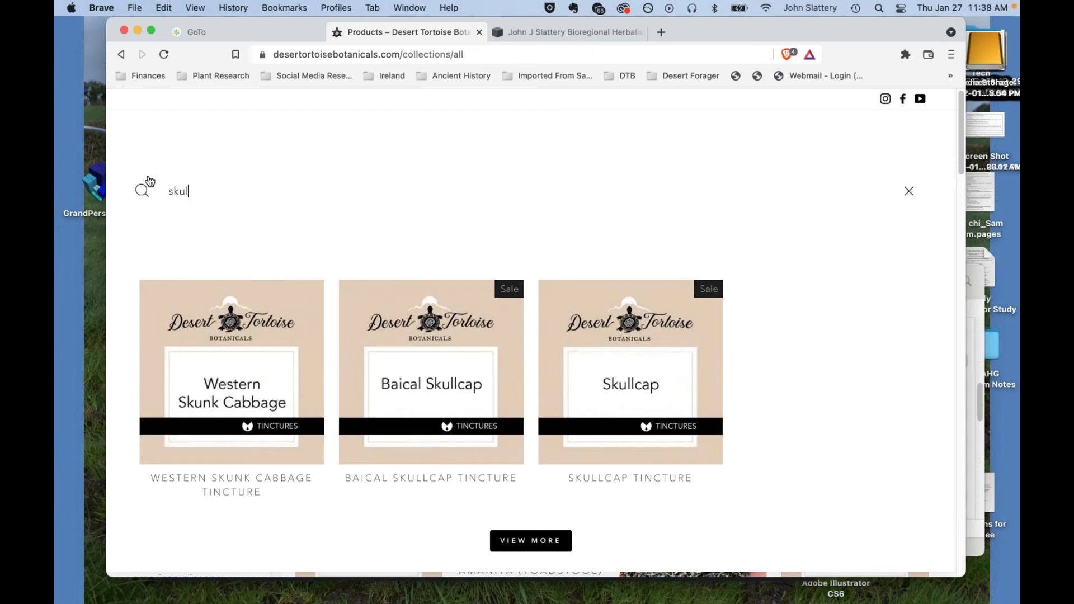
{"action": "key", "text": "backspace"}
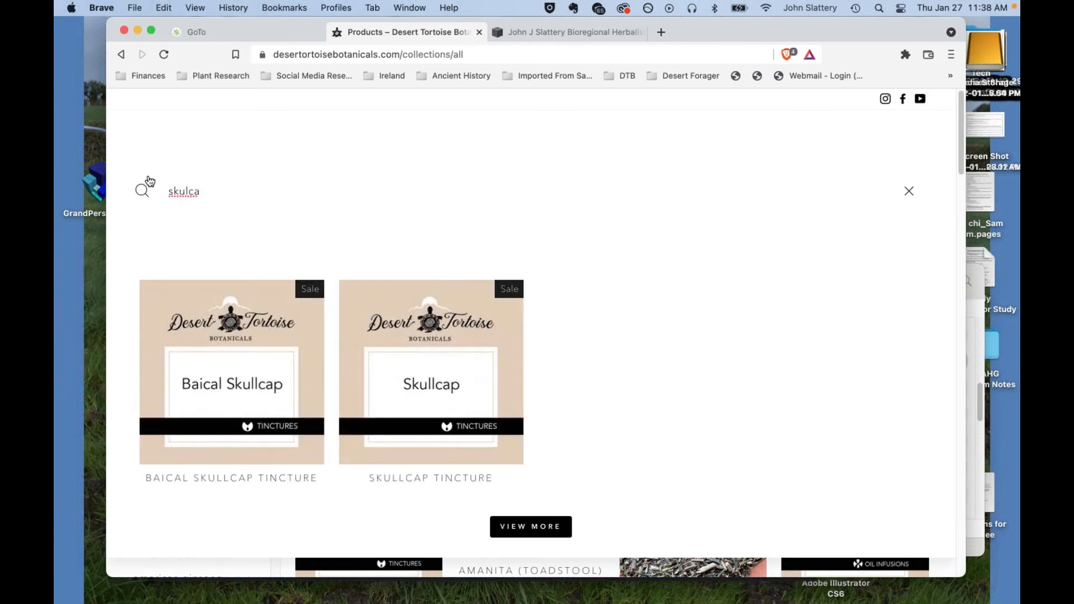
{"action": "mouse_move", "coordinate": [158, 210]}
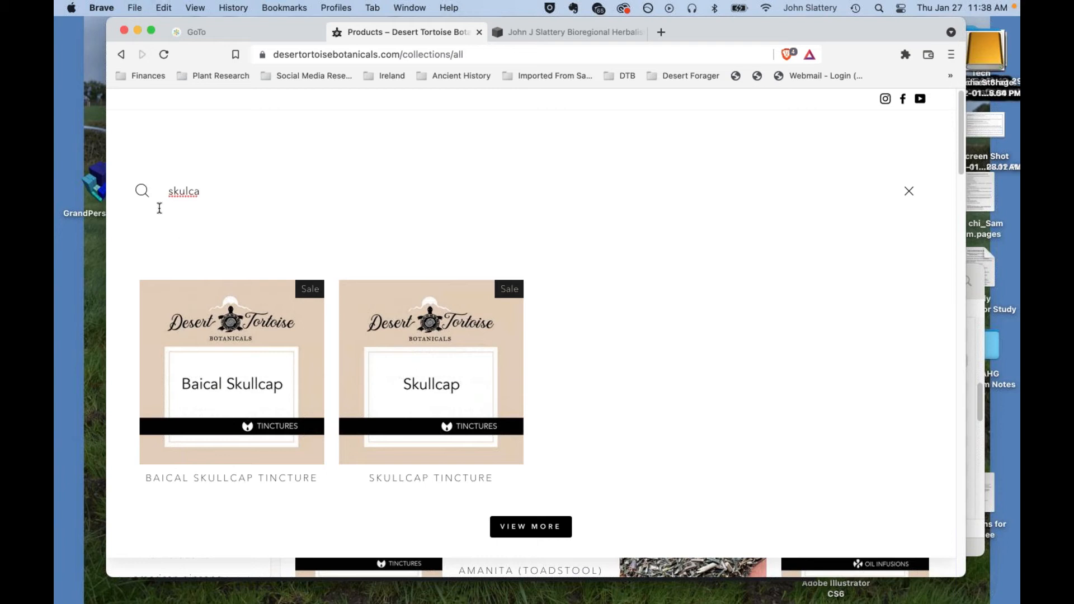
{"action": "mouse_move", "coordinate": [249, 235]}
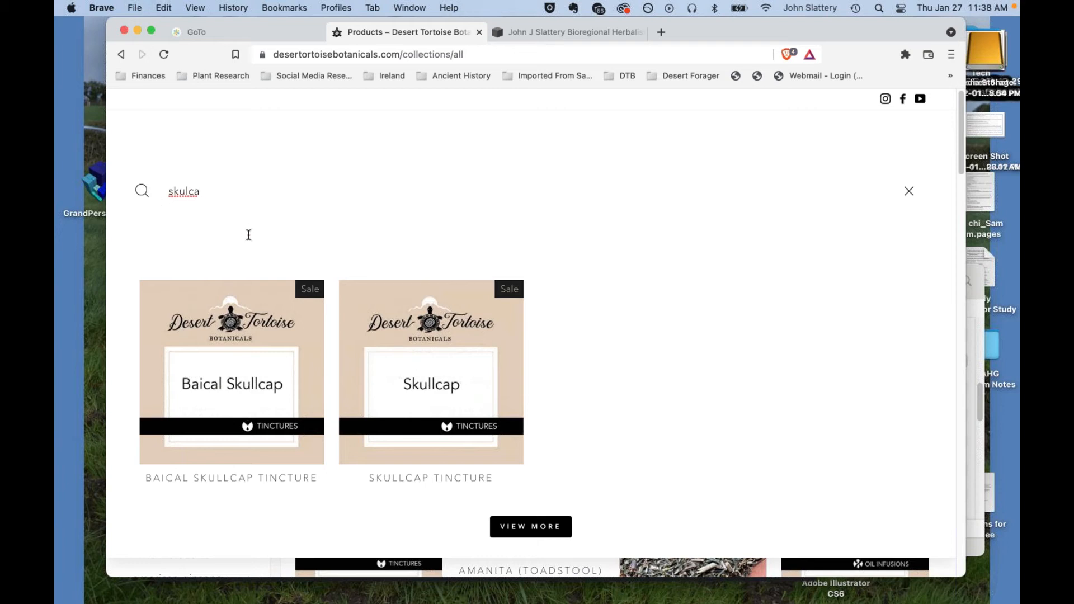
{"action": "scroll", "scroll_direction": "down", "scroll_amount": 3}
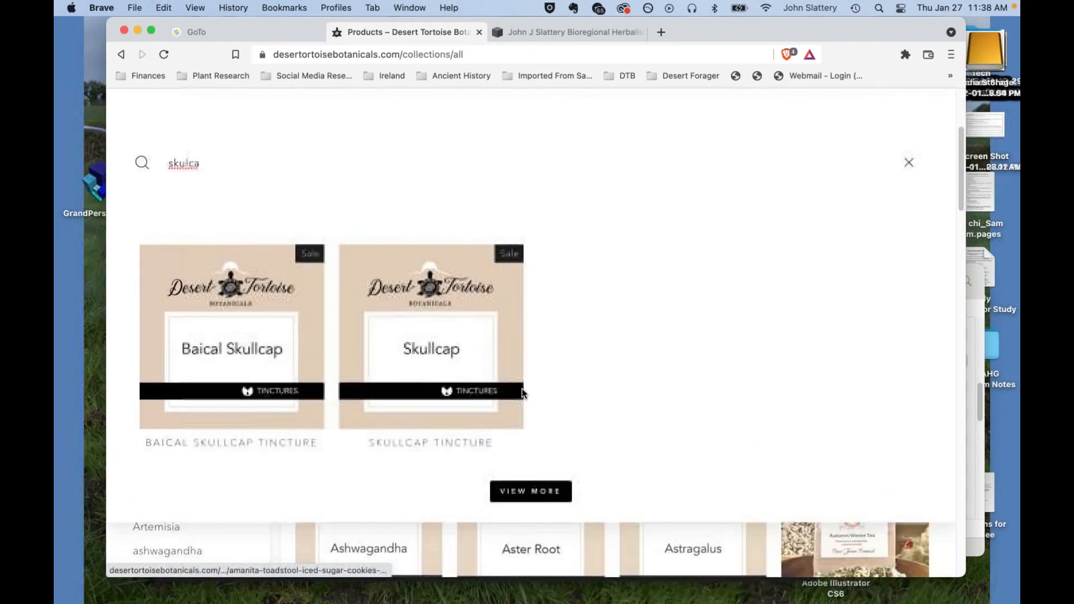
Replace the query with 'cough' to find Herbal Cough Syrup, then search 'viral'.
{"action": "double_click", "coordinate": [183, 163]}
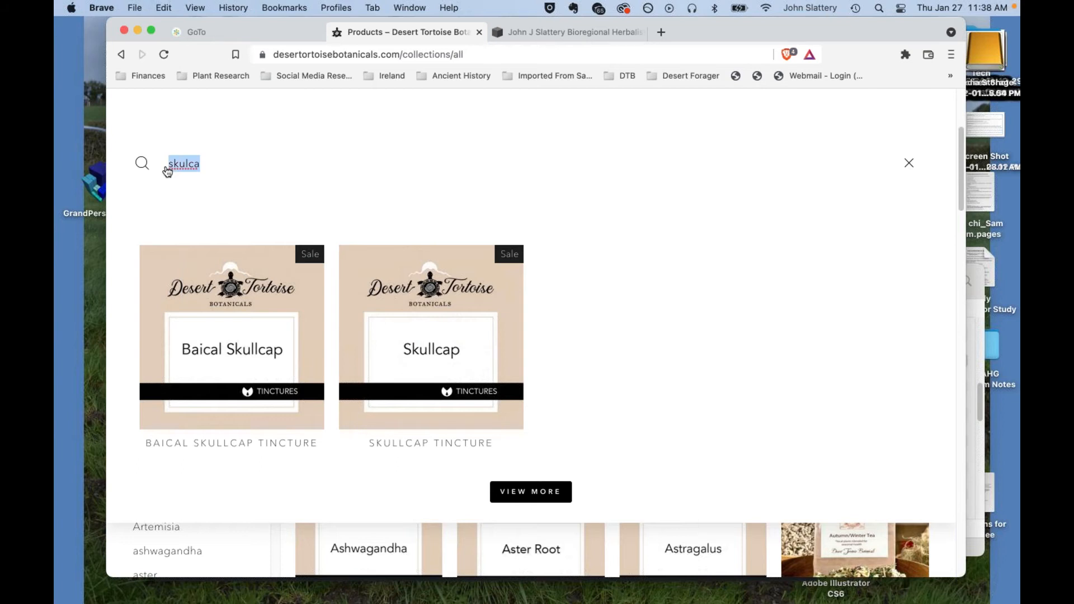
{"action": "type", "text": "cough"}
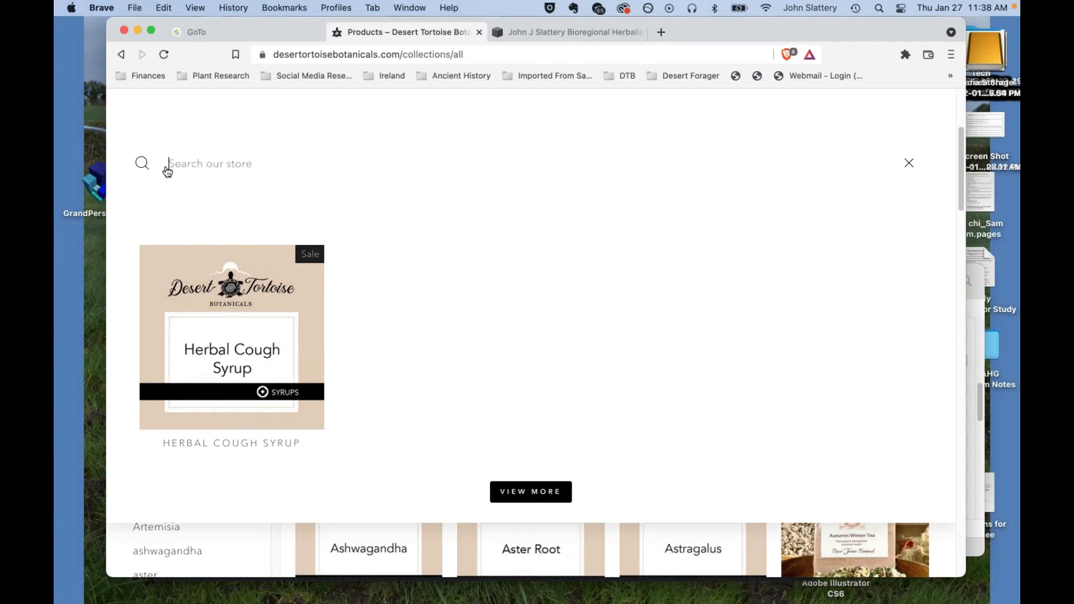
{"action": "type", "text": "viral"}
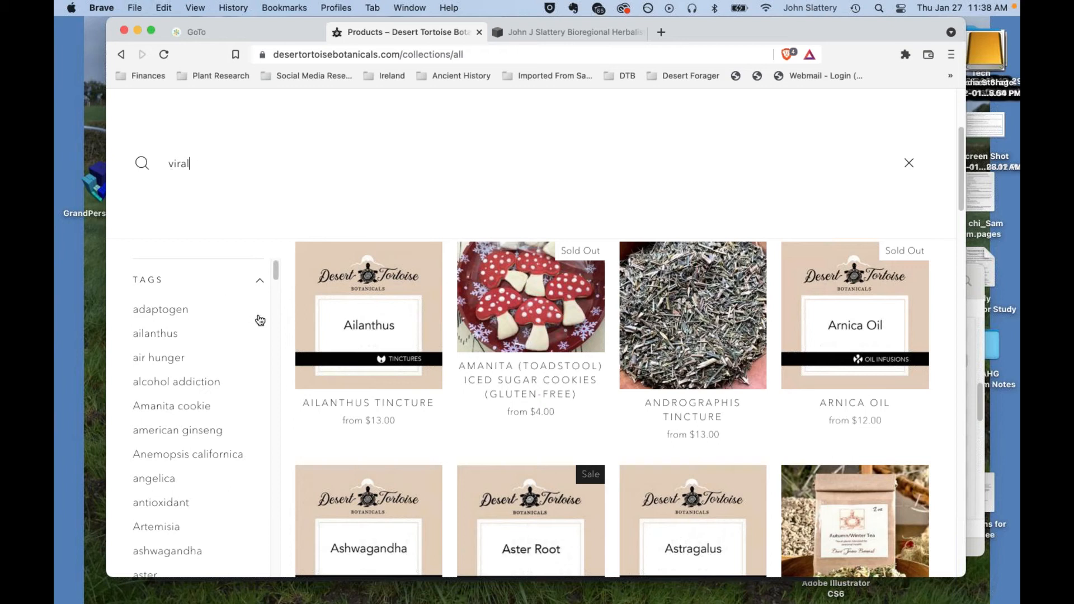
{"action": "mouse_move", "coordinate": [196, 448]}
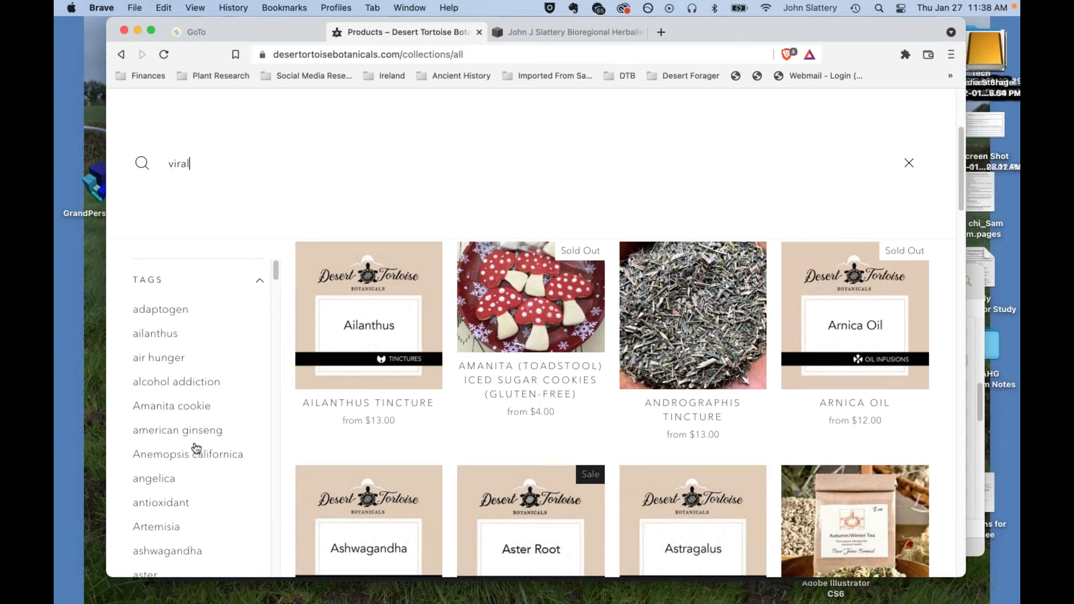
{"action": "scroll", "scroll_direction": "down", "scroll_amount": 3}
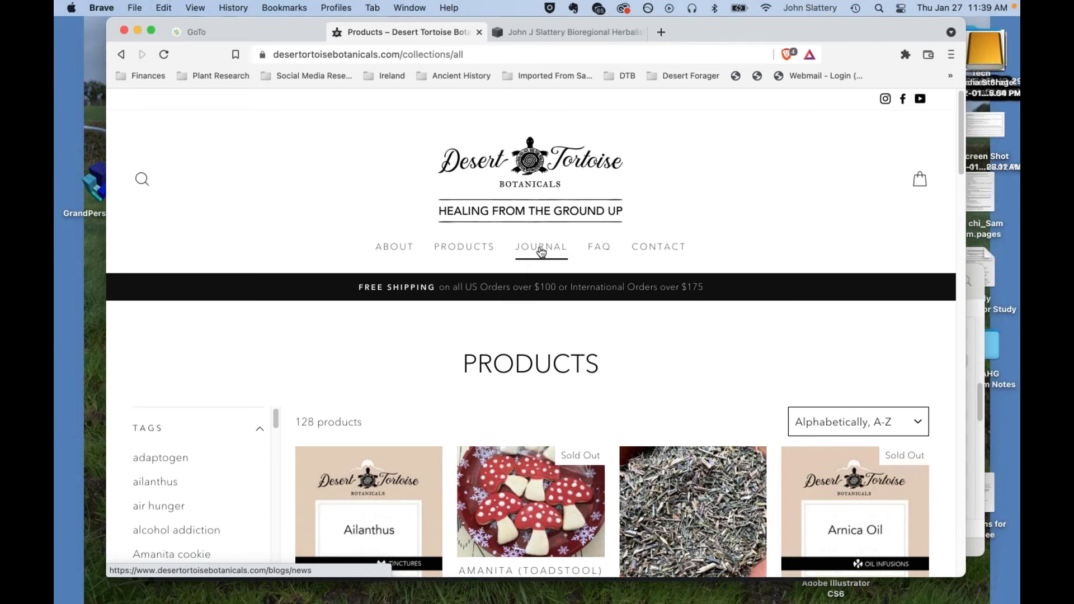
Show the Journal page and browse down through its first herbal posts.
{"action": "left_click", "coordinate": [540, 246]}
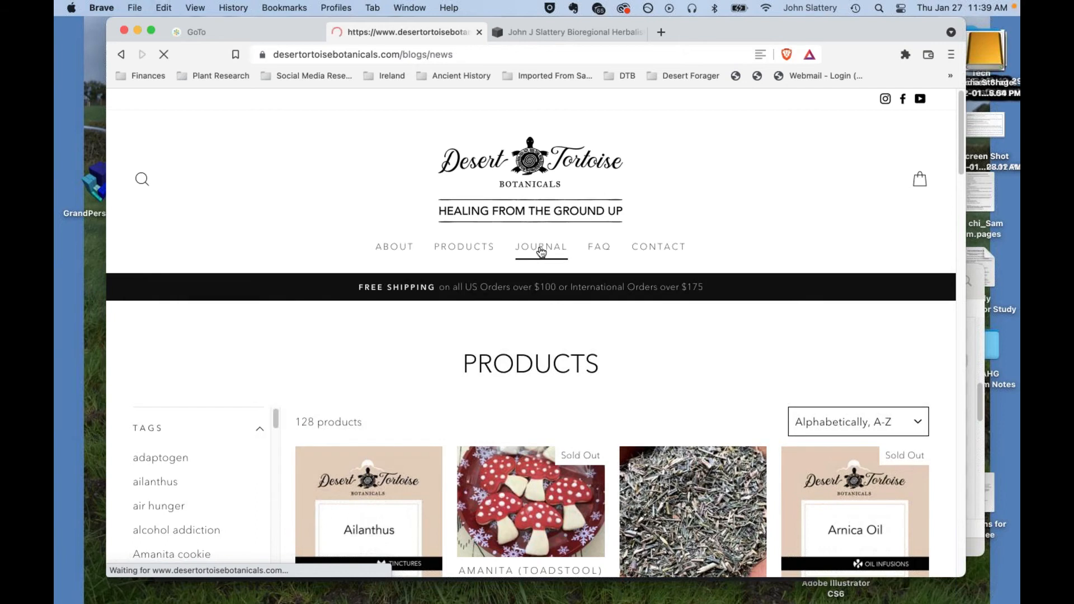
{"action": "left_click", "coordinate": [541, 246]}
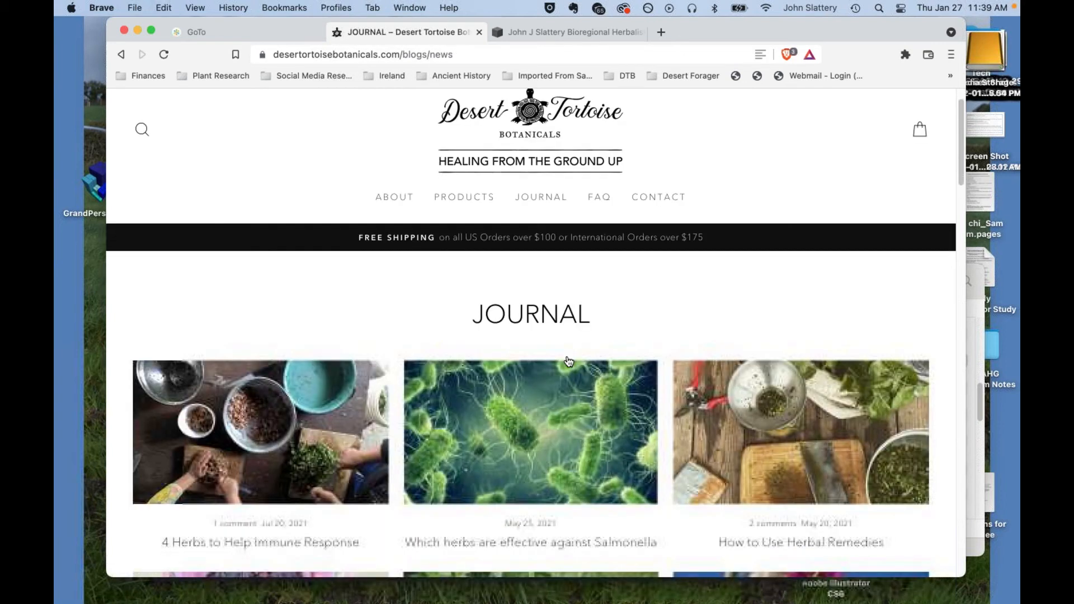
{"action": "scroll", "scroll_direction": "down", "scroll_amount": 3}
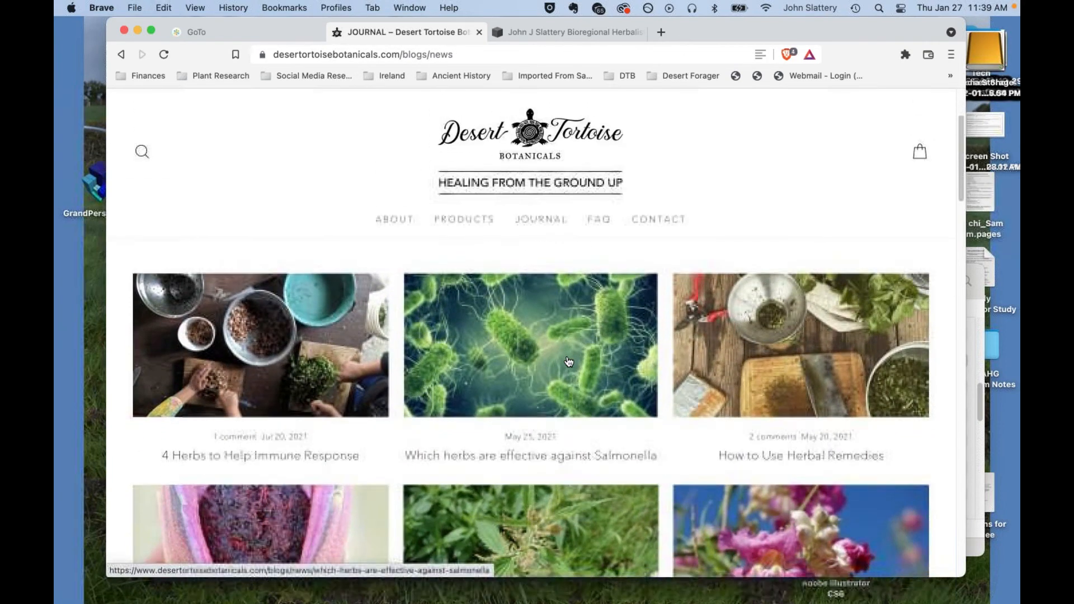
{"action": "scroll", "scroll_direction": "down", "scroll_amount": 3}
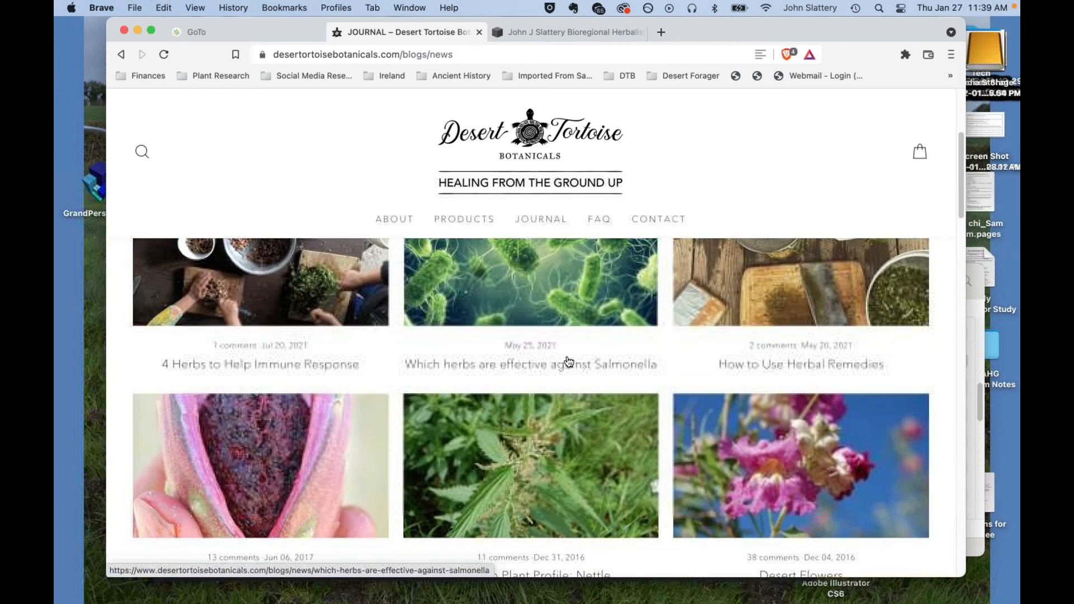
{"action": "scroll", "scroll_direction": "up", "scroll_amount": 3}
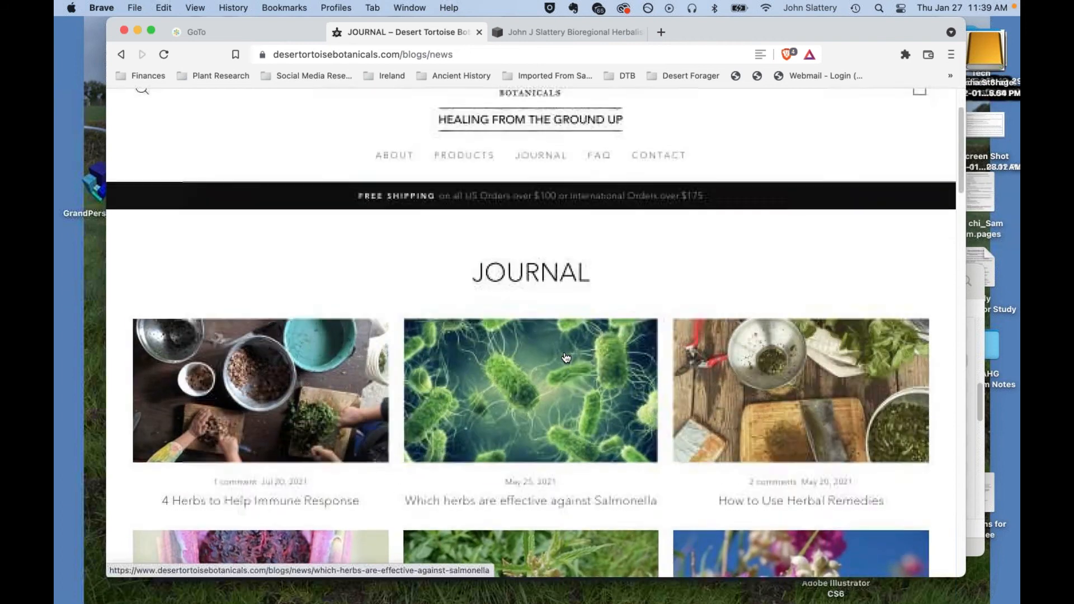
{"action": "scroll", "scroll_direction": "down", "scroll_amount": 3}
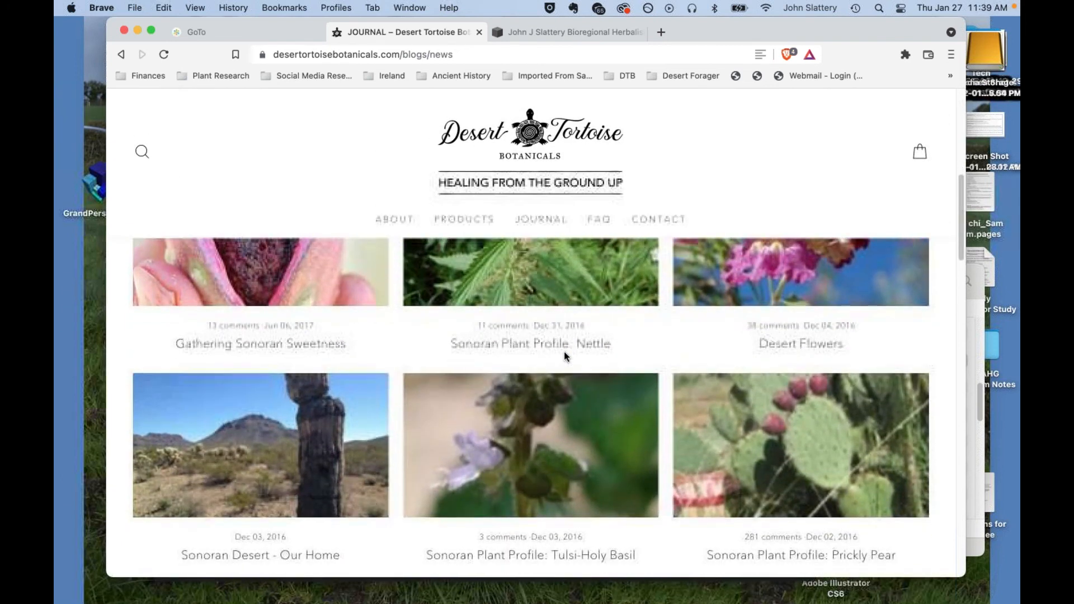
{"action": "scroll", "scroll_direction": "down", "scroll_amount": 3}
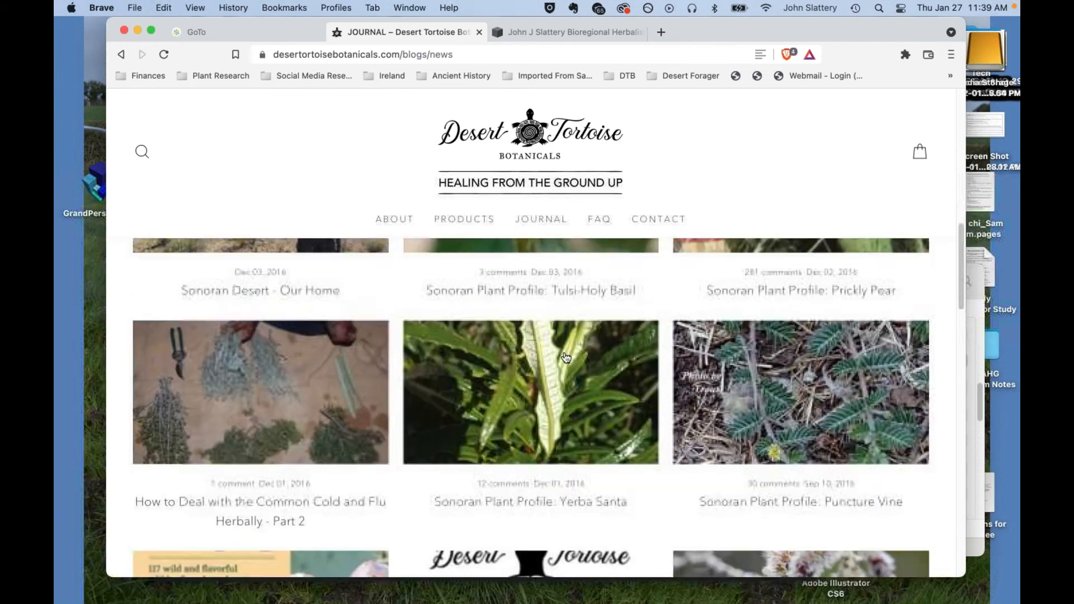
{"action": "mouse_move", "coordinate": [594, 436]}
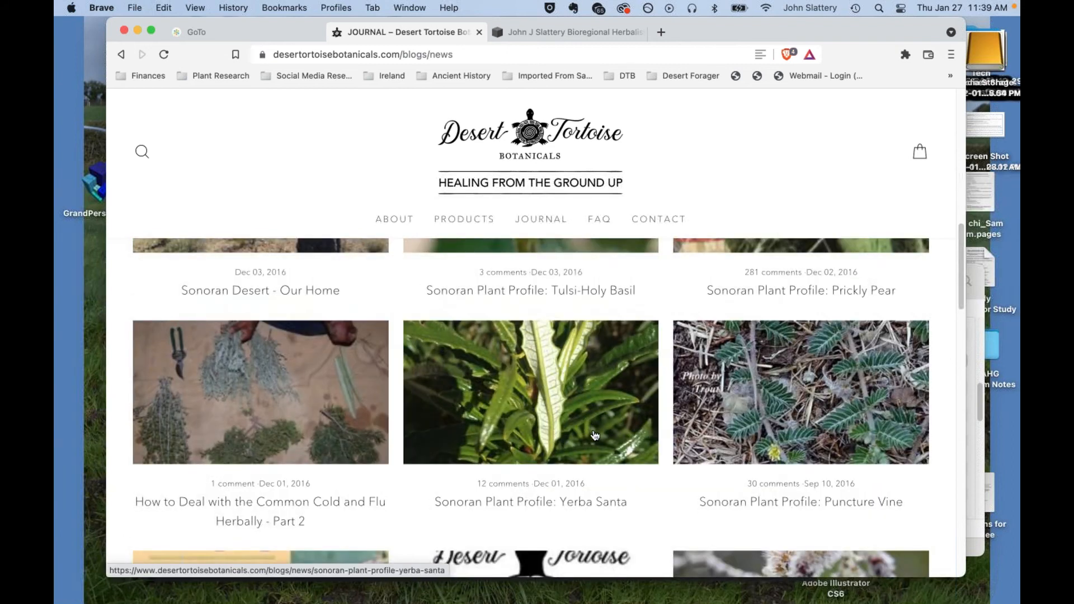
Continue through the 2016–2021 journal posts and return to the top.
{"action": "scroll", "scroll_direction": "down", "scroll_amount": 3}
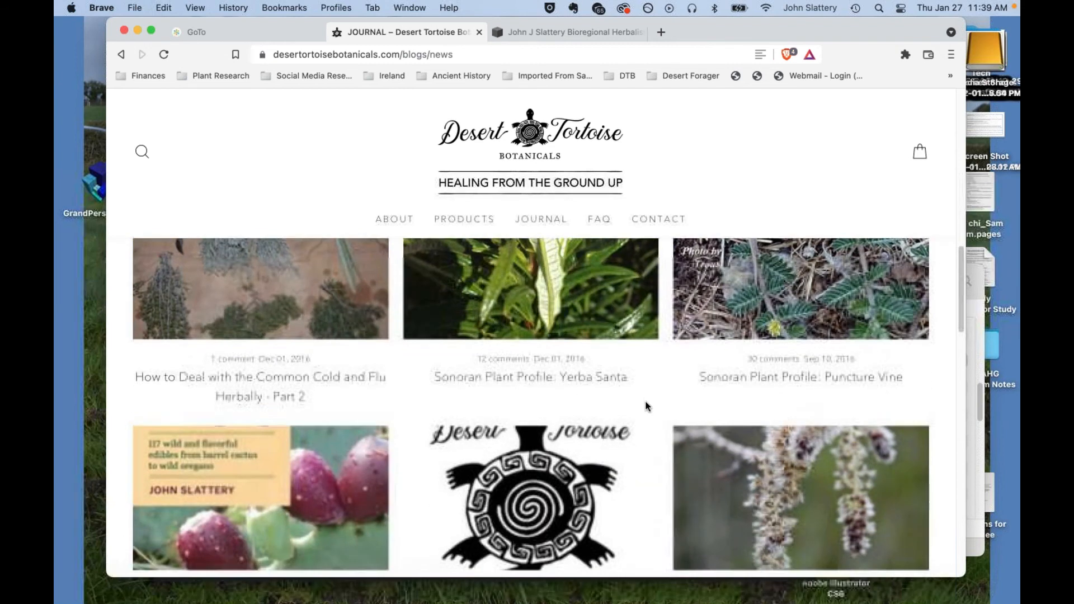
{"action": "scroll", "scroll_direction": "down", "scroll_amount": 3}
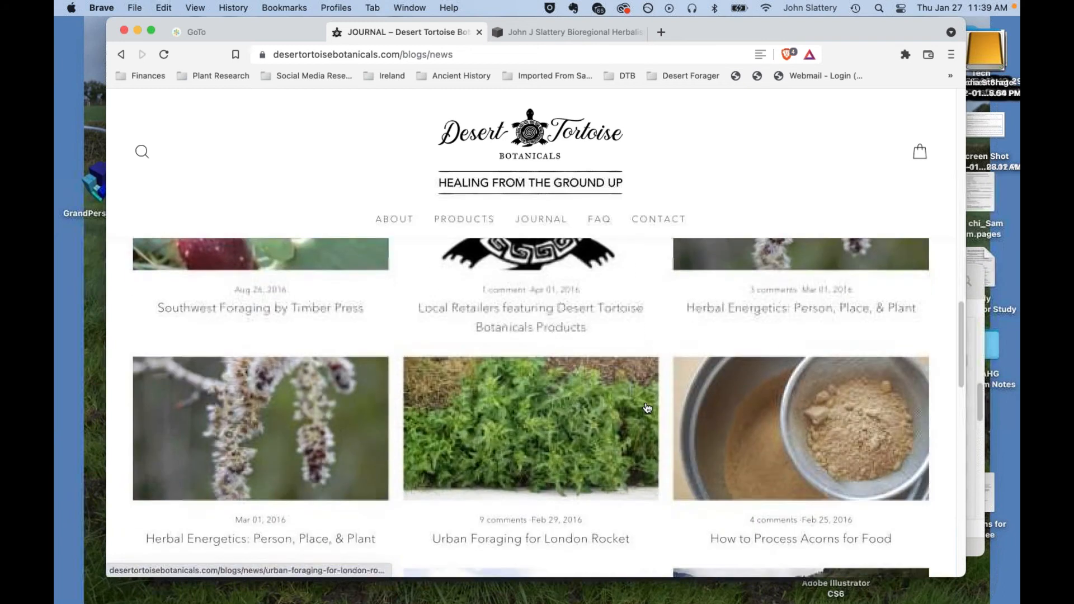
{"action": "scroll", "scroll_direction": "down", "scroll_amount": 3}
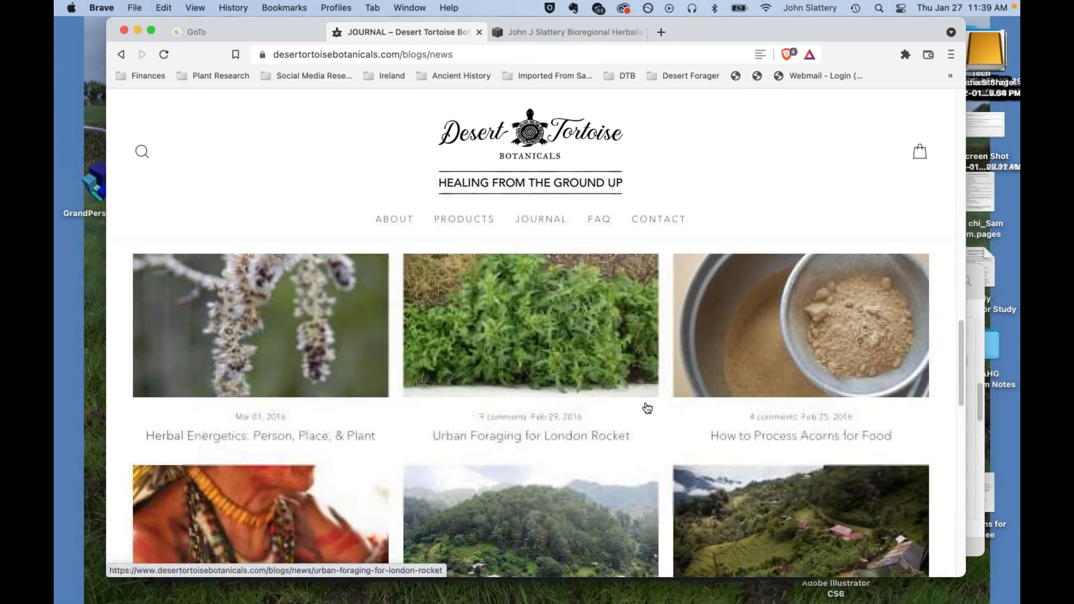
{"action": "scroll", "scroll_direction": "down", "scroll_amount": 3}
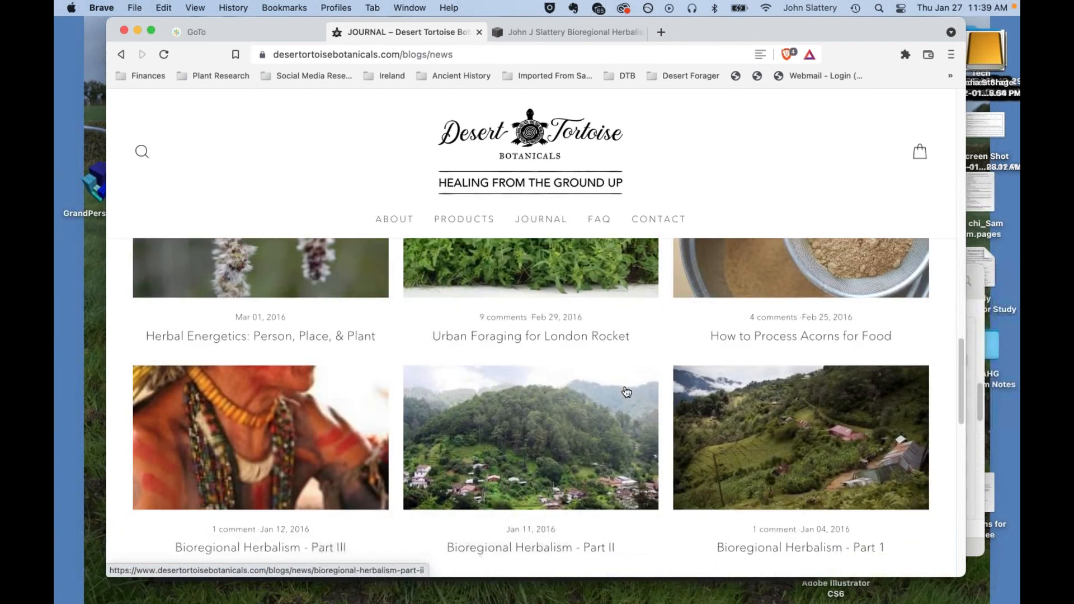
{"action": "scroll", "scroll_direction": "up", "scroll_amount": 3}
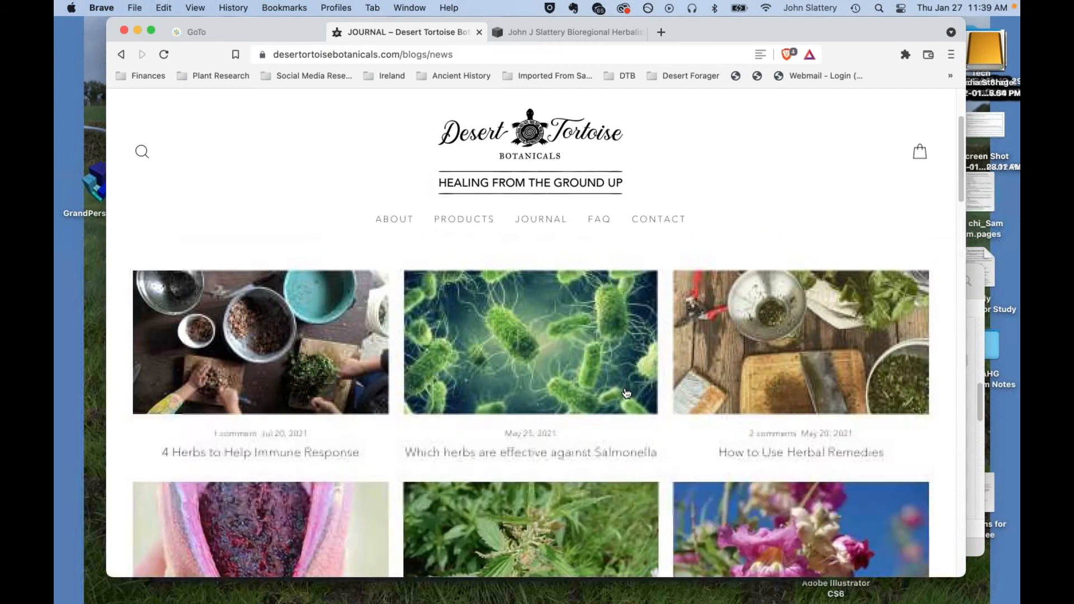
{"action": "scroll", "scroll_direction": "up", "scroll_amount": 3}
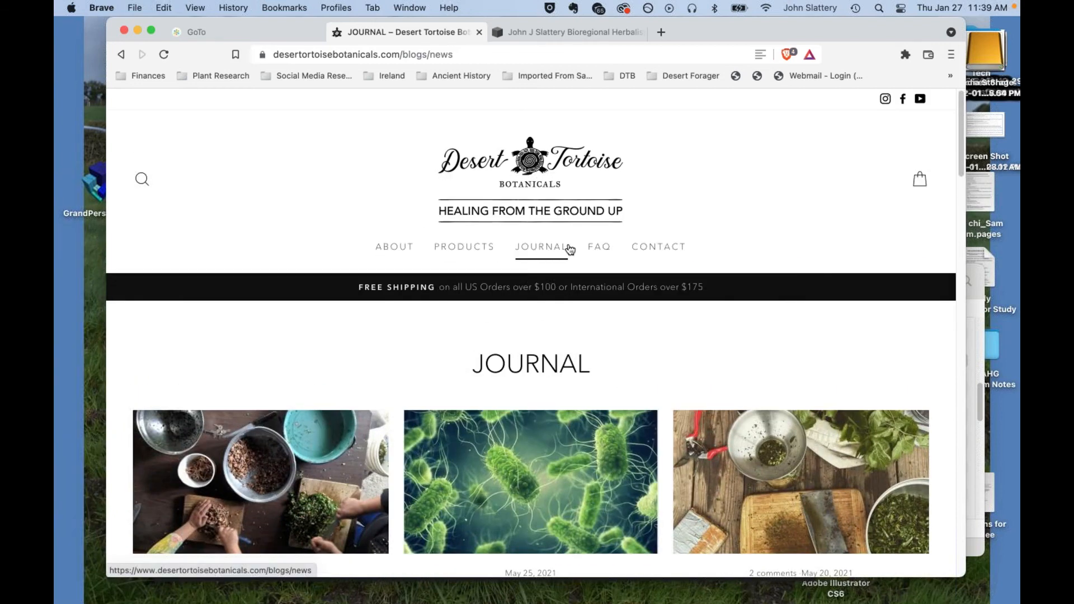
{"action": "mouse_move", "coordinate": [561, 251]}
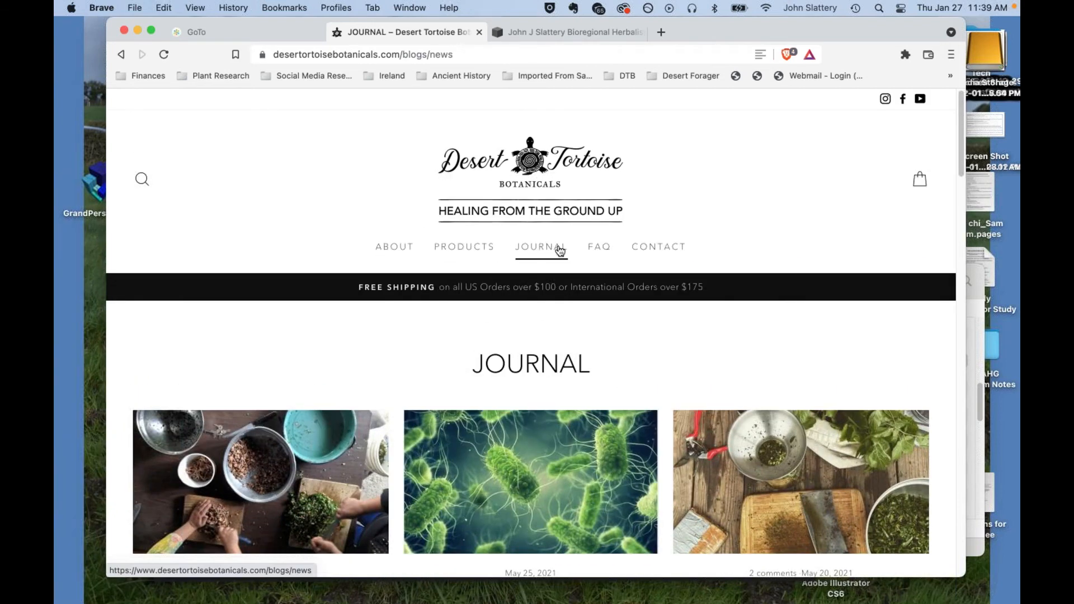
{"action": "mouse_move", "coordinate": [500, 246]}
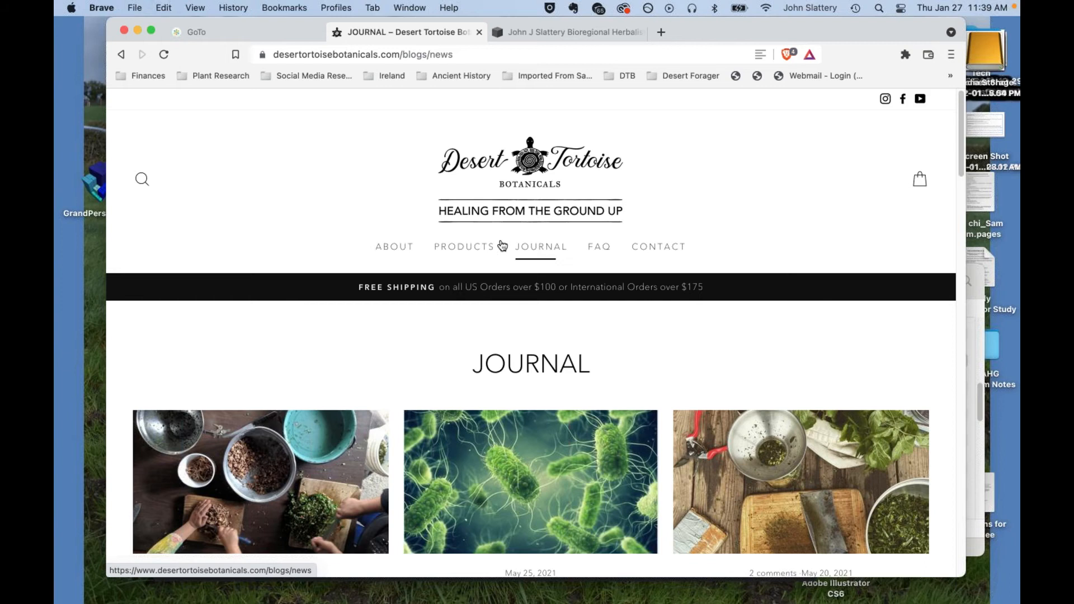
Show the FAQ page and read through its shipping, tincture and product answers, ending near the top.
{"action": "left_click", "coordinate": [599, 246]}
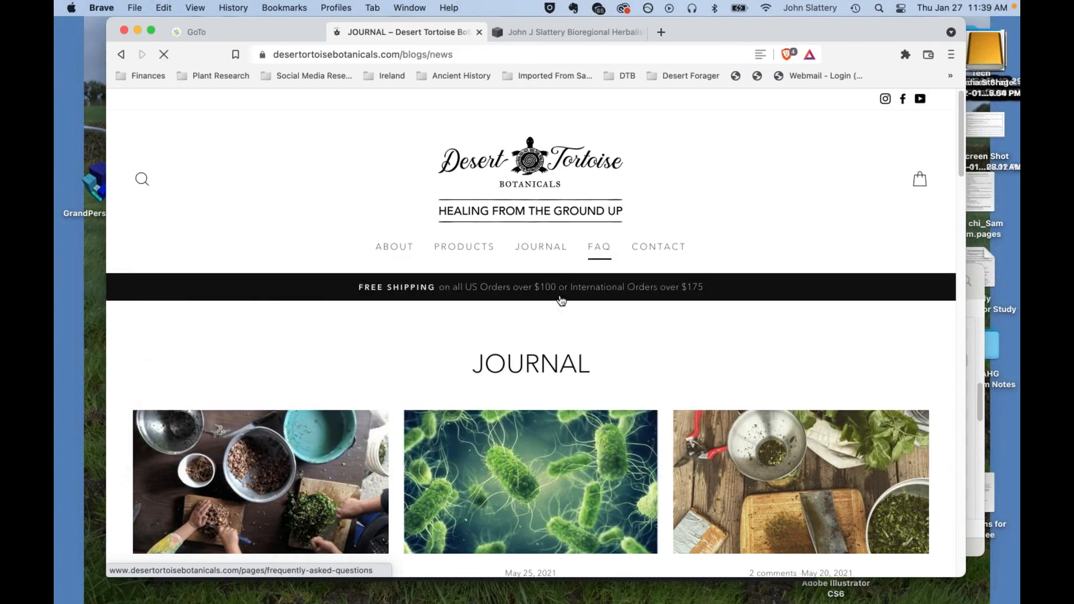
{"action": "left_click", "coordinate": [599, 246]}
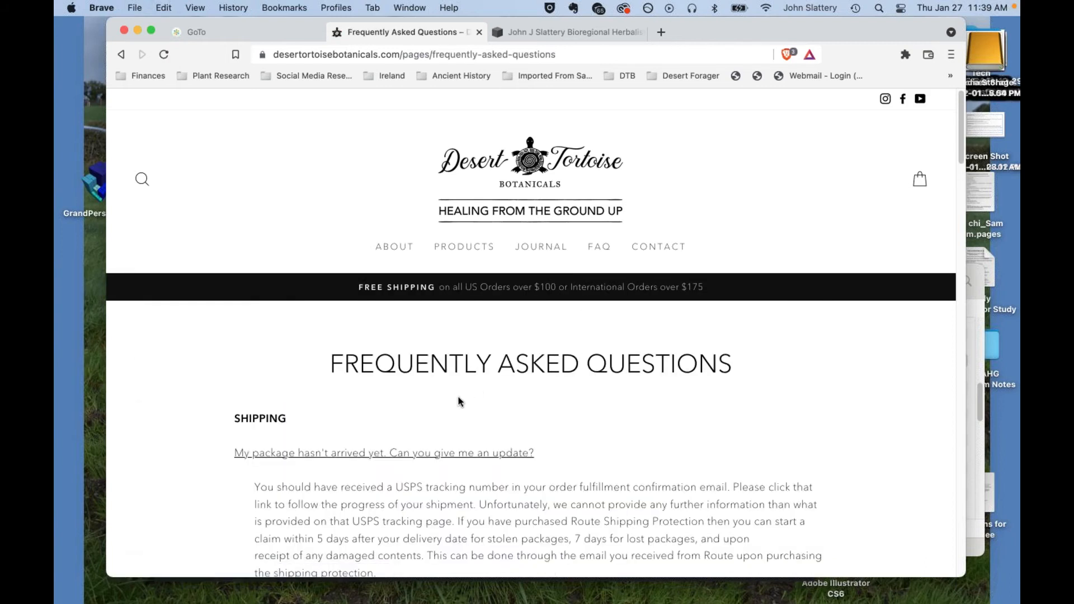
{"action": "scroll", "scroll_direction": "down", "scroll_amount": 3}
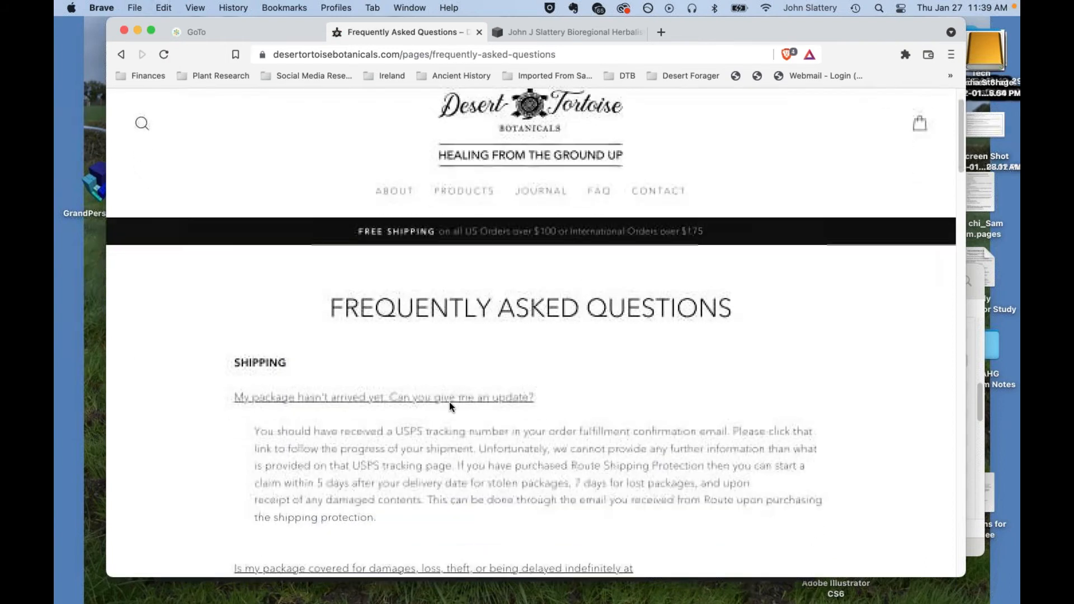
{"action": "scroll", "scroll_direction": "down", "scroll_amount": 3}
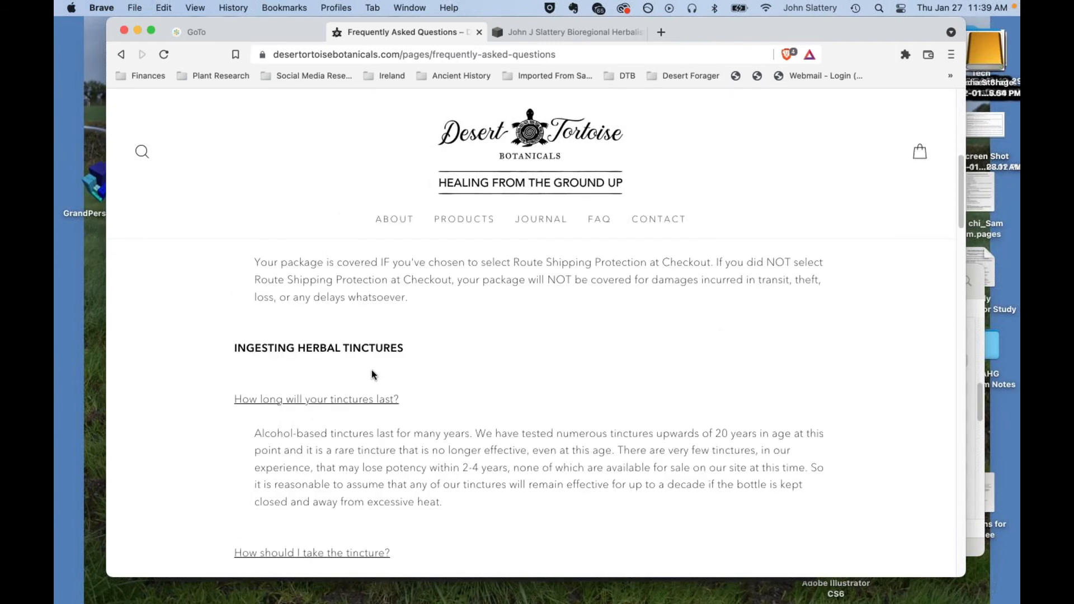
{"action": "scroll", "scroll_direction": "down", "scroll_amount": 3}
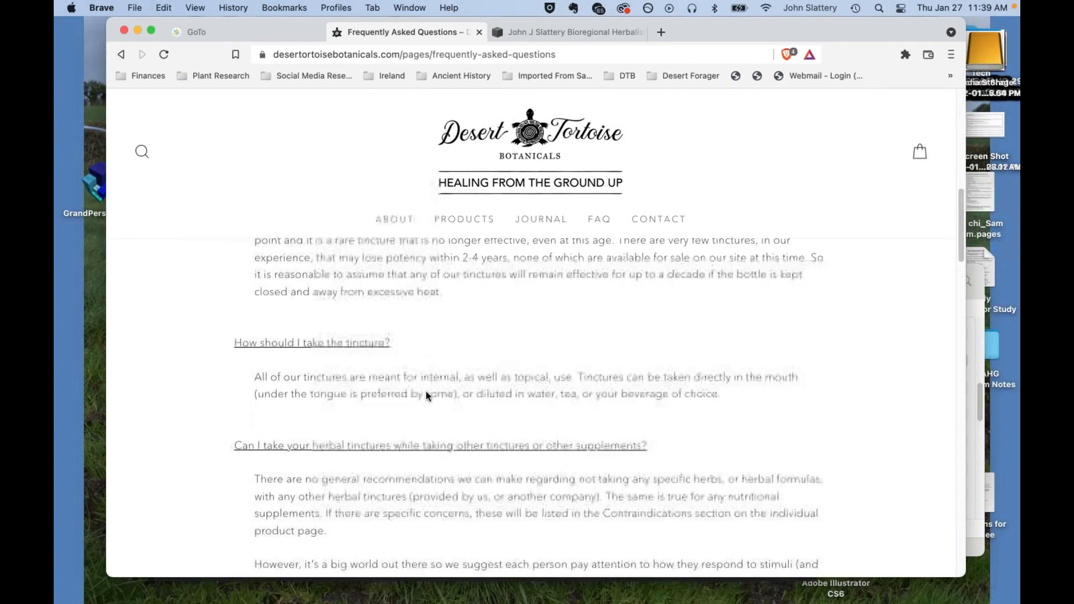
{"action": "scroll", "scroll_direction": "down", "scroll_amount": 3}
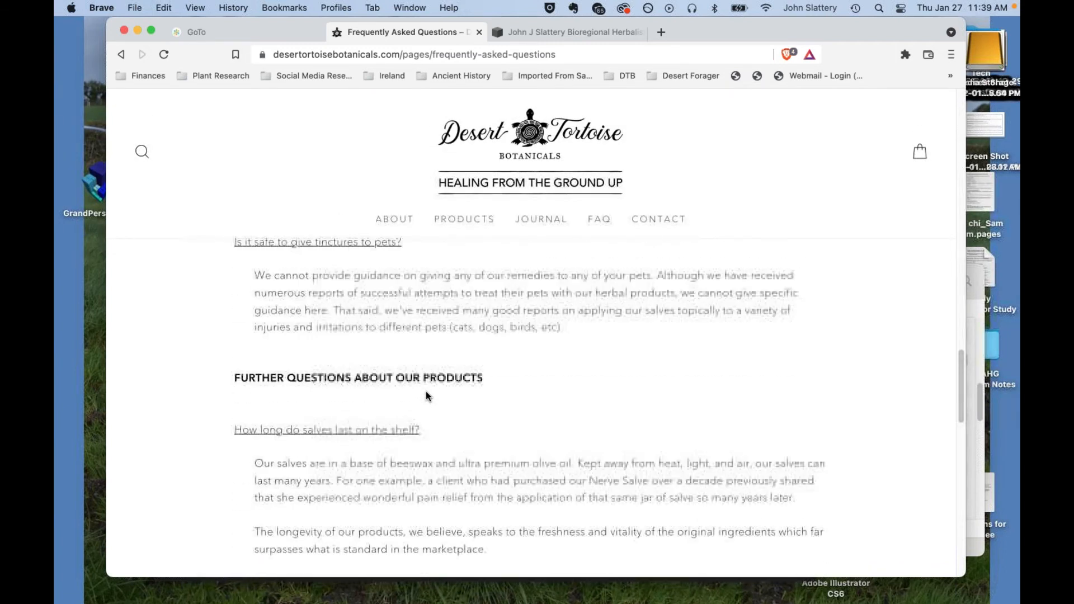
{"action": "scroll", "scroll_direction": "down", "scroll_amount": 3}
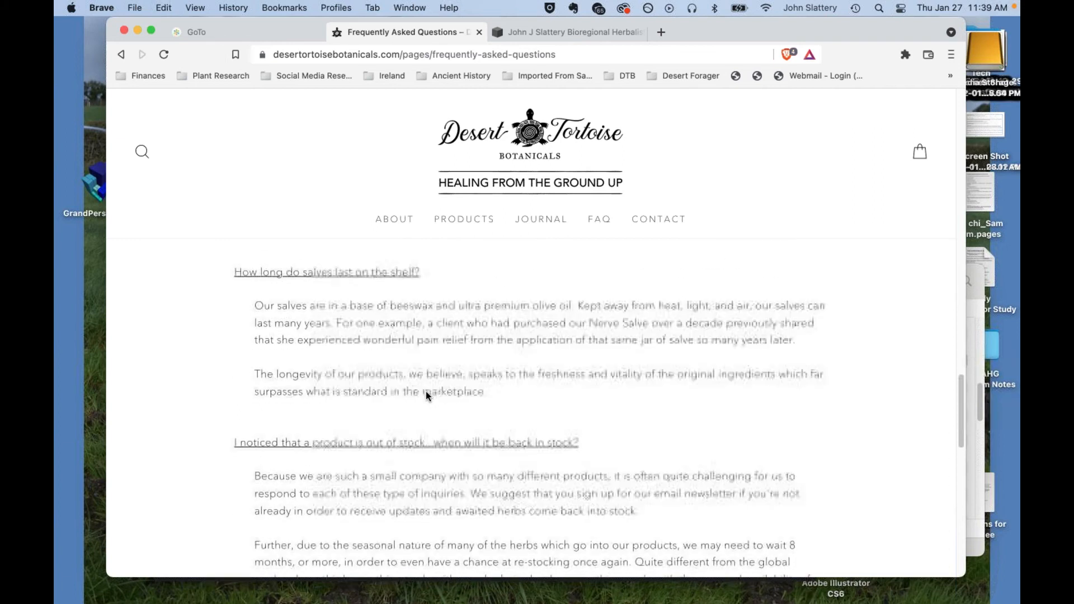
{"action": "scroll", "scroll_direction": "down", "scroll_amount": 3}
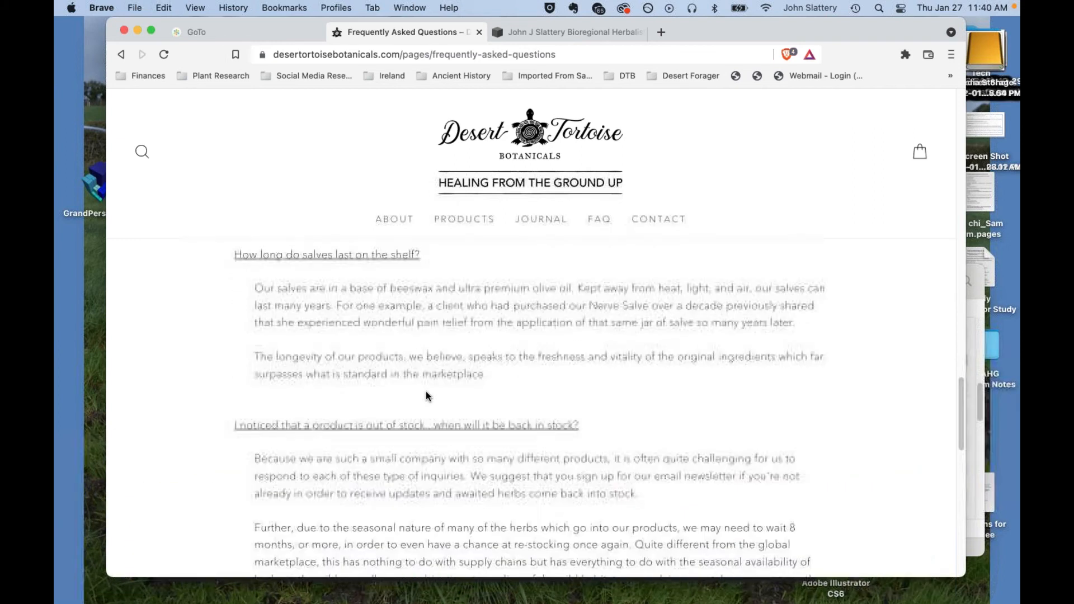
{"action": "scroll", "scroll_direction": "up", "scroll_amount": 3}
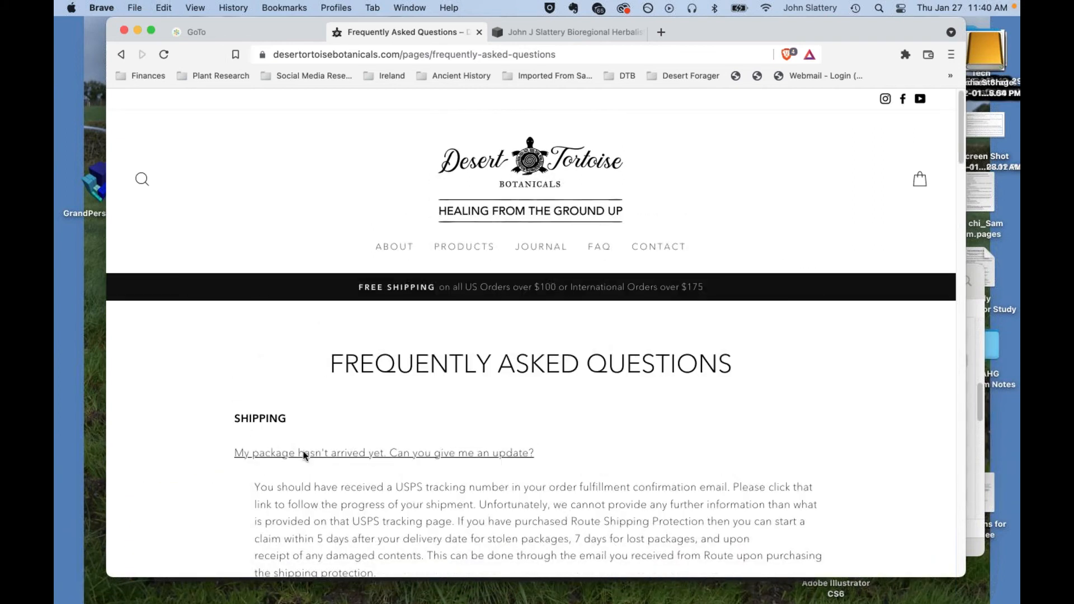
{"action": "mouse_move", "coordinate": [441, 323]}
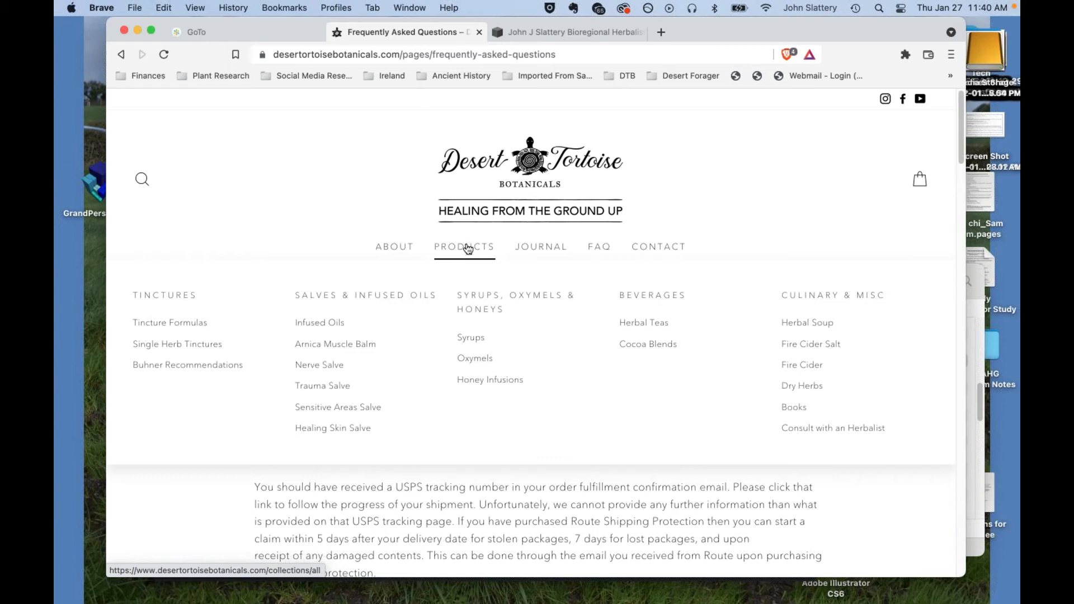
{"action": "mouse_move", "coordinate": [481, 267]}
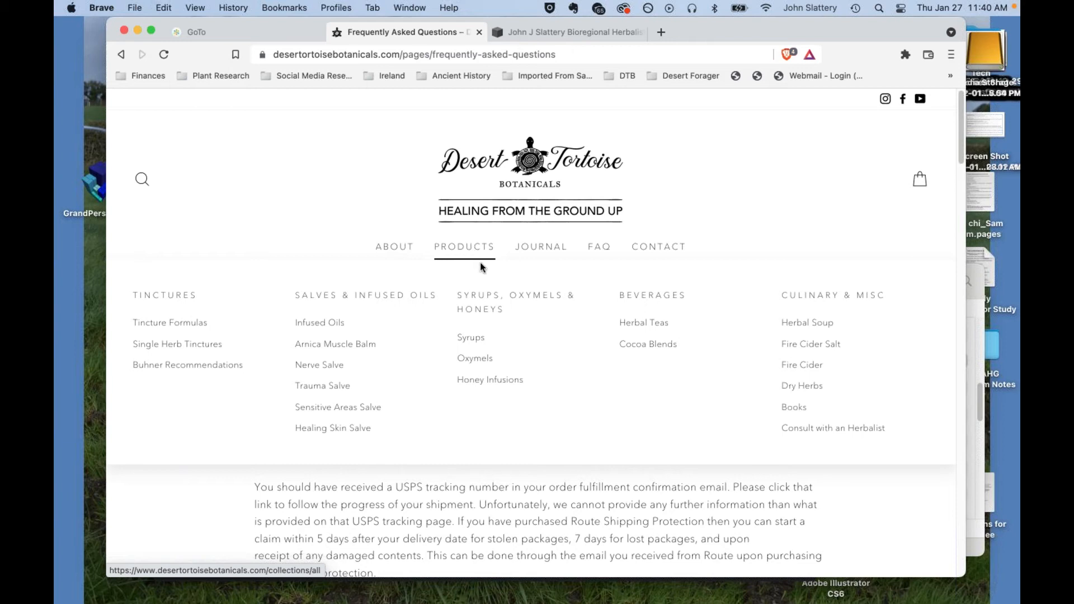
{"action": "mouse_move", "coordinate": [499, 281]}
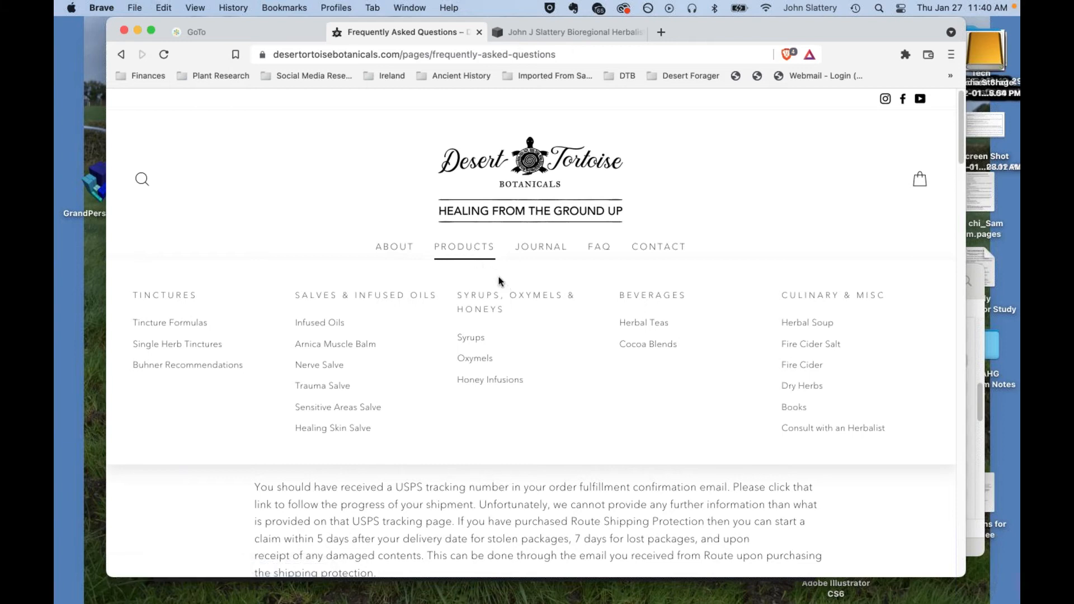
{"action": "mouse_move", "coordinate": [478, 258]}
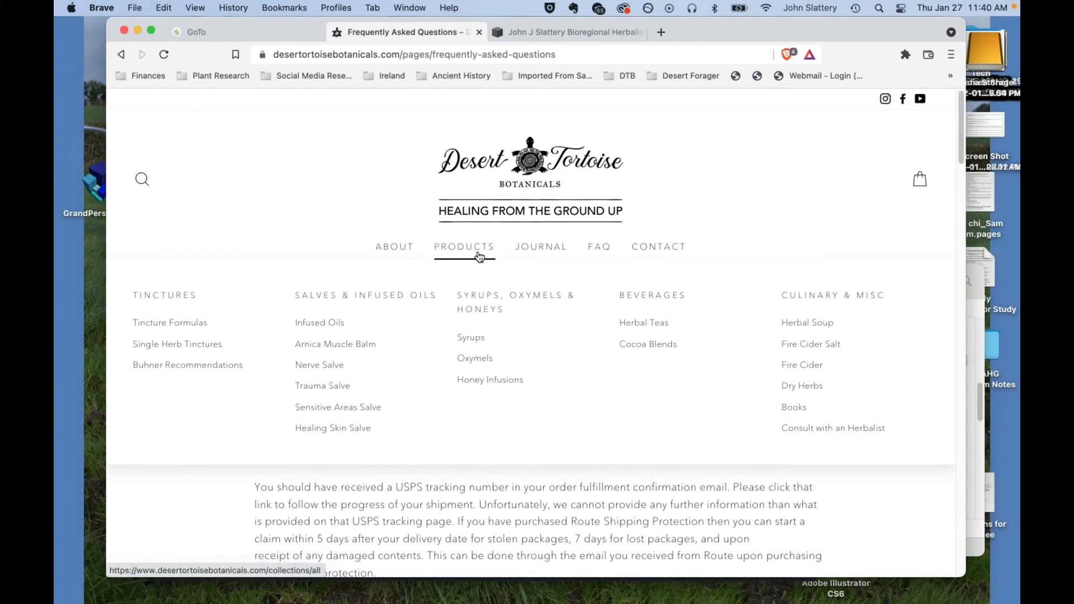
{"action": "mouse_move", "coordinate": [471, 262]}
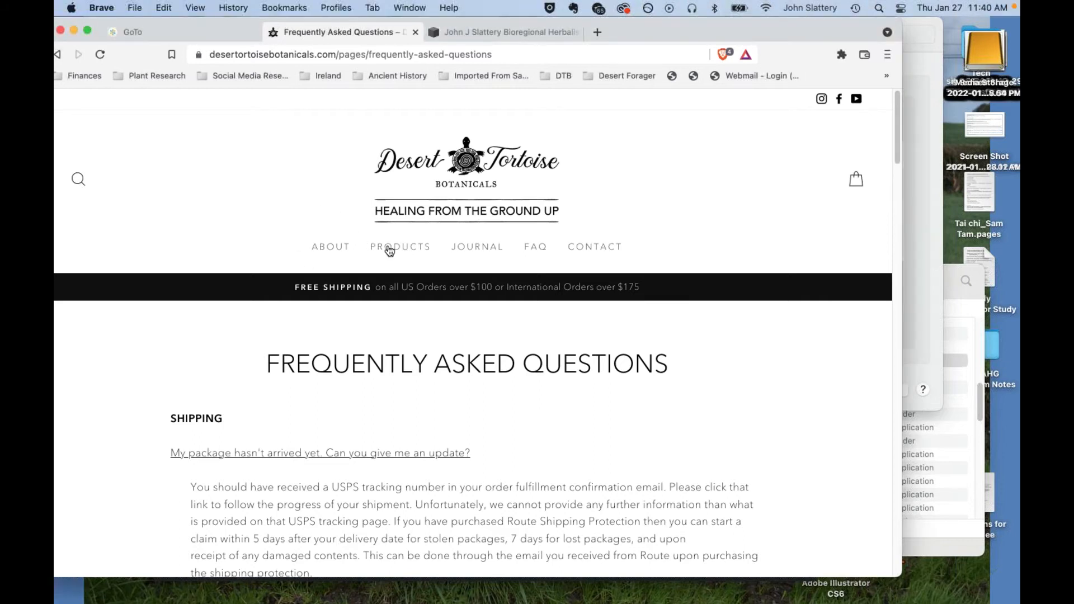
{"action": "mouse_move", "coordinate": [400, 246]}
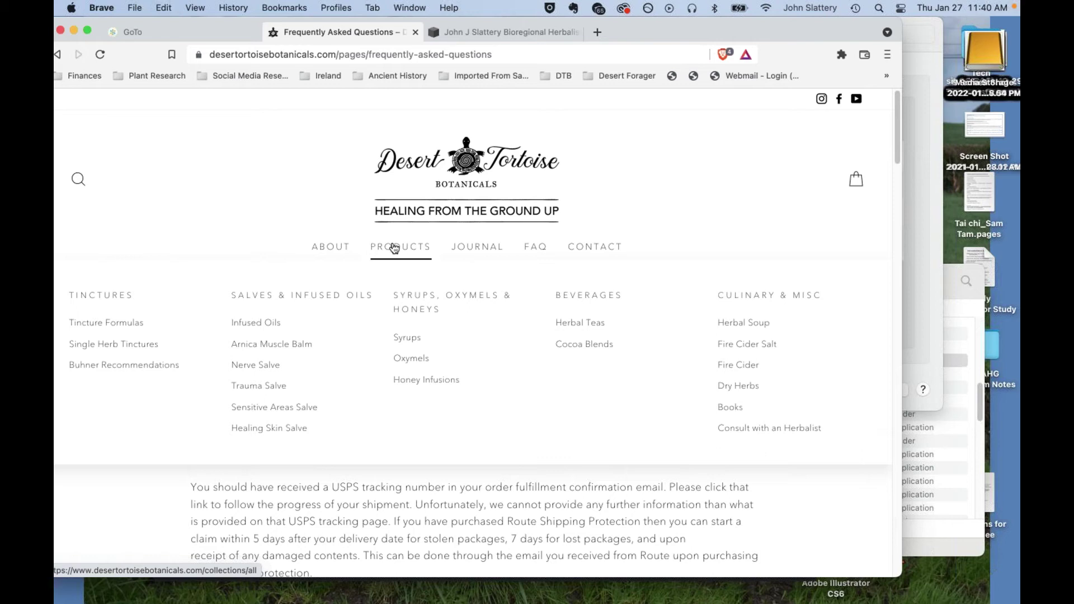
{"action": "mouse_move", "coordinate": [390, 252]}
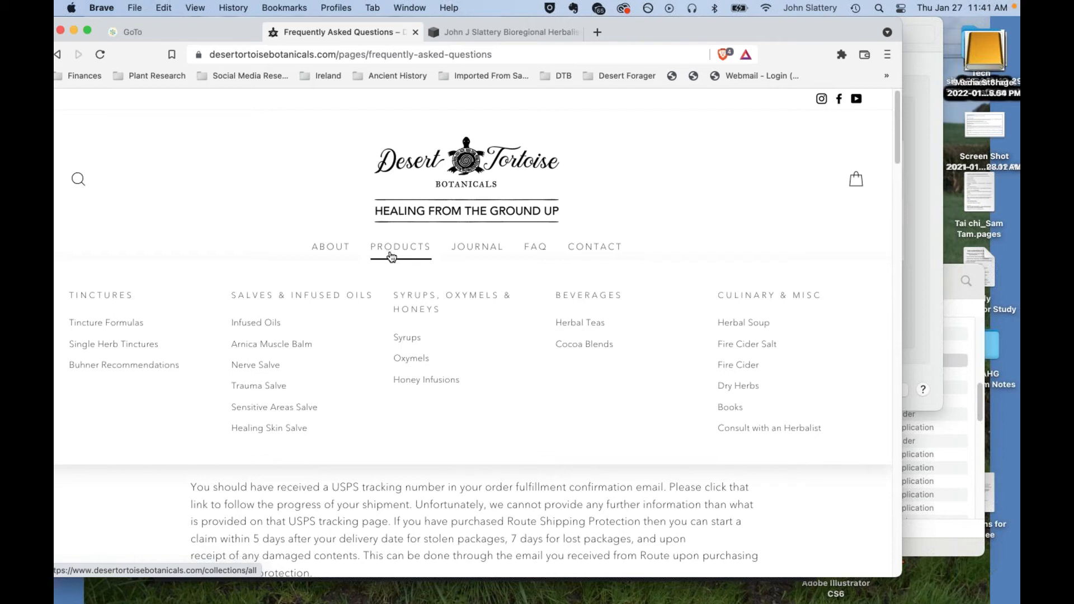
{"action": "mouse_move", "coordinate": [411, 300]}
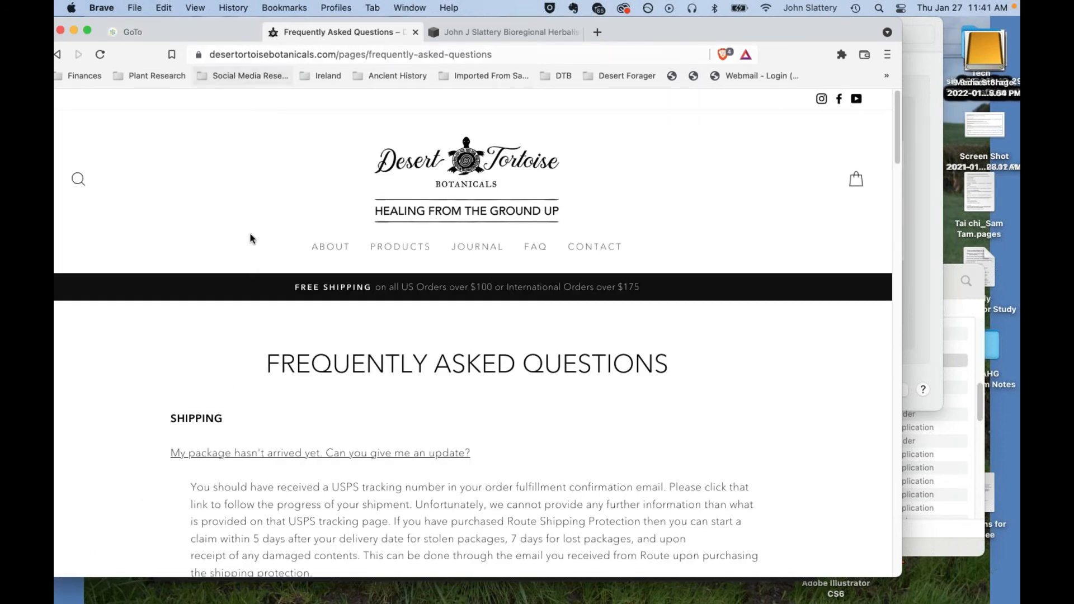
Search the store for 'bakery', which returns no results.
{"action": "left_click", "coordinate": [79, 179]}
{"action": "type", "text": "oi"}
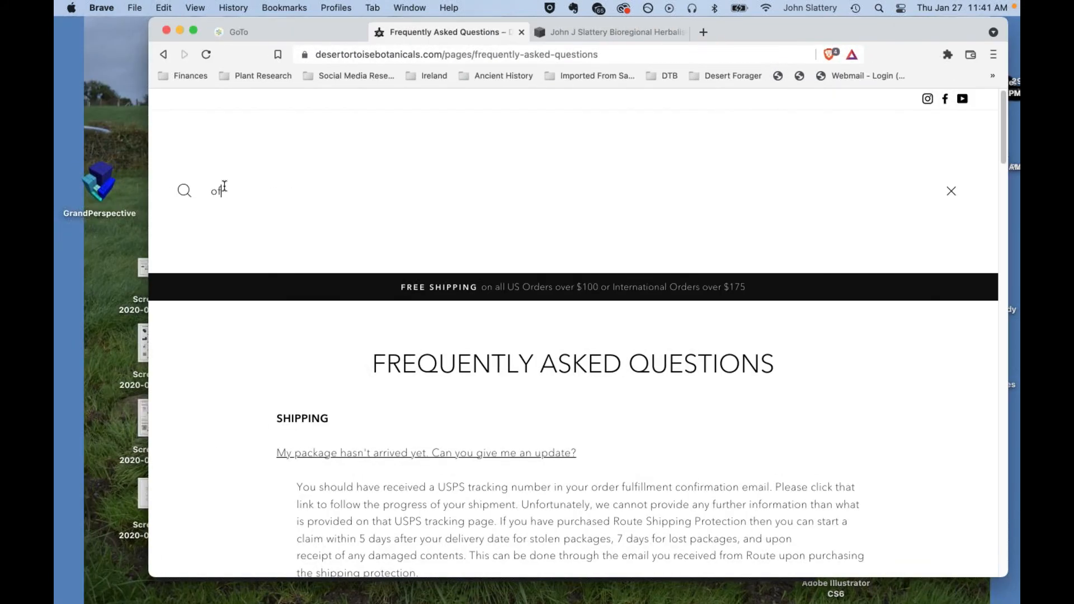
{"action": "type", "text": "bae"}
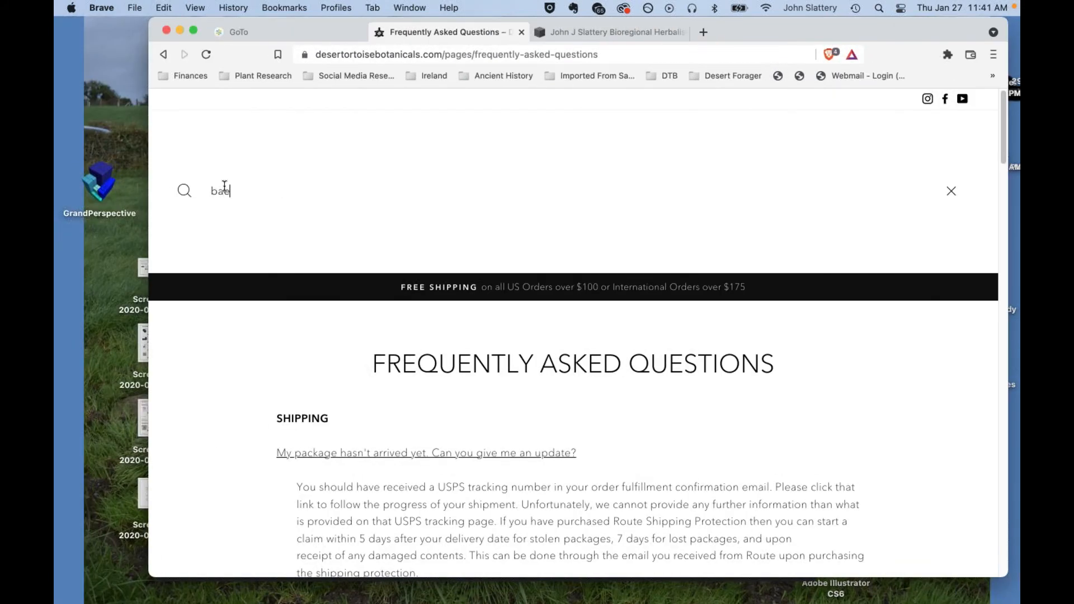
{"action": "type", "text": "ked"}
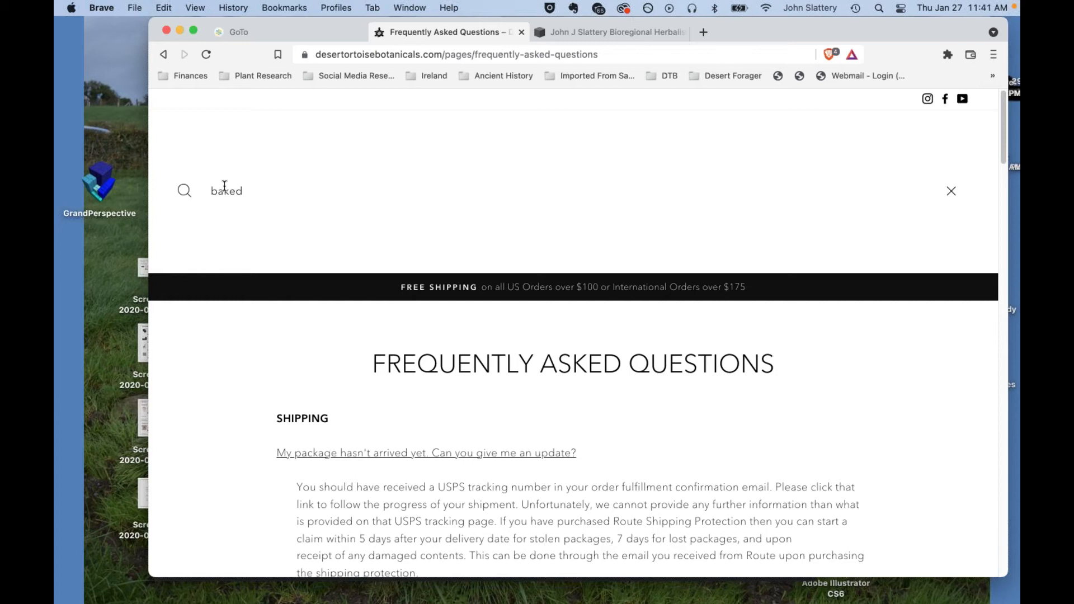
{"action": "key", "text": "Backspace"}
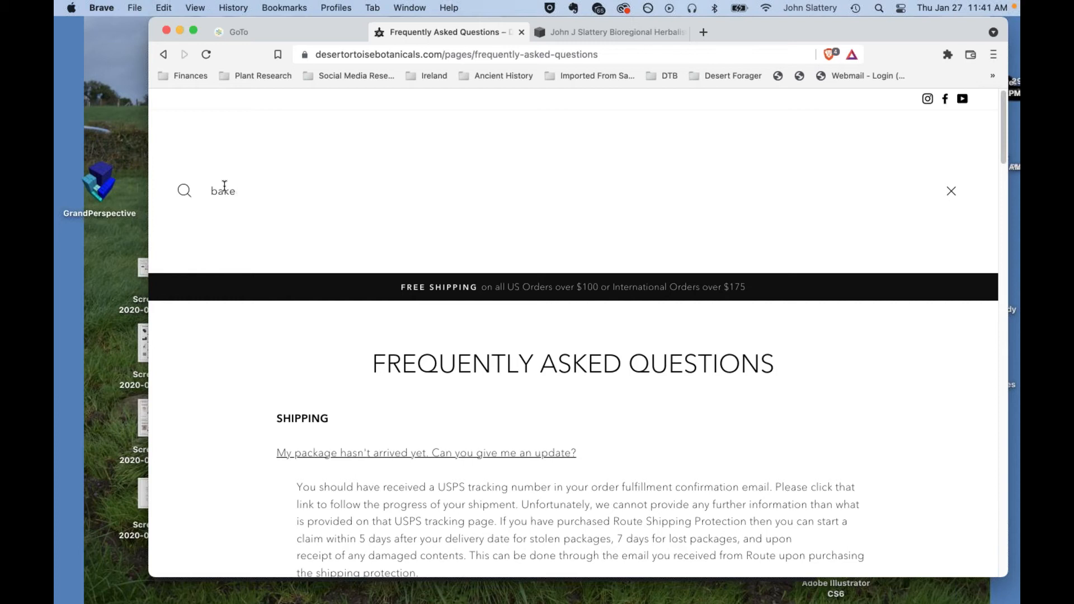
{"action": "type", "text": "ry"}
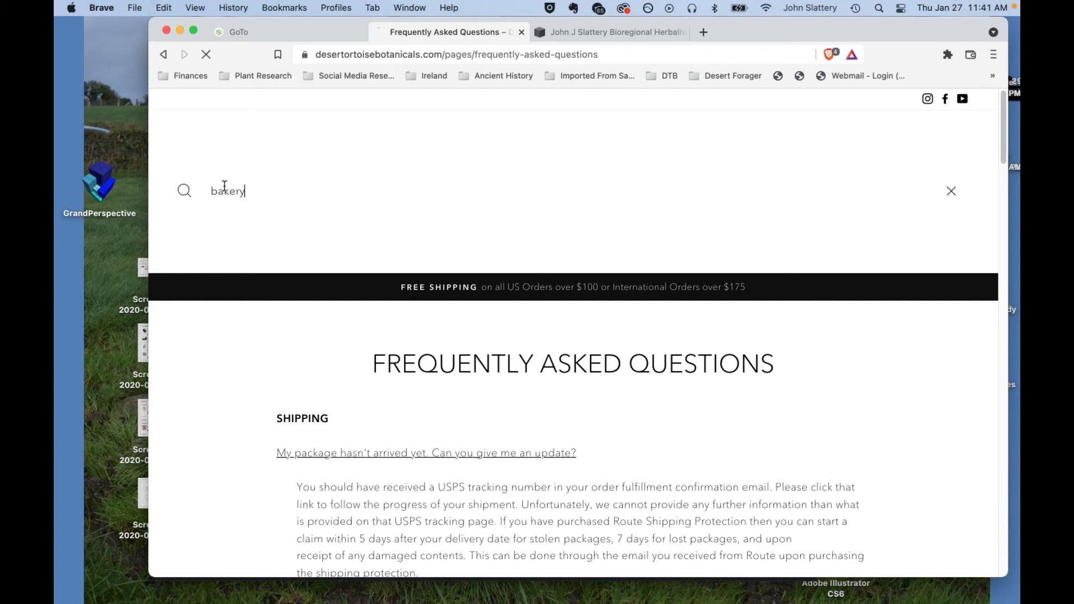
{"action": "key", "text": "Return"}
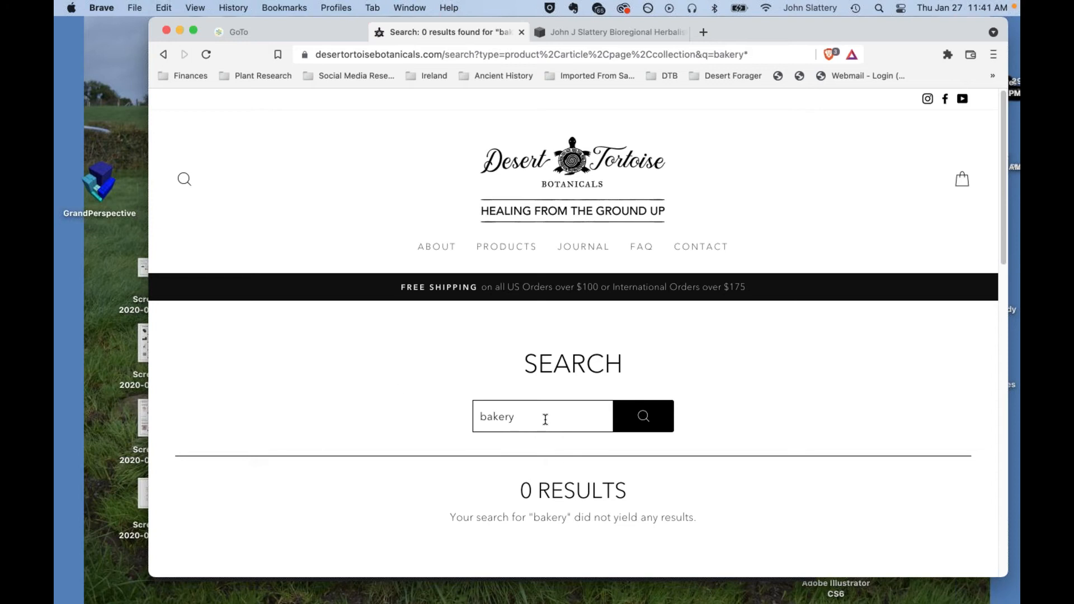
Correct the query to 'baked' and view its 8 brownie and cookie results.
{"action": "key", "text": "Backspace"}
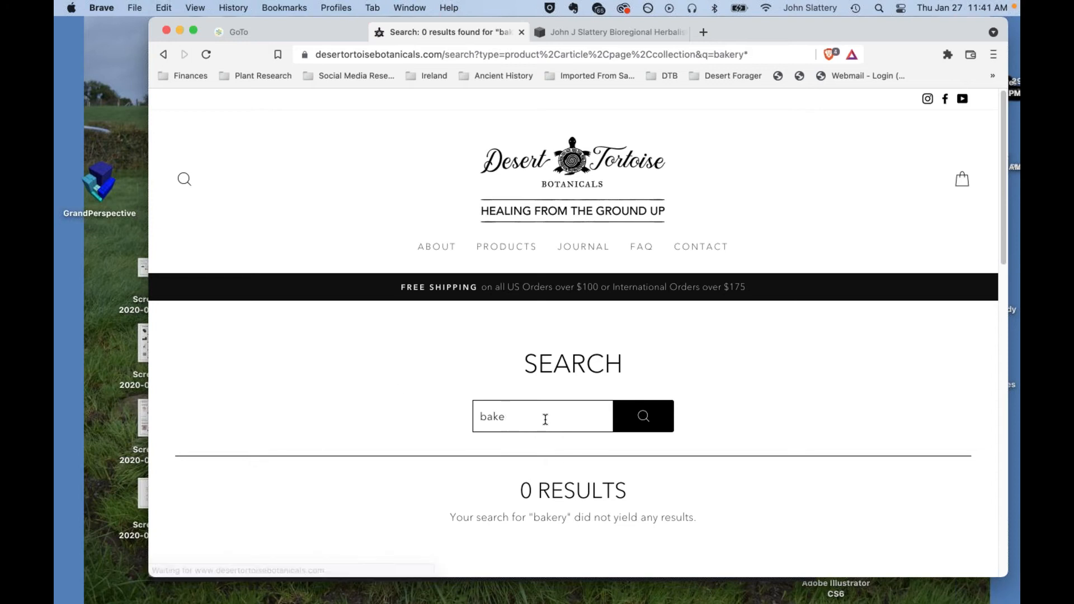
{"action": "type", "text": "d"}
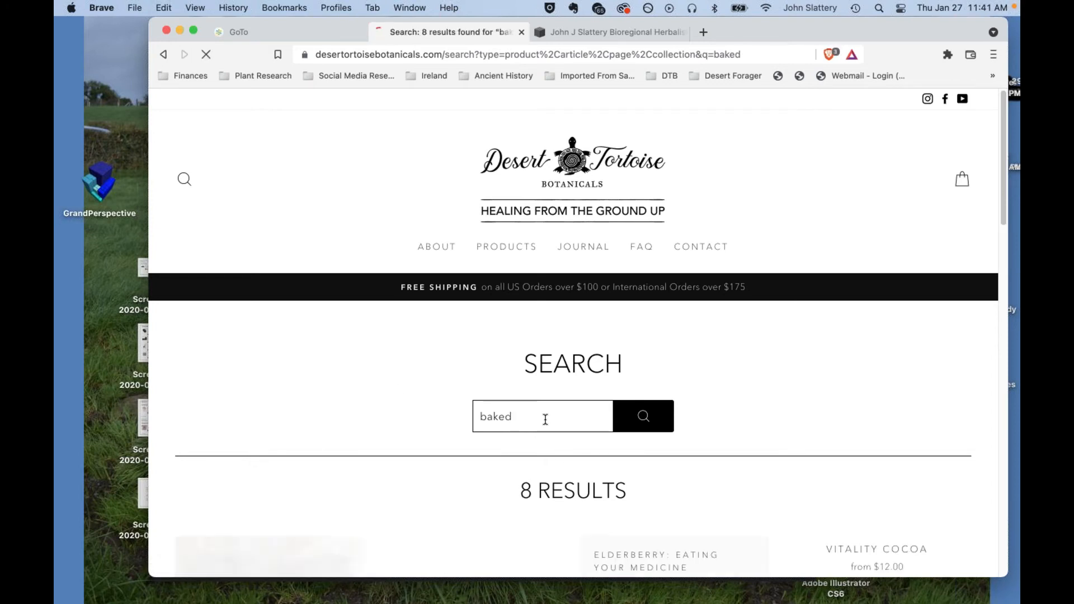
{"action": "scroll", "scroll_direction": "down", "scroll_amount": 3}
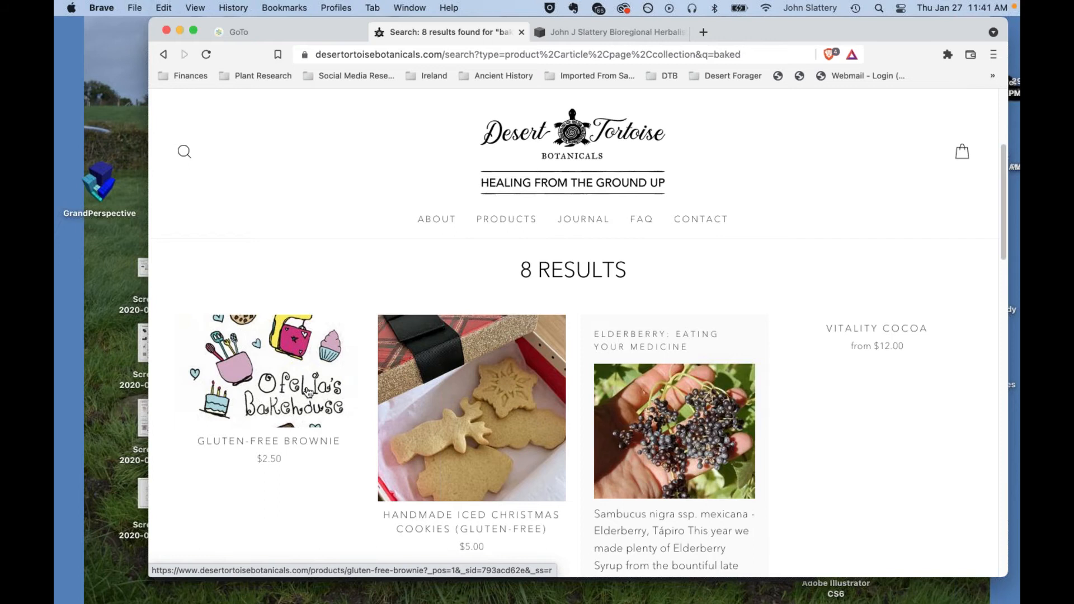
View the Gluten-Free Brownie product page, priced at $2.50, from the baked results.
{"action": "left_click", "coordinate": [269, 370]}
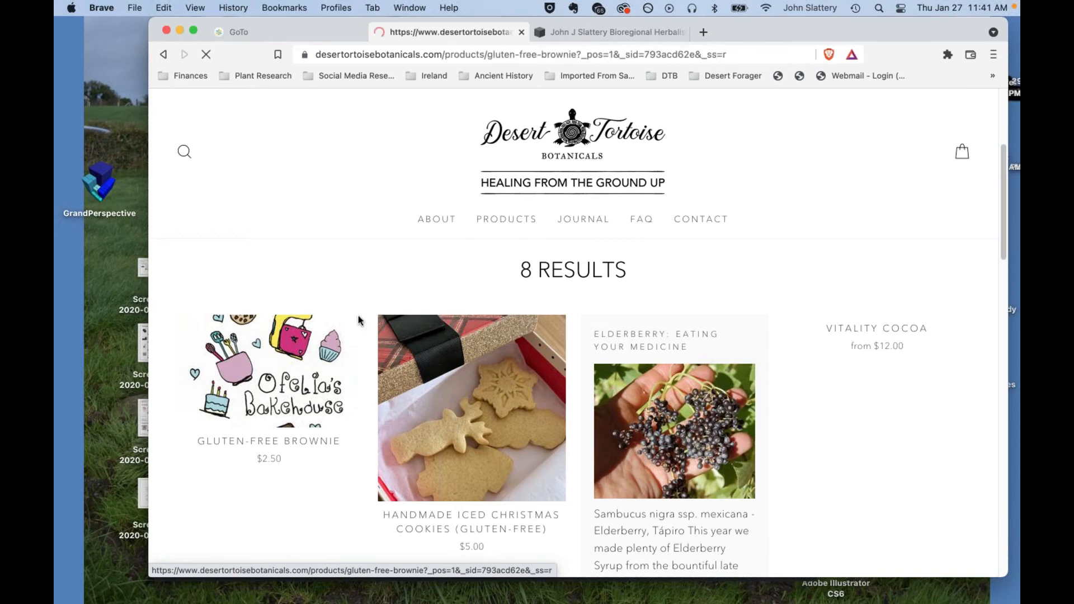
{"action": "left_click", "coordinate": [267, 370]}
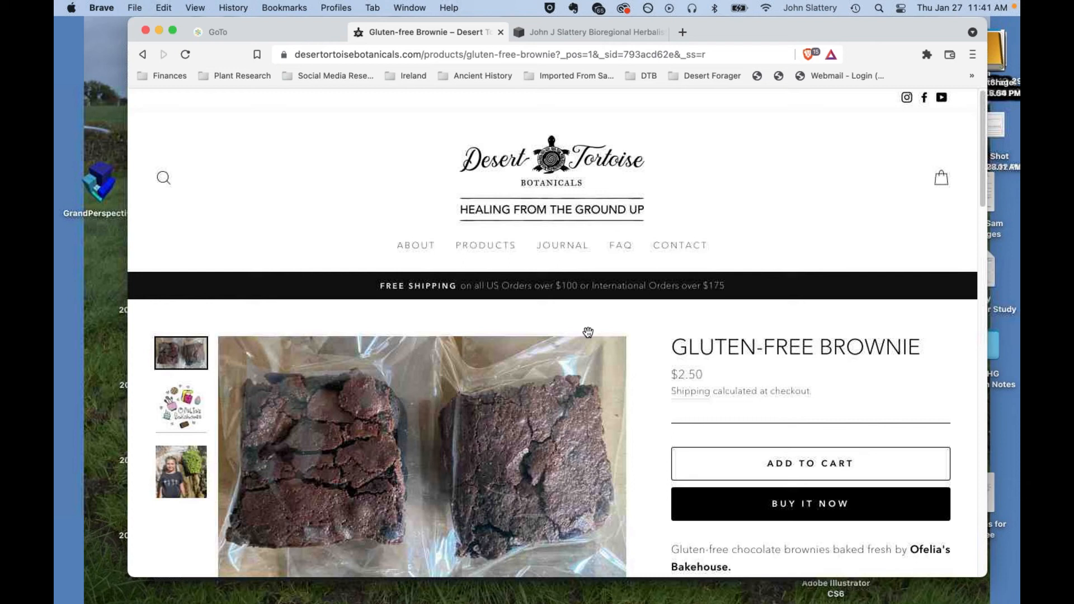
{"action": "scroll", "scroll_direction": "down", "scroll_amount": 3}
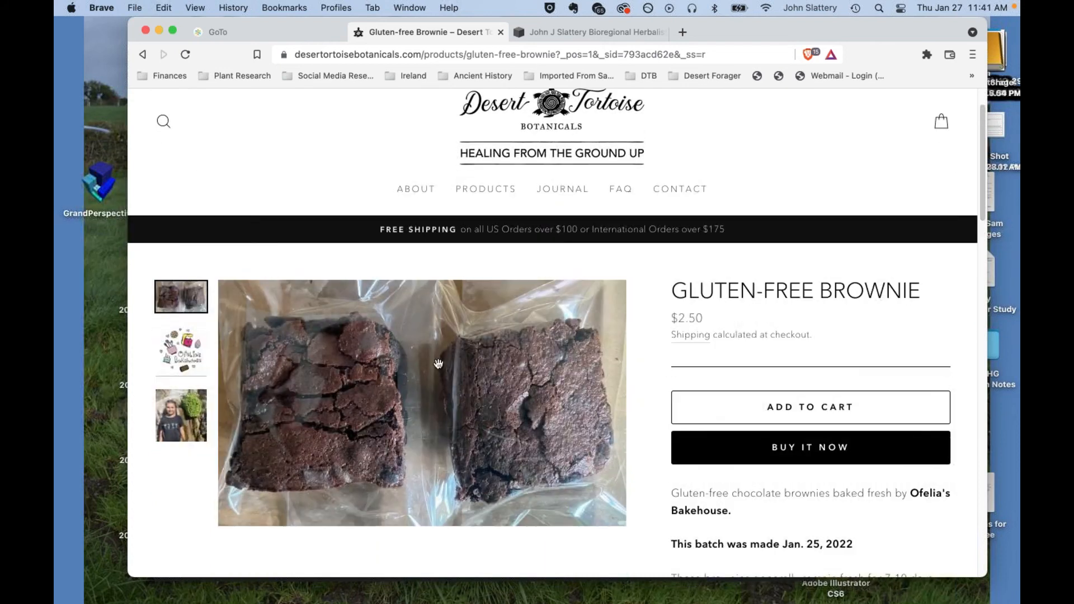
{"action": "mouse_move", "coordinate": [391, 392]}
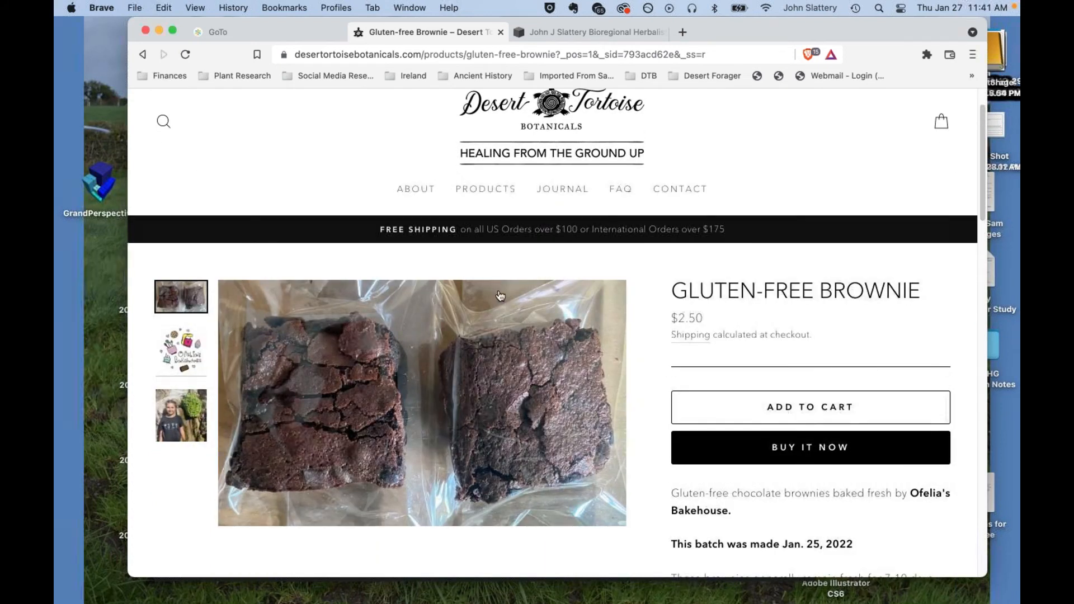
{"action": "mouse_move", "coordinate": [729, 35]}
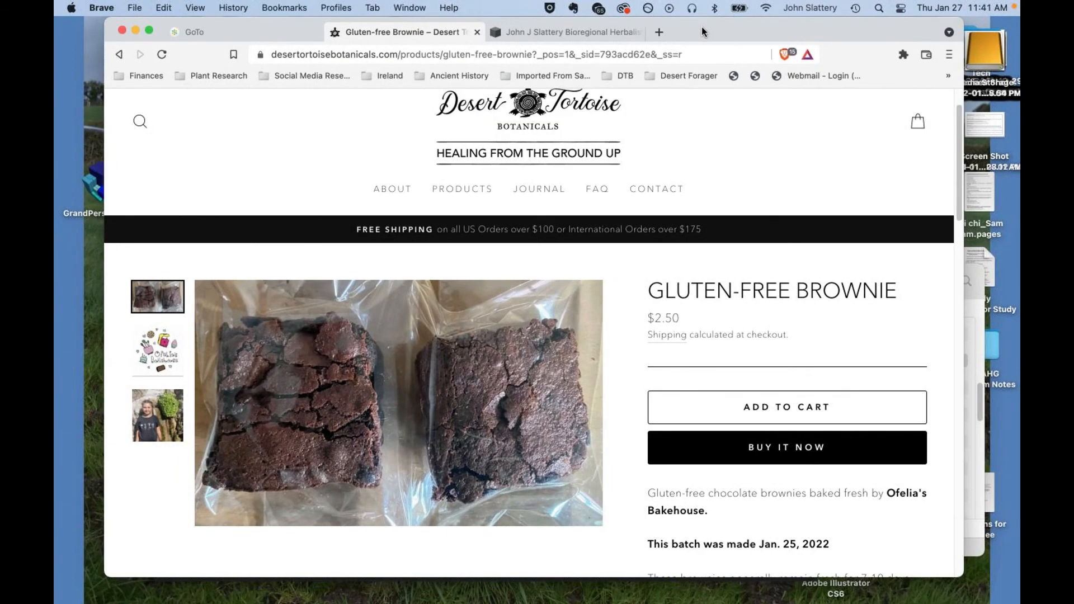
{"action": "mouse_move", "coordinate": [676, 37]}
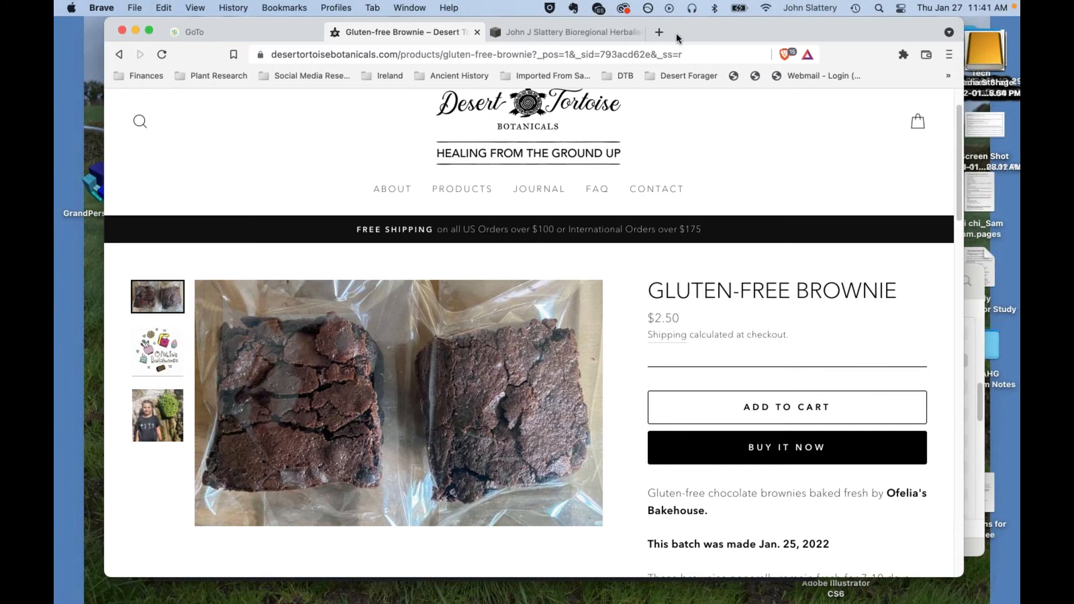
{"action": "mouse_move", "coordinate": [675, 39]}
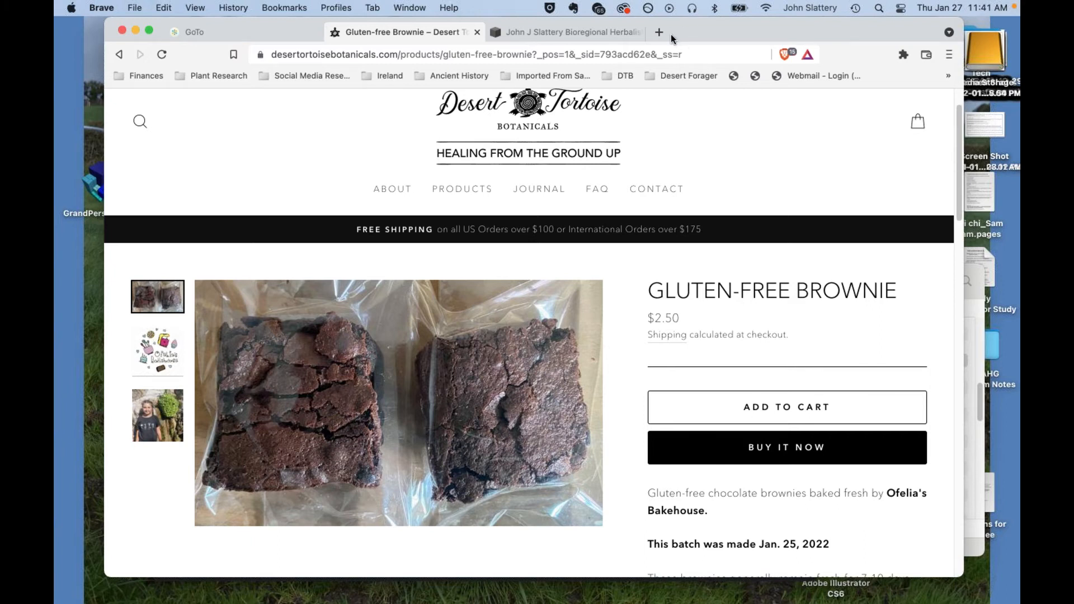
{"action": "mouse_move", "coordinate": [695, 35]}
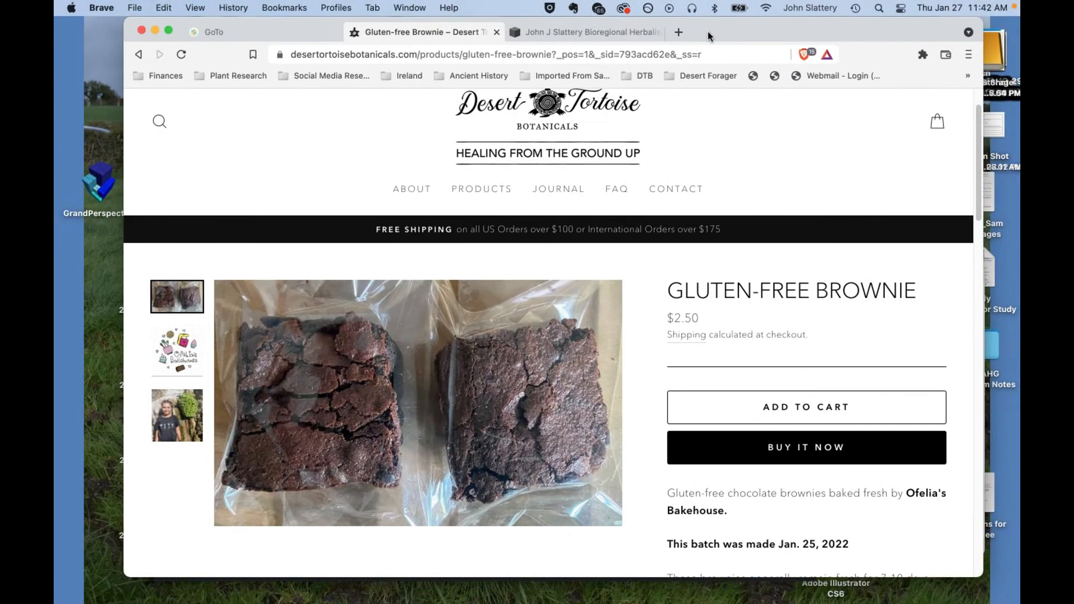
{"action": "mouse_move", "coordinate": [721, 45]}
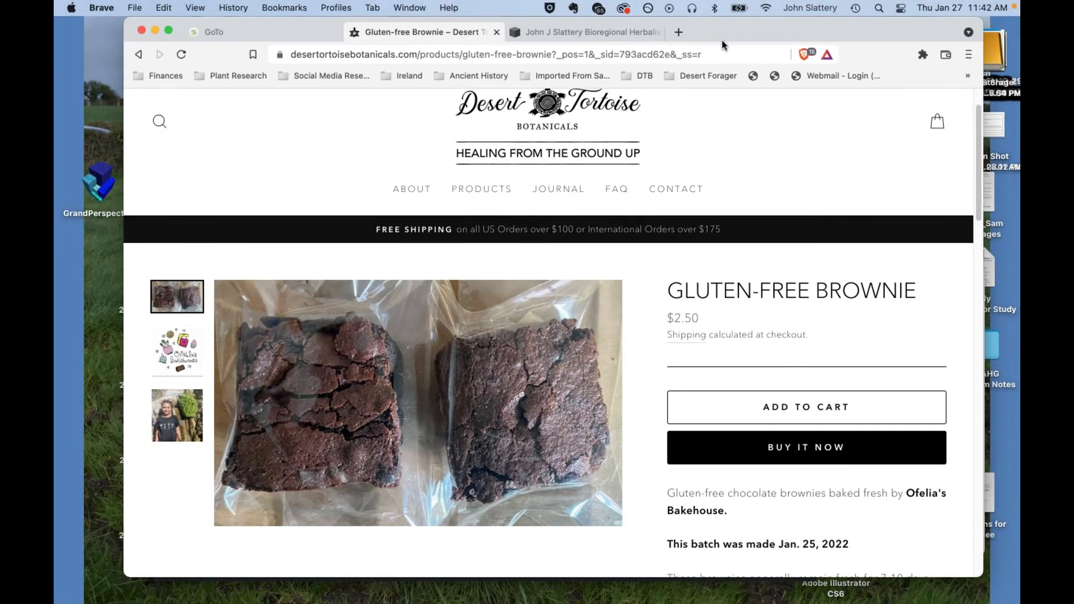
{"action": "mouse_move", "coordinate": [707, 44]}
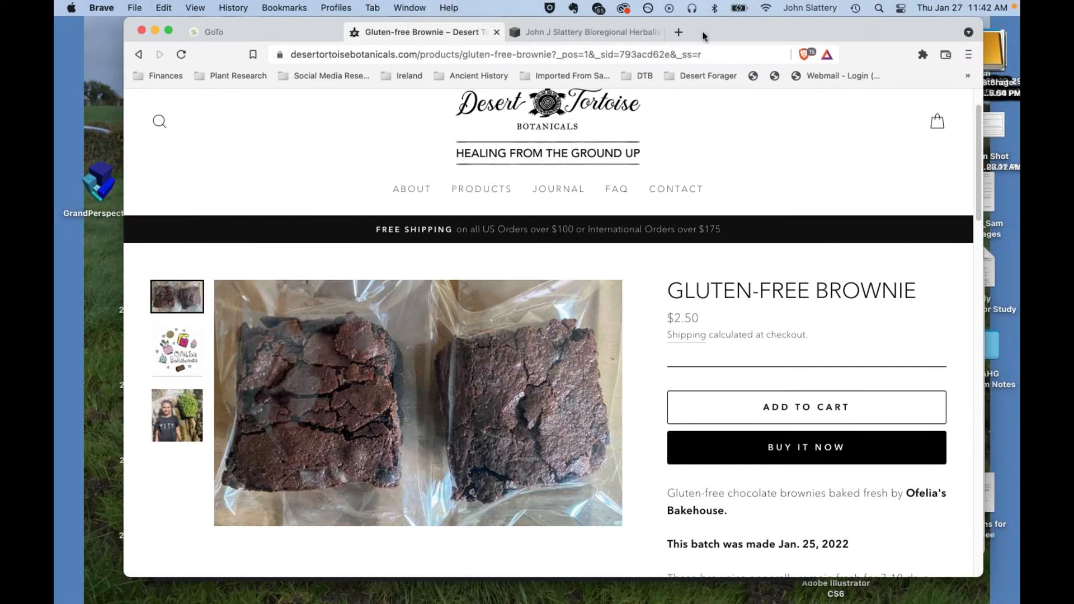
{"action": "mouse_move", "coordinate": [481, 189]}
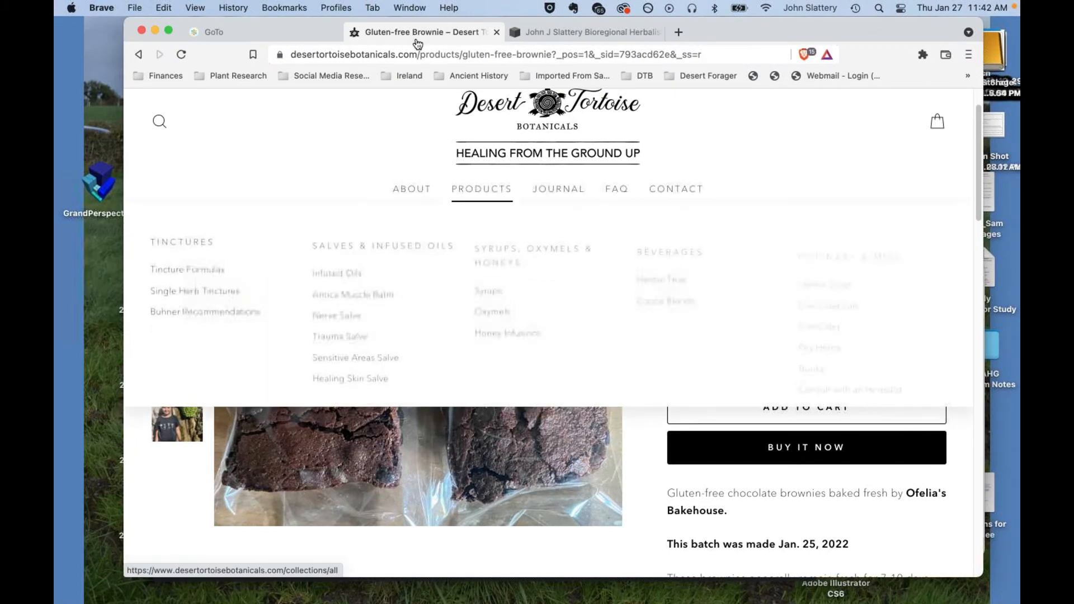
{"action": "mouse_move", "coordinate": [481, 188]}
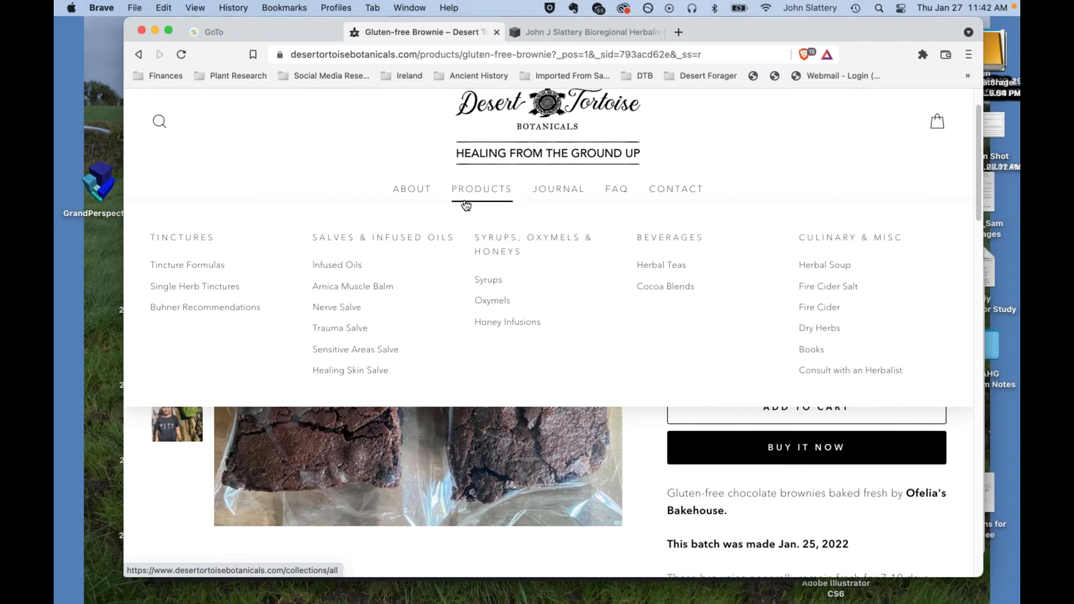
{"action": "mouse_move", "coordinate": [450, 232]}
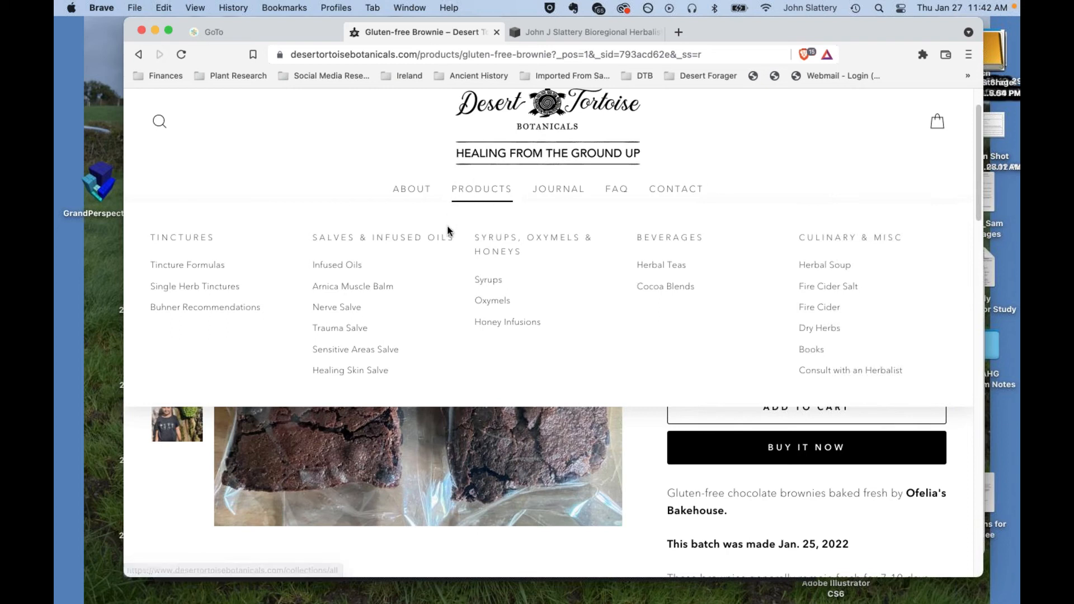
{"action": "mouse_move", "coordinate": [187, 264]}
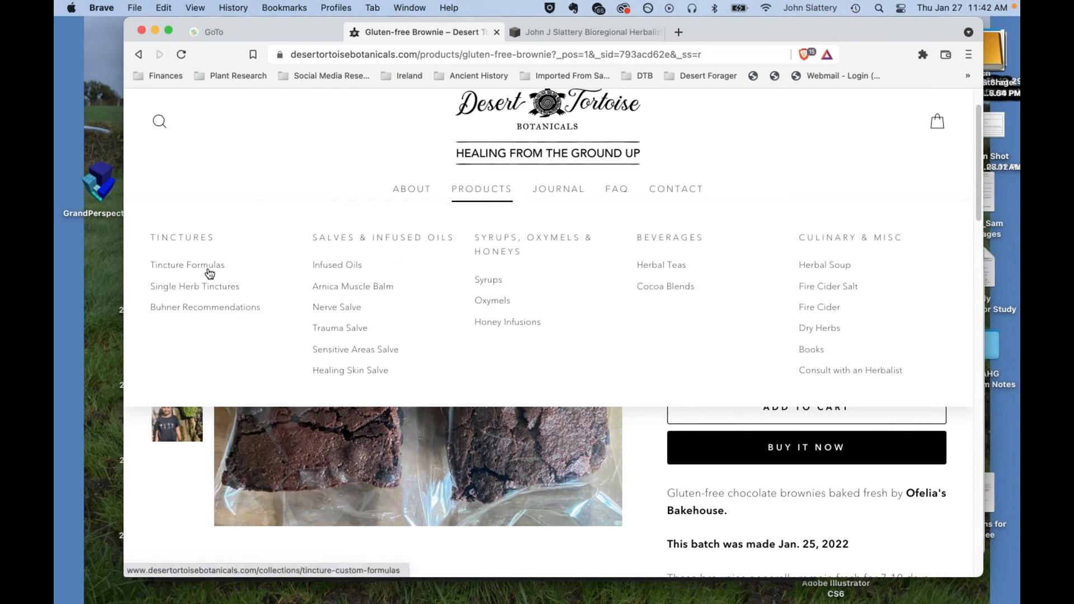
{"action": "mouse_move", "coordinate": [209, 273]}
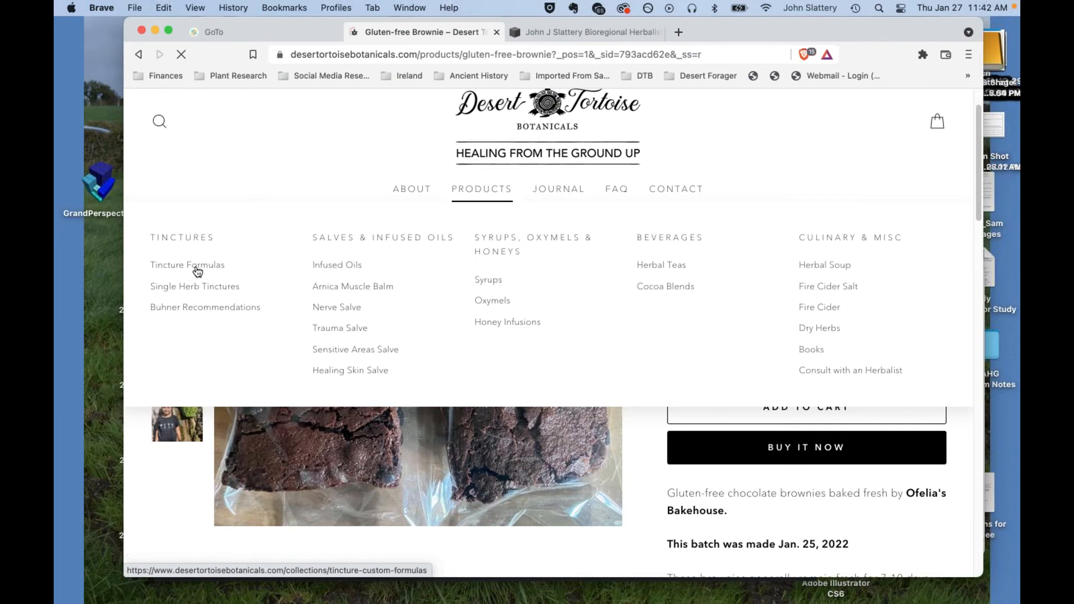
{"action": "left_click", "coordinate": [187, 265]}
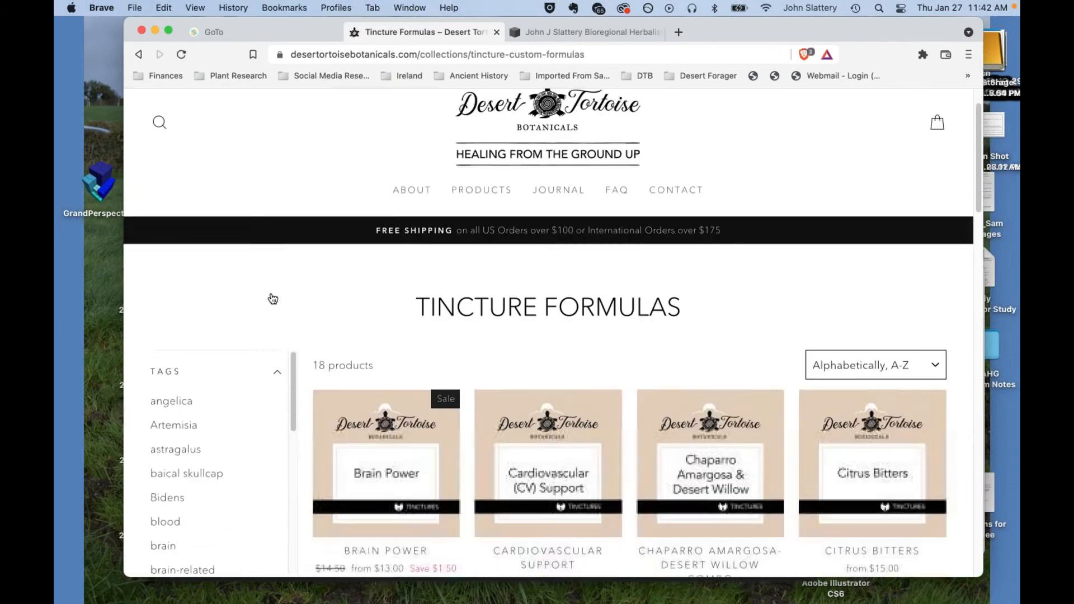
{"action": "scroll", "scroll_direction": "down", "scroll_amount": 3}
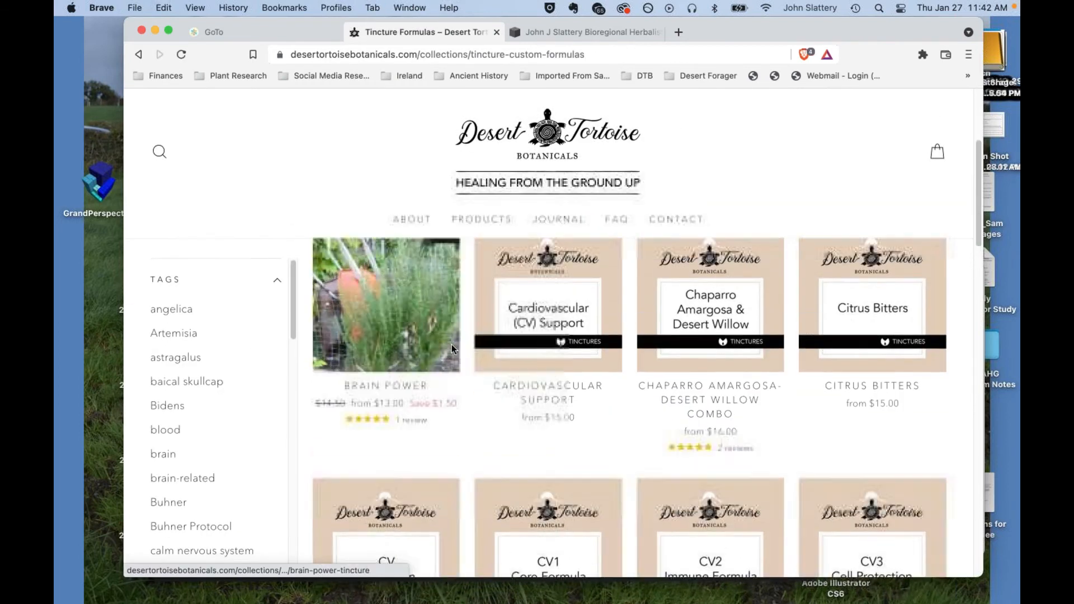
{"action": "scroll", "scroll_direction": "up", "scroll_amount": 3}
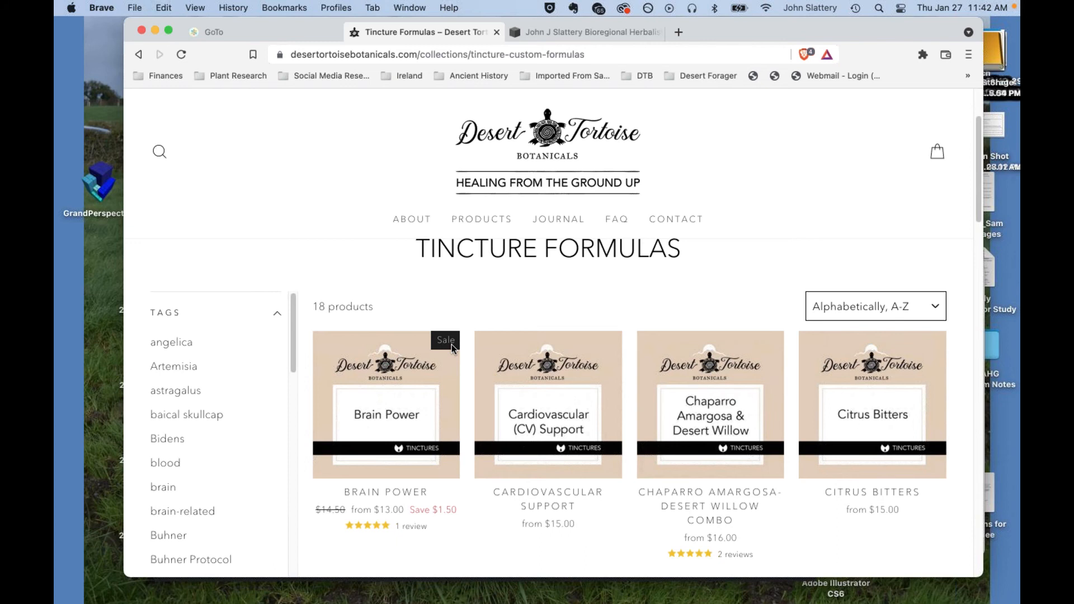
{"action": "scroll", "scroll_direction": "down", "scroll_amount": 3}
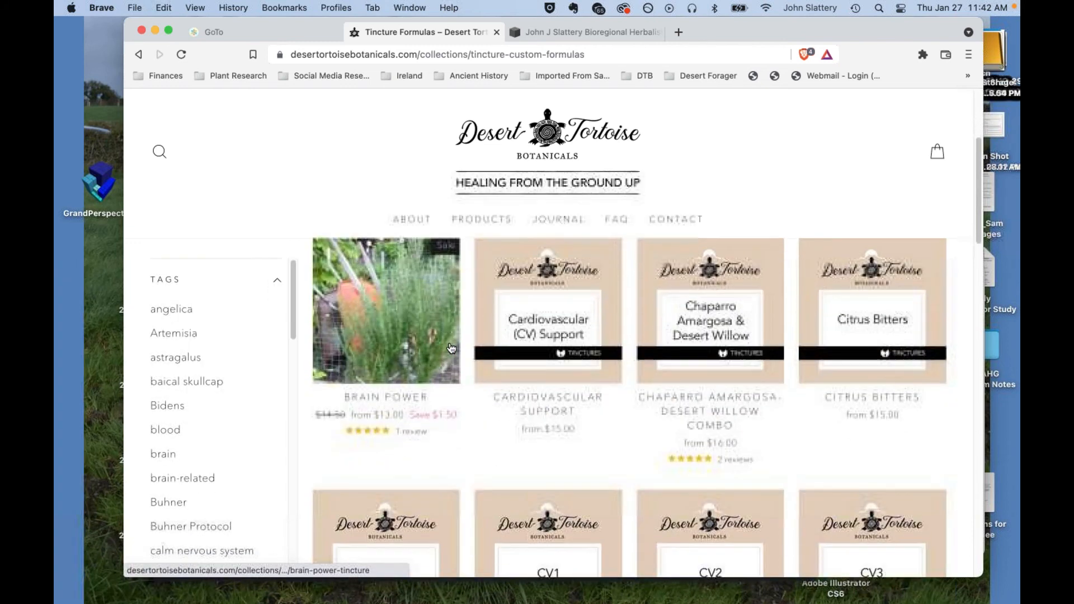
{"action": "scroll", "scroll_direction": "down", "scroll_amount": 3}
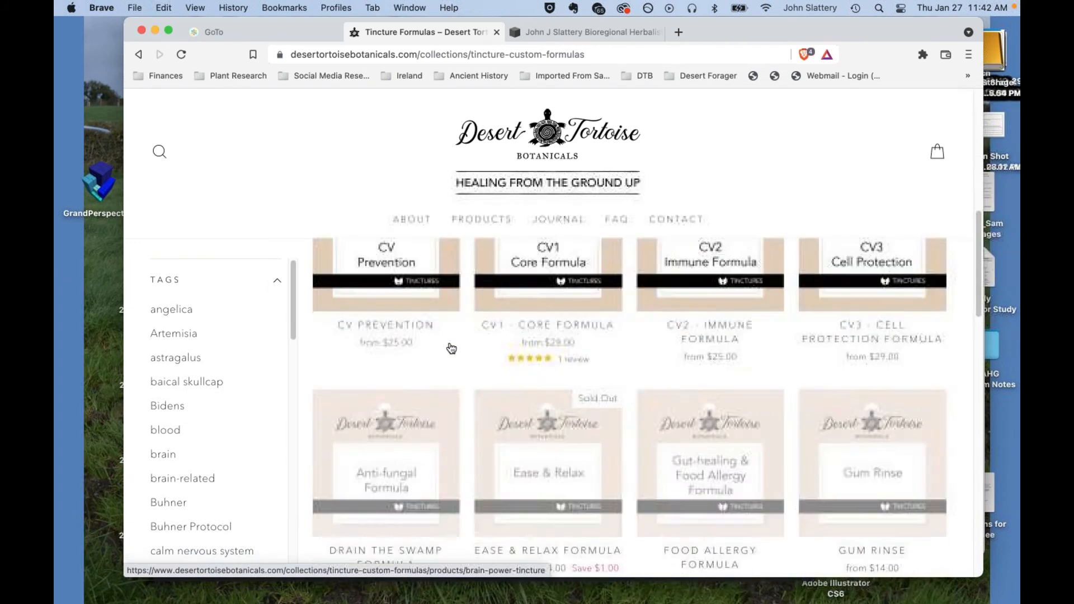
{"action": "scroll", "scroll_direction": "down", "scroll_amount": 3}
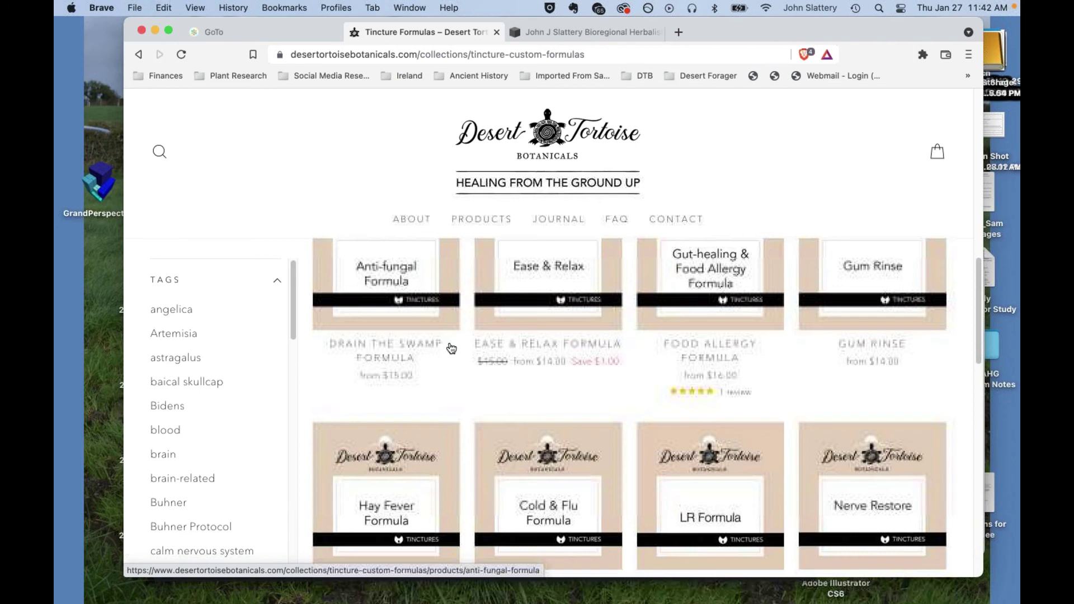
{"action": "scroll", "scroll_direction": "down", "scroll_amount": 3}
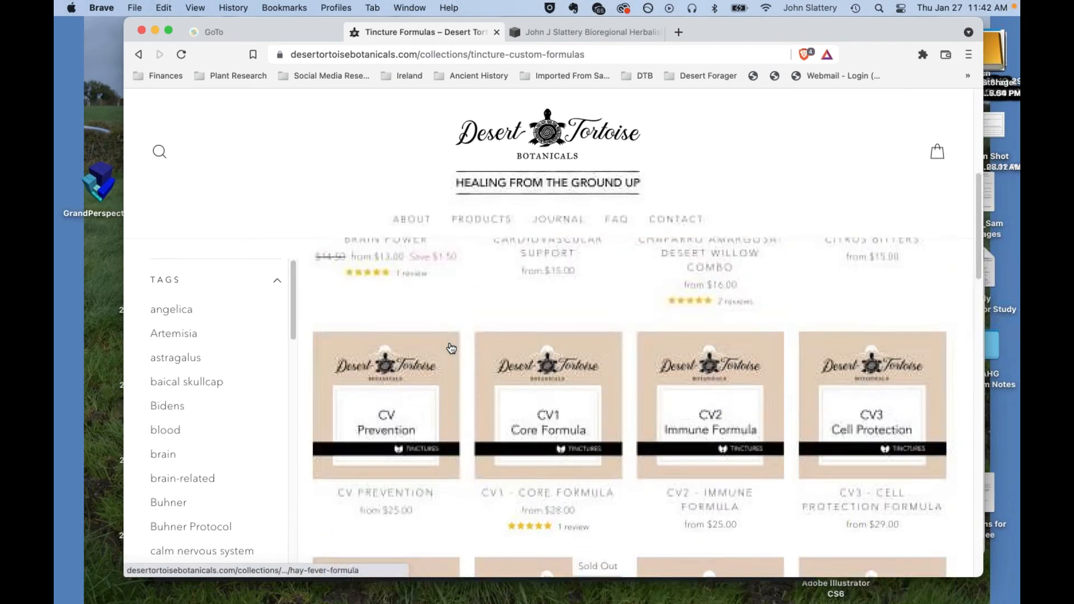
{"action": "scroll", "scroll_direction": "up", "scroll_amount": 3}
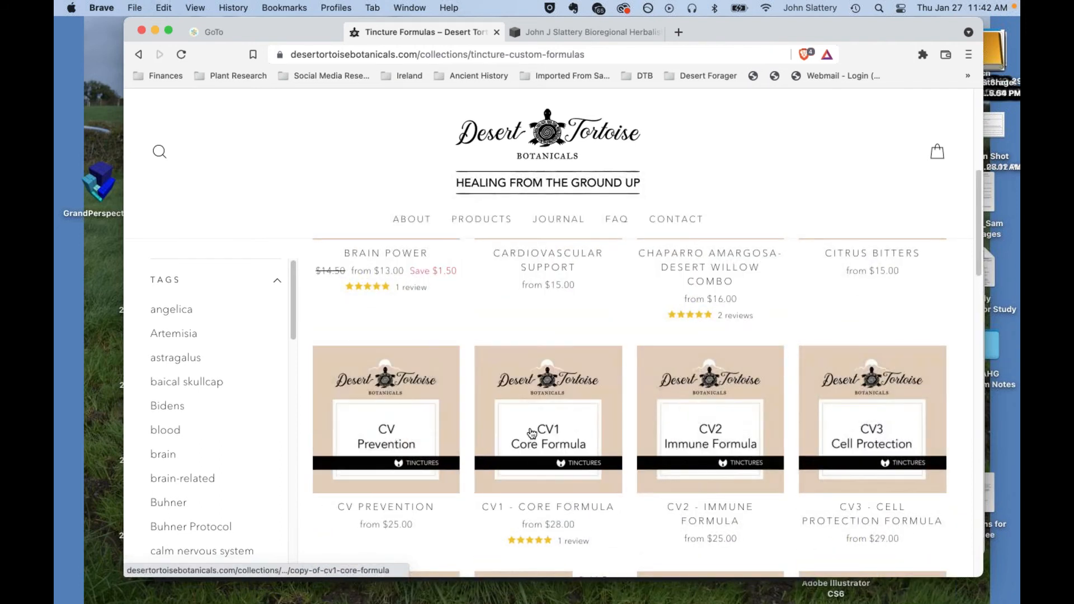
{"action": "scroll", "scroll_direction": "down", "scroll_amount": 3}
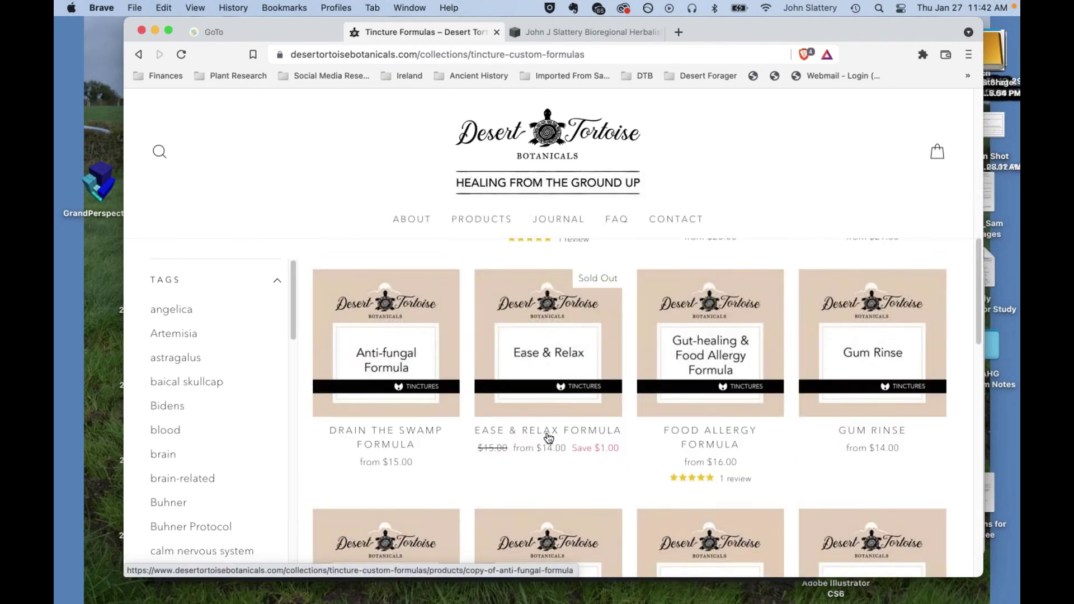
{"action": "scroll", "scroll_direction": "down", "scroll_amount": 3}
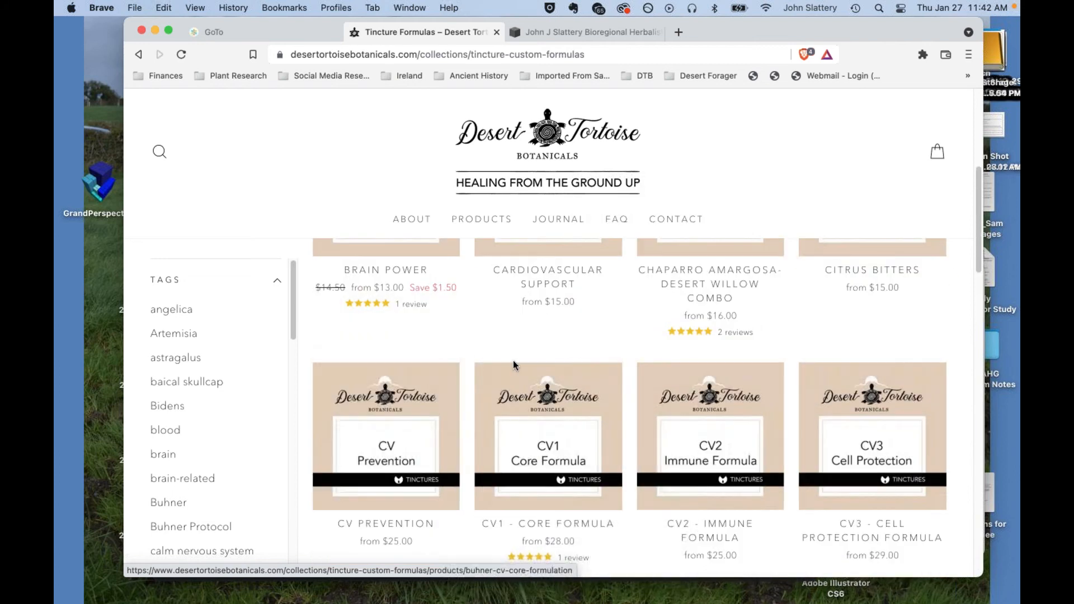
{"action": "scroll", "scroll_direction": "down", "scroll_amount": 3}
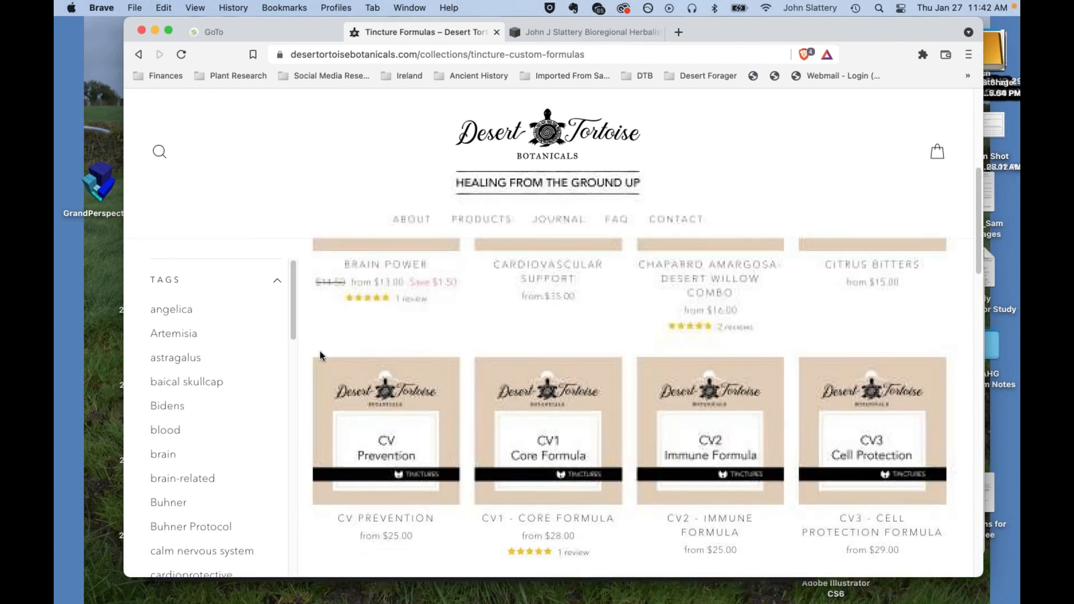
{"action": "scroll", "scroll_direction": "down", "scroll_amount": 3}
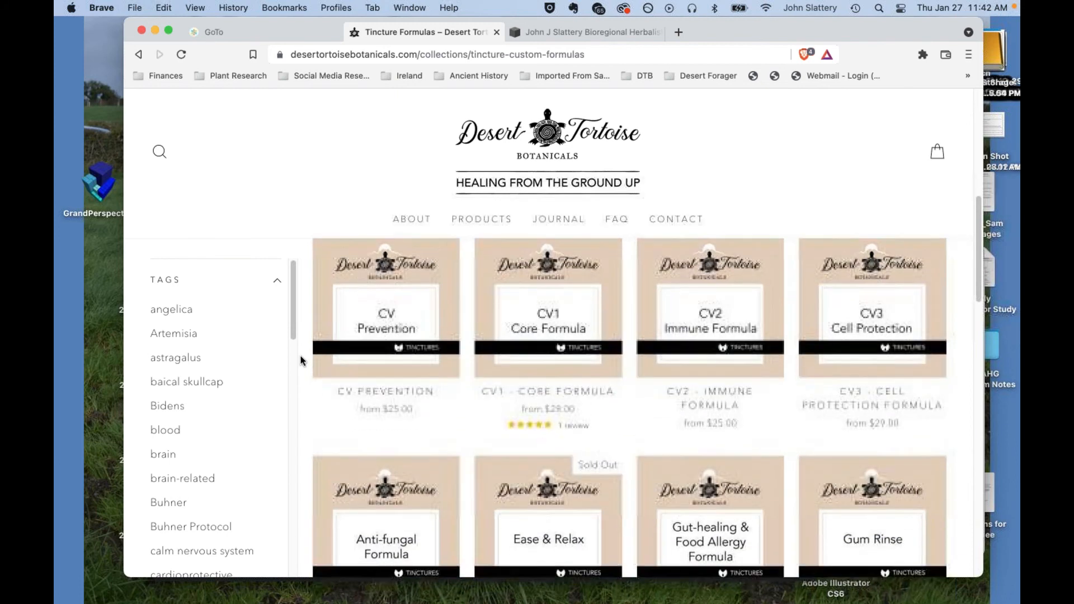
{"action": "scroll", "scroll_direction": "down", "scroll_amount": 3}
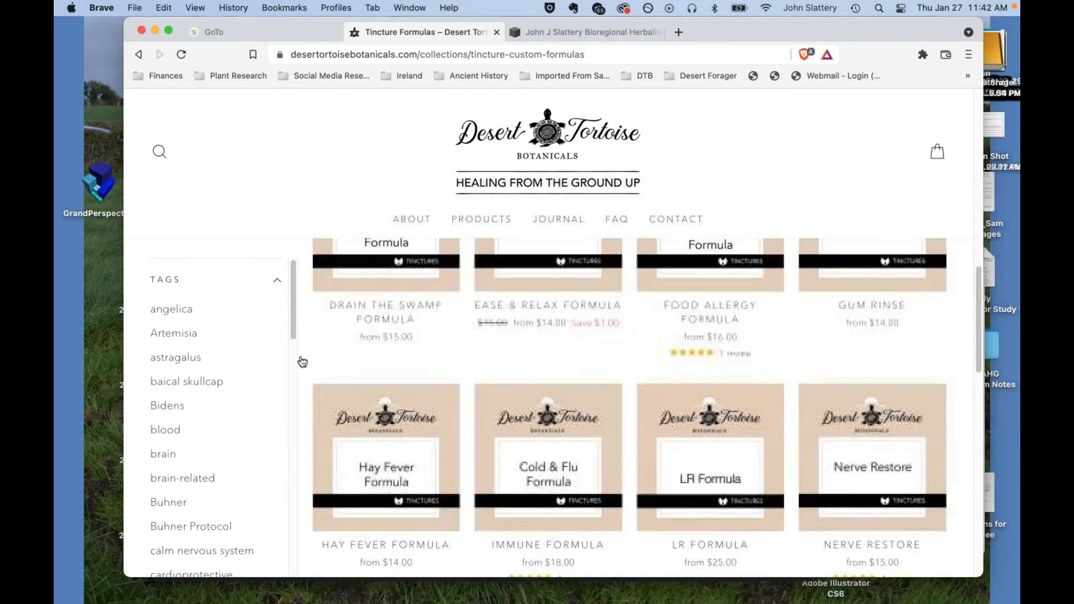
{"action": "mouse_move", "coordinate": [716, 481]}
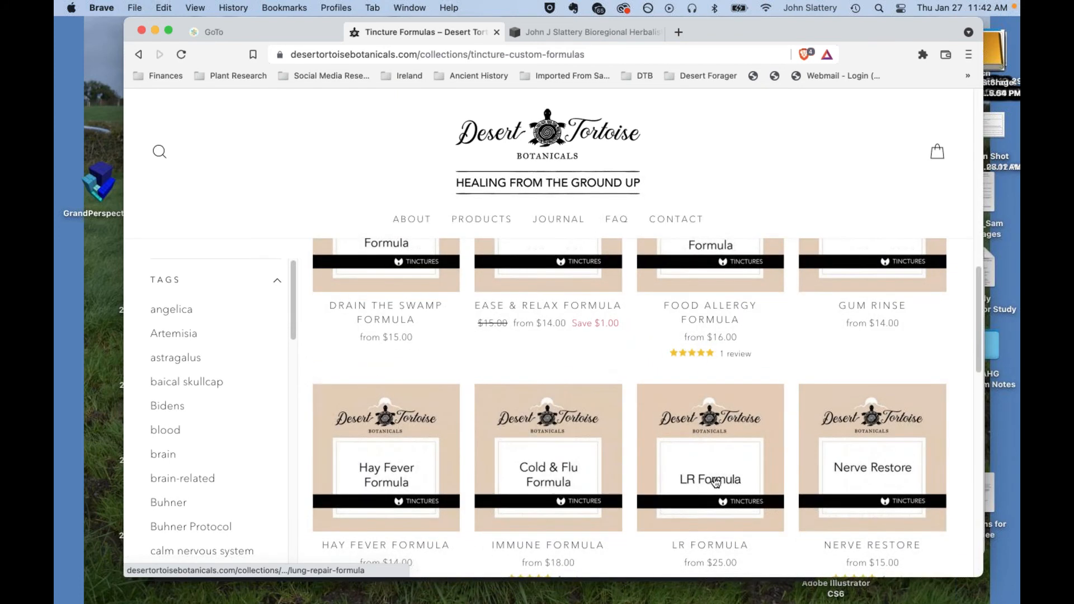
{"action": "scroll", "scroll_direction": "down", "scroll_amount": 3}
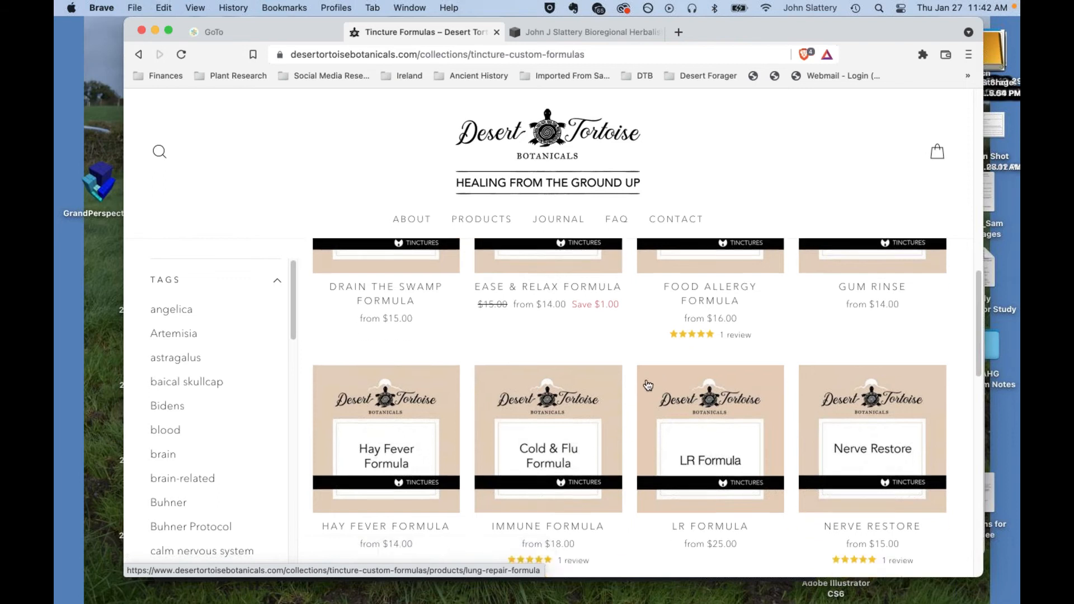
{"action": "scroll", "scroll_direction": "down", "scroll_amount": 3}
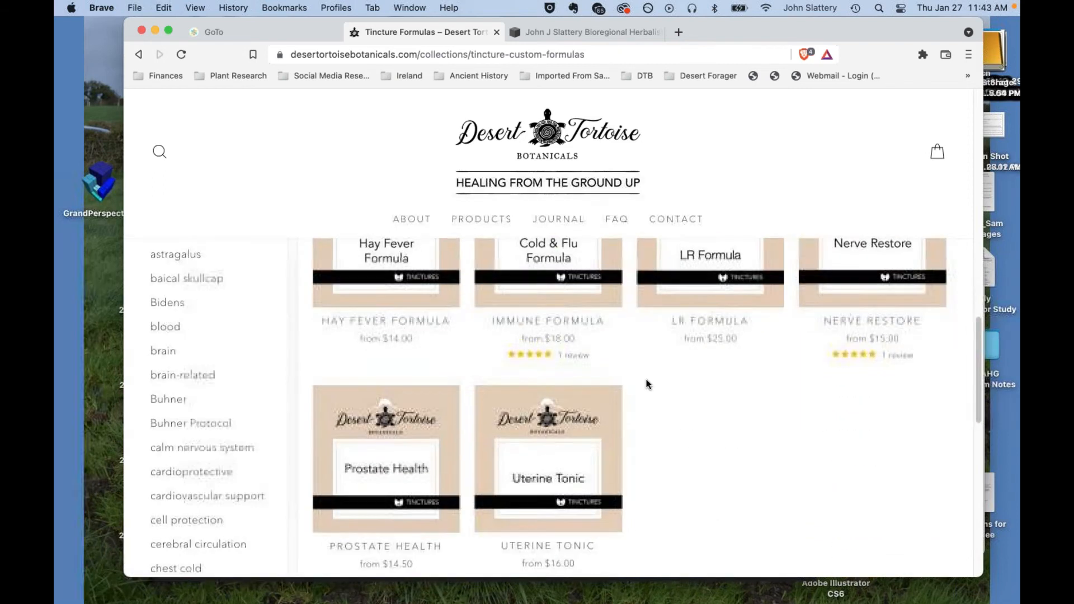
{"action": "scroll", "scroll_direction": "up", "scroll_amount": 3}
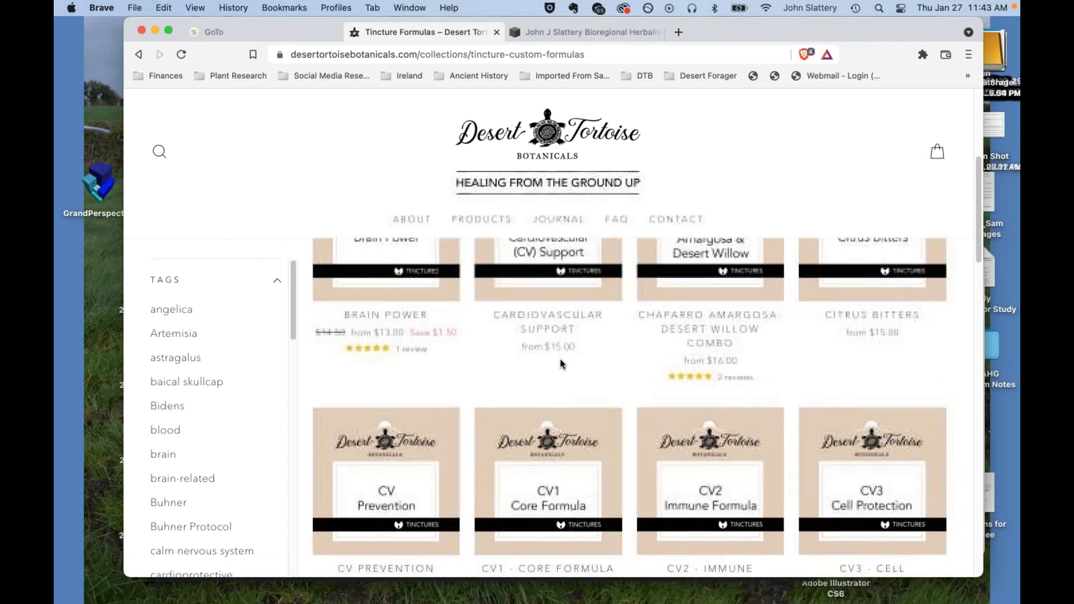
{"action": "scroll", "scroll_direction": "up", "scroll_amount": 3}
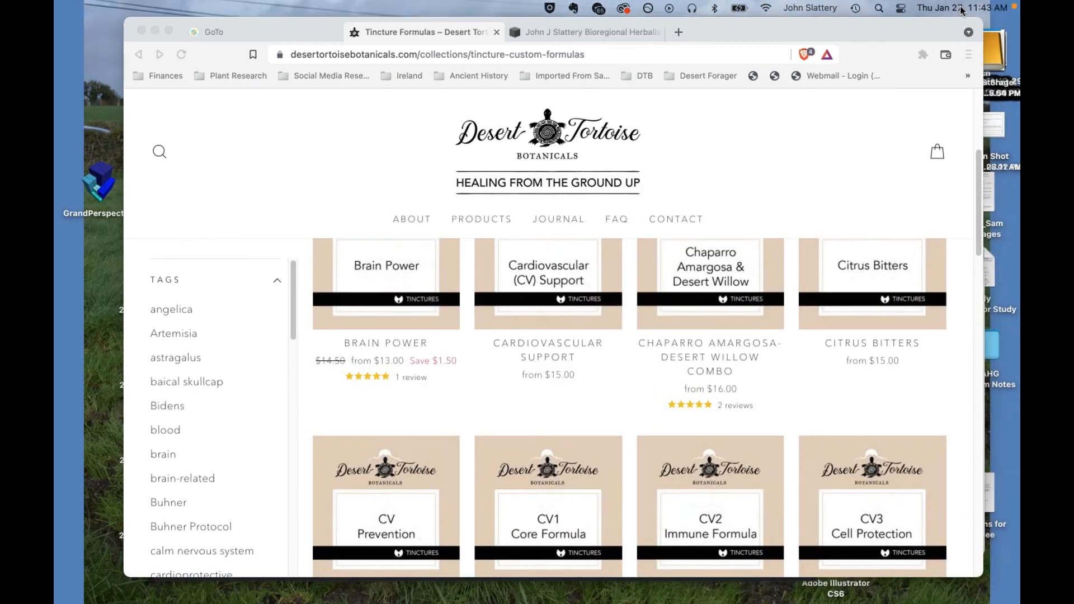
{"action": "mouse_move", "coordinate": [636, 240]}
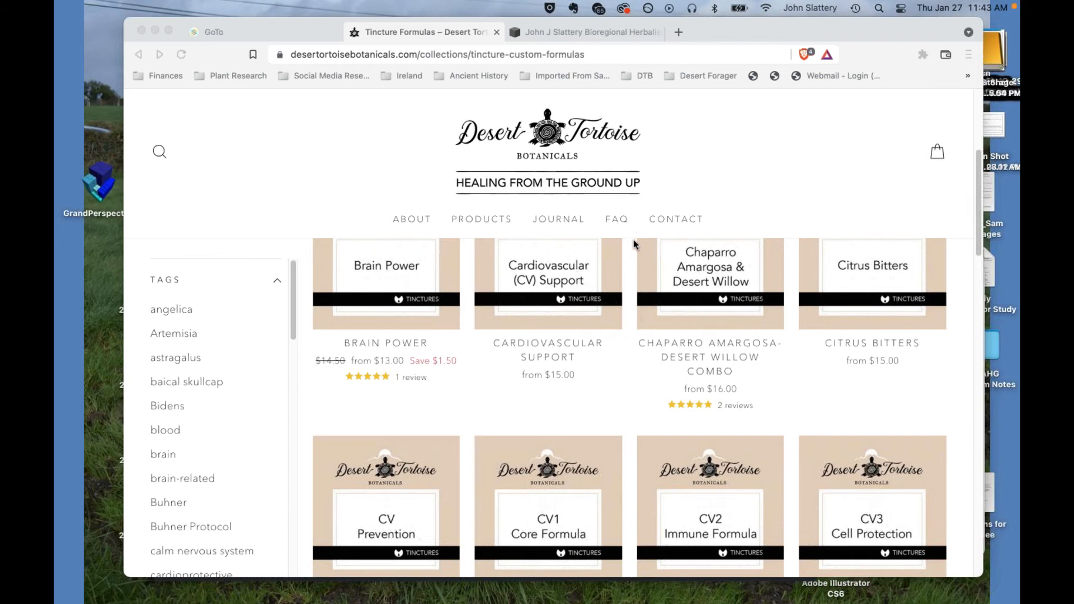
{"action": "mouse_move", "coordinate": [616, 219]}
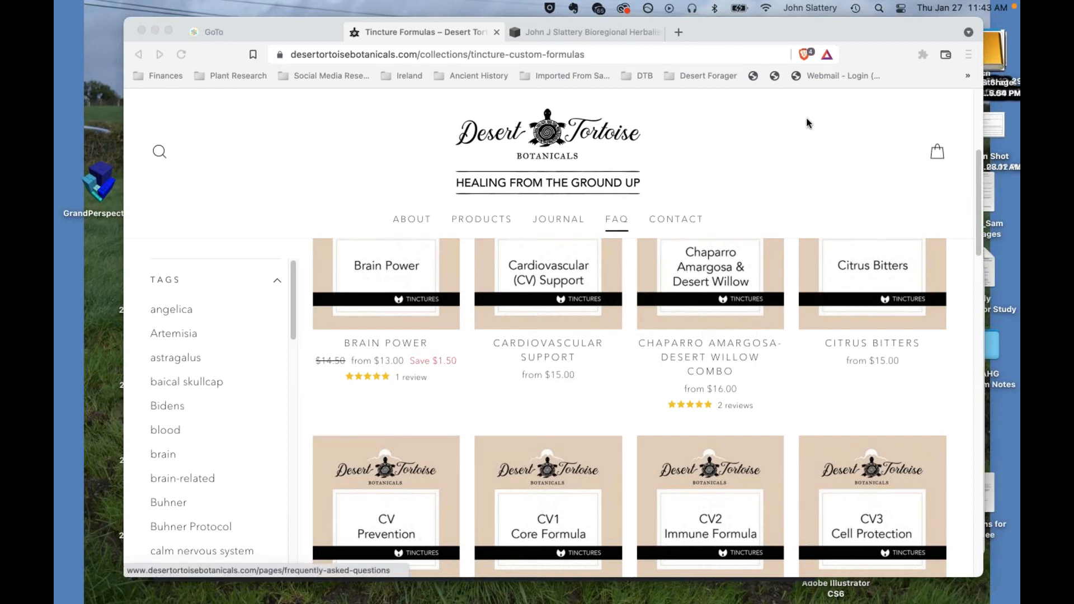
{"action": "mouse_move", "coordinate": [884, 42]}
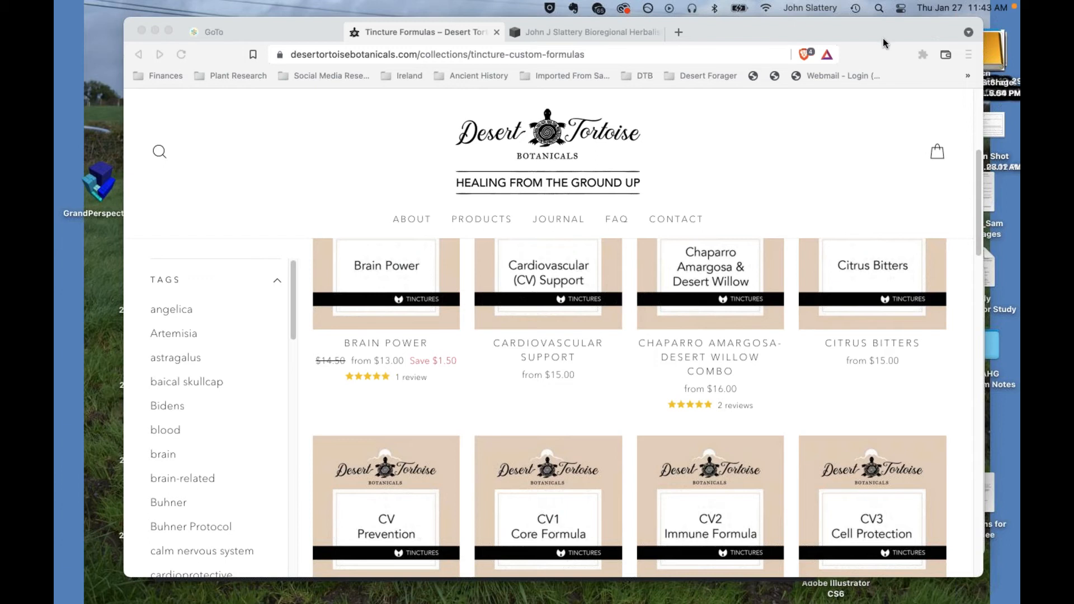
{"action": "mouse_move", "coordinate": [887, 215]}
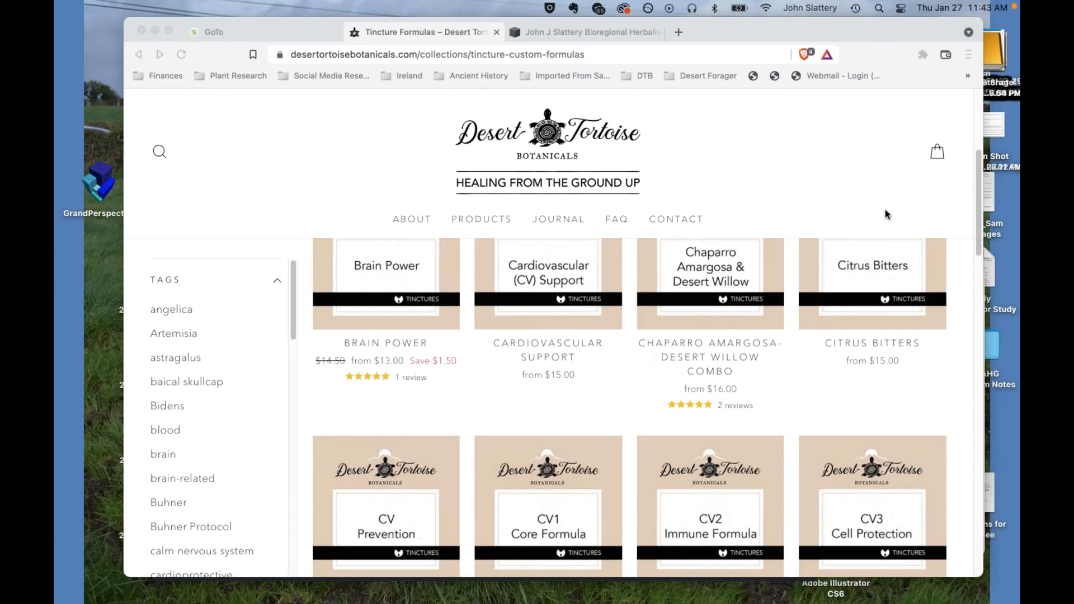
{"action": "mouse_move", "coordinate": [881, 35]}
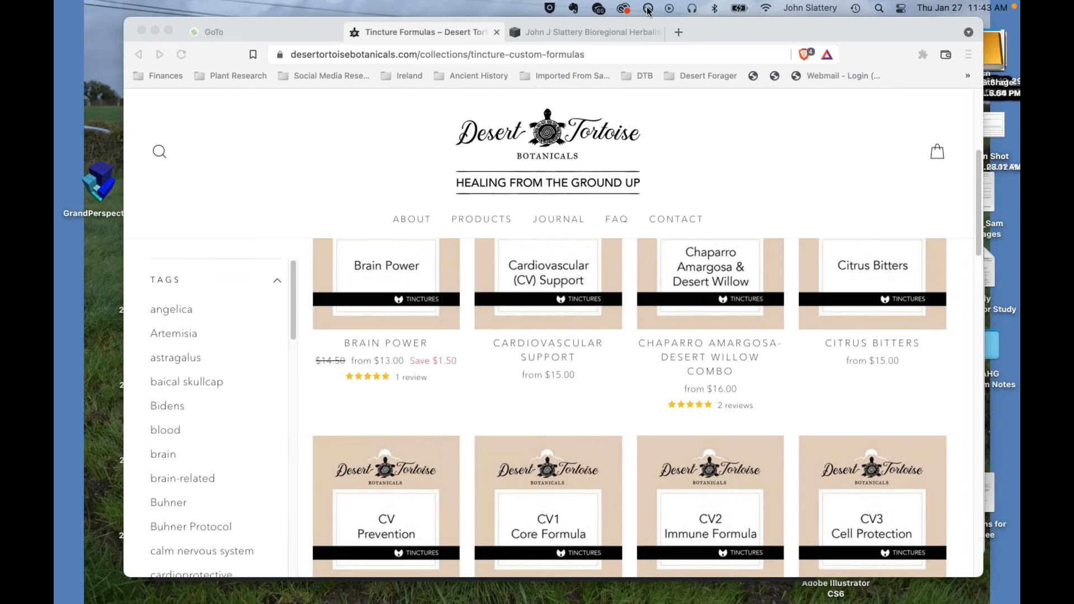
{"action": "mouse_move", "coordinate": [516, 13]}
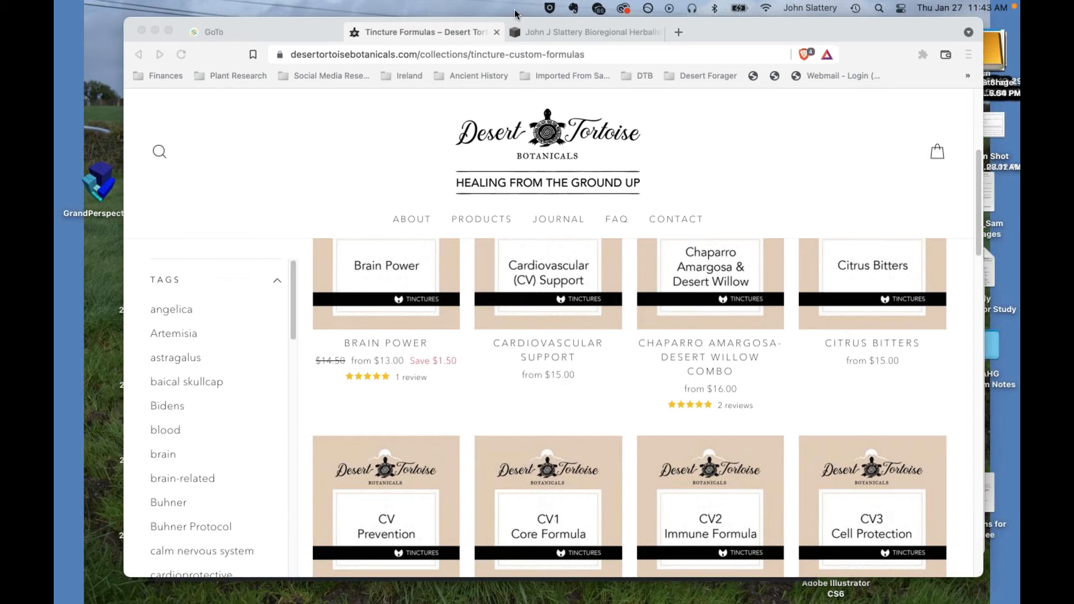
{"action": "mouse_move", "coordinate": [526, 27]}
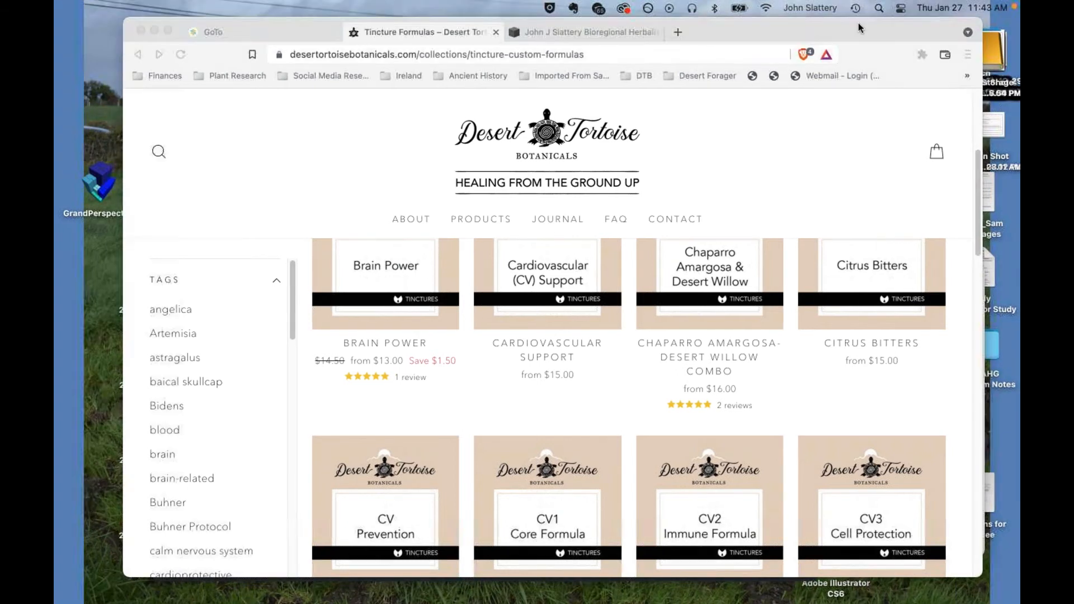
{"action": "mouse_move", "coordinate": [963, 215]}
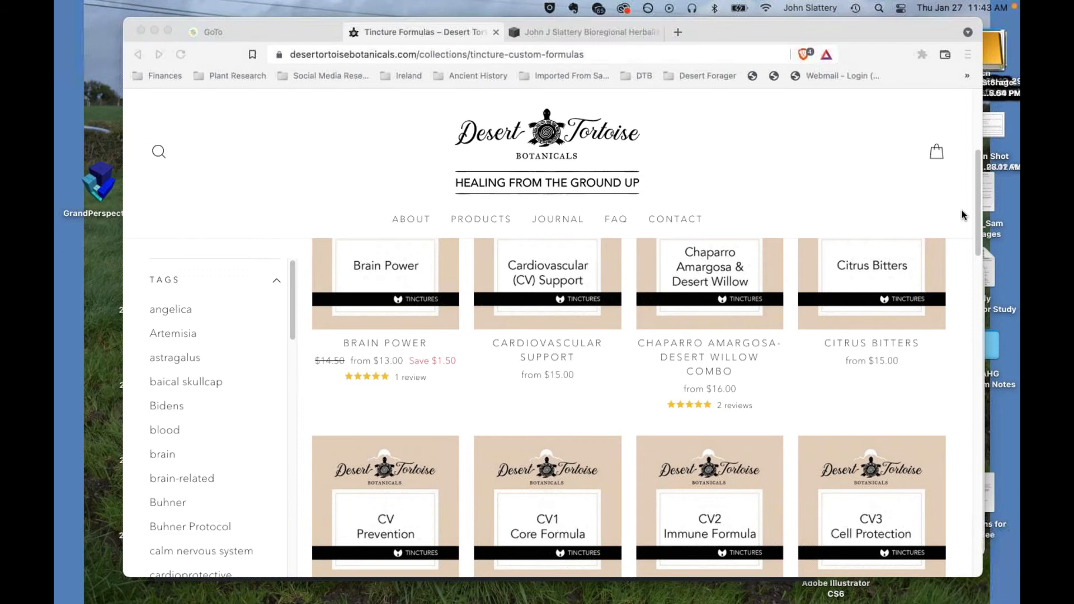
{"action": "mouse_move", "coordinate": [614, 199]}
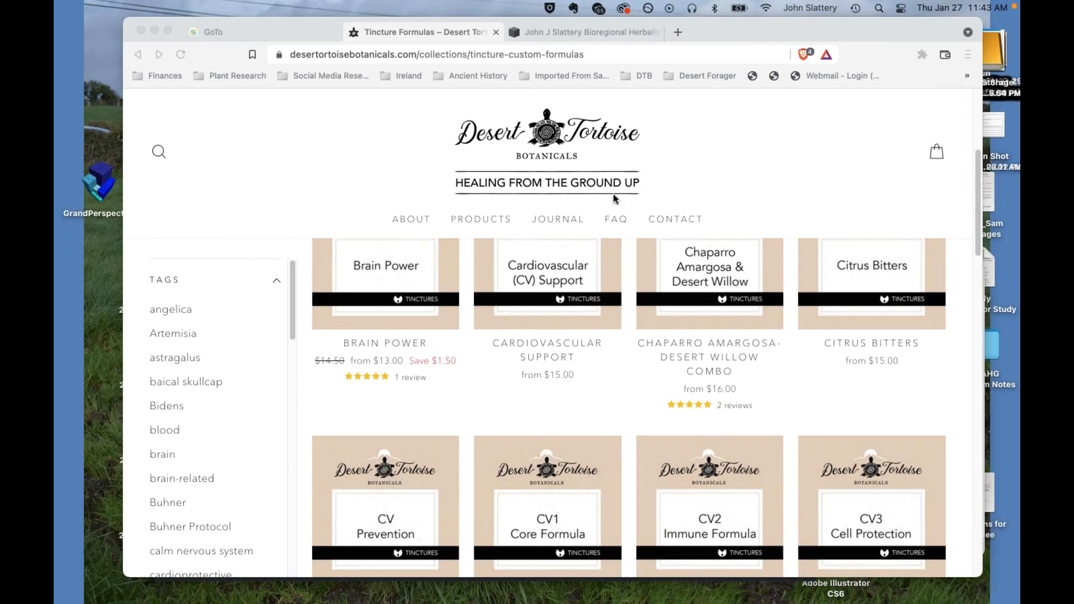
{"action": "mouse_move", "coordinate": [734, 22]}
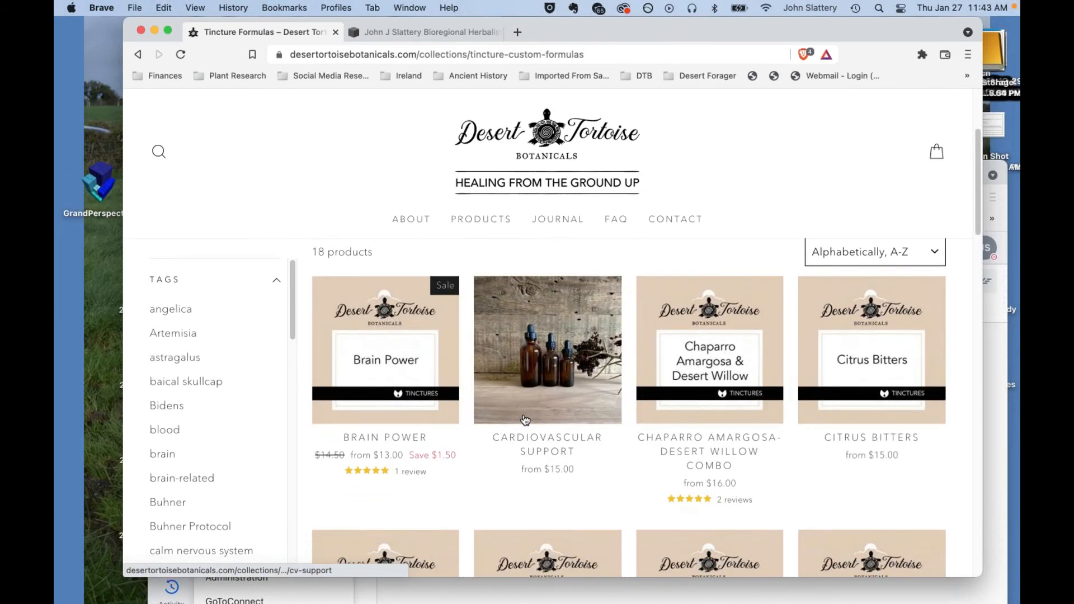
Find Immune Formula in the Tincture Formulas collection and view its $18.00 product page.
{"action": "scroll", "scroll_direction": "down", "scroll_amount": 3}
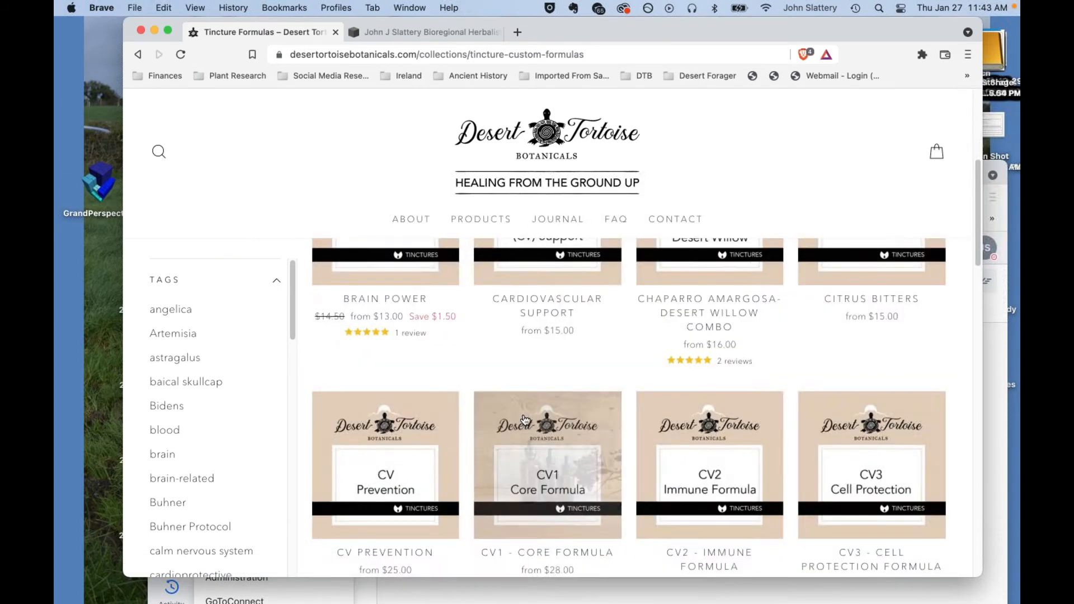
{"action": "scroll", "scroll_direction": "down", "scroll_amount": 3}
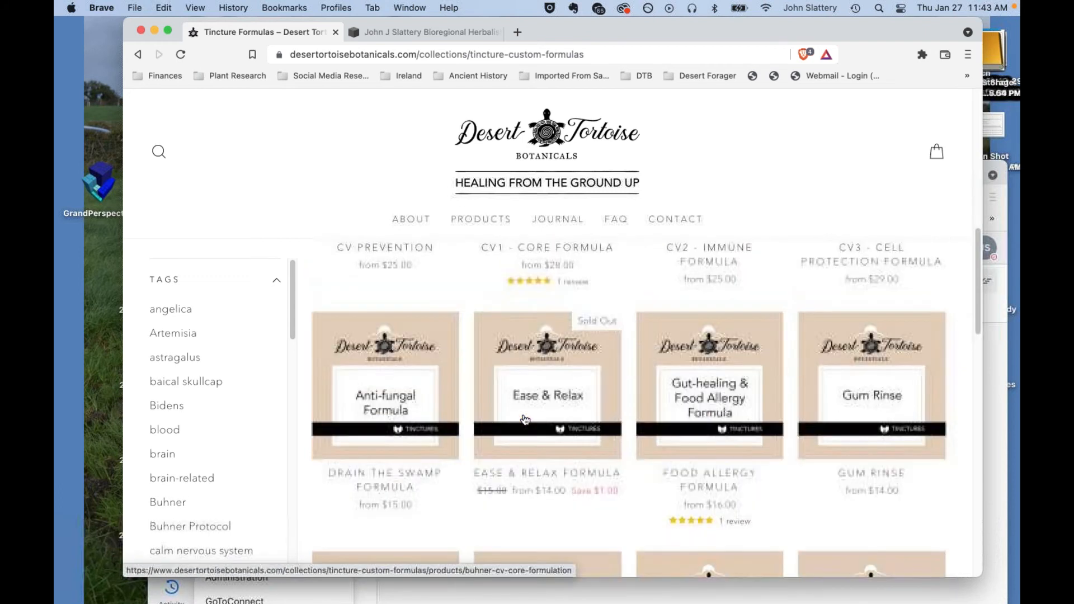
{"action": "scroll", "scroll_direction": "down", "scroll_amount": 3}
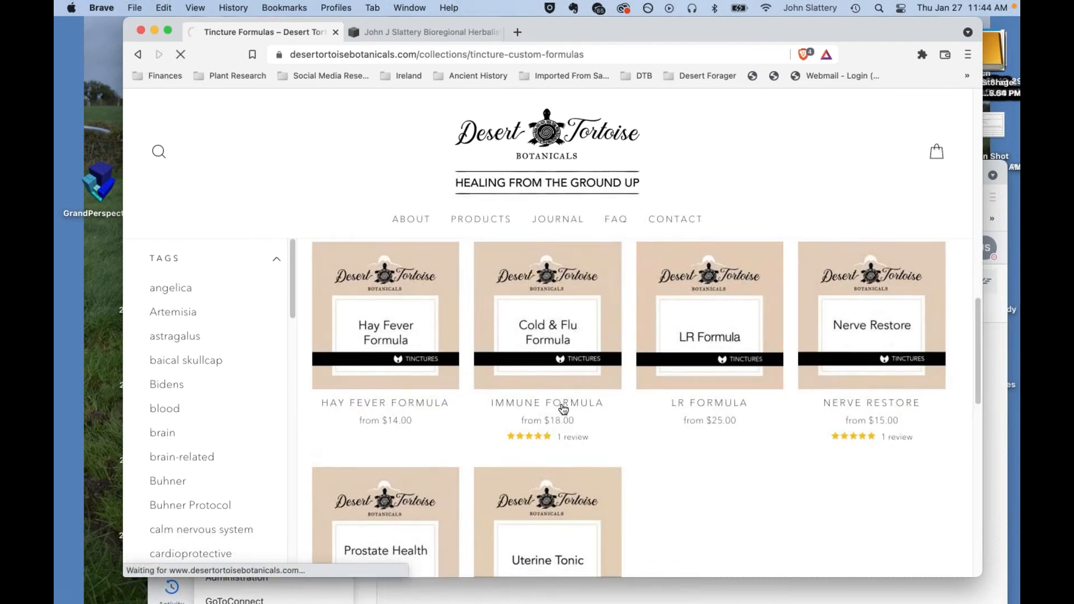
{"action": "left_click", "coordinate": [548, 315]}
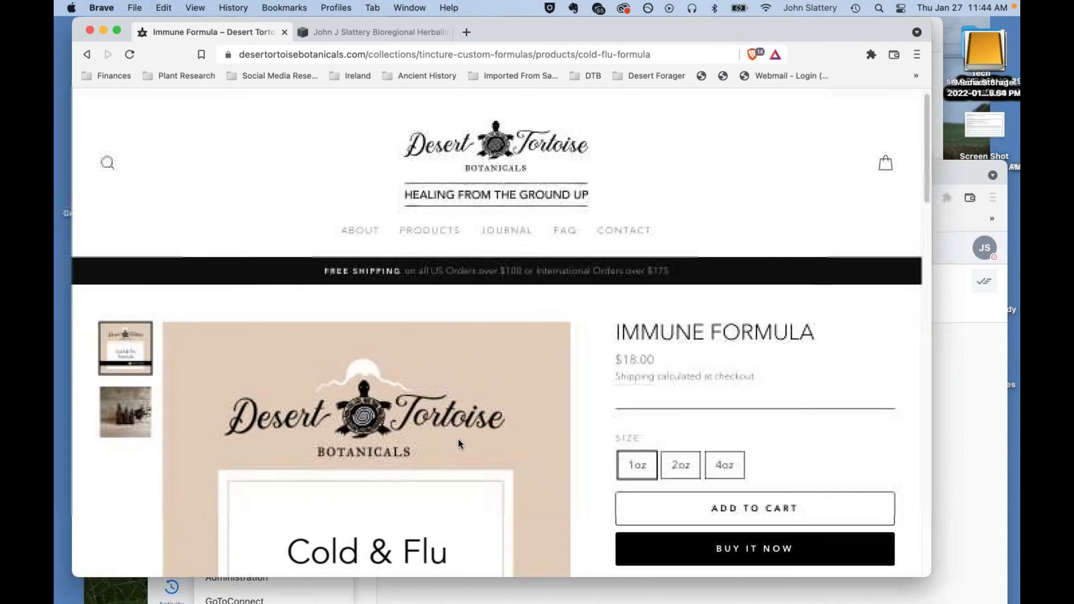
{"action": "scroll", "scroll_direction": "down", "scroll_amount": 3}
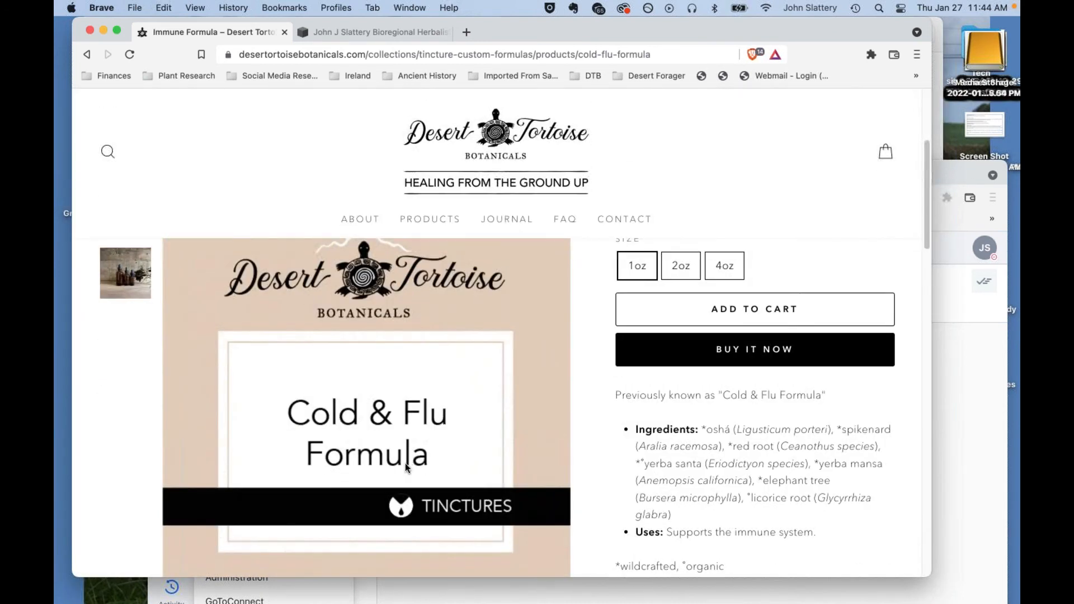
{"action": "mouse_move", "coordinate": [536, 390]}
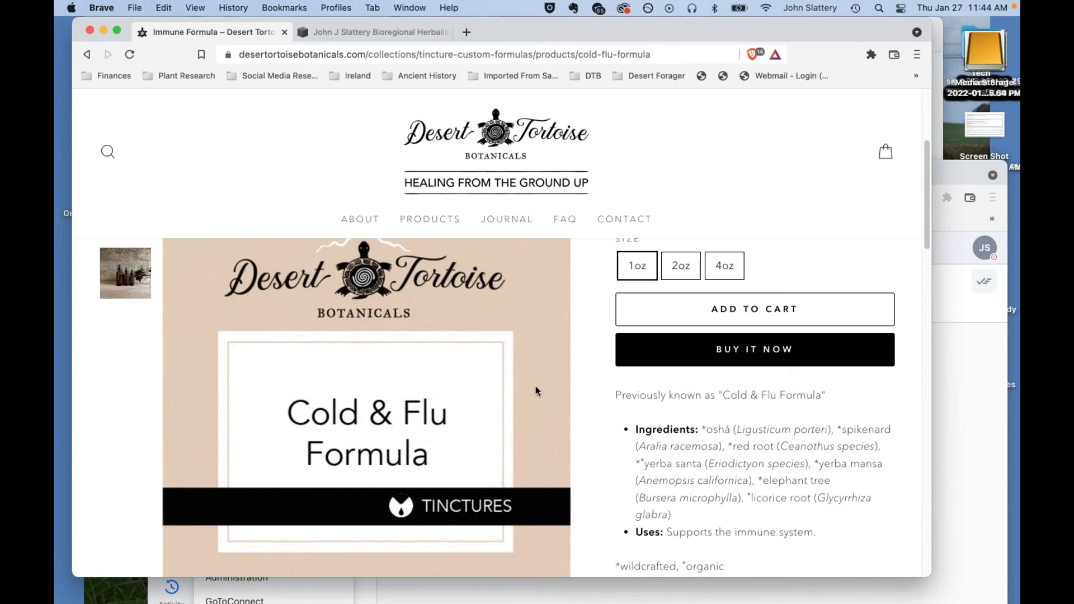
{"action": "scroll", "scroll_direction": "up", "scroll_amount": 3}
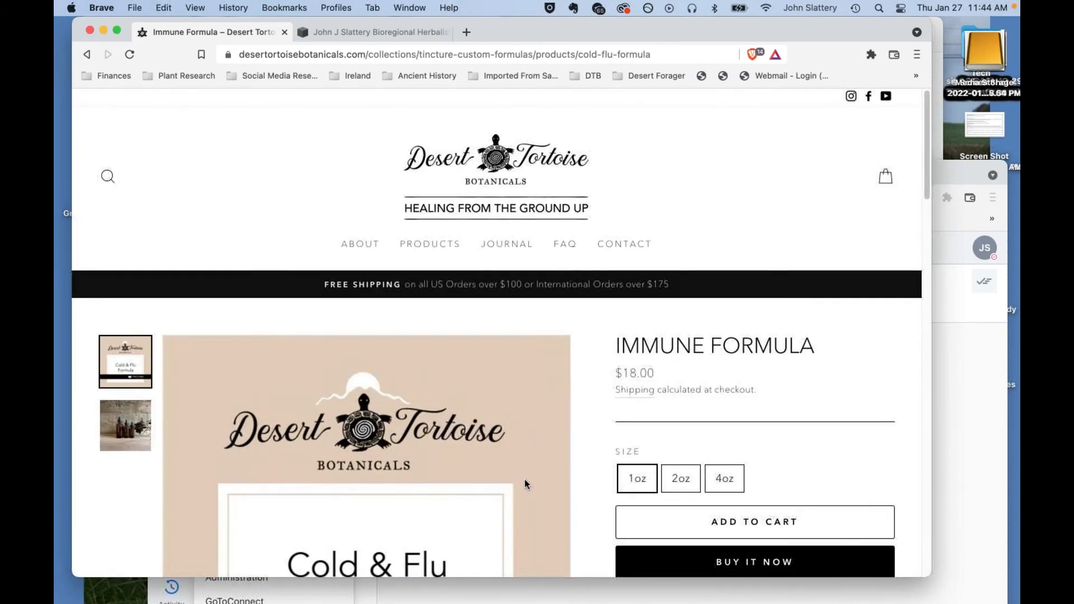
{"action": "scroll", "scroll_direction": "up", "scroll_amount": 3}
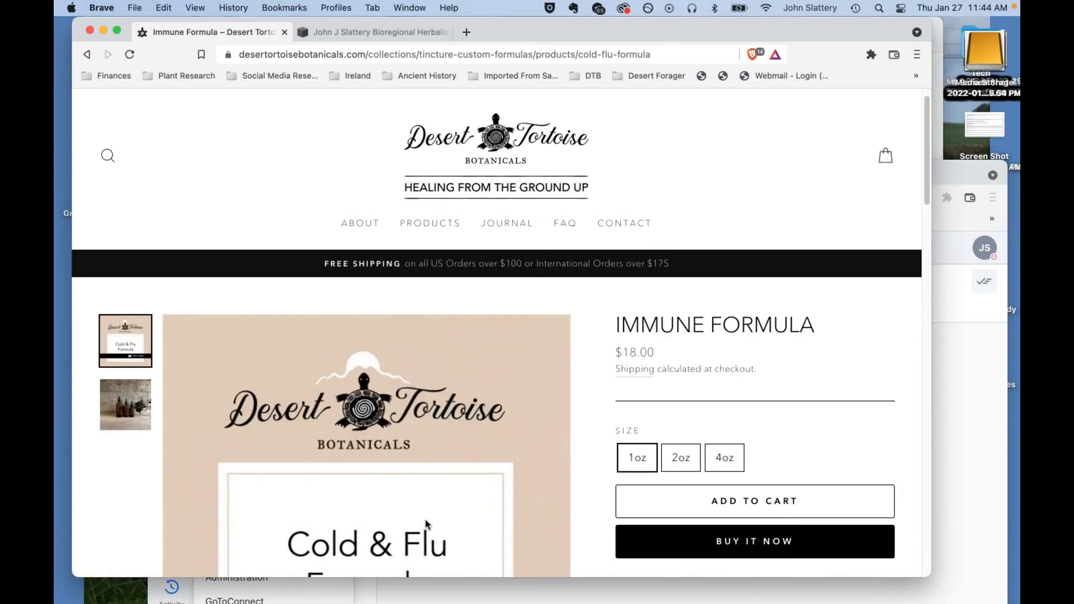
{"action": "mouse_move", "coordinate": [719, 340]}
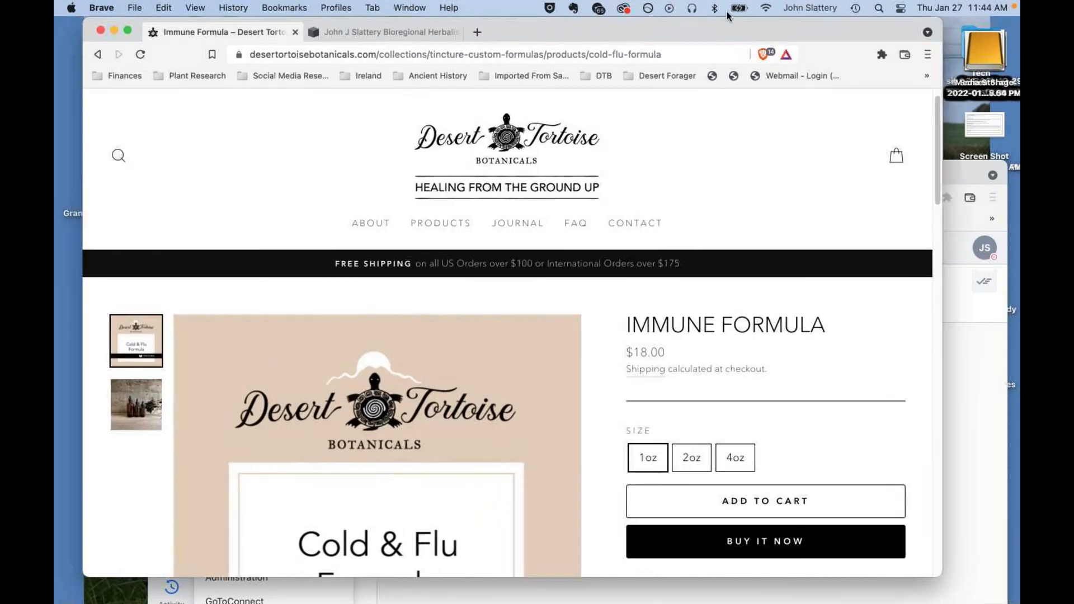
{"action": "scroll", "scroll_direction": "down", "scroll_amount": 3}
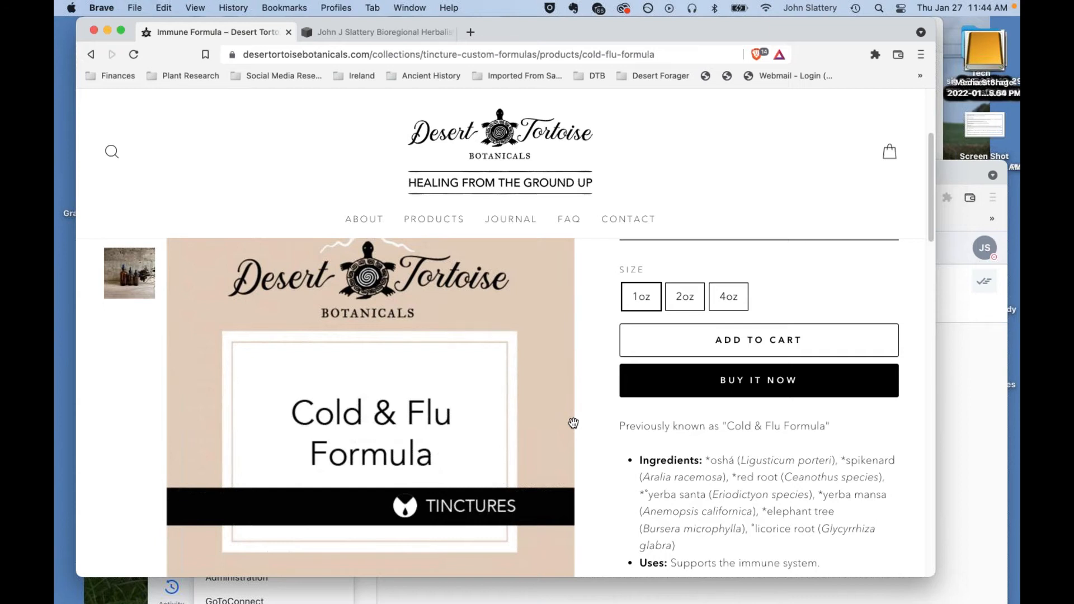
{"action": "mouse_move", "coordinate": [739, 463]}
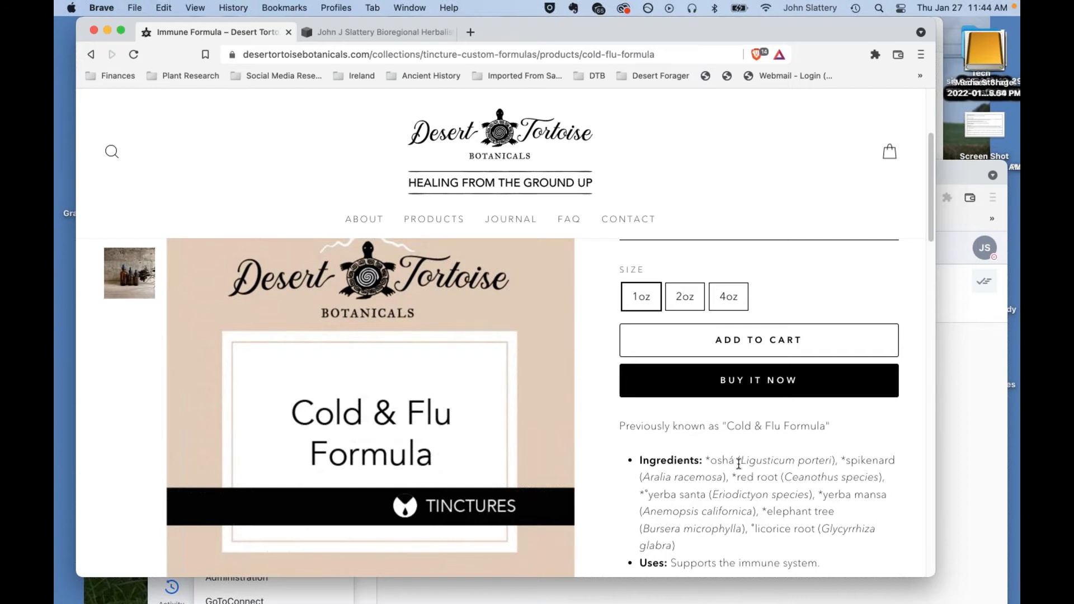
{"action": "mouse_move", "coordinate": [795, 478]}
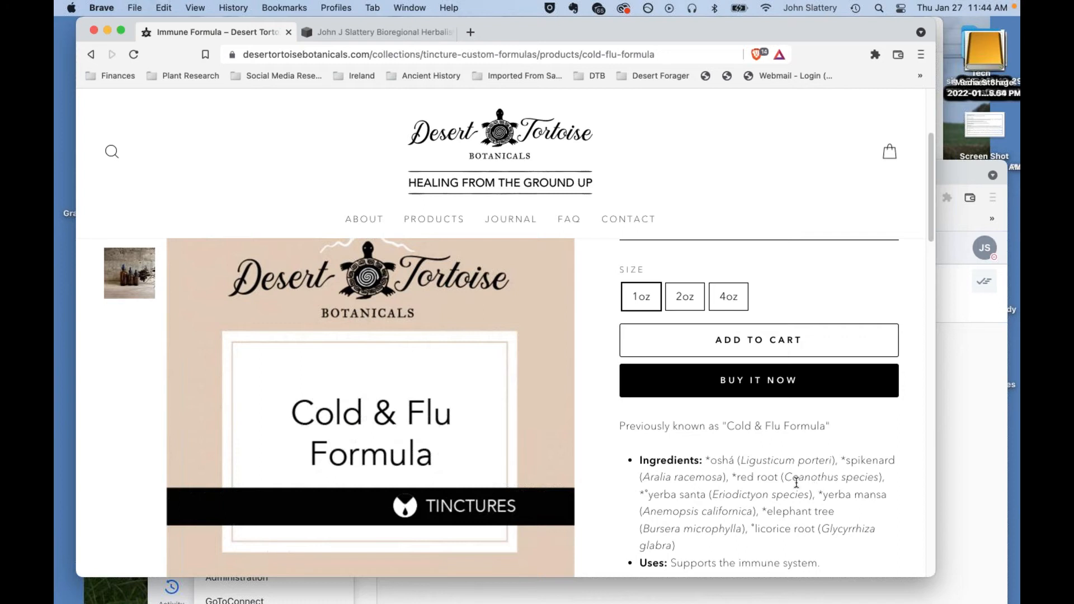
{"action": "mouse_move", "coordinate": [736, 500]}
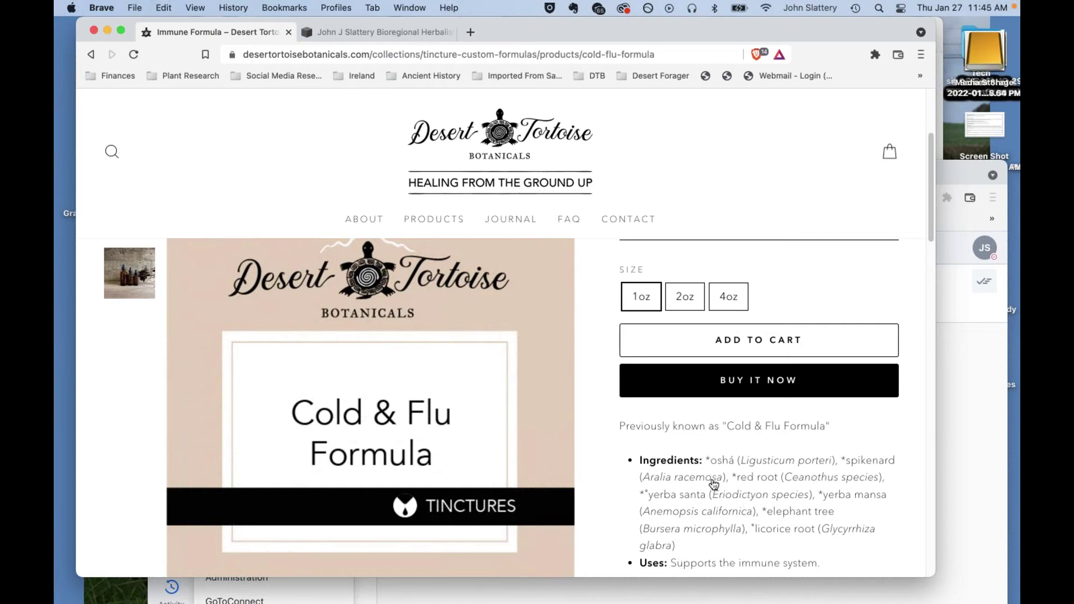
{"action": "mouse_move", "coordinate": [667, 188]}
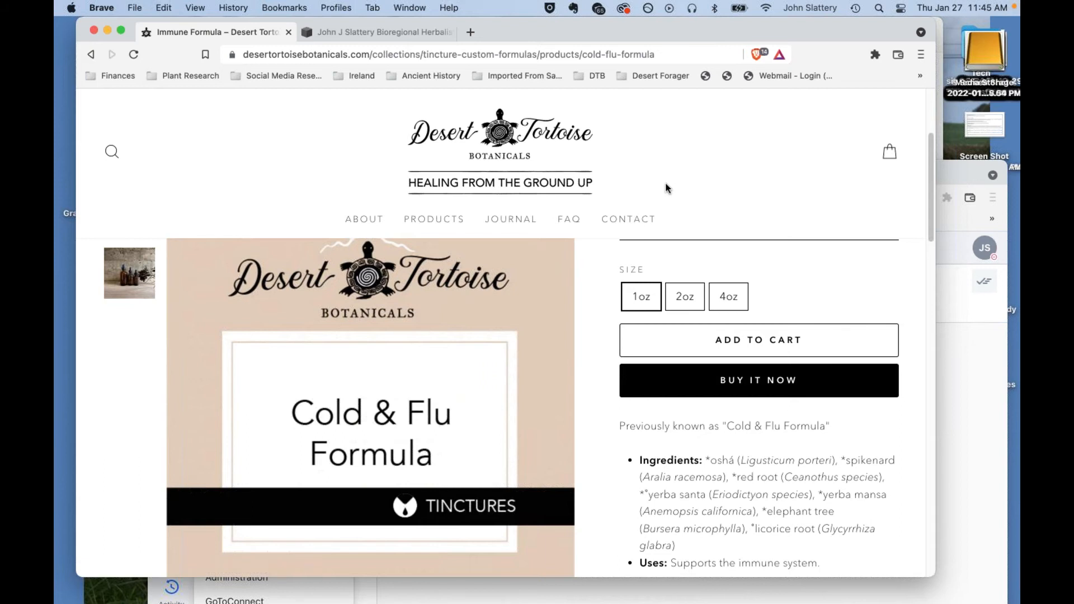
{"action": "mouse_move", "coordinate": [620, 193]}
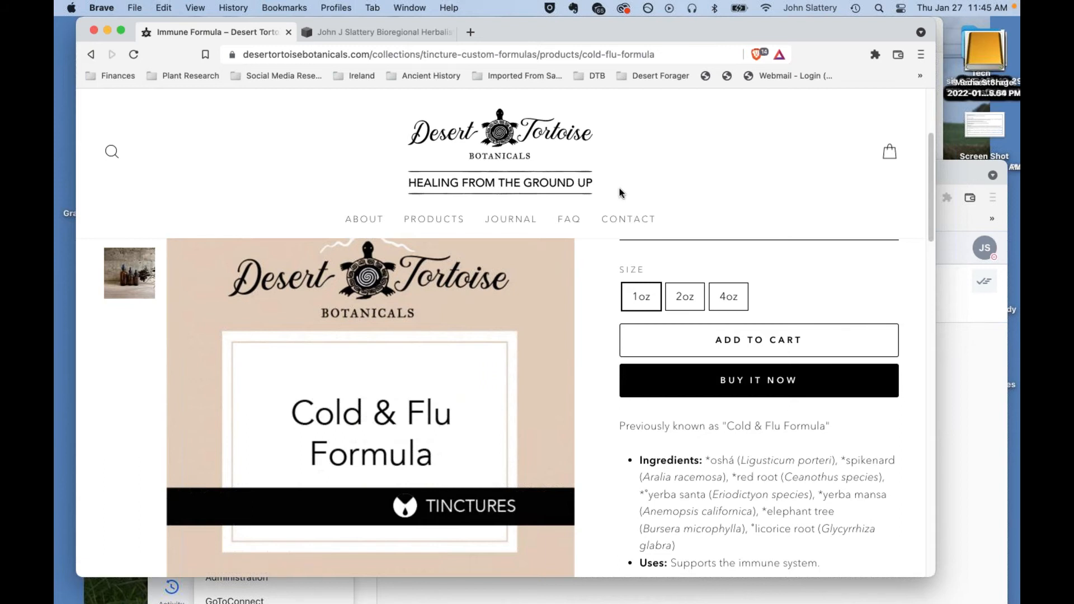
{"action": "mouse_move", "coordinate": [681, 35]}
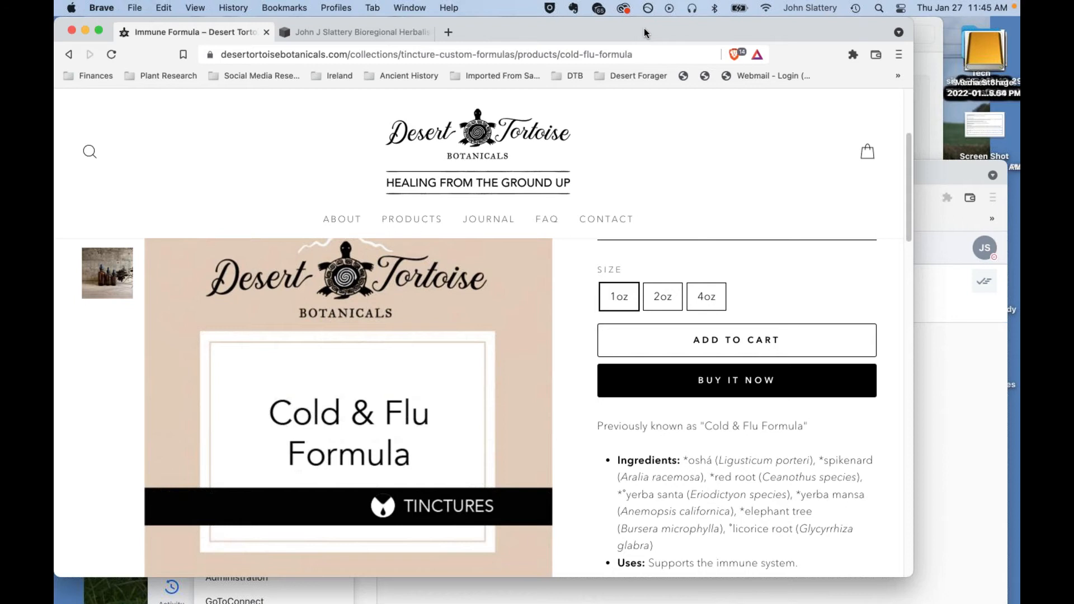
{"action": "mouse_move", "coordinate": [725, 33]}
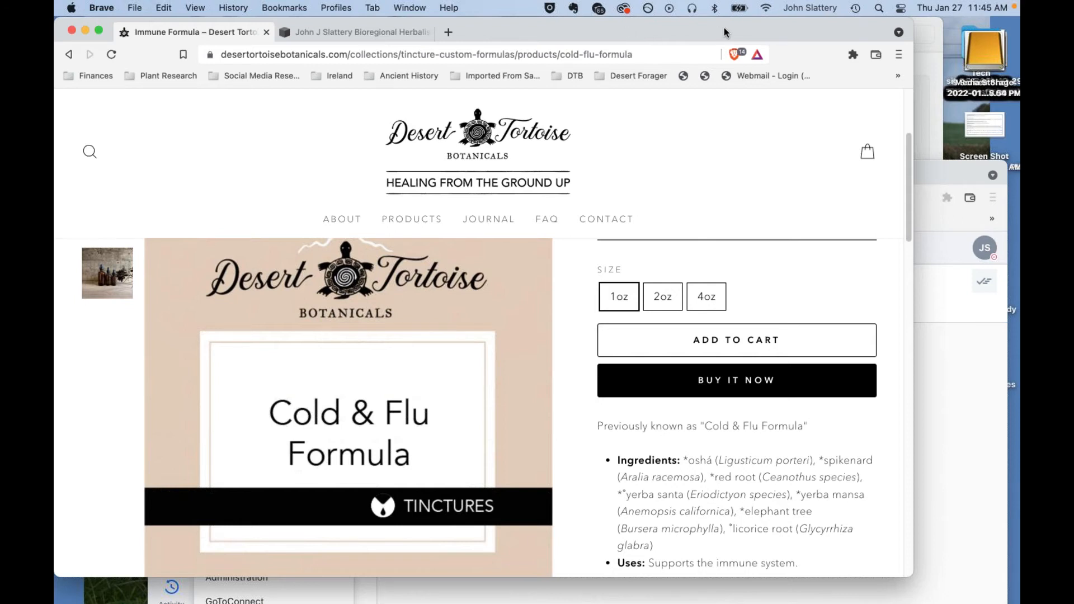
{"action": "mouse_move", "coordinate": [716, 29]}
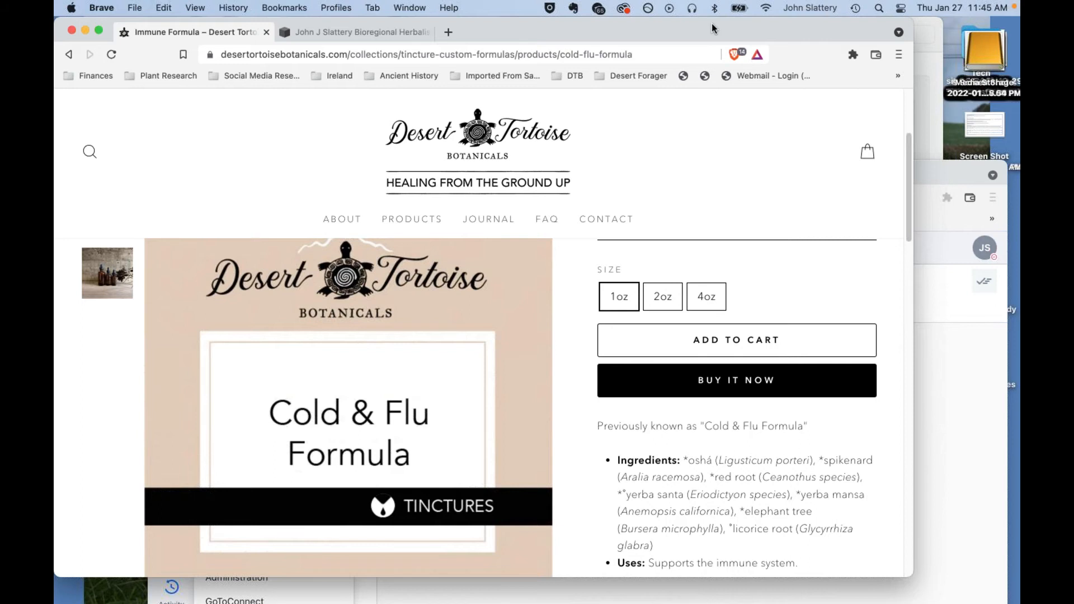
{"action": "mouse_move", "coordinate": [713, 35]}
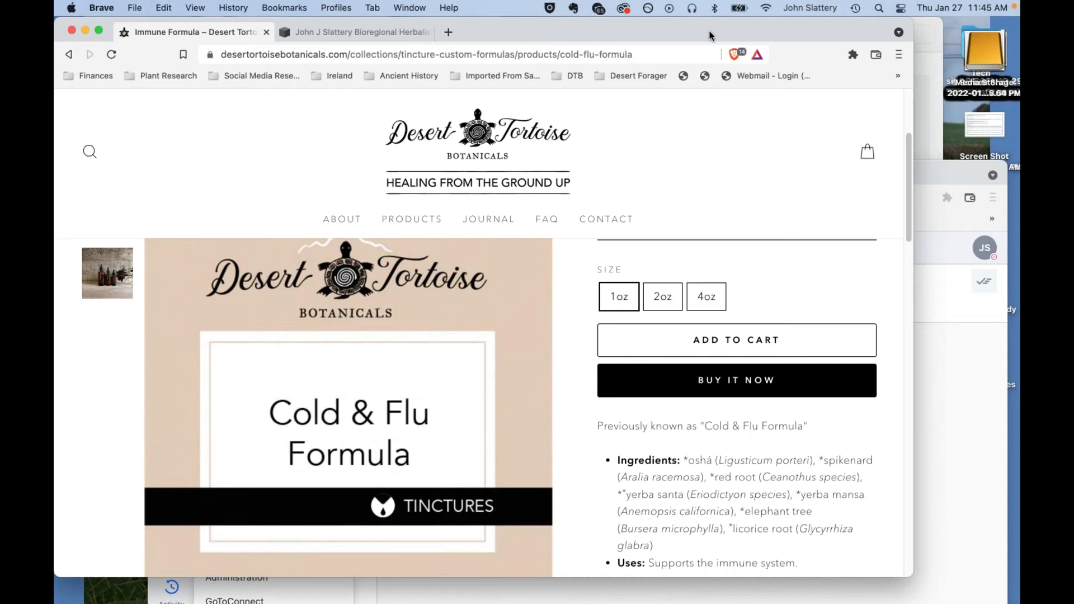
{"action": "mouse_move", "coordinate": [710, 37]}
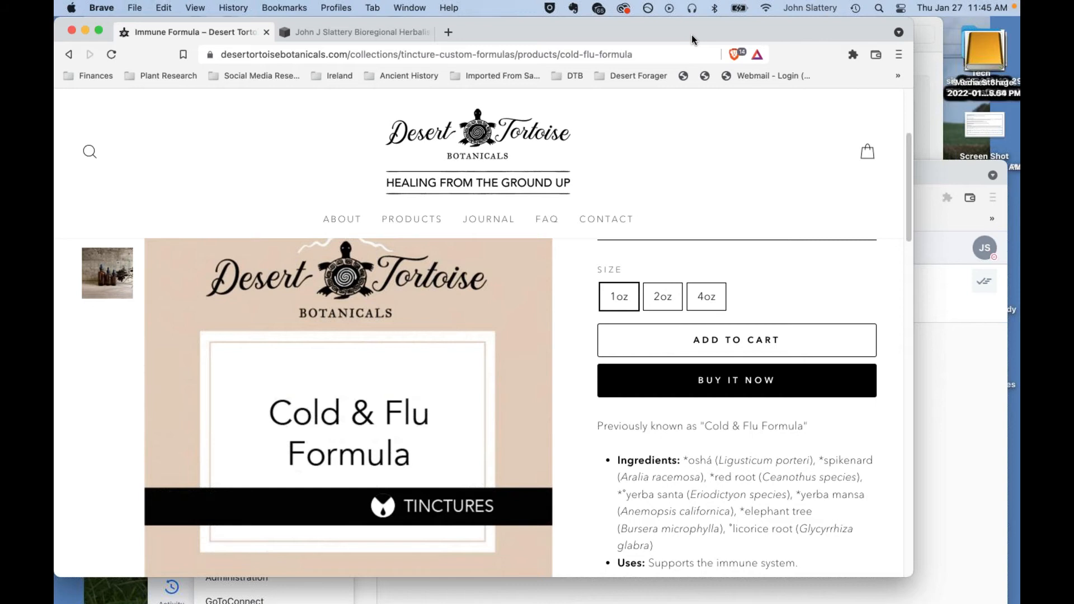
{"action": "mouse_move", "coordinate": [694, 39]}
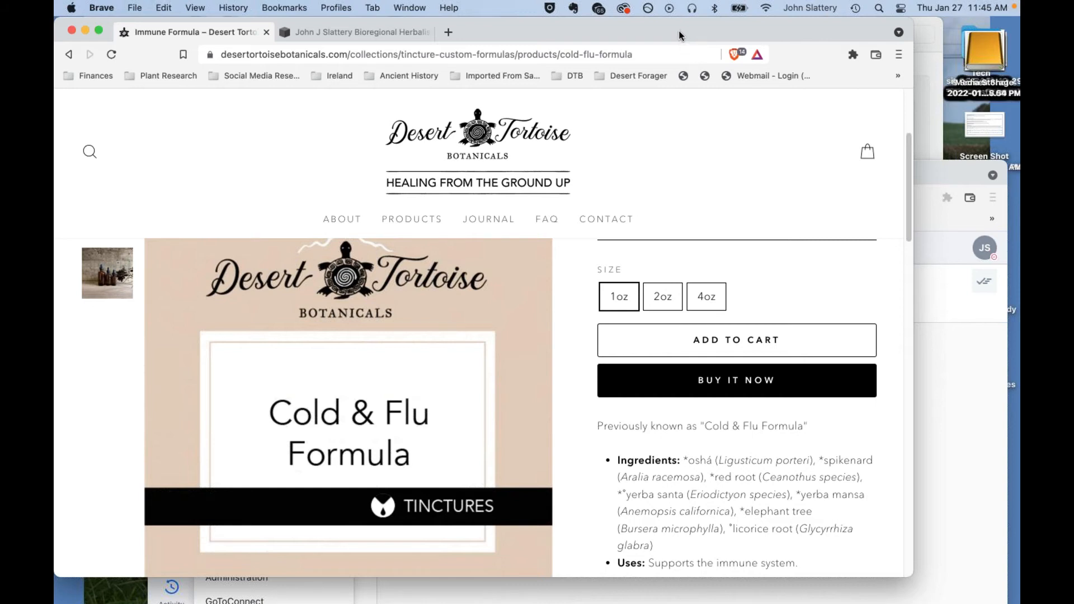
{"action": "mouse_move", "coordinate": [670, 42]}
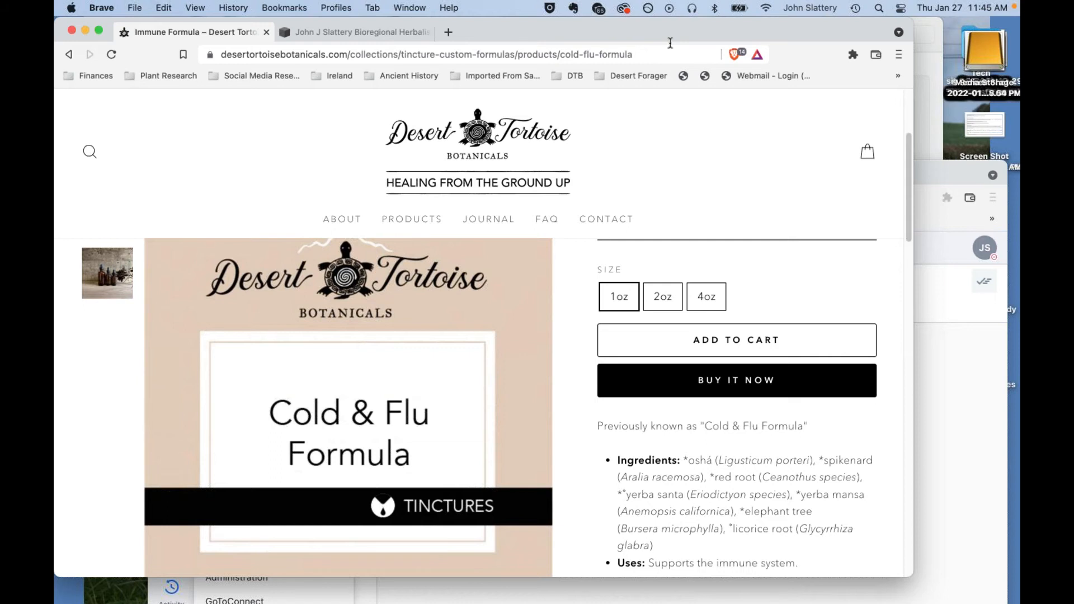
{"action": "mouse_move", "coordinate": [702, 36]}
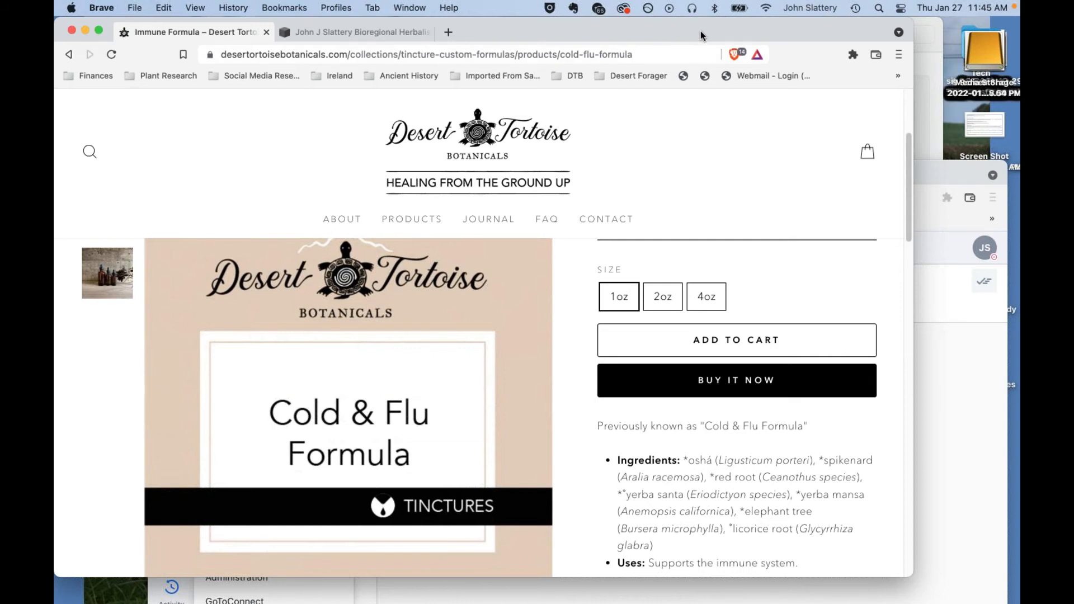
{"action": "mouse_move", "coordinate": [657, 40]}
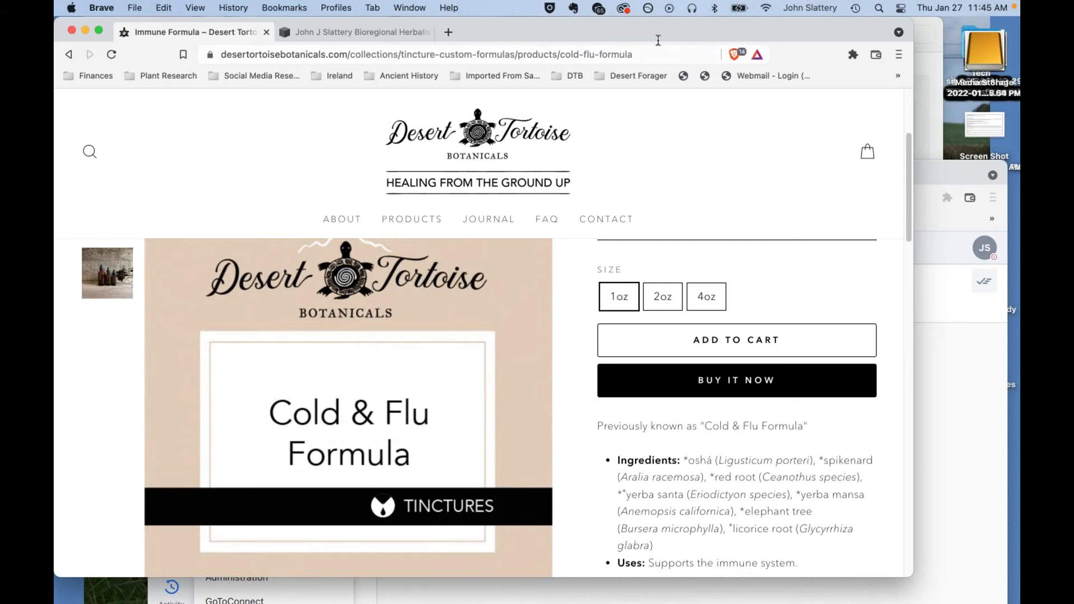
{"action": "mouse_move", "coordinate": [670, 38]}
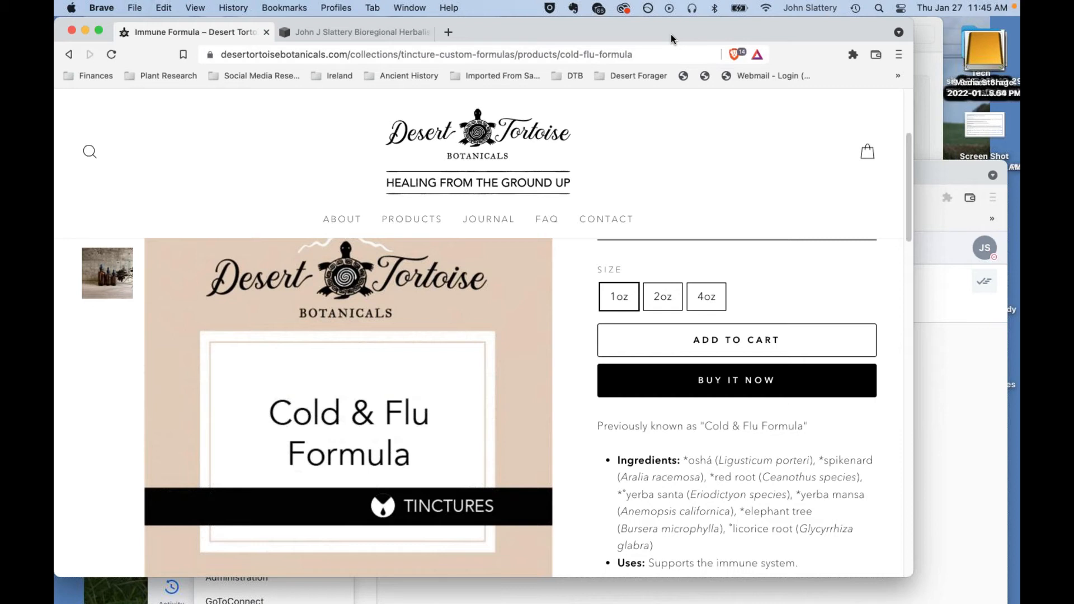
{"action": "mouse_move", "coordinate": [649, 38]}
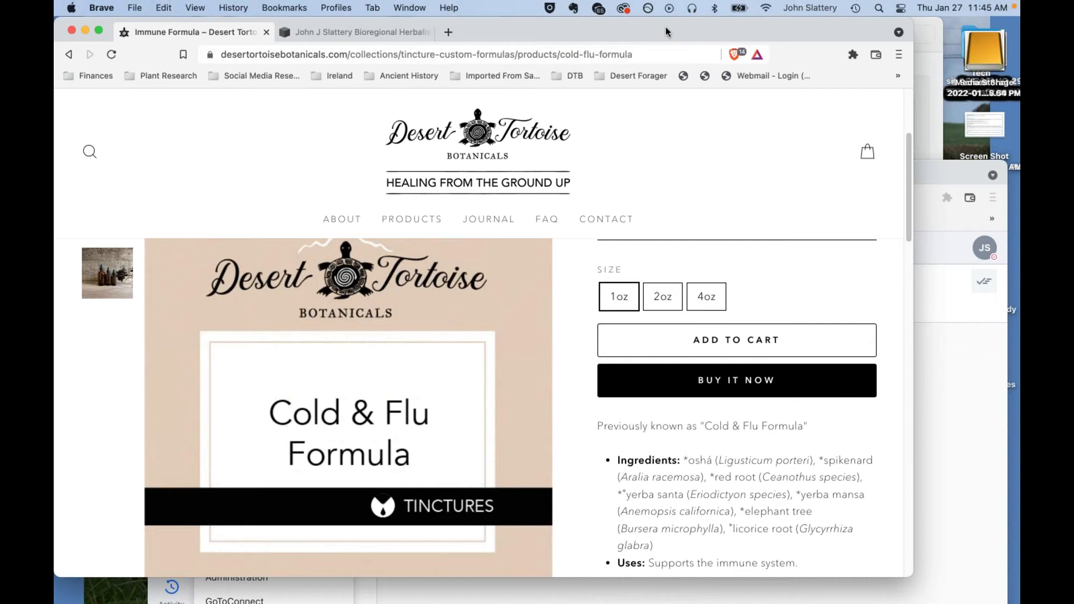
{"action": "mouse_move", "coordinate": [717, 31]}
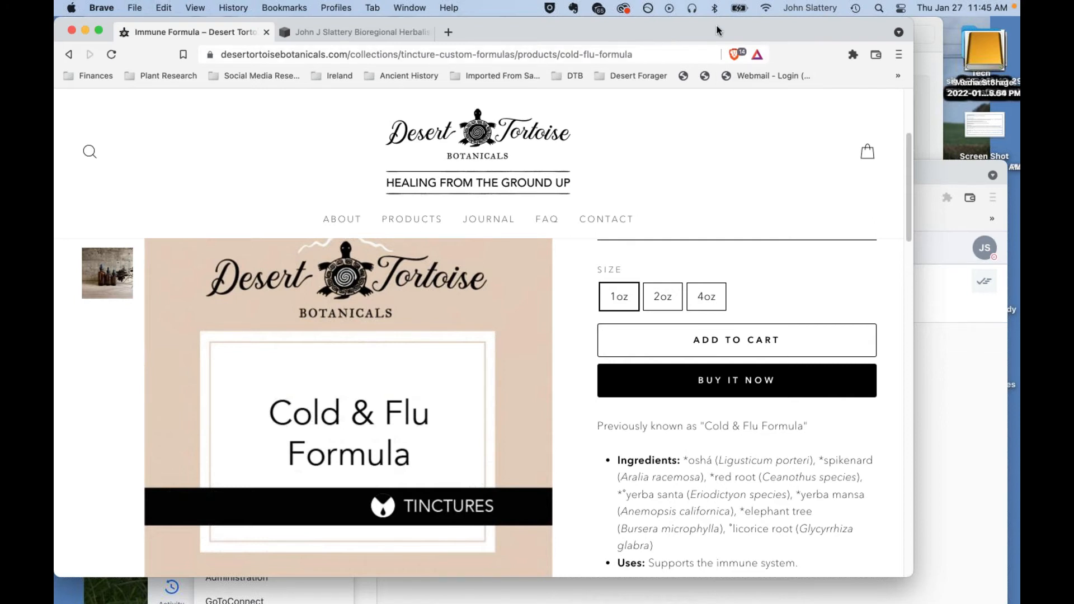
{"action": "mouse_move", "coordinate": [717, 31]}
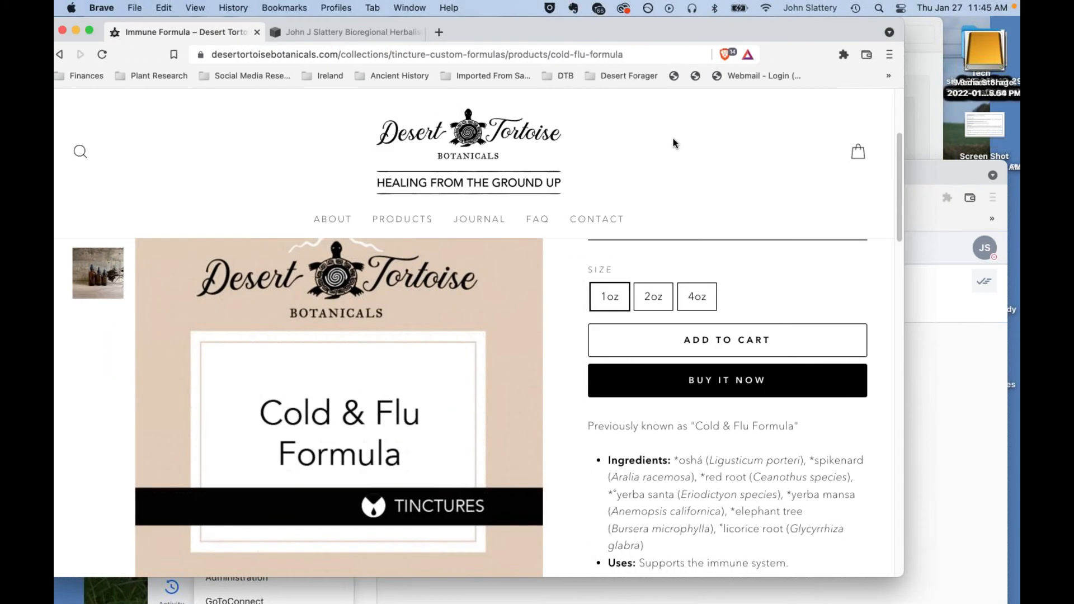
{"action": "mouse_move", "coordinate": [662, 344]}
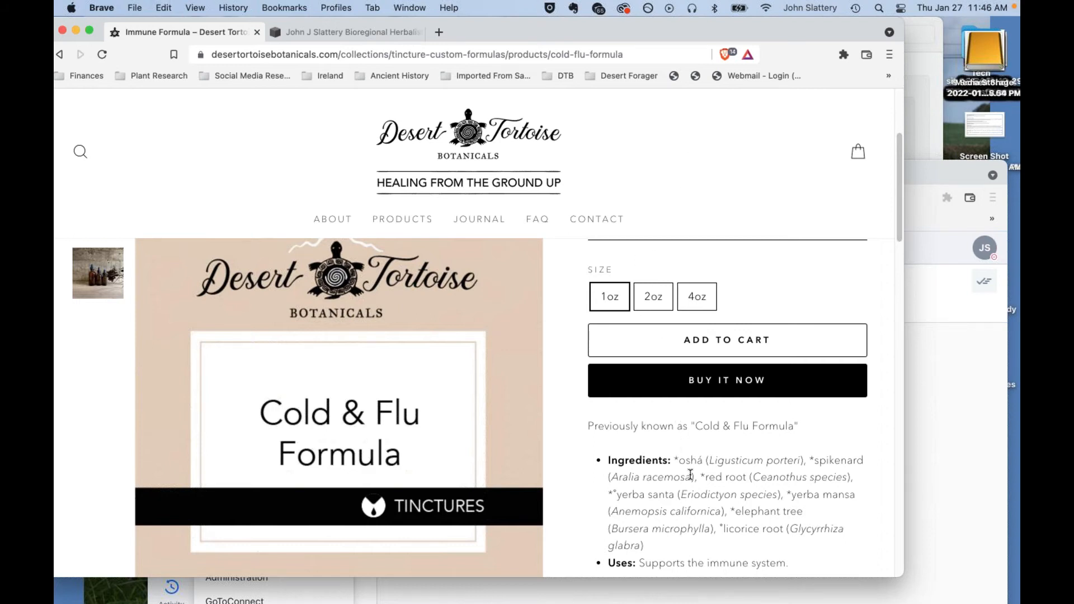
{"action": "mouse_move", "coordinate": [854, 507]}
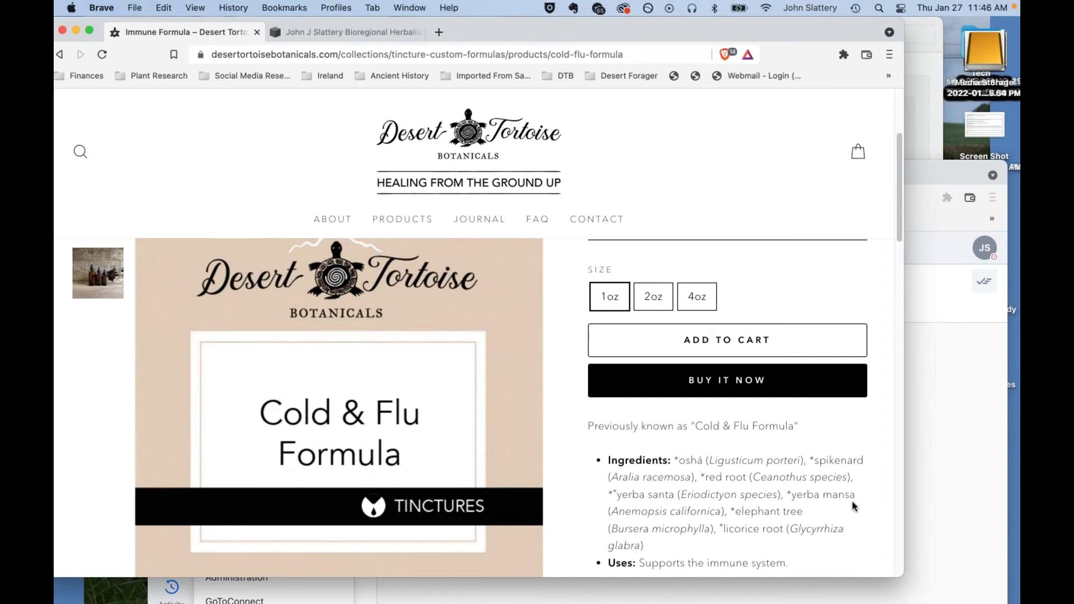
{"action": "mouse_move", "coordinate": [841, 498]}
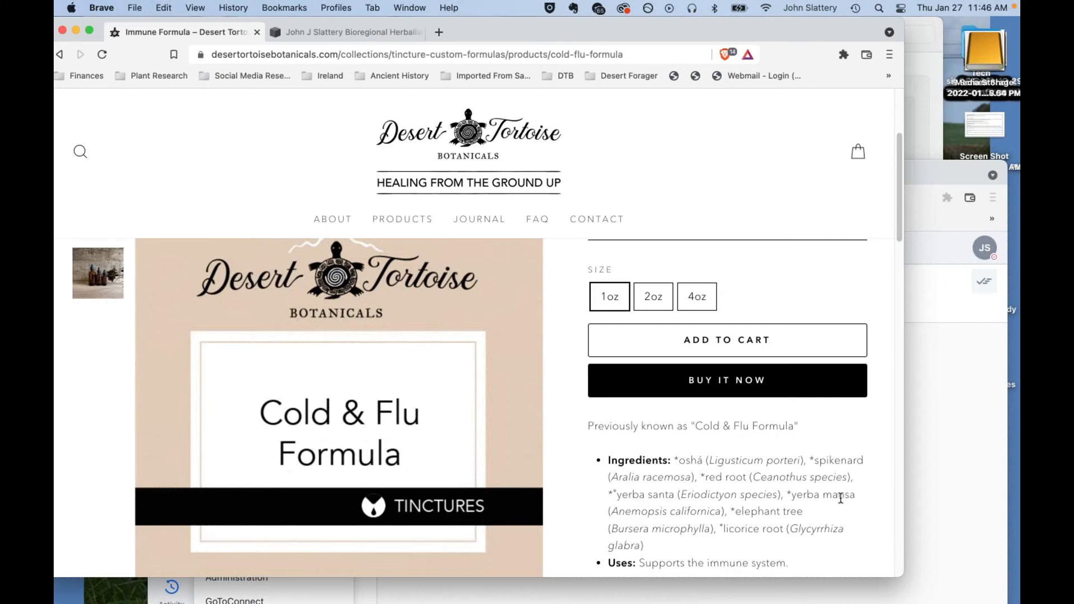
{"action": "mouse_move", "coordinate": [746, 485]}
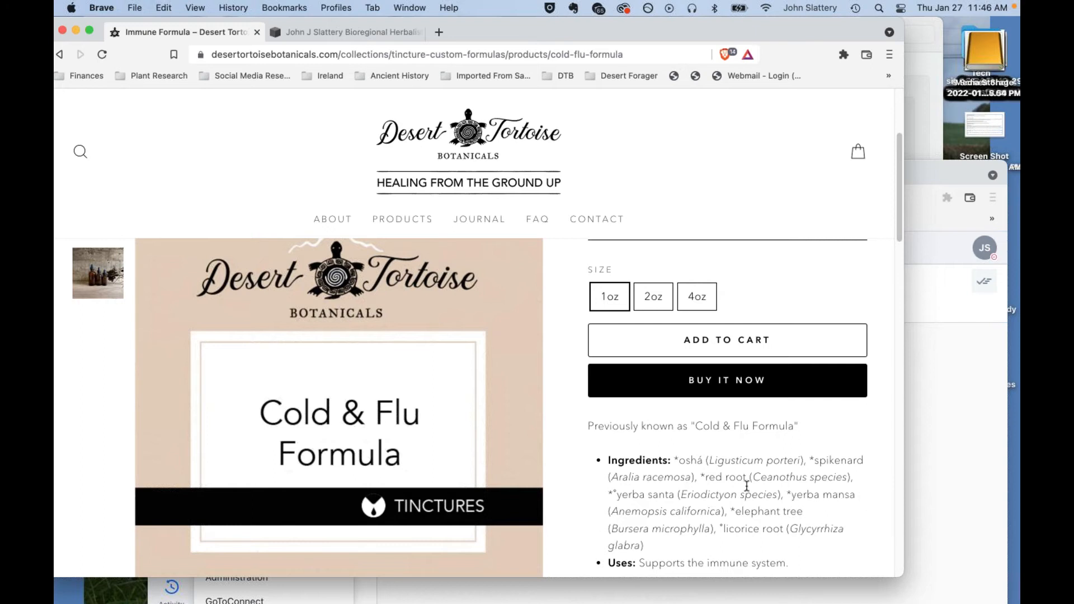
{"action": "mouse_move", "coordinate": [658, 291]}
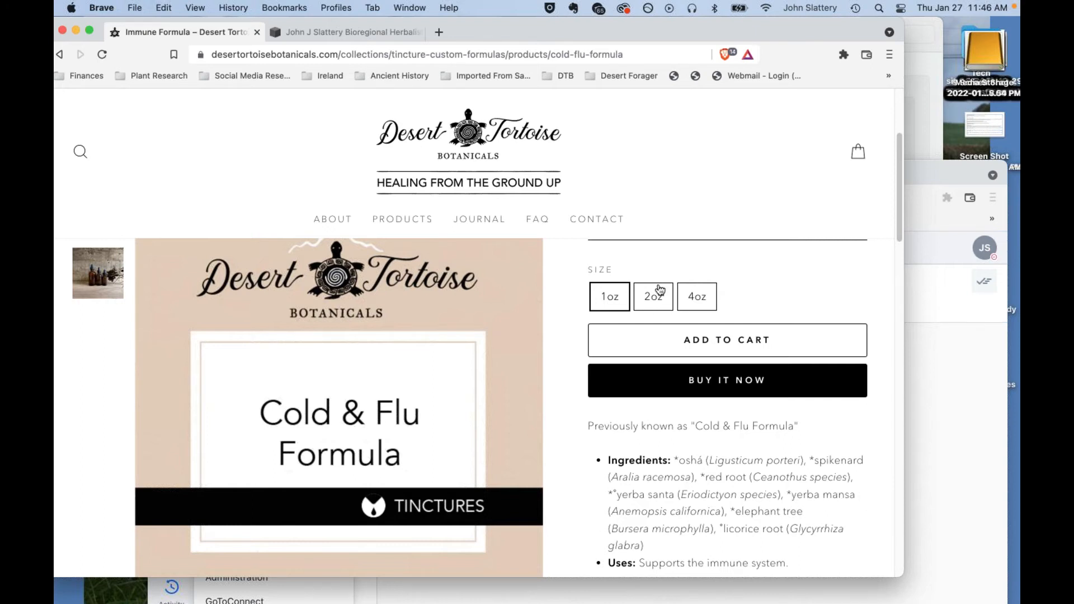
{"action": "mouse_move", "coordinate": [648, 230]}
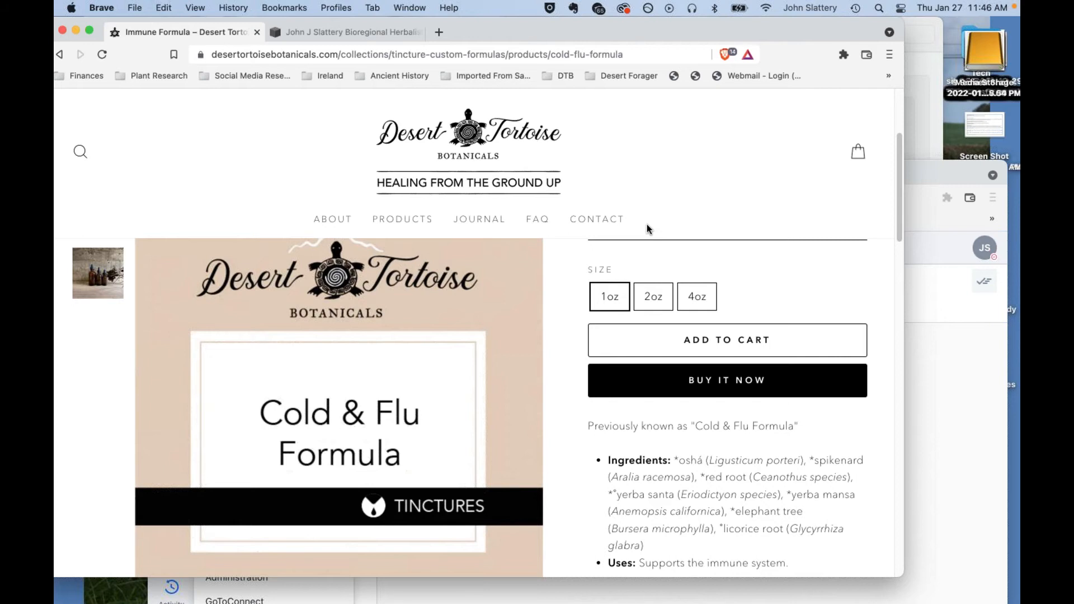
{"action": "mouse_move", "coordinate": [704, 249]}
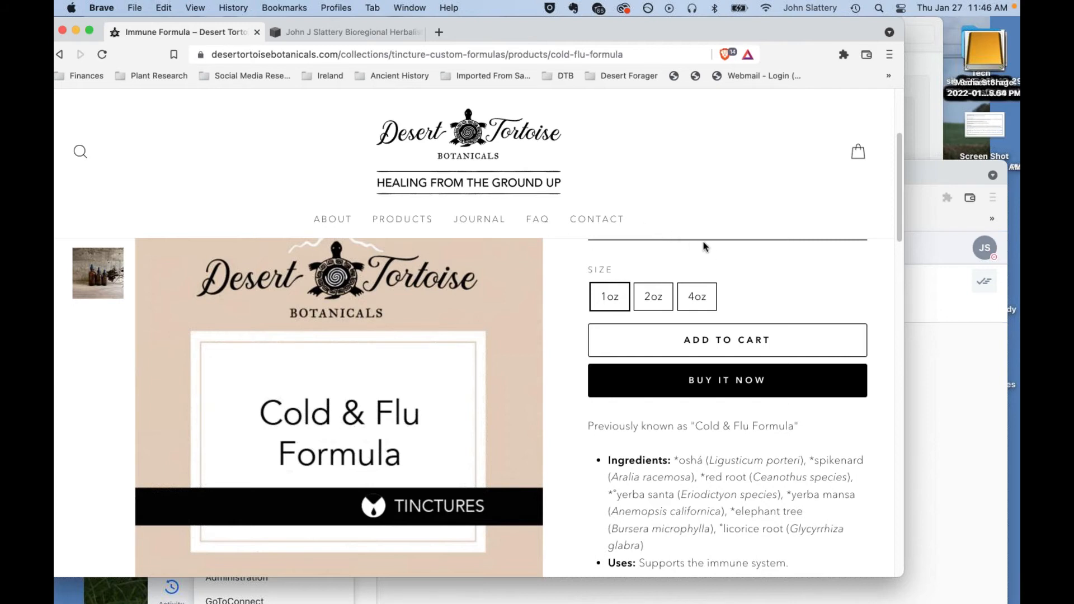
{"action": "mouse_move", "coordinate": [708, 248]}
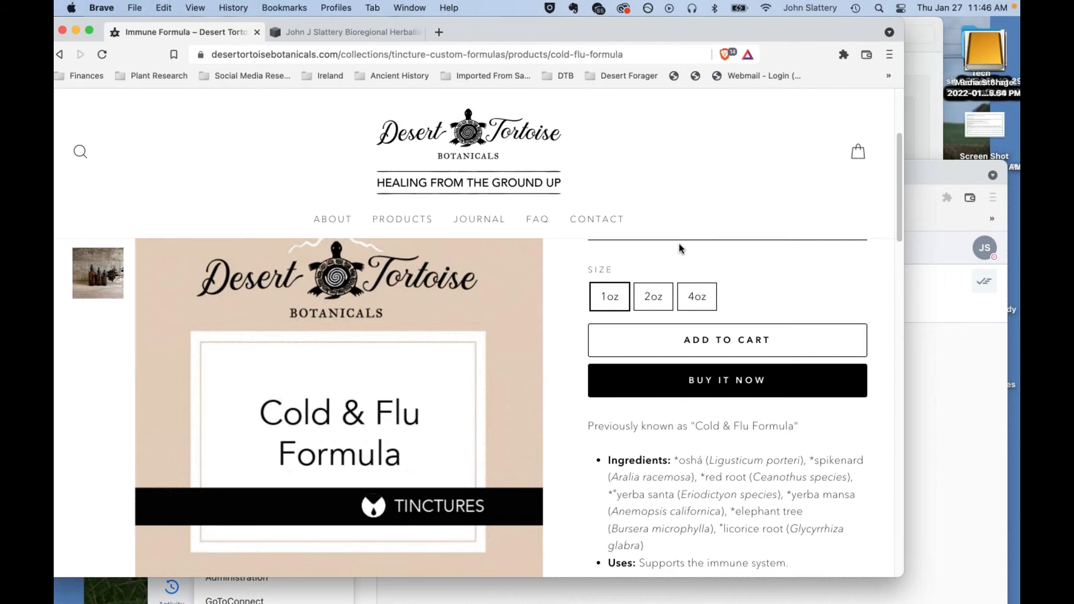
{"action": "mouse_move", "coordinate": [660, 249]}
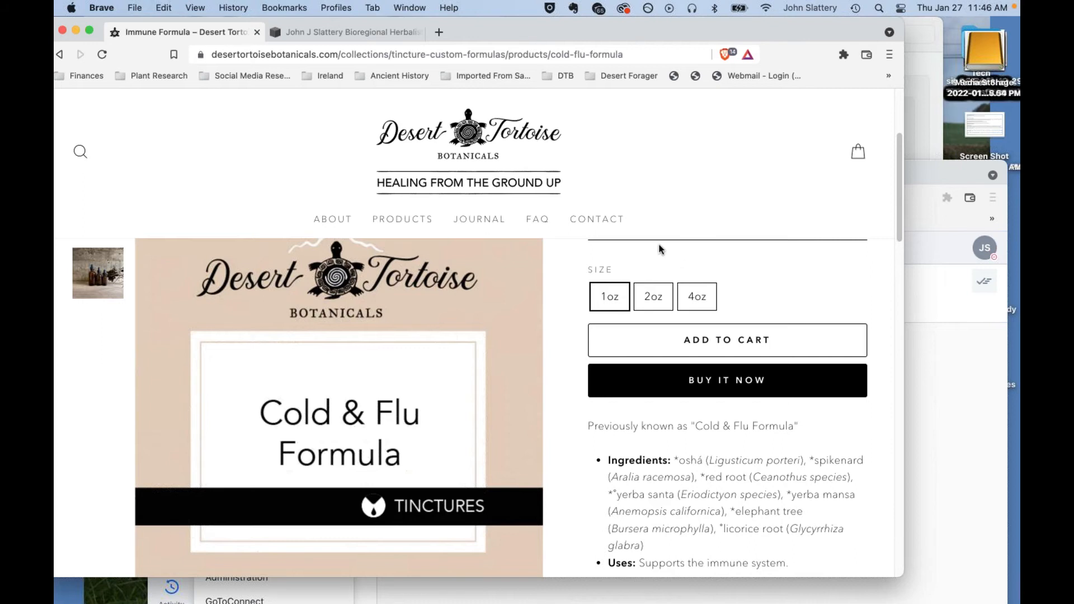
{"action": "mouse_move", "coordinate": [603, 275]}
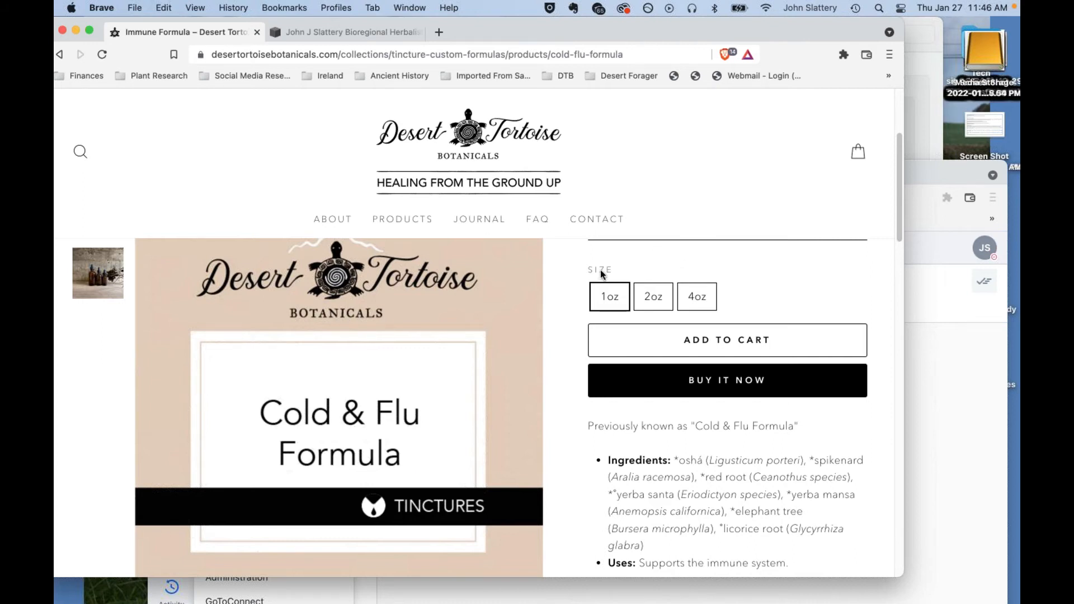
{"action": "mouse_move", "coordinate": [648, 296]}
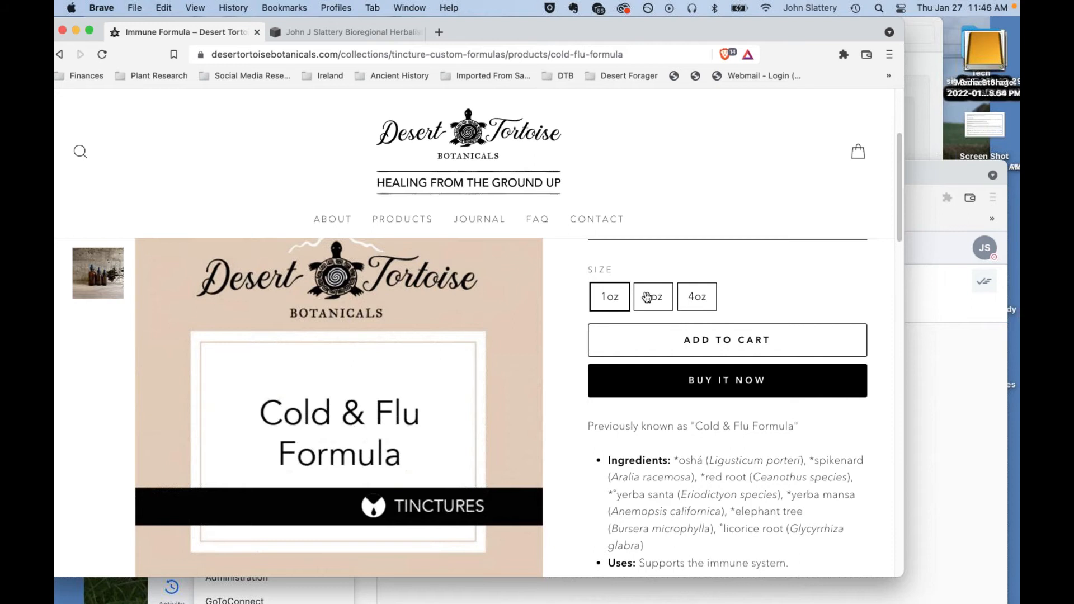
{"action": "mouse_move", "coordinate": [622, 271]}
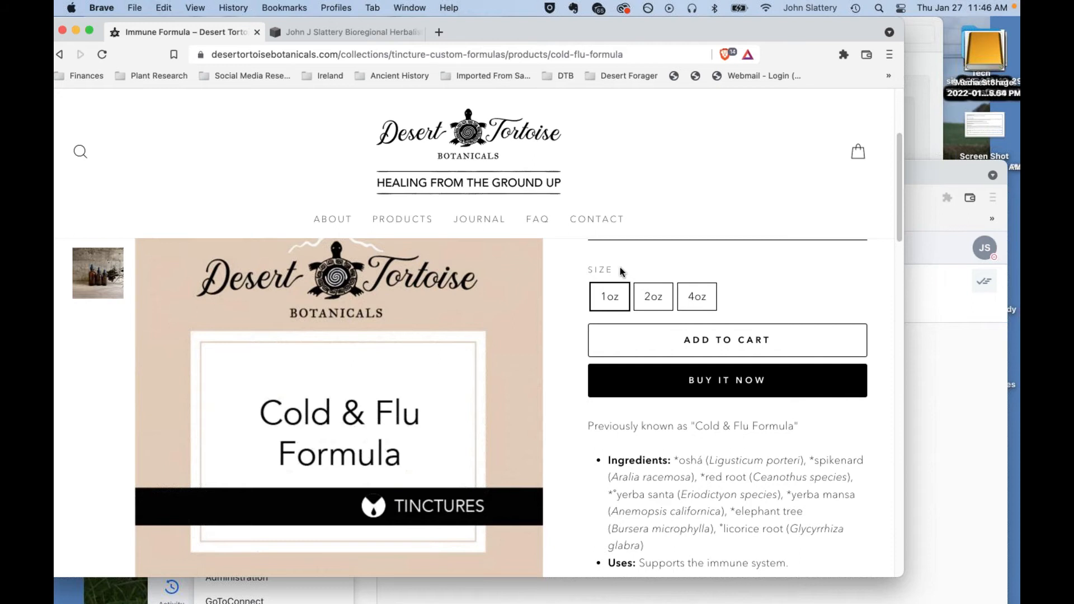
{"action": "mouse_move", "coordinate": [604, 284]}
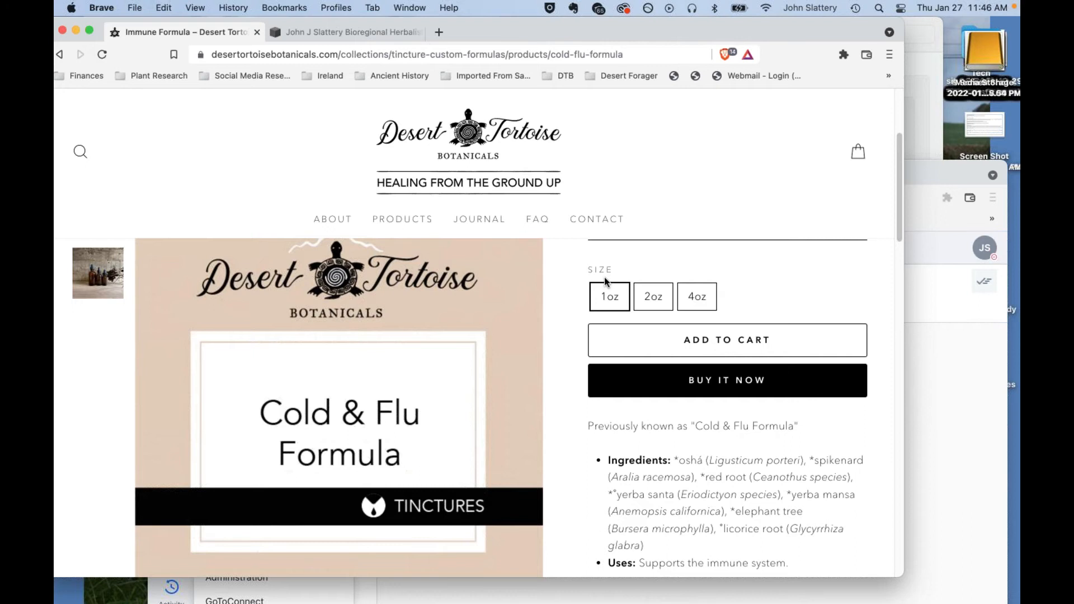
{"action": "mouse_move", "coordinate": [669, 41]}
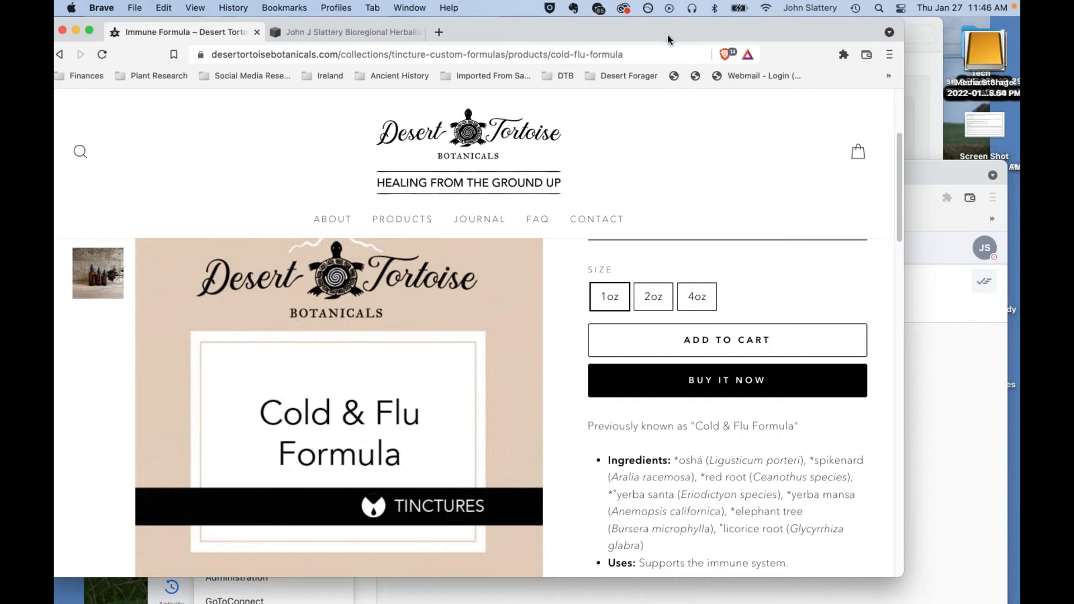
{"action": "mouse_move", "coordinate": [572, 460]}
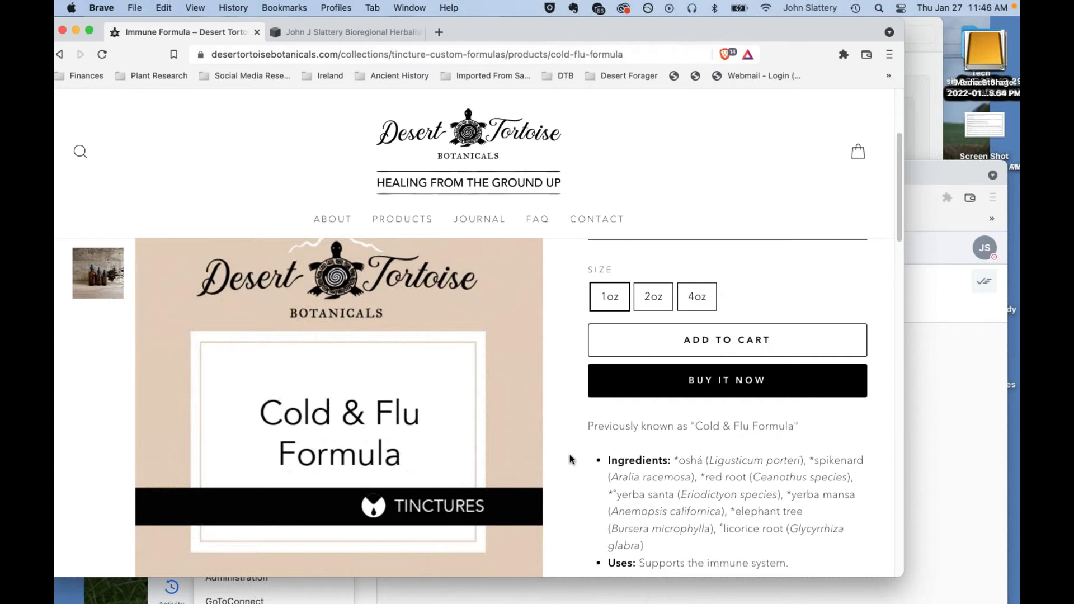
{"action": "mouse_move", "coordinate": [596, 404]}
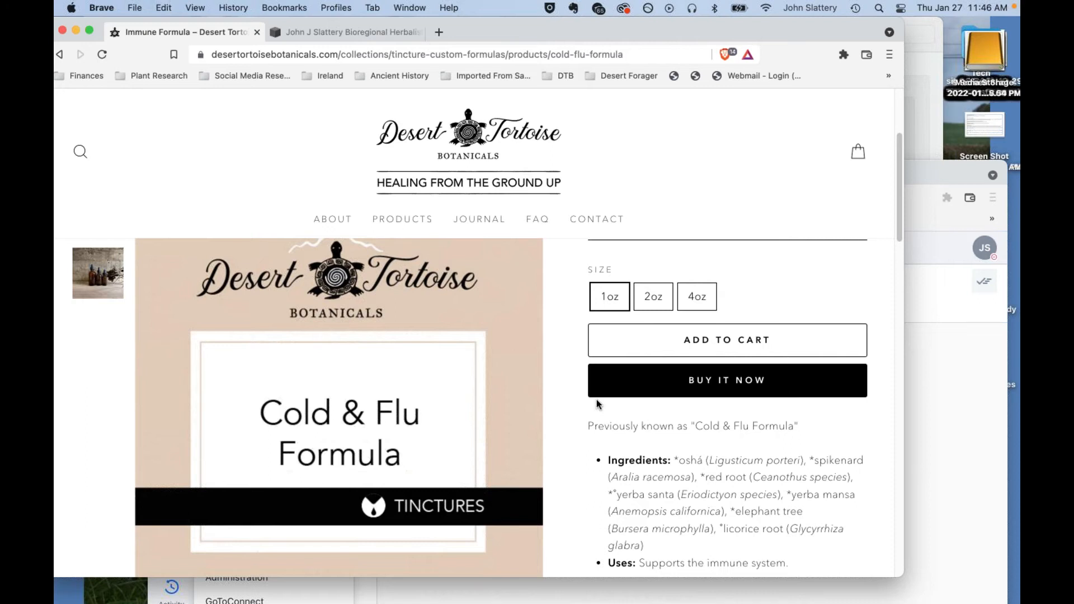
{"action": "mouse_move", "coordinate": [584, 365]}
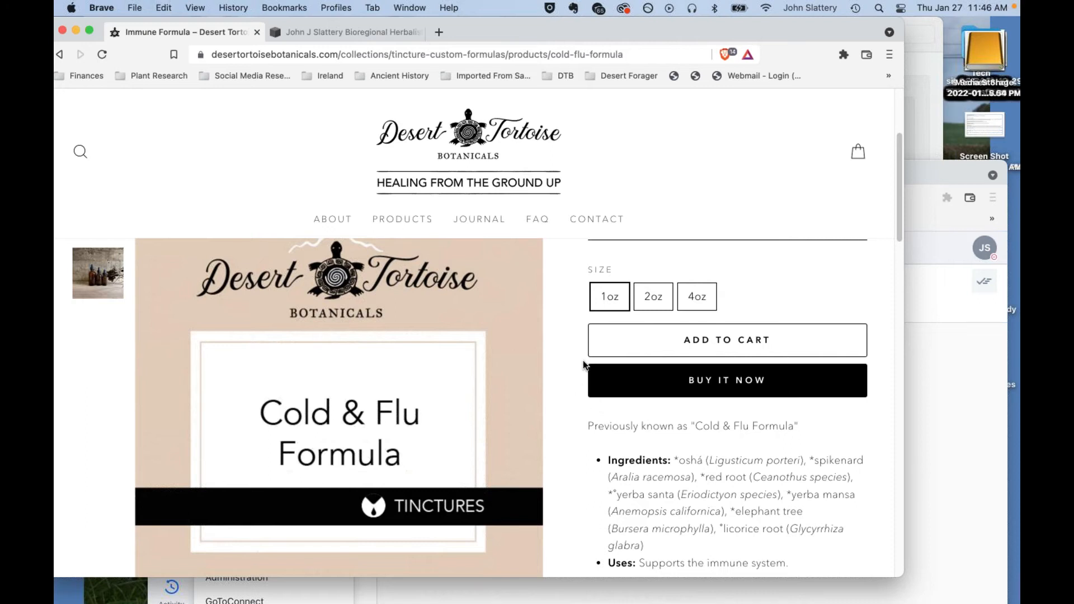
{"action": "mouse_move", "coordinate": [663, 165]}
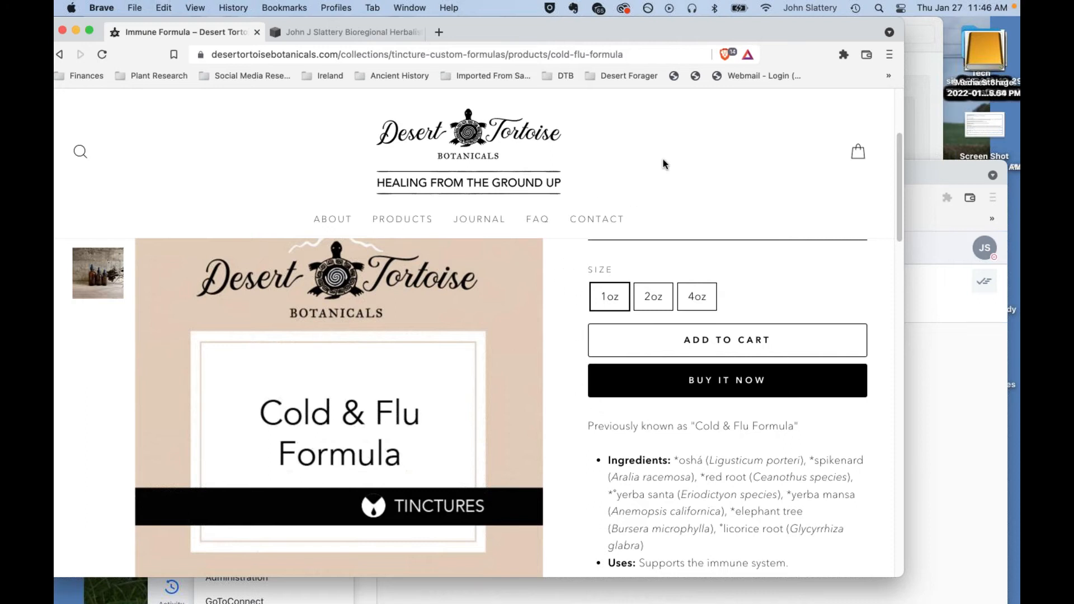
{"action": "mouse_move", "coordinate": [686, 41]}
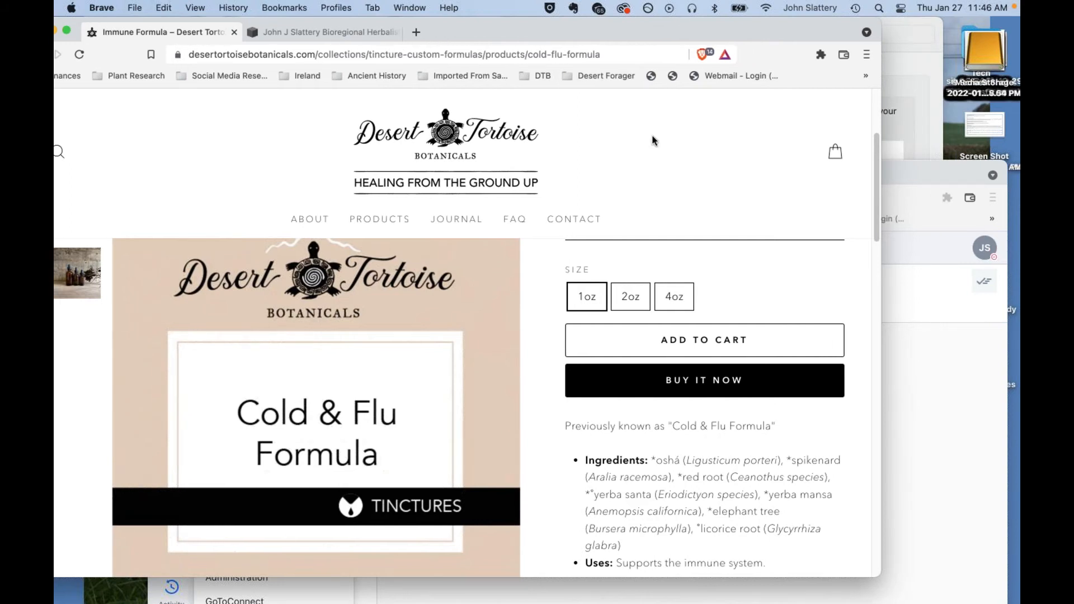
{"action": "mouse_move", "coordinate": [683, 170]}
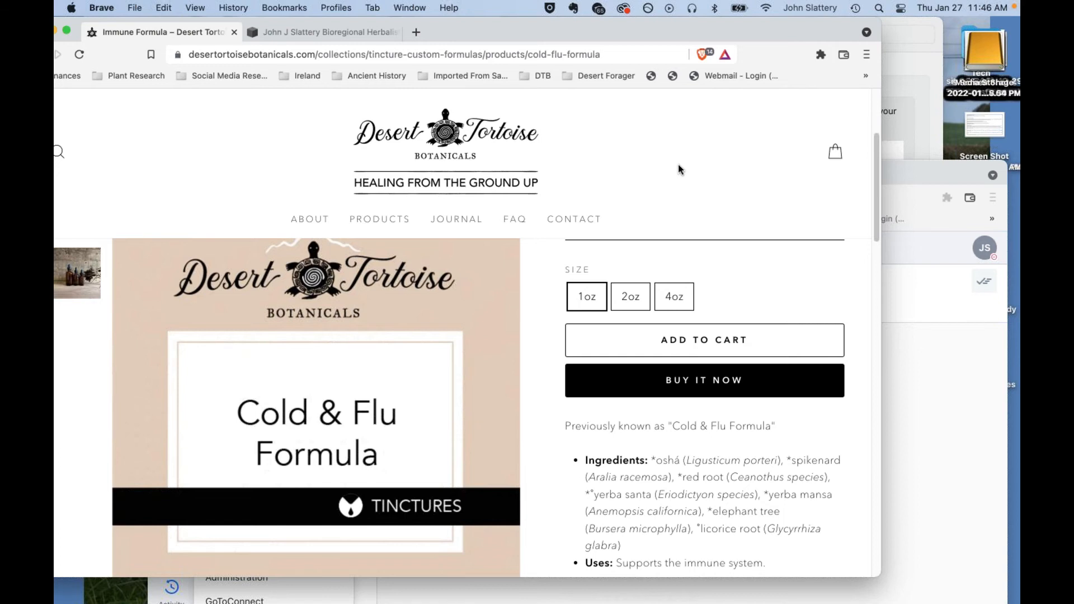
{"action": "mouse_move", "coordinate": [662, 171]}
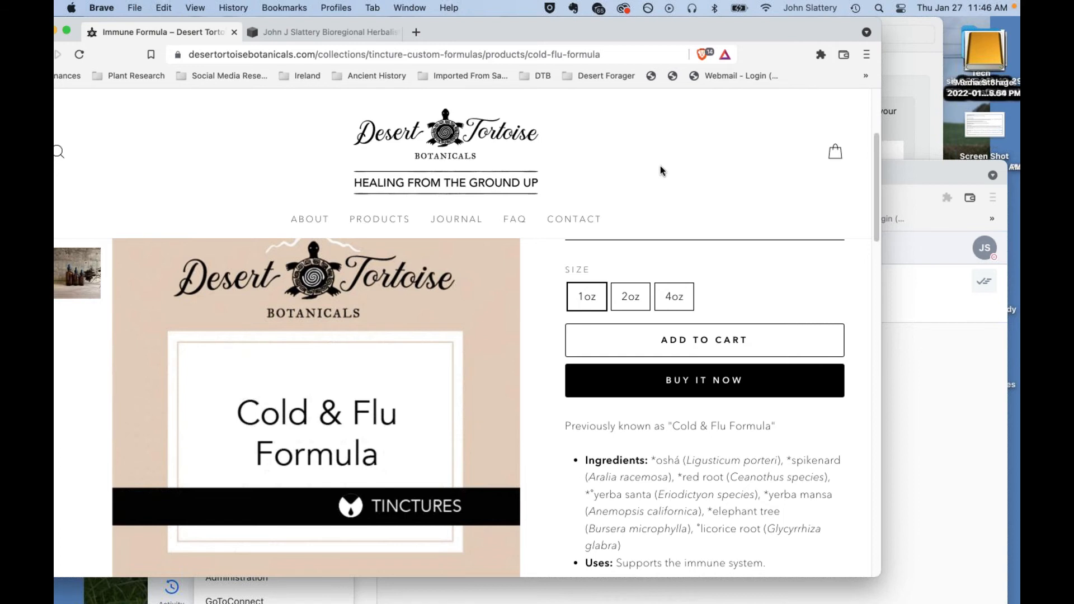
{"action": "mouse_move", "coordinate": [650, 37]}
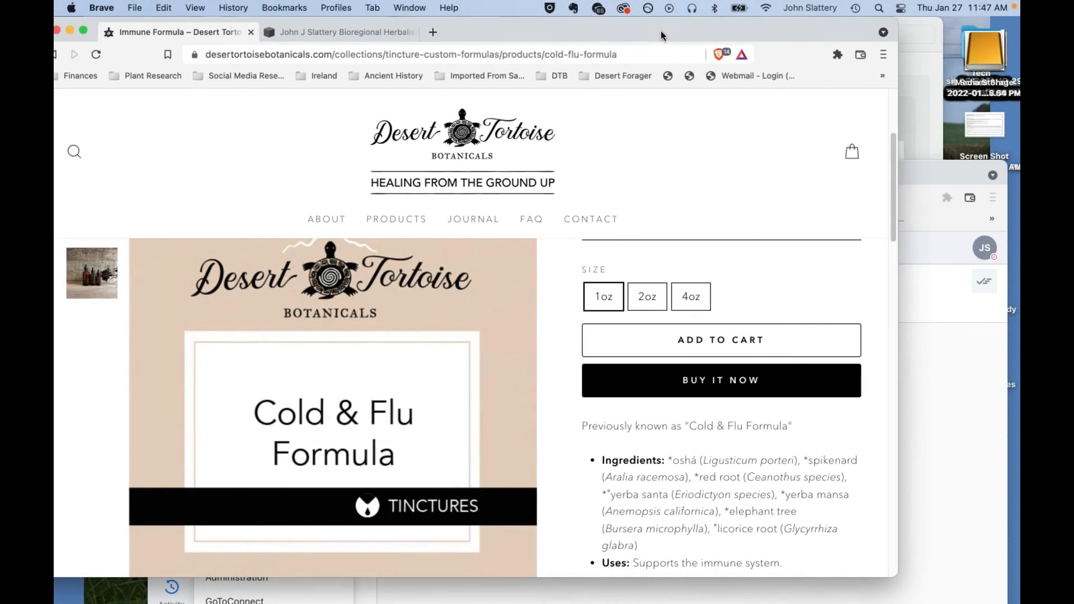
{"action": "mouse_move", "coordinate": [691, 238]}
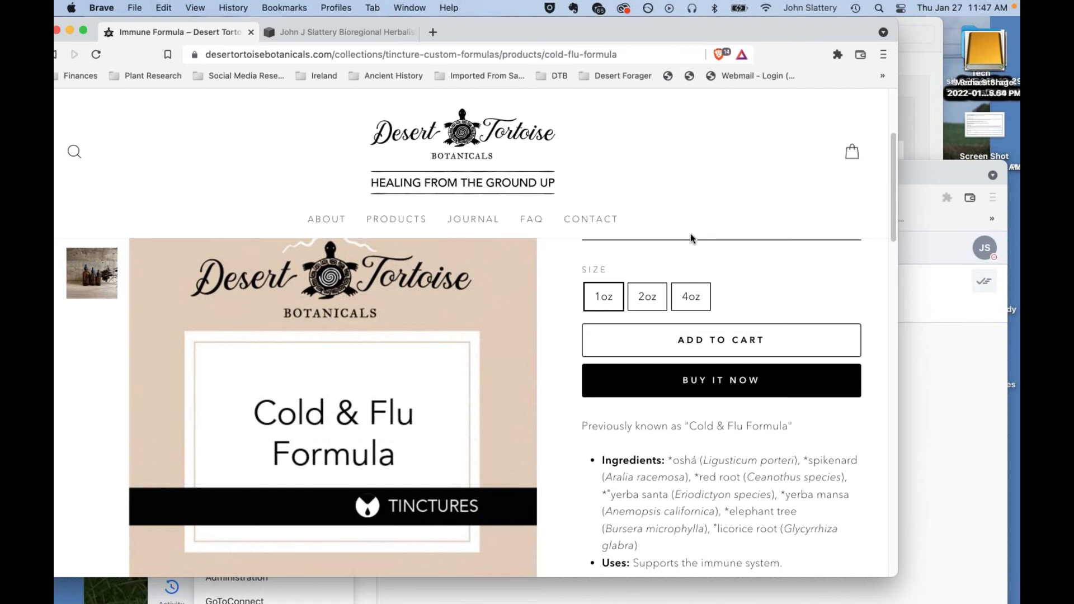
{"action": "mouse_move", "coordinate": [611, 200]}
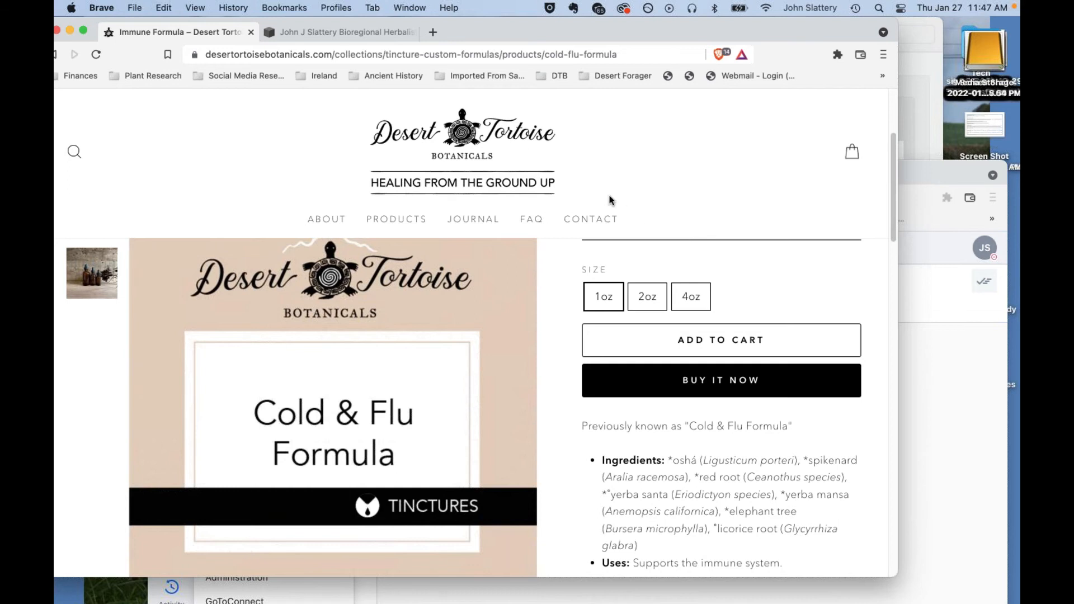
{"action": "mouse_move", "coordinate": [628, 36]}
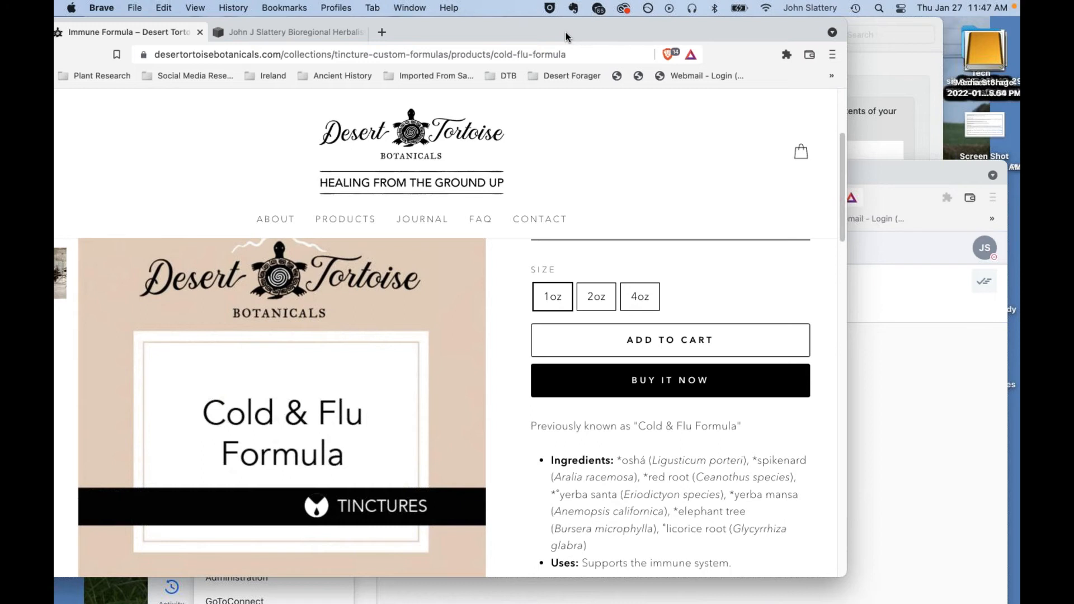
{"action": "mouse_move", "coordinate": [585, 197]}
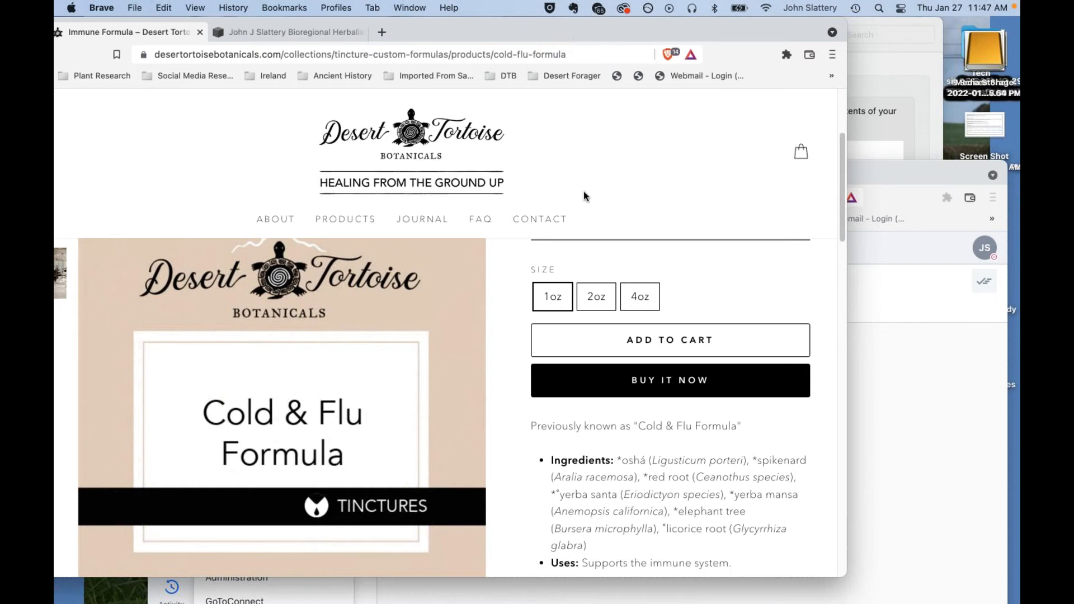
{"action": "mouse_move", "coordinate": [605, 53]}
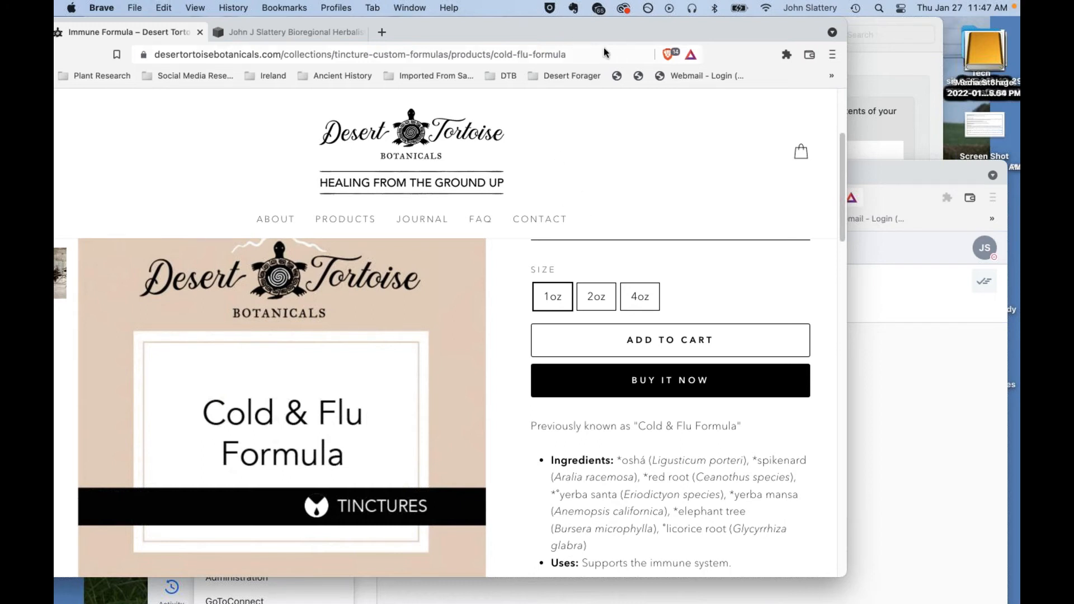
{"action": "mouse_move", "coordinate": [593, 32]}
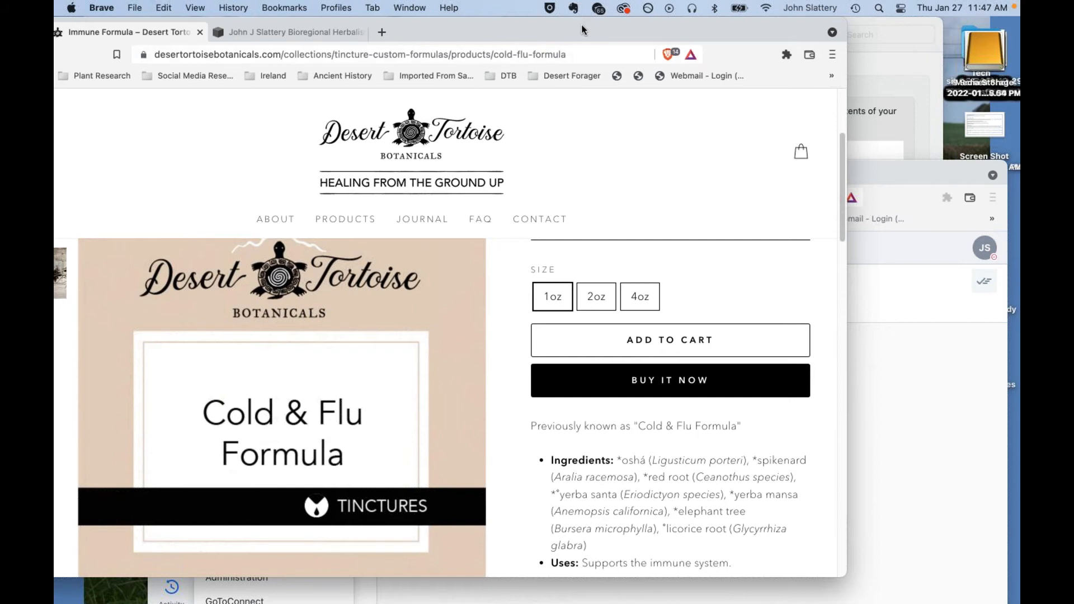
{"action": "mouse_move", "coordinate": [562, 573]}
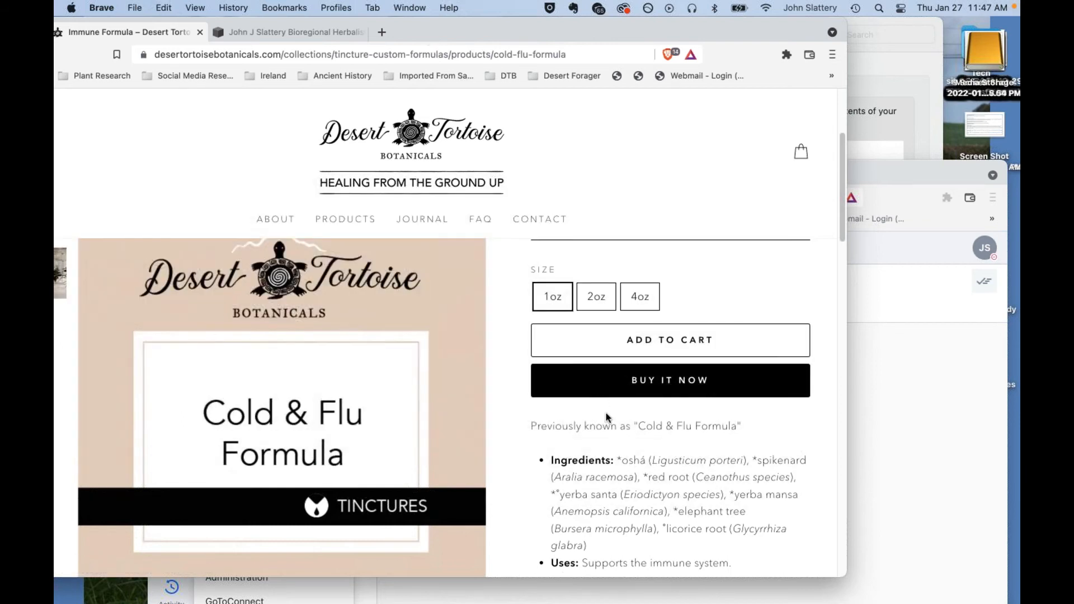
{"action": "mouse_move", "coordinate": [649, 422]}
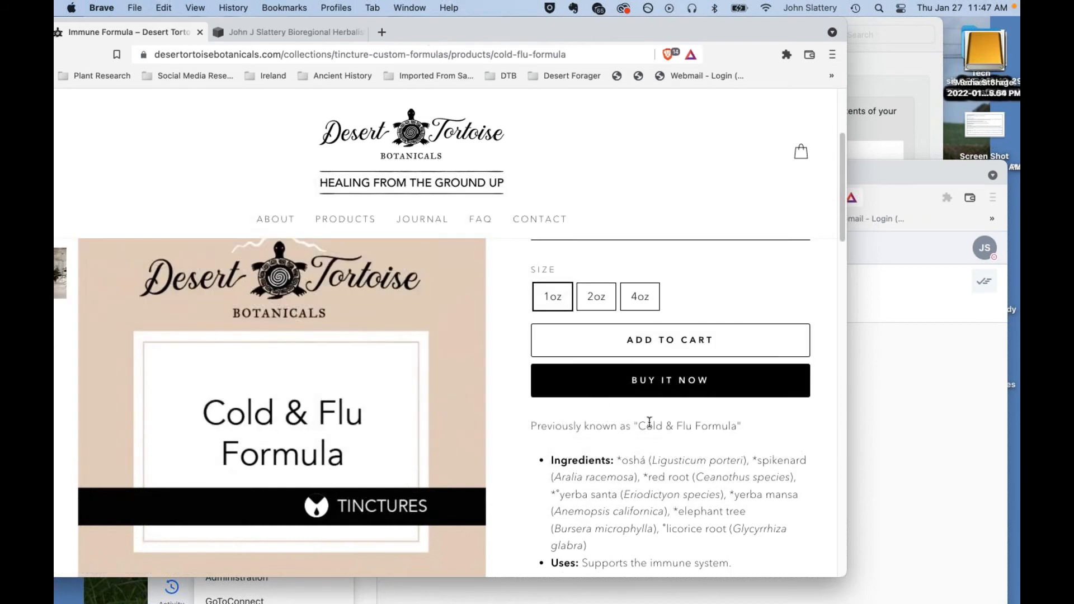
{"action": "mouse_move", "coordinate": [741, 495]}
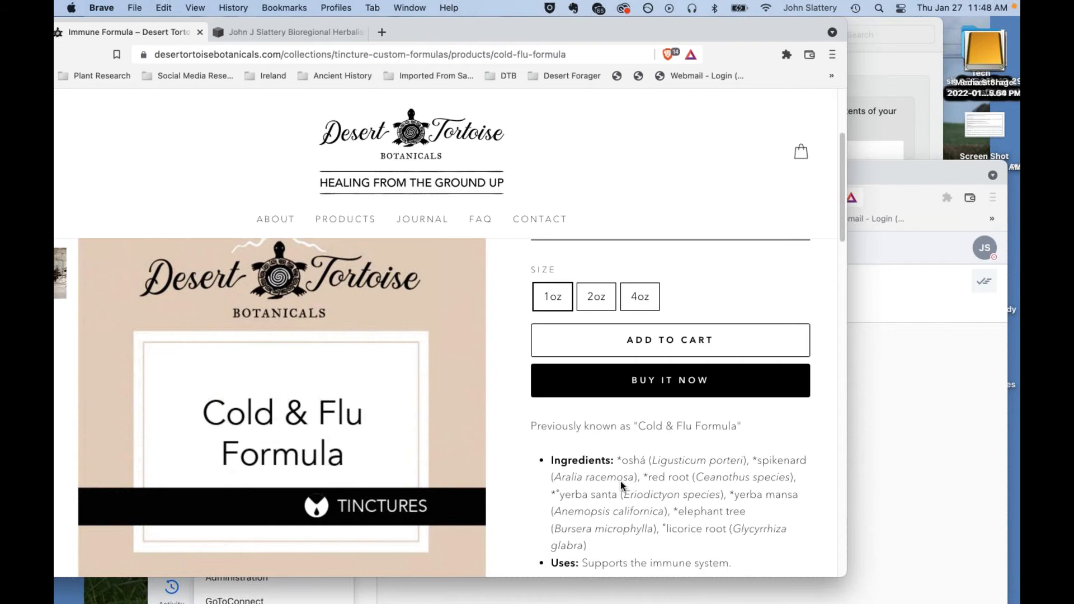
{"action": "mouse_move", "coordinate": [555, 444]}
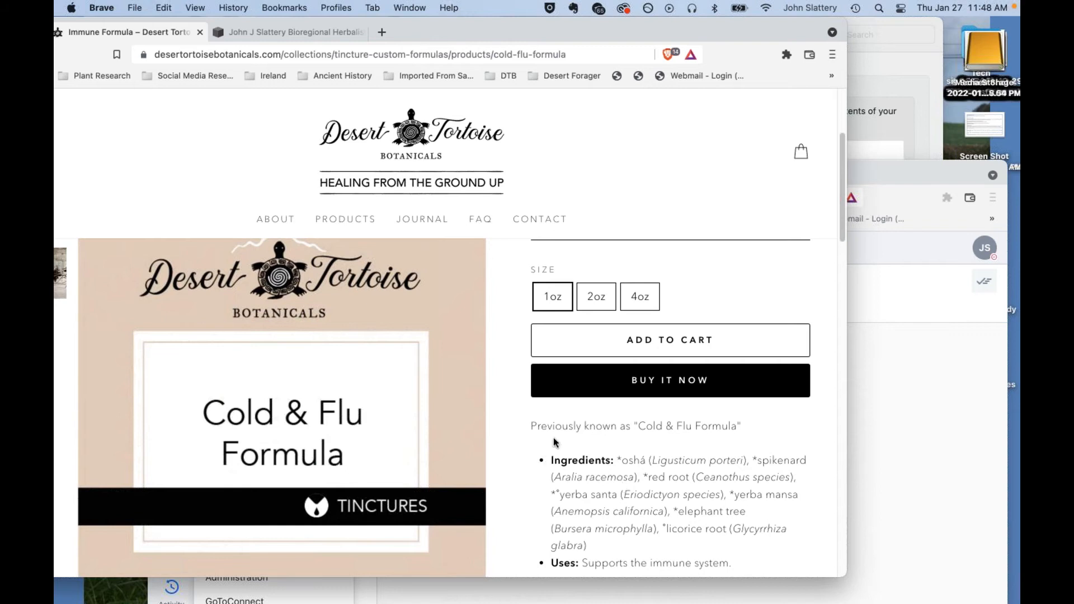
{"action": "mouse_move", "coordinate": [554, 439]}
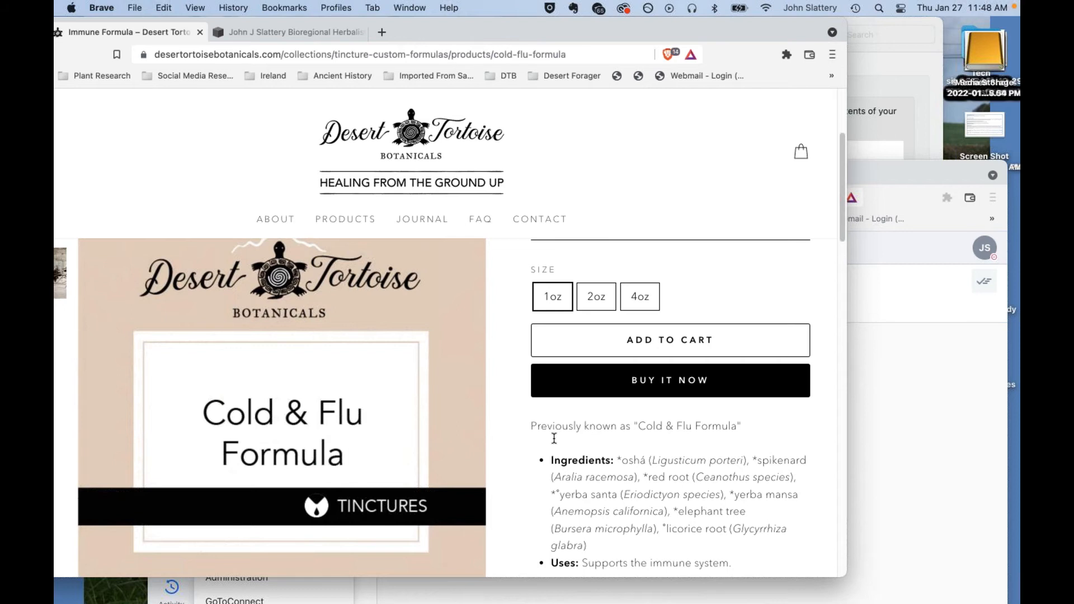
{"action": "mouse_move", "coordinate": [545, 41]}
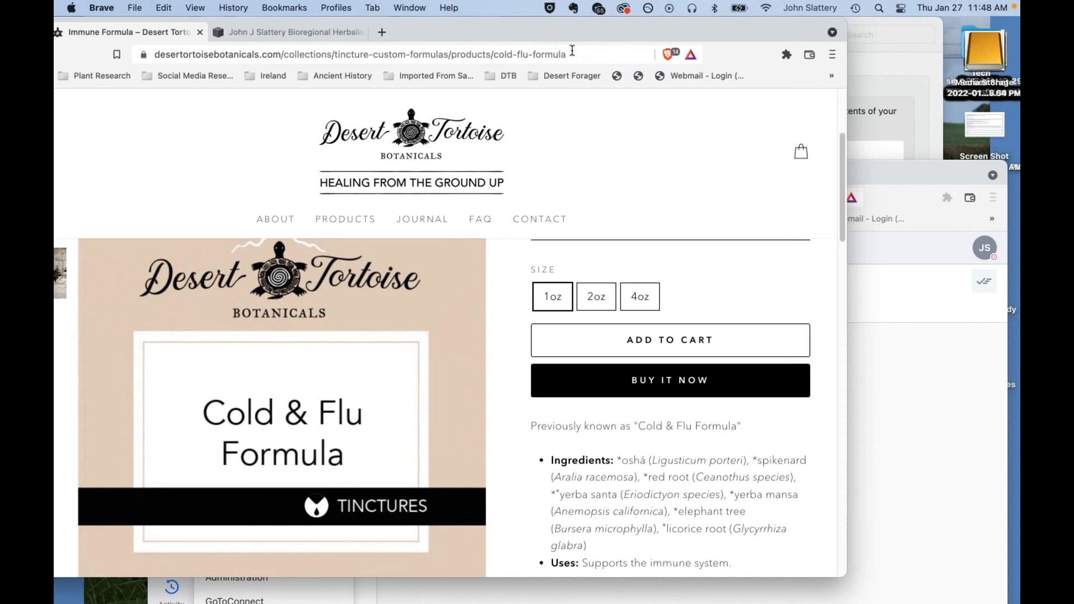
{"action": "mouse_move", "coordinate": [623, 35]}
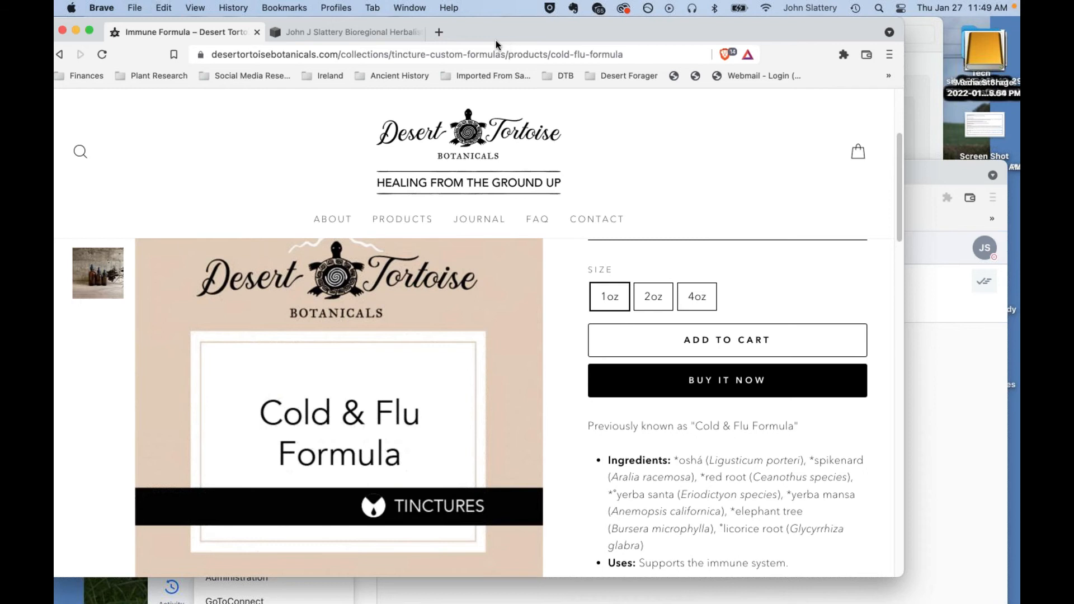
{"action": "mouse_move", "coordinate": [528, 34]}
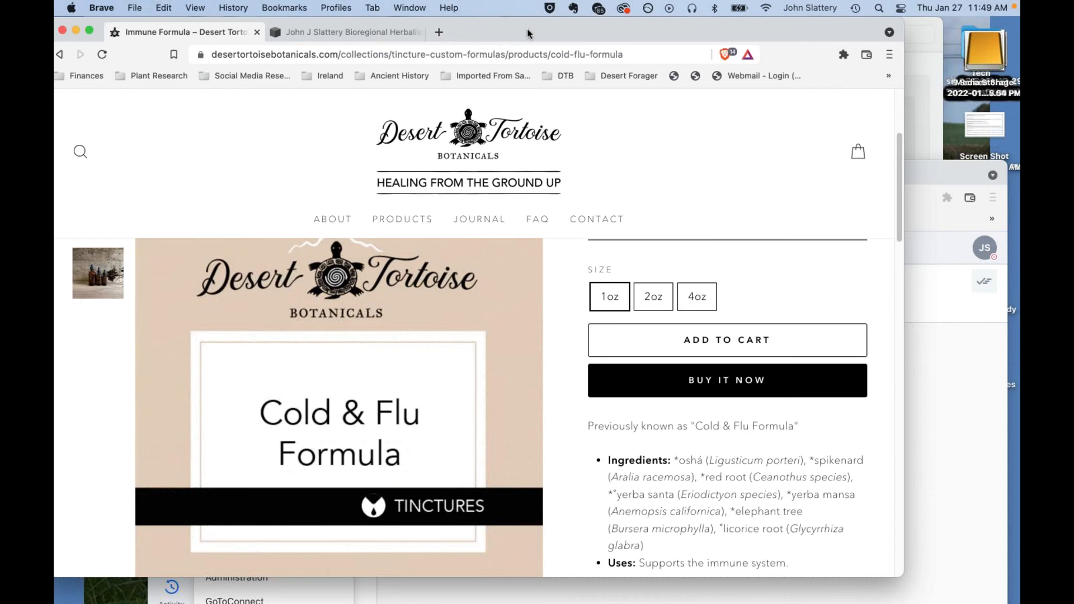
{"action": "mouse_move", "coordinate": [578, 35]}
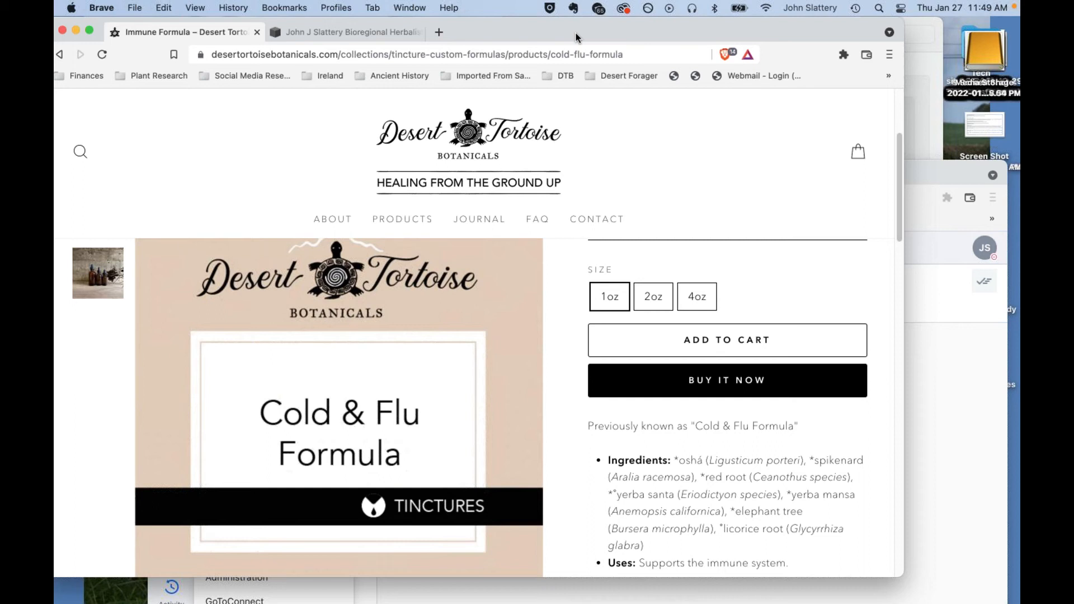
{"action": "mouse_move", "coordinate": [592, 22]}
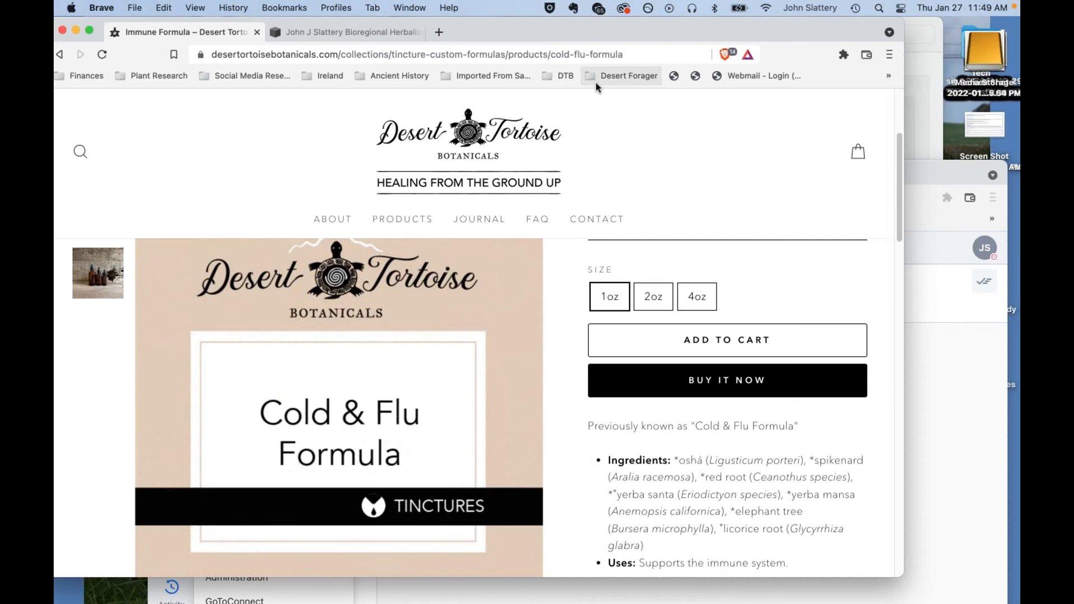
{"action": "mouse_move", "coordinate": [598, 78]}
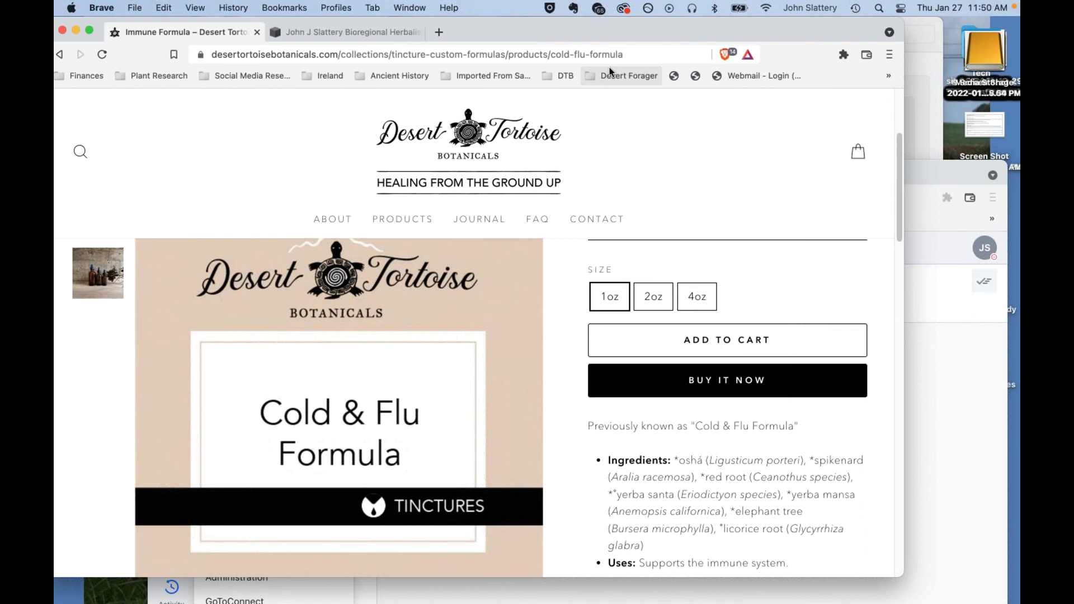
{"action": "mouse_move", "coordinate": [611, 77]}
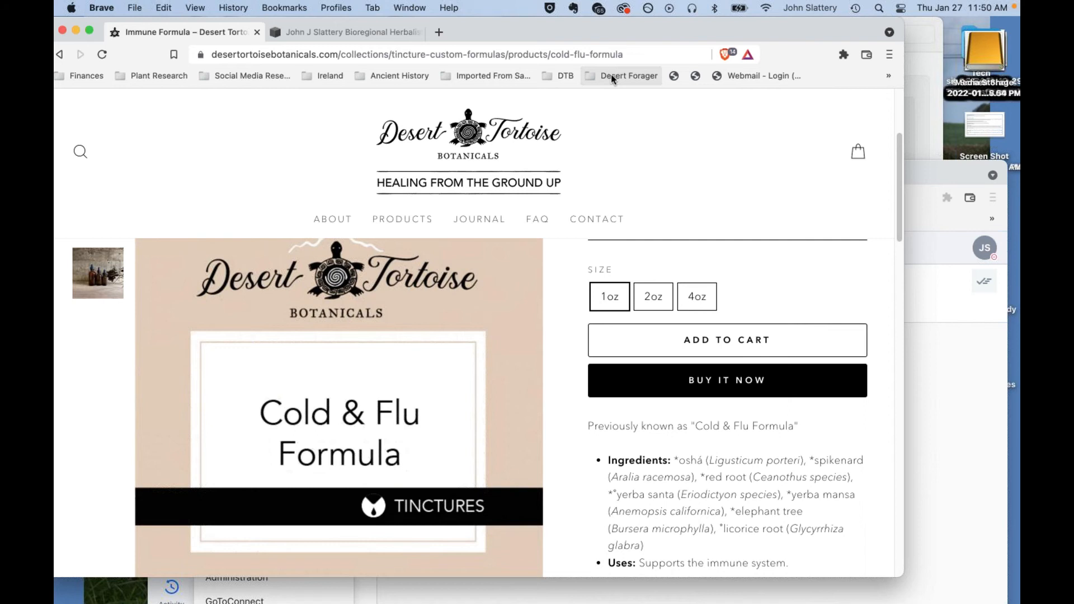
{"action": "mouse_move", "coordinate": [613, 145]}
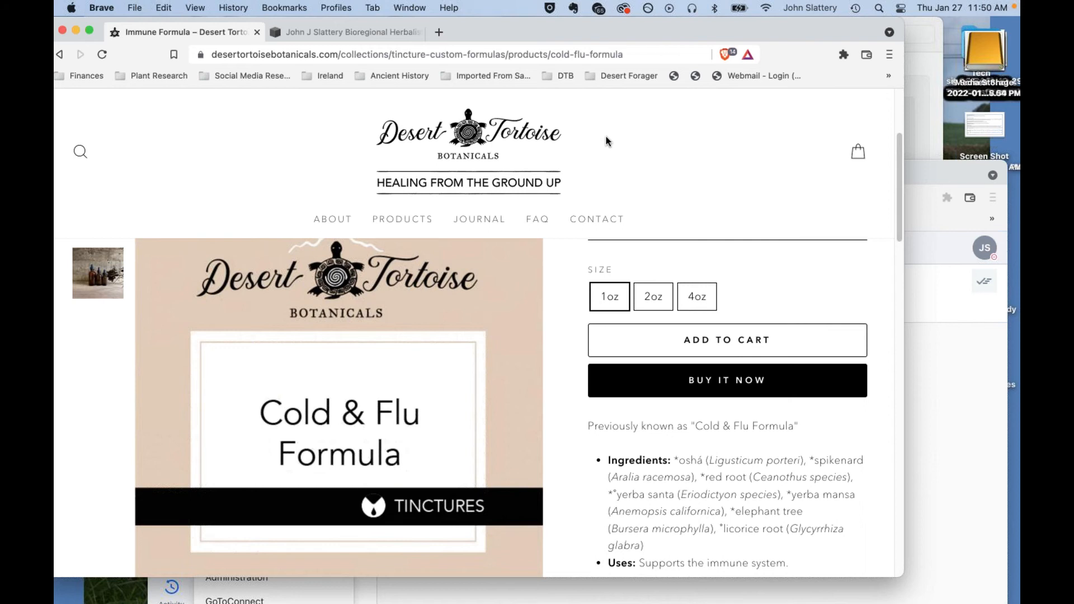
{"action": "mouse_move", "coordinate": [628, 267]}
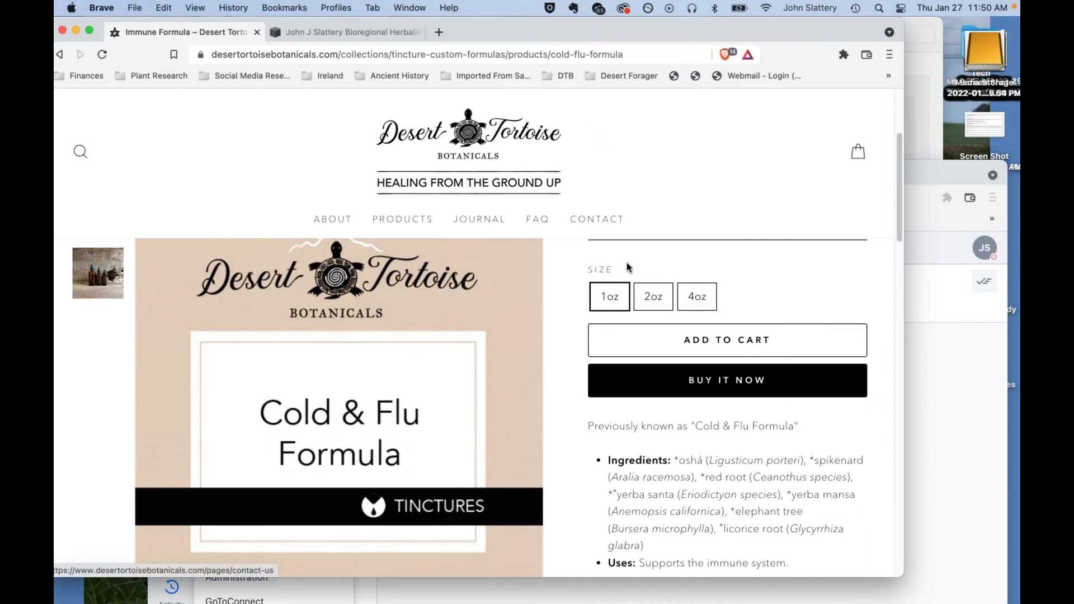
{"action": "mouse_move", "coordinate": [768, 480]}
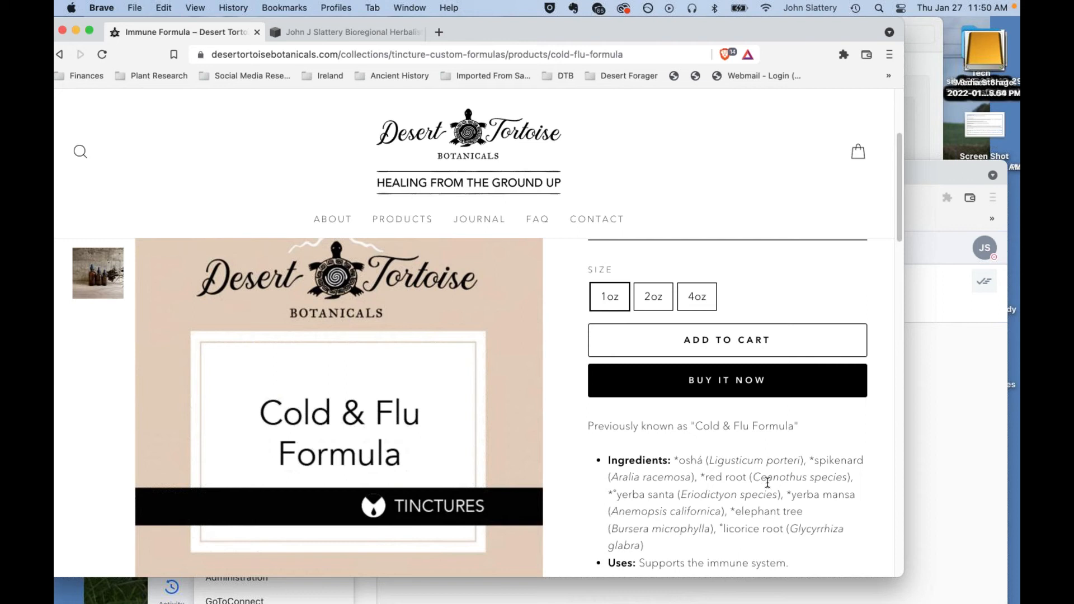
{"action": "mouse_move", "coordinate": [545, 348]}
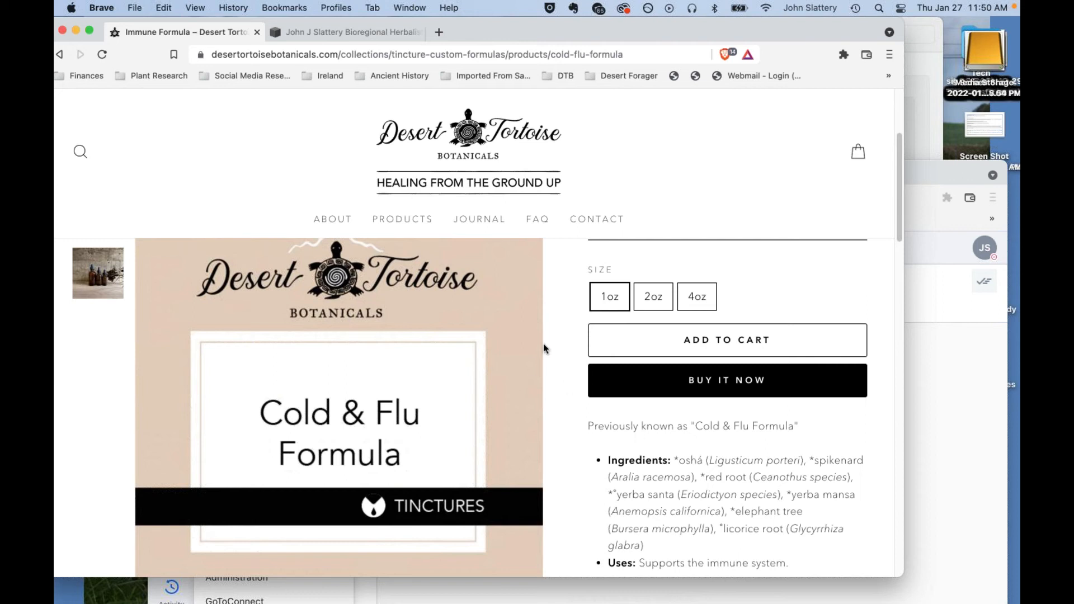
{"action": "mouse_move", "coordinate": [678, 239]}
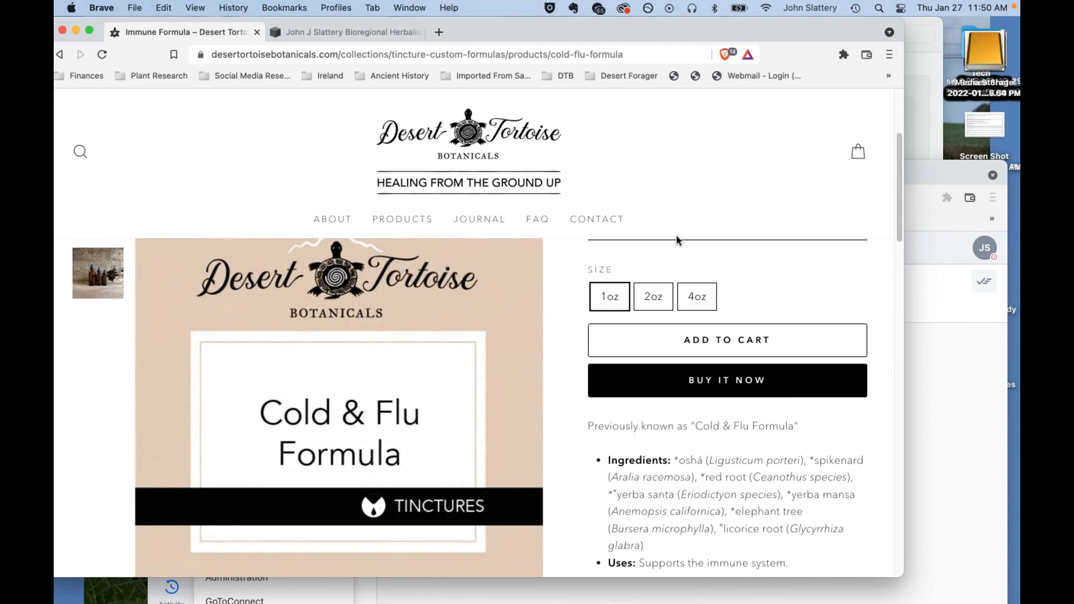
{"action": "mouse_move", "coordinate": [658, 218]}
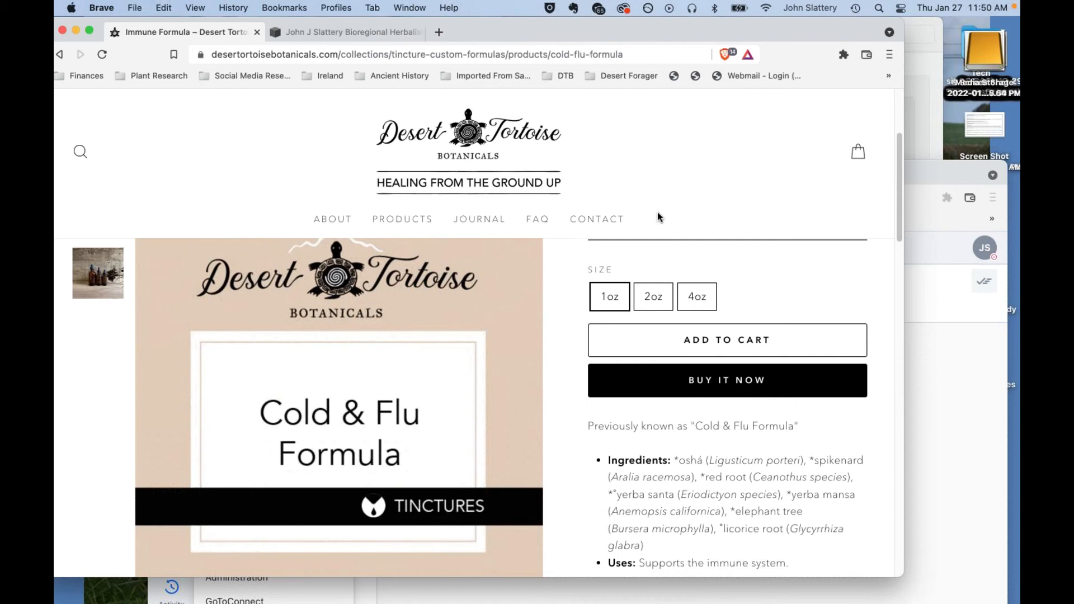
{"action": "mouse_move", "coordinate": [639, 219]}
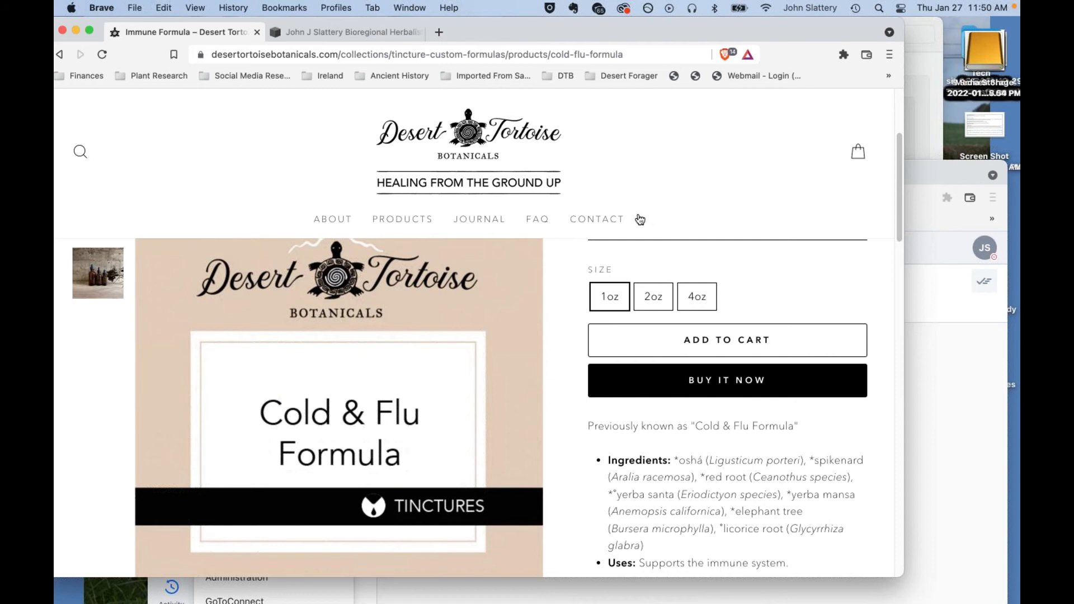
{"action": "mouse_move", "coordinate": [637, 234]}
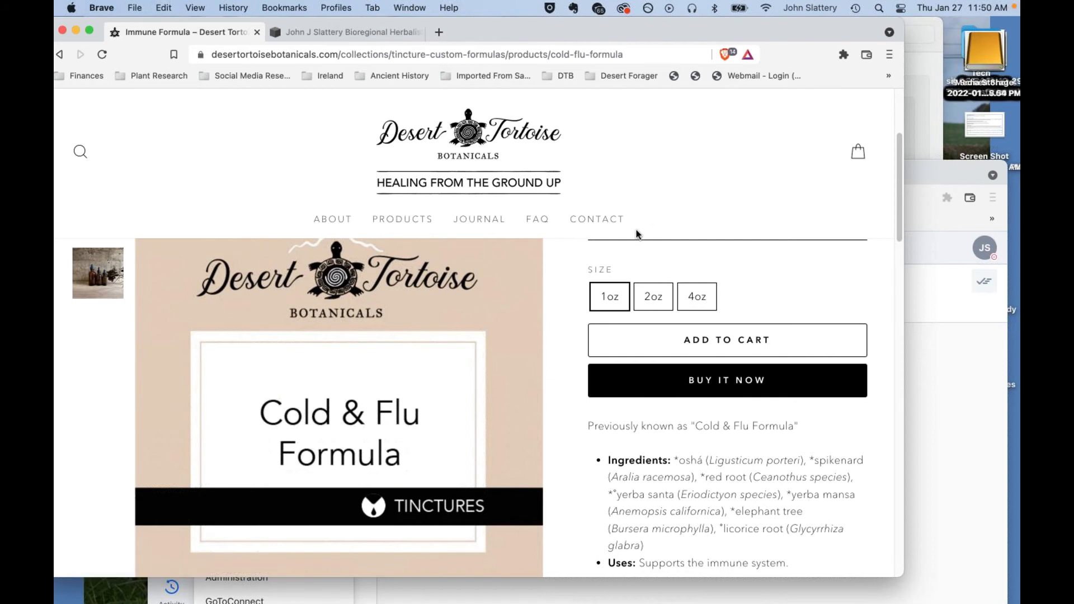
{"action": "mouse_move", "coordinate": [641, 277]}
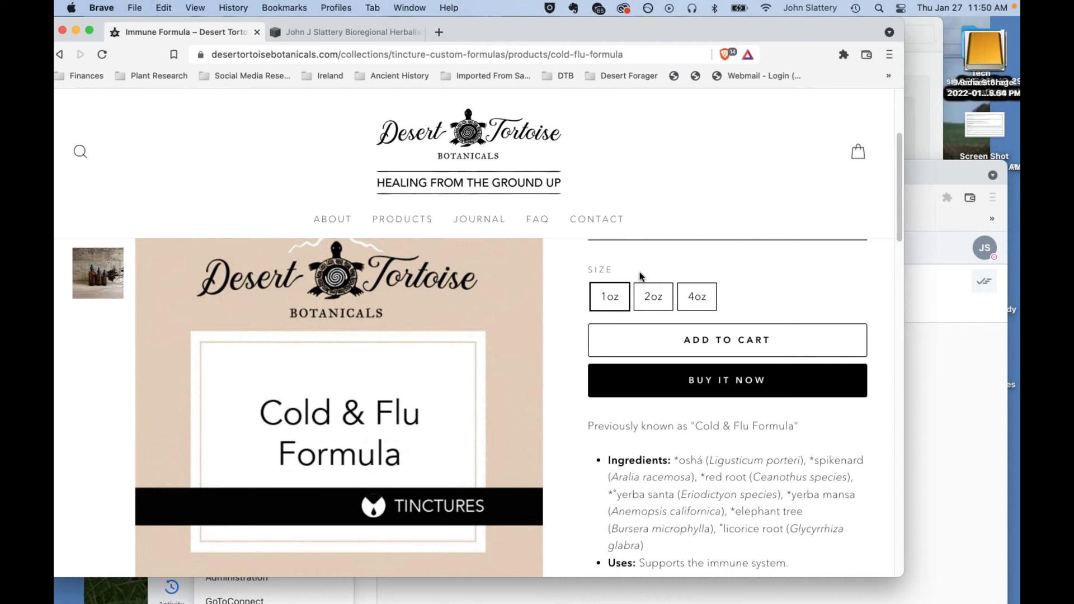
{"action": "mouse_move", "coordinate": [624, 320]}
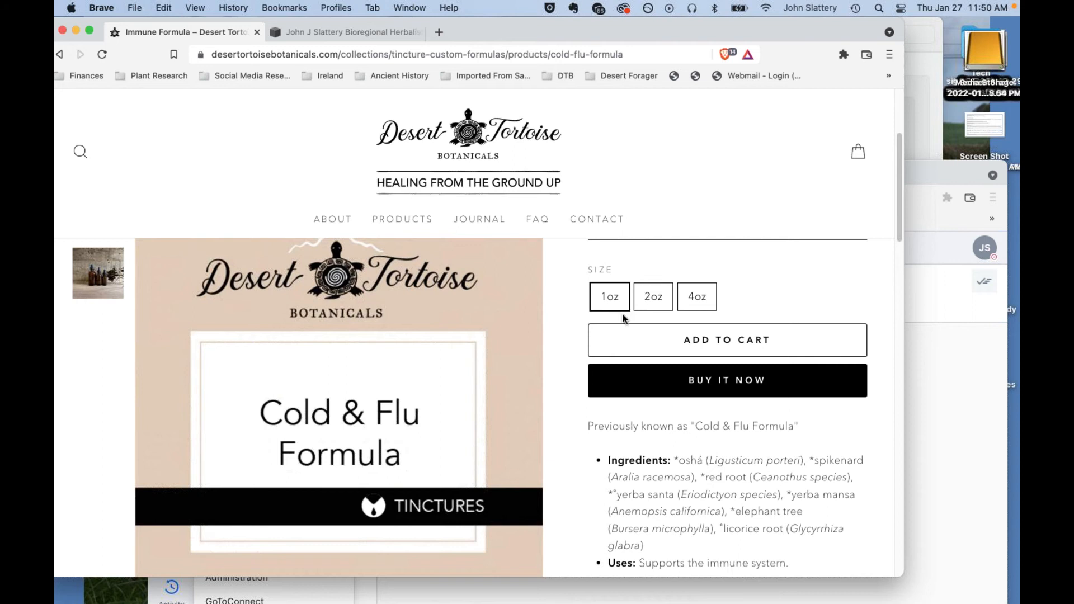
{"action": "mouse_move", "coordinate": [606, 325]}
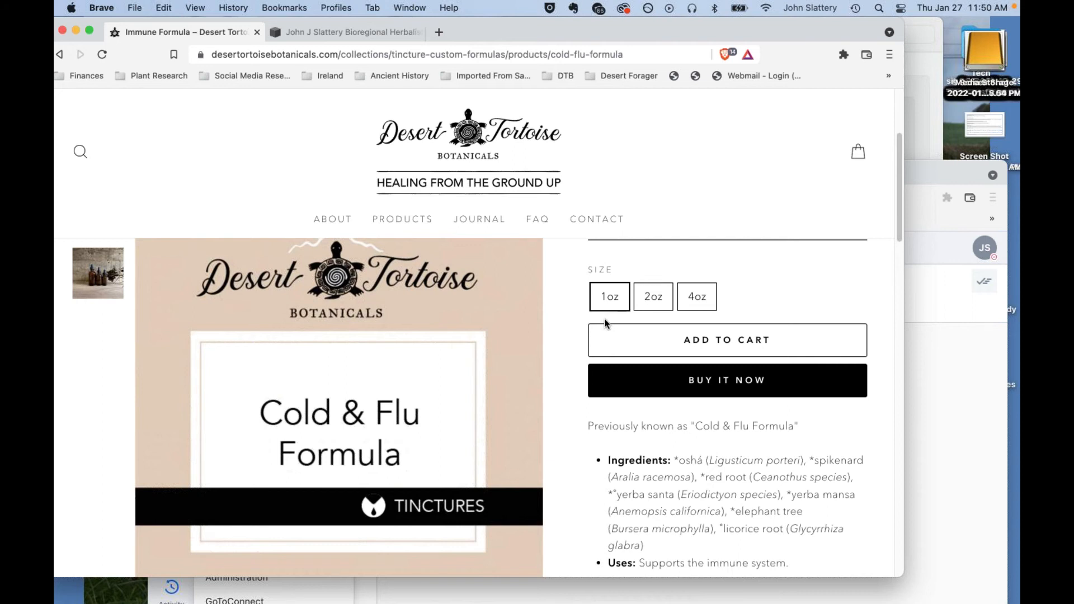
{"action": "mouse_move", "coordinate": [746, 448]}
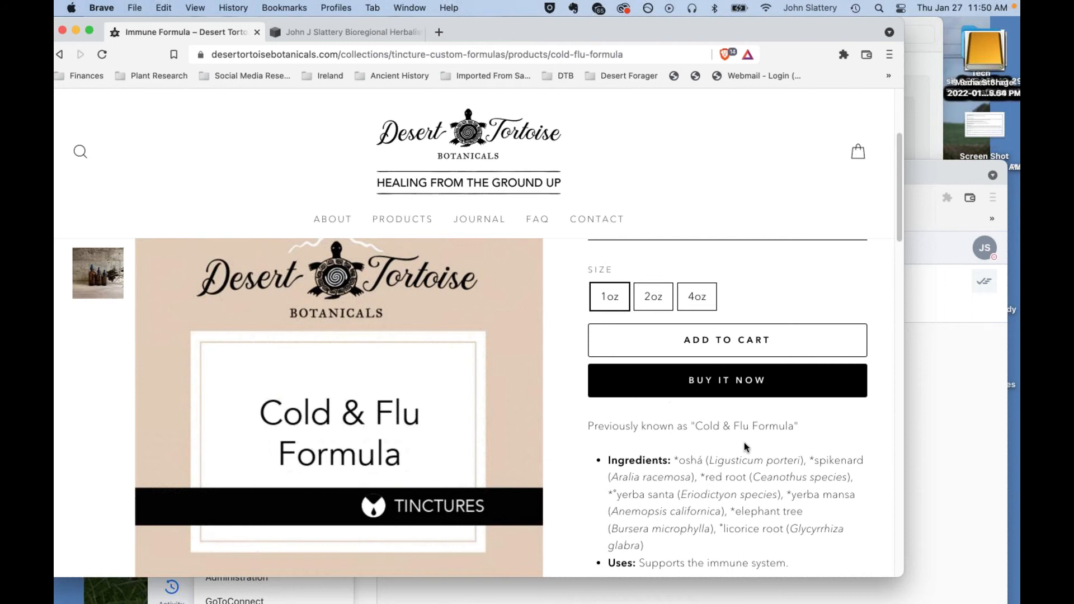
{"action": "mouse_move", "coordinate": [773, 526]}
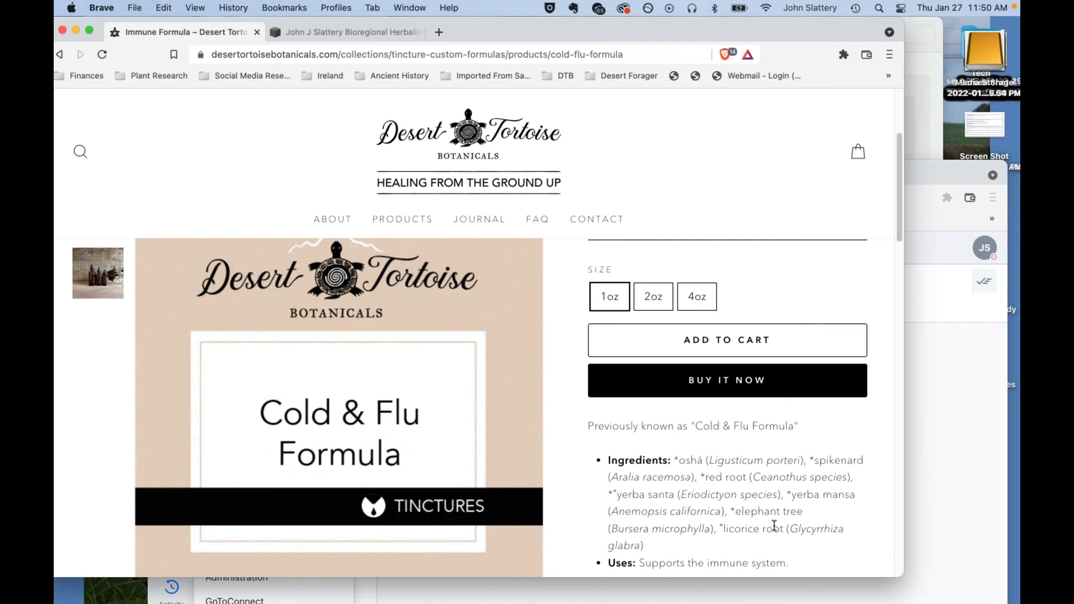
{"action": "mouse_move", "coordinate": [774, 538]}
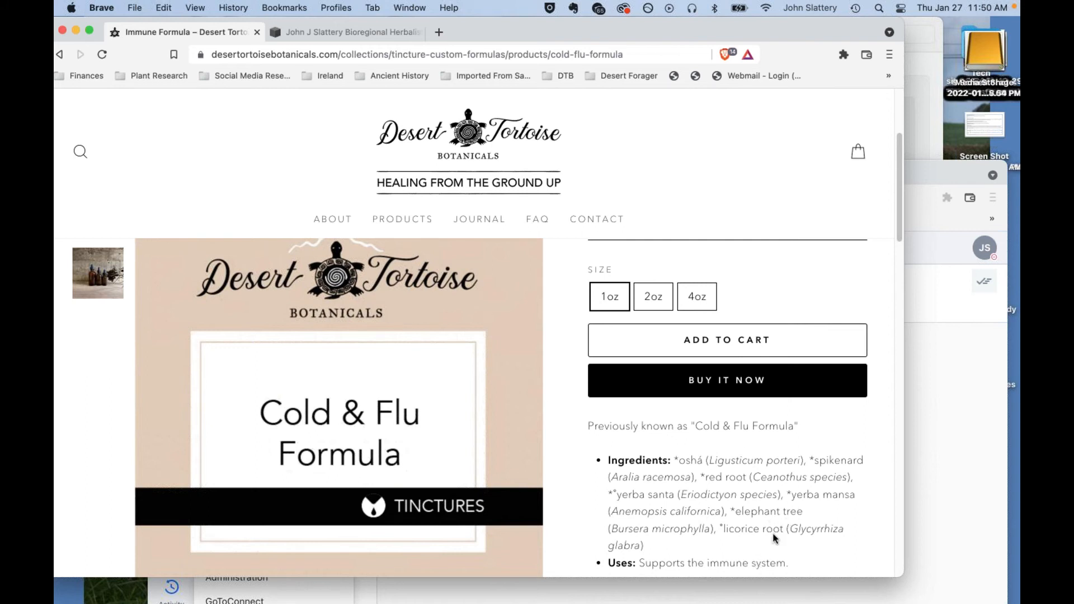
{"action": "mouse_move", "coordinate": [694, 471]}
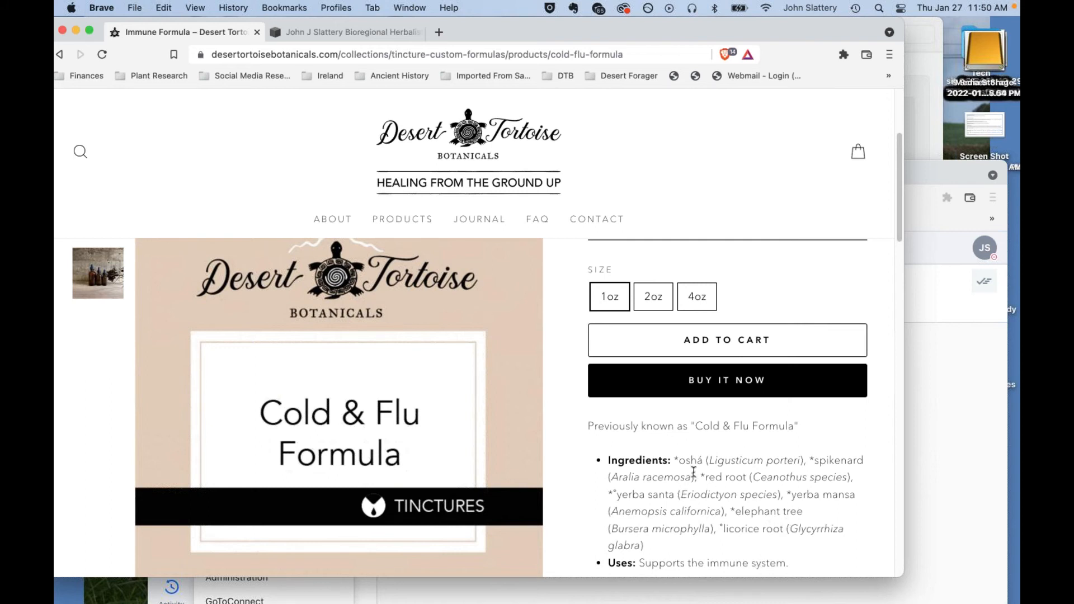
{"action": "mouse_move", "coordinate": [646, 455]}
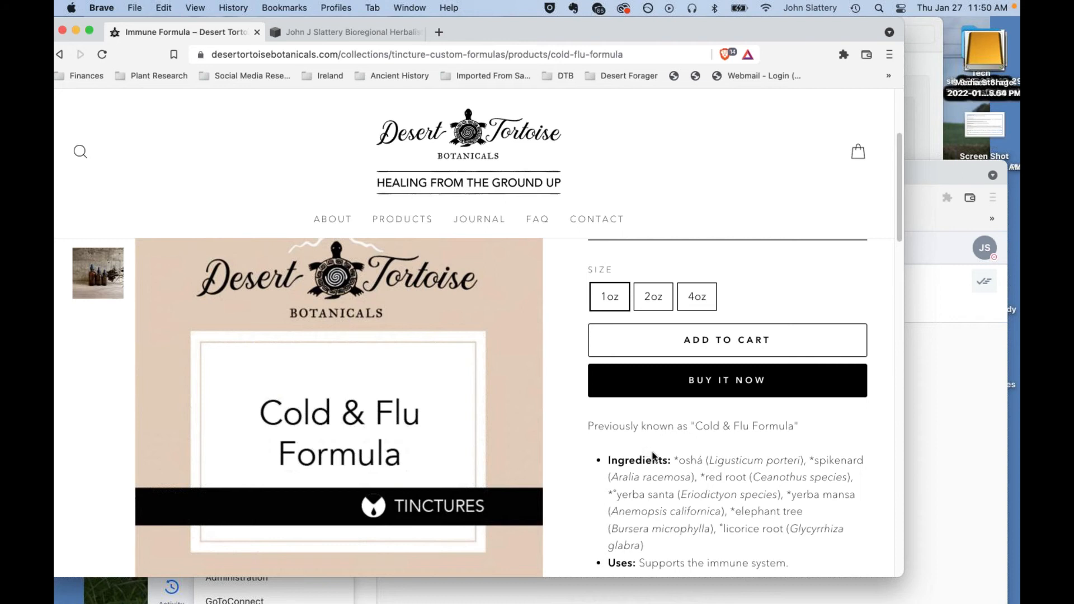
{"action": "mouse_move", "coordinate": [676, 478]}
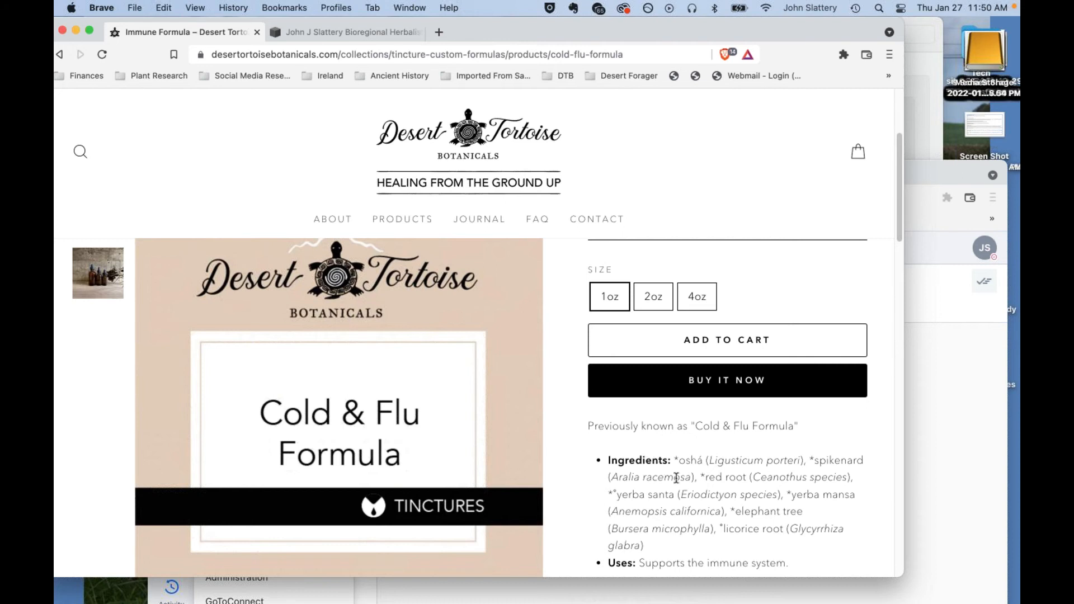
{"action": "mouse_move", "coordinate": [676, 487]}
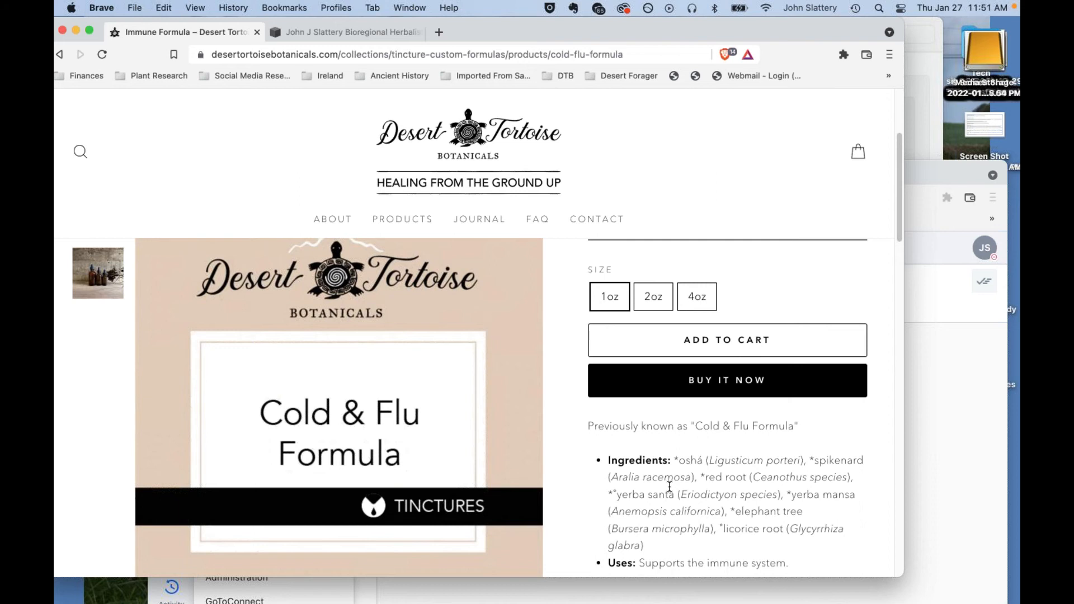
{"action": "mouse_move", "coordinate": [652, 454]}
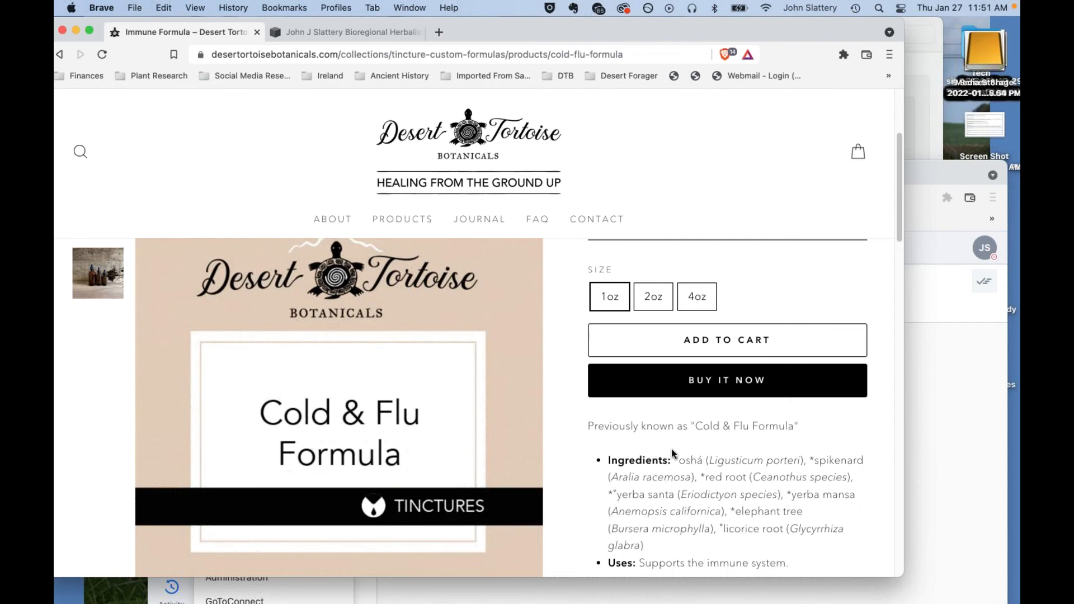
{"action": "mouse_move", "coordinate": [680, 448]}
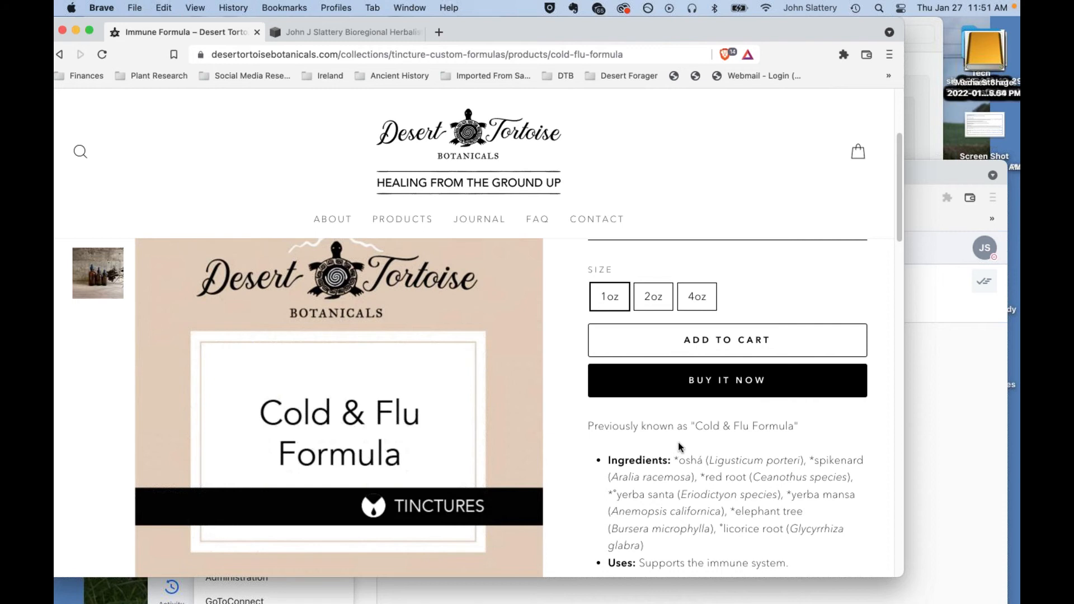
{"action": "mouse_move", "coordinate": [682, 436]}
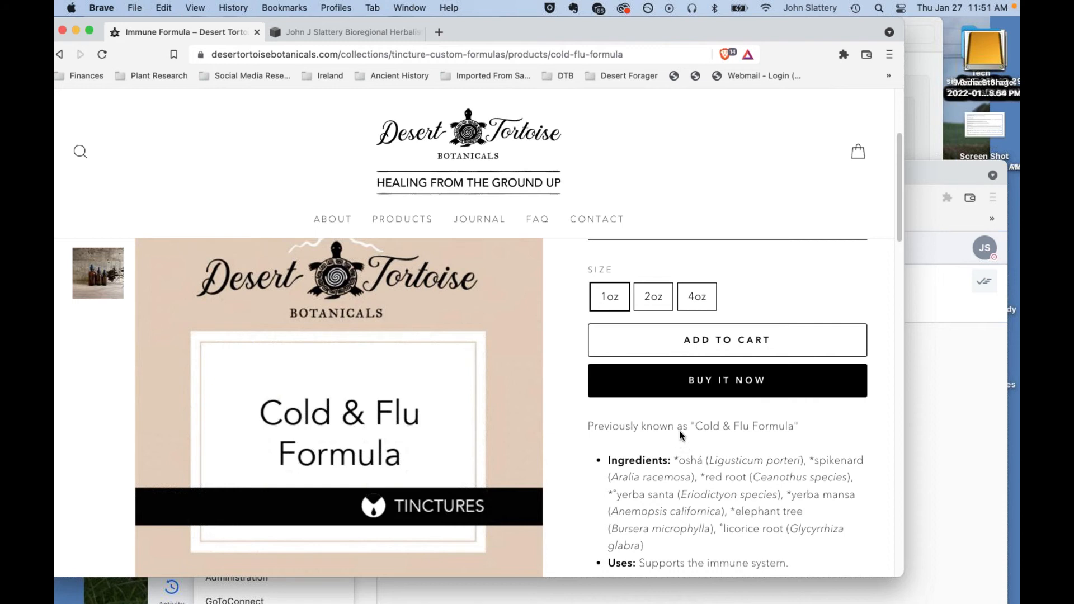
{"action": "mouse_move", "coordinate": [673, 382]}
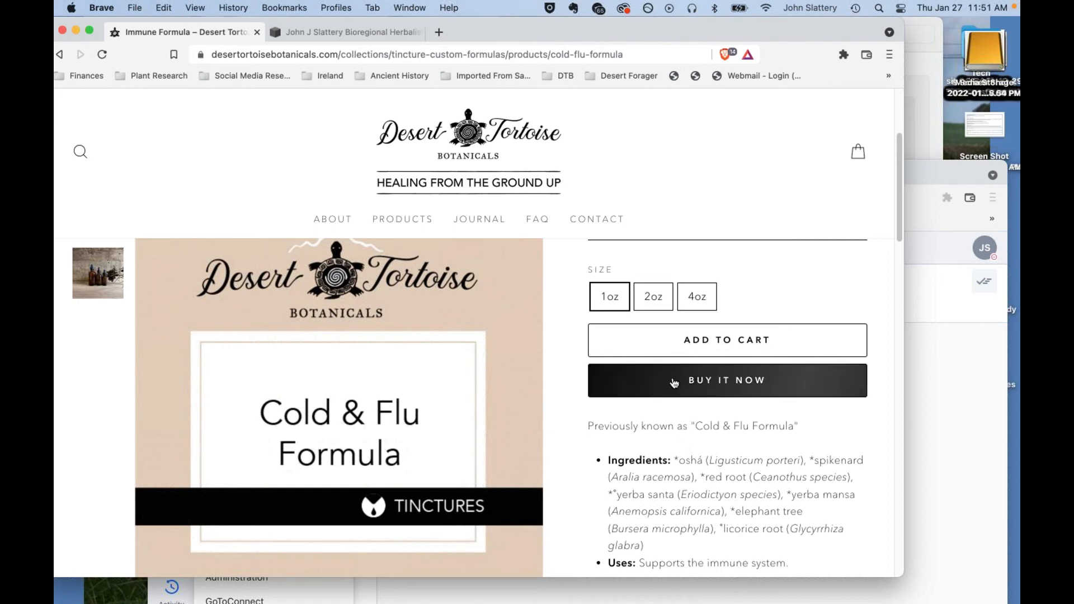
{"action": "mouse_move", "coordinate": [685, 356]}
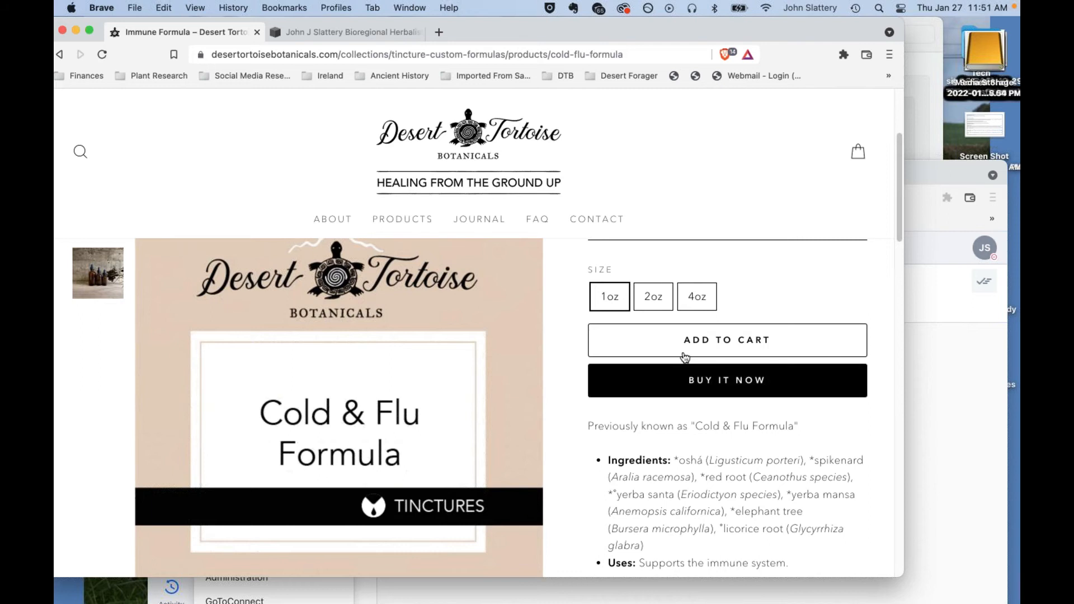
{"action": "mouse_move", "coordinate": [679, 494]}
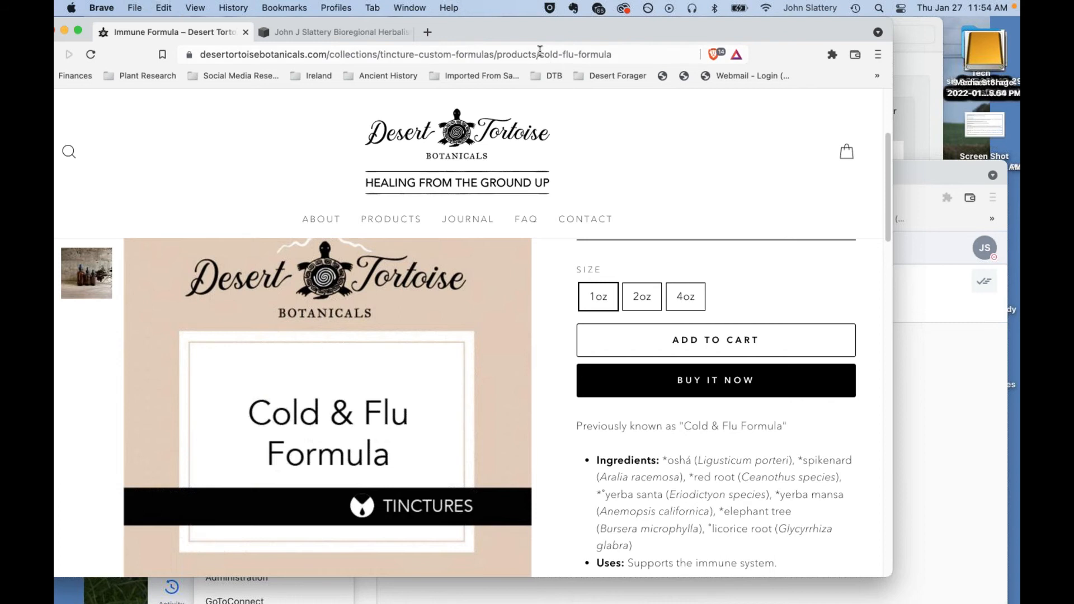
{"action": "mouse_move", "coordinate": [489, 72]}
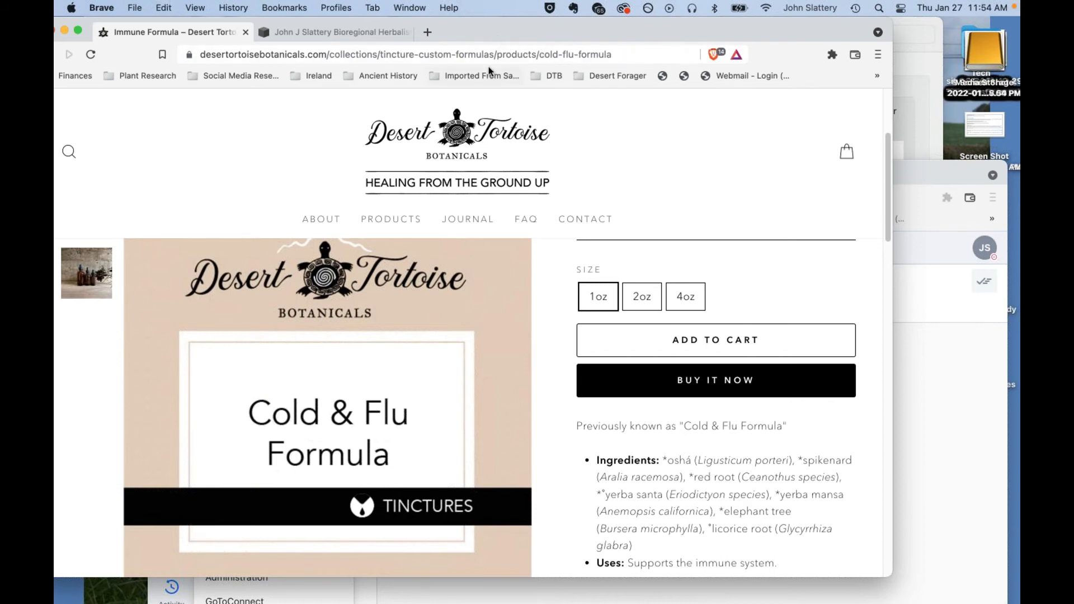
{"action": "mouse_move", "coordinate": [579, 149]}
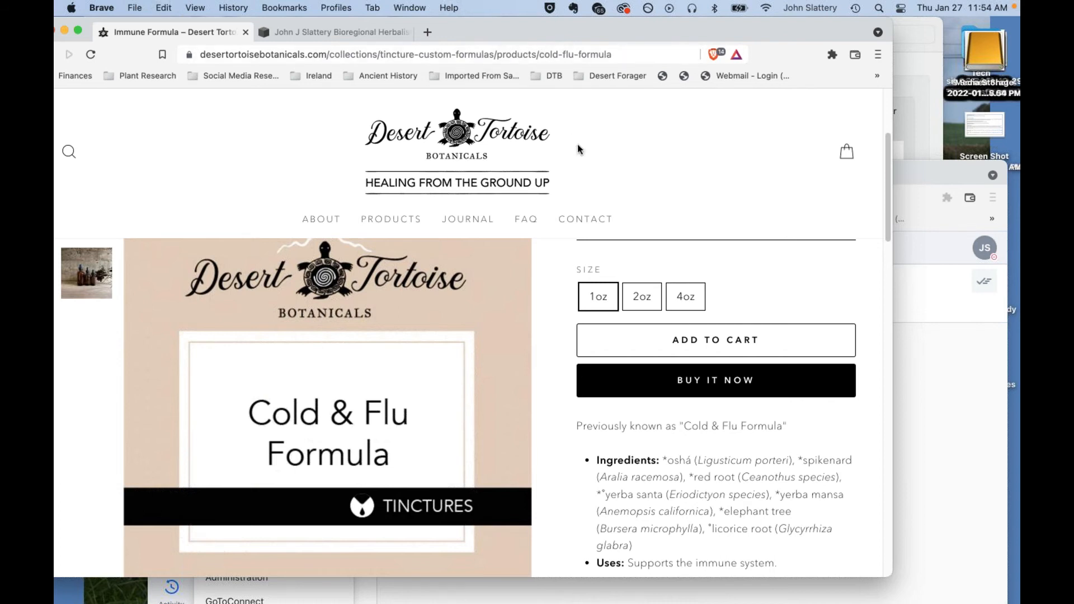
{"action": "mouse_move", "coordinate": [591, 203]}
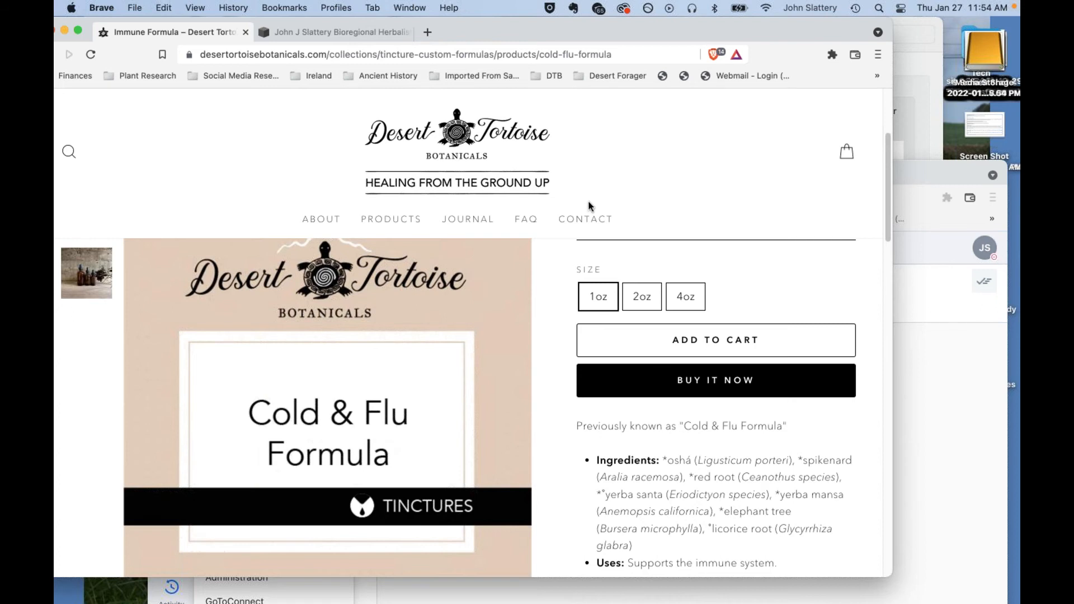
{"action": "mouse_move", "coordinate": [586, 219]}
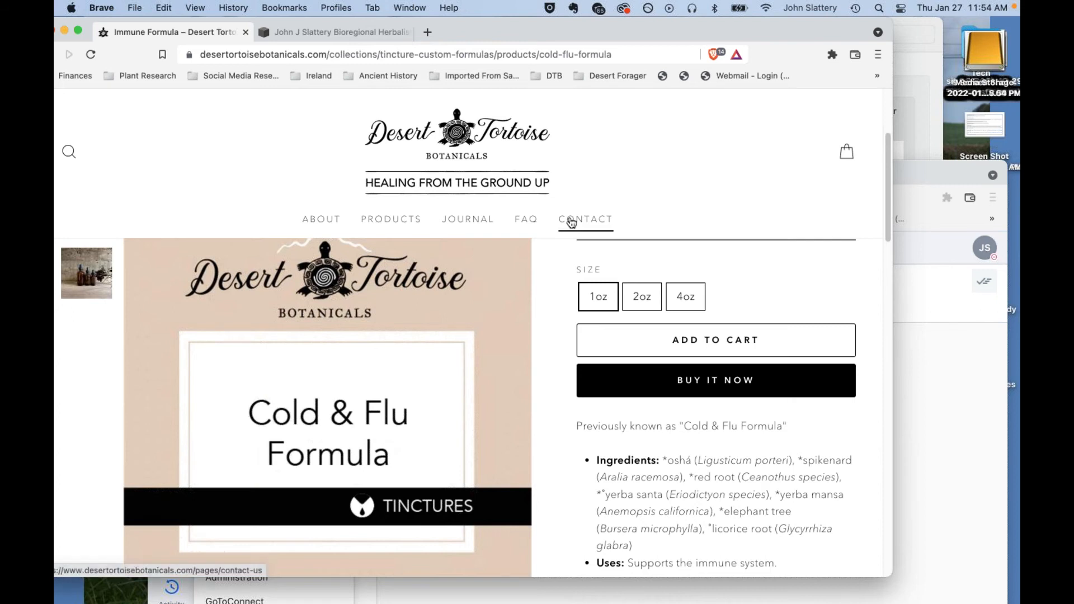
{"action": "mouse_move", "coordinate": [566, 211]}
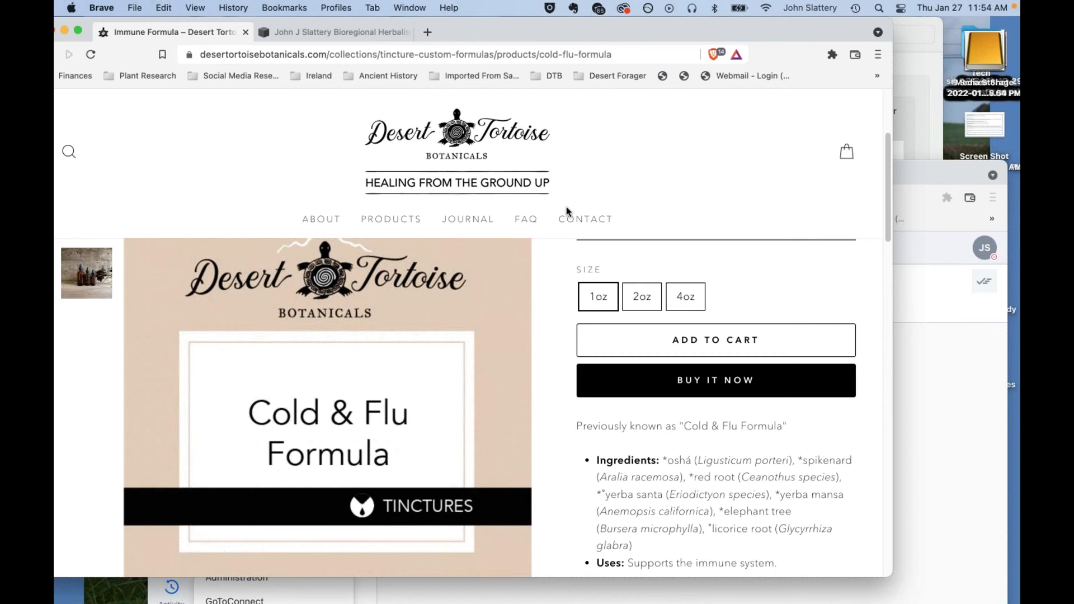
{"action": "mouse_move", "coordinate": [566, 212]}
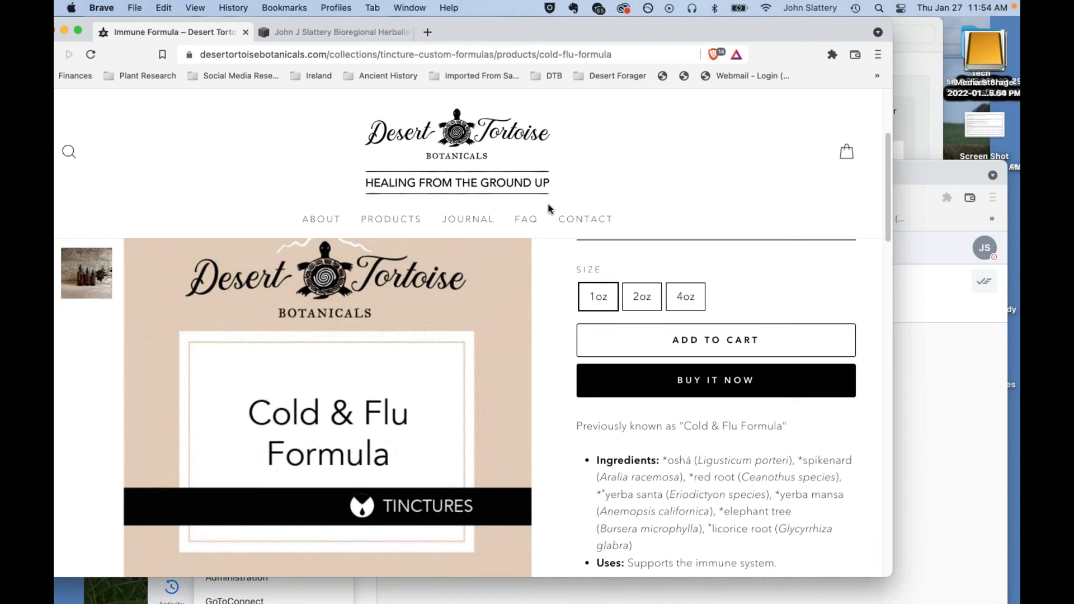
{"action": "mouse_move", "coordinate": [552, 209]}
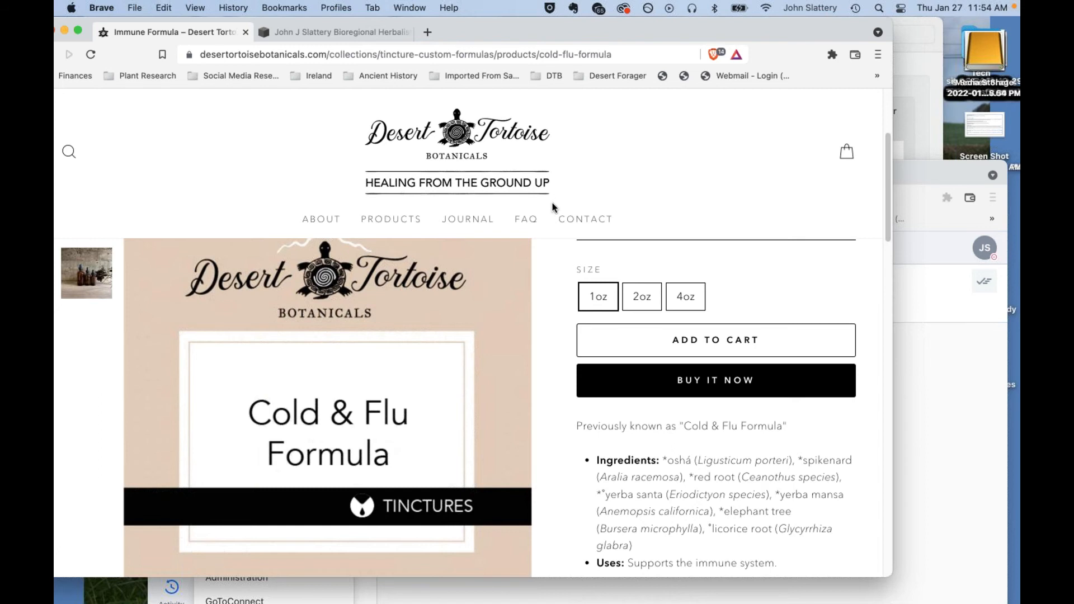
{"action": "mouse_move", "coordinate": [537, 190]}
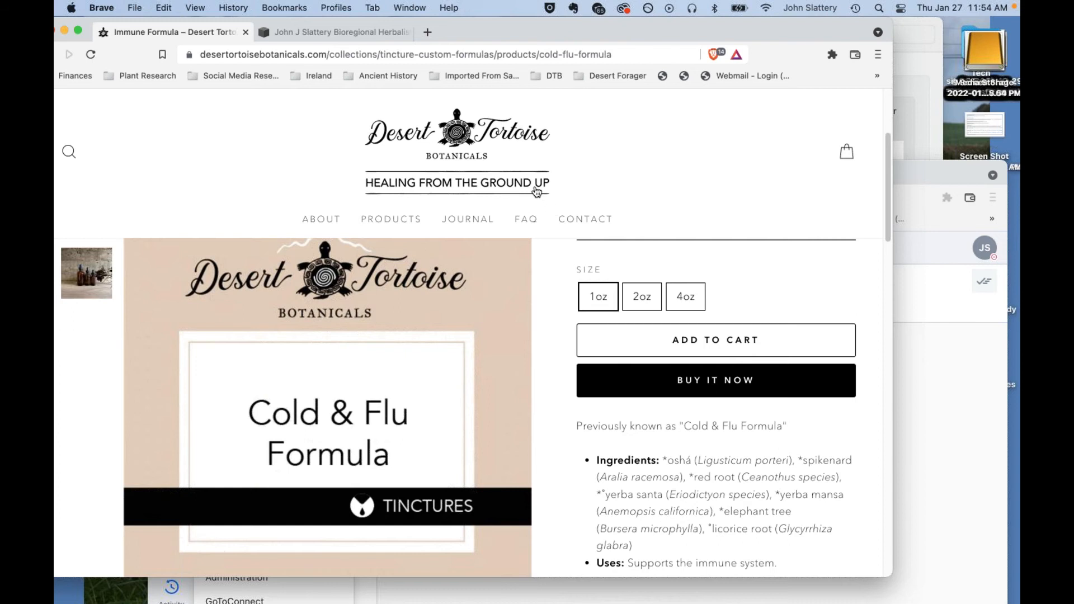
{"action": "mouse_move", "coordinate": [538, 191]}
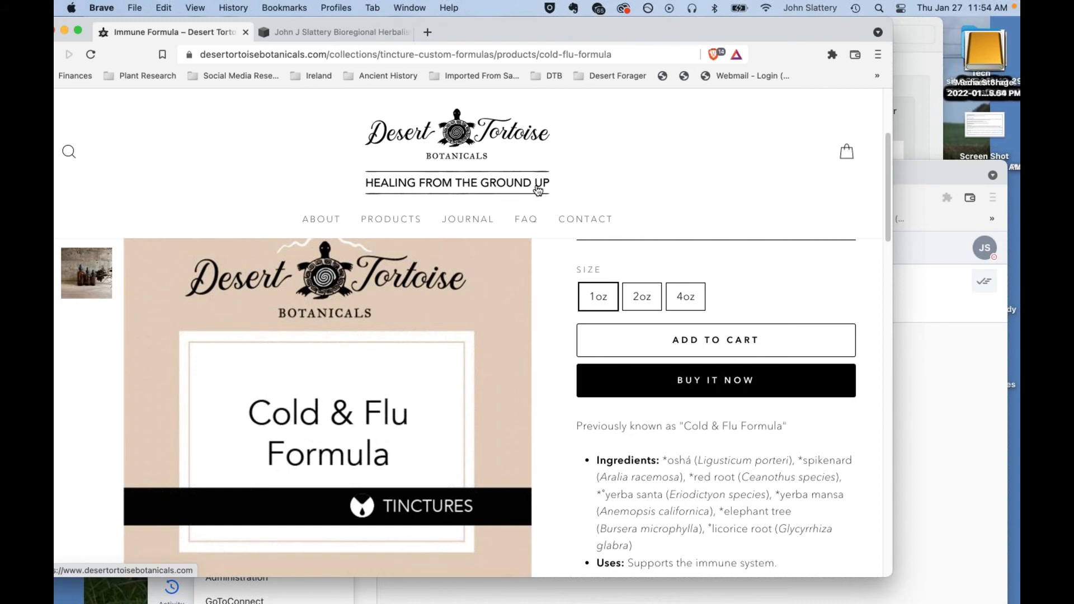
{"action": "mouse_move", "coordinate": [534, 192]}
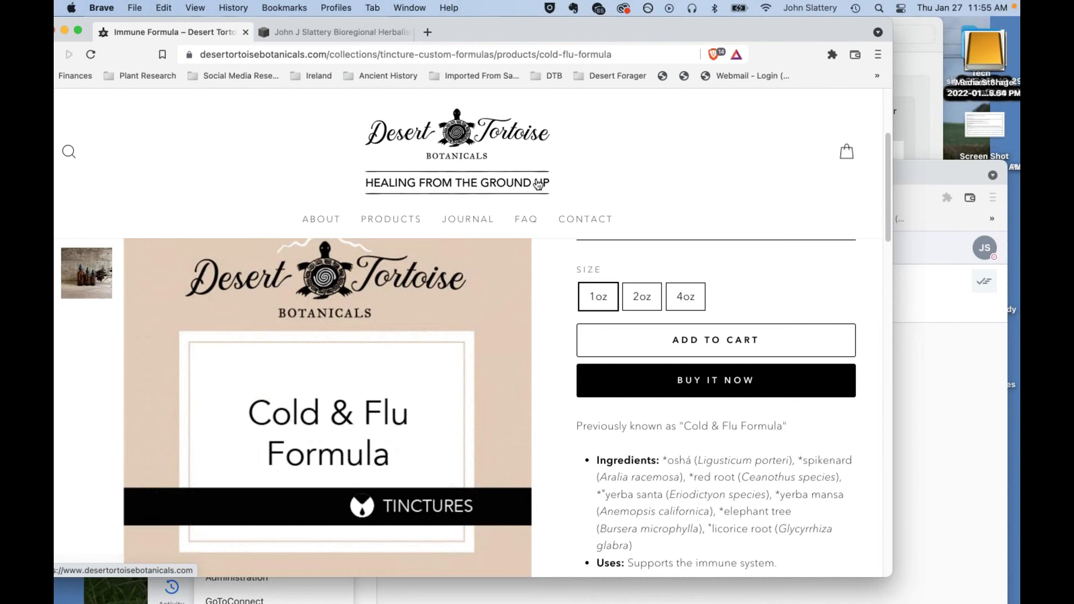
{"action": "mouse_move", "coordinate": [515, 188]}
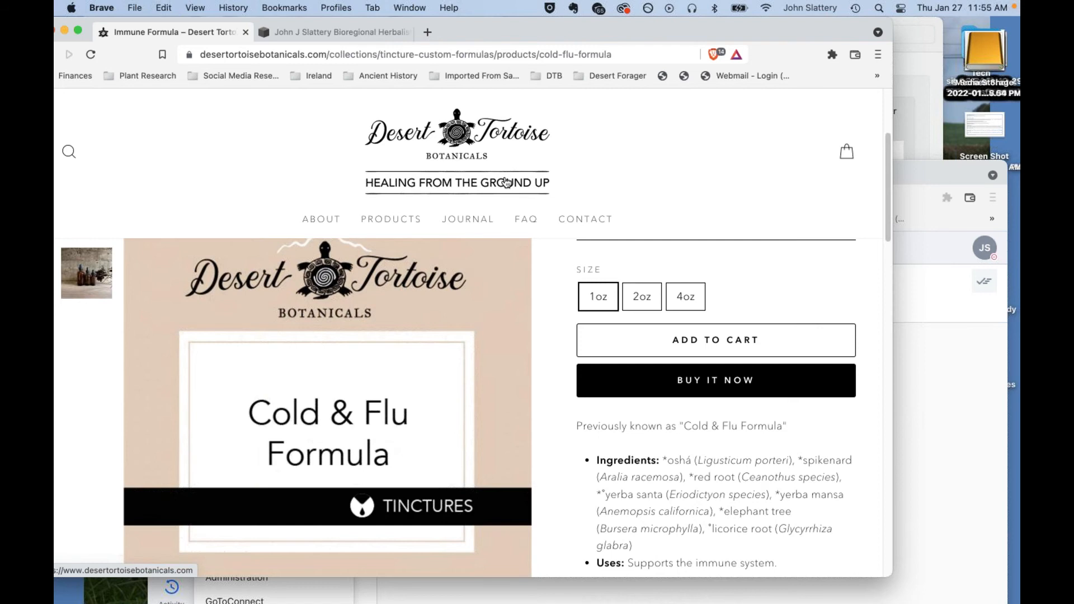
{"action": "mouse_move", "coordinate": [505, 174]}
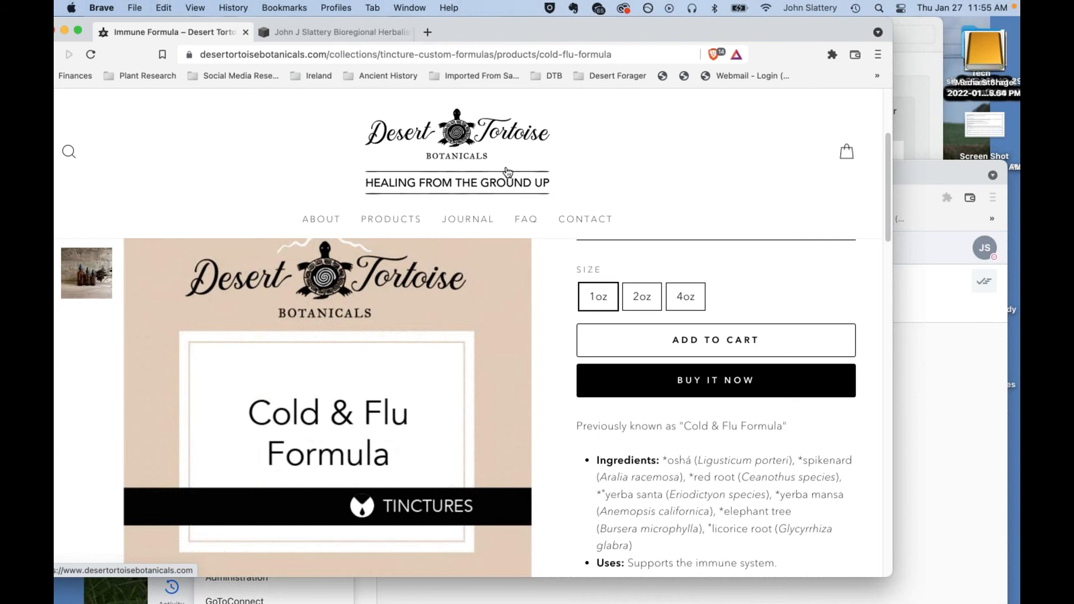
{"action": "mouse_move", "coordinate": [499, 170]}
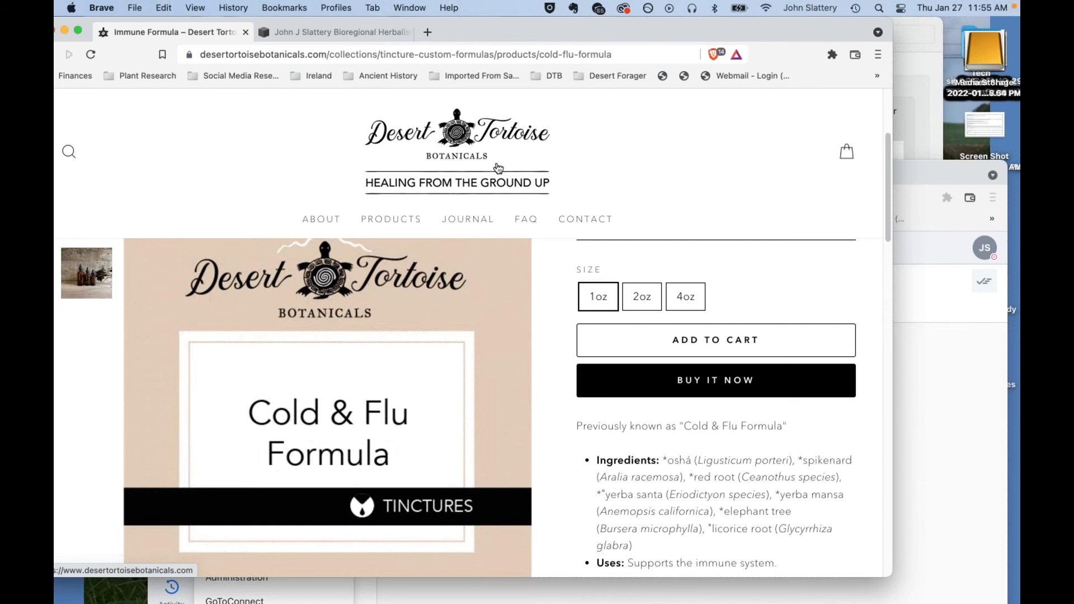
{"action": "mouse_move", "coordinate": [503, 170]}
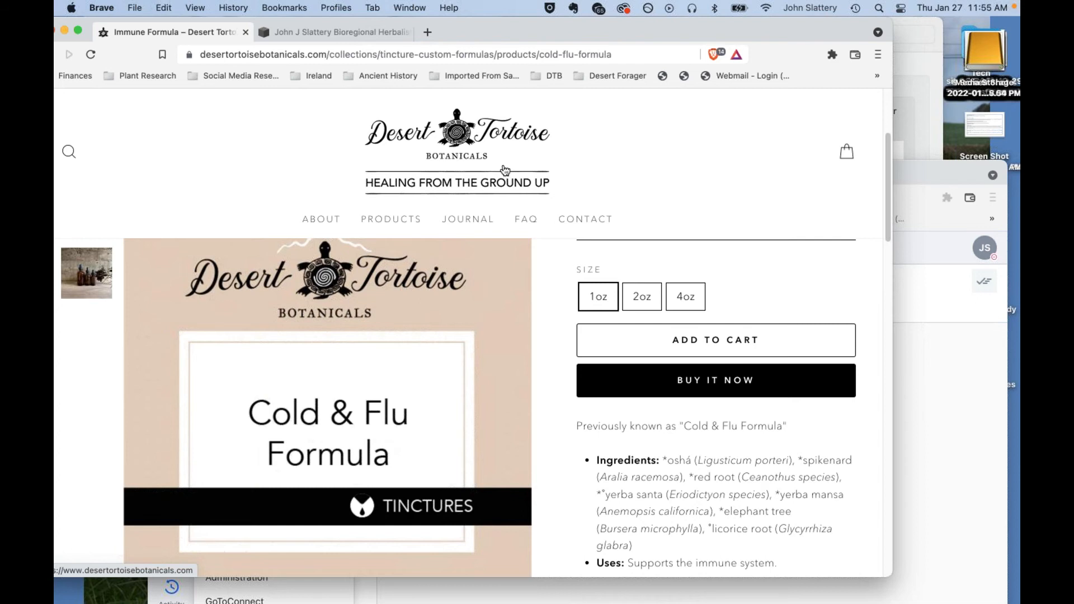
{"action": "mouse_move", "coordinate": [475, 165]}
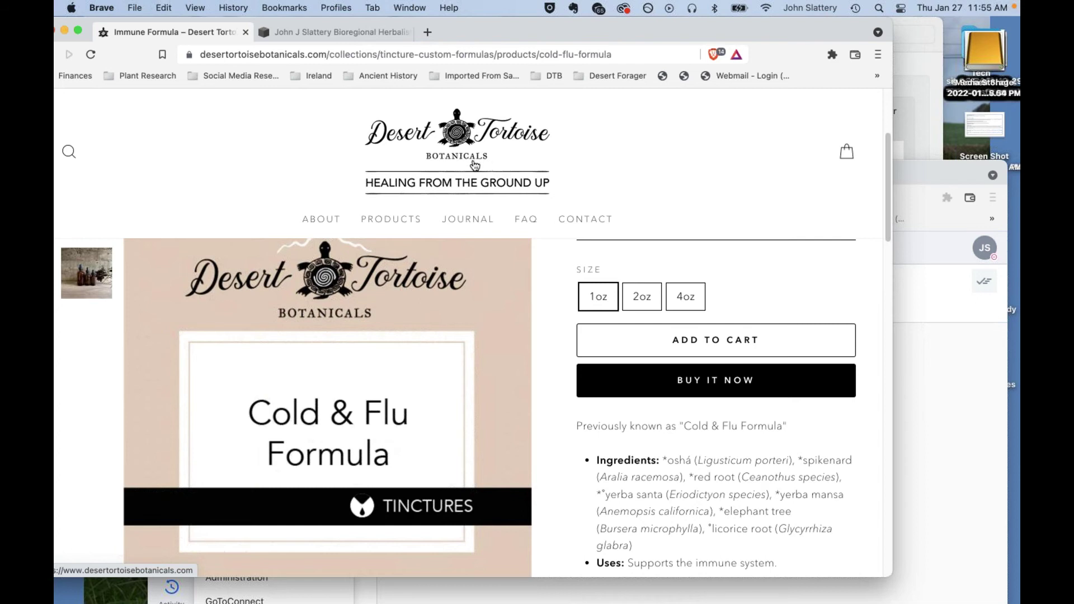
{"action": "mouse_move", "coordinate": [471, 202]}
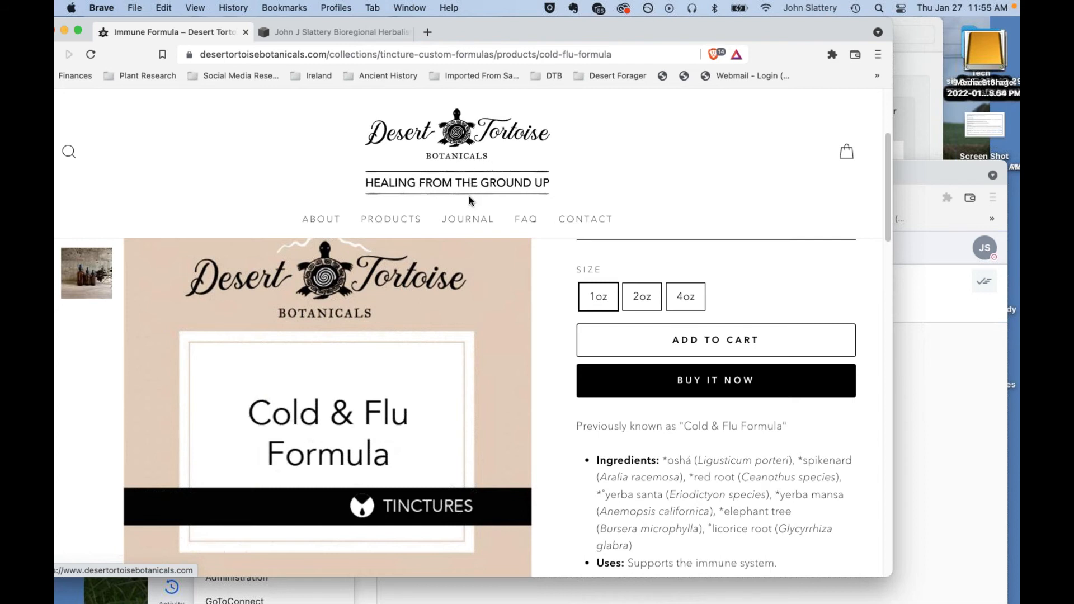
{"action": "mouse_move", "coordinate": [462, 218]}
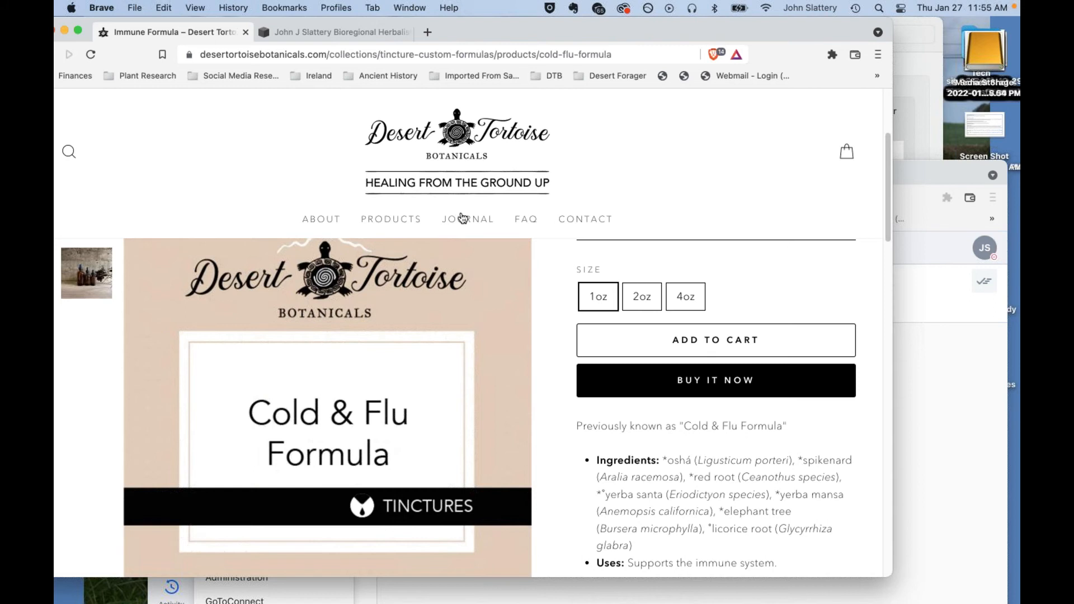
{"action": "mouse_move", "coordinate": [468, 218]}
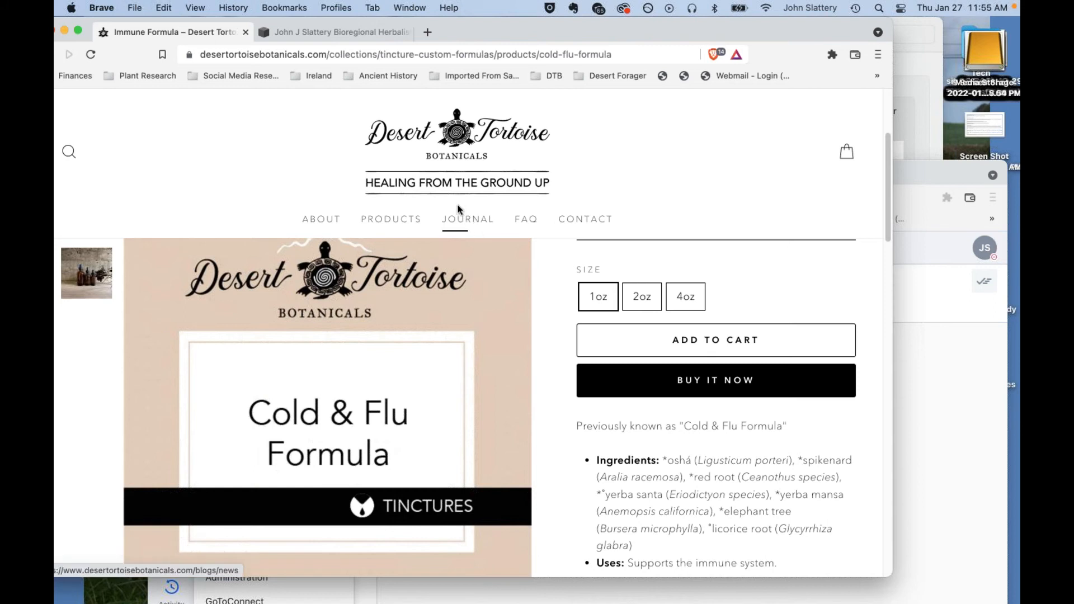
{"action": "mouse_move", "coordinate": [439, 199]}
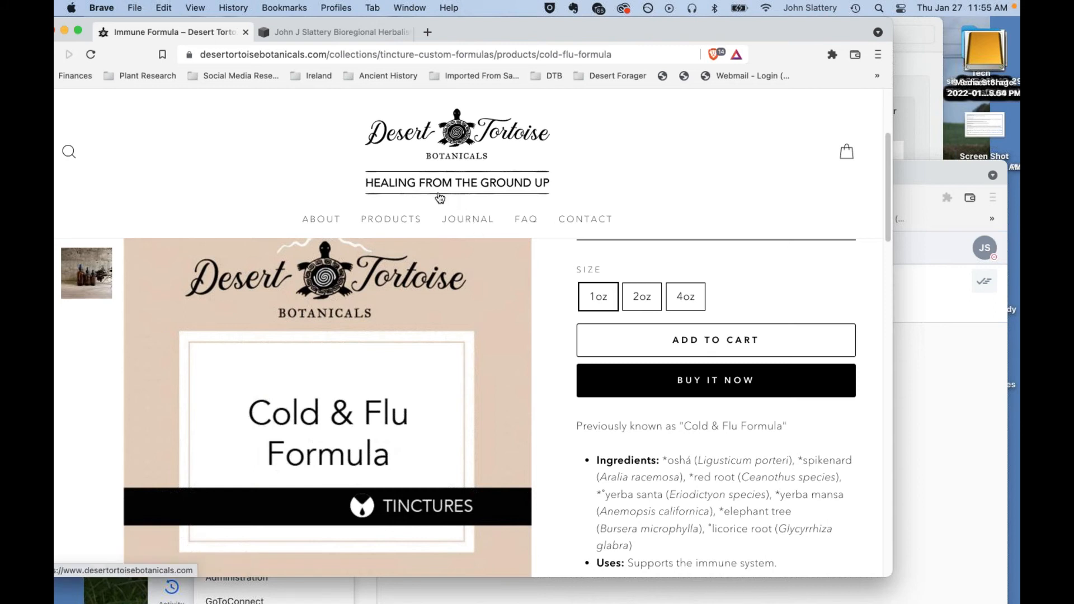
{"action": "mouse_move", "coordinate": [438, 179]}
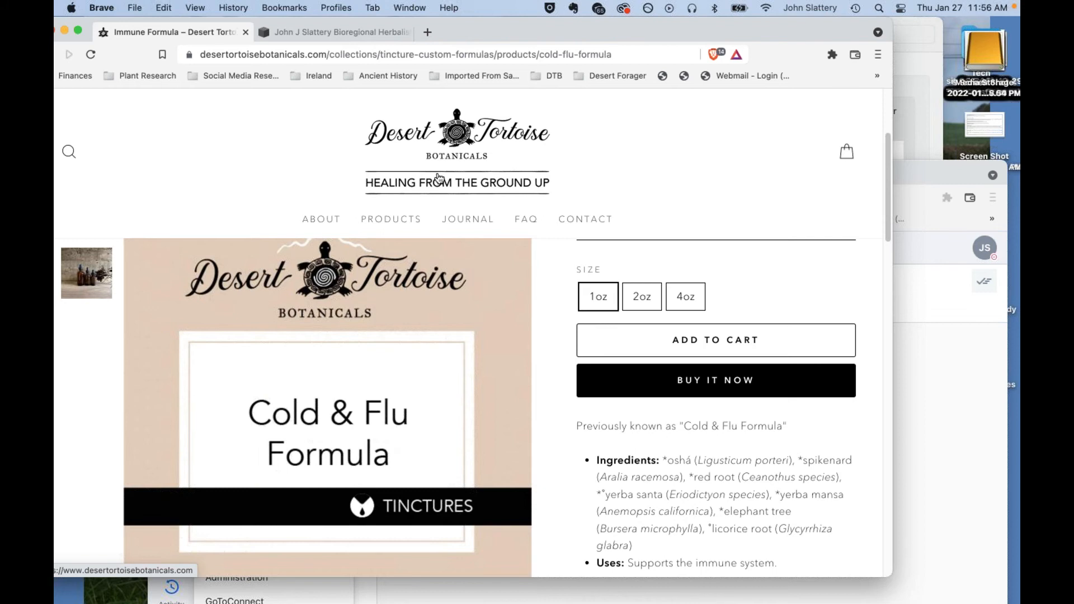
{"action": "mouse_move", "coordinate": [341, 152]}
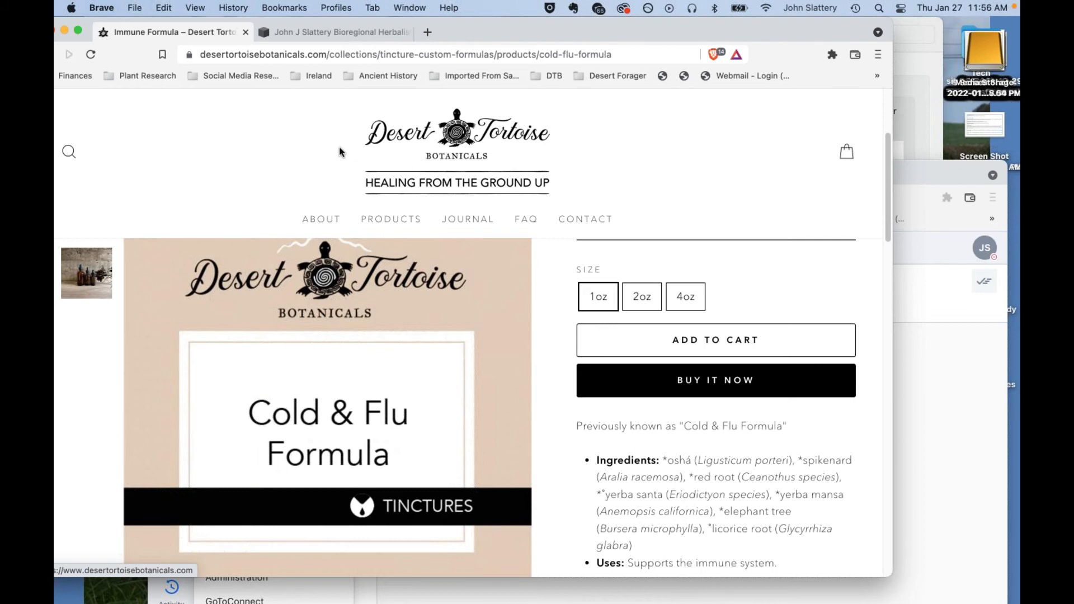
{"action": "mouse_move", "coordinate": [571, 86]}
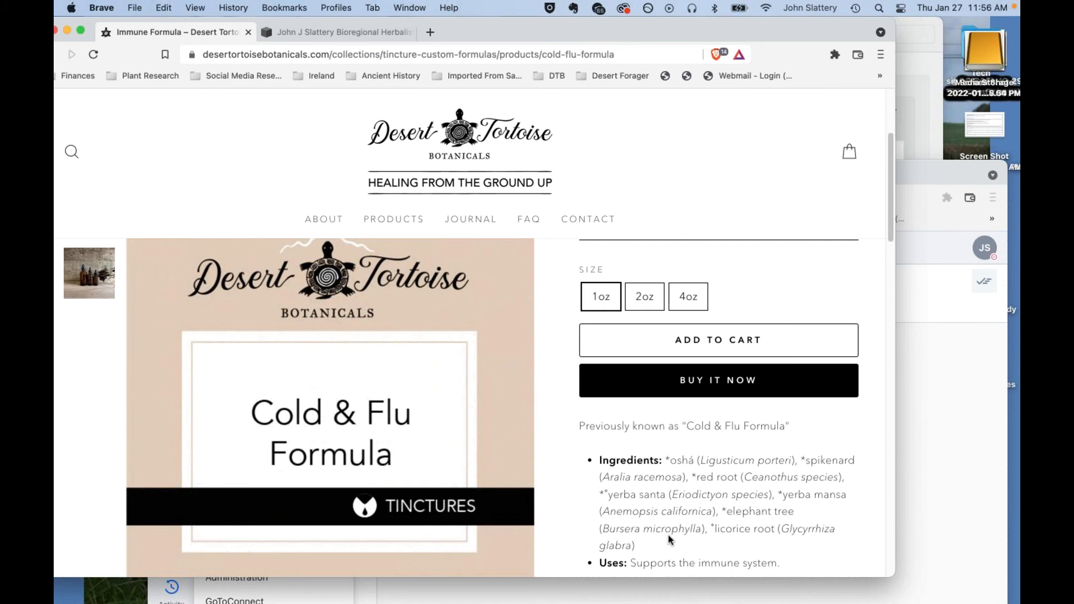
{"action": "scroll", "scroll_direction": "down", "scroll_amount": 3}
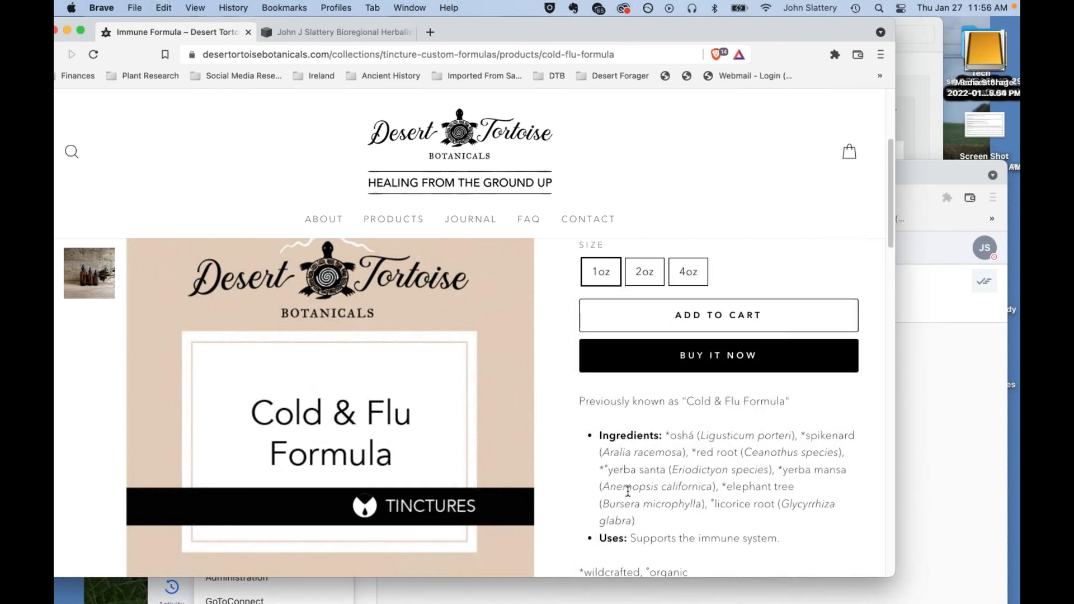
{"action": "mouse_move", "coordinate": [664, 462]}
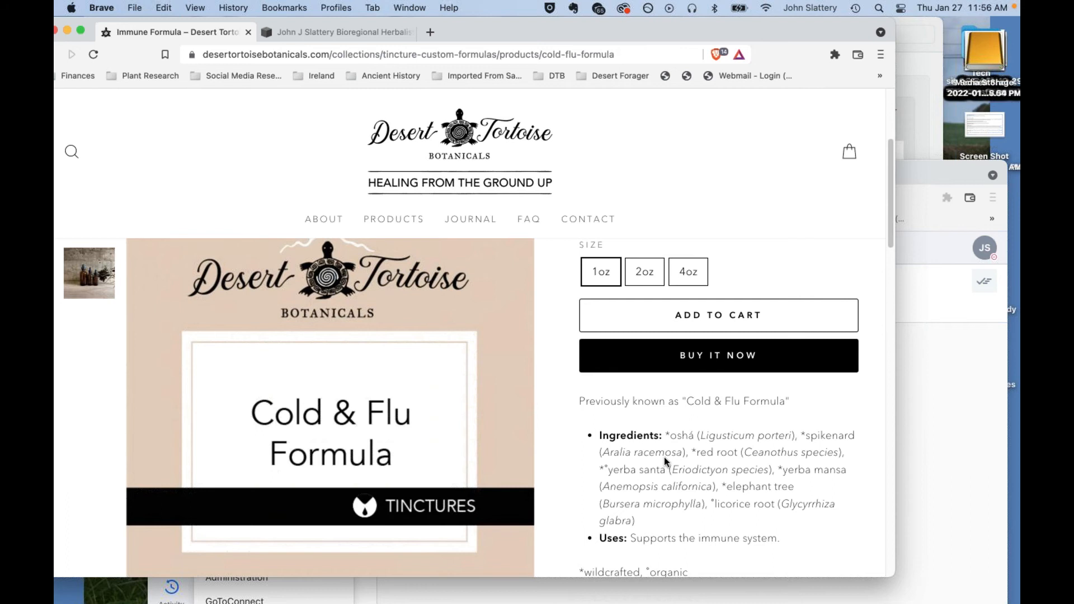
{"action": "mouse_move", "coordinate": [572, 437]}
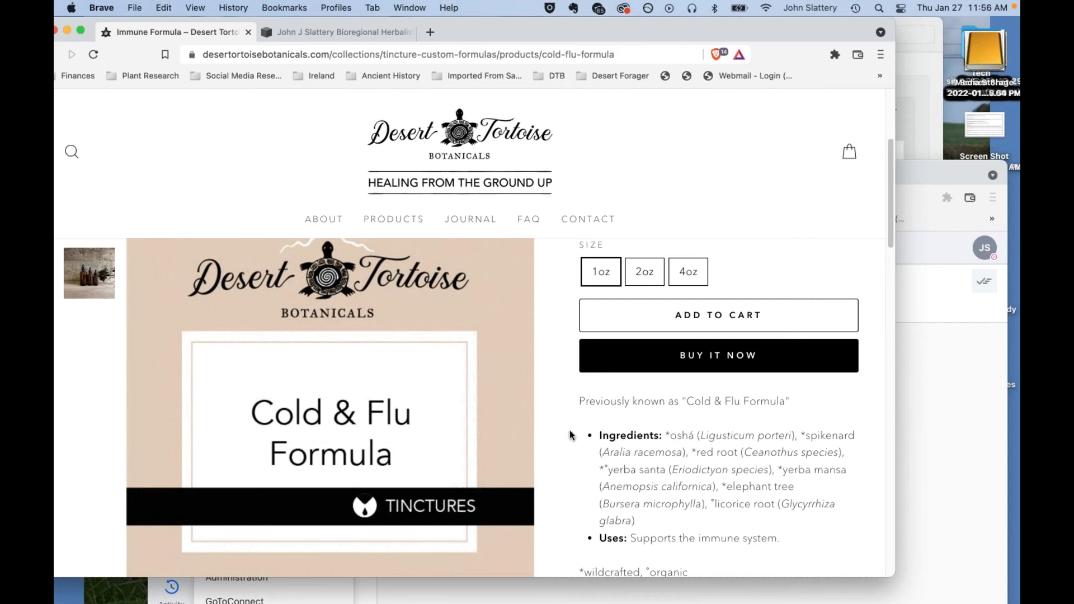
{"action": "mouse_move", "coordinate": [578, 454]}
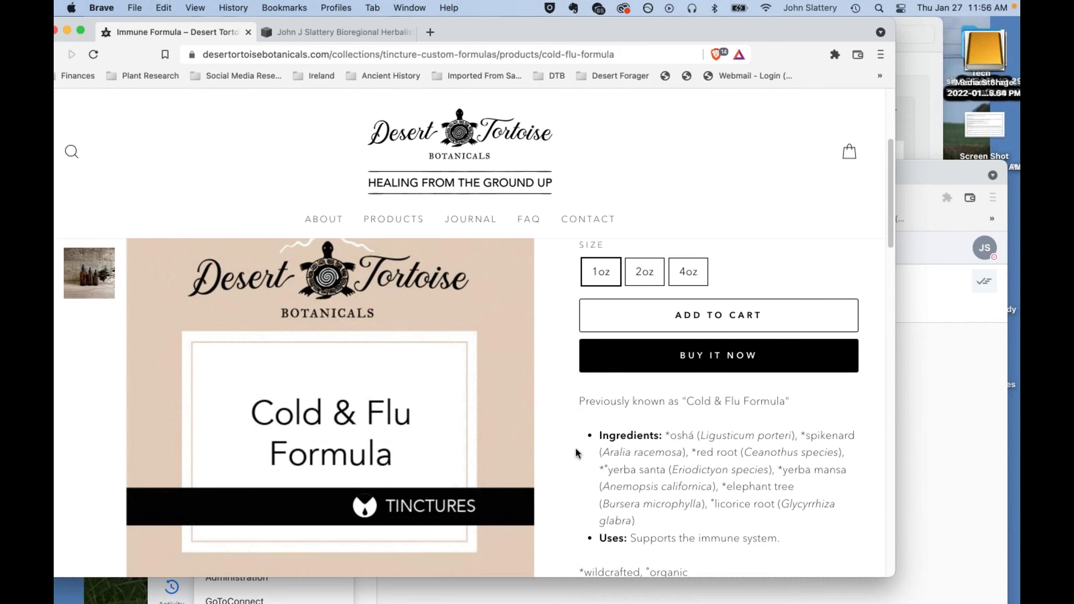
{"action": "mouse_move", "coordinate": [569, 434]}
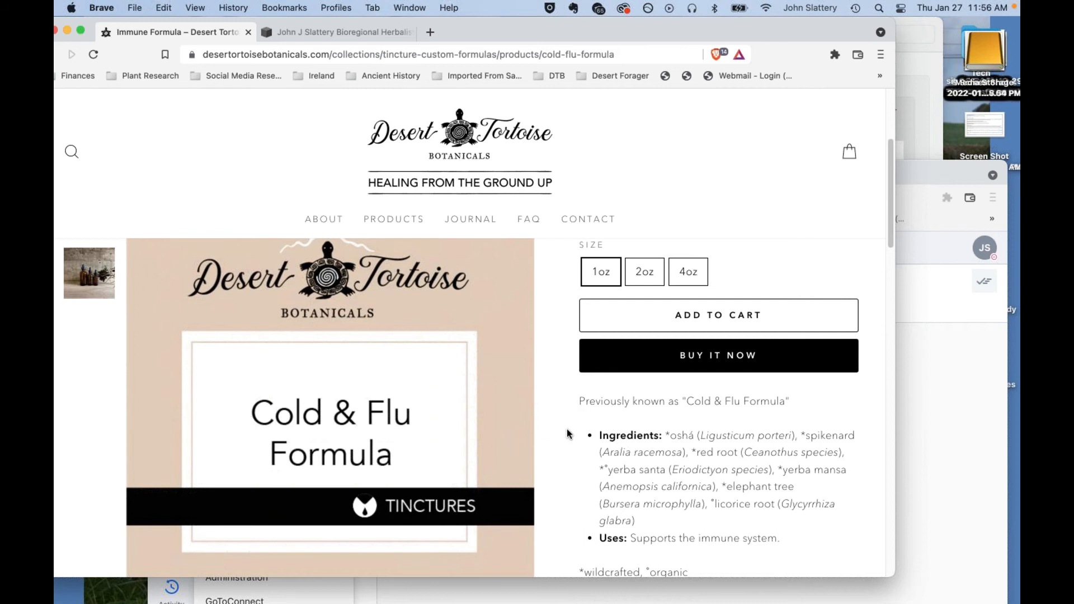
{"action": "mouse_move", "coordinate": [573, 381]}
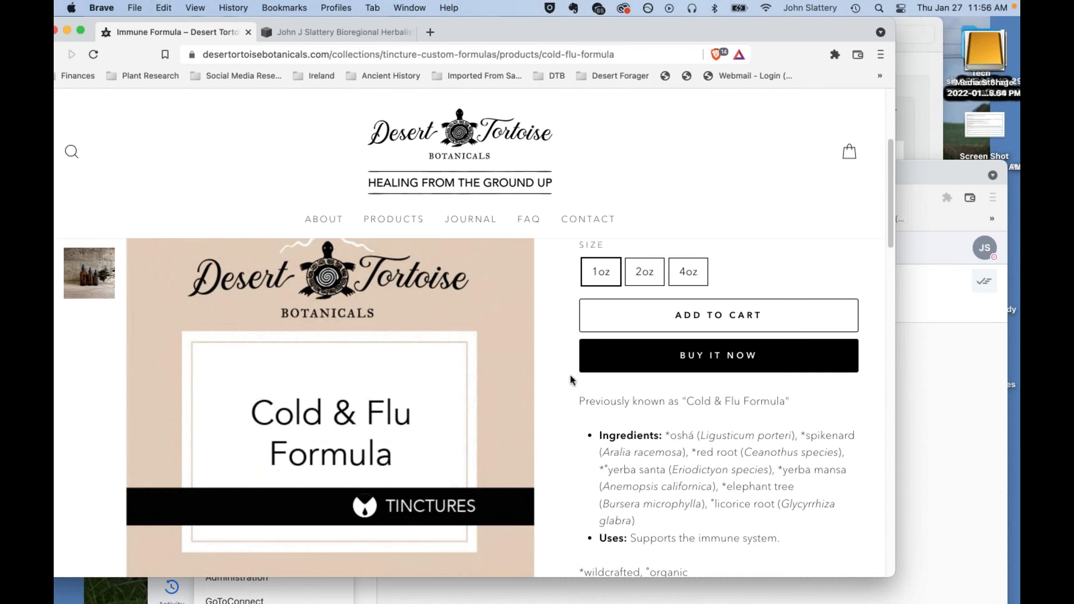
{"action": "mouse_move", "coordinate": [719, 463]}
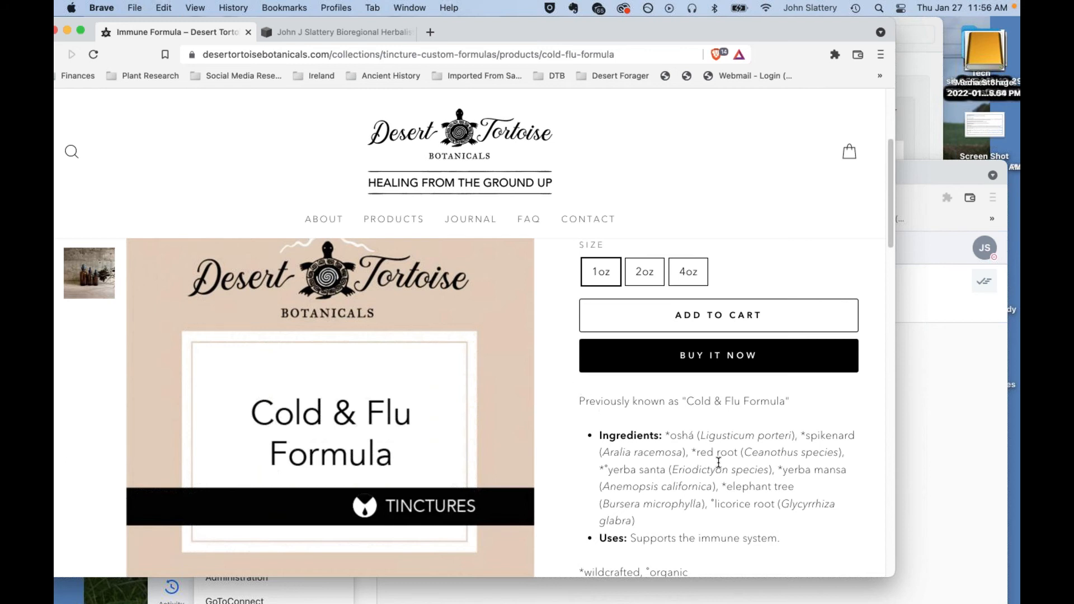
{"action": "mouse_move", "coordinate": [801, 462]}
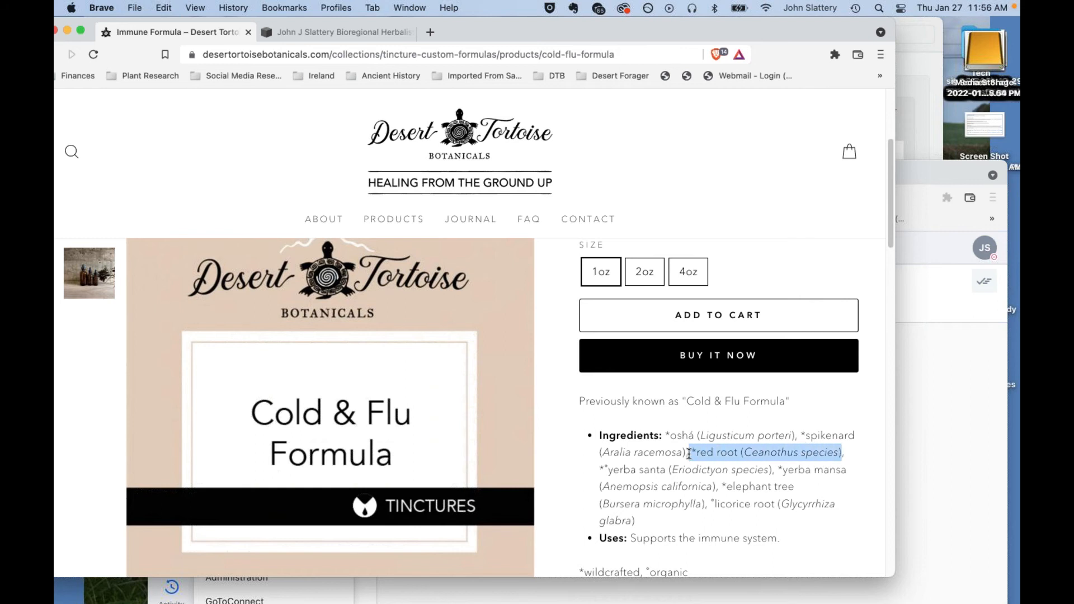
{"action": "mouse_move", "coordinate": [652, 478]}
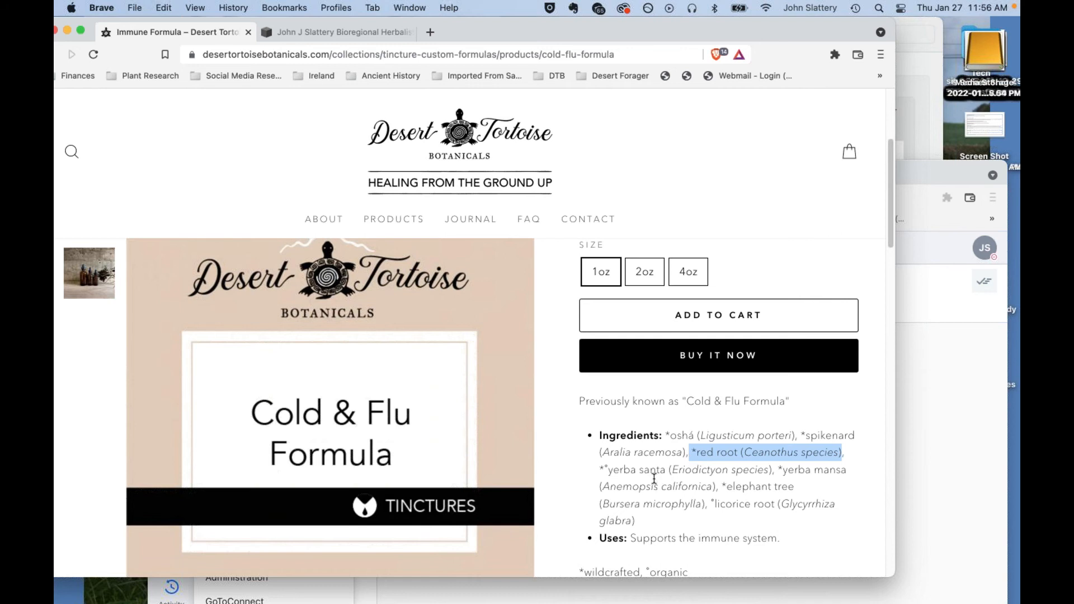
{"action": "mouse_move", "coordinate": [623, 426]}
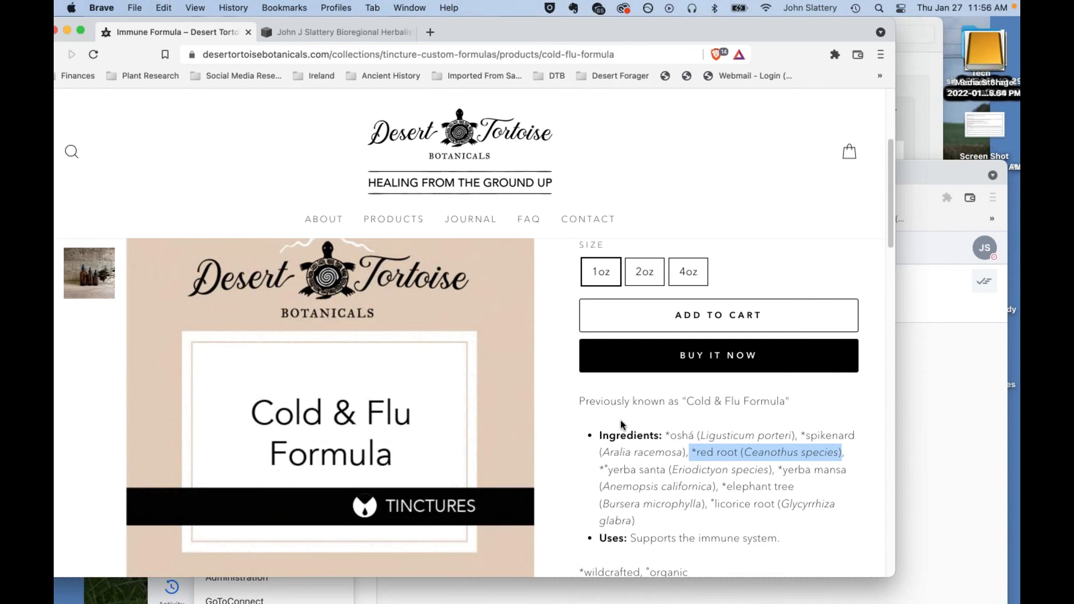
{"action": "mouse_move", "coordinate": [627, 426]}
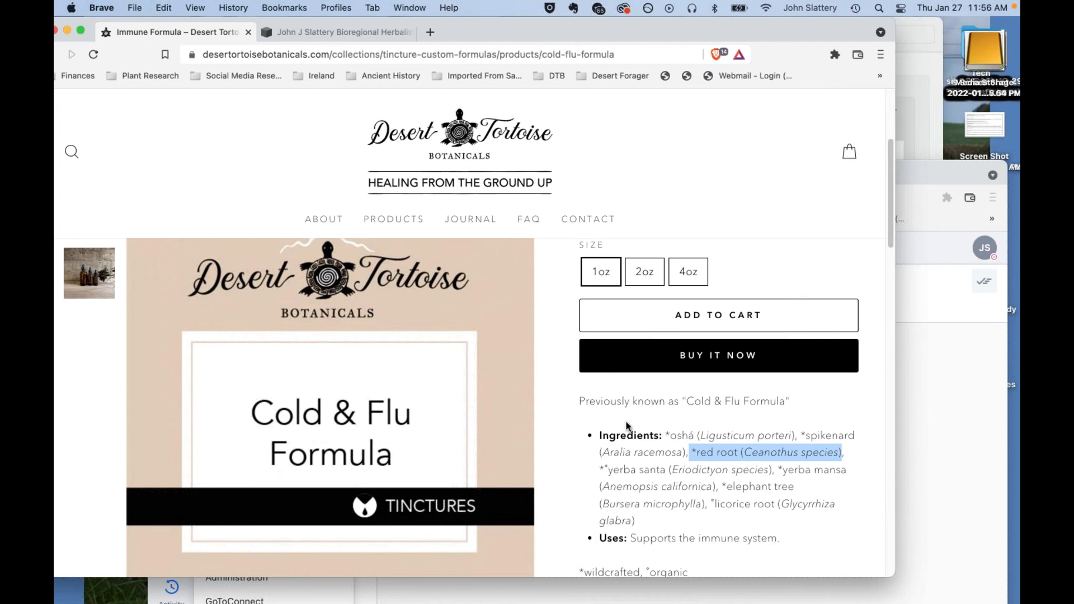
{"action": "mouse_move", "coordinate": [637, 438]}
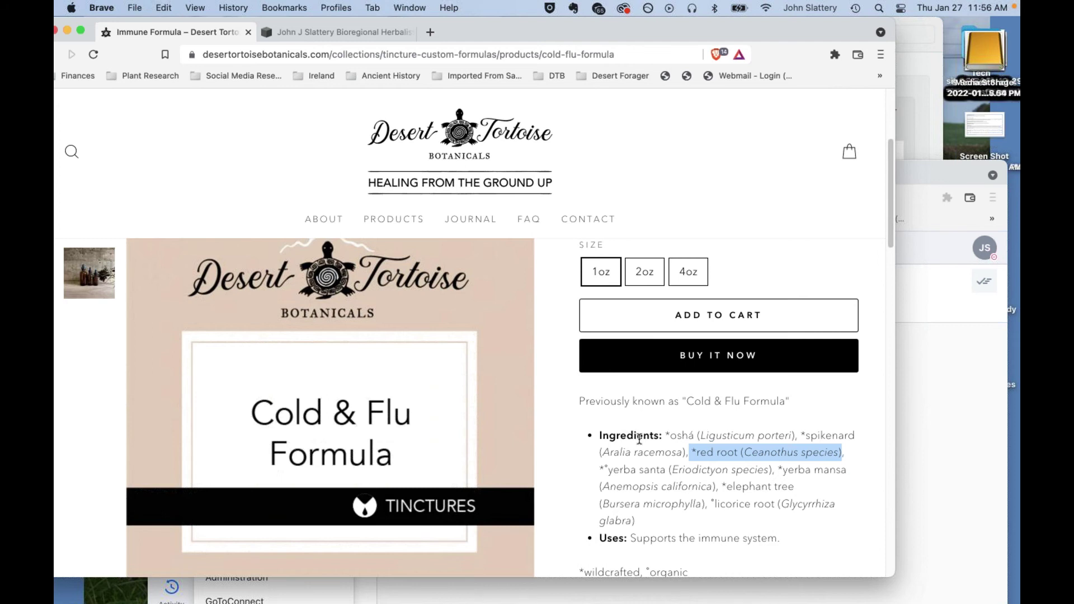
{"action": "mouse_move", "coordinate": [652, 458]}
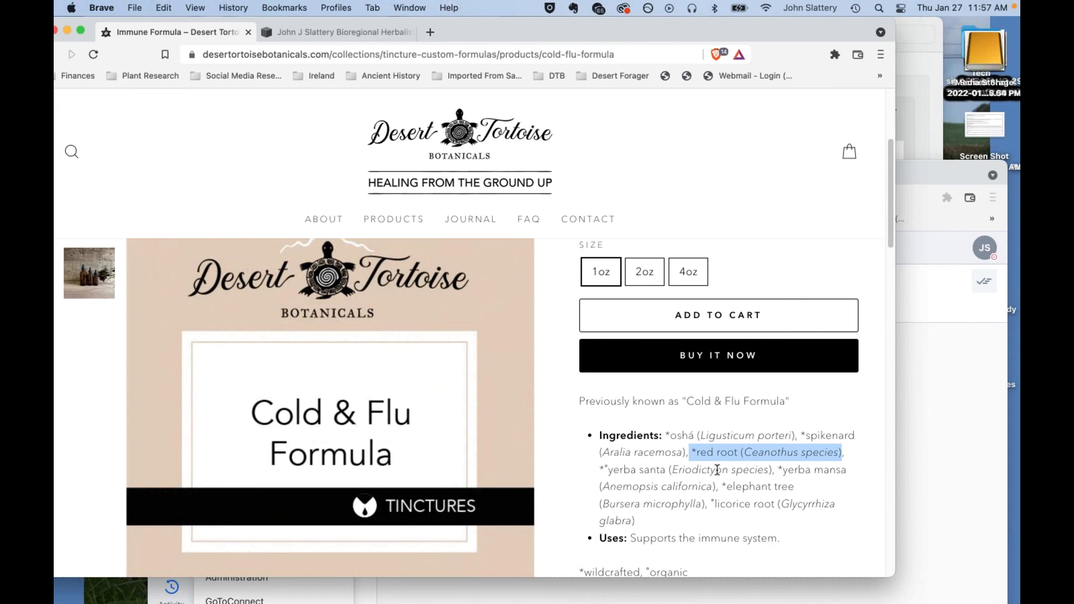
{"action": "mouse_move", "coordinate": [713, 469]}
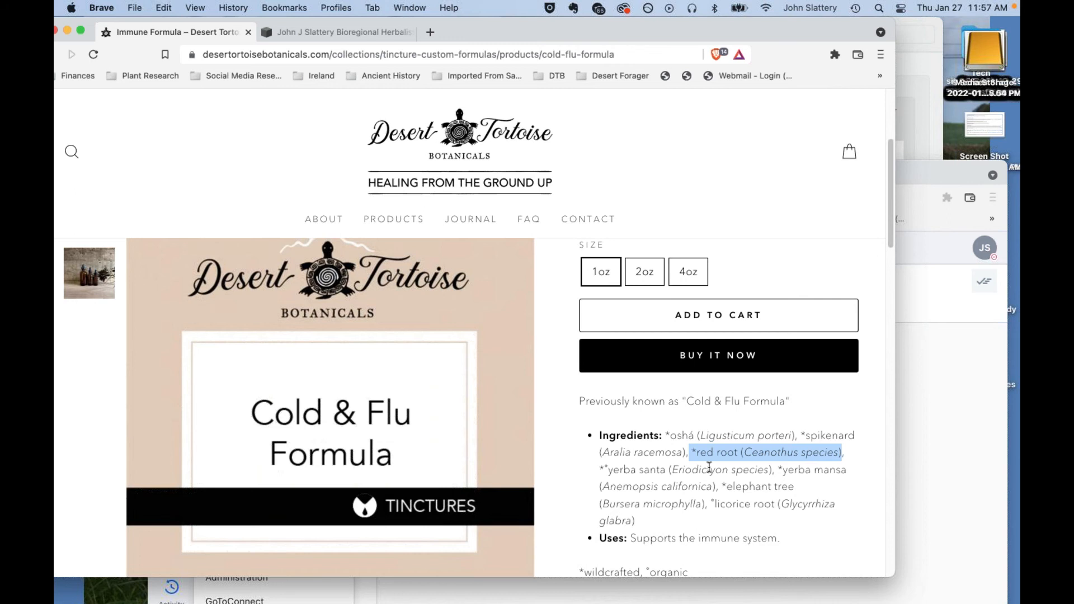
{"action": "mouse_move", "coordinate": [675, 467]}
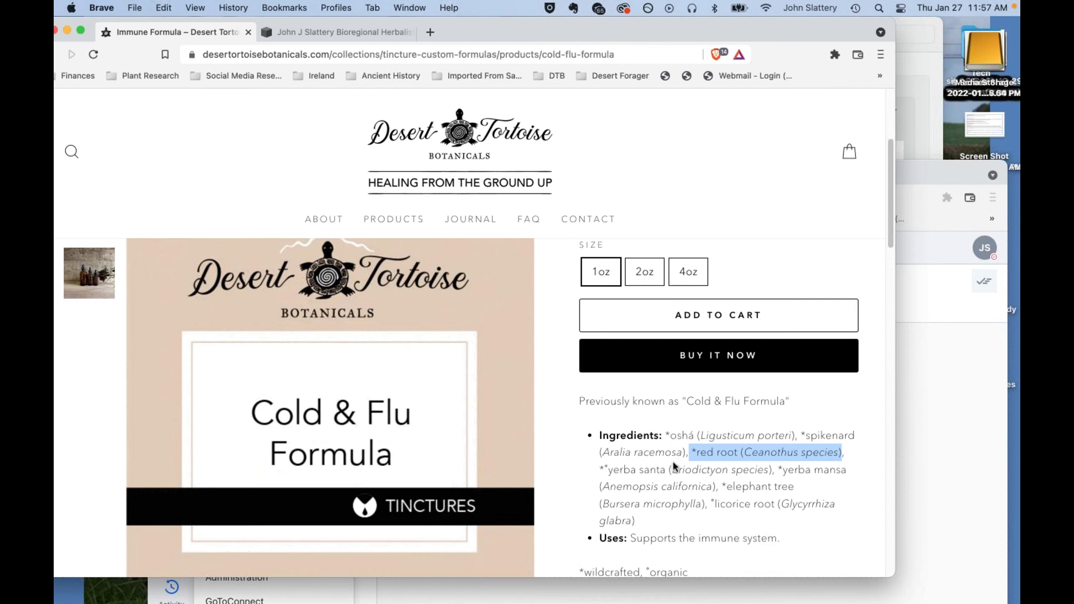
{"action": "mouse_move", "coordinate": [670, 462]}
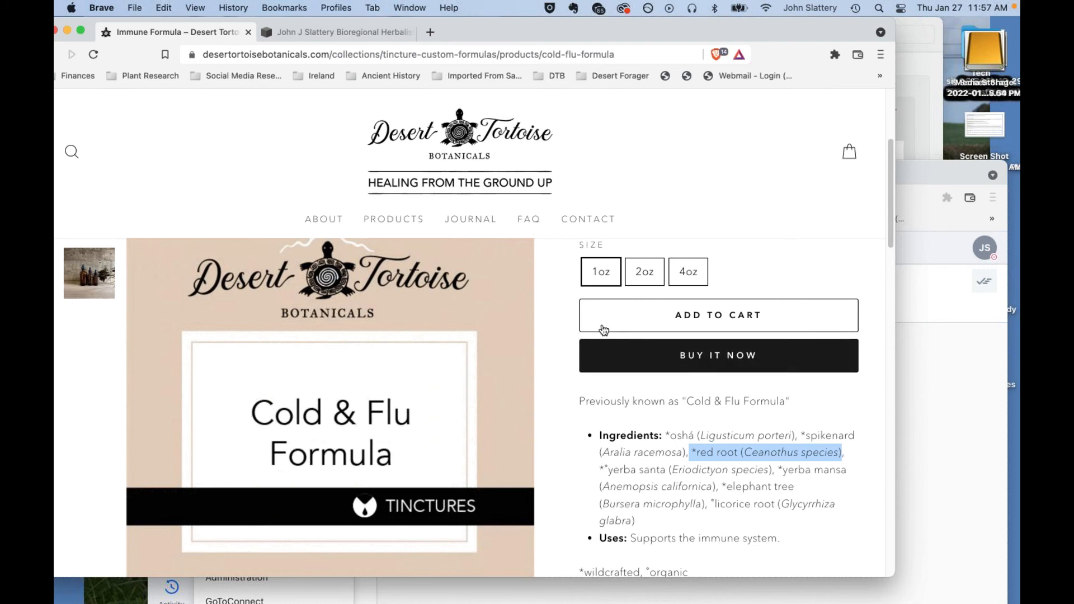
{"action": "mouse_move", "coordinate": [630, 289]}
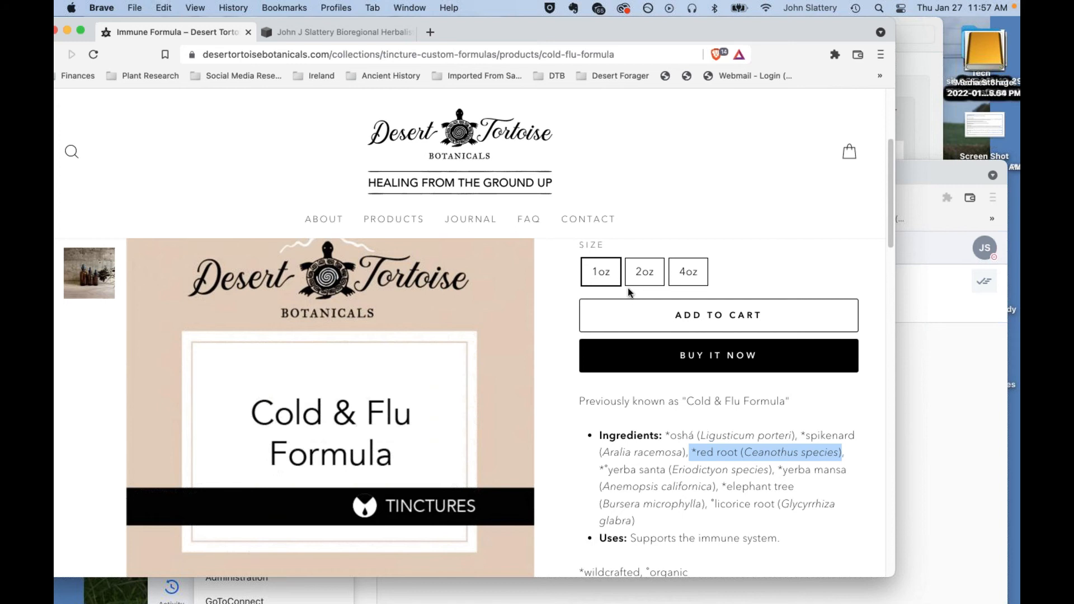
{"action": "mouse_move", "coordinate": [613, 297]}
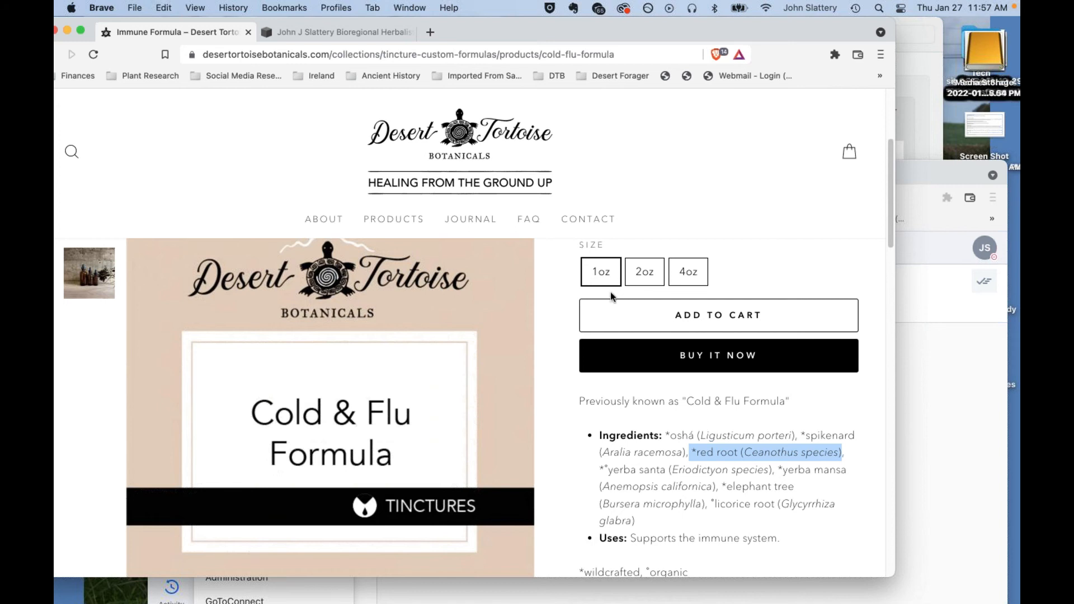
{"action": "mouse_move", "coordinate": [570, 281]}
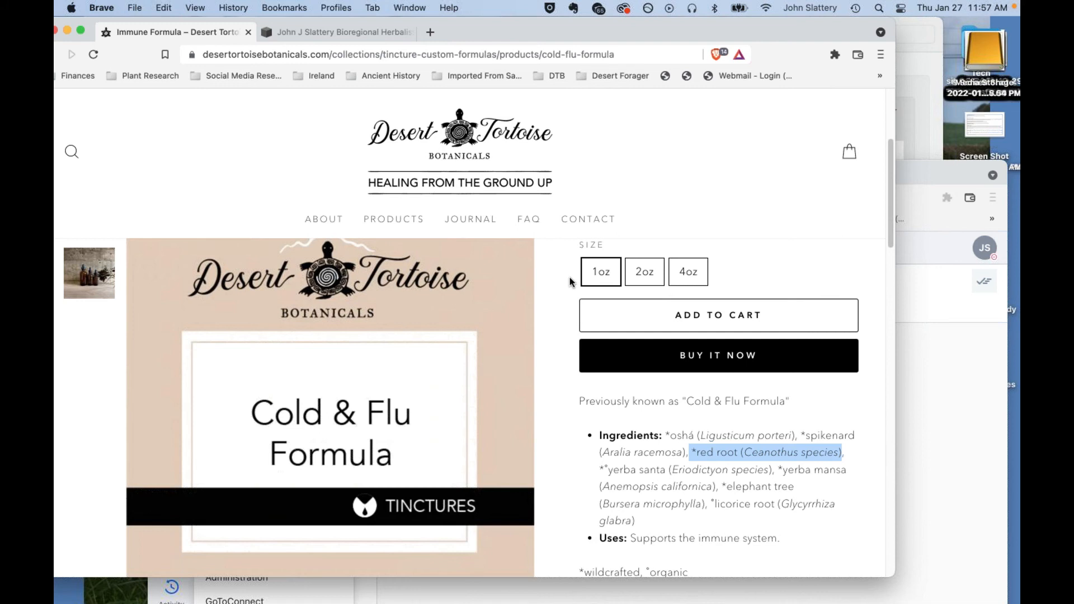
{"action": "mouse_move", "coordinate": [564, 262]}
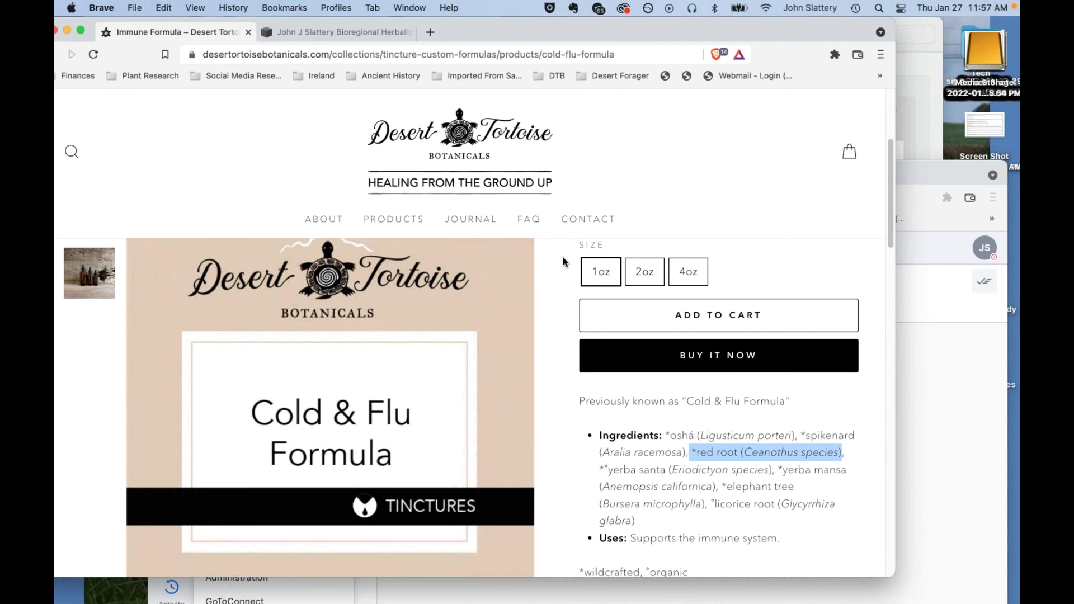
{"action": "mouse_move", "coordinate": [579, 286]}
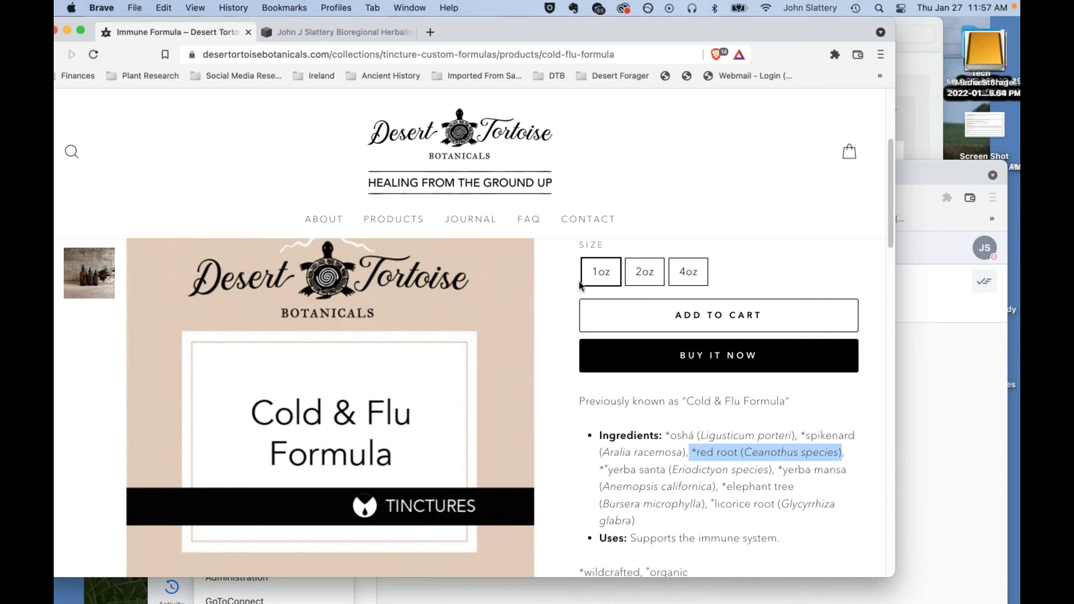
{"action": "mouse_move", "coordinate": [610, 282]}
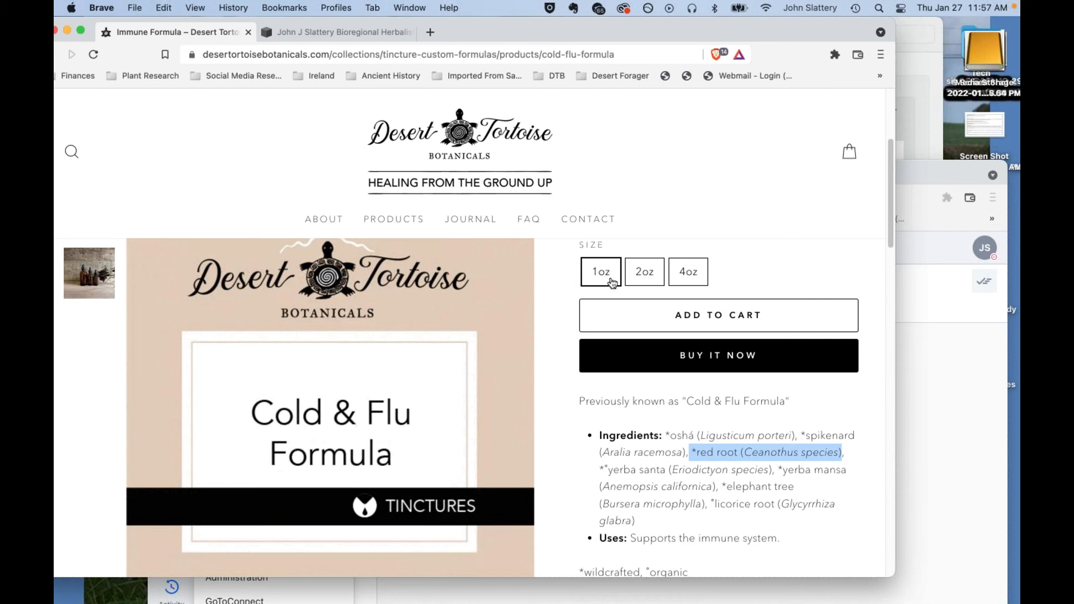
{"action": "mouse_move", "coordinate": [606, 304]}
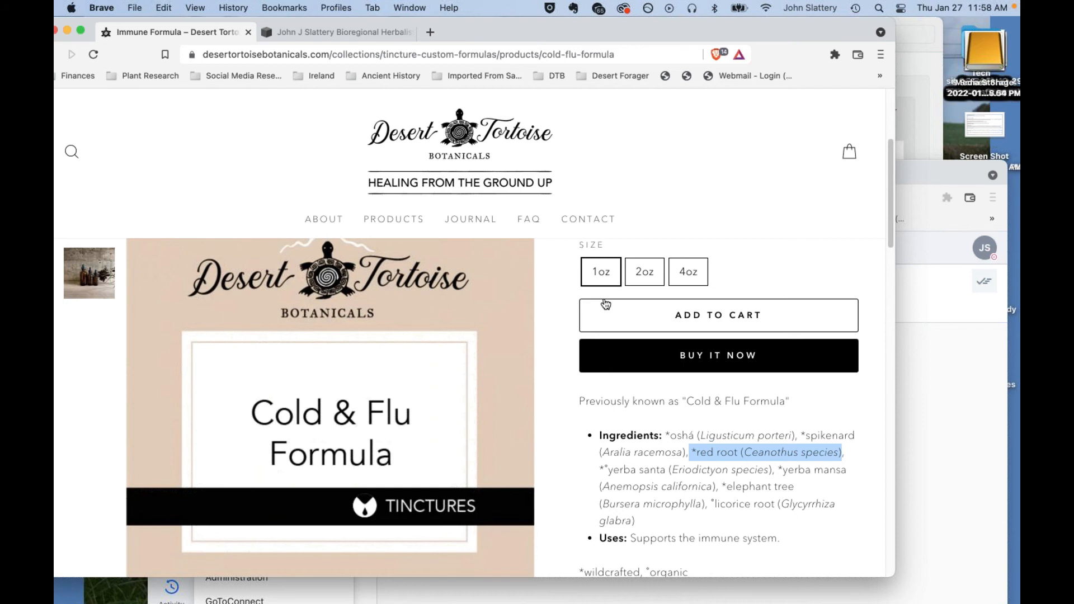
{"action": "mouse_move", "coordinate": [706, 42]}
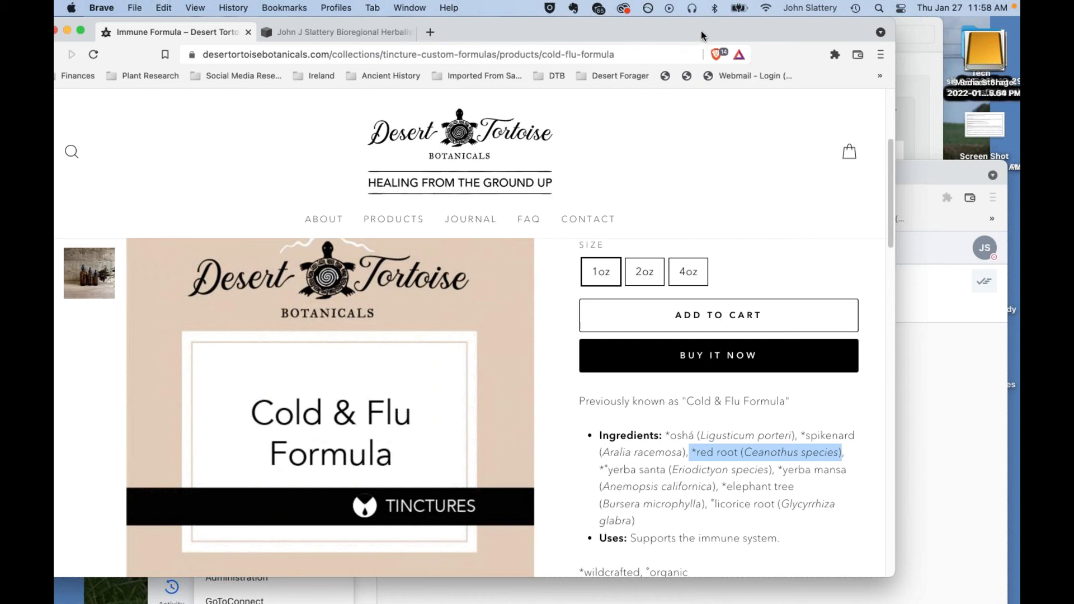
{"action": "mouse_move", "coordinate": [698, 39]}
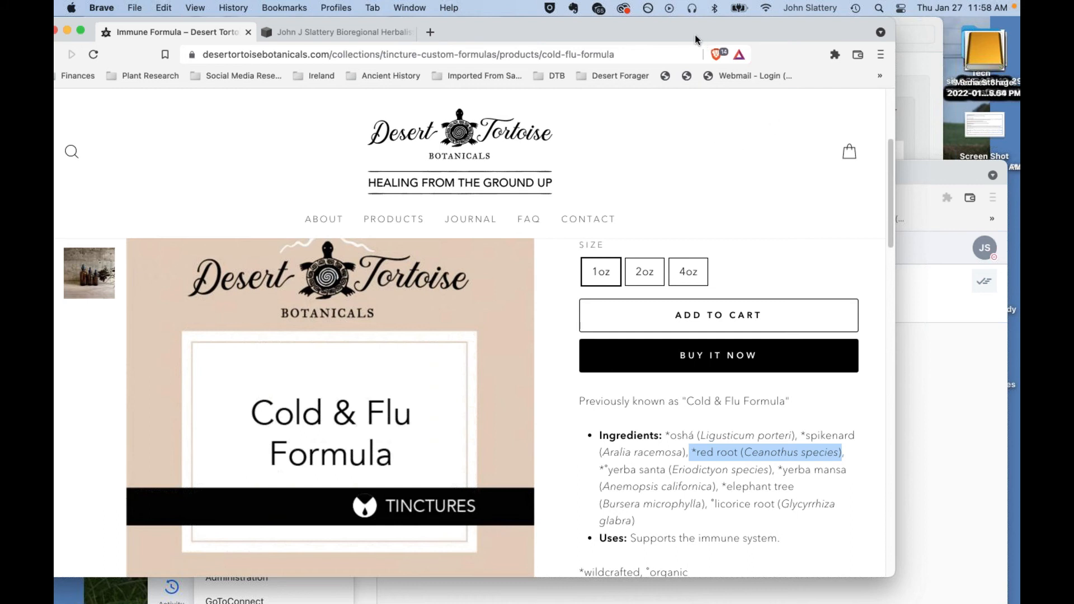
{"action": "mouse_move", "coordinate": [701, 36]}
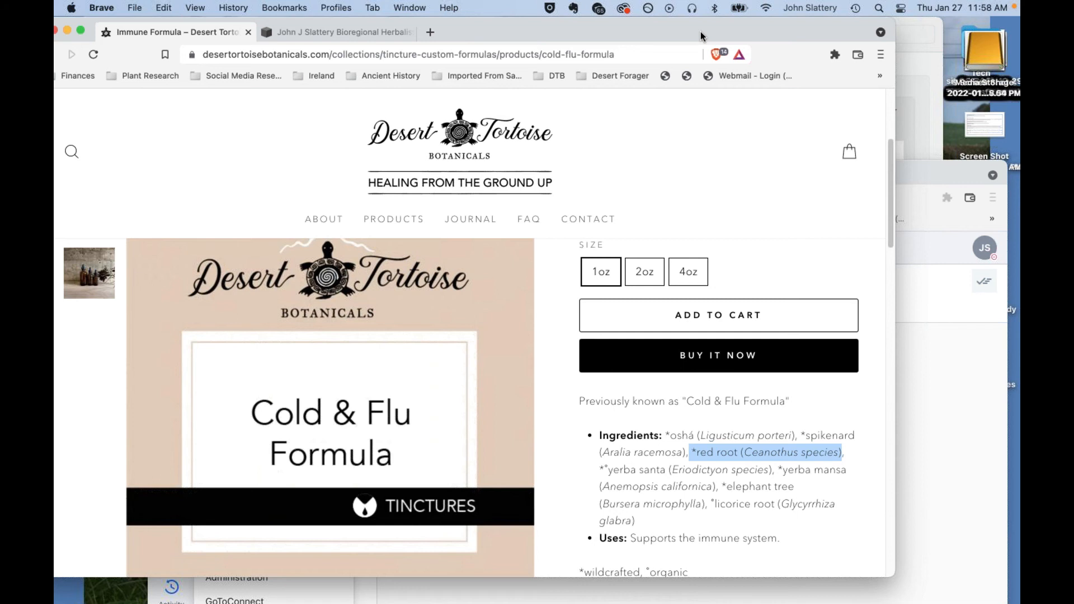
{"action": "mouse_move", "coordinate": [710, 77]}
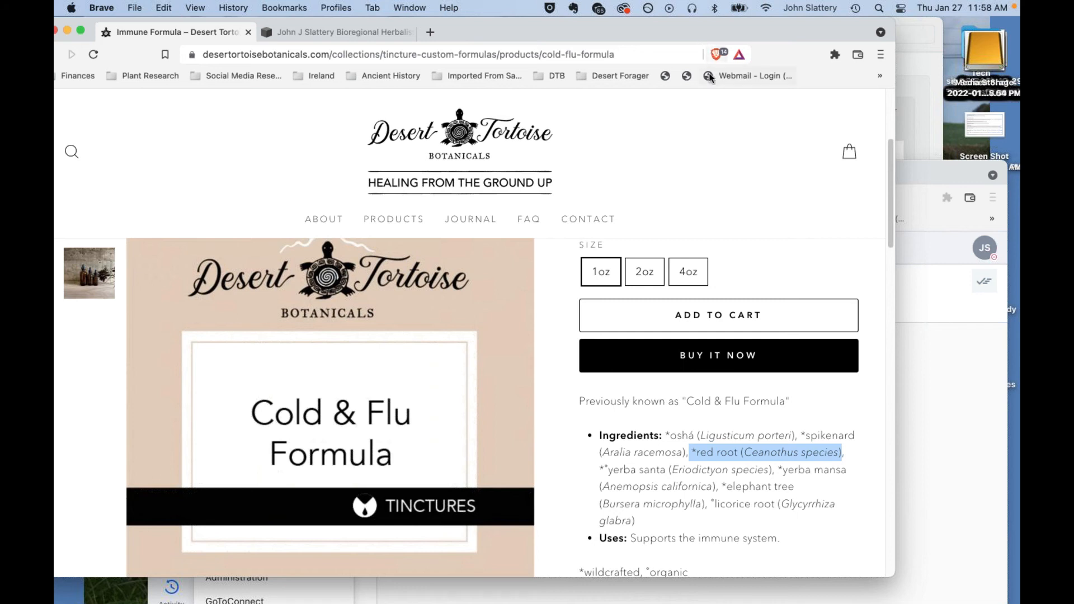
{"action": "mouse_move", "coordinate": [695, 34]}
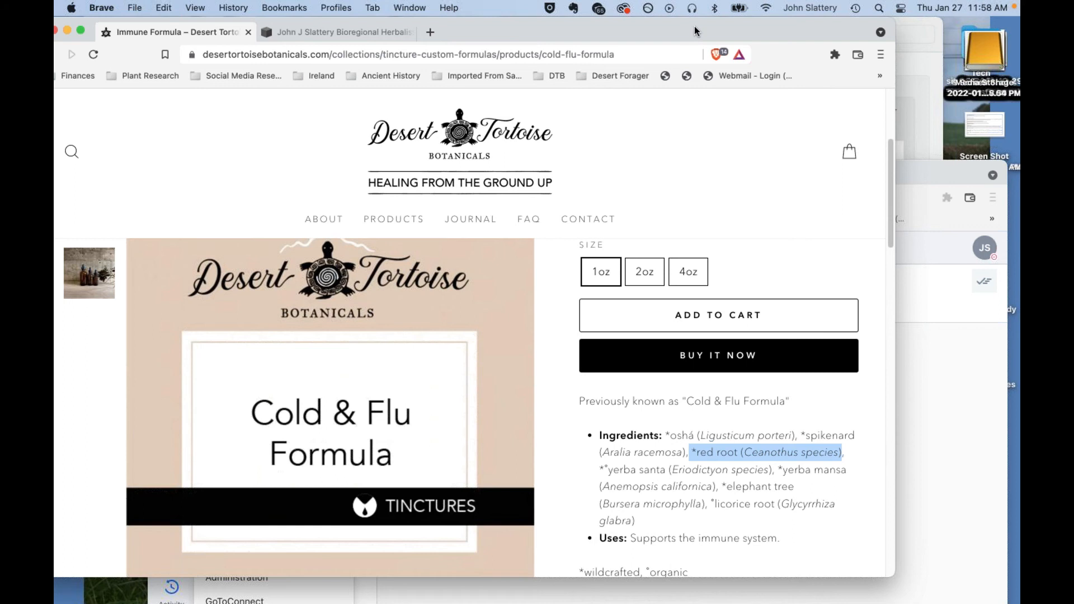
{"action": "mouse_move", "coordinate": [698, 31]}
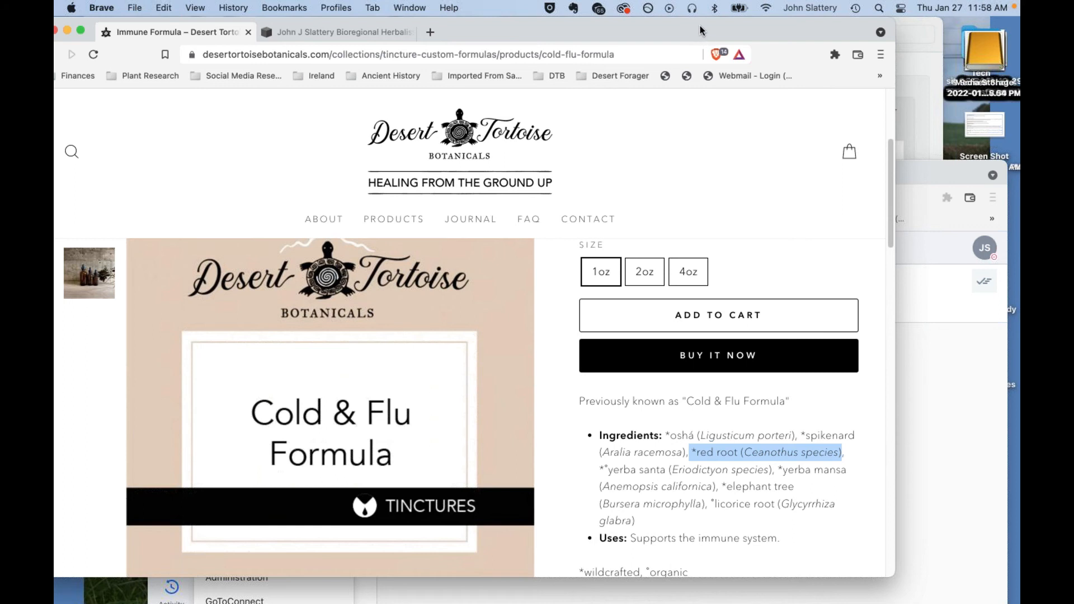
{"action": "mouse_move", "coordinate": [706, 109]}
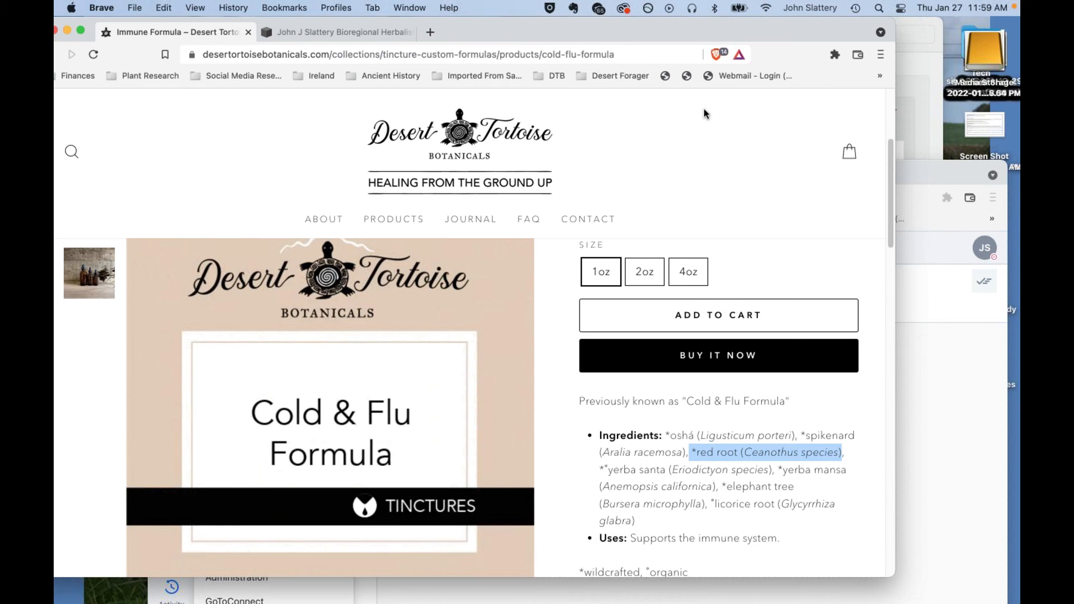
{"action": "mouse_move", "coordinate": [735, 438]}
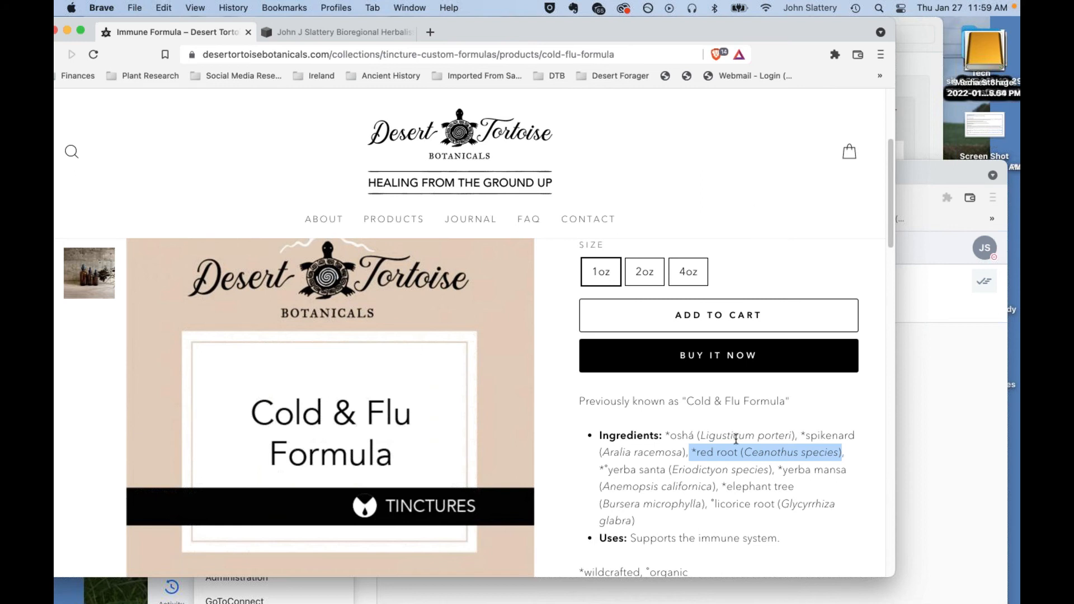
{"action": "mouse_move", "coordinate": [736, 466]}
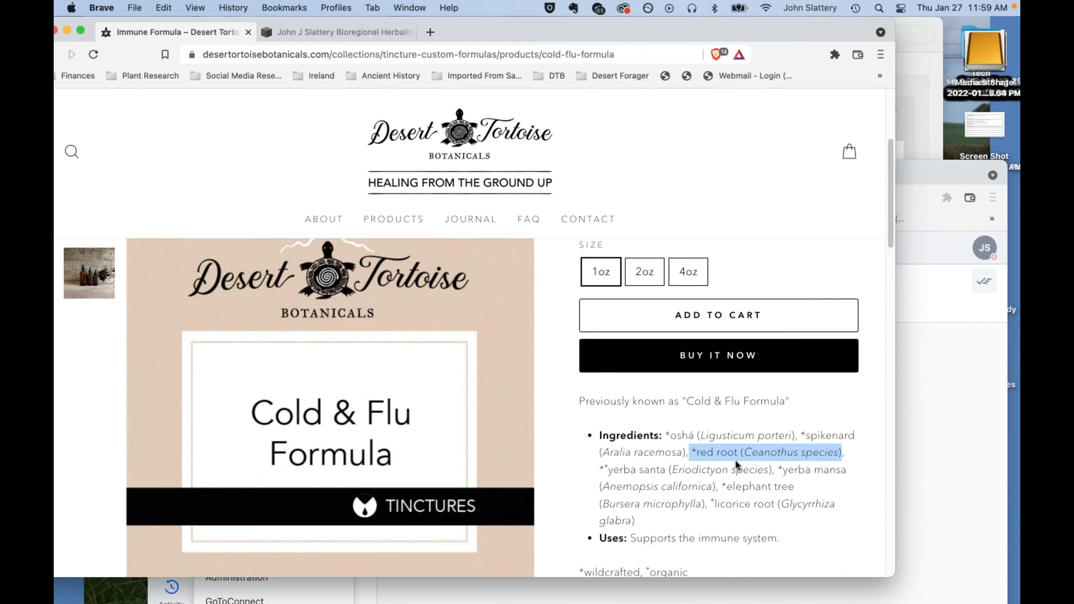
{"action": "mouse_move", "coordinate": [738, 492]}
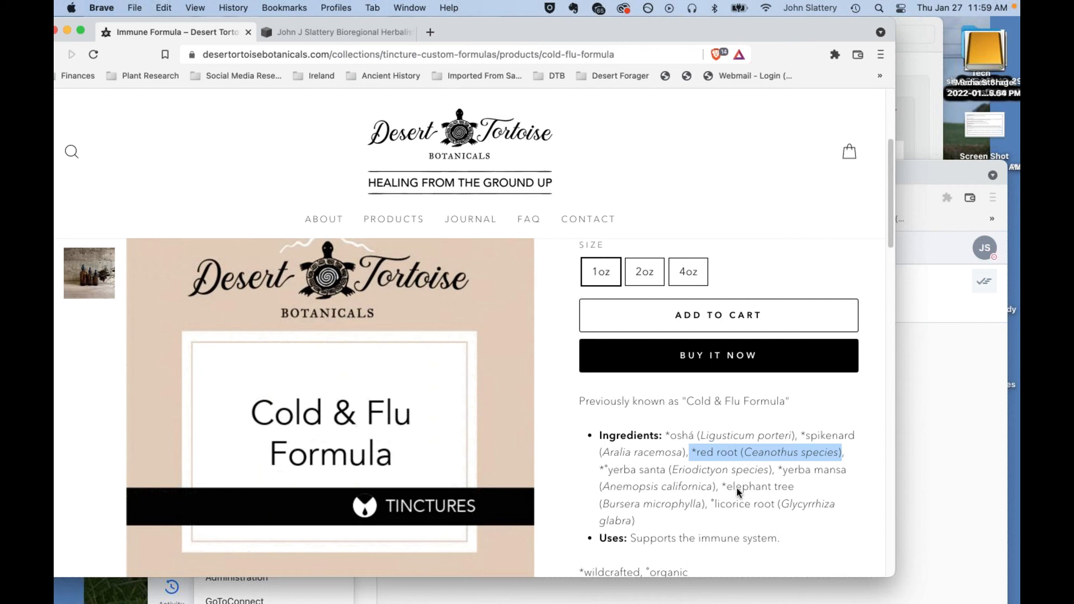
{"action": "mouse_move", "coordinate": [726, 500]}
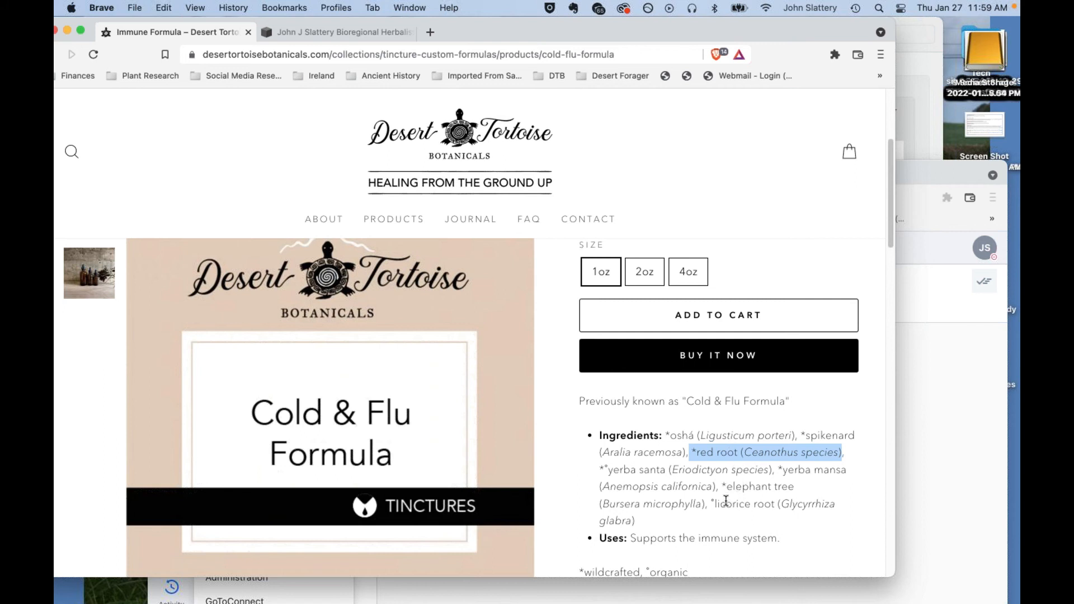
{"action": "mouse_move", "coordinate": [698, 484]}
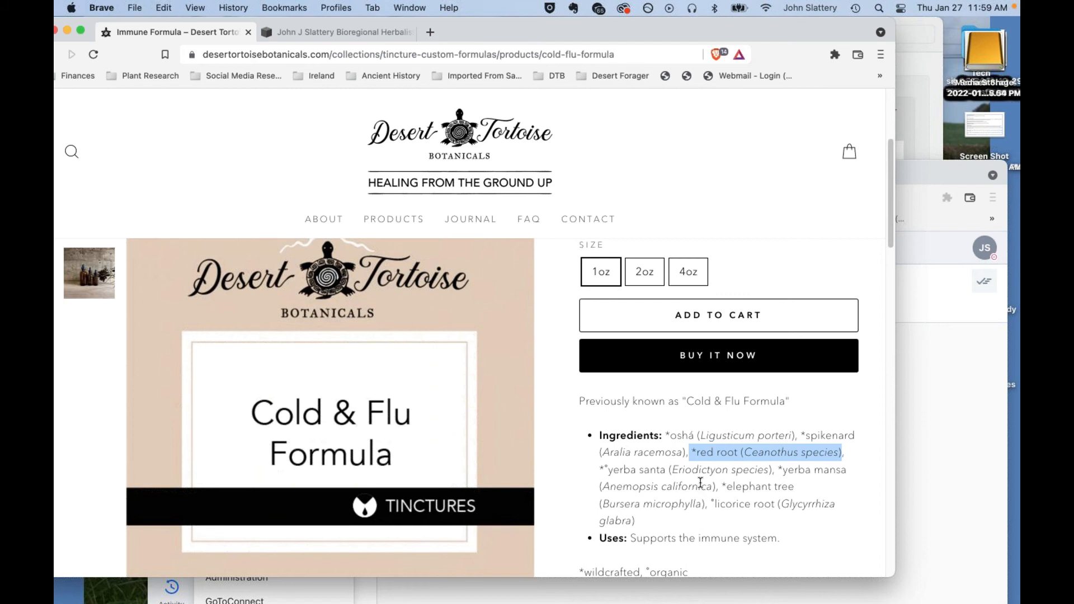
{"action": "mouse_move", "coordinate": [706, 487]}
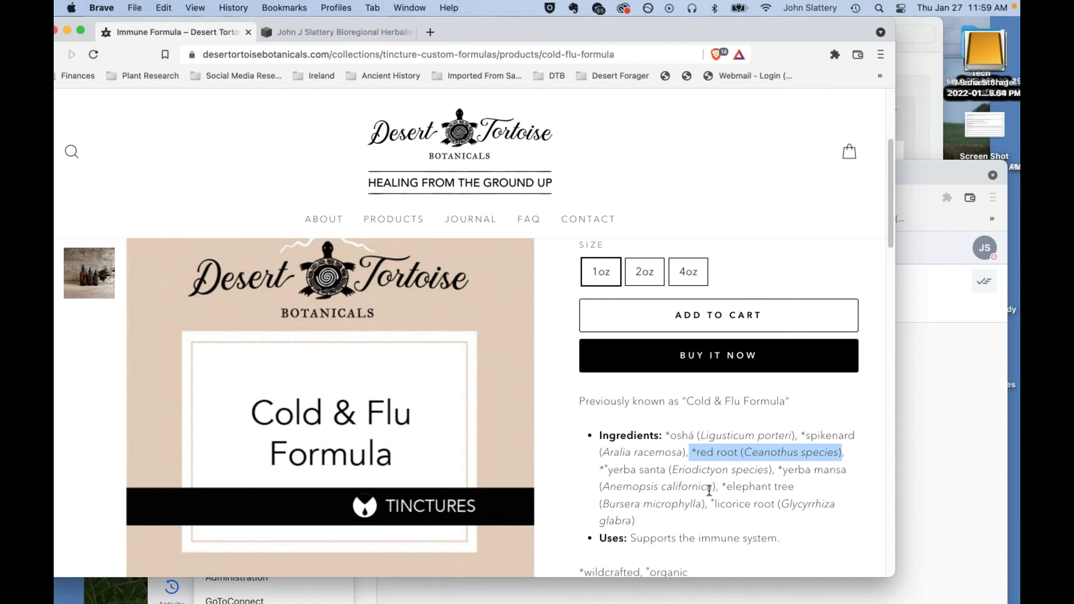
{"action": "mouse_move", "coordinate": [711, 493]}
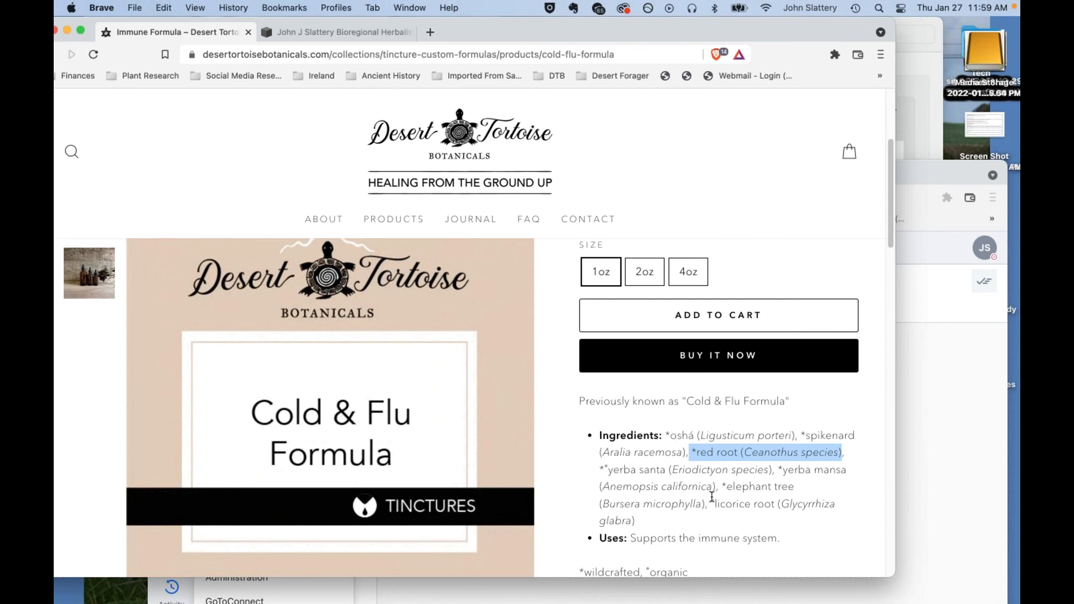
{"action": "mouse_move", "coordinate": [713, 499]}
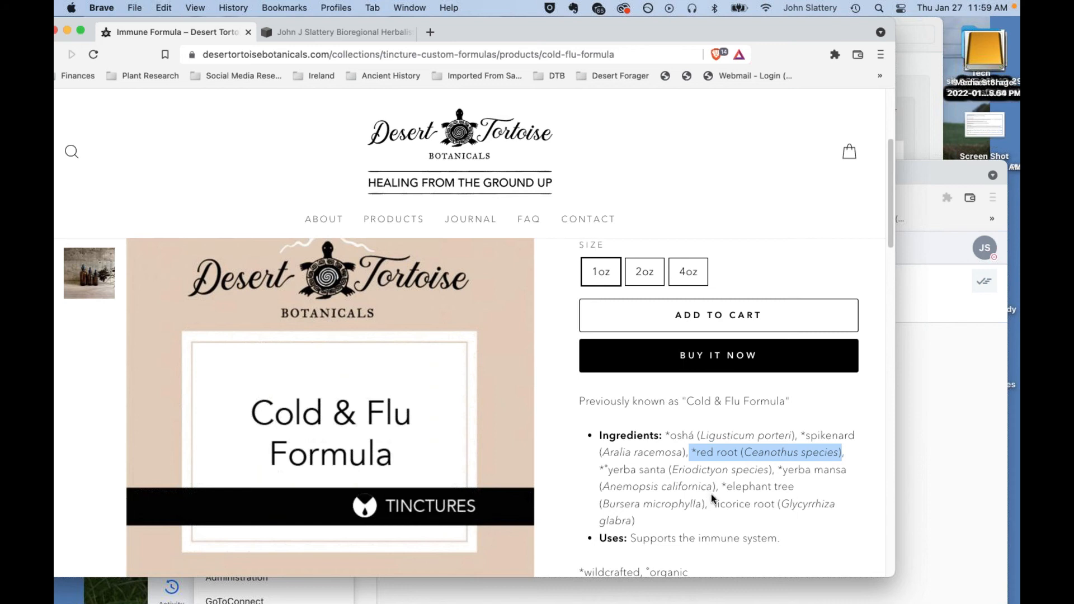
{"action": "mouse_move", "coordinate": [701, 469]}
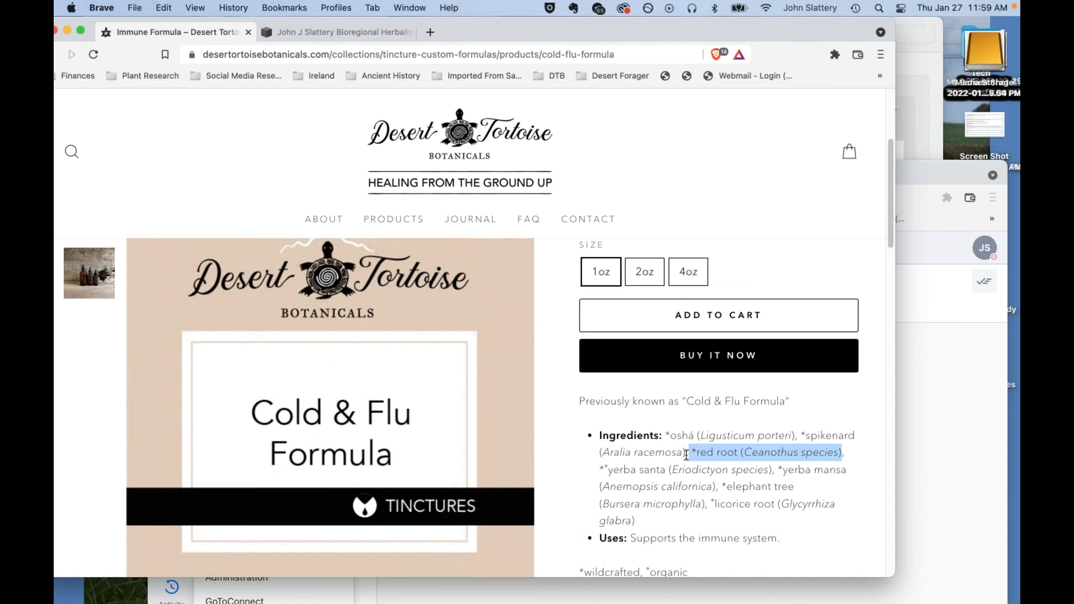
{"action": "mouse_move", "coordinate": [685, 463]}
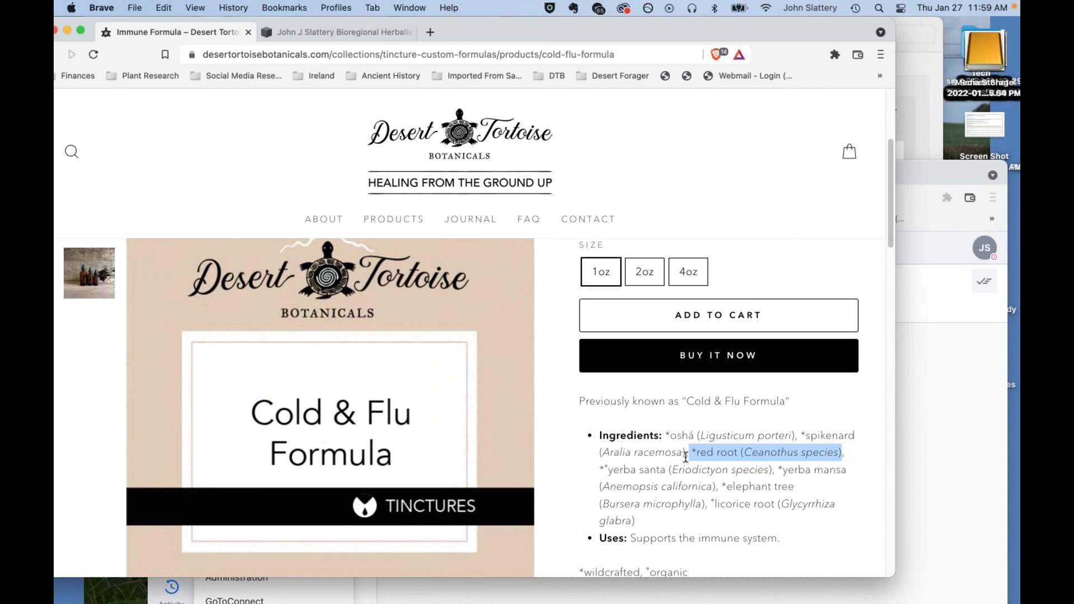
{"action": "mouse_move", "coordinate": [684, 455]}
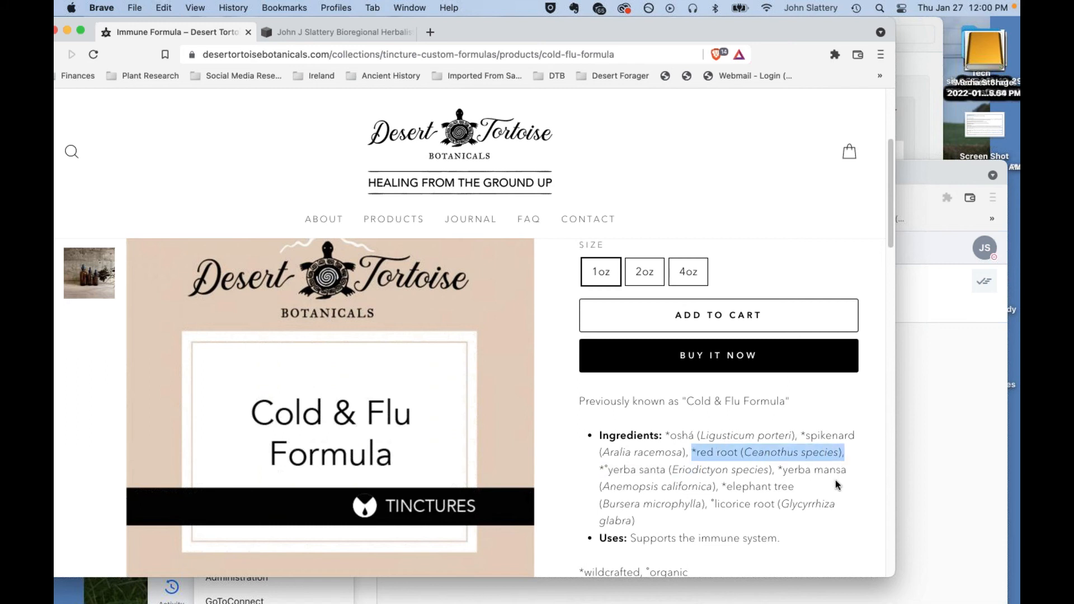
{"action": "mouse_move", "coordinate": [777, 449]}
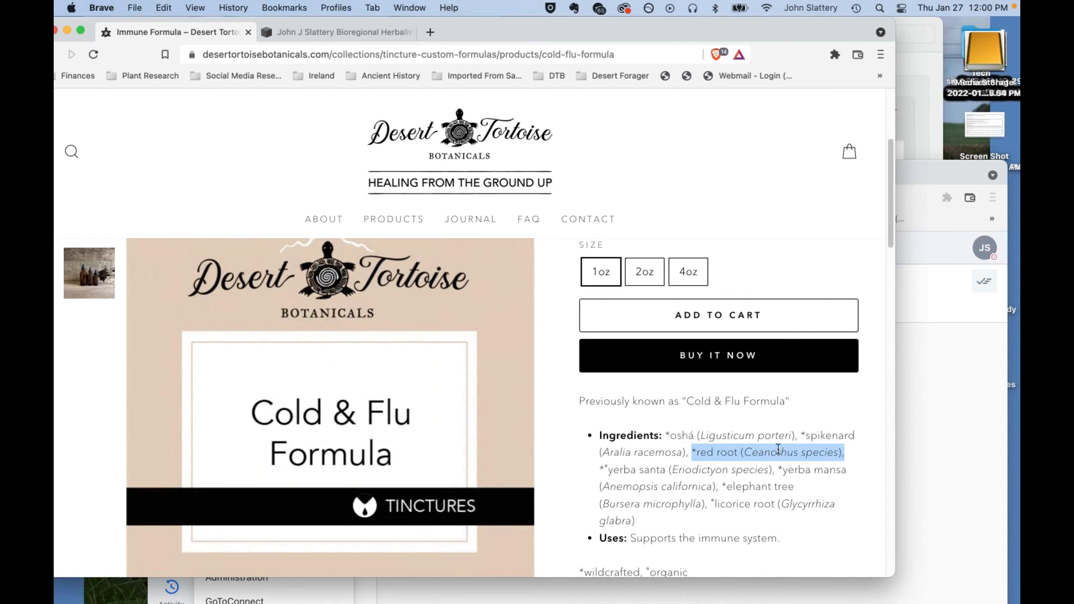
{"action": "mouse_move", "coordinate": [794, 451]}
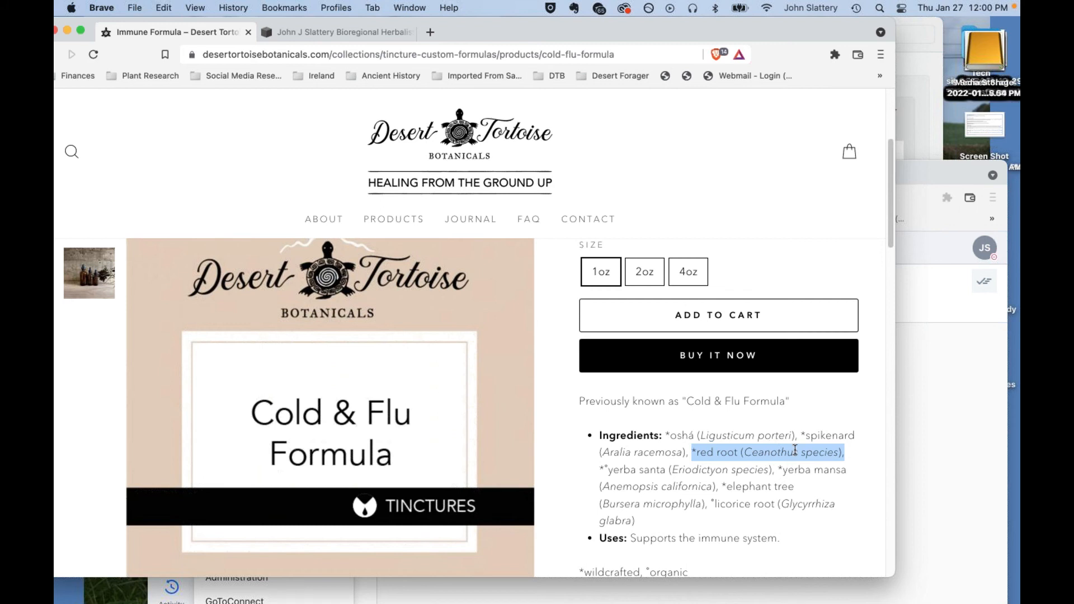
{"action": "mouse_move", "coordinate": [728, 461]}
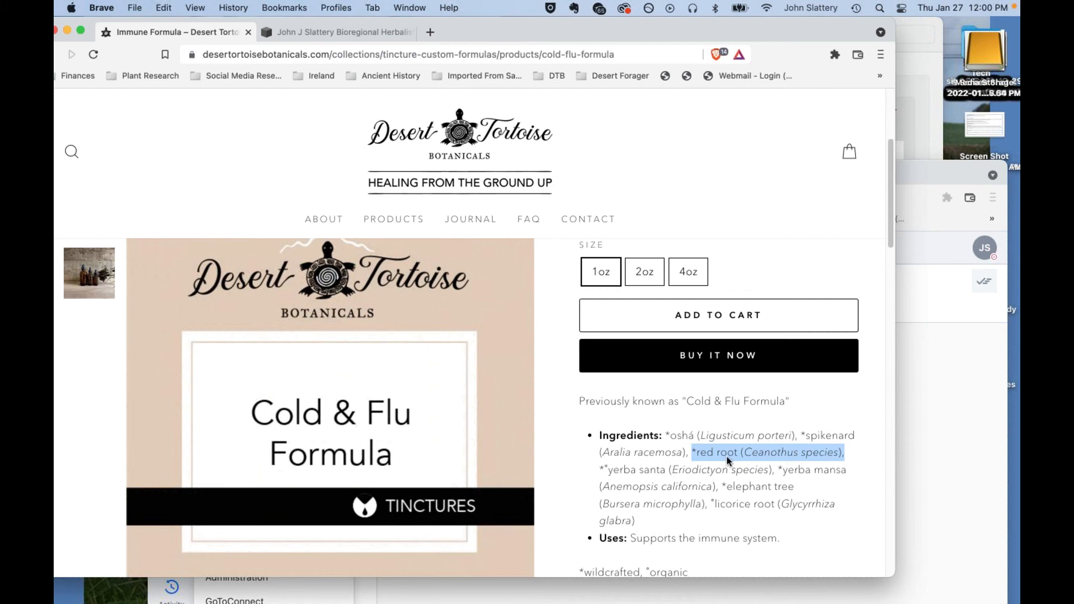
{"action": "mouse_move", "coordinate": [730, 472]}
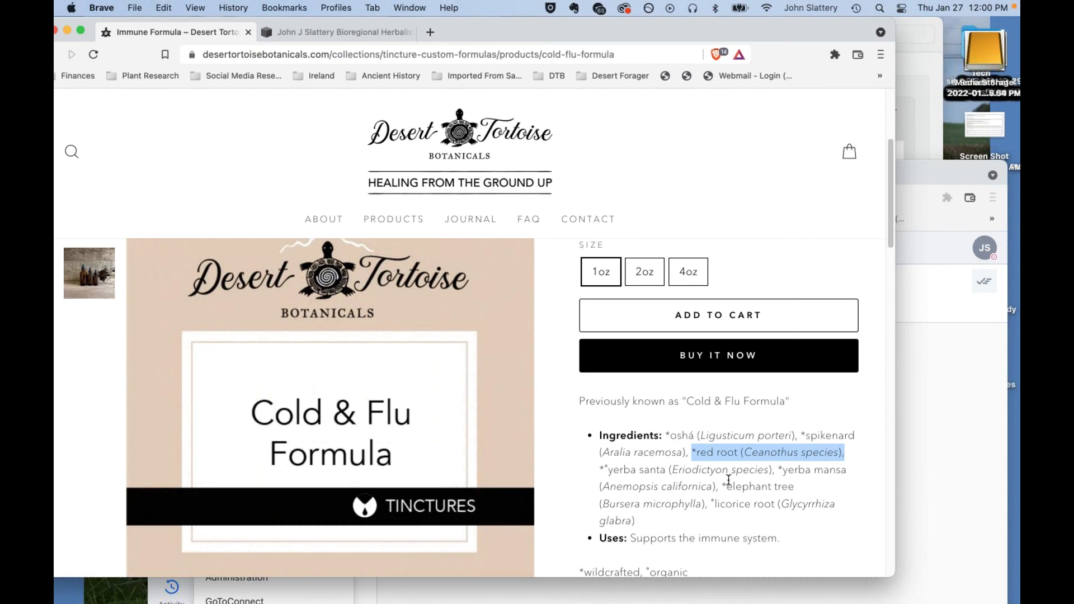
{"action": "mouse_move", "coordinate": [722, 481]}
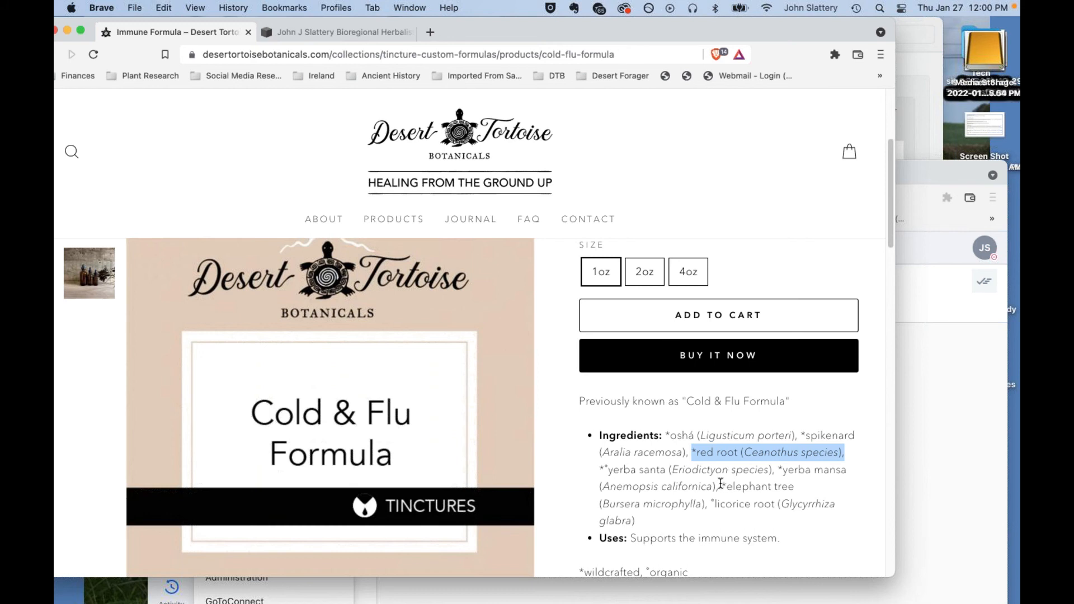
{"action": "mouse_move", "coordinate": [752, 499]}
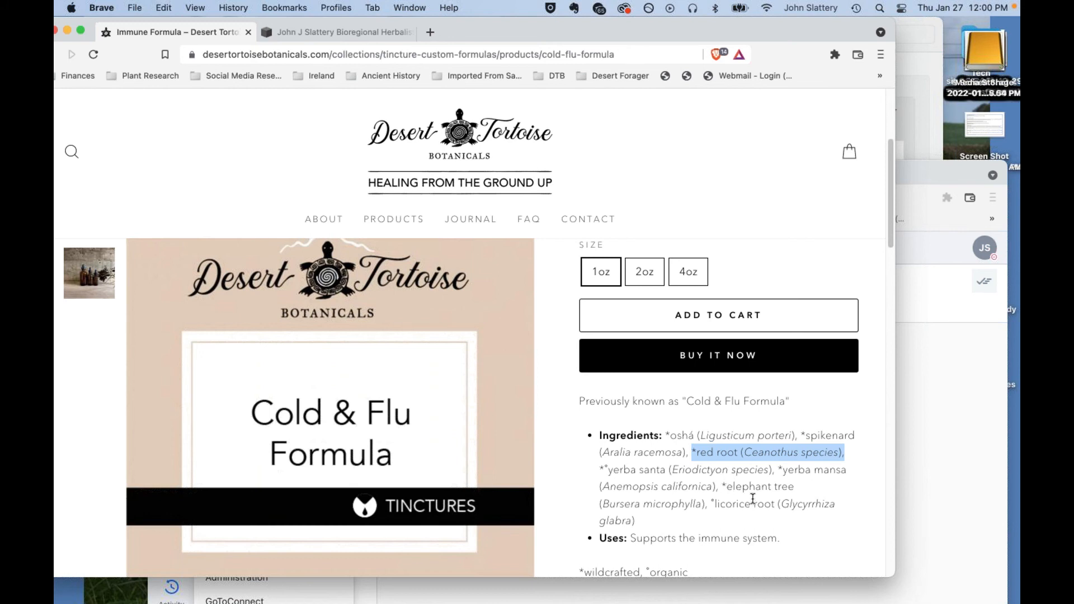
{"action": "mouse_move", "coordinate": [731, 463]}
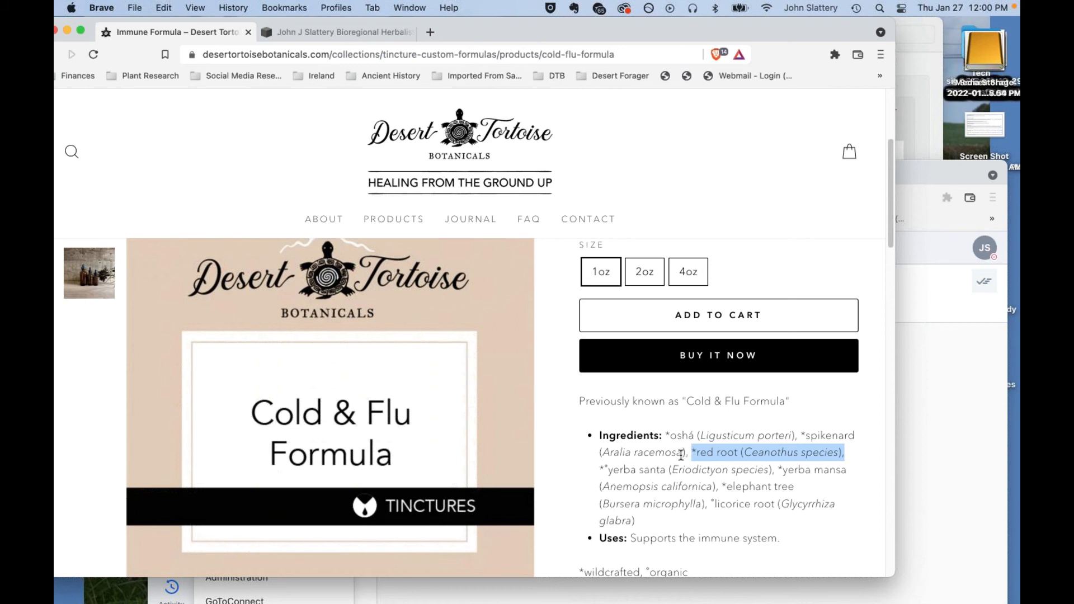
{"action": "mouse_move", "coordinate": [692, 481]}
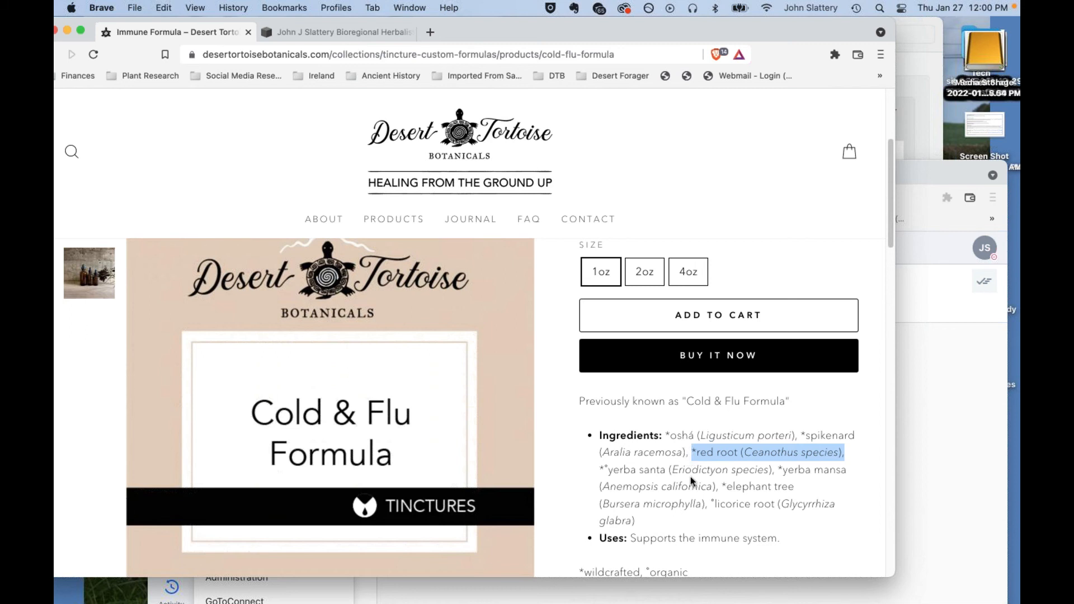
{"action": "mouse_move", "coordinate": [690, 497]}
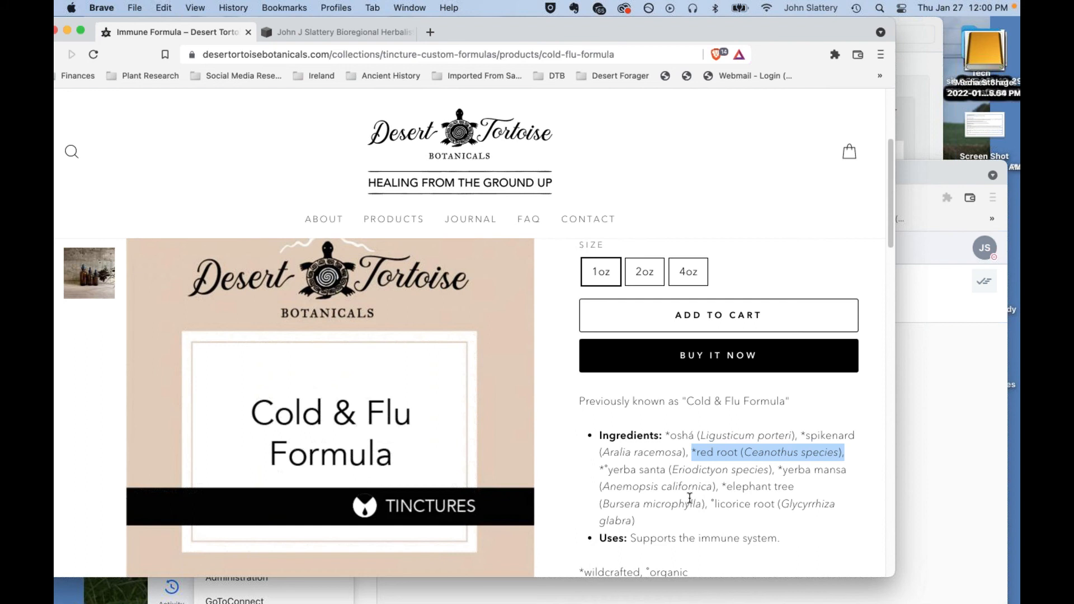
{"action": "mouse_move", "coordinate": [701, 518]}
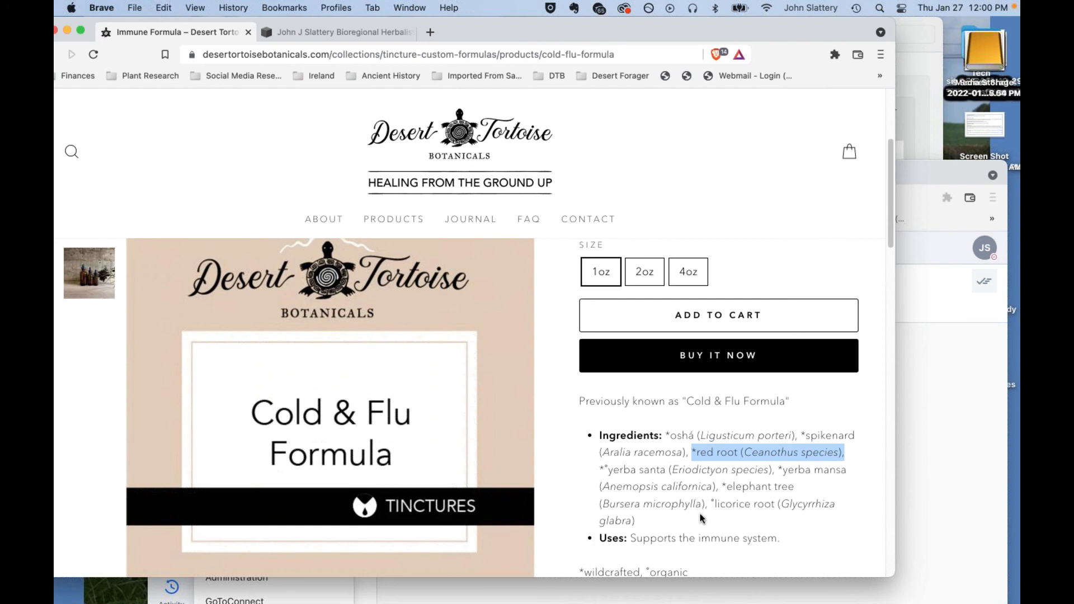
{"action": "mouse_move", "coordinate": [692, 514]}
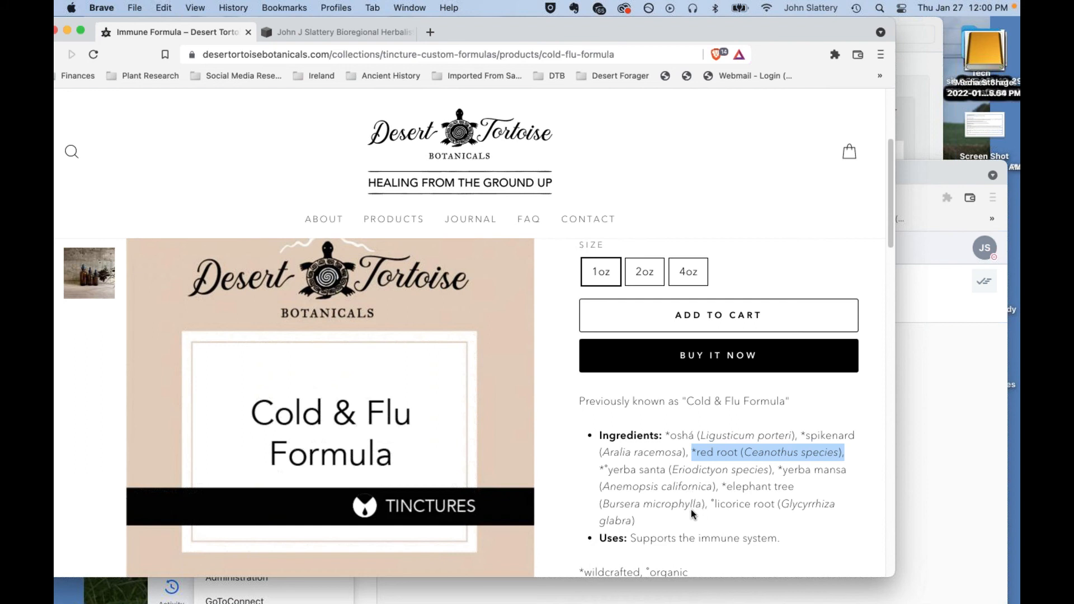
{"action": "mouse_move", "coordinate": [678, 456]}
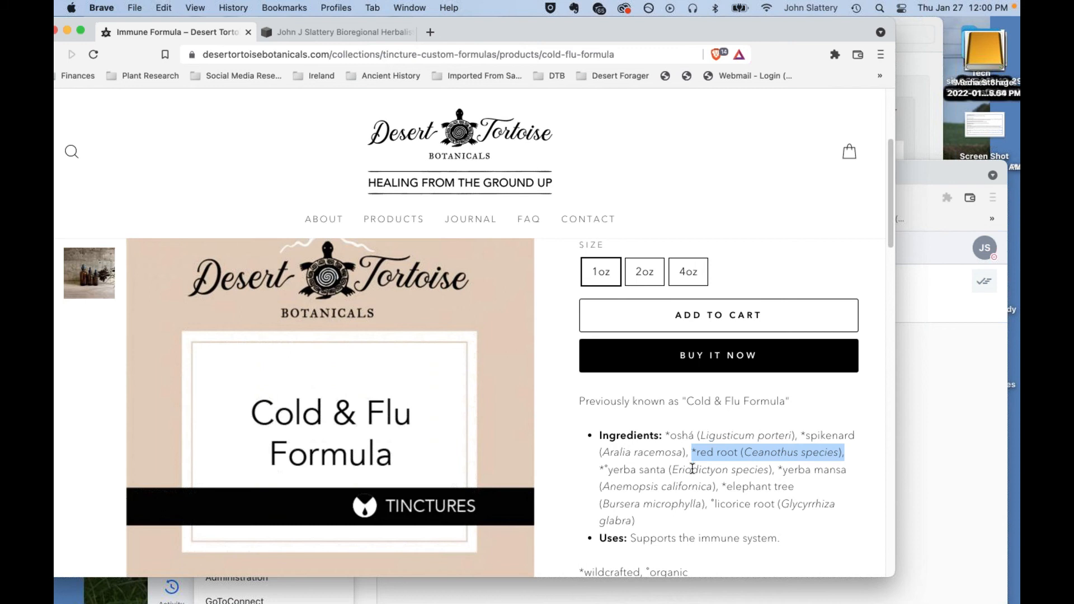
{"action": "mouse_move", "coordinate": [703, 463]}
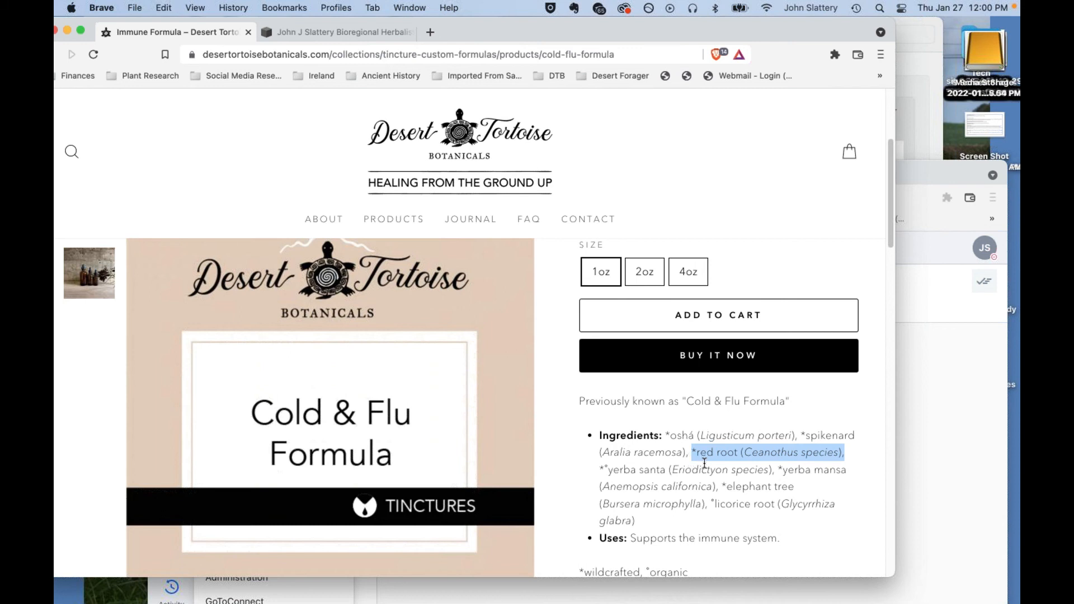
{"action": "mouse_move", "coordinate": [705, 482]}
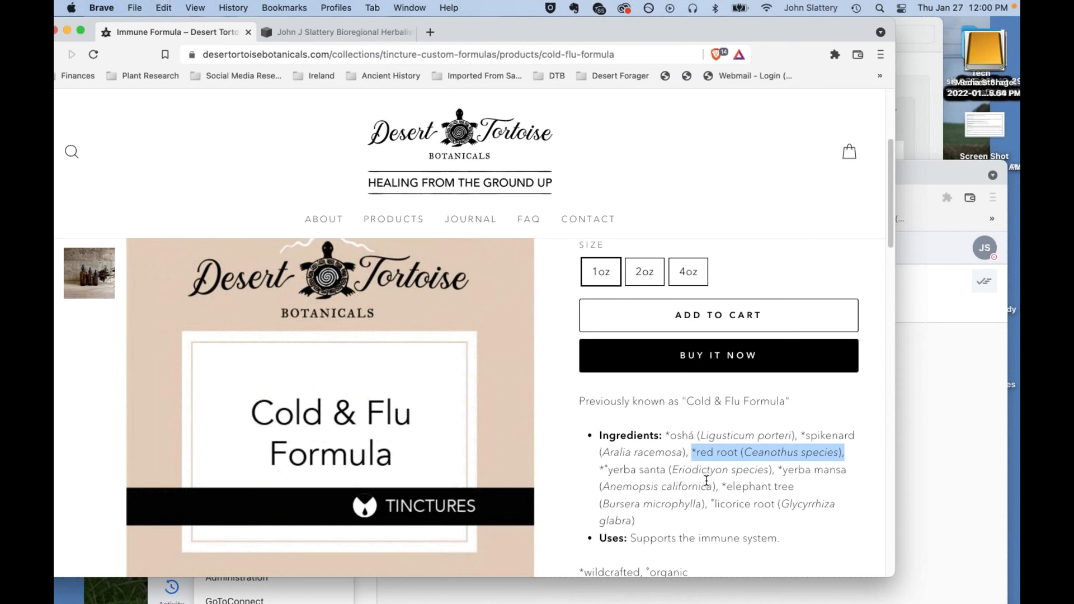
{"action": "mouse_move", "coordinate": [713, 481]}
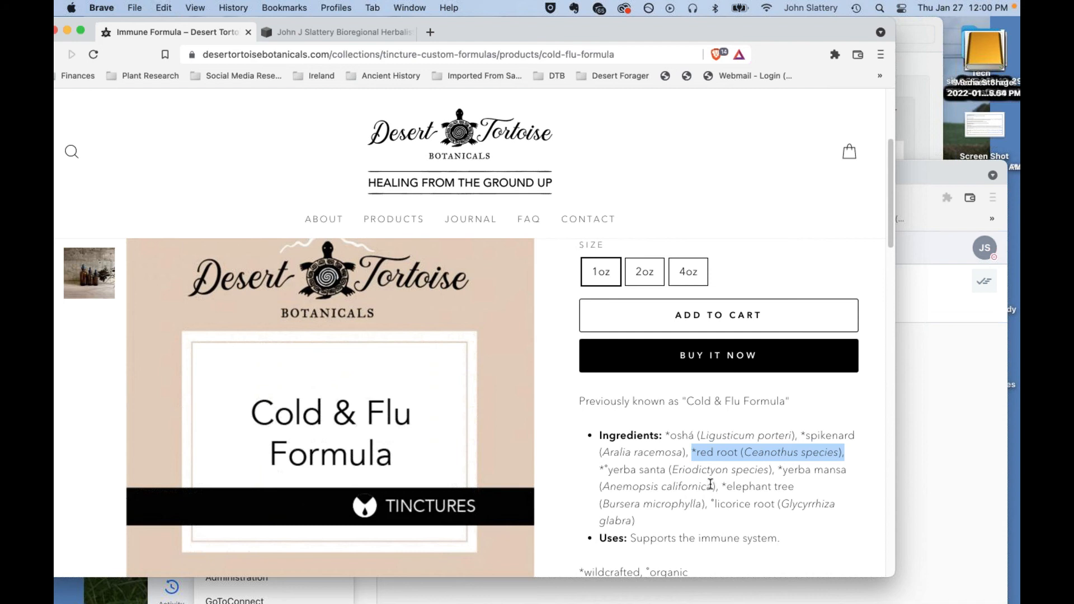
{"action": "mouse_move", "coordinate": [661, 446]}
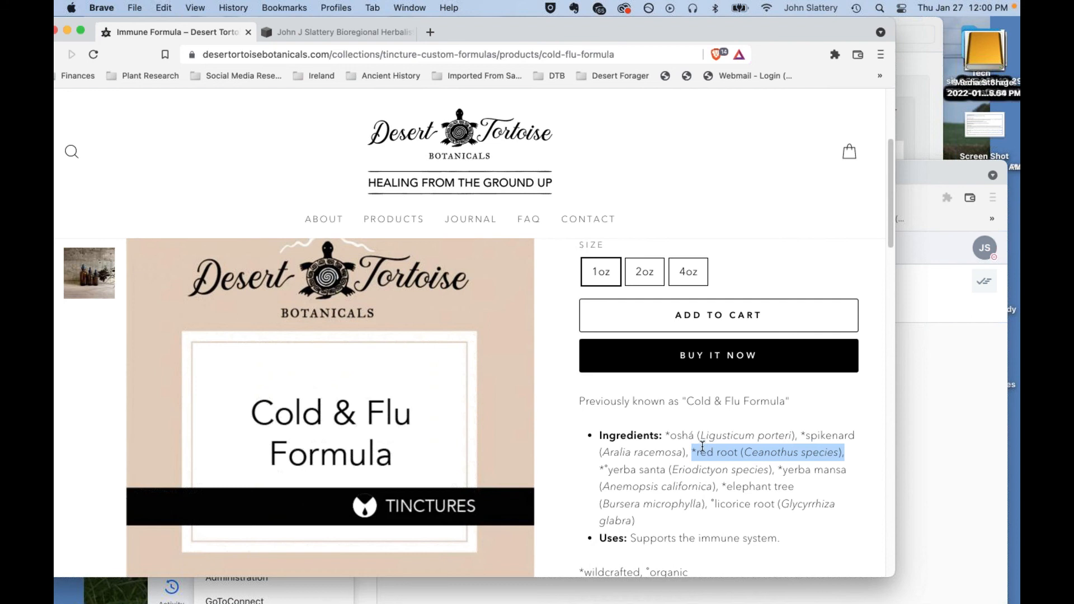
{"action": "mouse_move", "coordinate": [701, 452]}
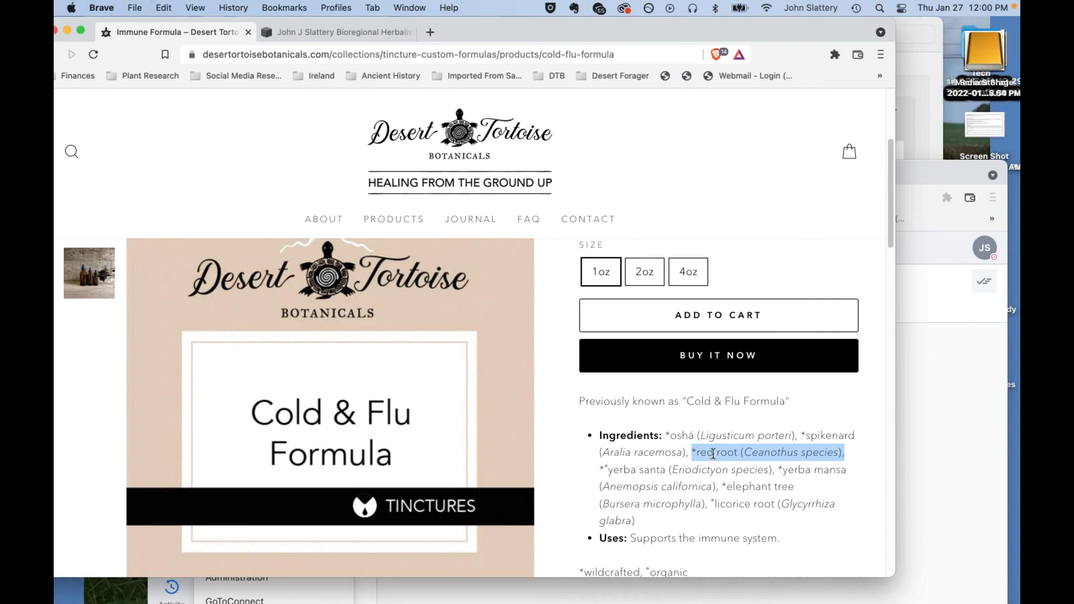
{"action": "mouse_move", "coordinate": [695, 451]}
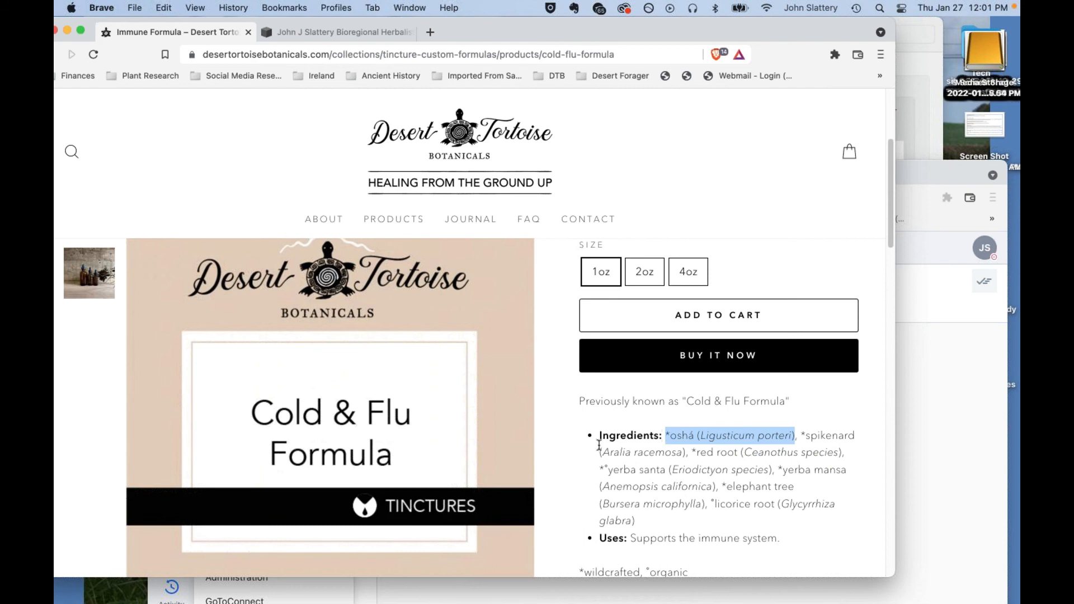
{"action": "mouse_move", "coordinate": [591, 420]}
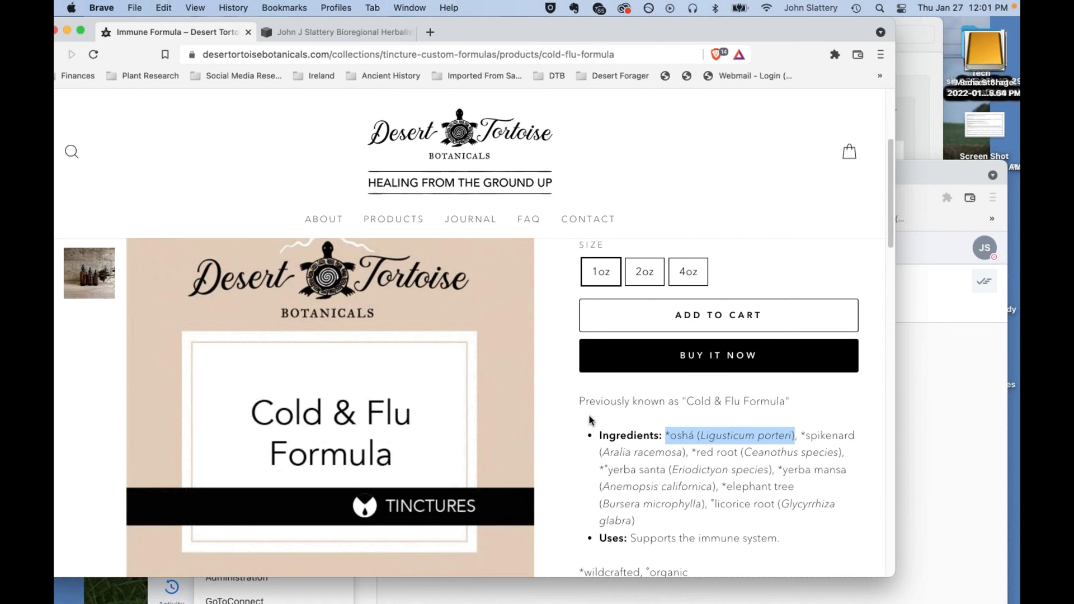
Bring the Ingredients list with oshá (Ligusticum porteri) into view.
{"action": "scroll", "scroll_direction": "down", "scroll_amount": 3}
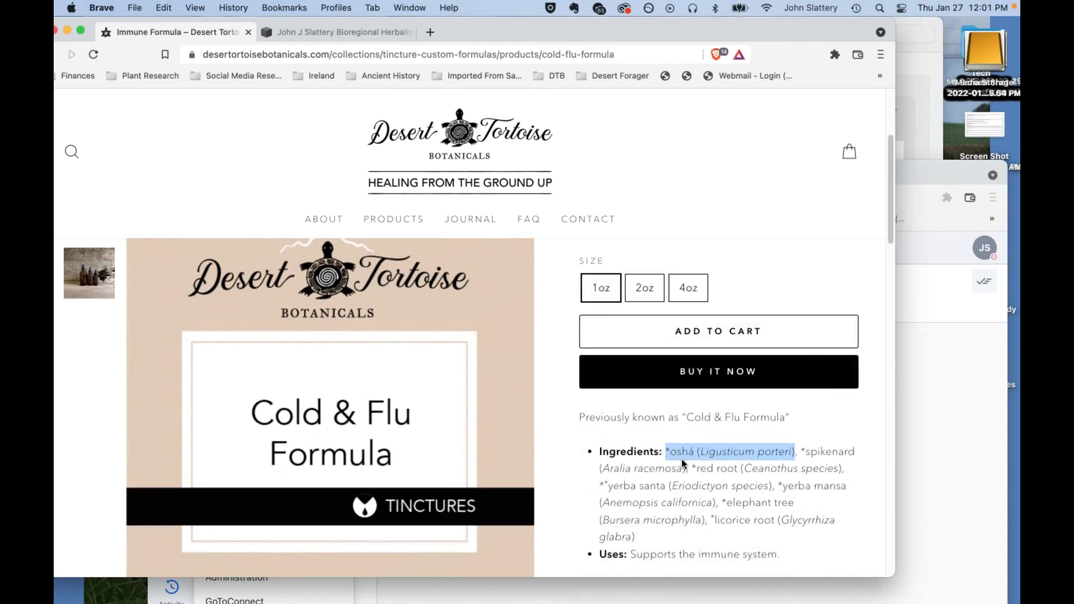
{"action": "mouse_move", "coordinate": [640, 473]}
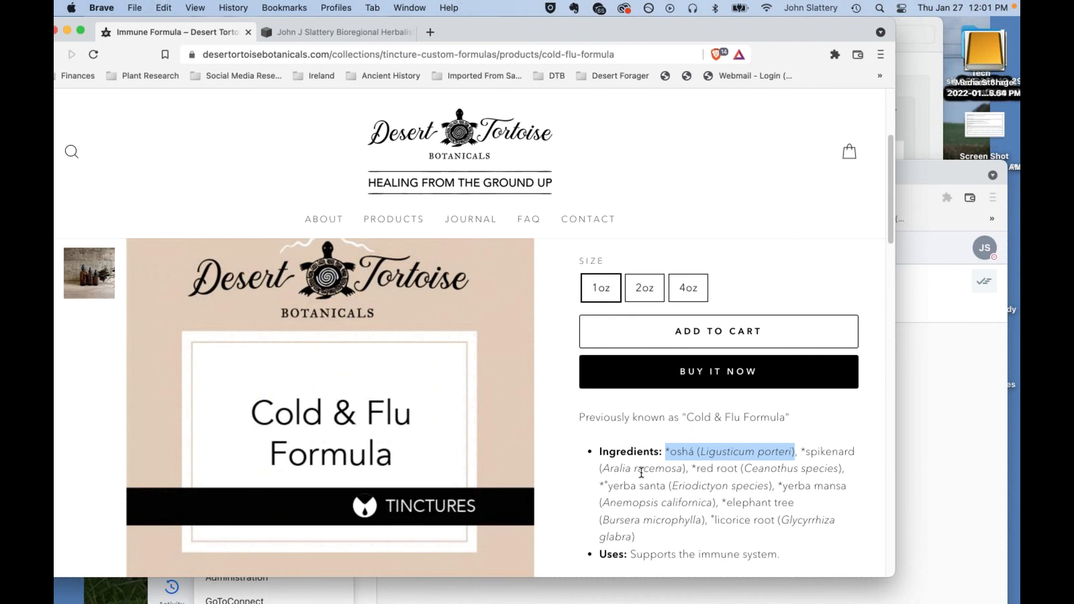
{"action": "mouse_move", "coordinate": [594, 445]}
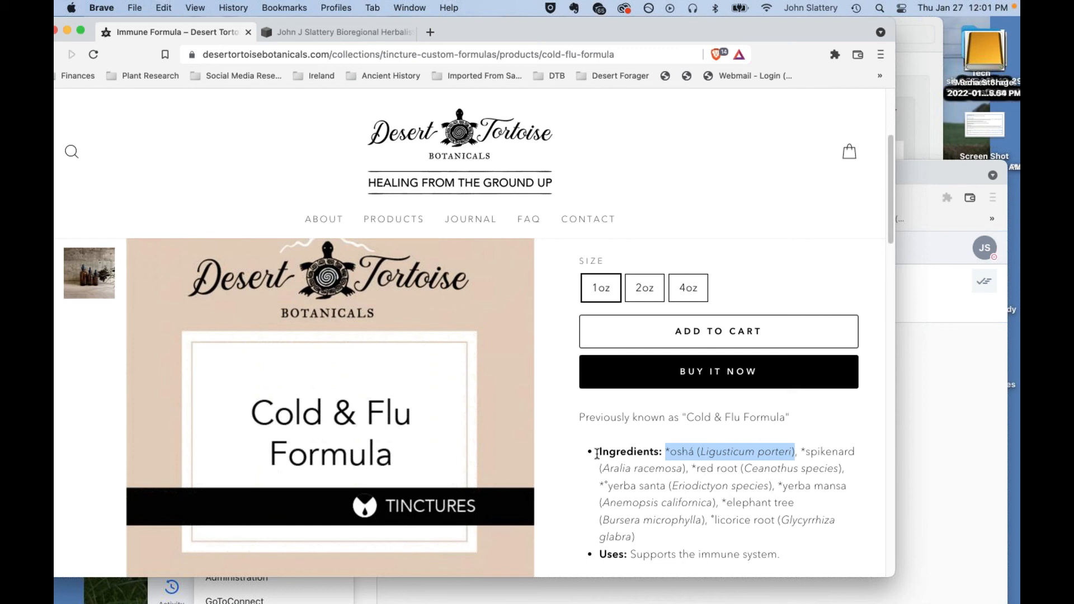
{"action": "mouse_move", "coordinate": [630, 456]}
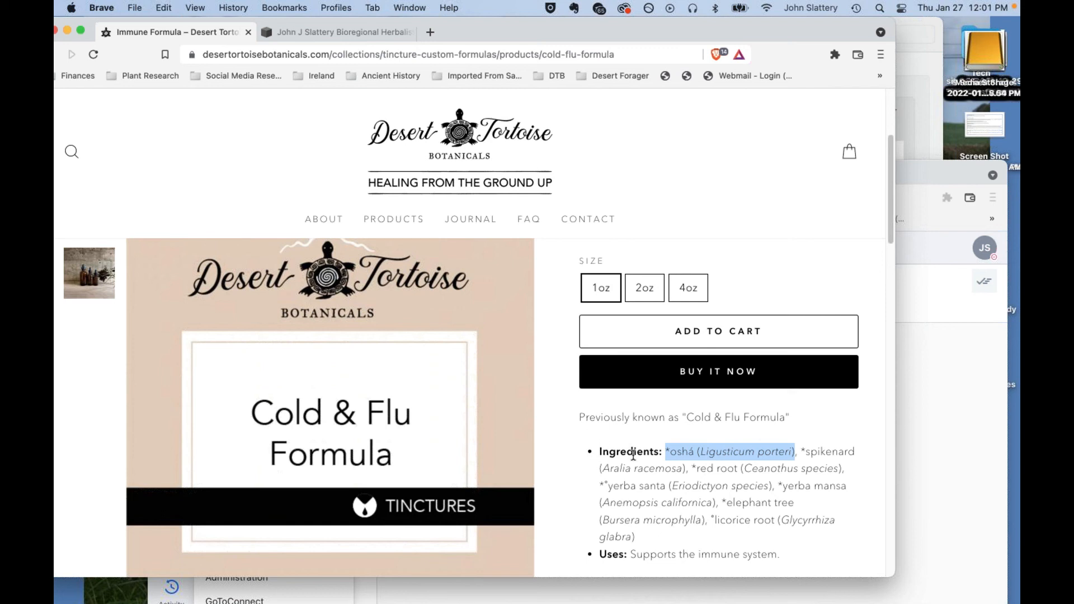
{"action": "mouse_move", "coordinate": [692, 463]}
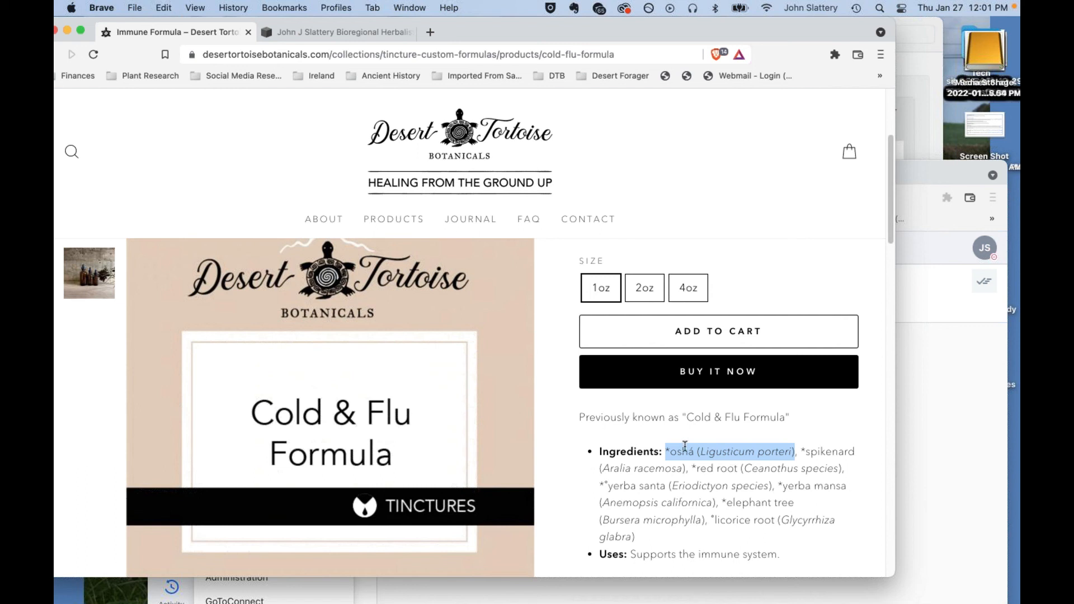
{"action": "mouse_move", "coordinate": [569, 422]}
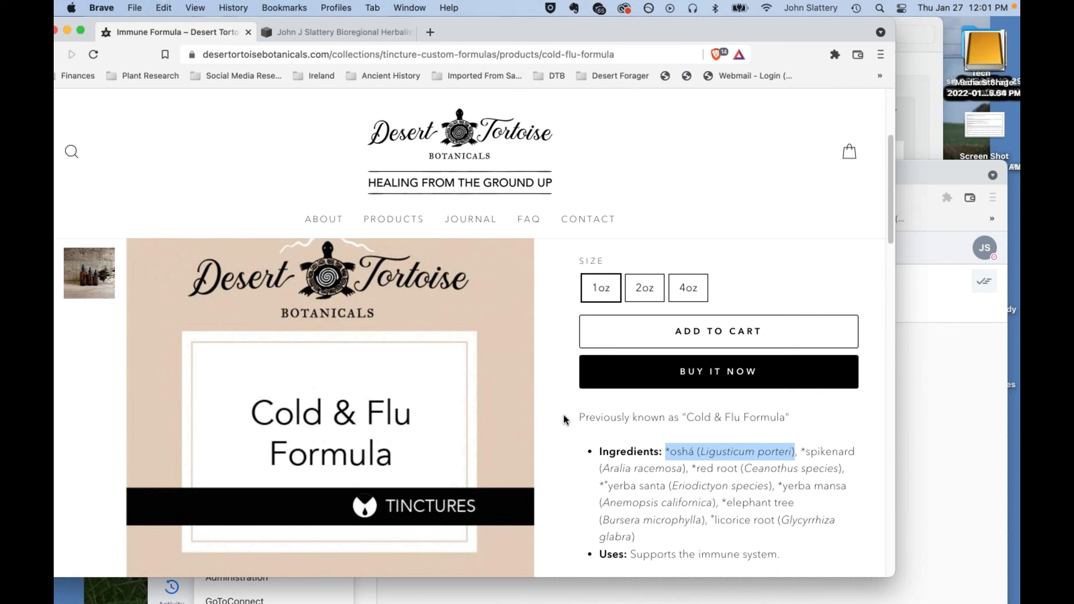
{"action": "mouse_move", "coordinate": [551, 447]}
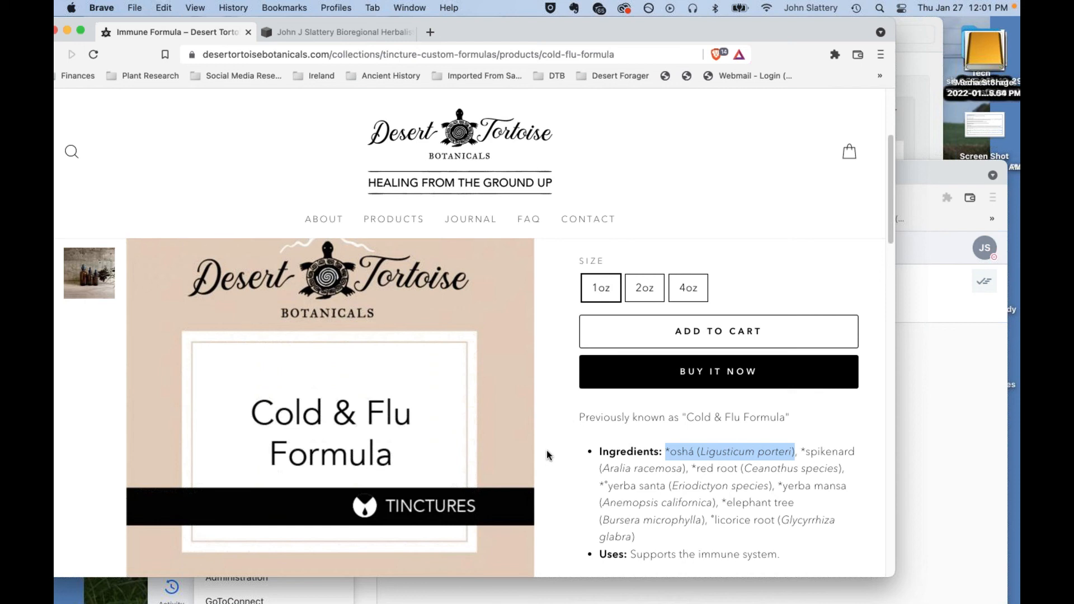
{"action": "mouse_move", "coordinate": [558, 465]}
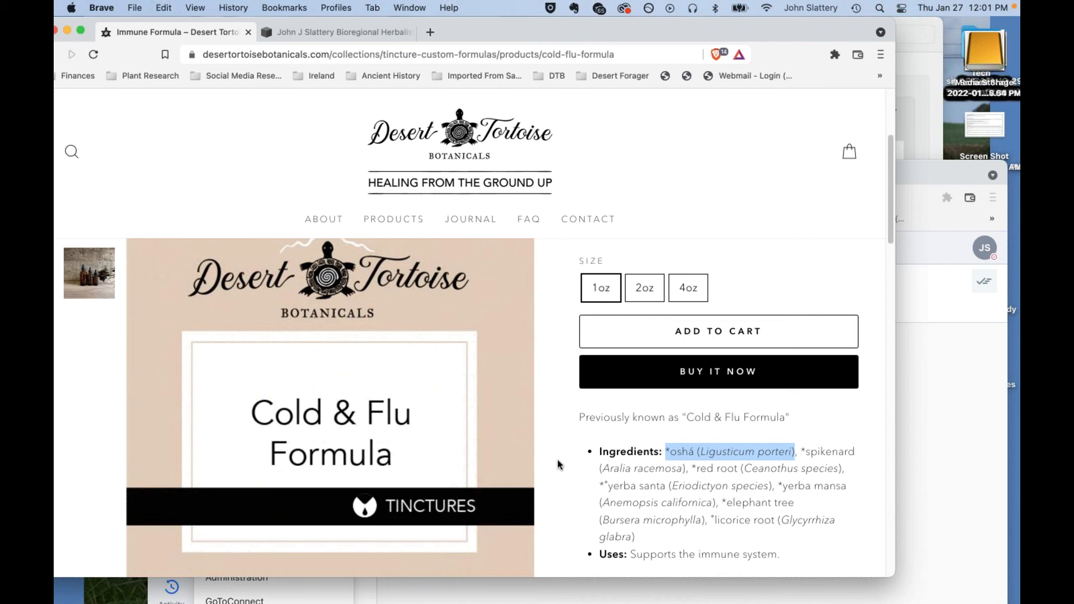
{"action": "mouse_move", "coordinate": [566, 459]}
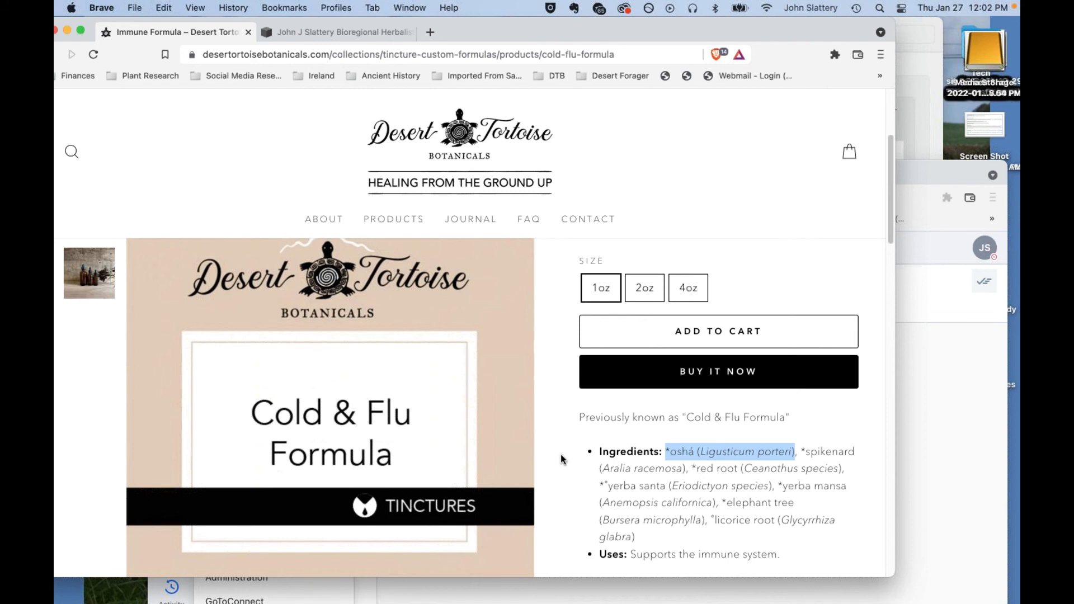
{"action": "mouse_move", "coordinate": [572, 452]}
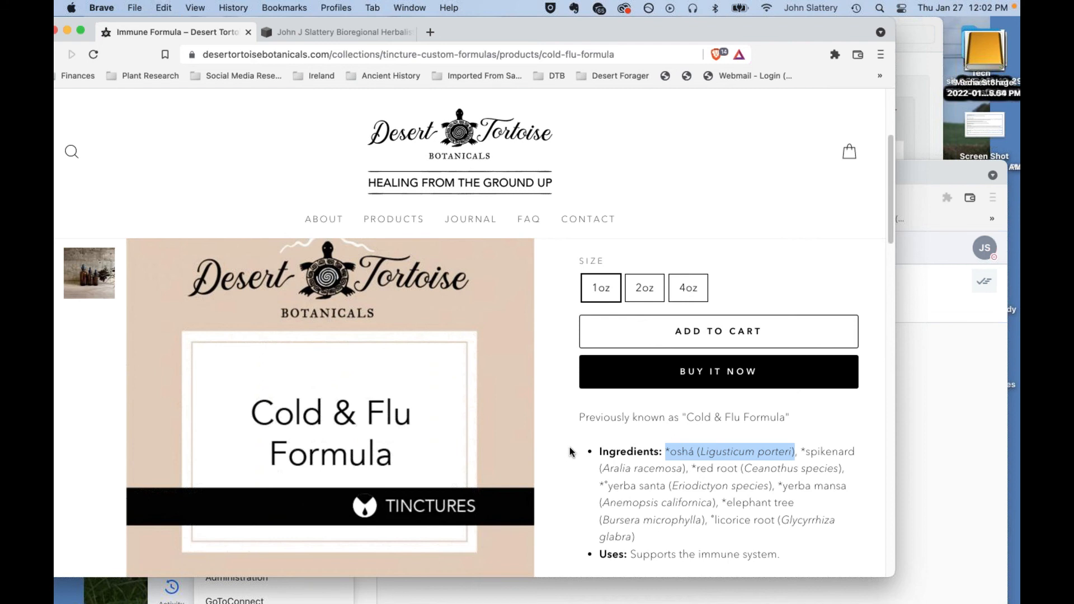
{"action": "mouse_move", "coordinate": [591, 454]}
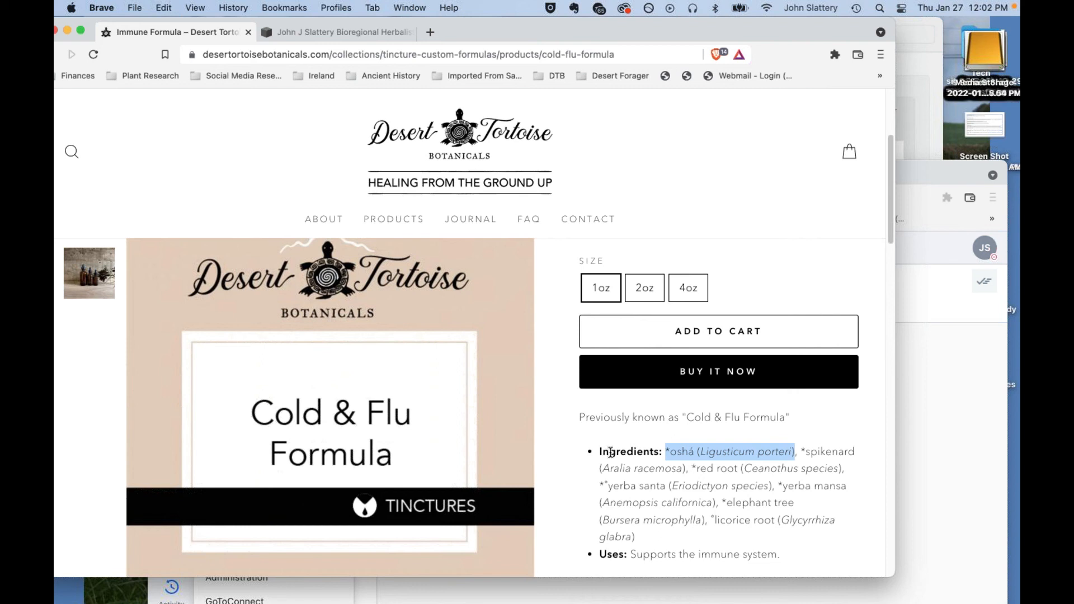
{"action": "mouse_move", "coordinate": [606, 459]}
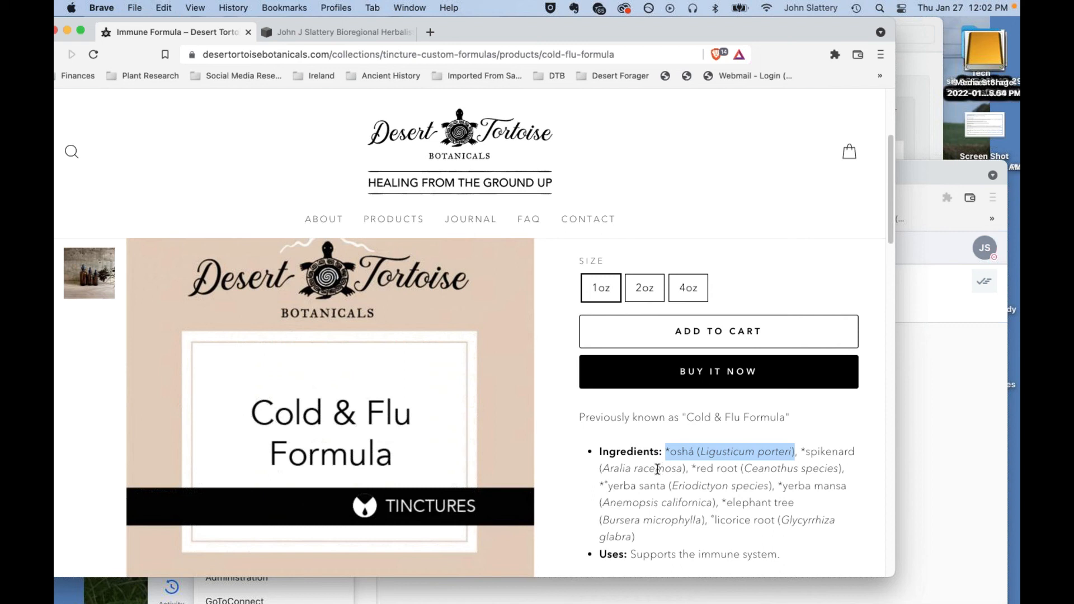
{"action": "mouse_move", "coordinate": [563, 460]}
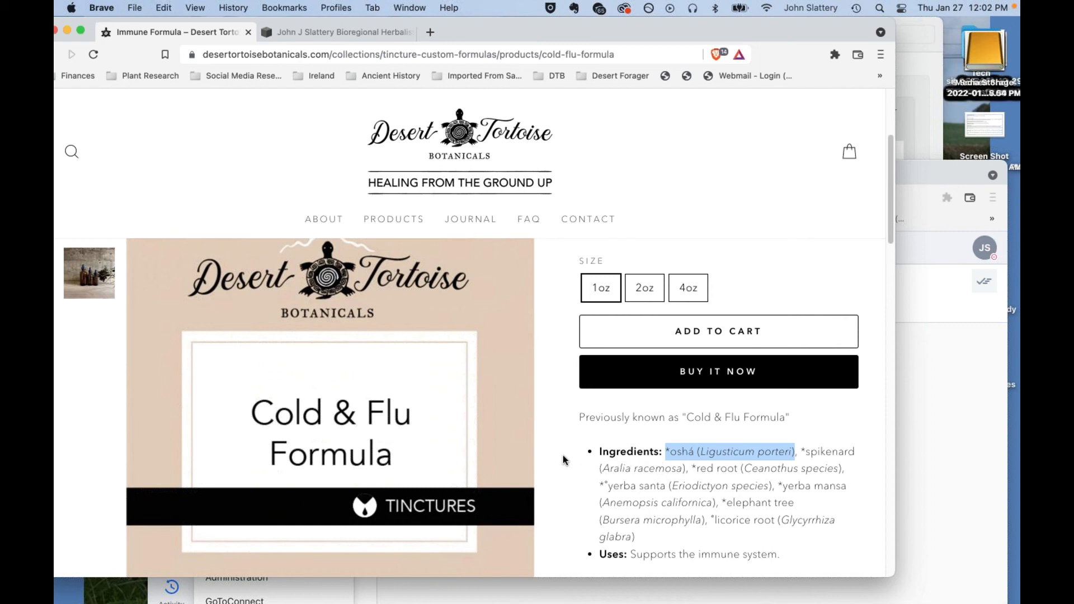
{"action": "mouse_move", "coordinate": [574, 484]}
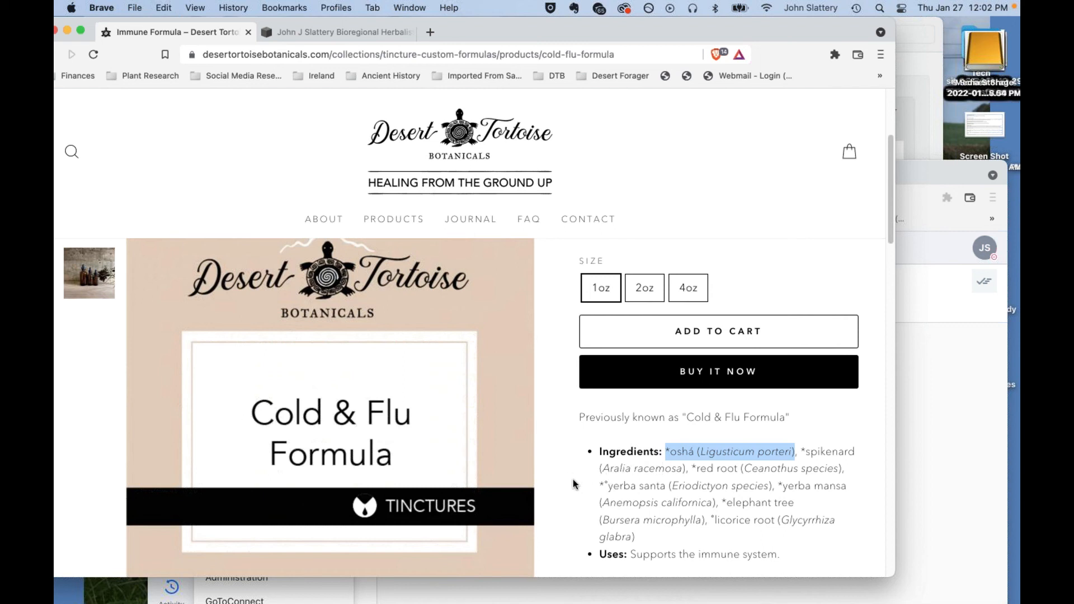
{"action": "mouse_move", "coordinate": [575, 466]}
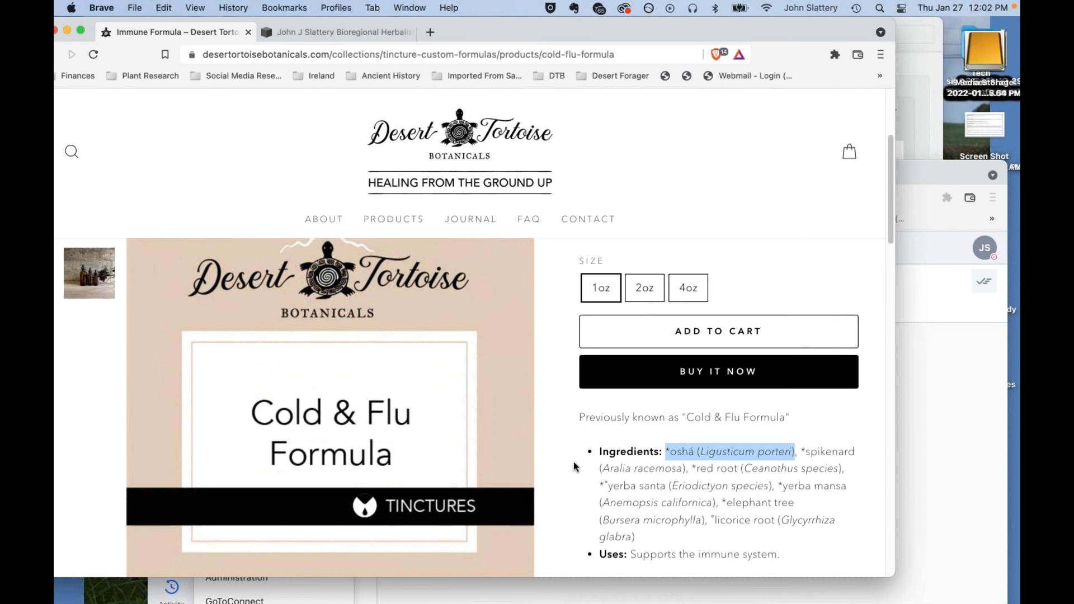
{"action": "mouse_move", "coordinate": [566, 456]}
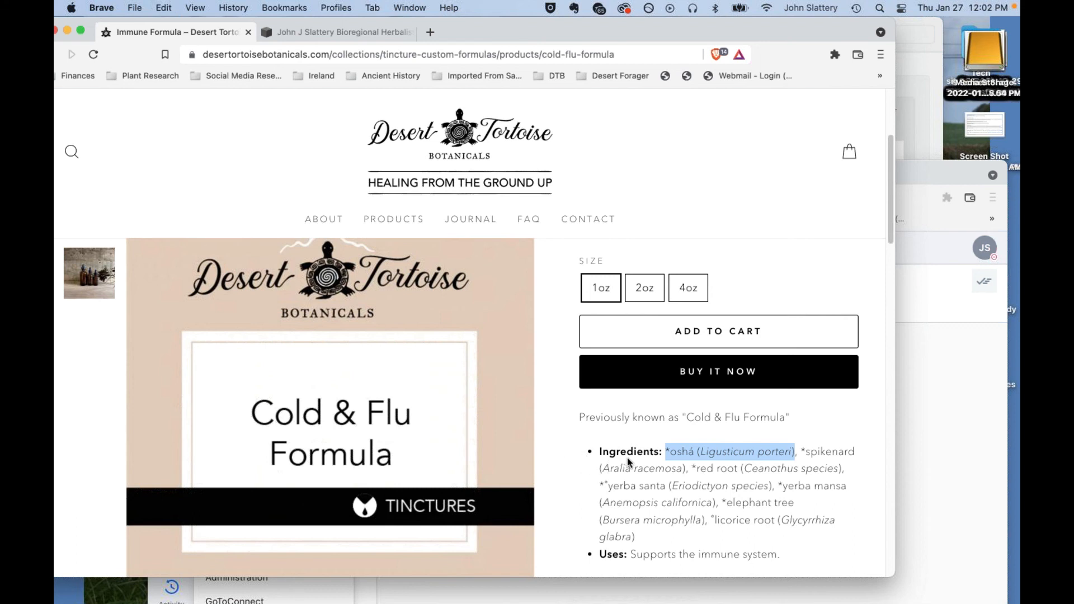
{"action": "mouse_move", "coordinate": [619, 456]}
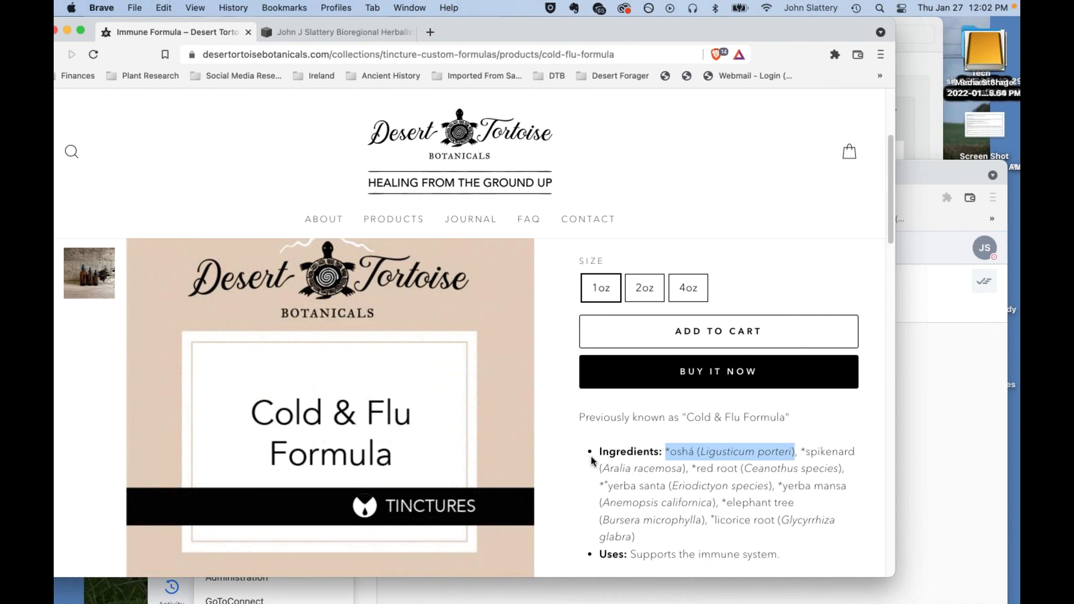
{"action": "mouse_move", "coordinate": [593, 463]}
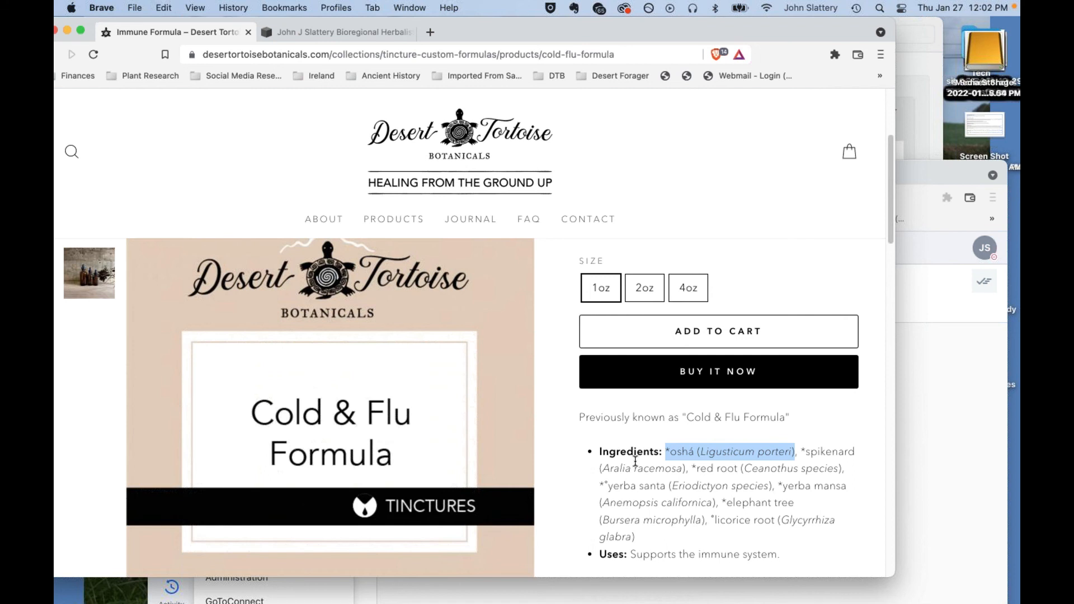
{"action": "mouse_move", "coordinate": [600, 460]}
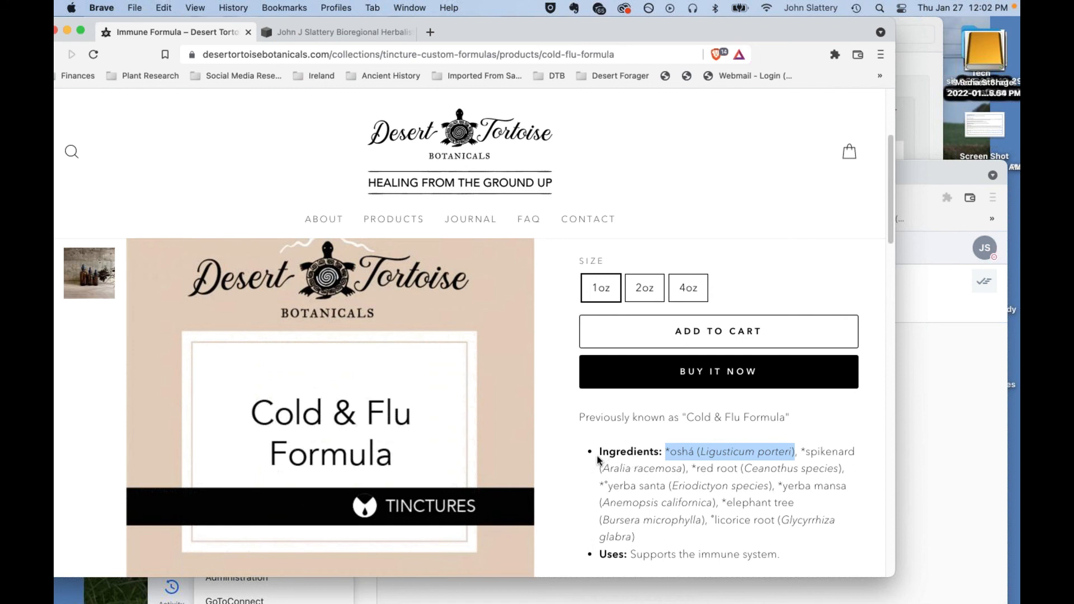
{"action": "mouse_move", "coordinate": [613, 468]}
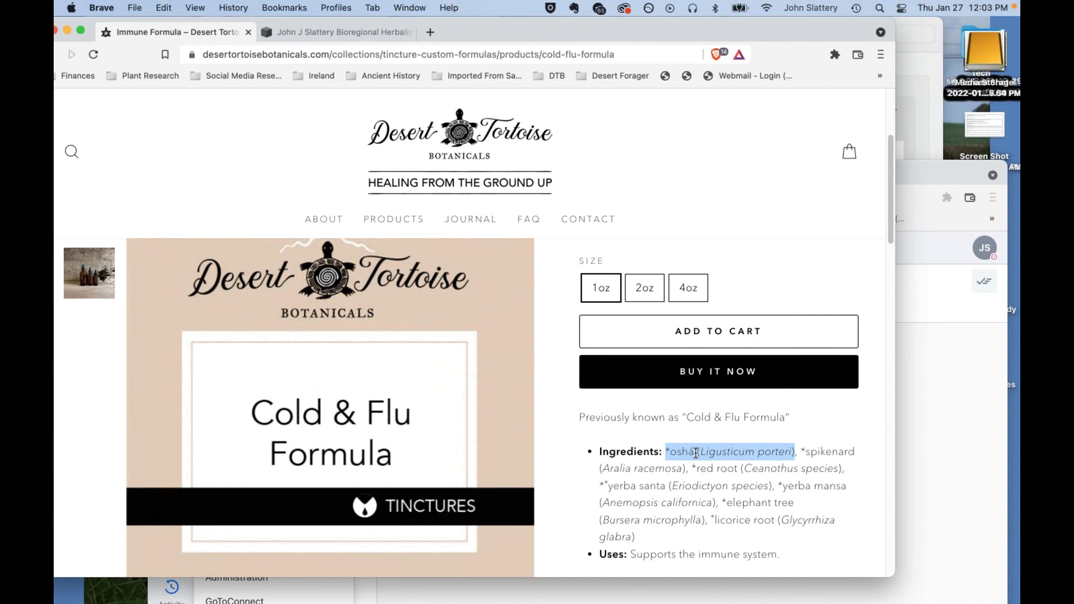
{"action": "mouse_move", "coordinate": [703, 464]}
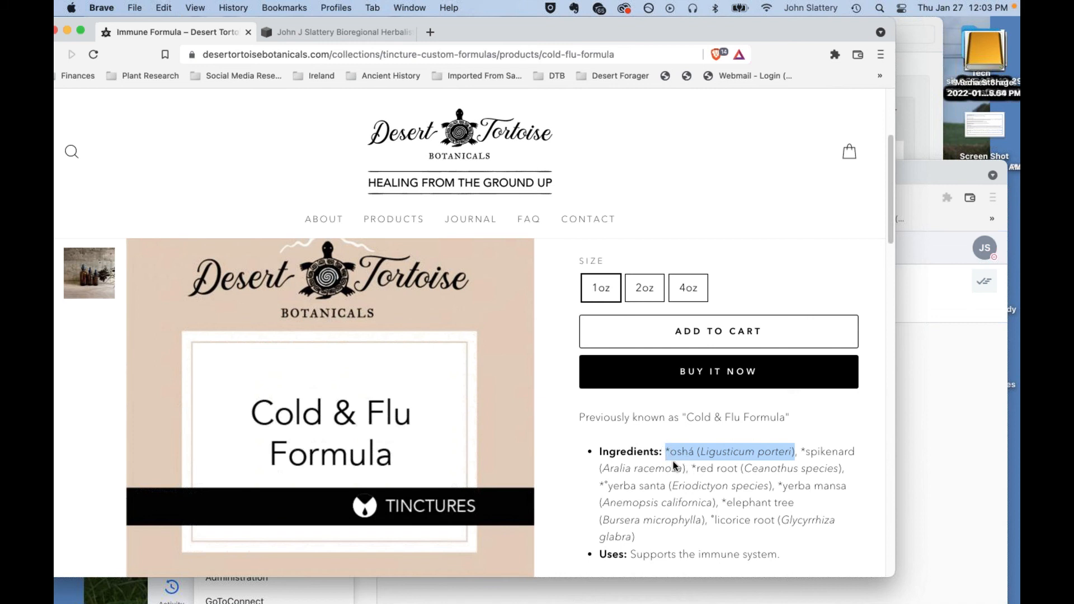
{"action": "mouse_move", "coordinate": [681, 462]}
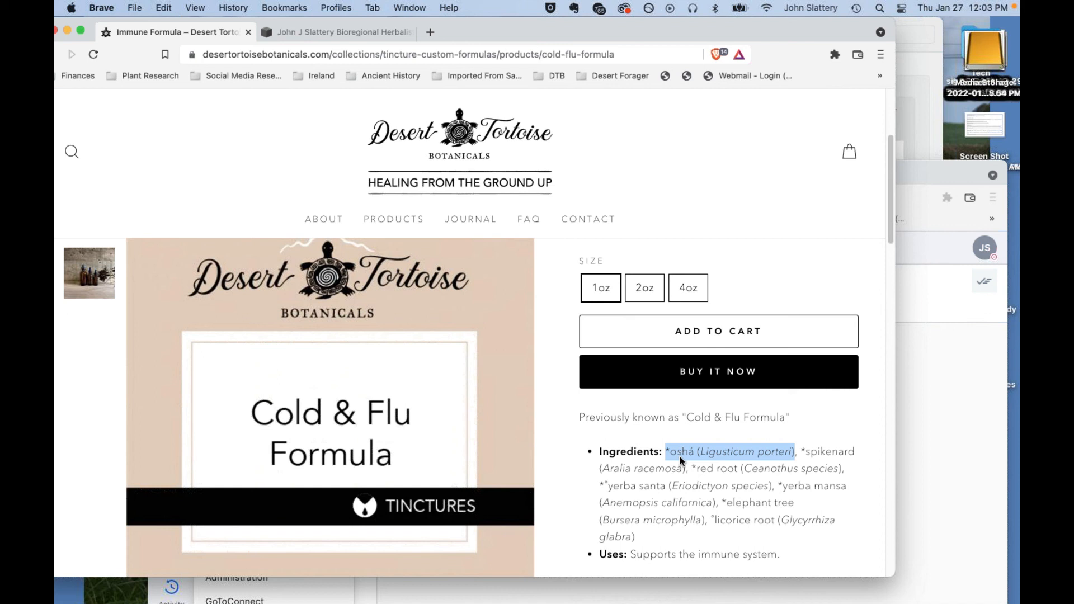
{"action": "mouse_move", "coordinate": [682, 462]}
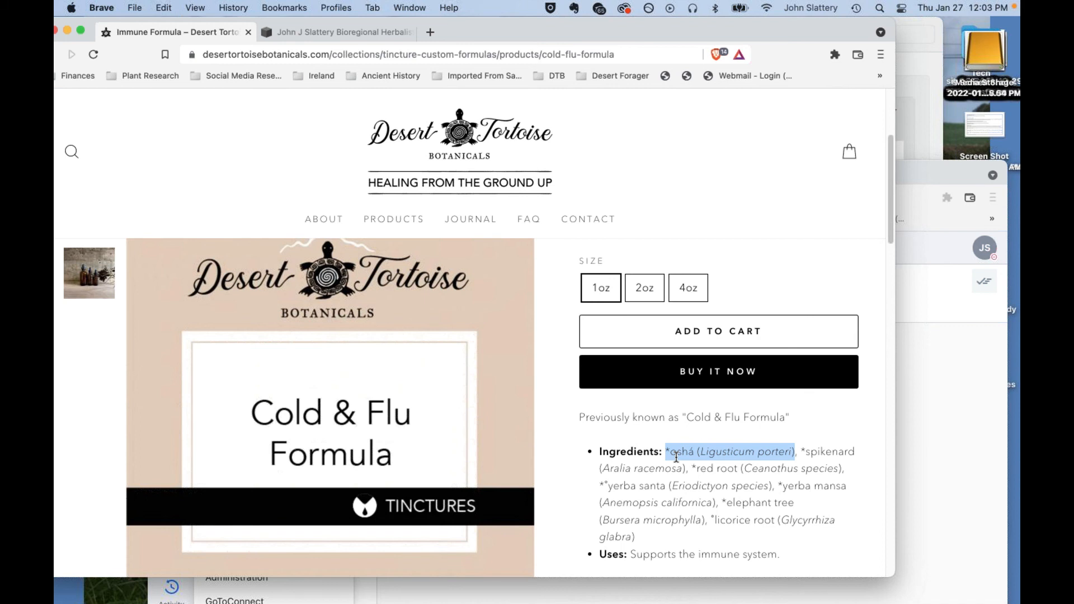
{"action": "mouse_move", "coordinate": [671, 481]}
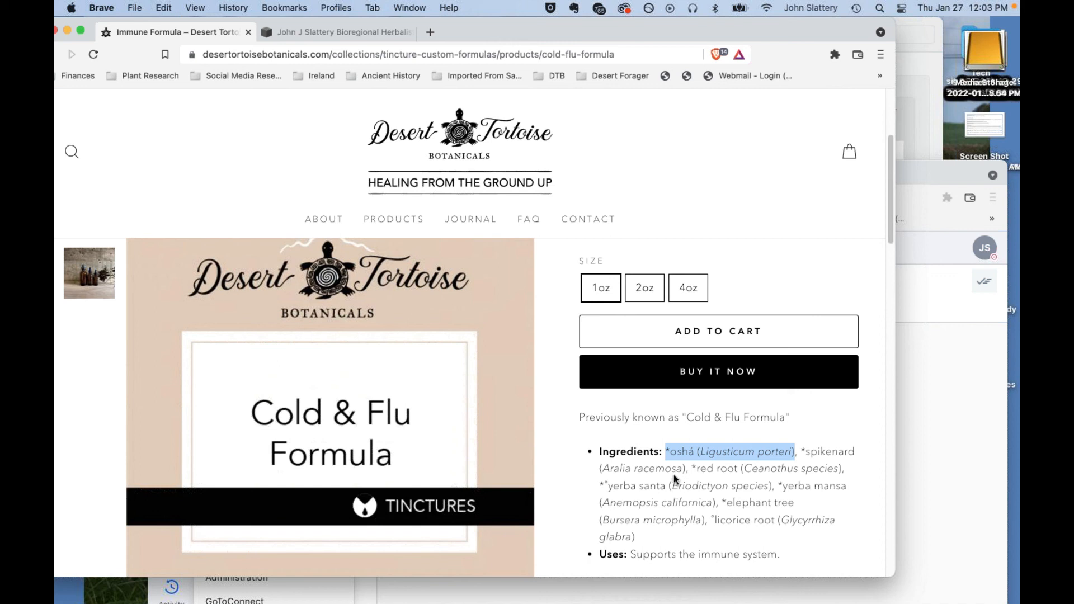
{"action": "mouse_move", "coordinate": [676, 472]}
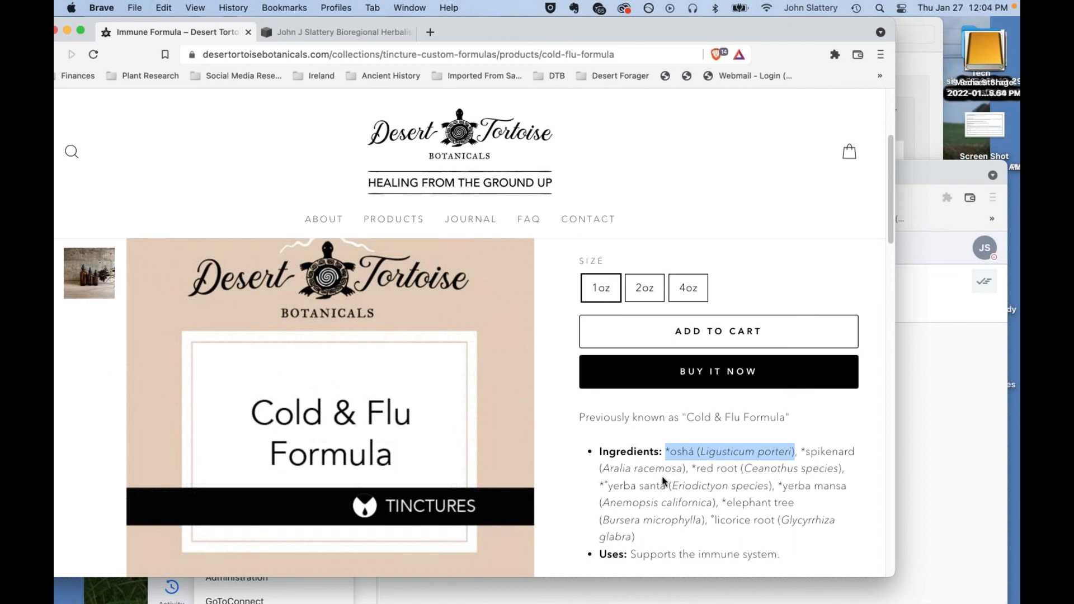
{"action": "mouse_move", "coordinate": [711, 445]}
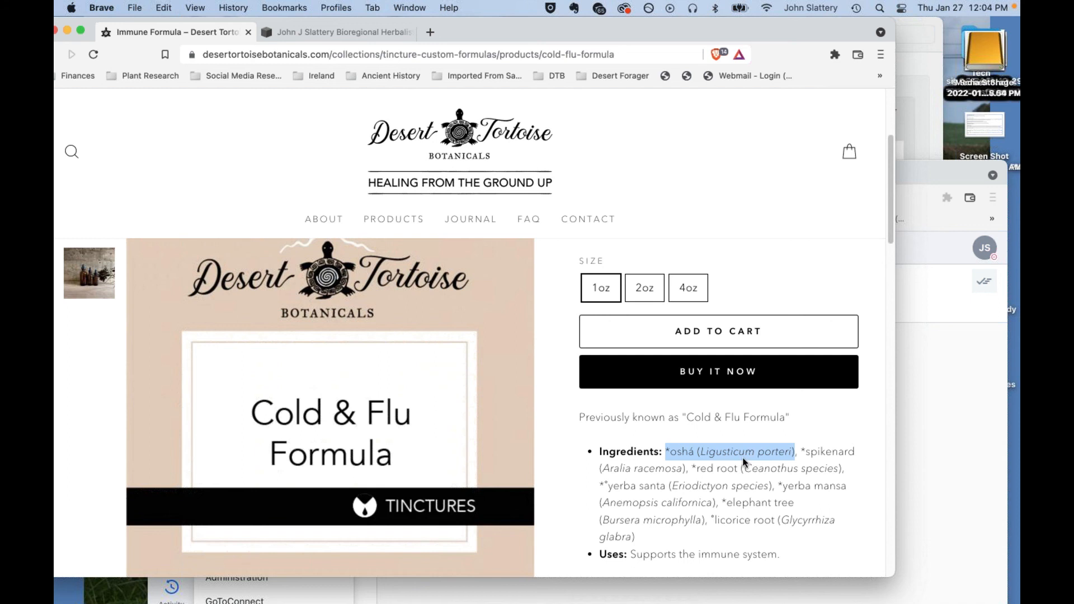
{"action": "mouse_move", "coordinate": [762, 463]}
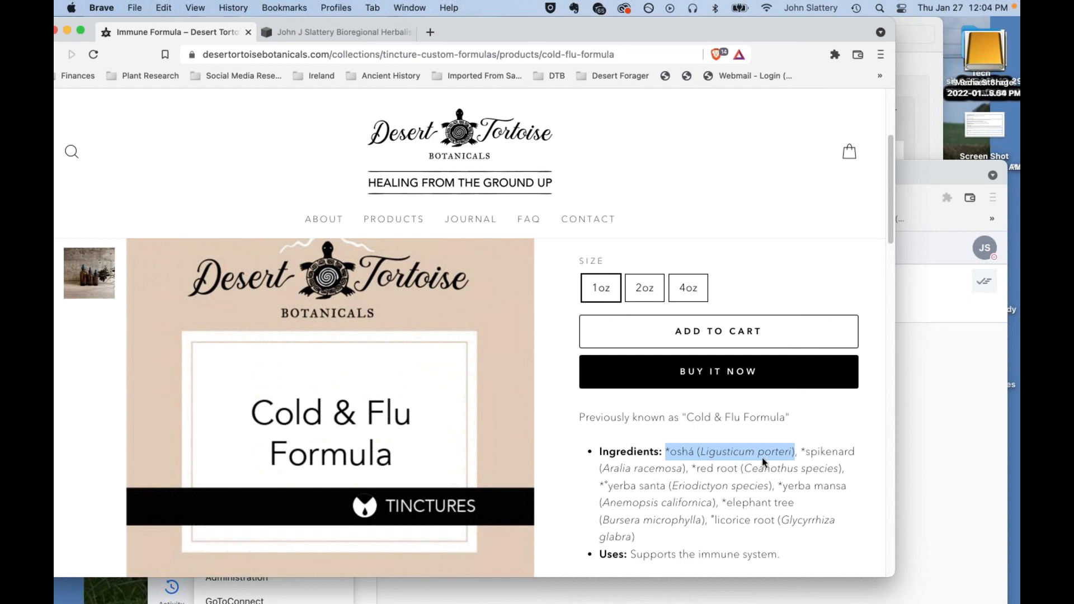
{"action": "mouse_move", "coordinate": [787, 462]}
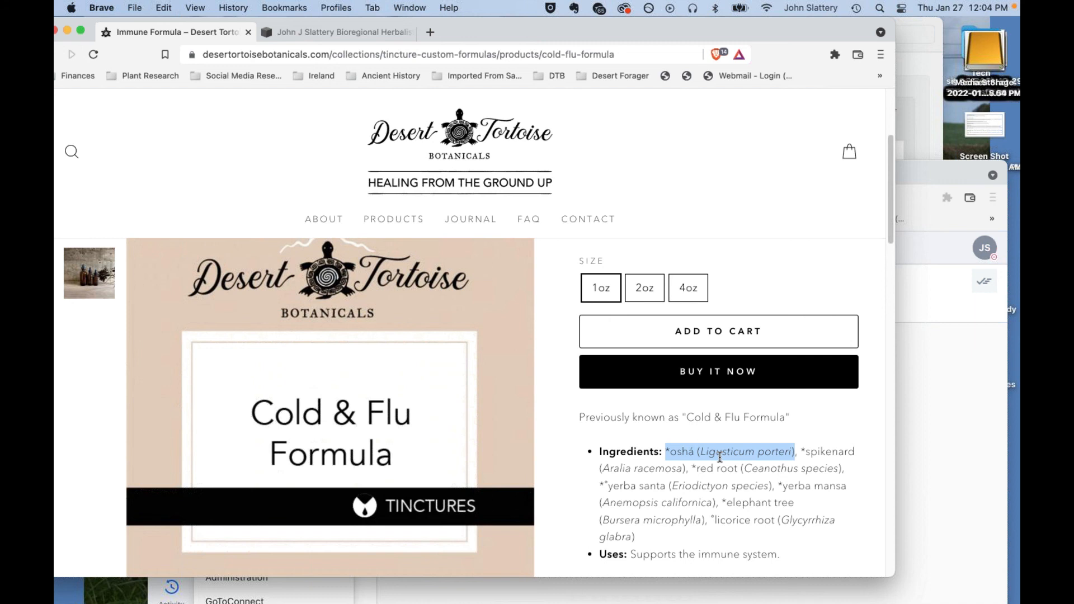
{"action": "mouse_move", "coordinate": [746, 465]}
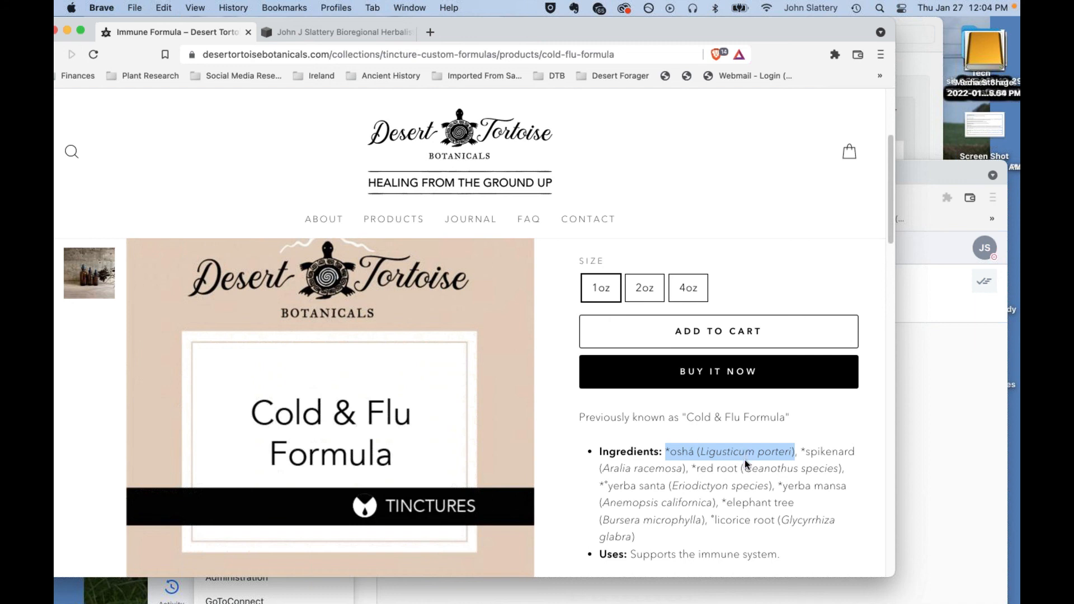
{"action": "mouse_move", "coordinate": [743, 465]}
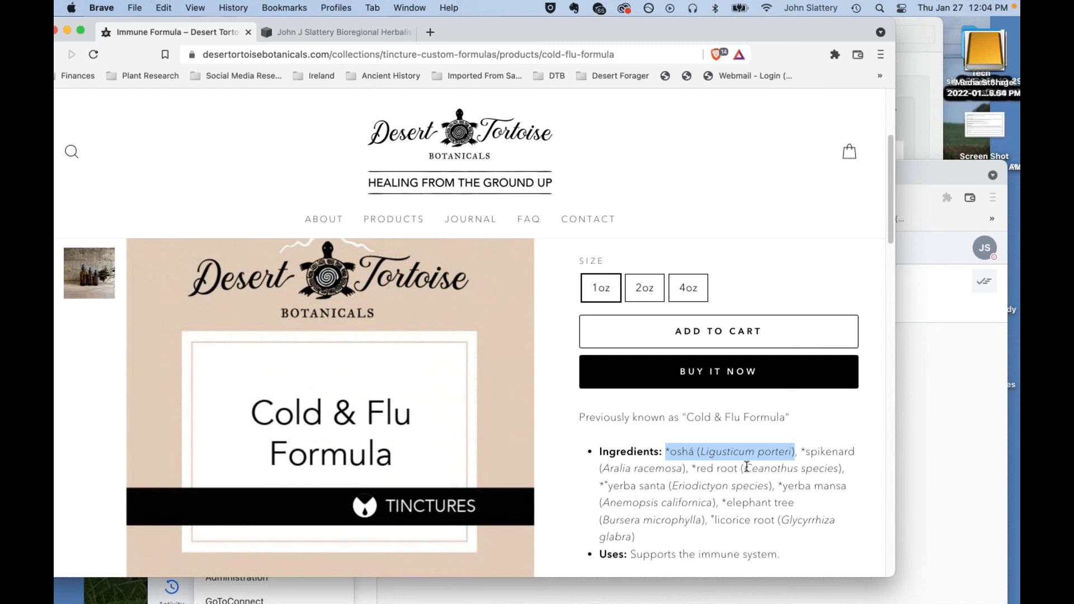
{"action": "mouse_move", "coordinate": [747, 469]}
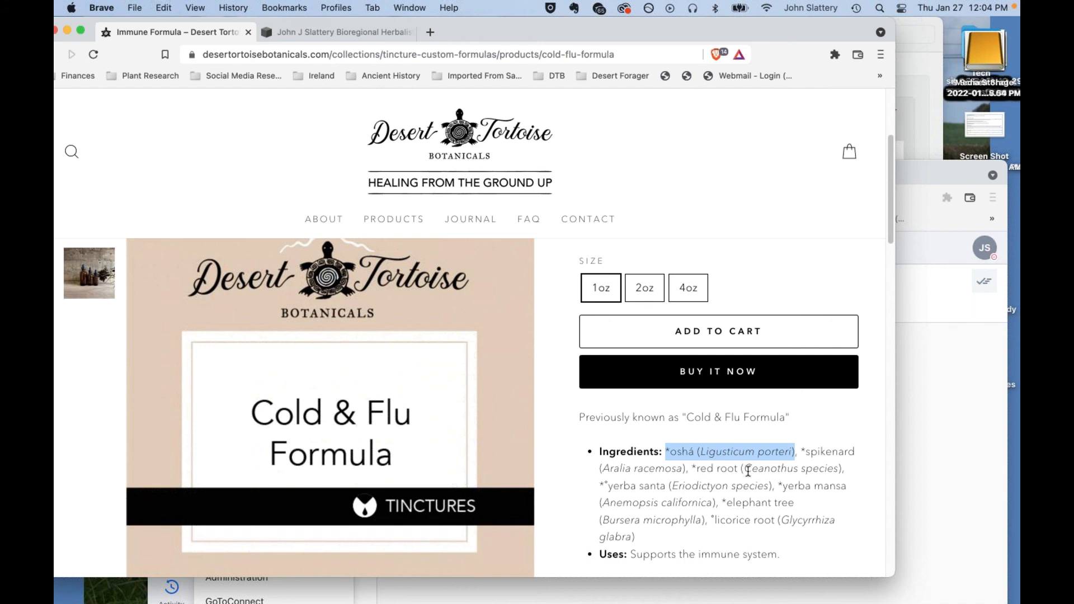
{"action": "mouse_move", "coordinate": [772, 500]}
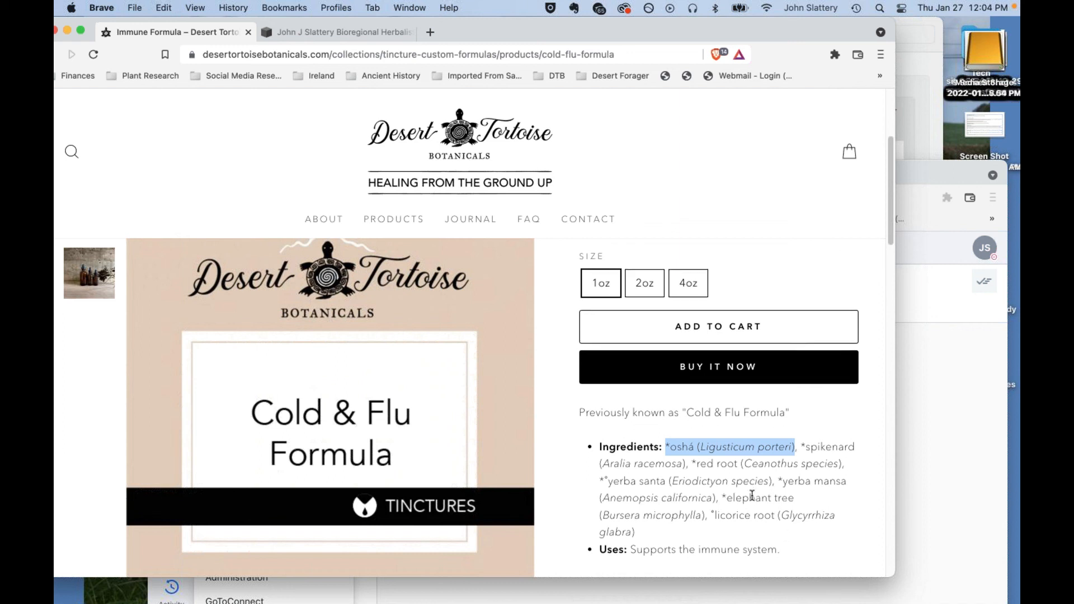
{"action": "scroll", "scroll_direction": "down", "scroll_amount": 3}
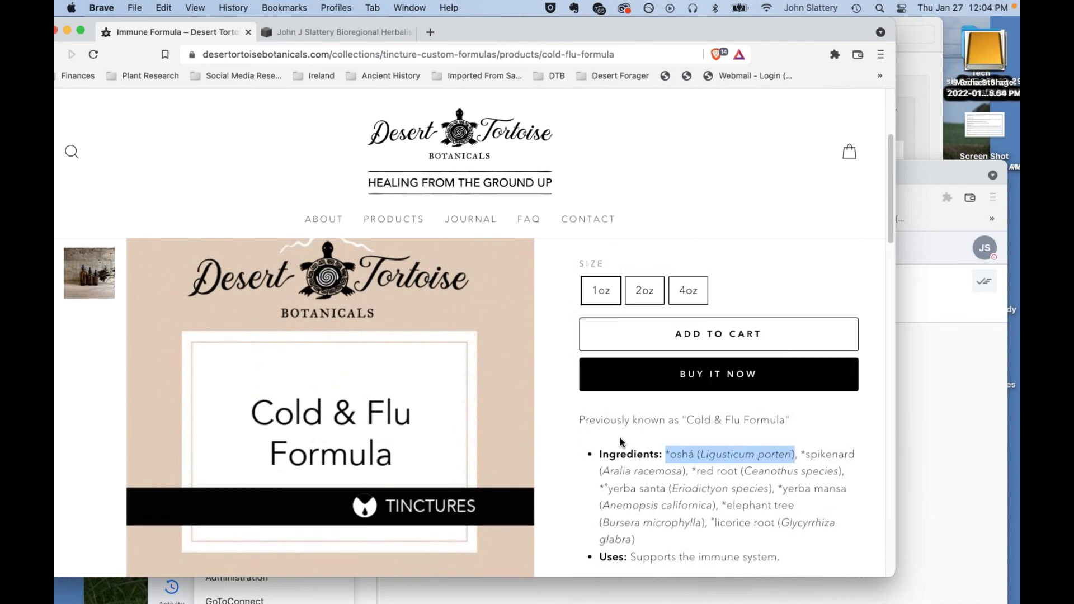
{"action": "mouse_move", "coordinate": [710, 474]}
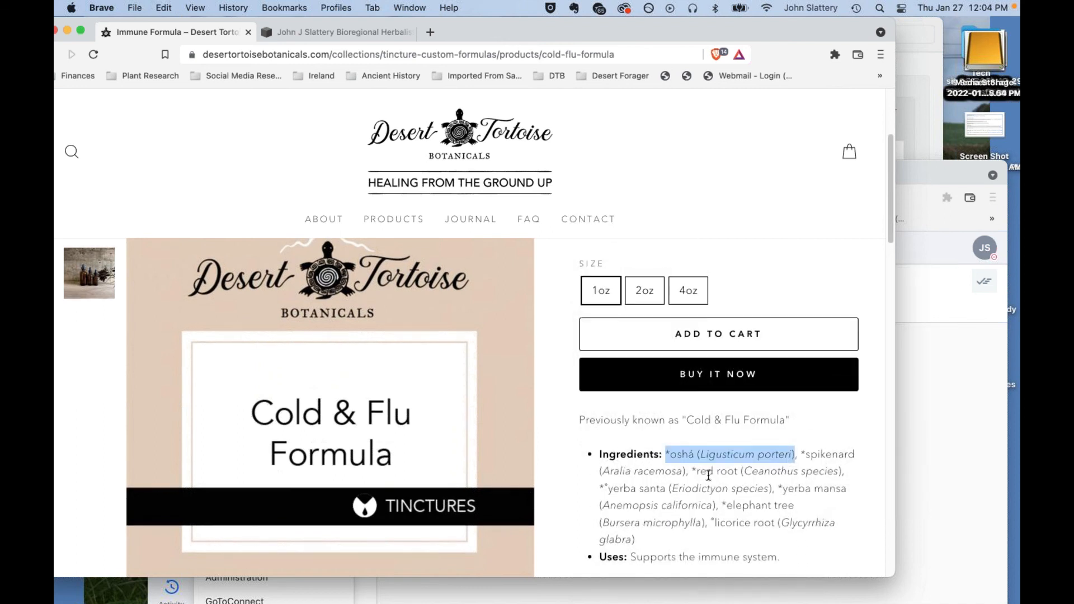
{"action": "mouse_move", "coordinate": [667, 505]}
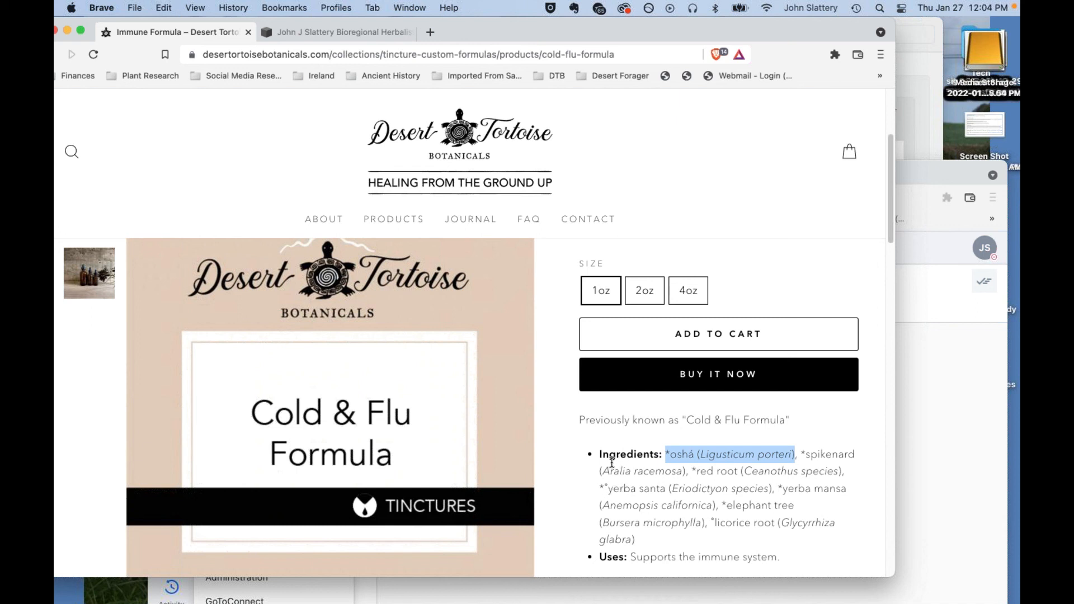
{"action": "mouse_move", "coordinate": [587, 469]}
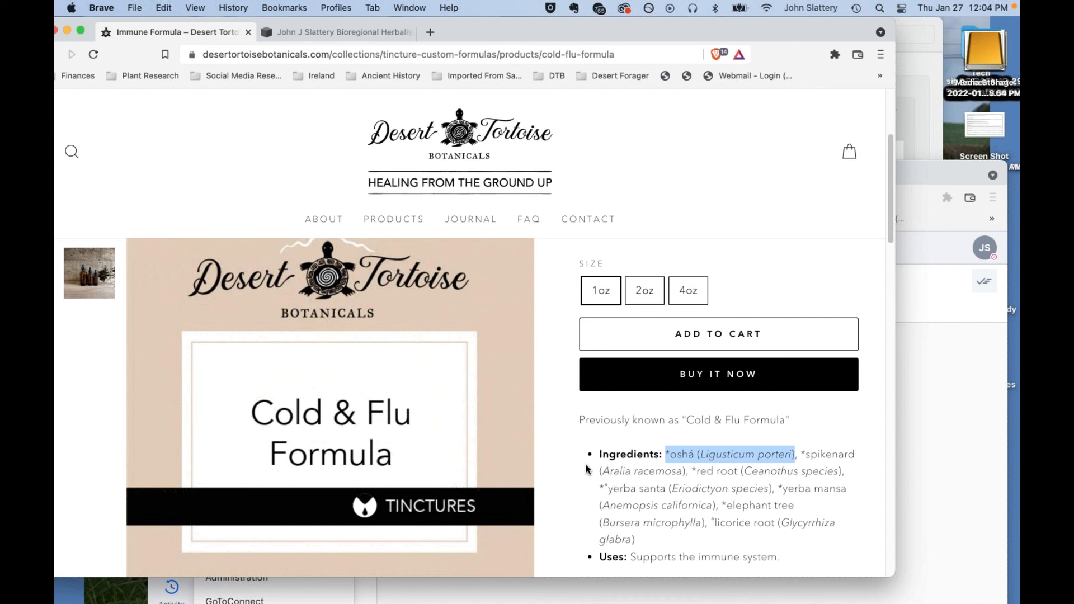
{"action": "mouse_move", "coordinate": [688, 551]}
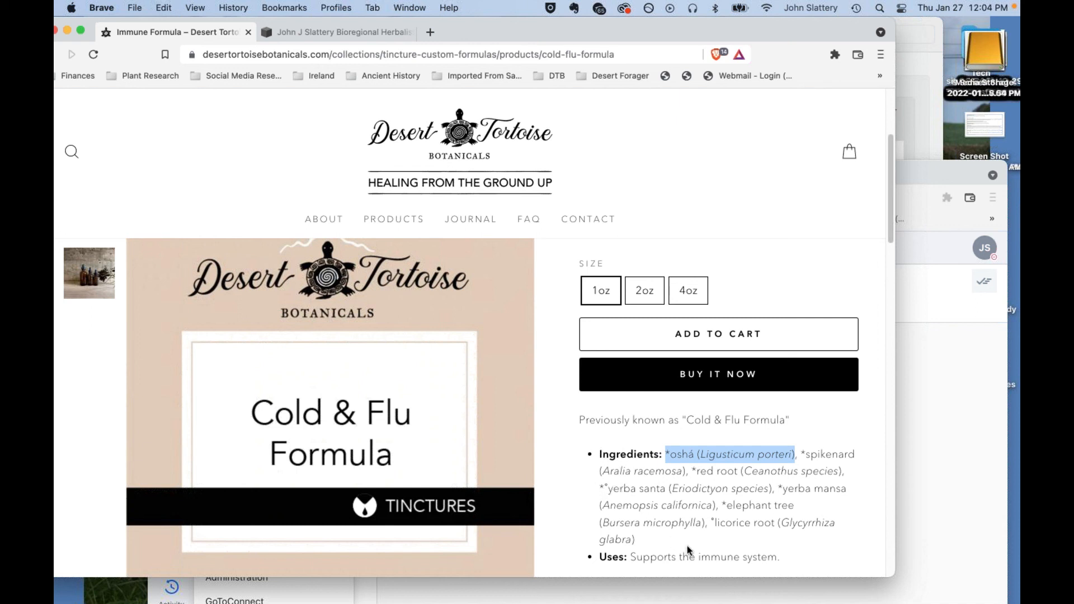
{"action": "mouse_move", "coordinate": [622, 498]}
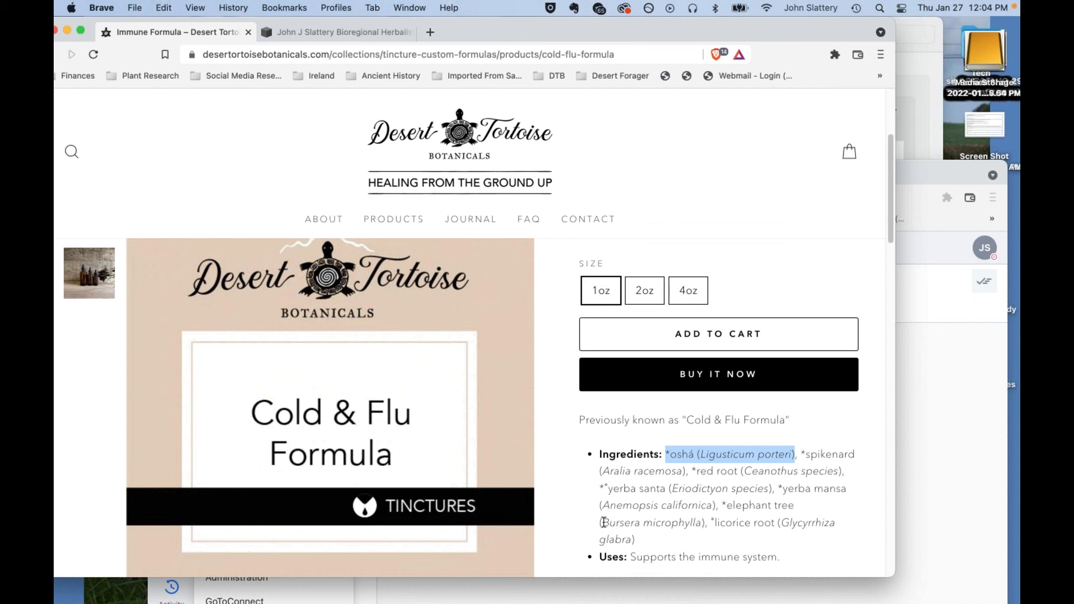
{"action": "mouse_move", "coordinate": [778, 520]}
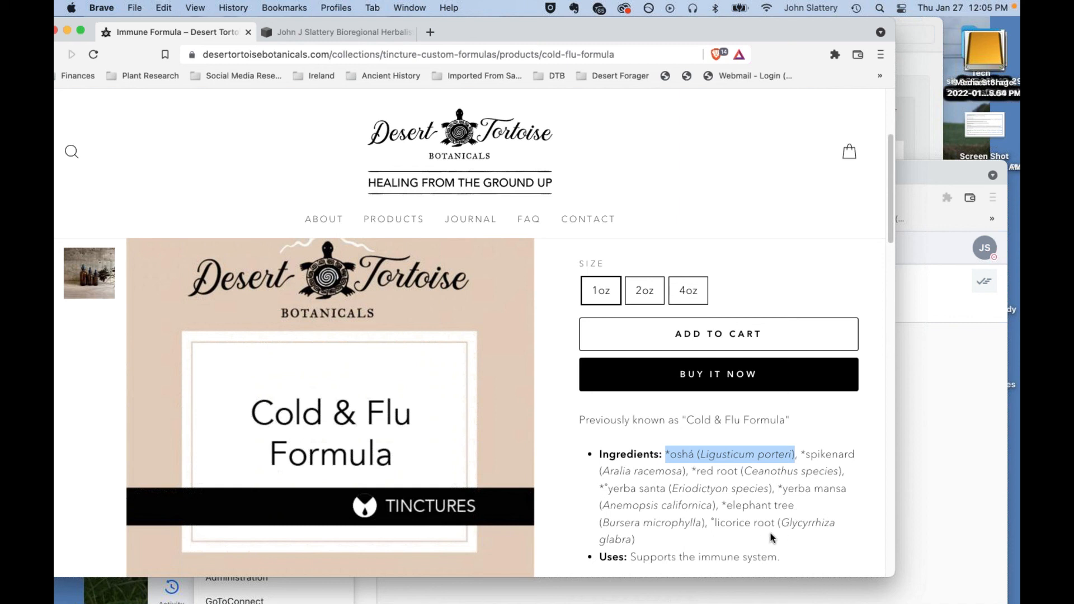
{"action": "mouse_move", "coordinate": [765, 526]}
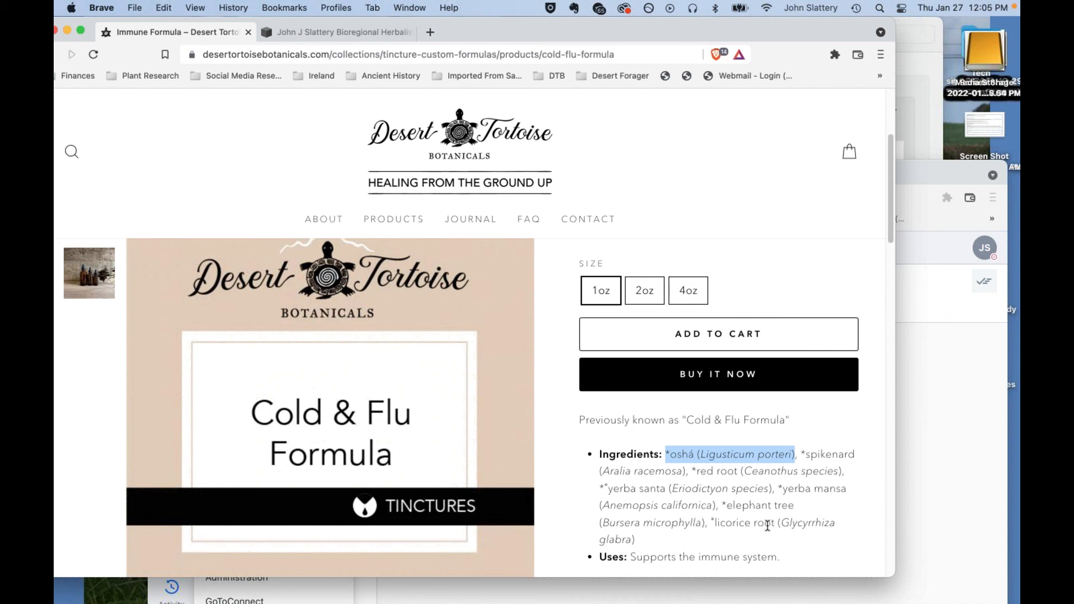
Highlight 'licorice root' in the Immune Formula ingredients list.
{"action": "double_click", "coordinate": [744, 523]}
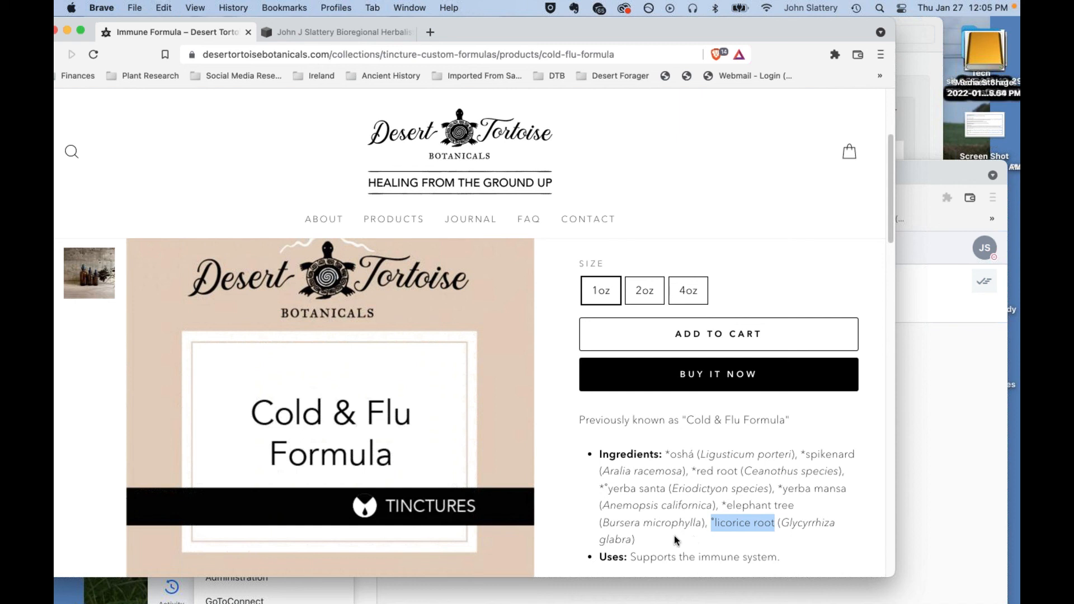
{"action": "mouse_move", "coordinate": [755, 558]}
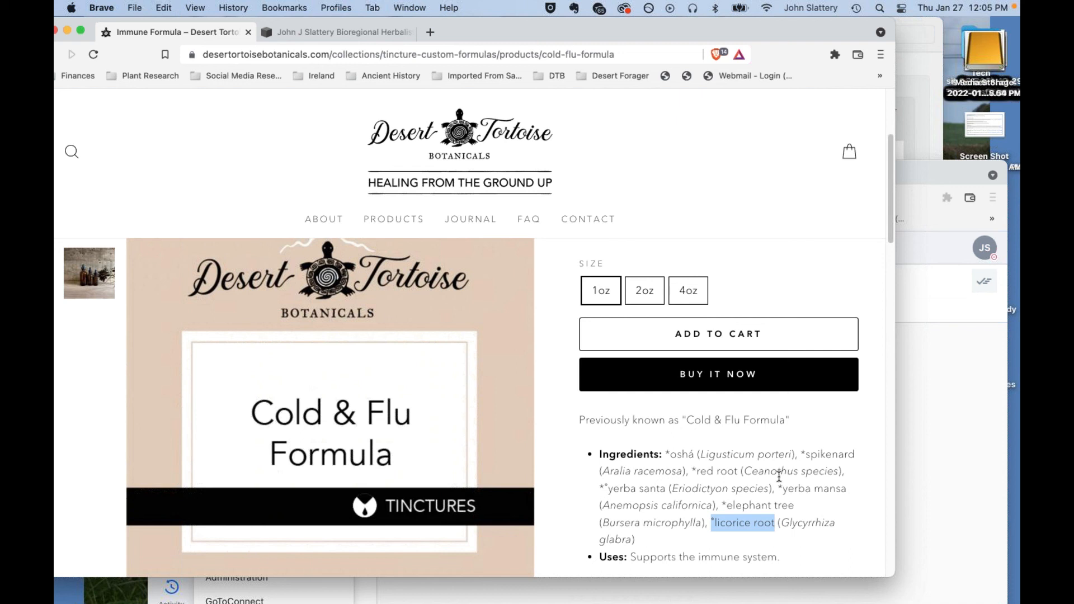
{"action": "mouse_move", "coordinate": [685, 472]}
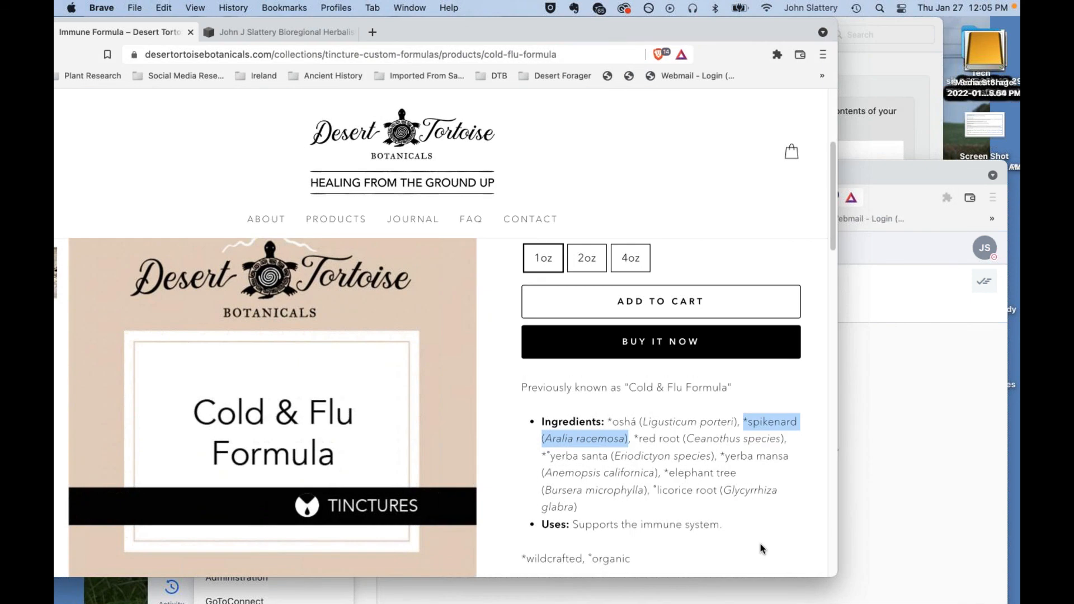
Scroll the Immune Formula page back up to its header with spikenard marked among the ingredients.
{"action": "scroll", "scroll_direction": "up", "scroll_amount": 3}
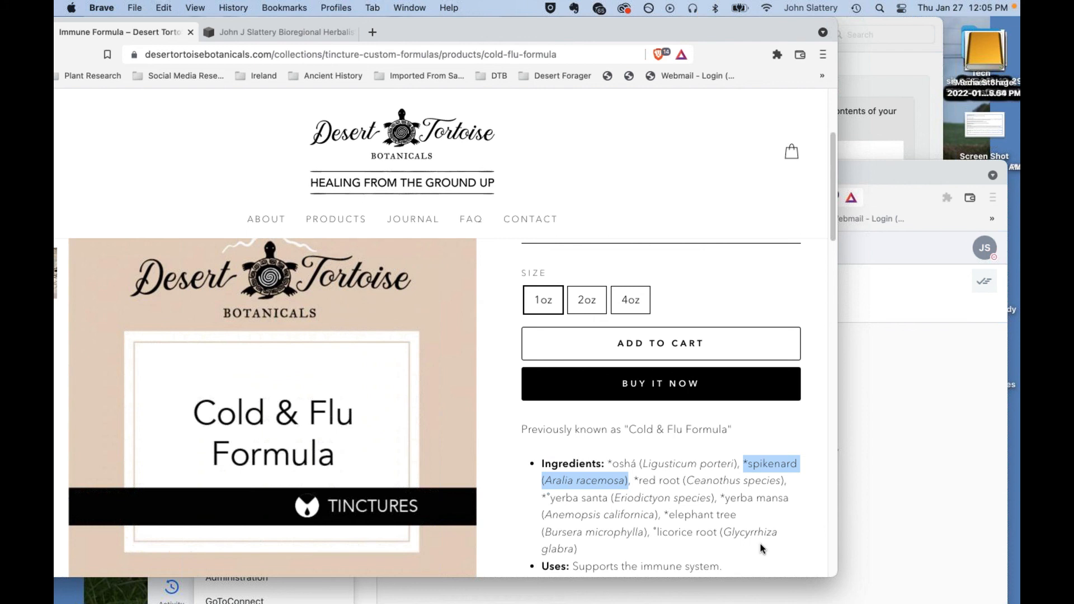
{"action": "mouse_move", "coordinate": [768, 529]}
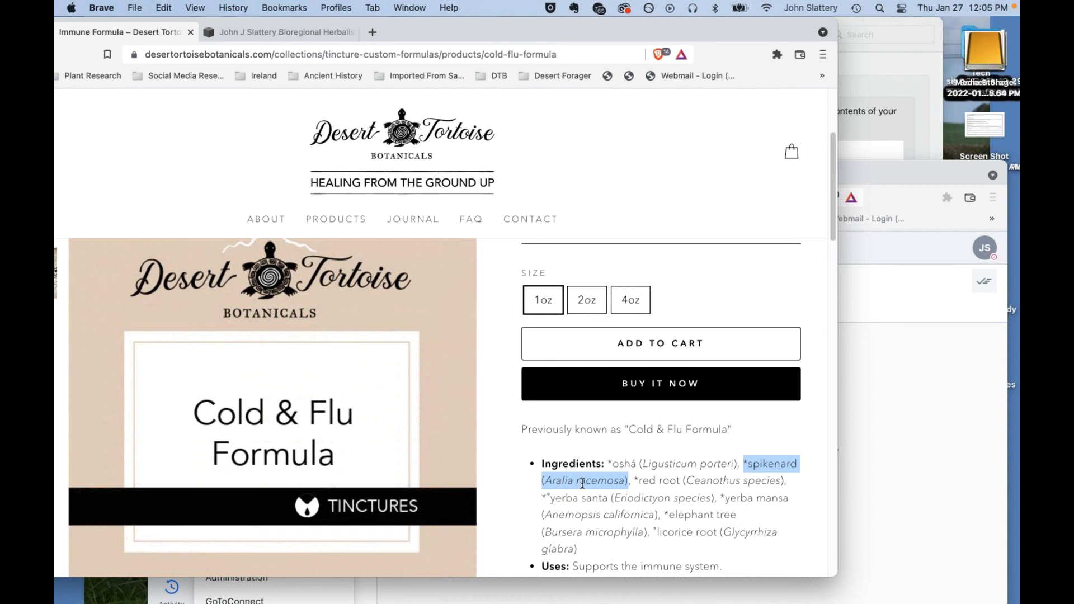
{"action": "mouse_move", "coordinate": [724, 501]}
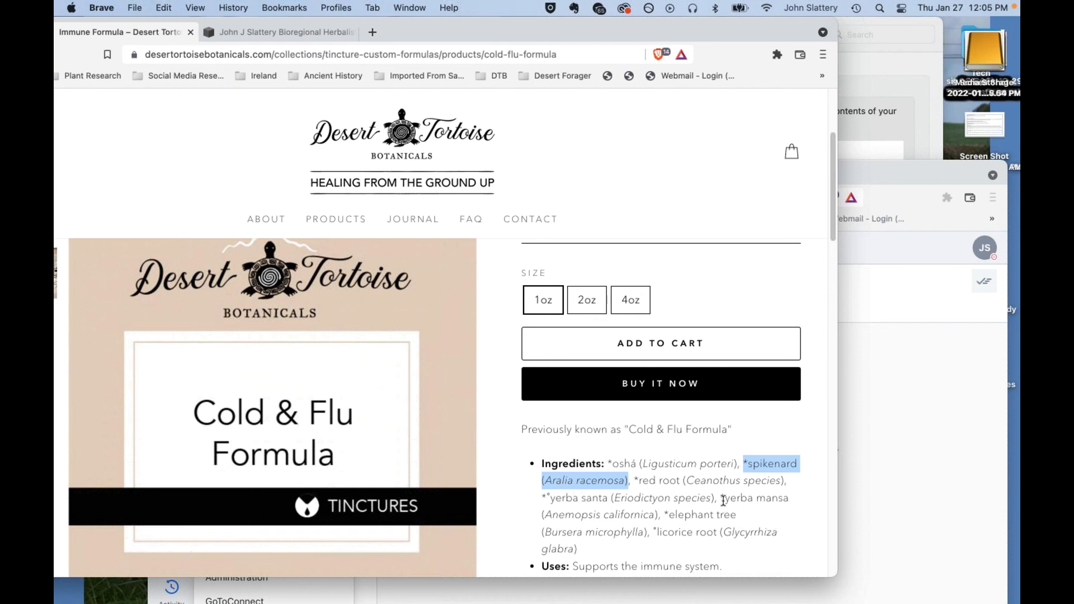
{"action": "mouse_move", "coordinate": [807, 497]}
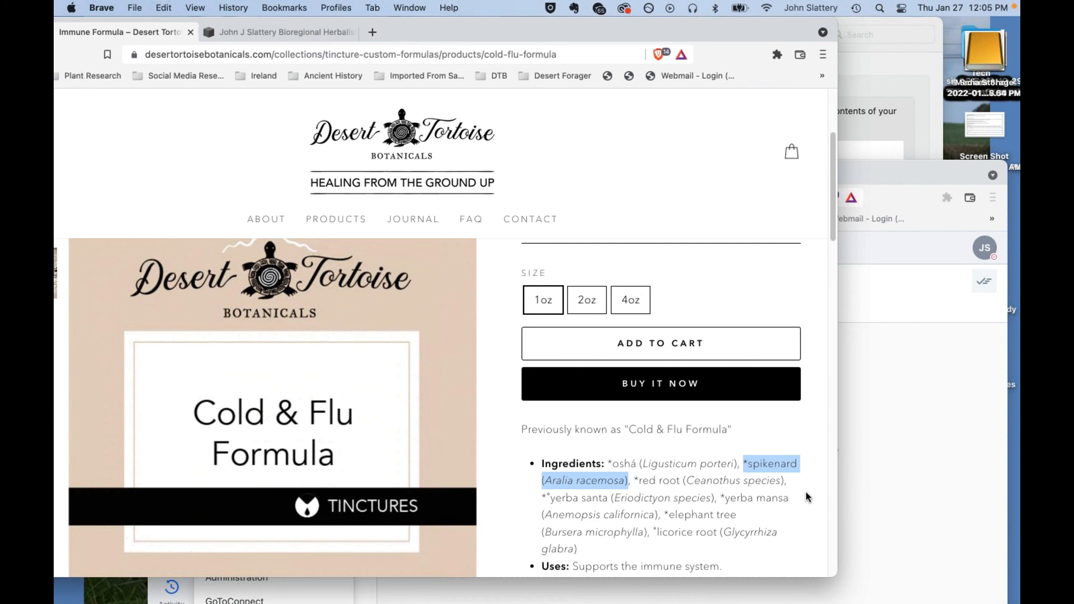
{"action": "mouse_move", "coordinate": [773, 484]}
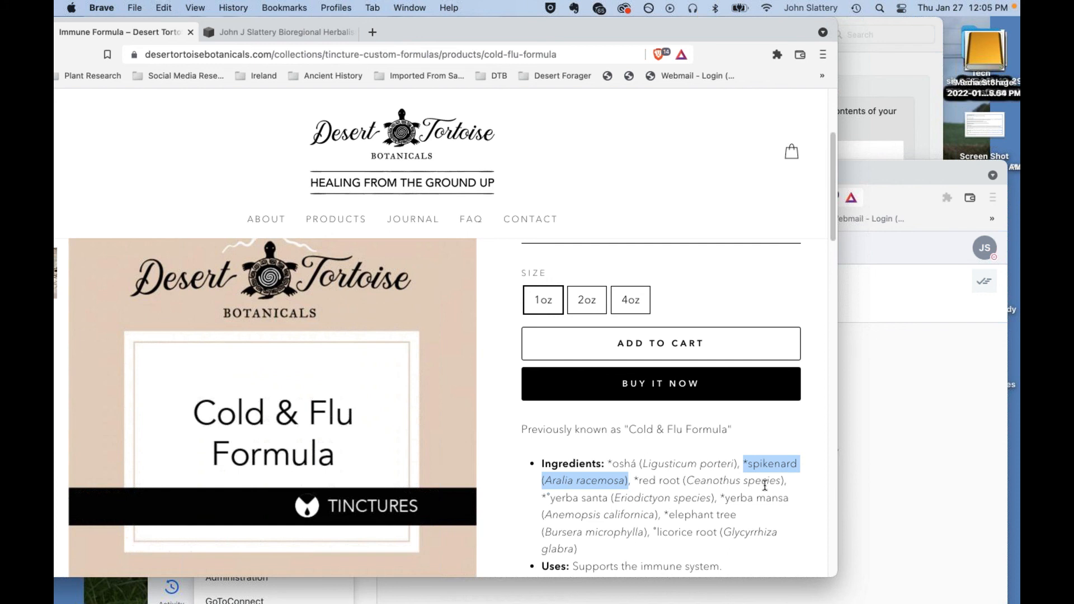
{"action": "mouse_move", "coordinate": [688, 478]}
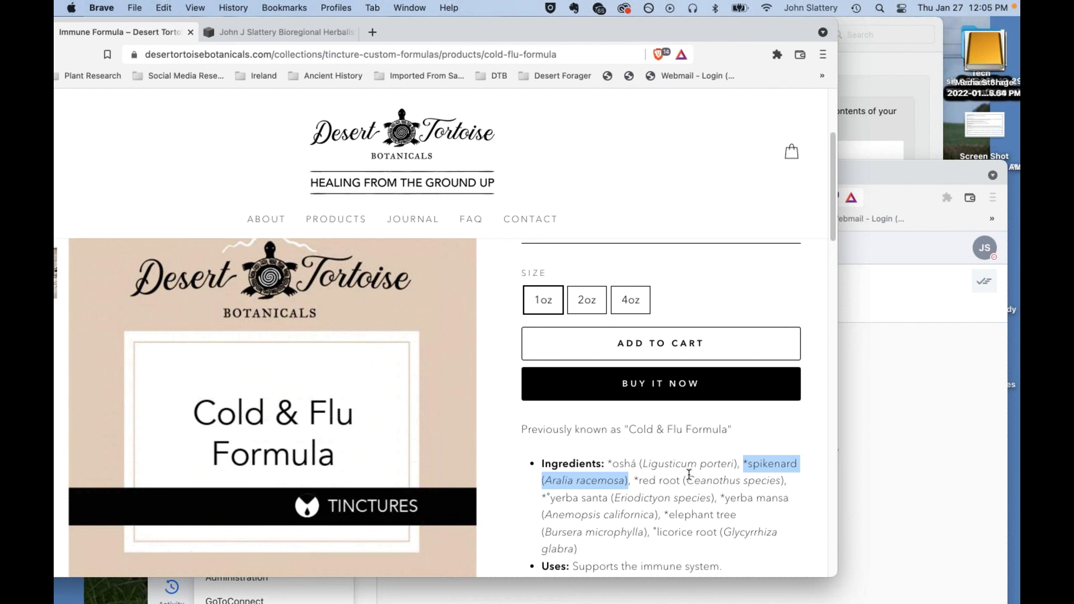
{"action": "mouse_move", "coordinate": [715, 494]}
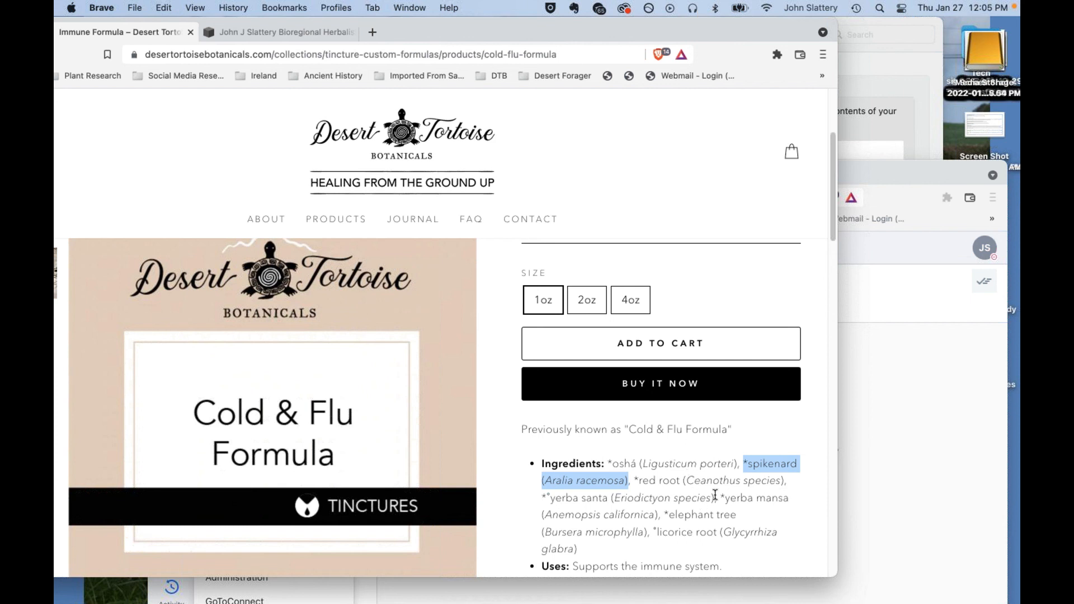
{"action": "mouse_move", "coordinate": [760, 522]}
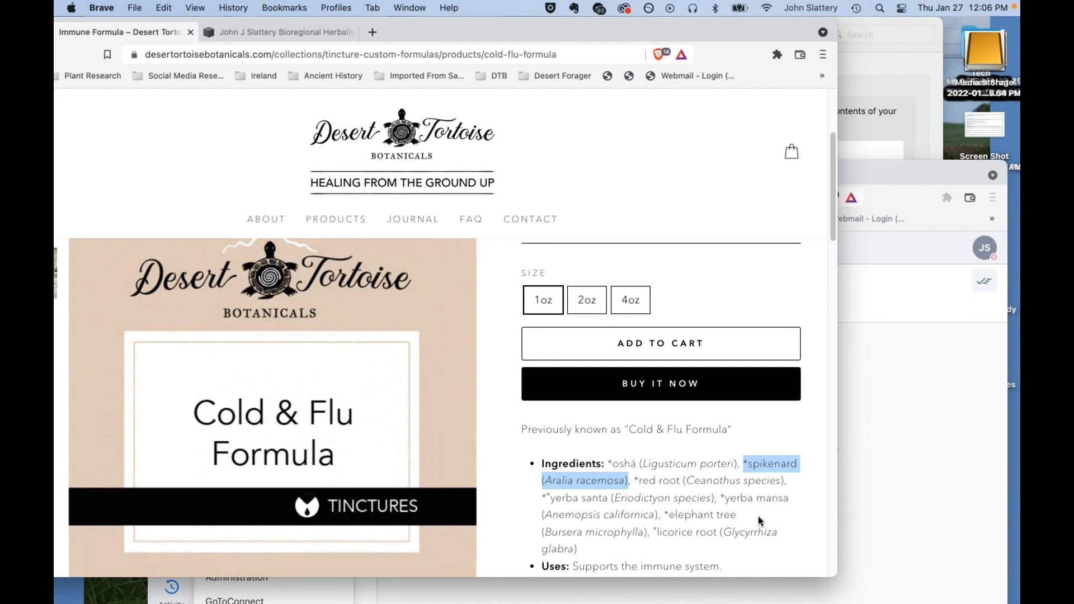
{"action": "mouse_move", "coordinate": [624, 274]}
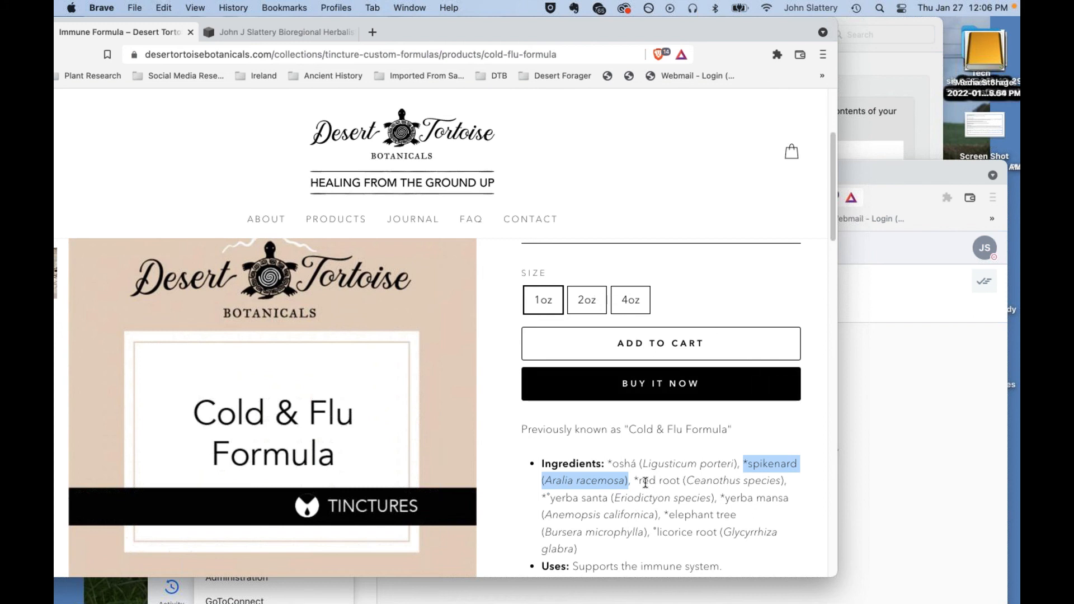
{"action": "mouse_move", "coordinate": [663, 396]}
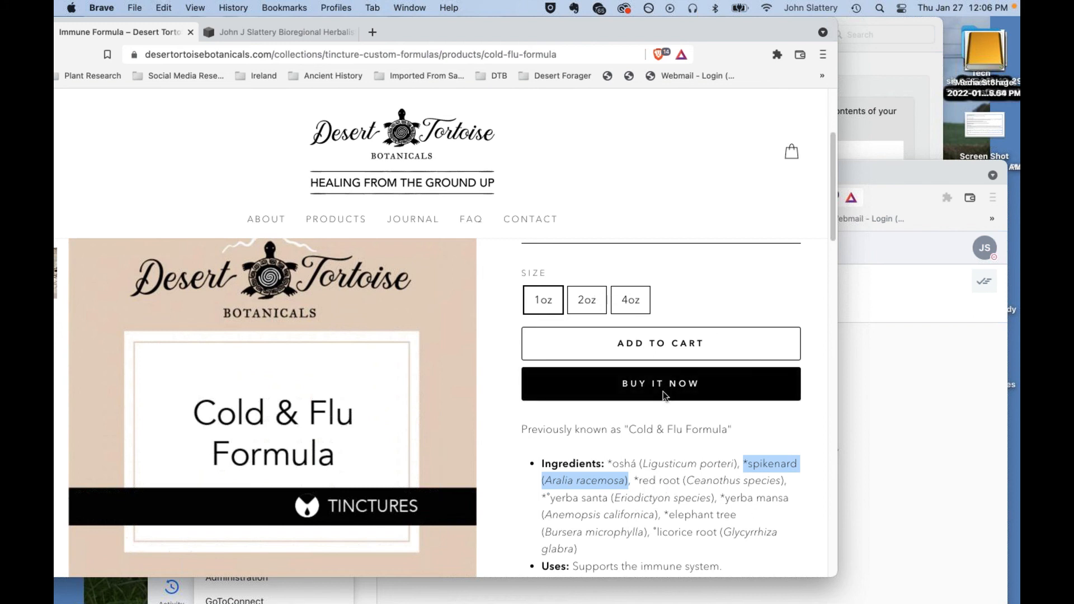
{"action": "mouse_move", "coordinate": [600, 133]}
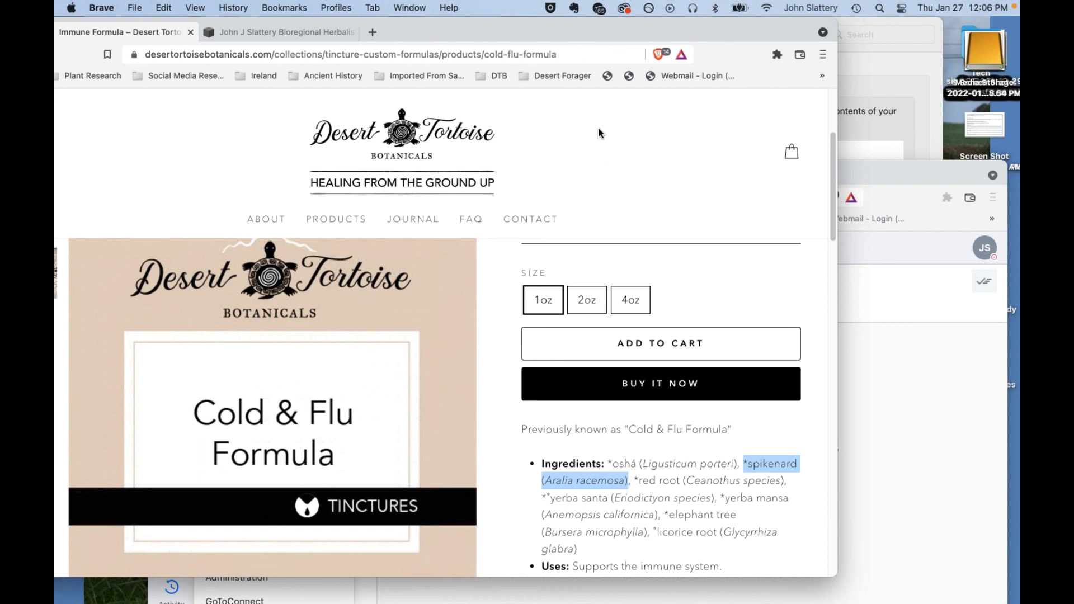
{"action": "mouse_move", "coordinate": [709, 454]}
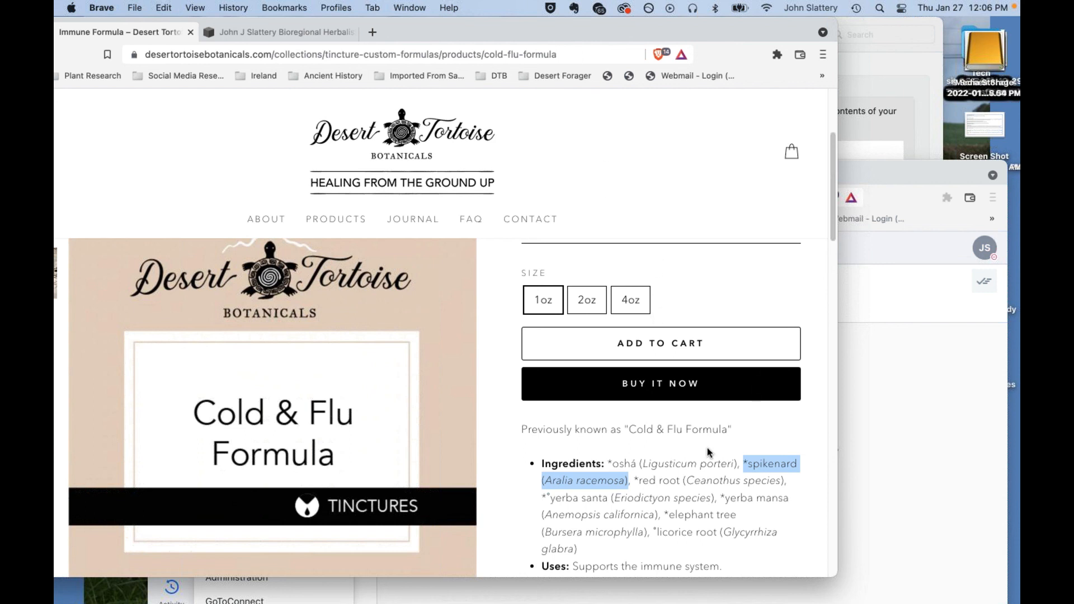
{"action": "mouse_move", "coordinate": [699, 482]}
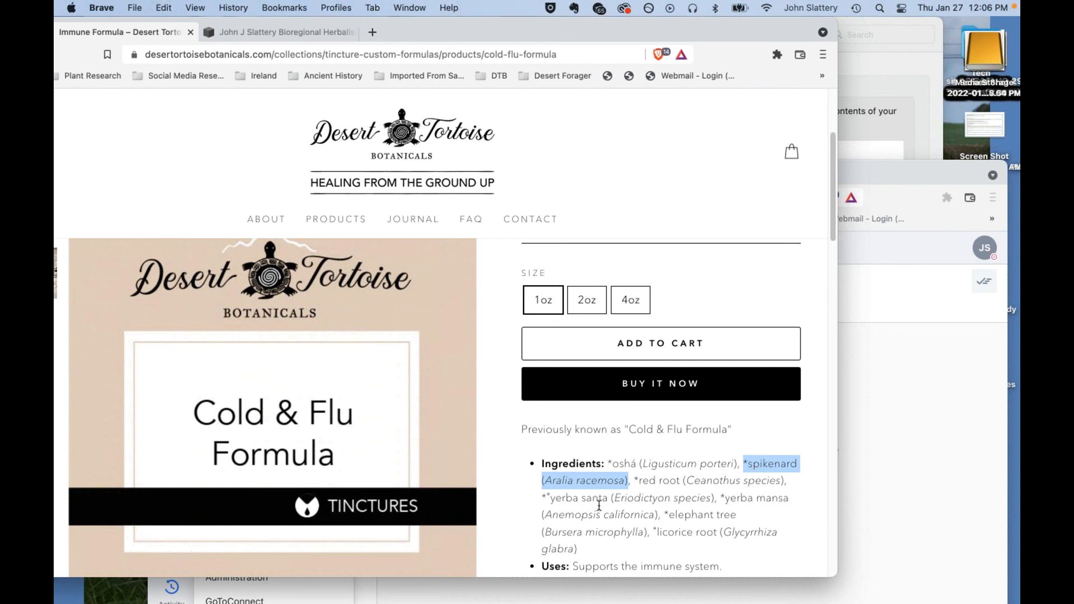
{"action": "mouse_move", "coordinate": [620, 520]}
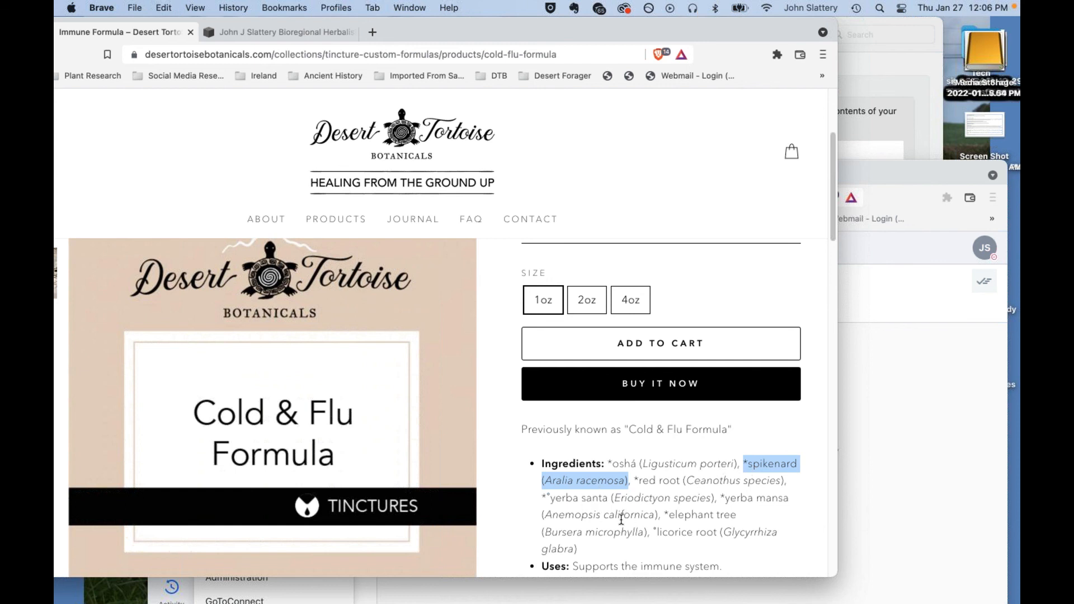
{"action": "mouse_move", "coordinate": [627, 496]}
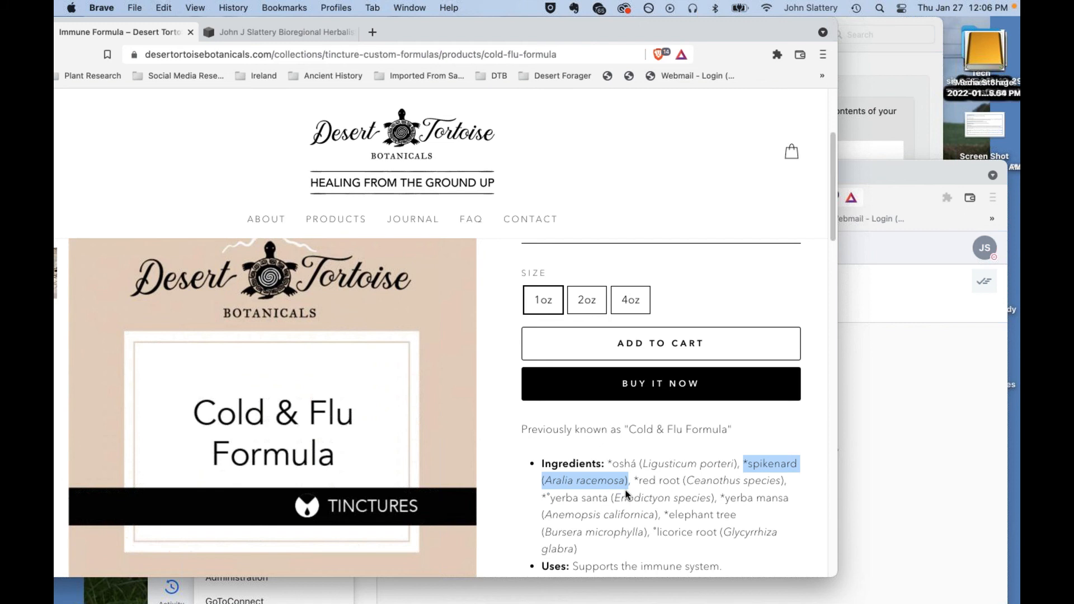
{"action": "mouse_move", "coordinate": [605, 501]}
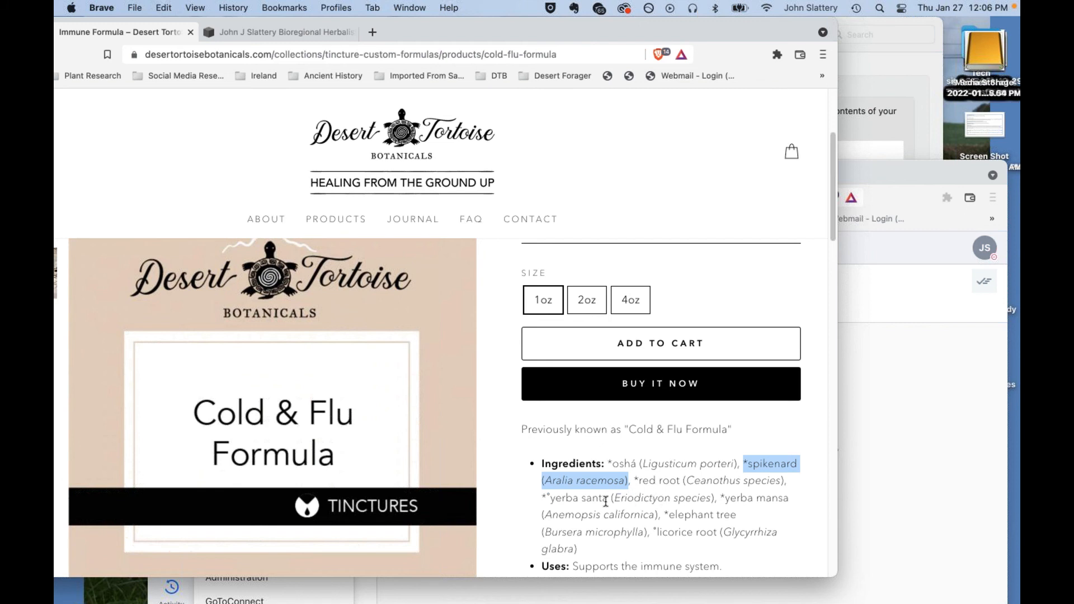
{"action": "mouse_move", "coordinate": [629, 492]}
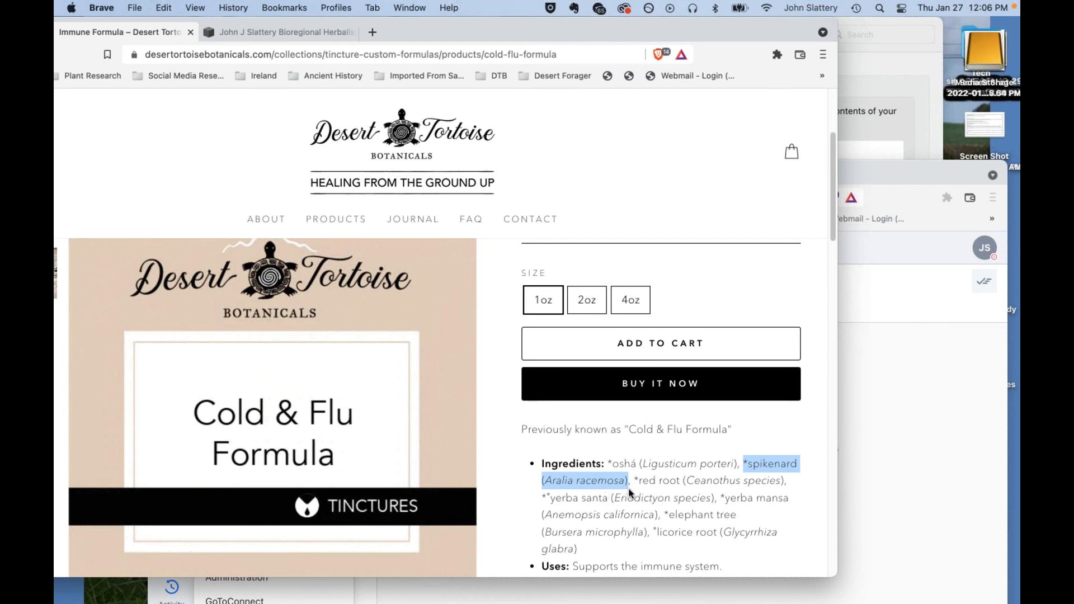
{"action": "mouse_move", "coordinate": [636, 481]}
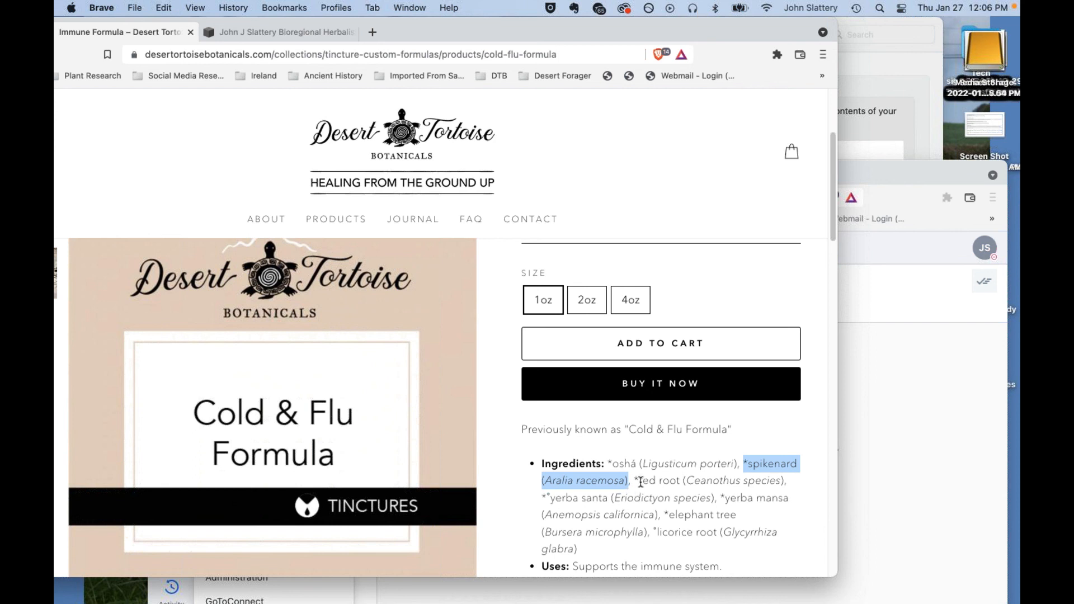
{"action": "mouse_move", "coordinate": [688, 490]}
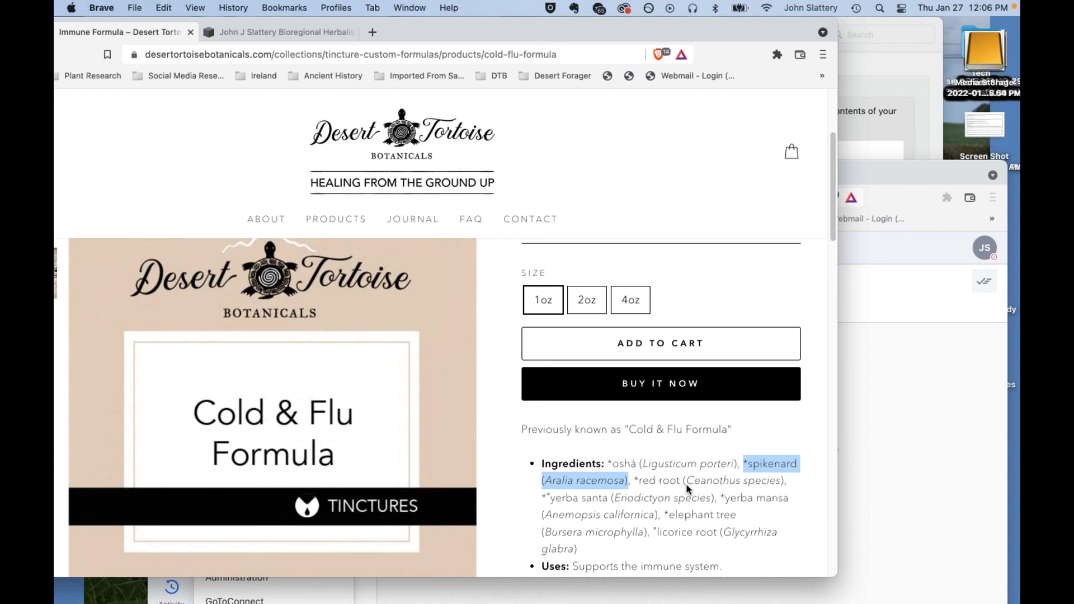
{"action": "mouse_move", "coordinate": [637, 477]}
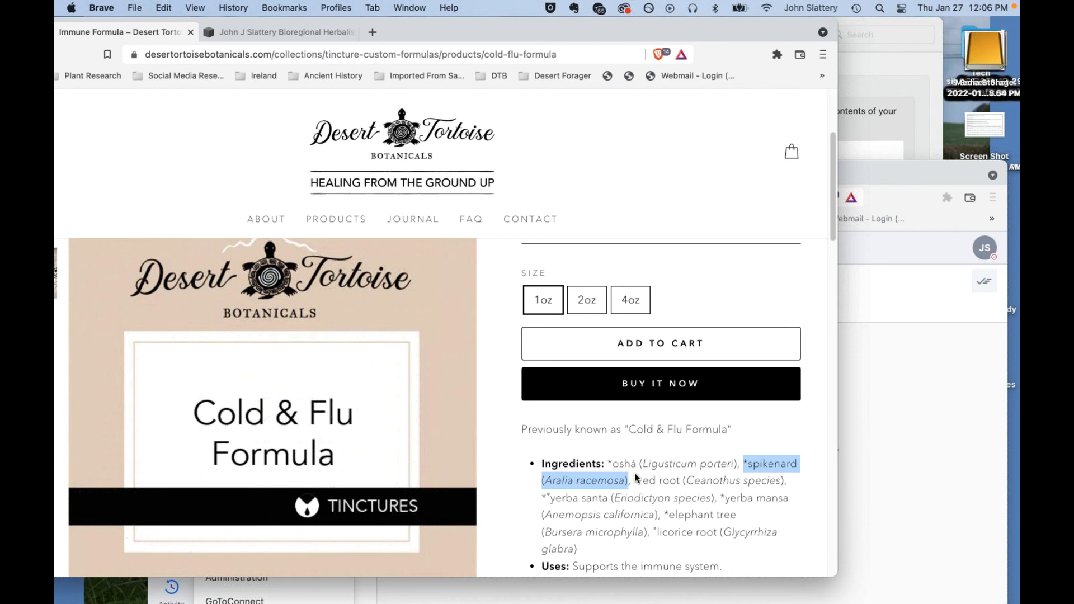
{"action": "mouse_move", "coordinate": [688, 351]}
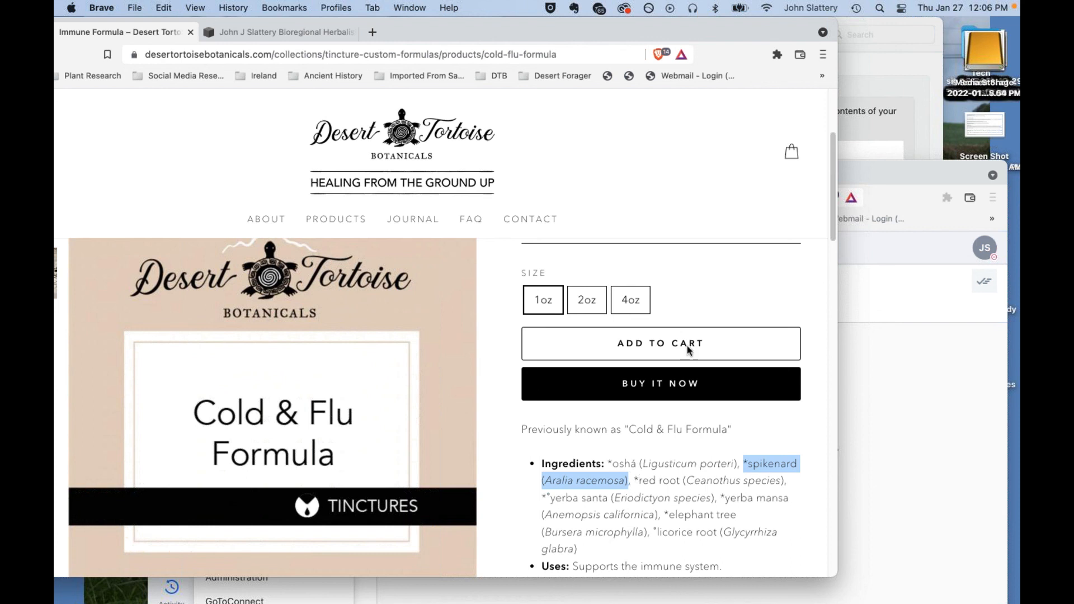
{"action": "mouse_move", "coordinate": [643, 485]}
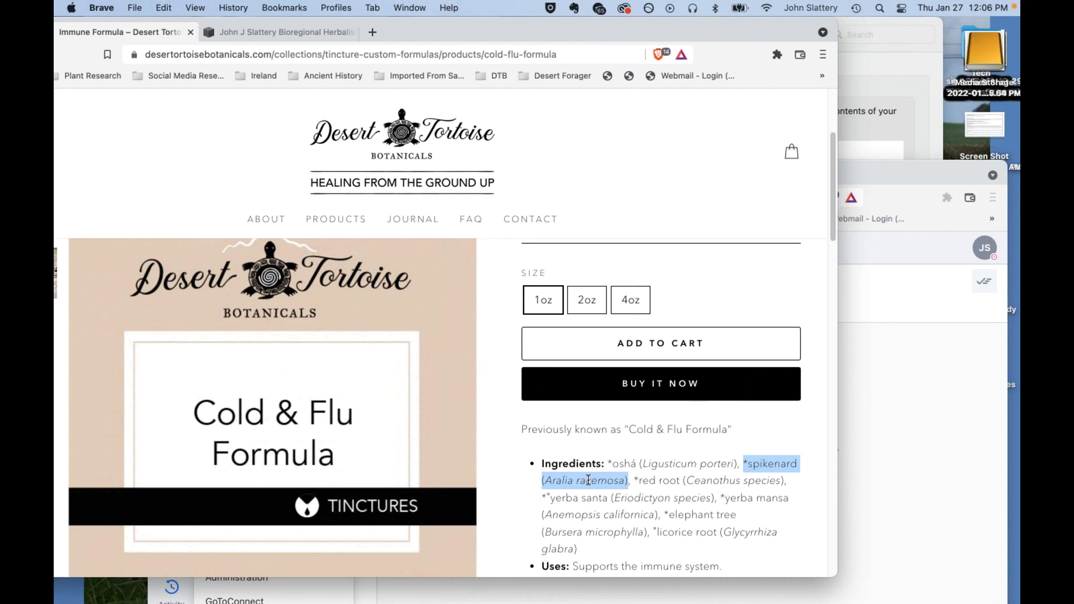
{"action": "mouse_move", "coordinate": [597, 493]}
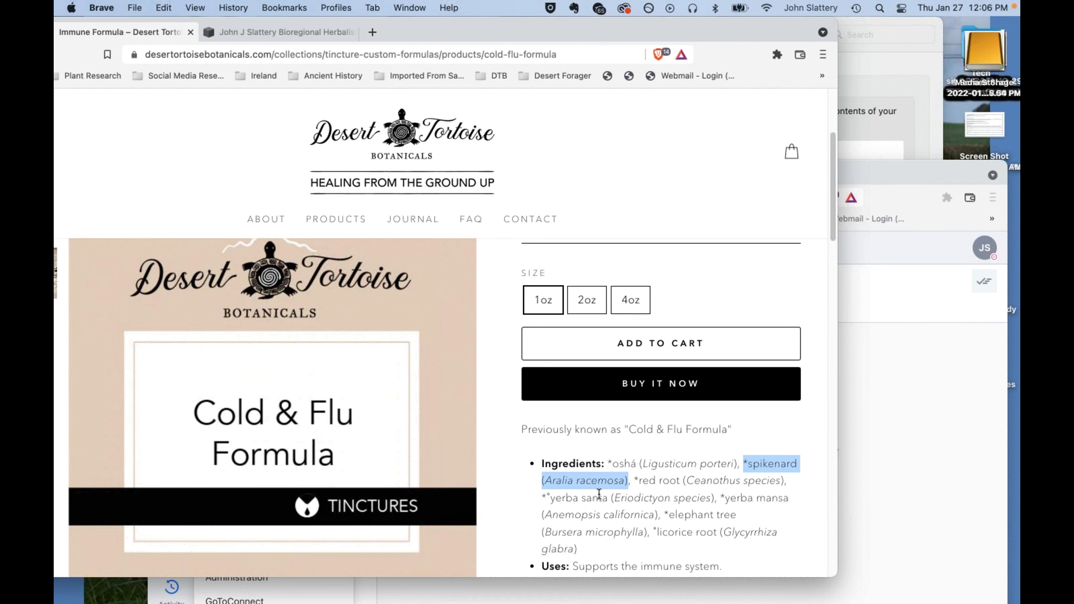
{"action": "mouse_move", "coordinate": [637, 480]}
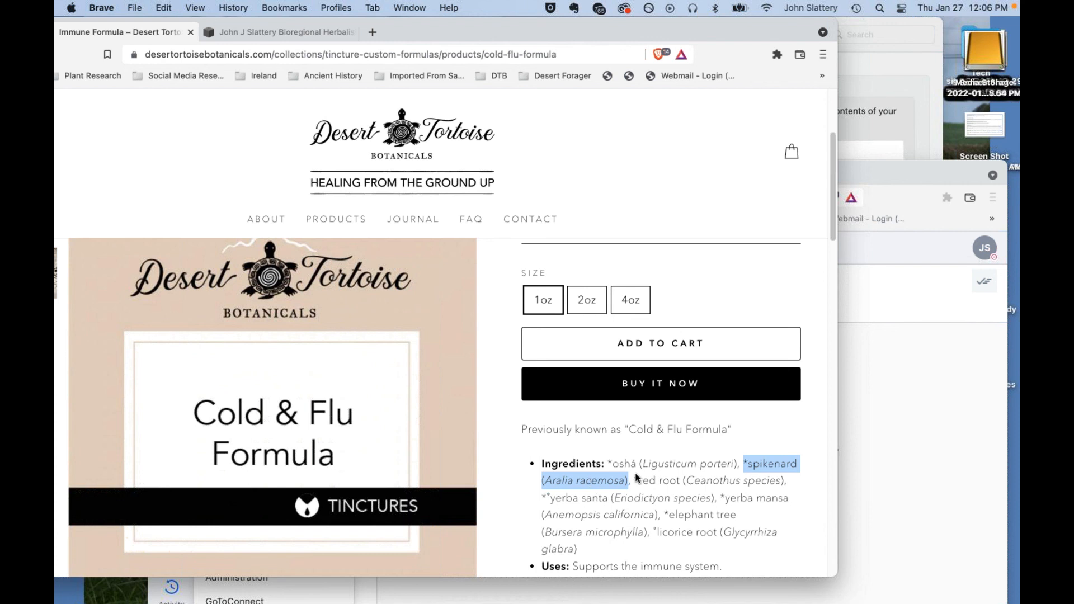
{"action": "mouse_move", "coordinate": [660, 459]}
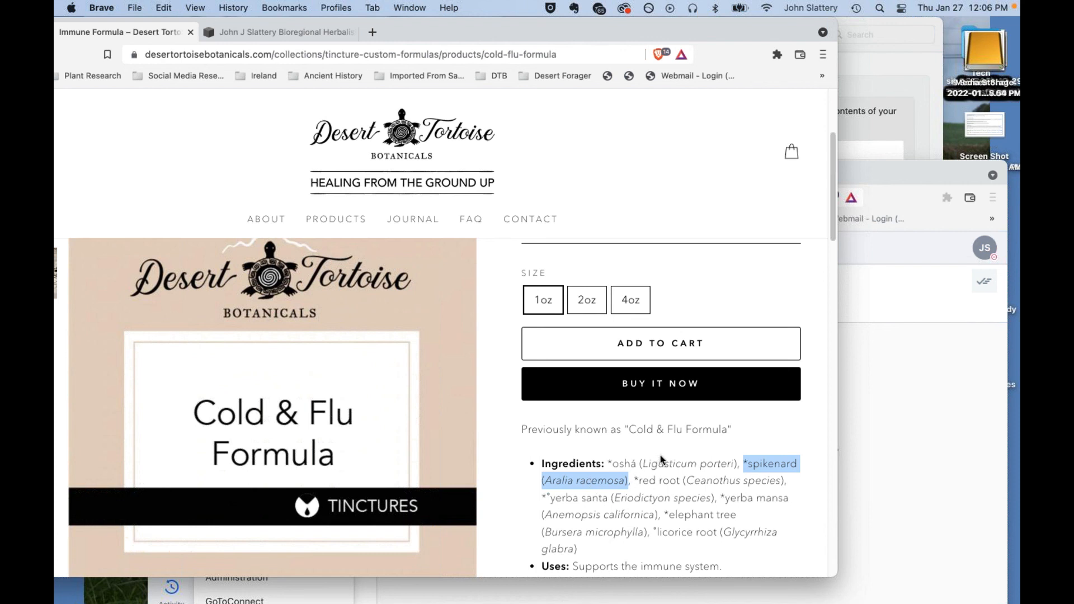
{"action": "mouse_move", "coordinate": [671, 492]}
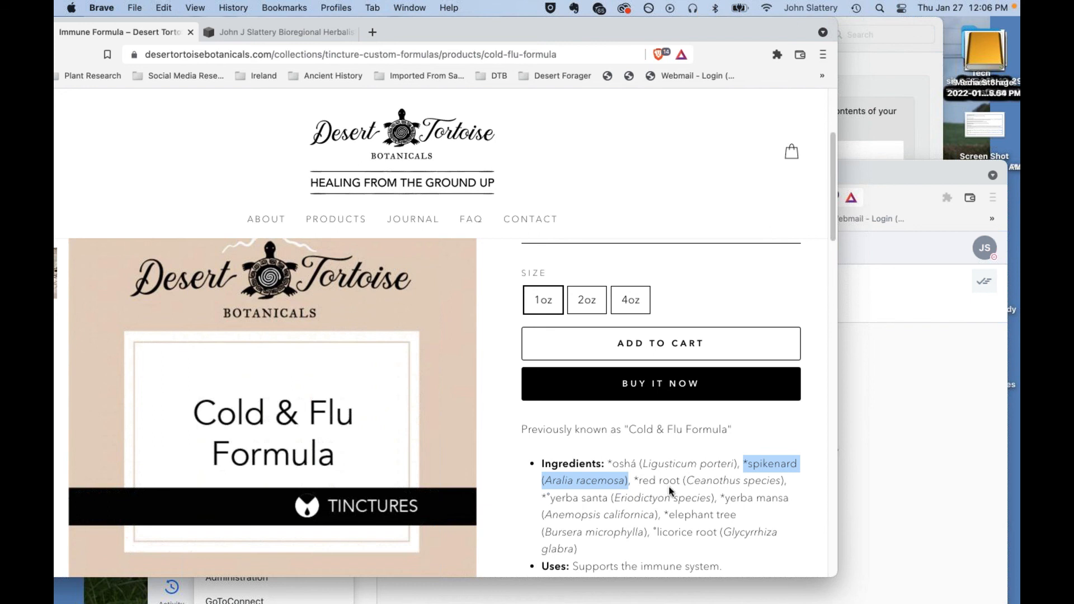
{"action": "scroll", "scroll_direction": "down", "scroll_amount": 3}
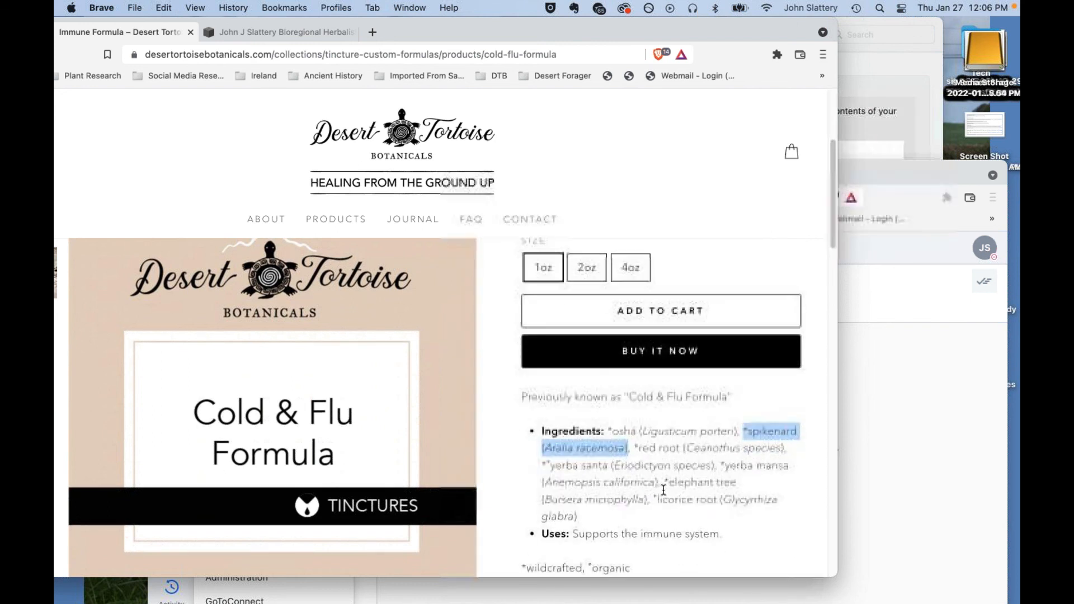
{"action": "scroll", "scroll_direction": "up", "scroll_amount": 3}
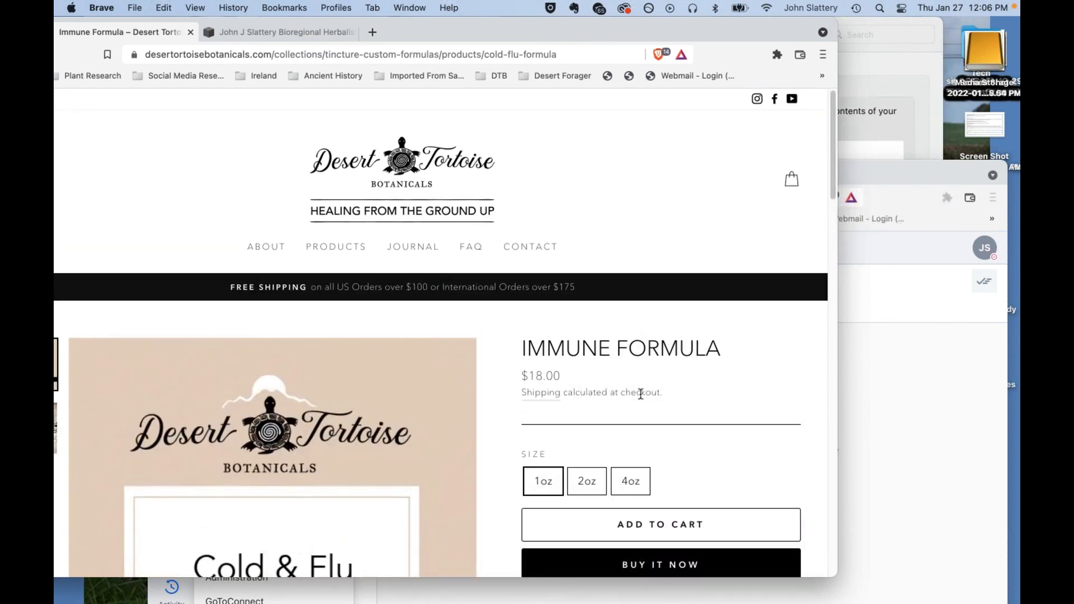
{"action": "mouse_move", "coordinate": [663, 396]}
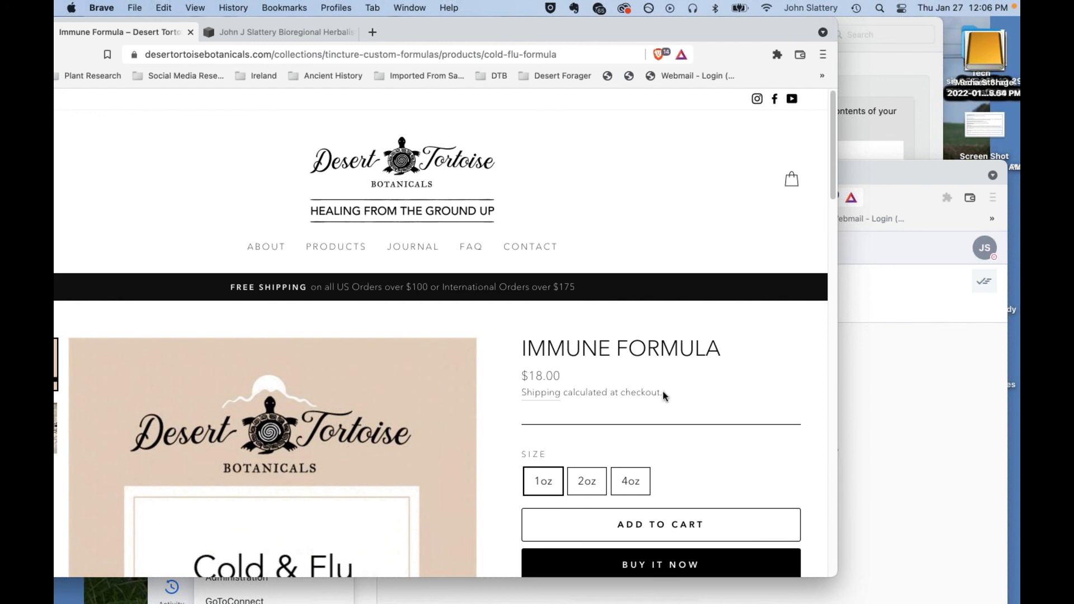
{"action": "mouse_move", "coordinate": [672, 442]}
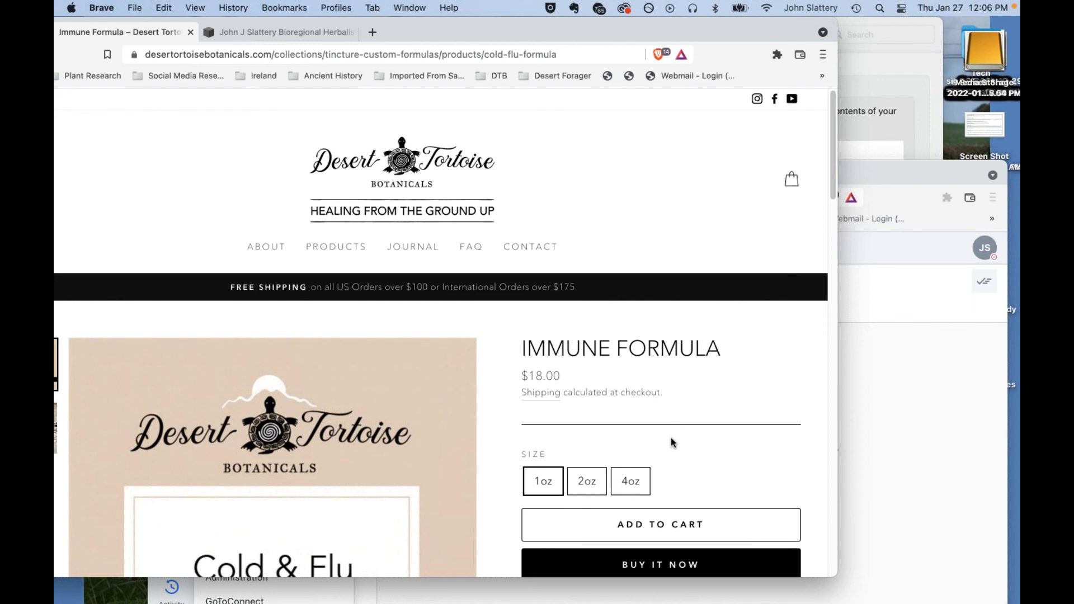
{"action": "mouse_move", "coordinate": [597, 381]}
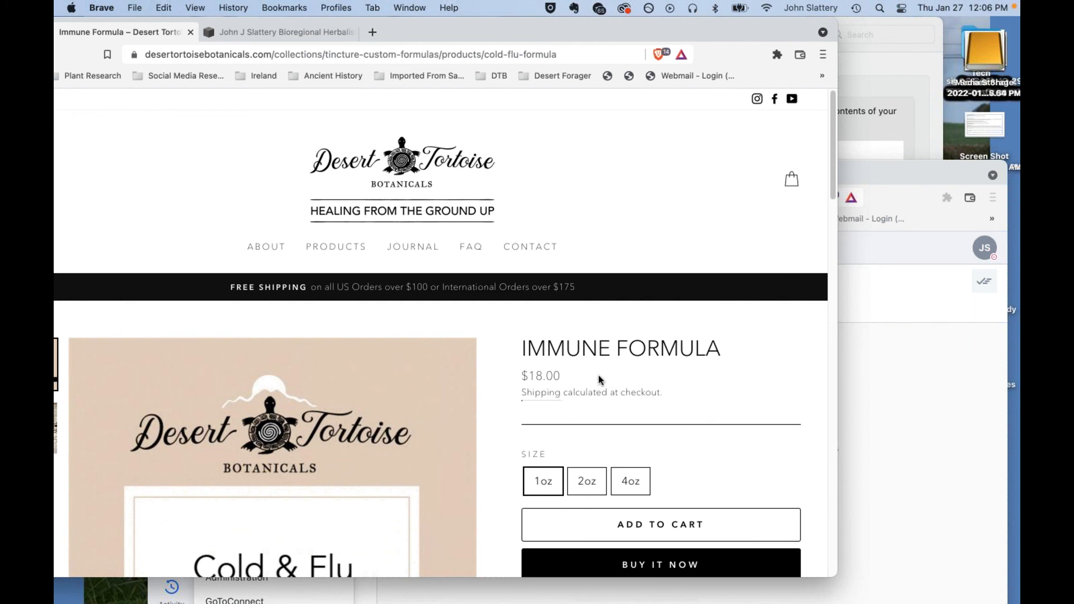
{"action": "mouse_move", "coordinate": [682, 413]}
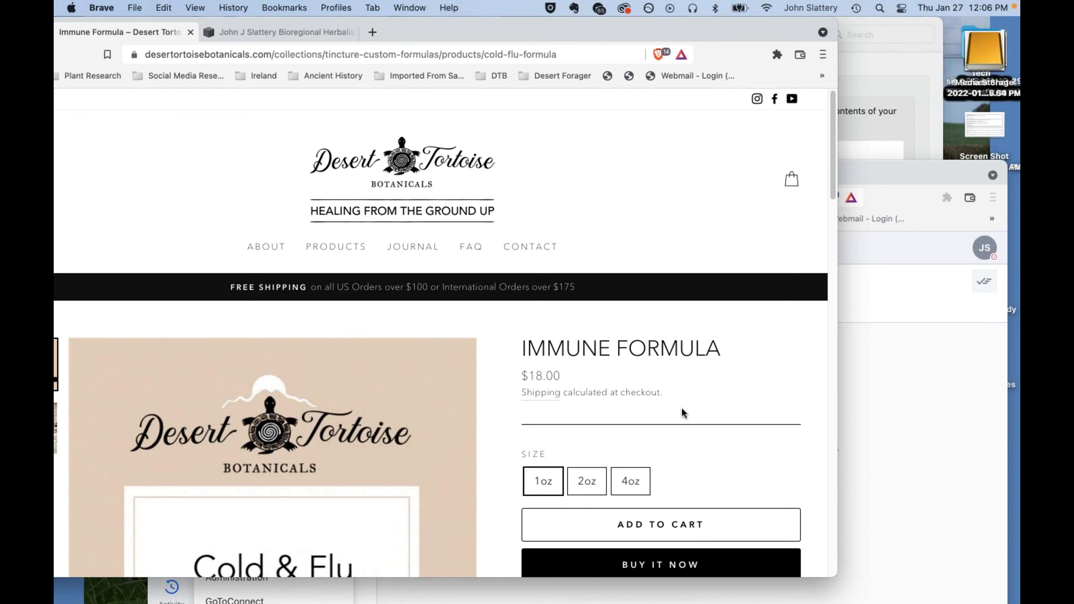
{"action": "mouse_move", "coordinate": [531, 361]}
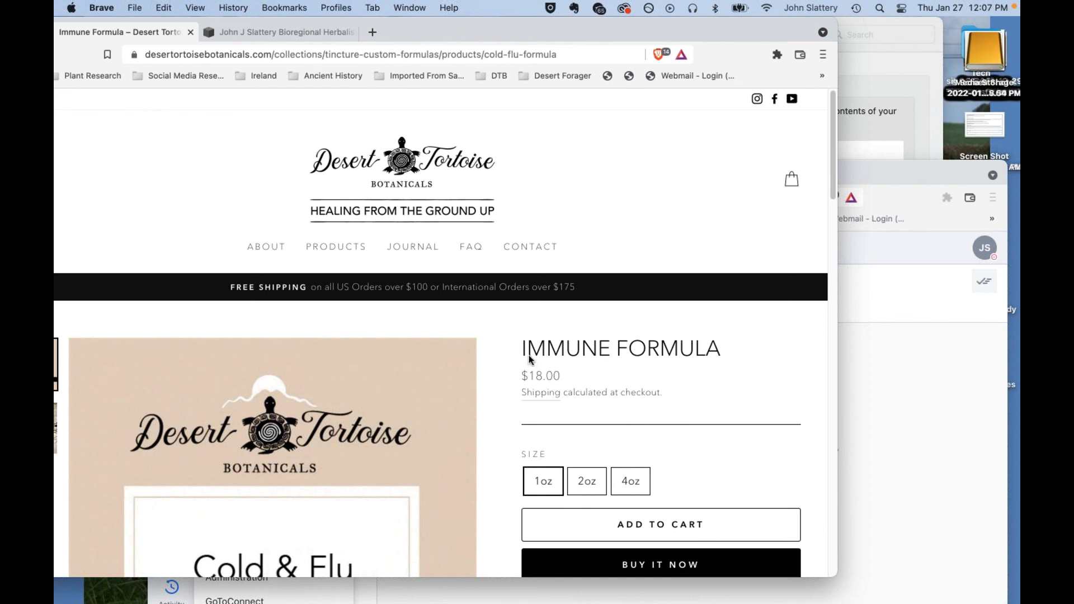
{"action": "mouse_move", "coordinate": [336, 246]}
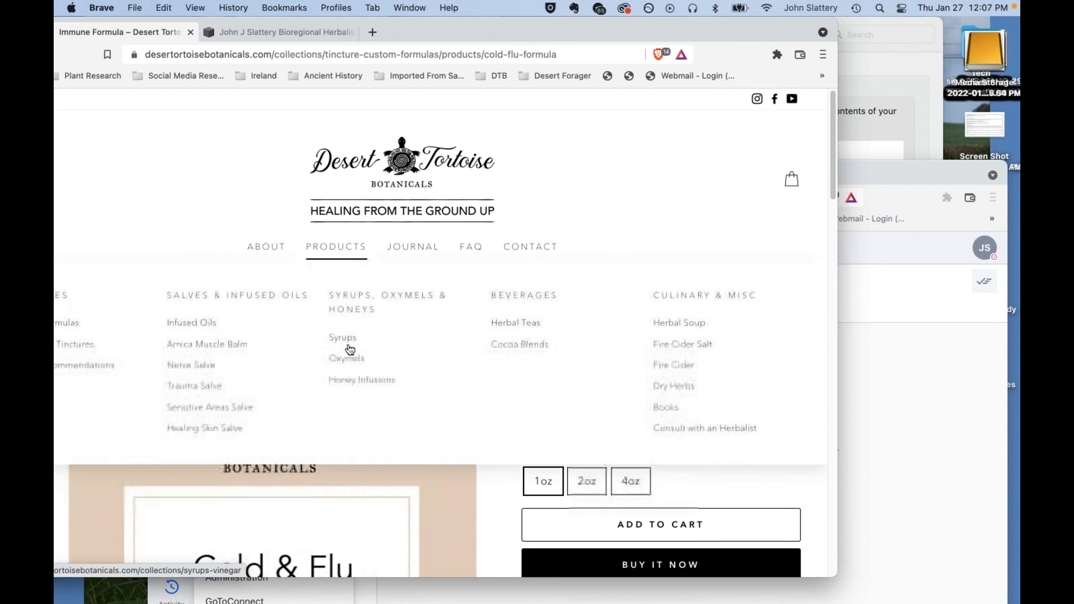
Go to the Oxymels collection and bring up the Yerba Santa Oxymel page with its description.
{"action": "left_click", "coordinate": [346, 358]}
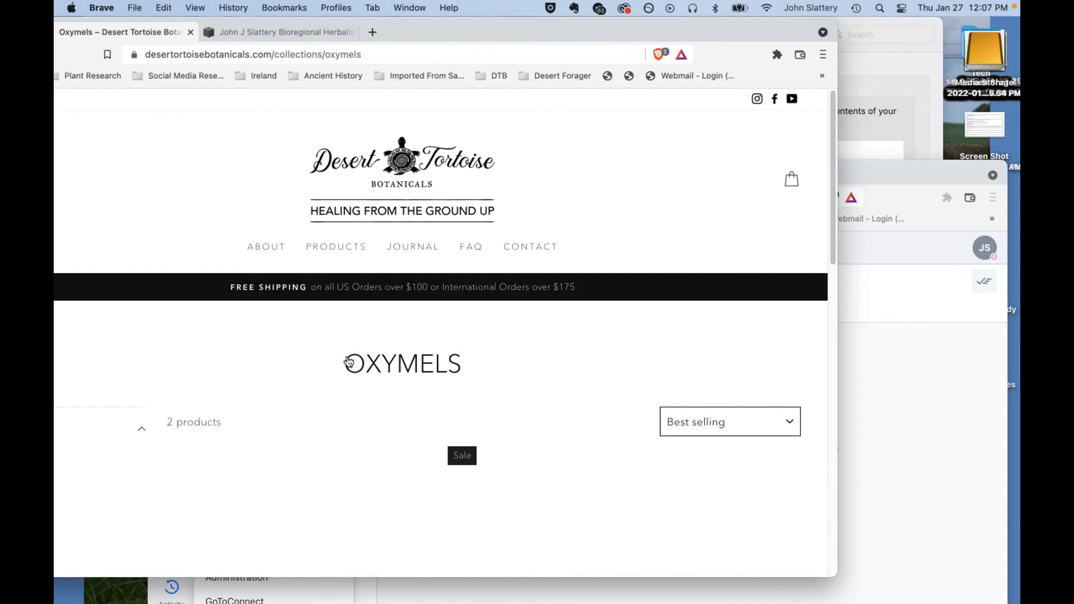
{"action": "scroll", "scroll_direction": "down", "scroll_amount": 3}
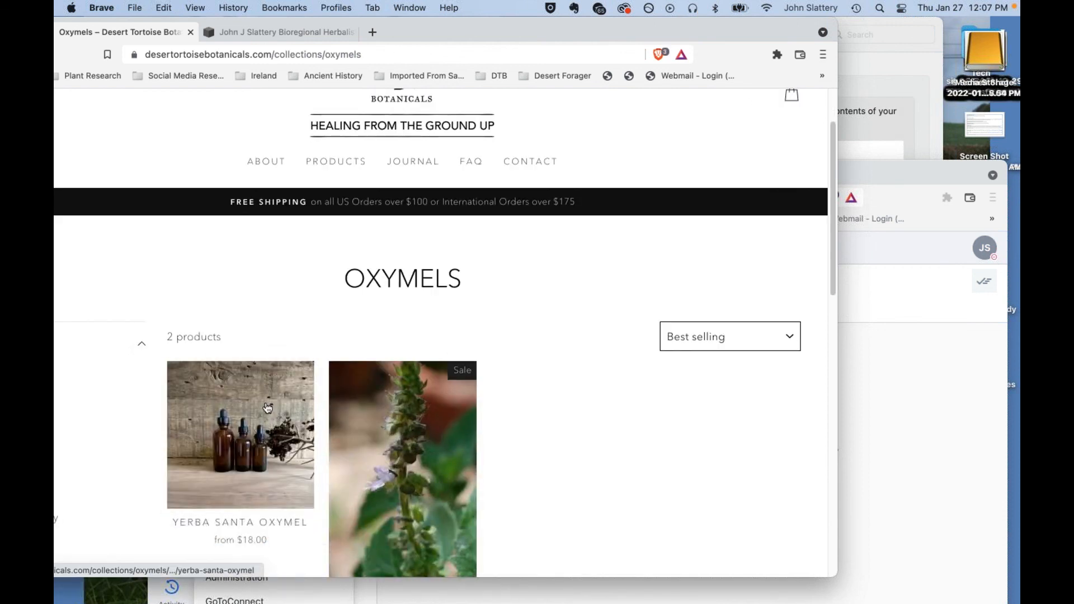
{"action": "left_click", "coordinate": [240, 434]}
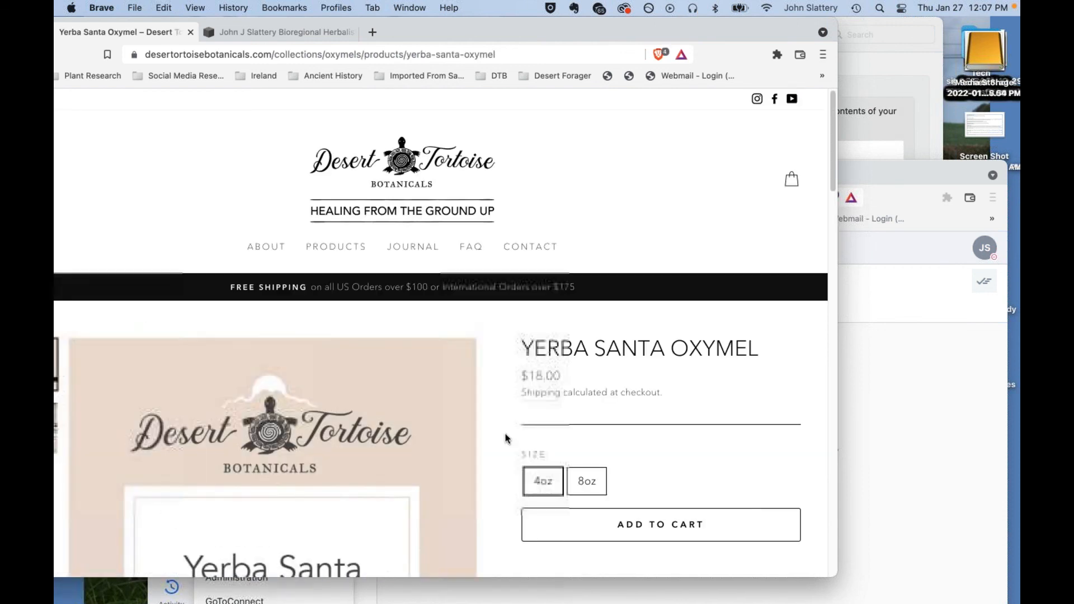
{"action": "scroll", "scroll_direction": "down", "scroll_amount": 3}
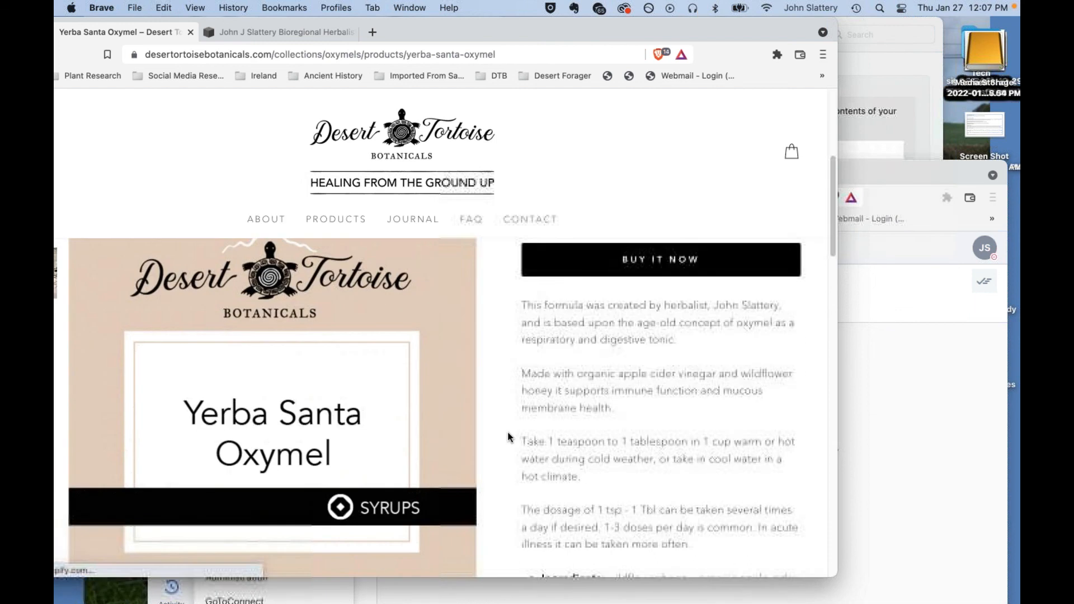
Scroll to the Yerba Santa Oxymel dosage and ingredients: honey, spikenard and elecampane.
{"action": "scroll", "scroll_direction": "down", "scroll_amount": 3}
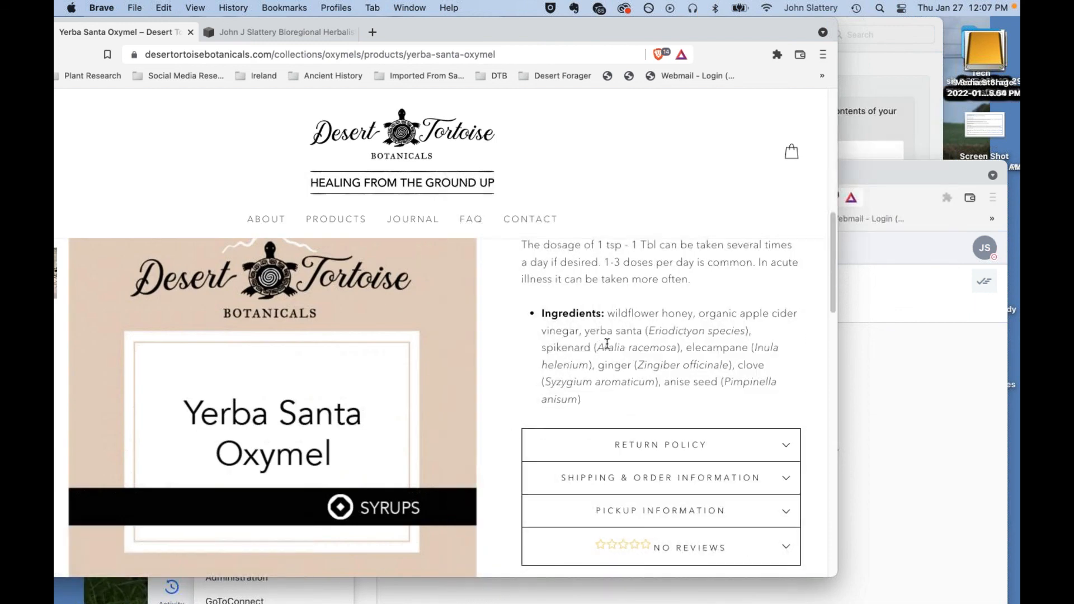
{"action": "mouse_move", "coordinate": [637, 347]}
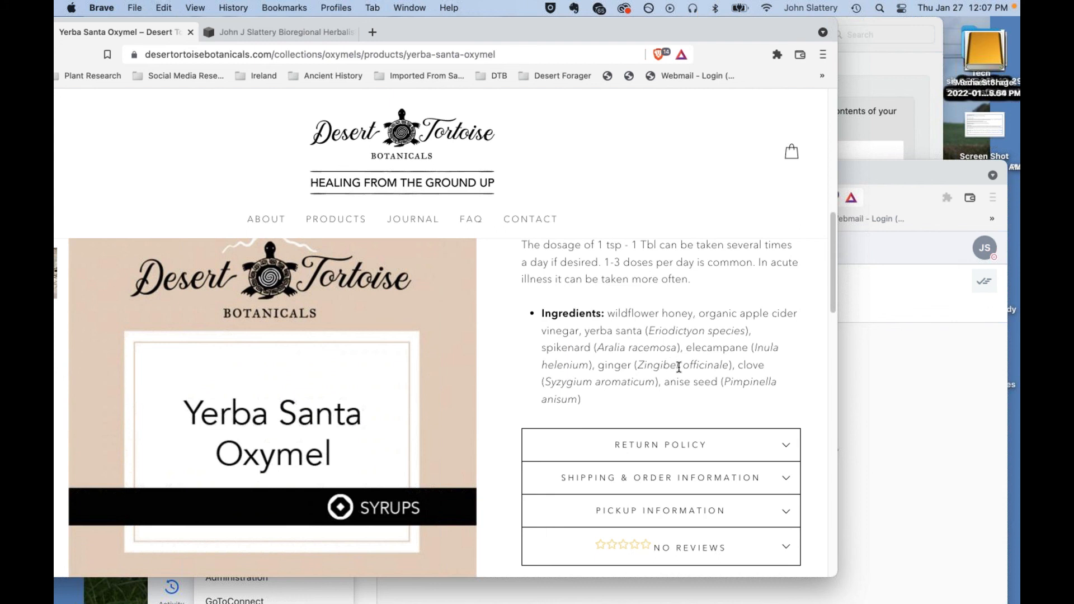
{"action": "mouse_move", "coordinate": [700, 388]}
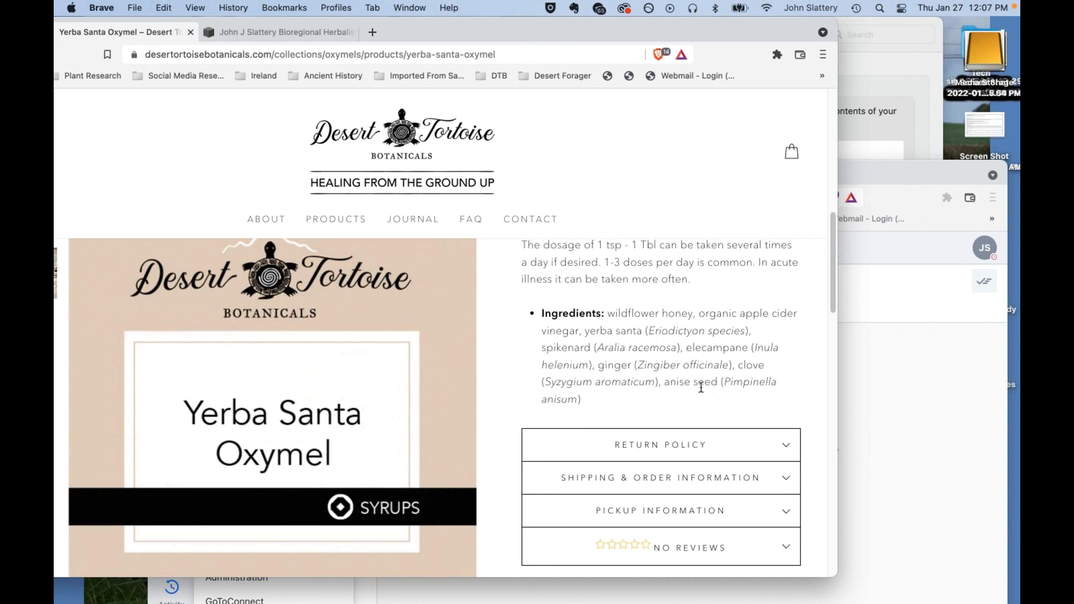
{"action": "mouse_move", "coordinate": [620, 370]}
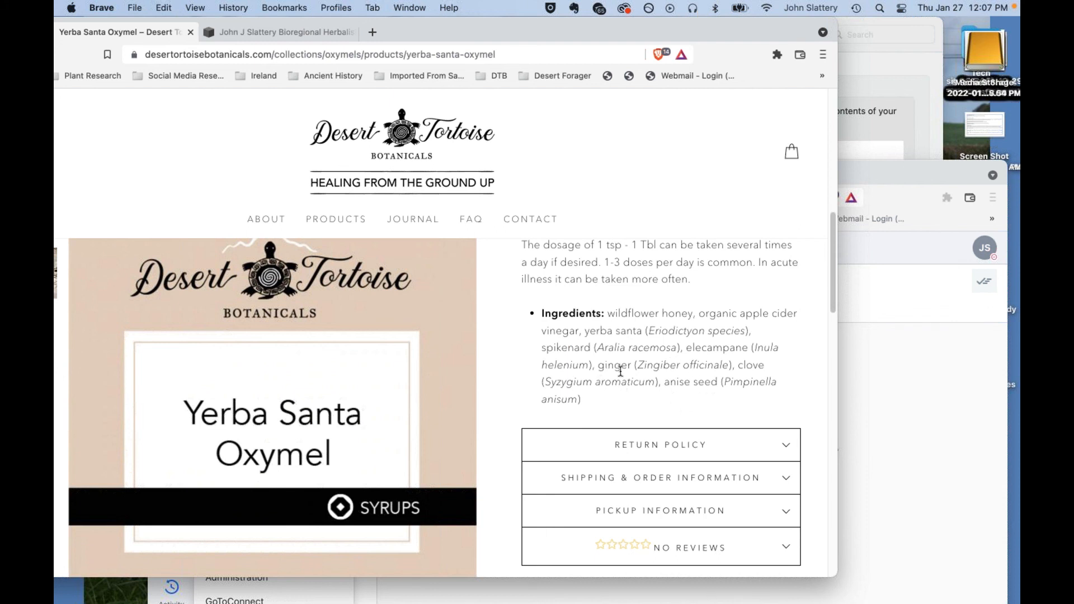
{"action": "mouse_move", "coordinate": [670, 378]}
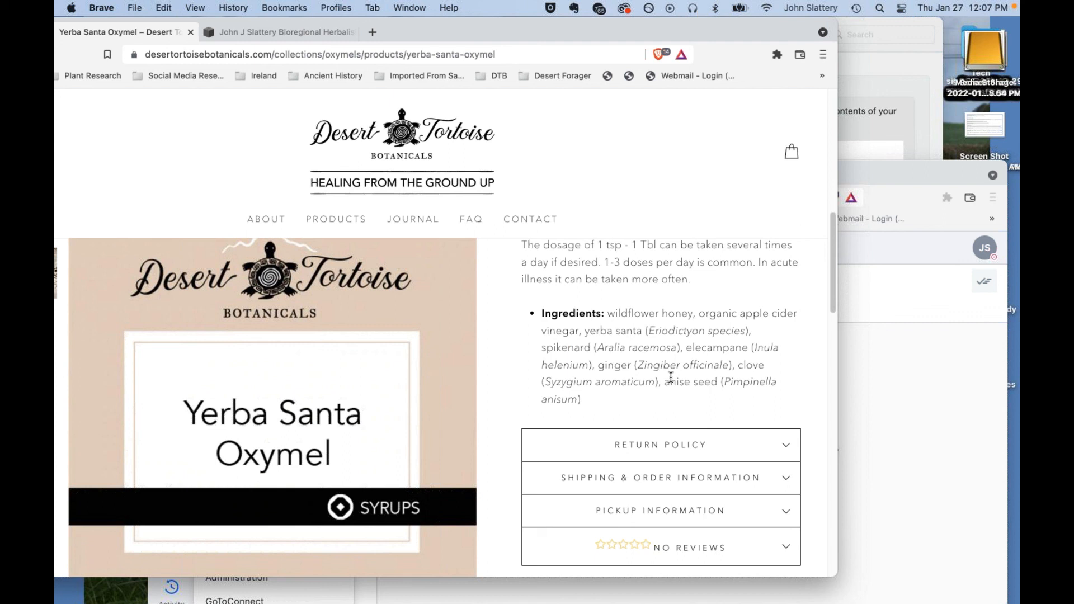
{"action": "mouse_move", "coordinate": [737, 359]}
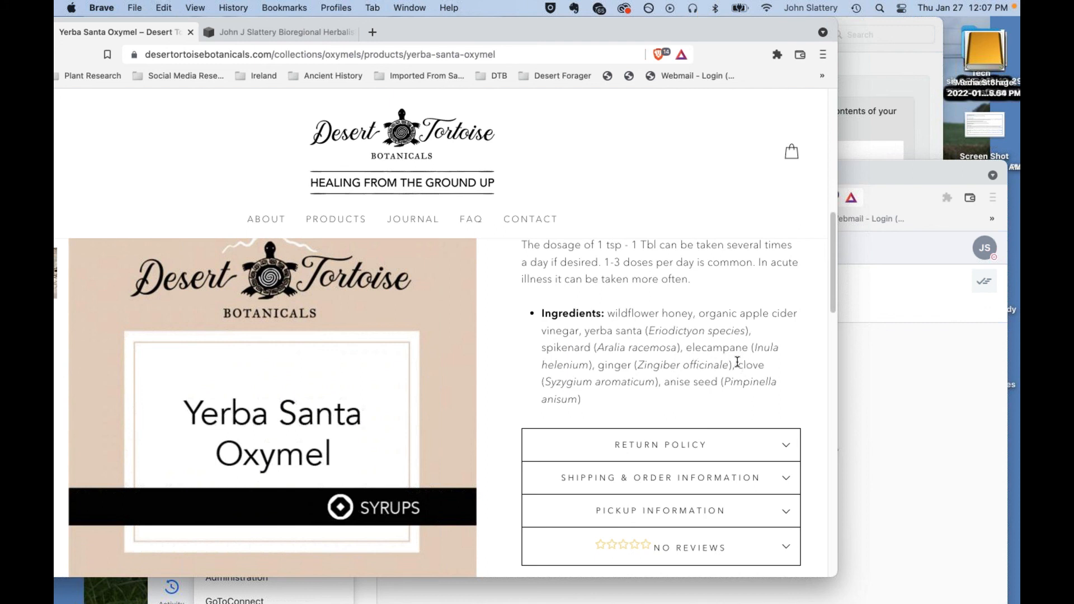
{"action": "mouse_move", "coordinate": [746, 354]}
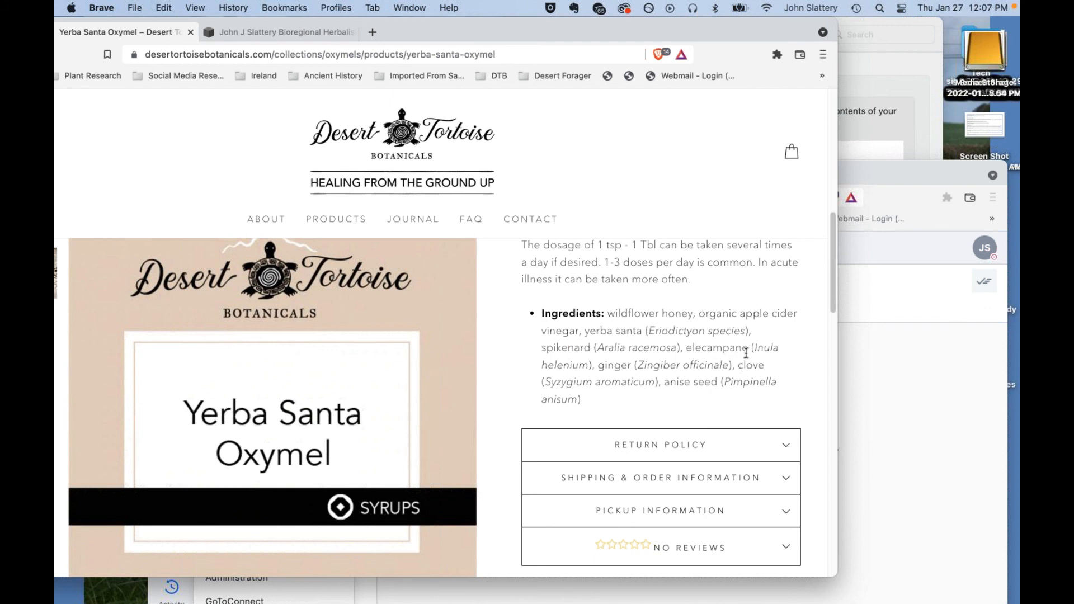
{"action": "mouse_move", "coordinate": [584, 352]}
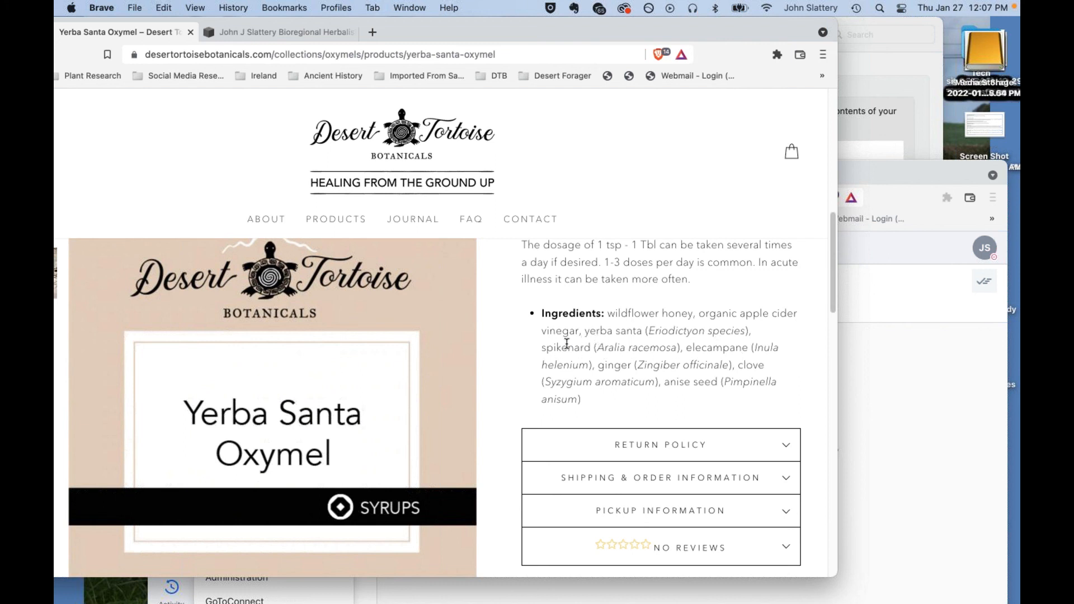
{"action": "mouse_move", "coordinate": [707, 350]}
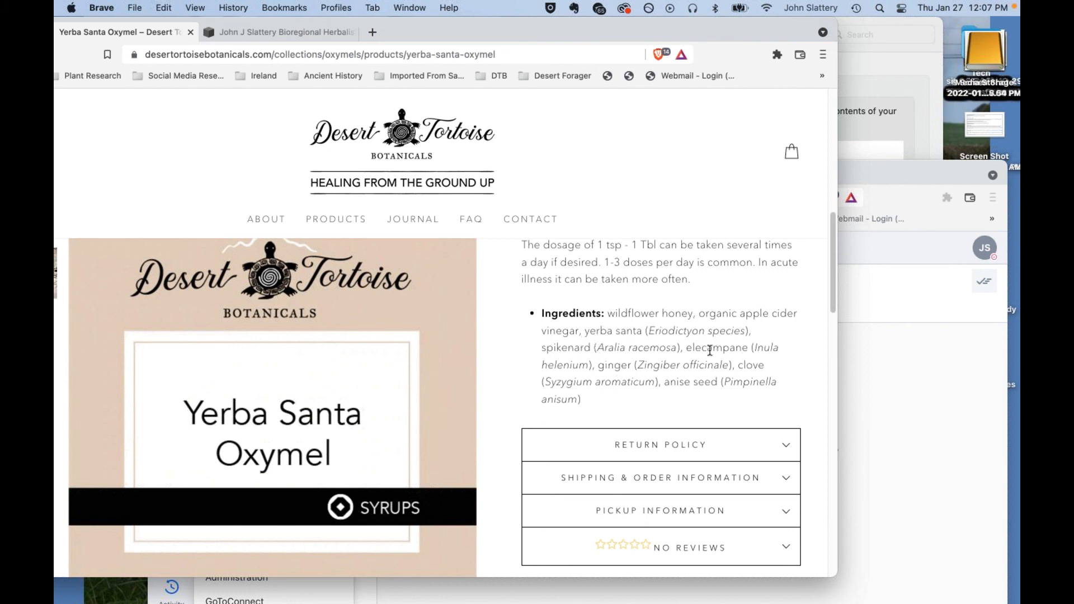
{"action": "mouse_move", "coordinate": [608, 349]}
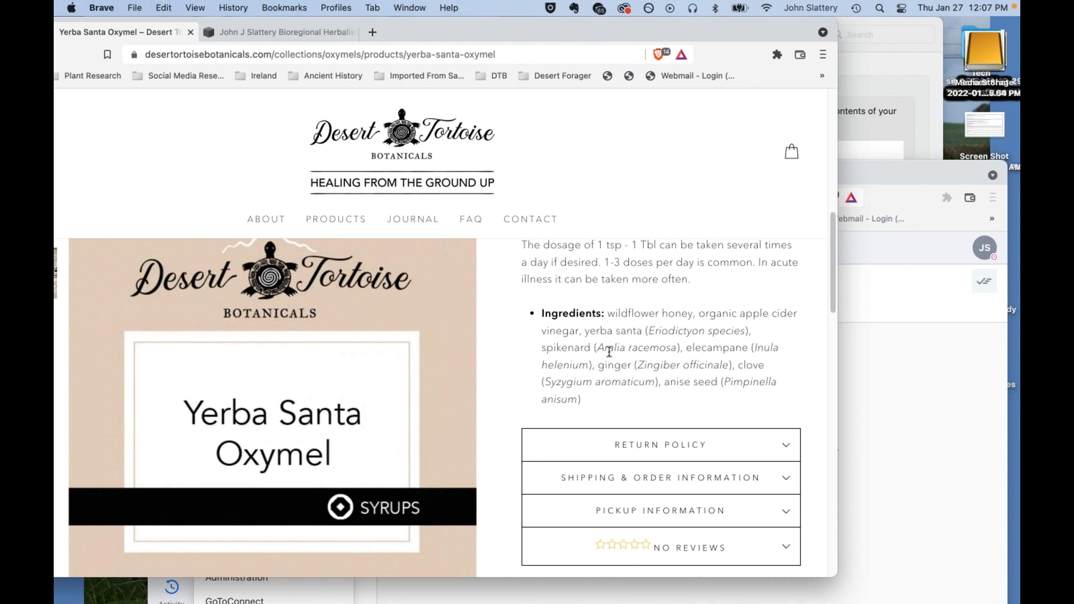
{"action": "scroll", "scroll_direction": "down", "scroll_amount": 3}
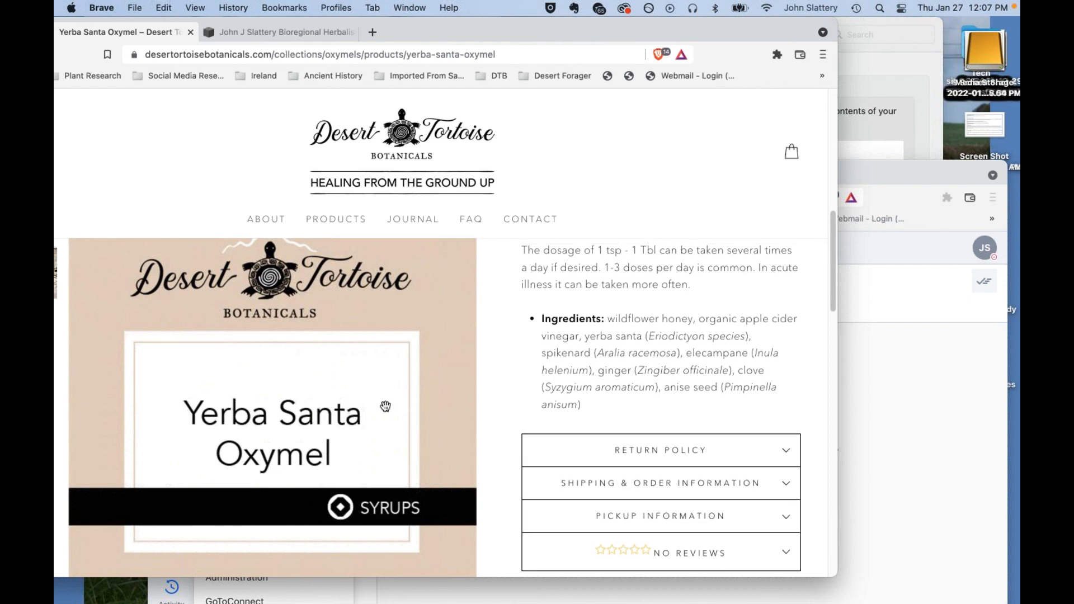
{"action": "mouse_move", "coordinate": [414, 414]}
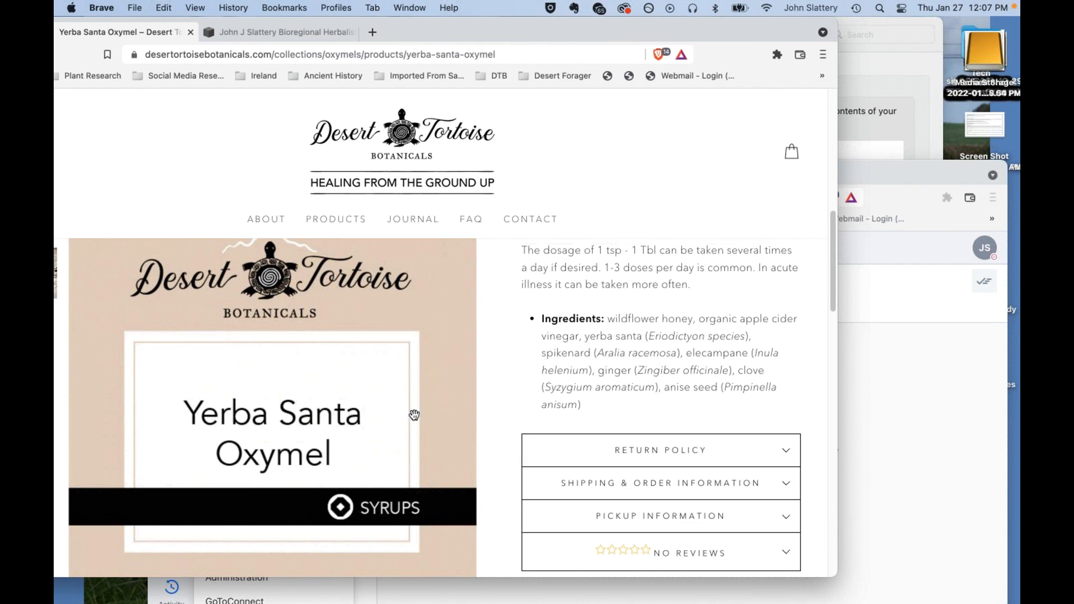
{"action": "mouse_move", "coordinate": [530, 365]}
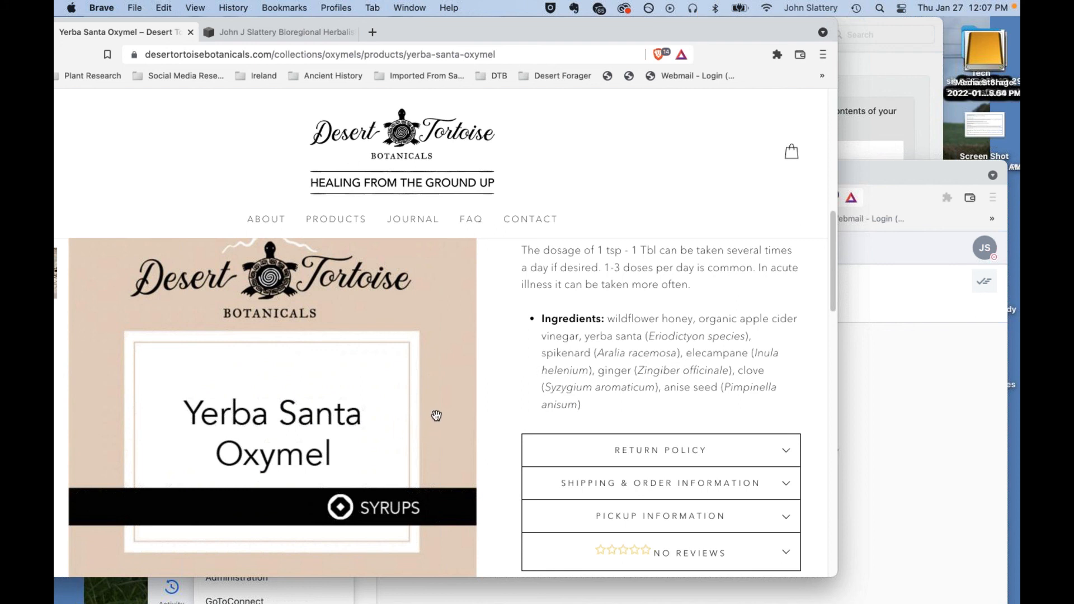
{"action": "mouse_move", "coordinate": [356, 436]}
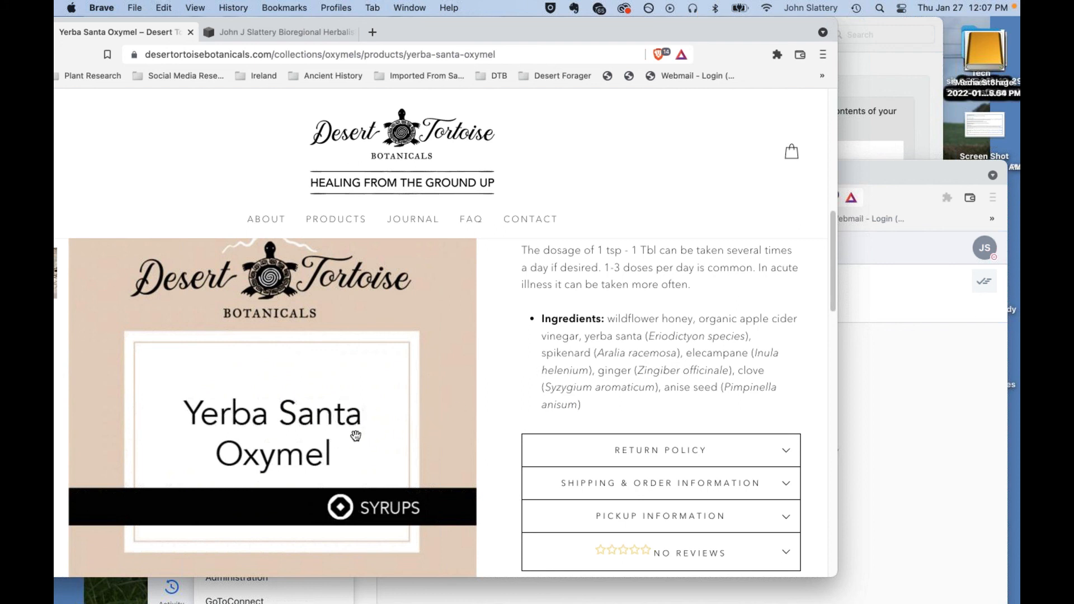
{"action": "mouse_move", "coordinate": [447, 386]}
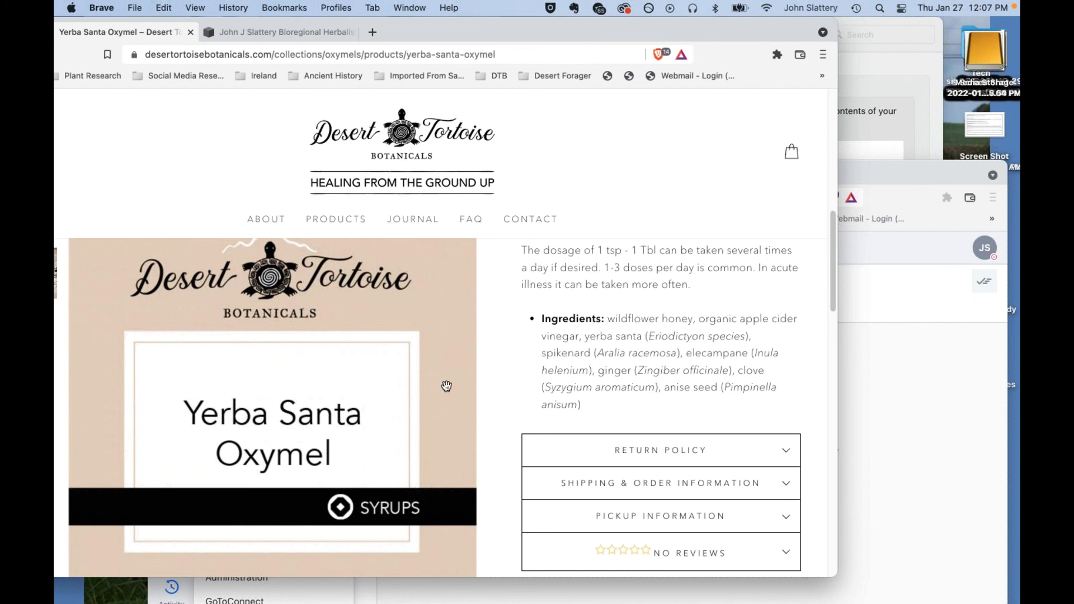
{"action": "mouse_move", "coordinate": [539, 301]}
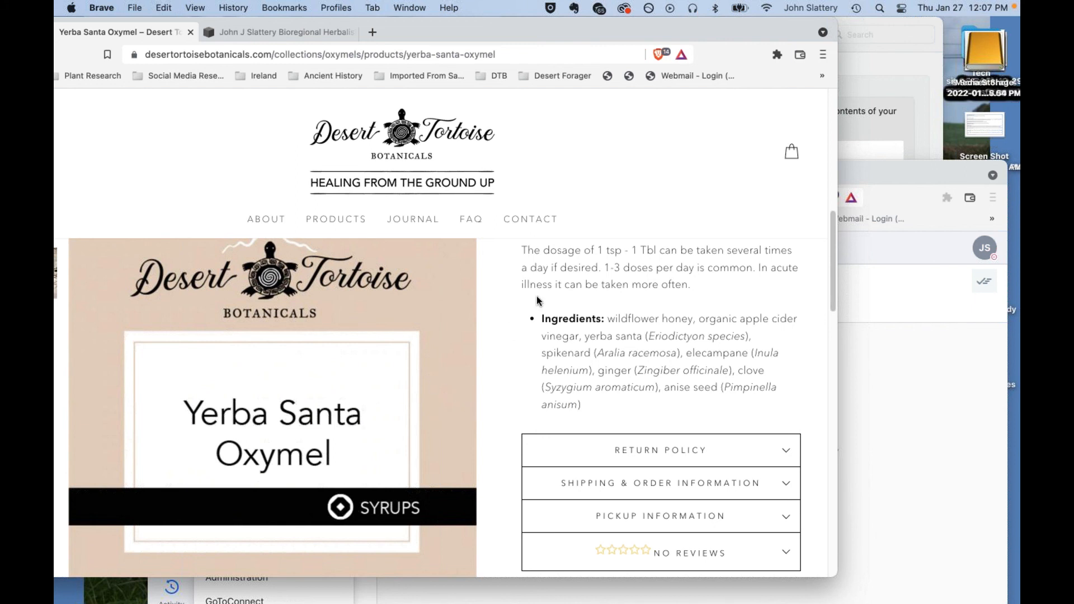
{"action": "mouse_move", "coordinate": [404, 397]}
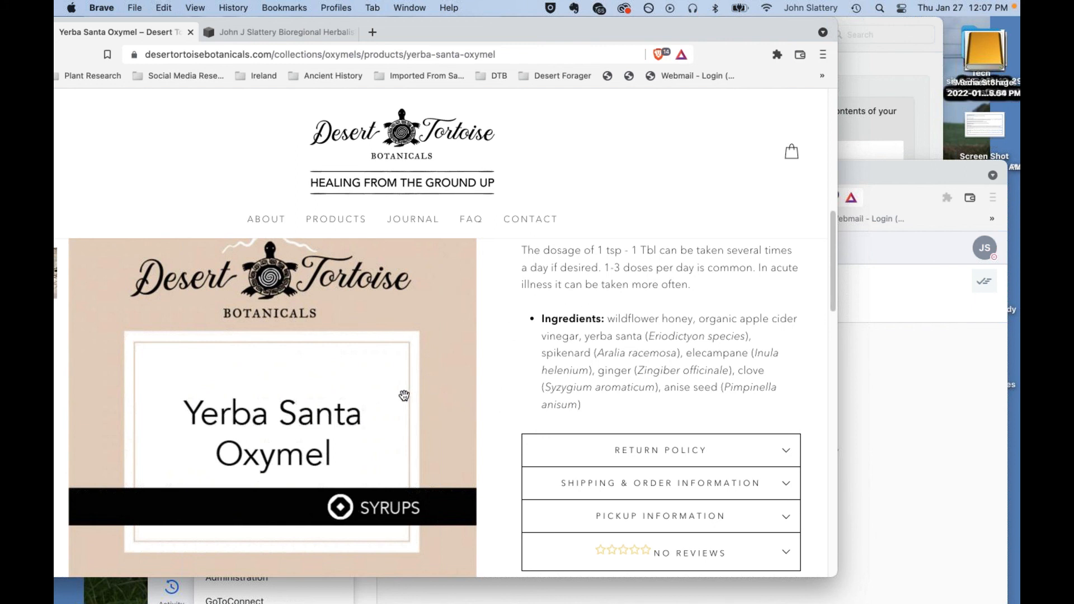
{"action": "mouse_move", "coordinate": [296, 404]}
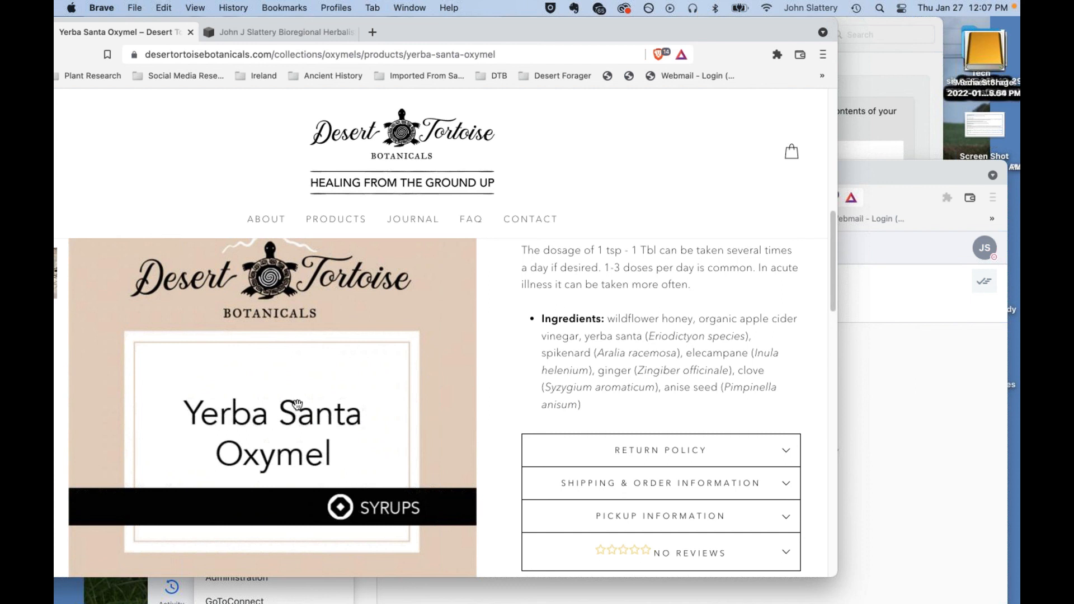
{"action": "mouse_move", "coordinate": [331, 346]}
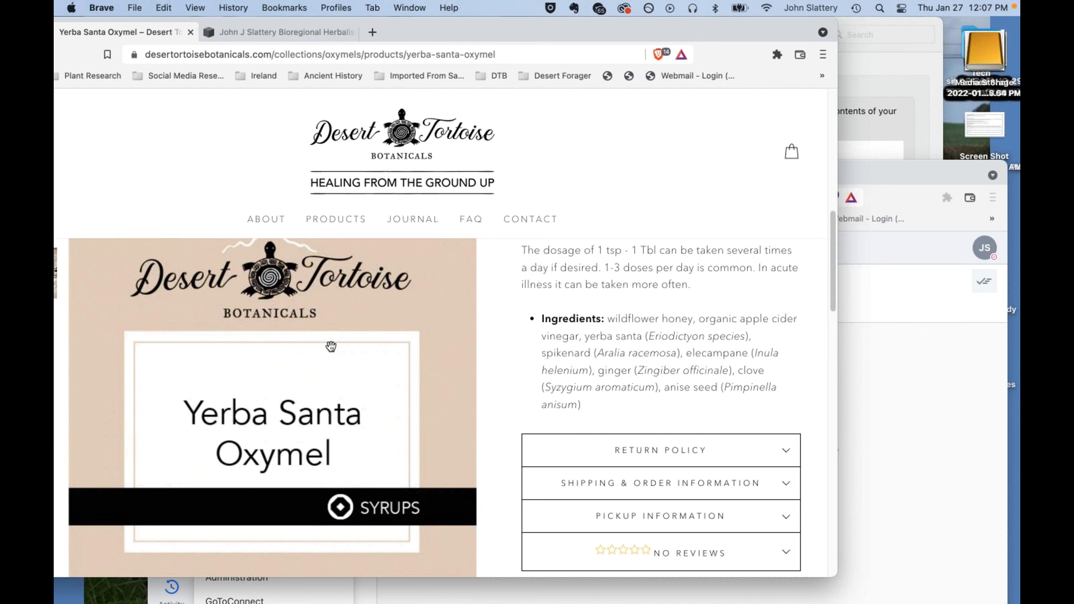
{"action": "mouse_move", "coordinate": [381, 195]}
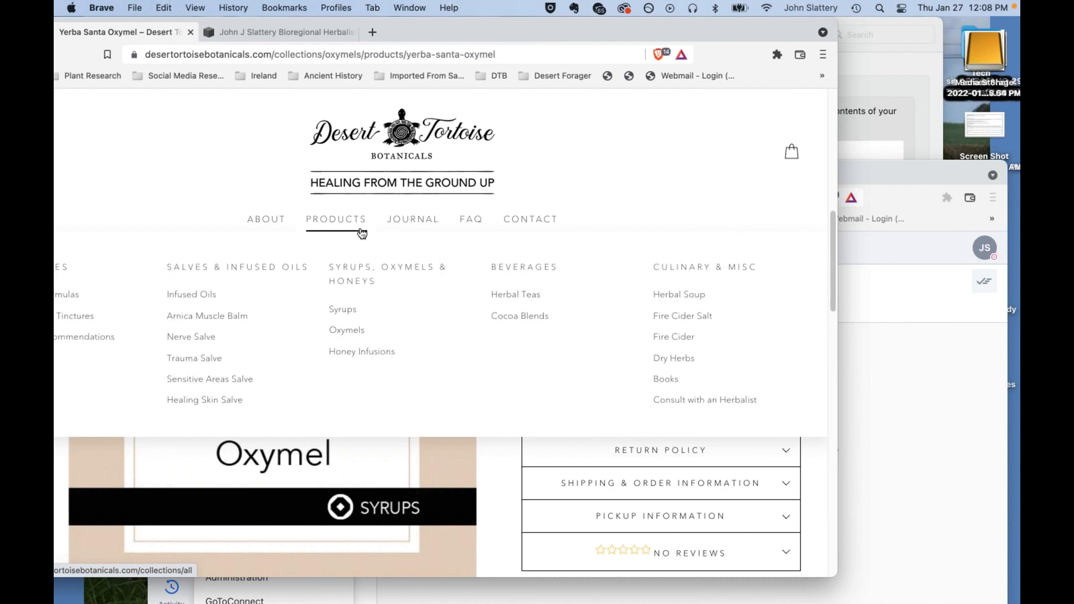
{"action": "mouse_move", "coordinate": [369, 296]}
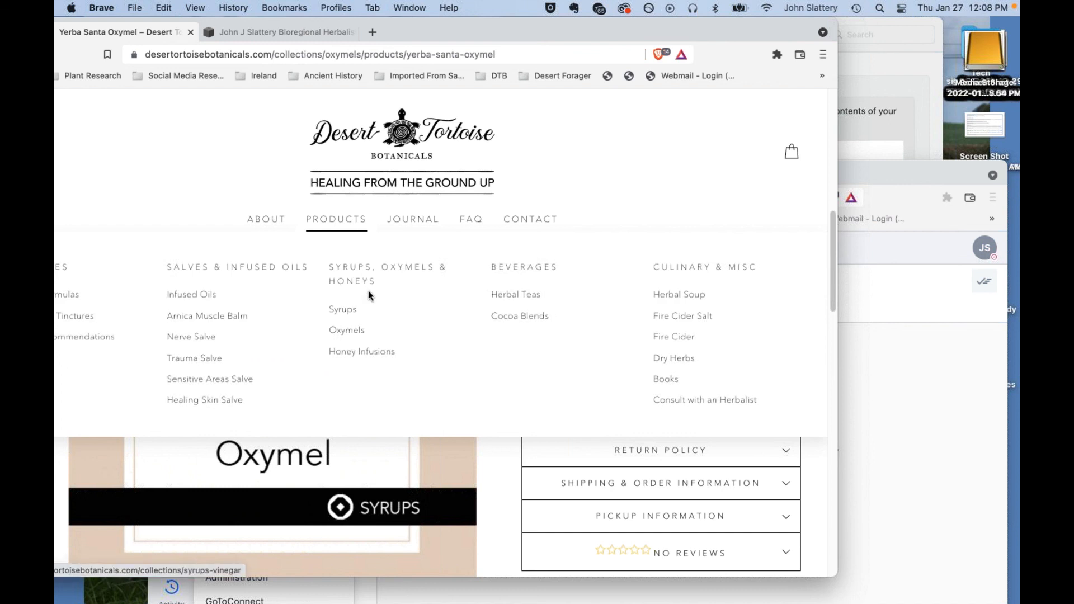
{"action": "mouse_move", "coordinate": [361, 354]}
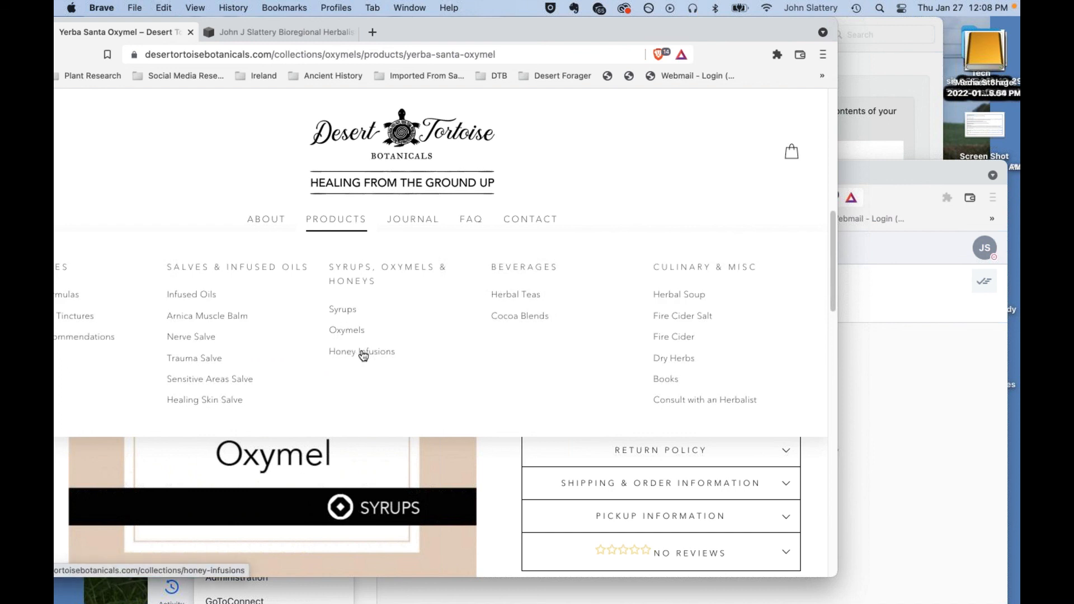
Show the Honey Infusions grid: Holy Basil Honey, Wild Oregano and Oshá Honey Infusions.
{"action": "left_click", "coordinate": [362, 351]}
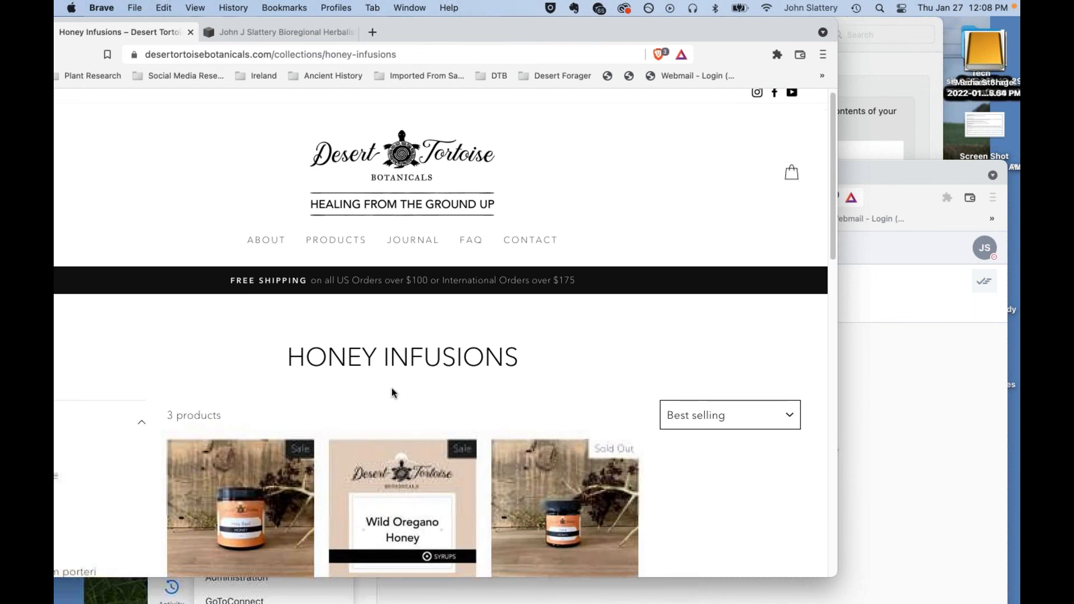
{"action": "scroll", "scroll_direction": "down", "scroll_amount": 3}
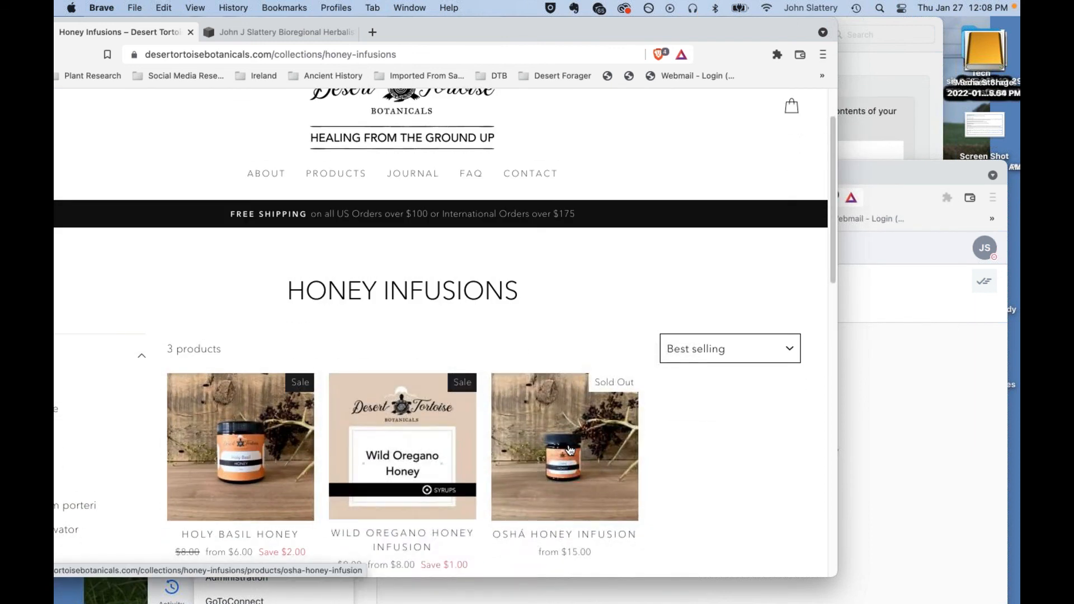
{"action": "mouse_move", "coordinate": [416, 455]}
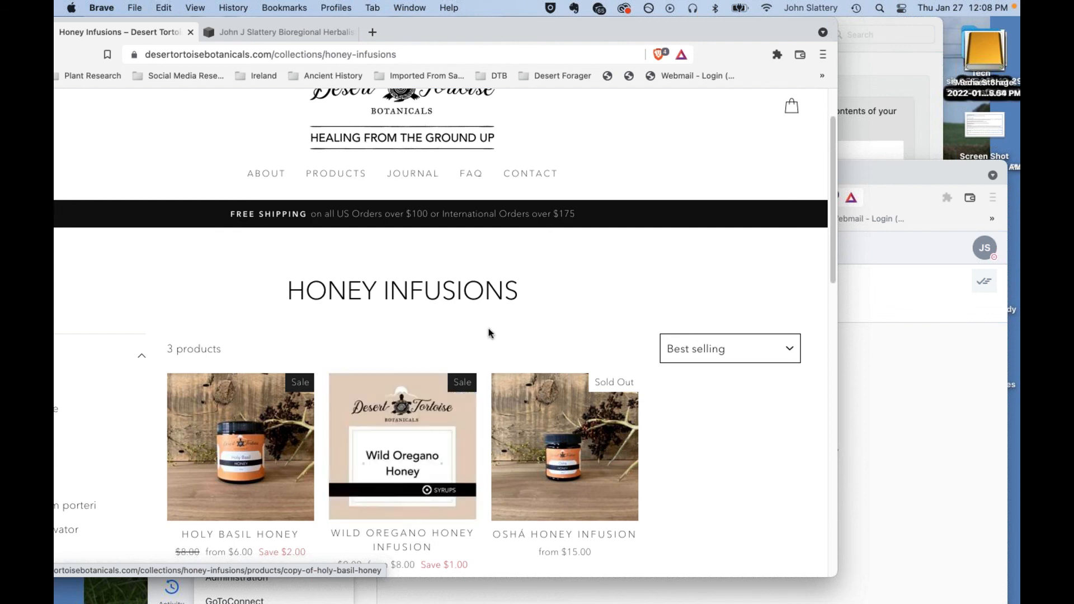
{"action": "scroll", "scroll_direction": "up", "scroll_amount": 3}
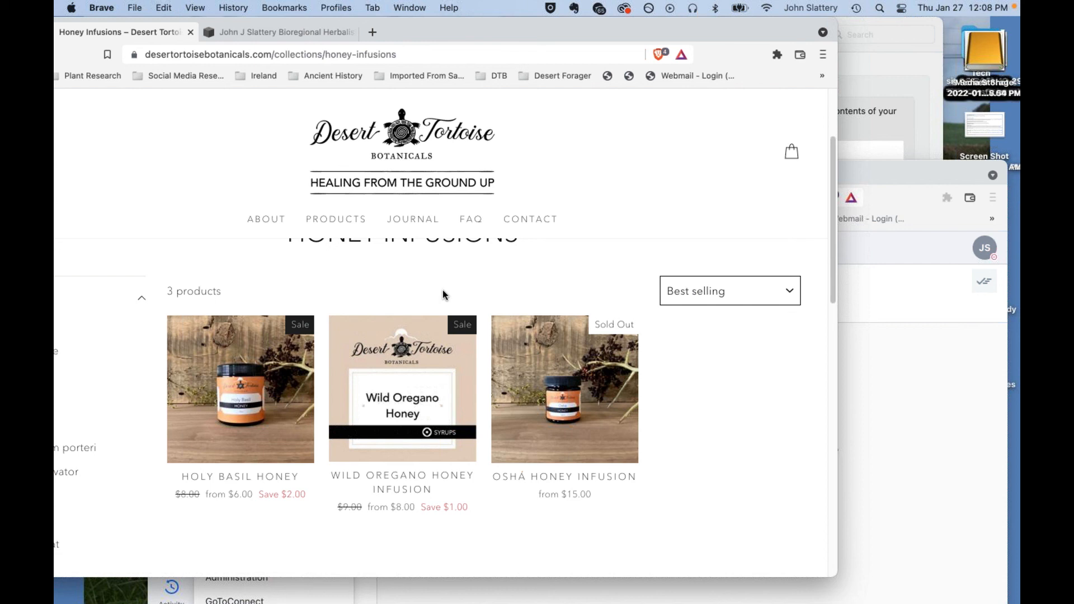
{"action": "mouse_move", "coordinate": [429, 307]}
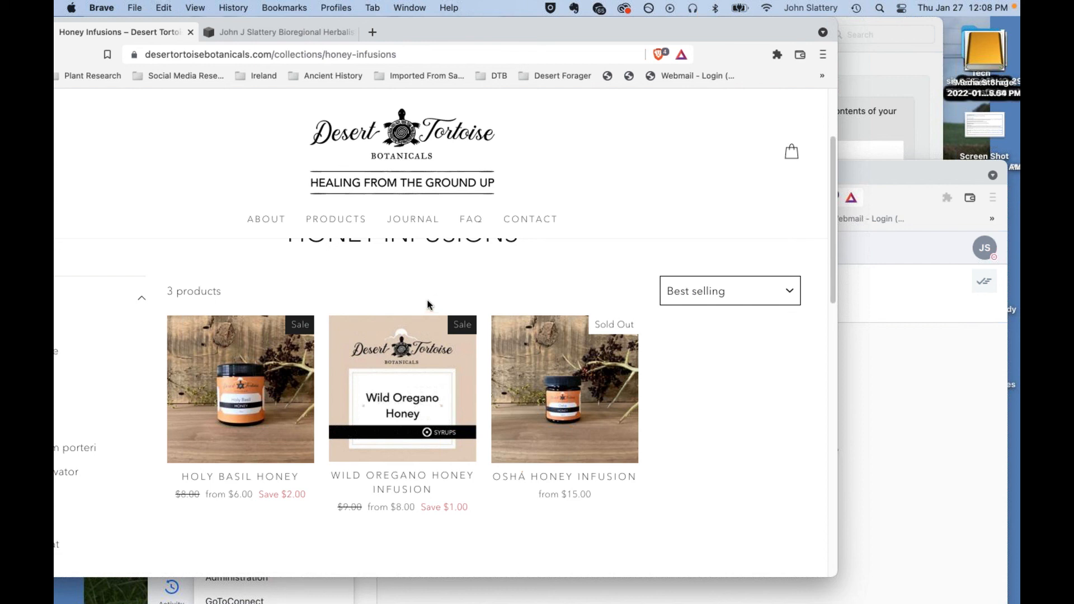
{"action": "mouse_move", "coordinate": [422, 289]}
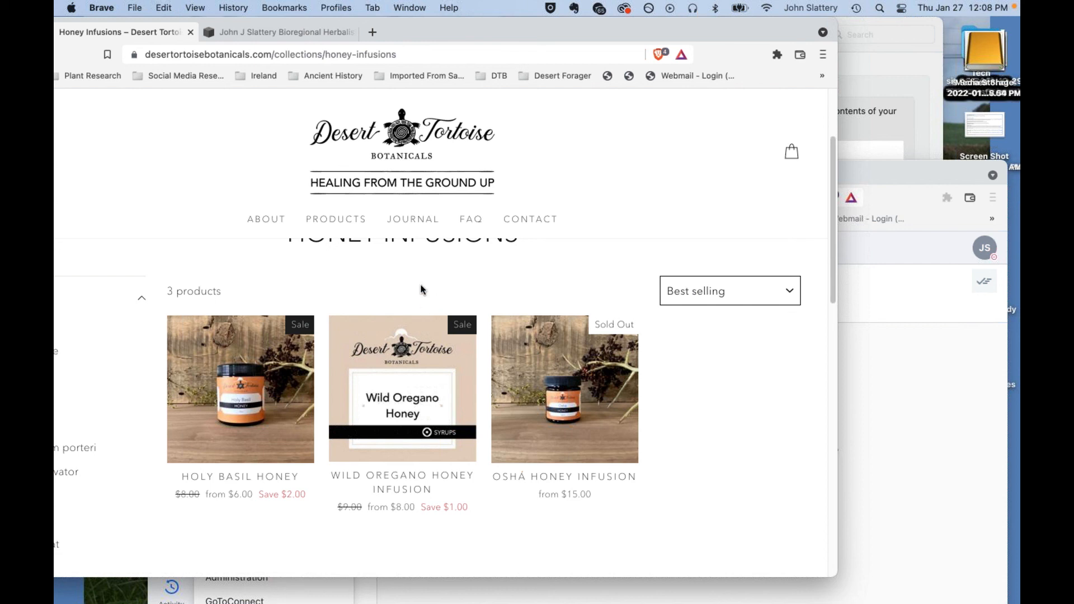
{"action": "mouse_move", "coordinate": [441, 310]}
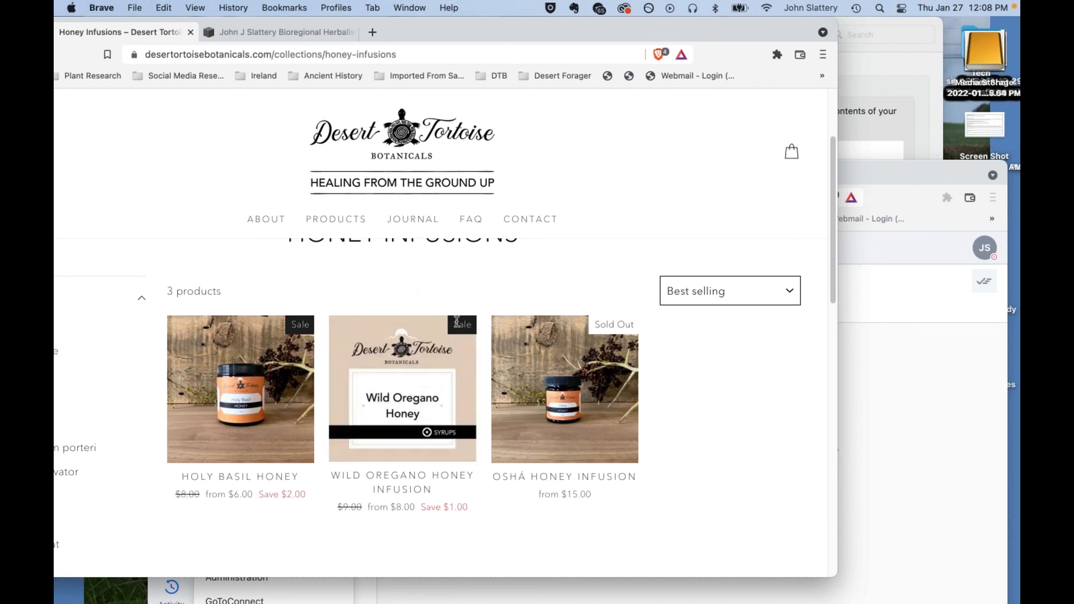
{"action": "mouse_move", "coordinate": [428, 290]}
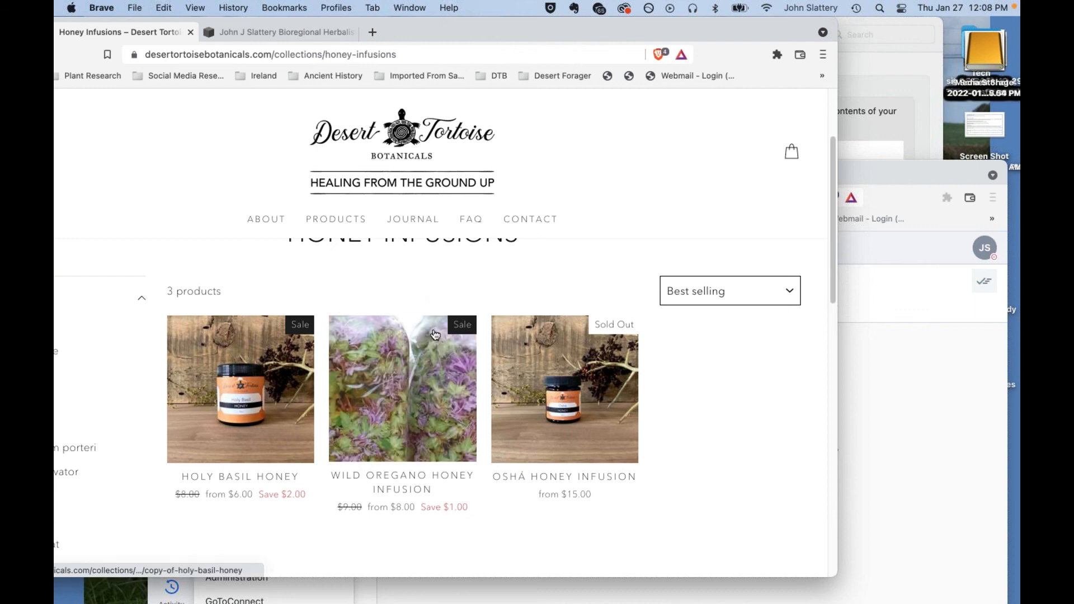
{"action": "mouse_move", "coordinate": [407, 383]}
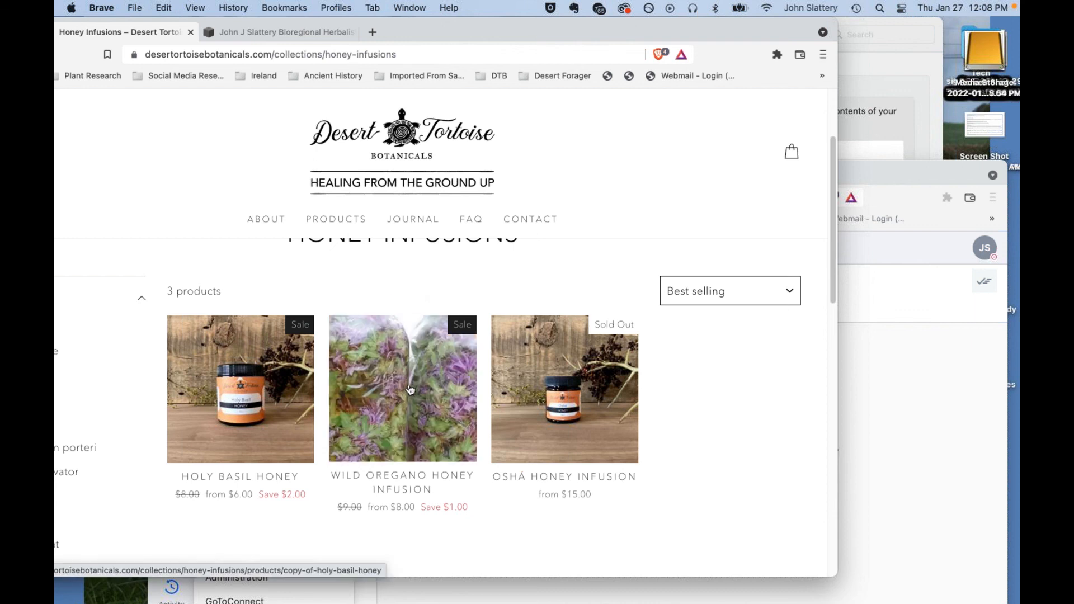
{"action": "mouse_move", "coordinate": [407, 382]}
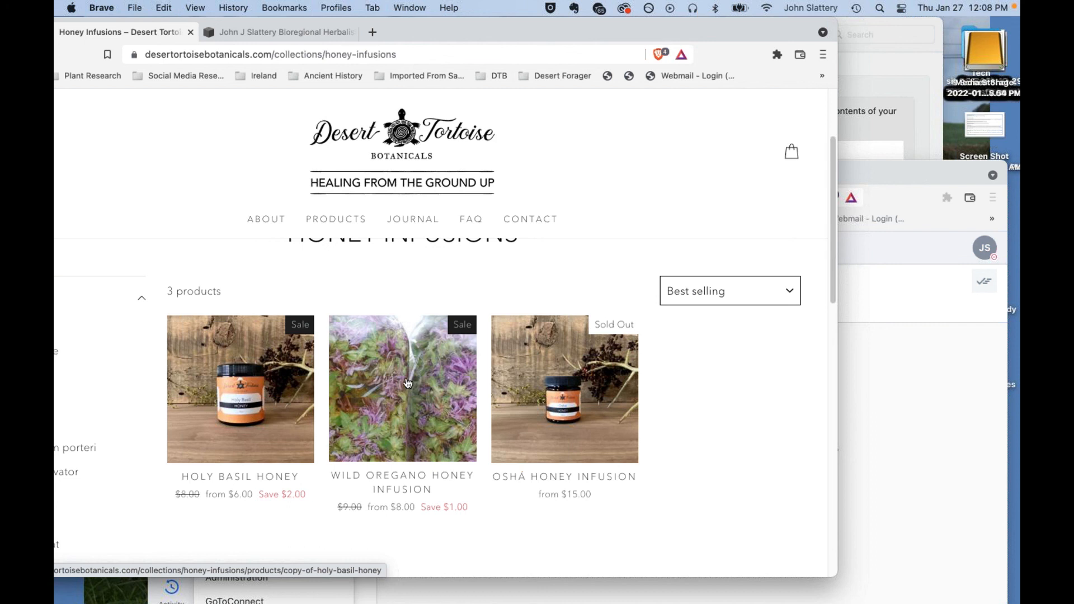
{"action": "mouse_move", "coordinate": [412, 370]}
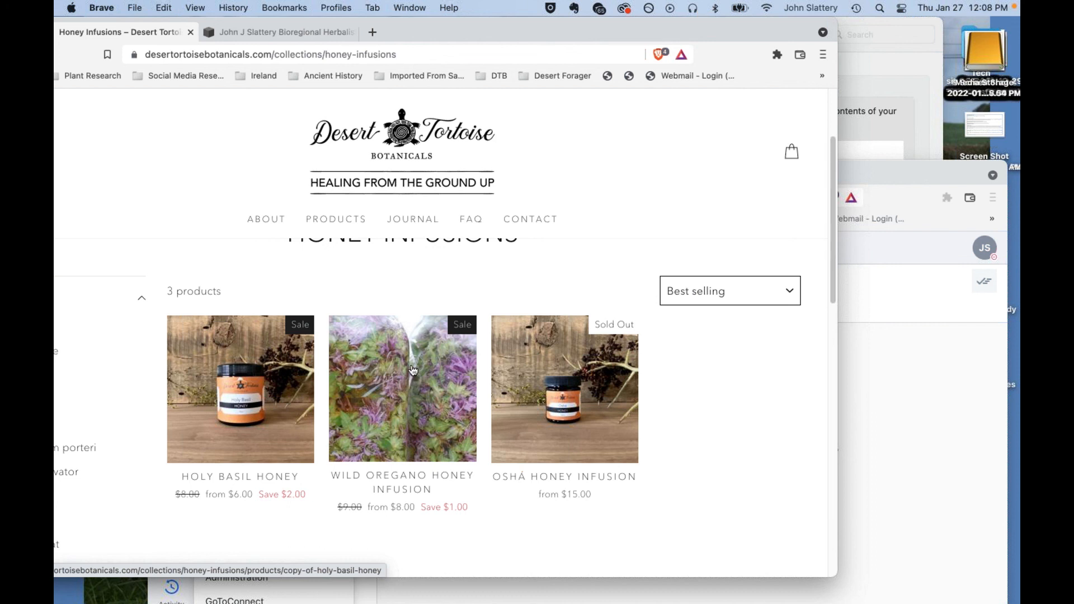
{"action": "mouse_move", "coordinate": [441, 291]}
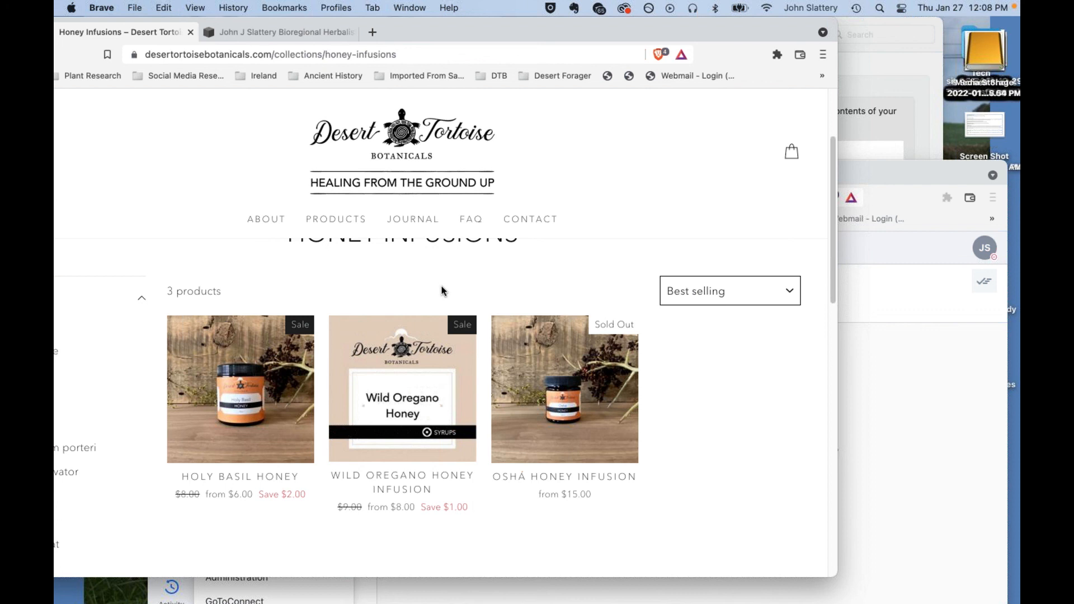
{"action": "mouse_move", "coordinate": [448, 294]}
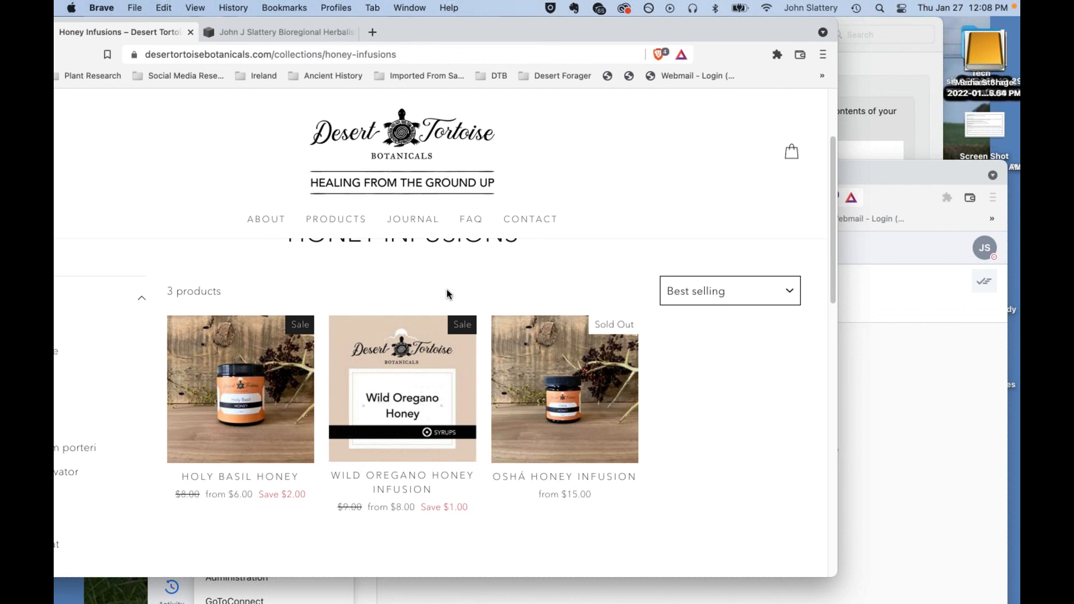
{"action": "mouse_move", "coordinate": [444, 293]}
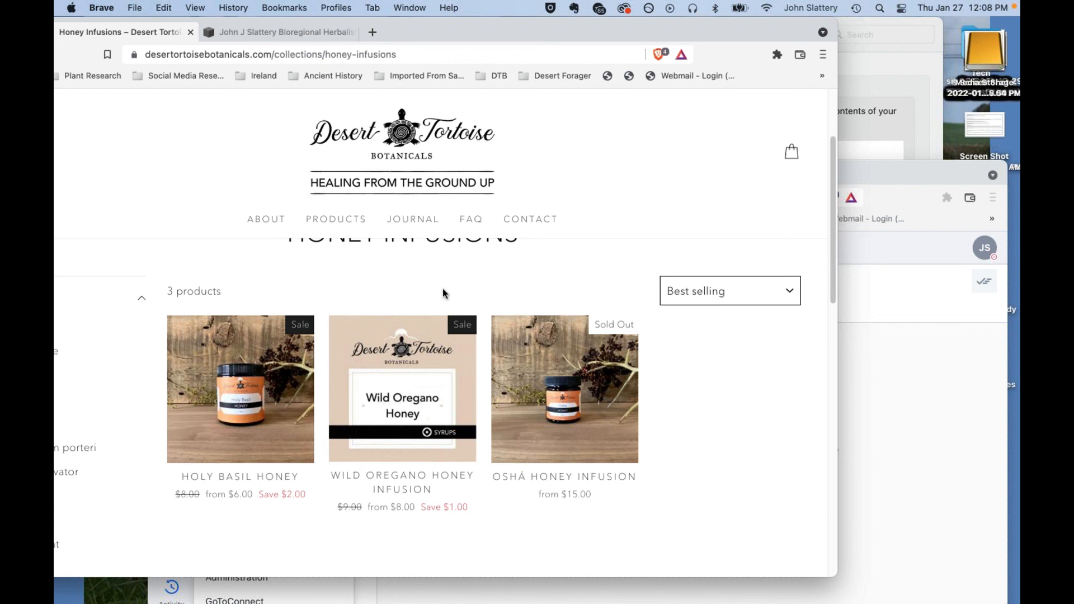
{"action": "mouse_move", "coordinate": [423, 289]}
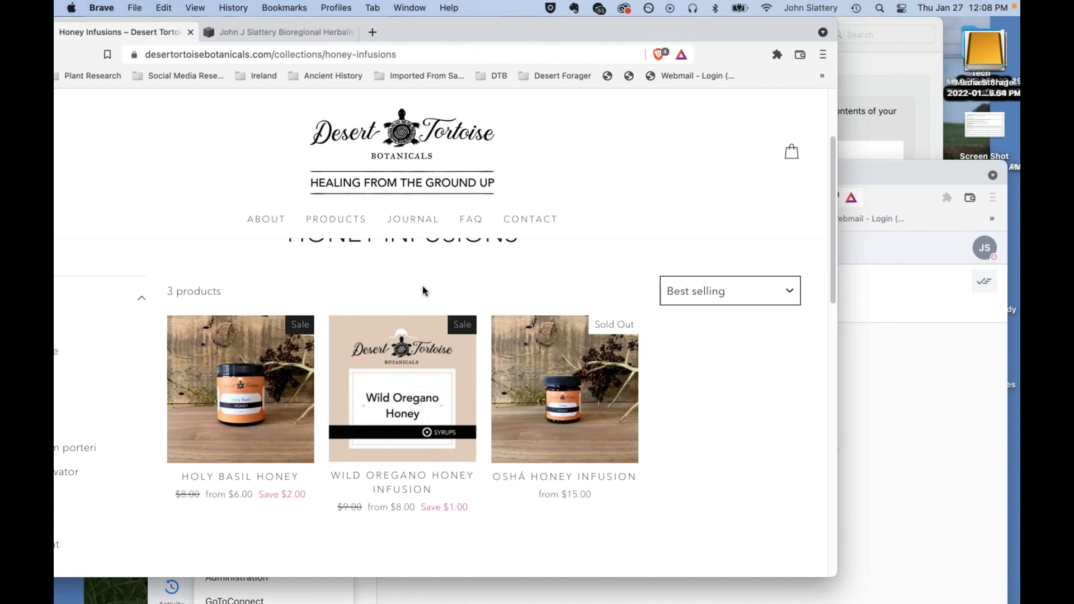
{"action": "mouse_move", "coordinate": [419, 294]}
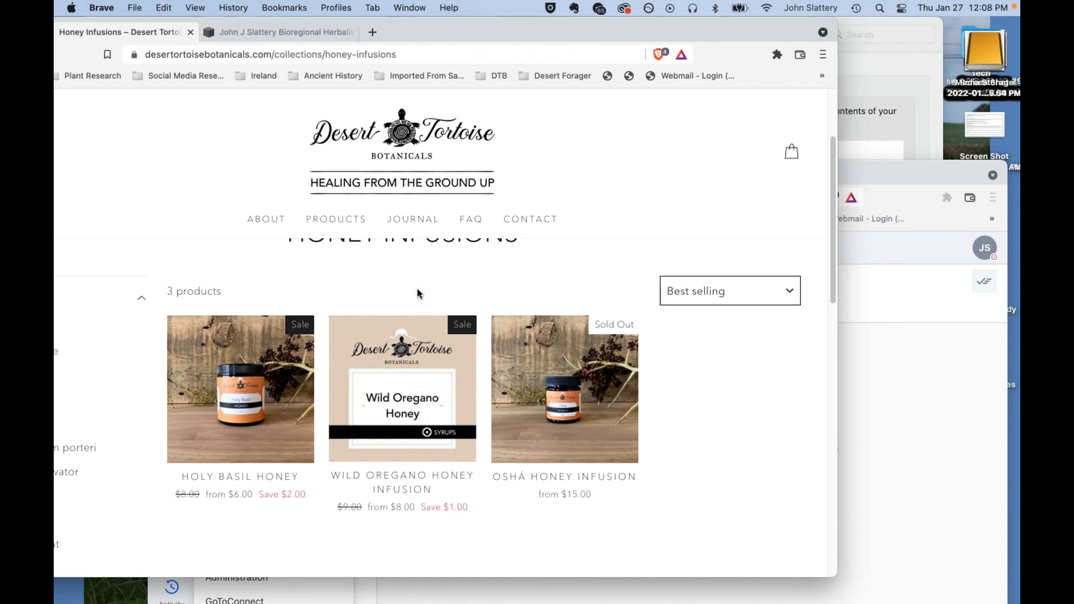
{"action": "mouse_move", "coordinate": [423, 298]}
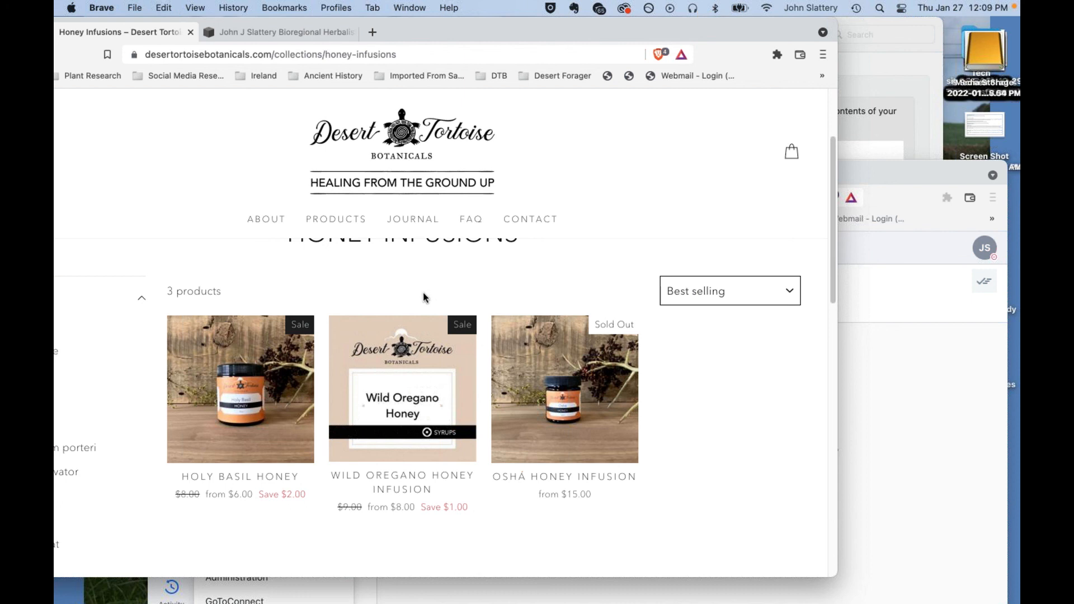
{"action": "mouse_move", "coordinate": [416, 301]}
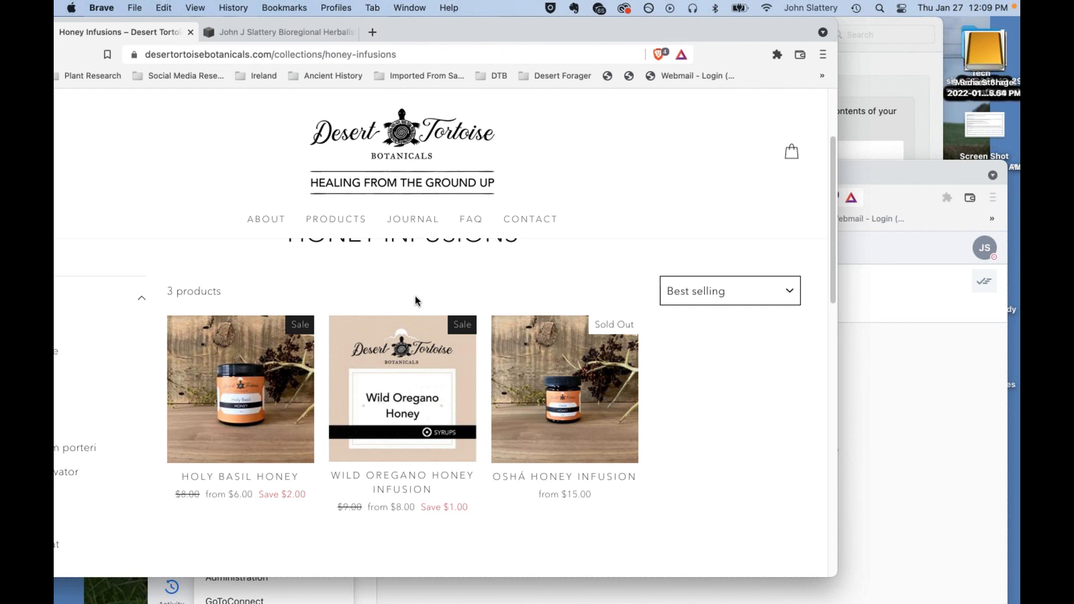
{"action": "mouse_move", "coordinate": [439, 298]}
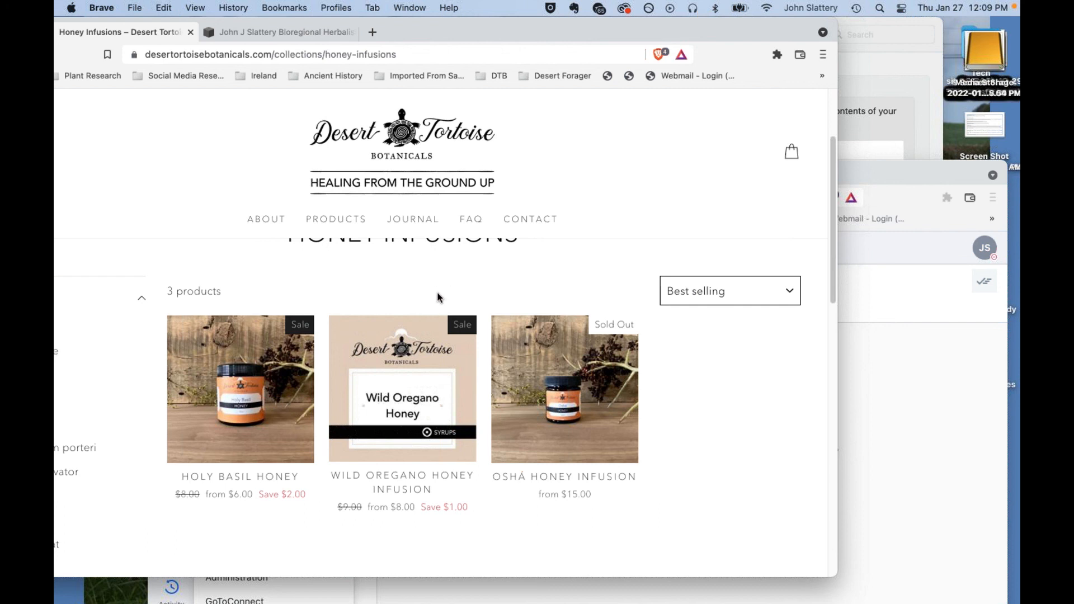
{"action": "mouse_move", "coordinate": [452, 273]}
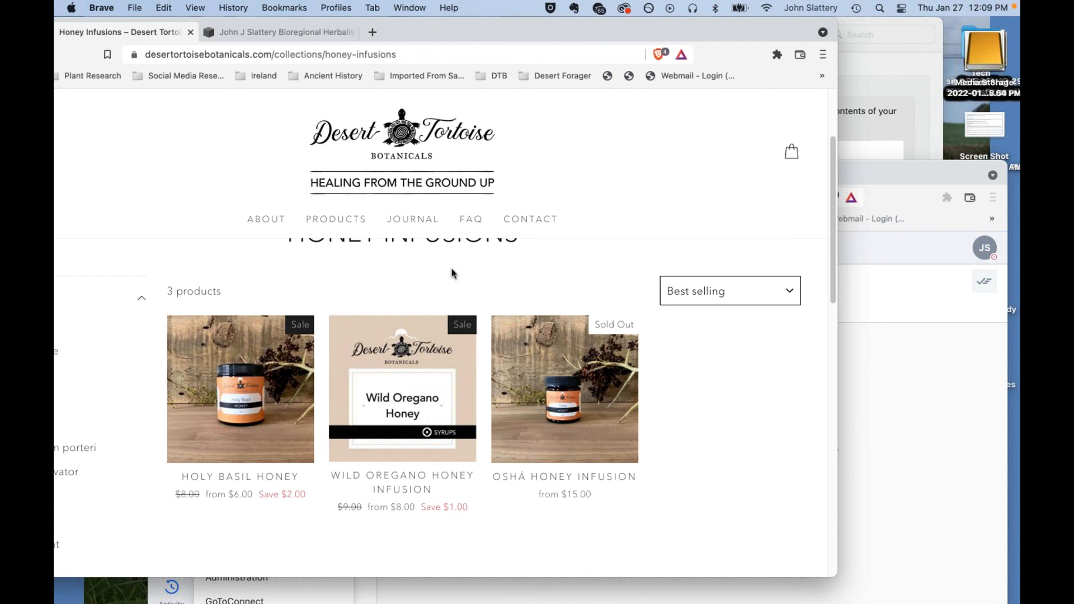
{"action": "mouse_move", "coordinate": [416, 296]}
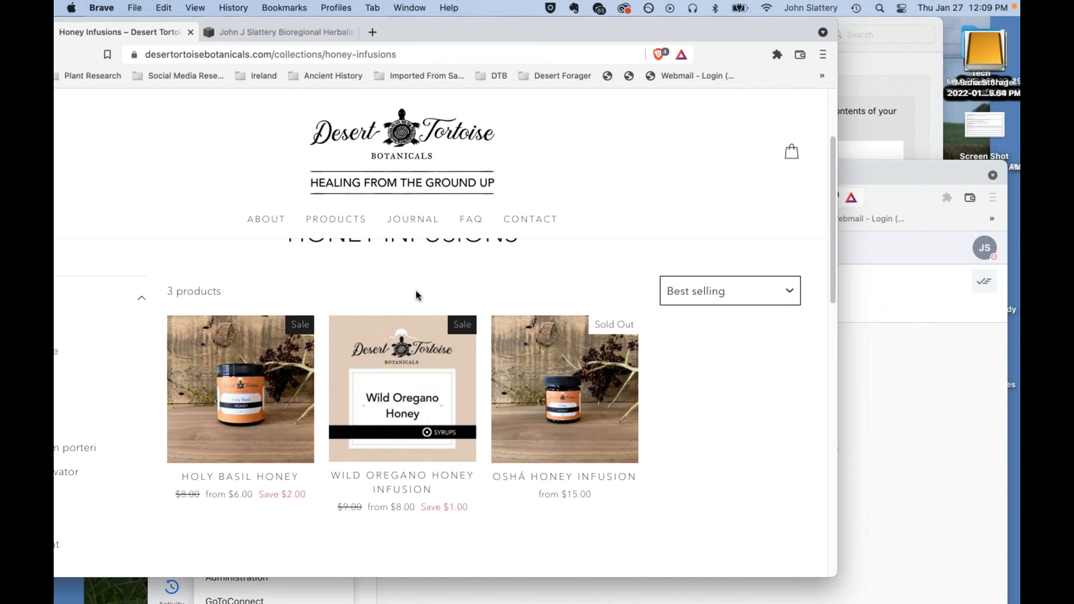
{"action": "mouse_move", "coordinate": [456, 411]}
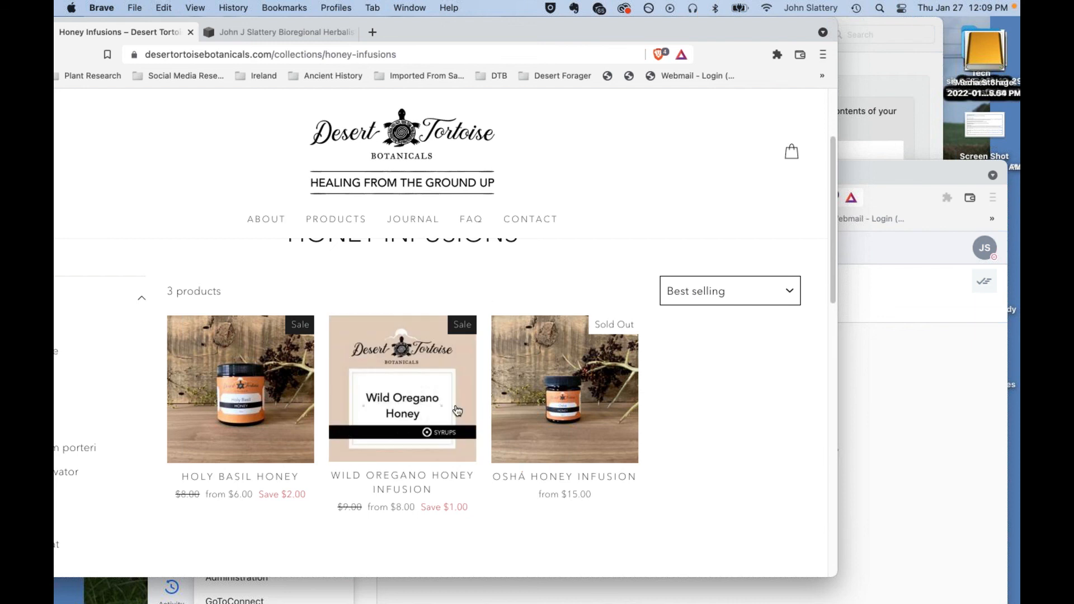
{"action": "mouse_move", "coordinate": [402, 389]}
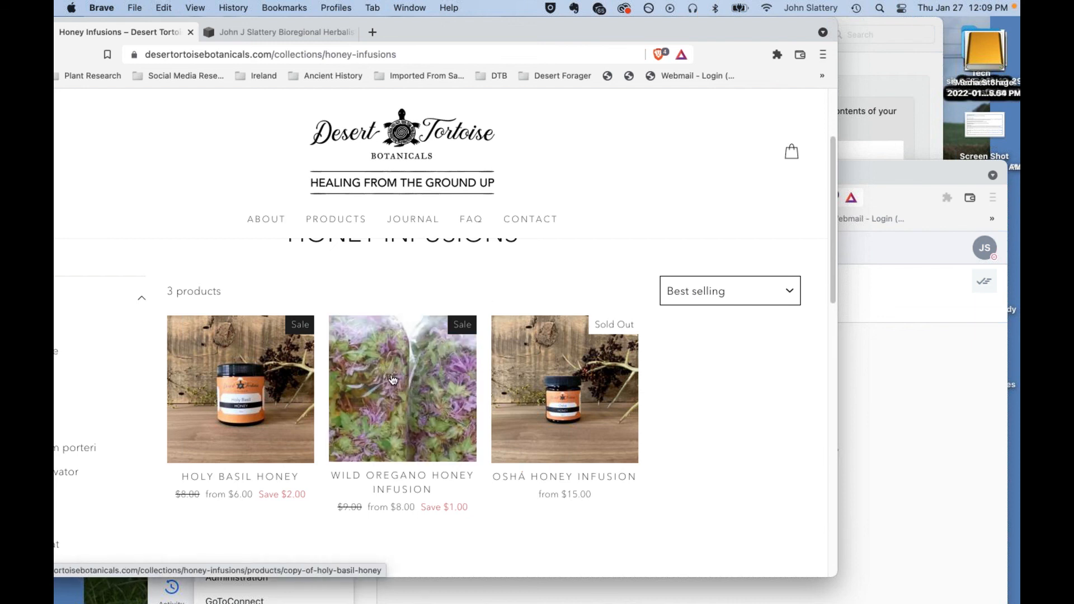
{"action": "mouse_move", "coordinate": [375, 367]}
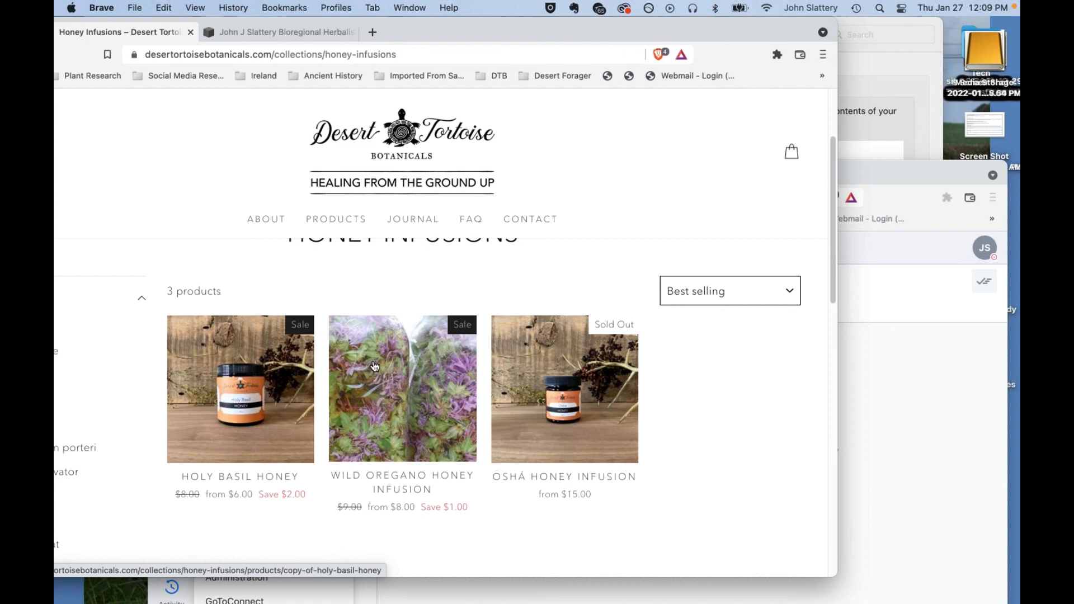
{"action": "mouse_move", "coordinate": [379, 389]}
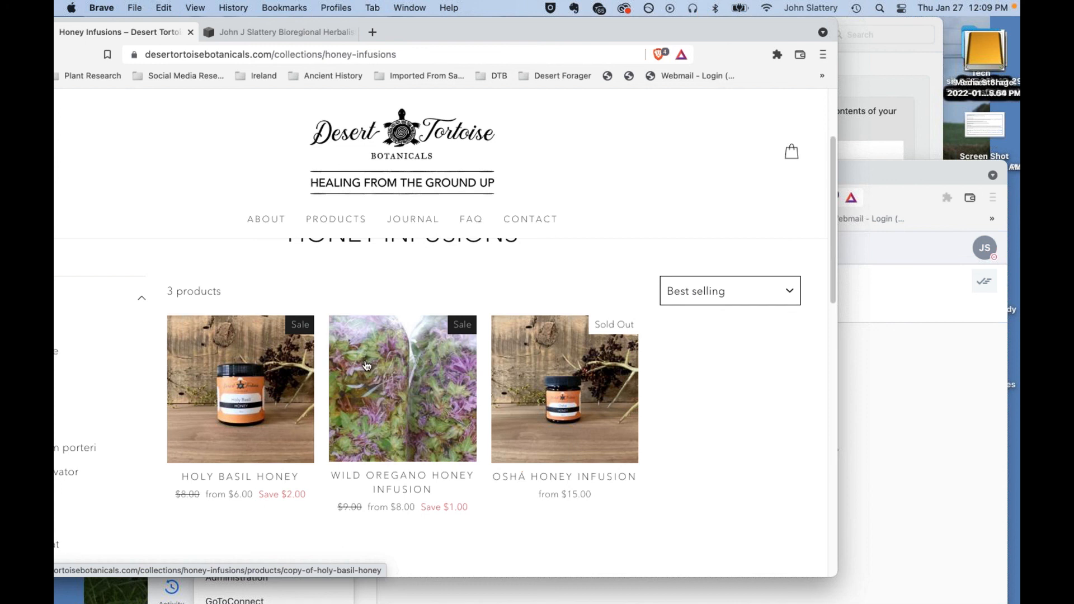
{"action": "mouse_move", "coordinate": [374, 398]}
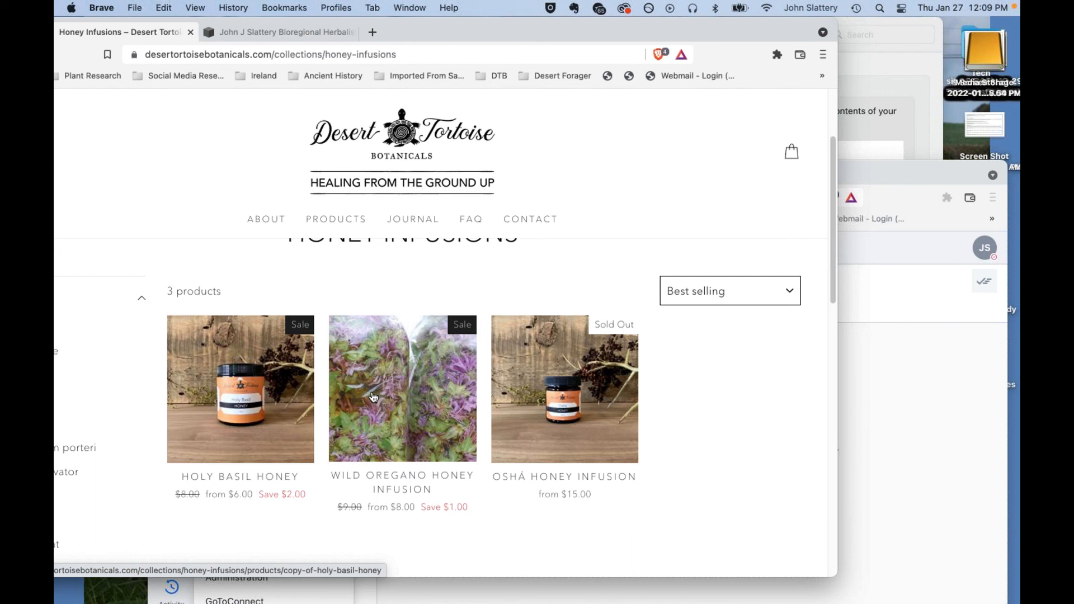
{"action": "mouse_move", "coordinate": [363, 351]}
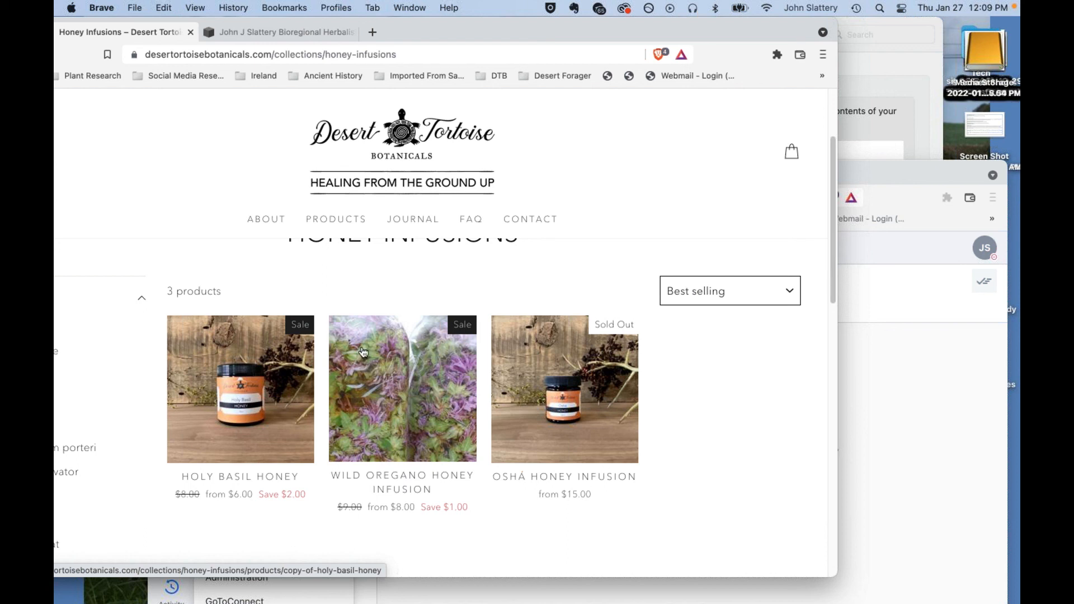
{"action": "mouse_move", "coordinate": [399, 374]}
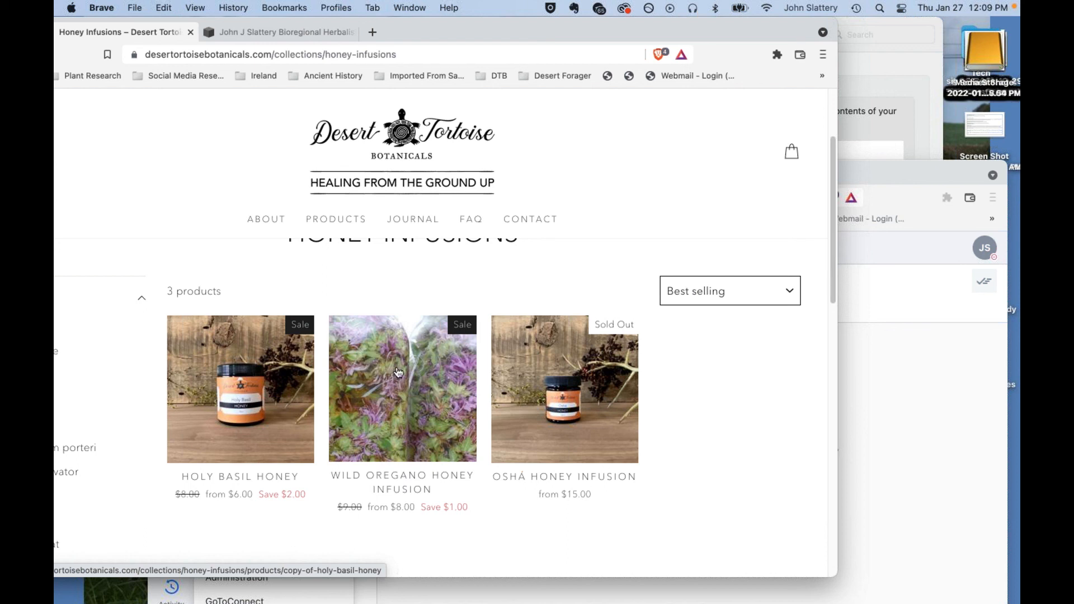
{"action": "mouse_move", "coordinate": [383, 366]}
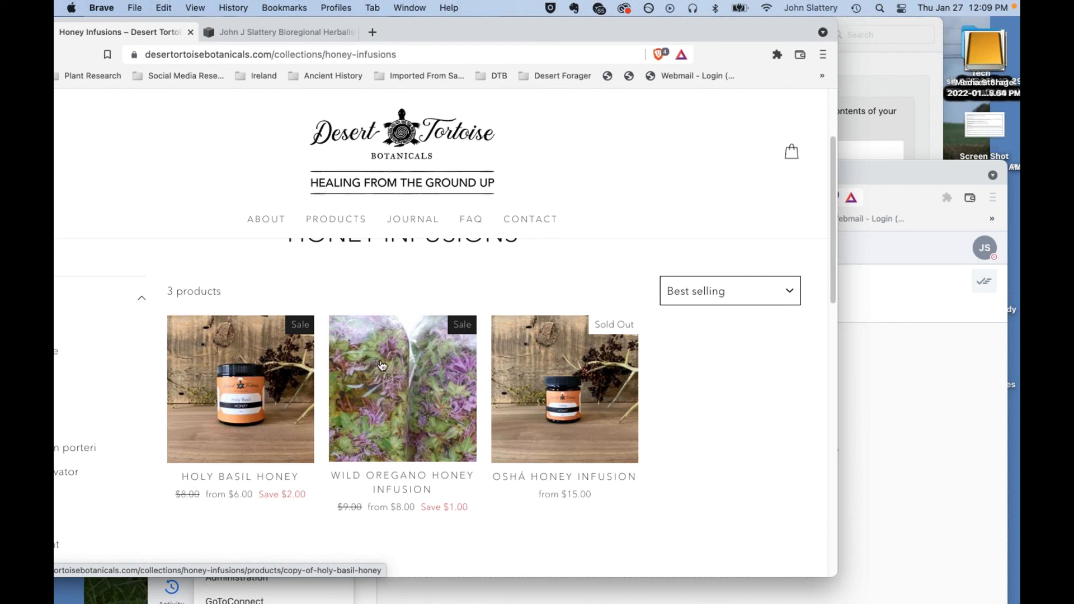
{"action": "mouse_move", "coordinate": [397, 343]}
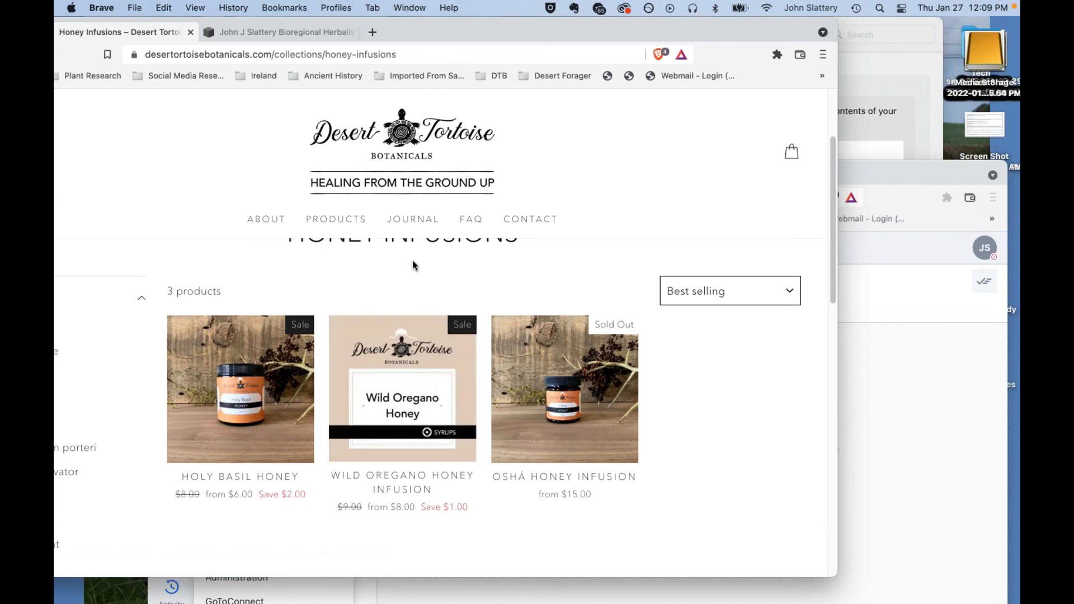
{"action": "mouse_move", "coordinate": [335, 218]}
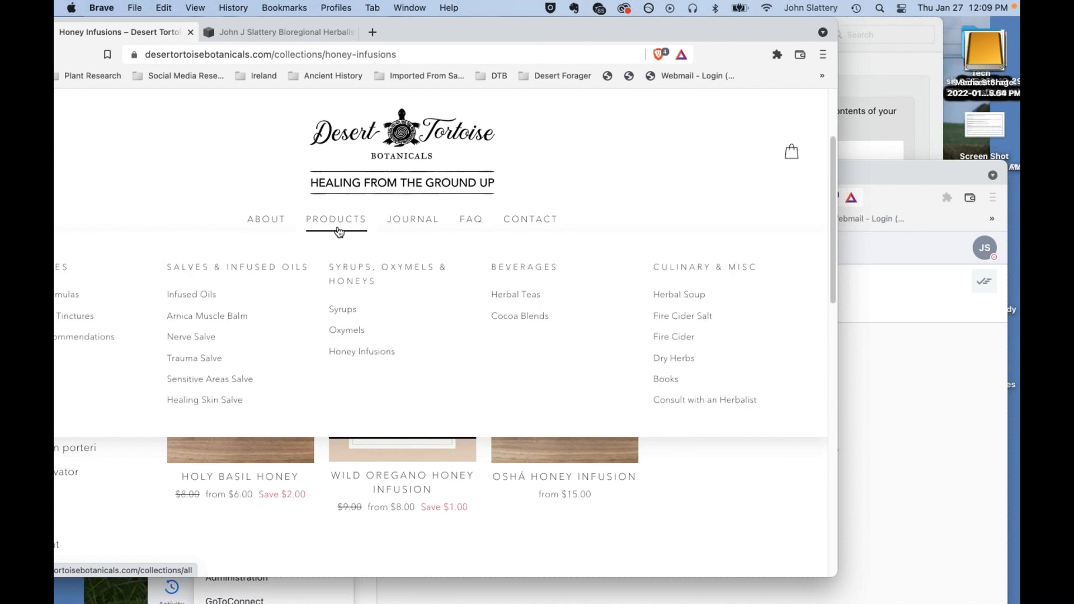
{"action": "mouse_move", "coordinate": [352, 230]}
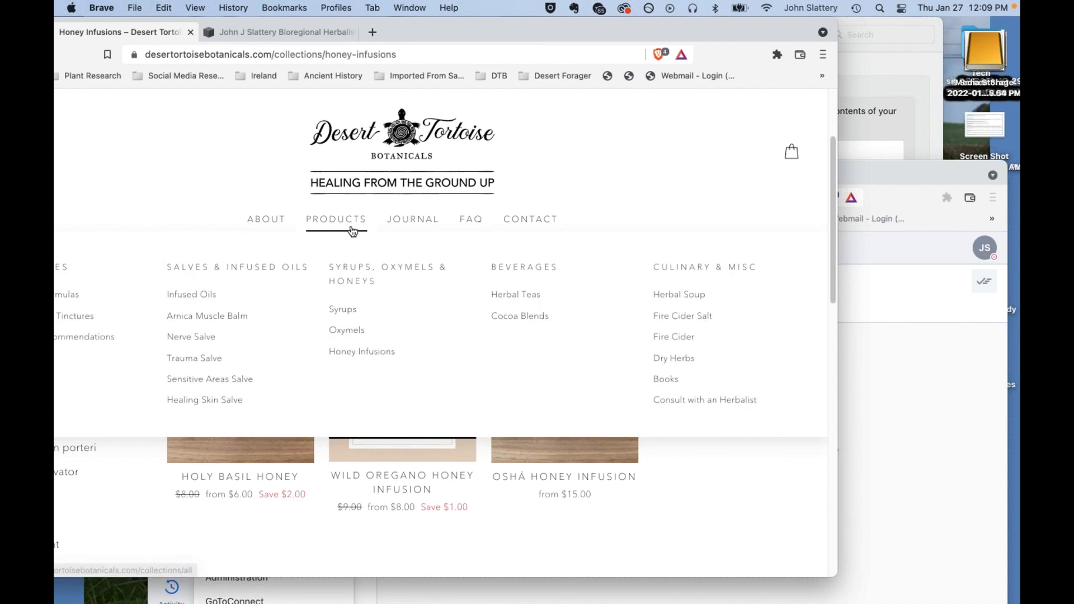
{"action": "mouse_move", "coordinate": [333, 266]}
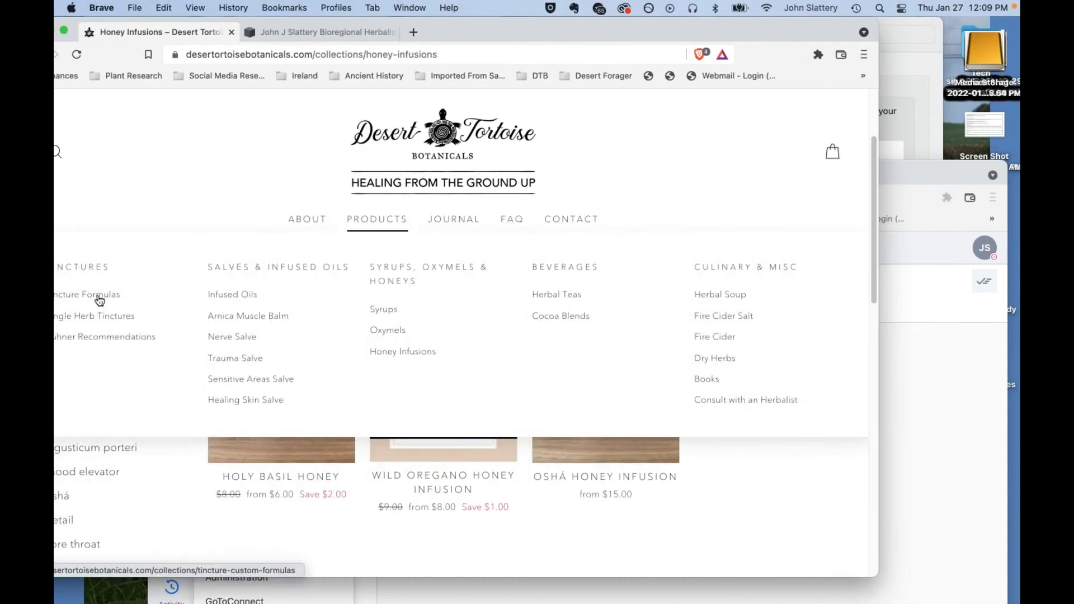
Browse the Tincture Formulas product grid down to Uterine Tonic and back up.
{"action": "left_click", "coordinate": [87, 294]}
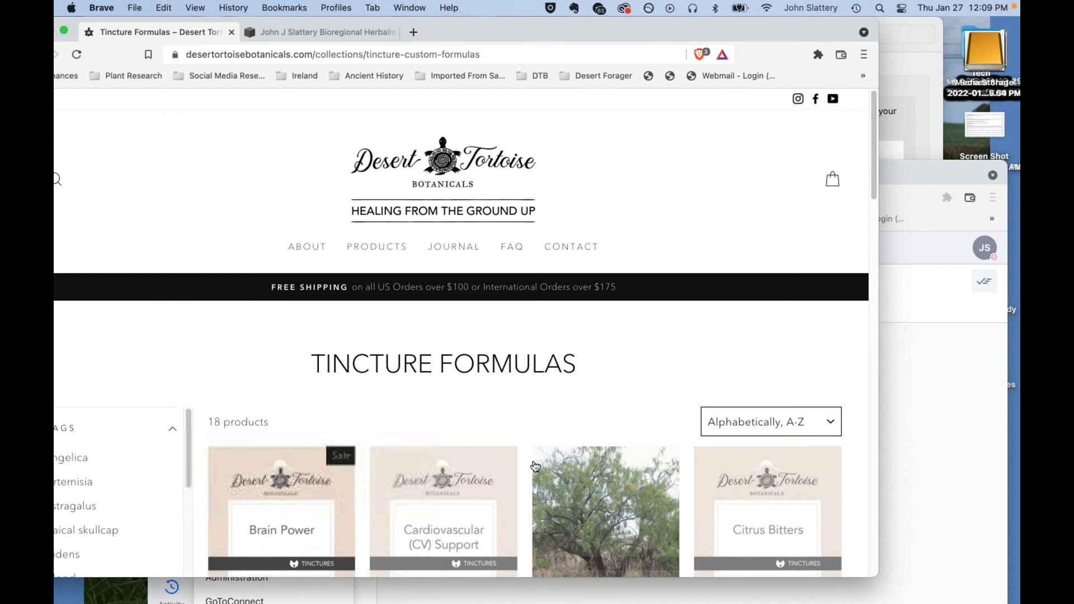
{"action": "scroll", "scroll_direction": "down", "scroll_amount": 3}
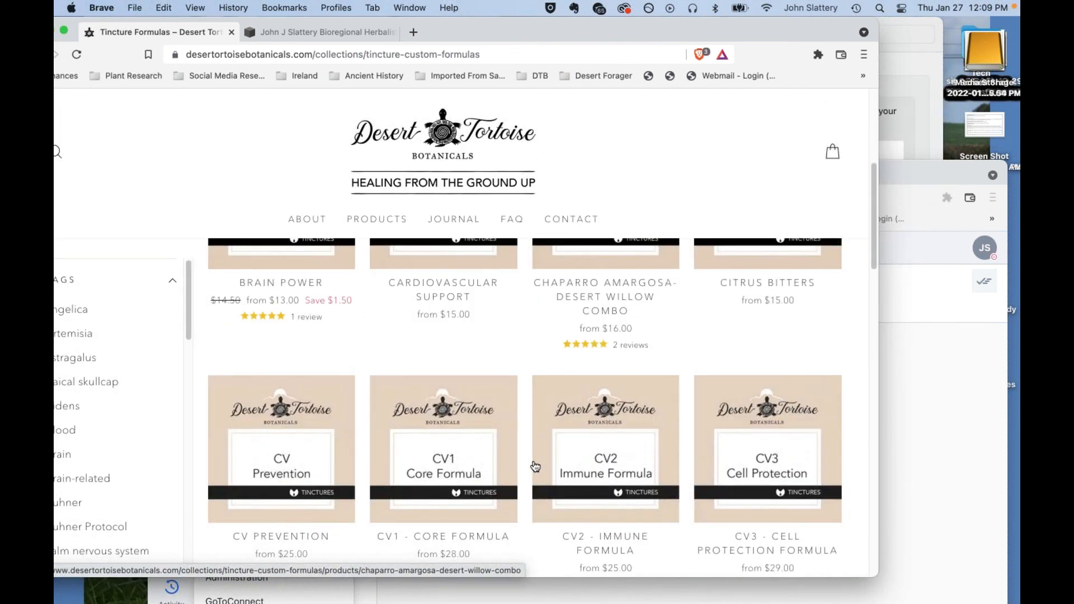
{"action": "scroll", "scroll_direction": "down", "scroll_amount": 3}
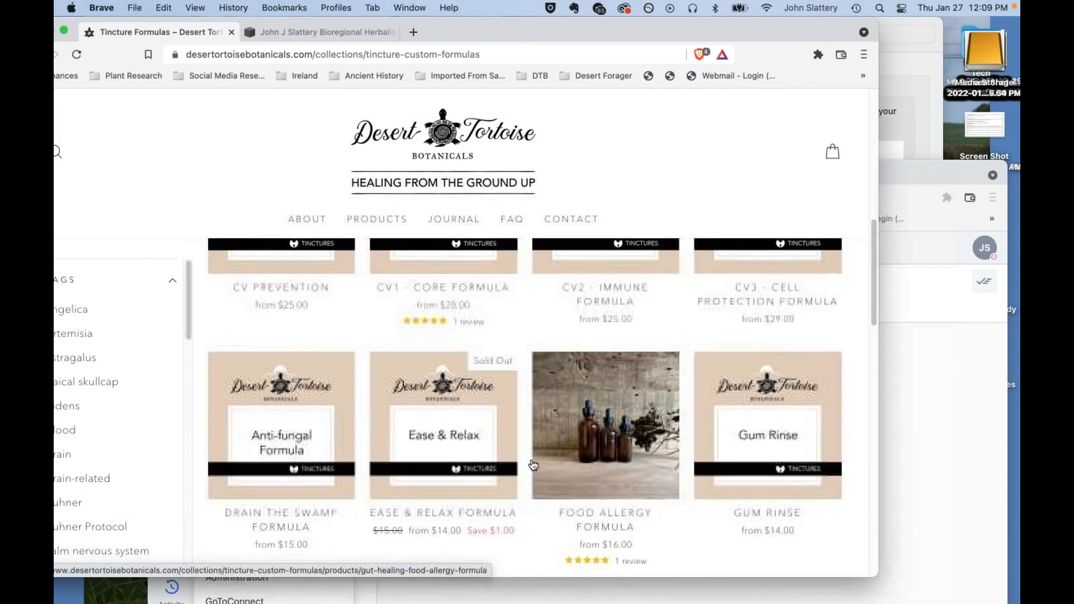
{"action": "scroll", "scroll_direction": "down", "scroll_amount": 3}
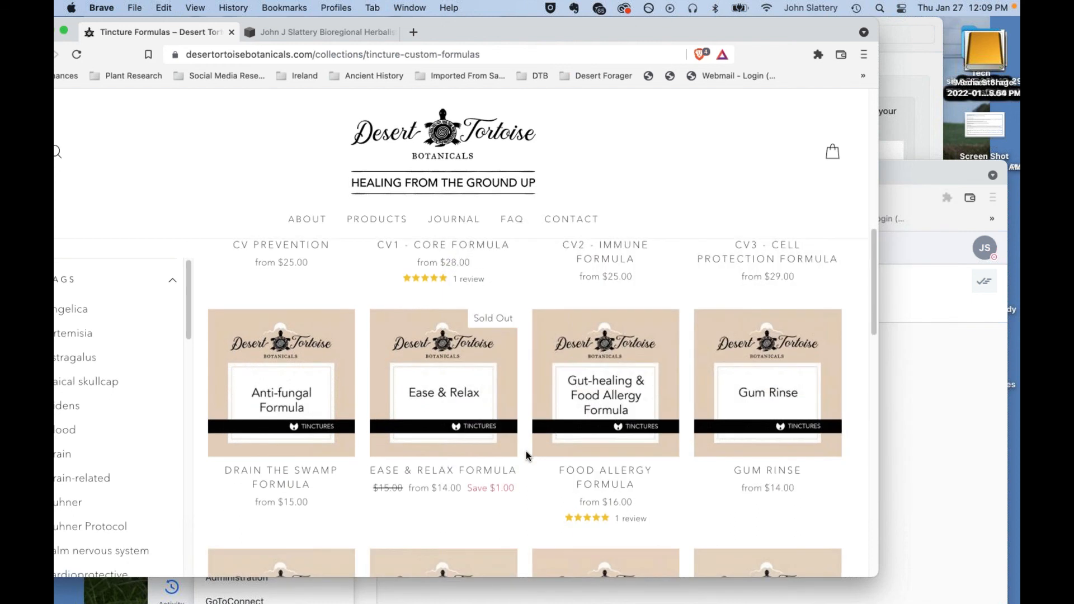
{"action": "scroll", "scroll_direction": "down", "scroll_amount": 3}
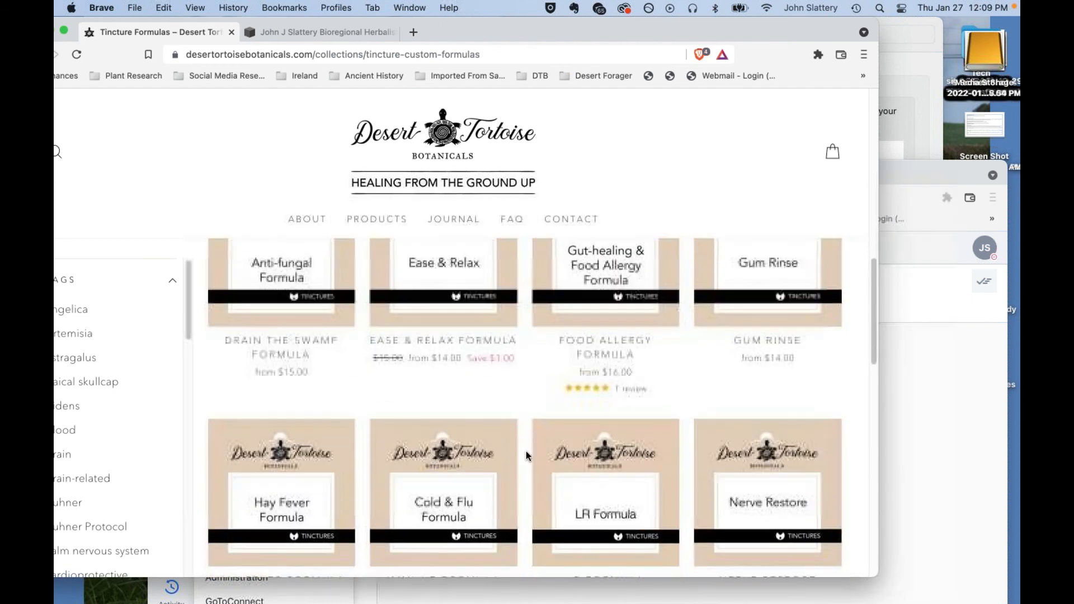
{"action": "scroll", "scroll_direction": "down", "scroll_amount": 3}
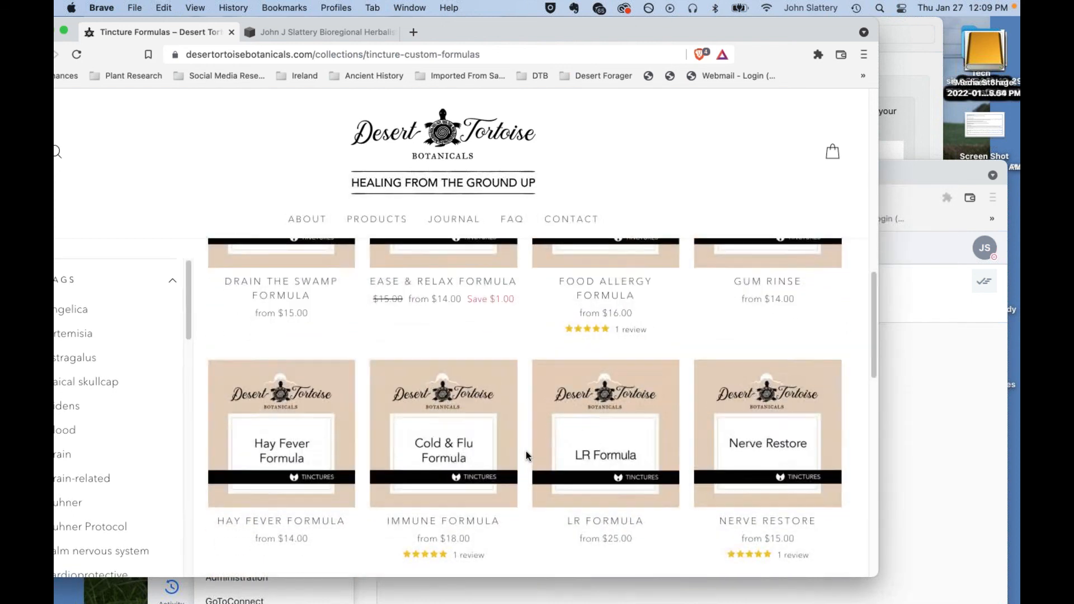
{"action": "scroll", "scroll_direction": "down", "scroll_amount": 3}
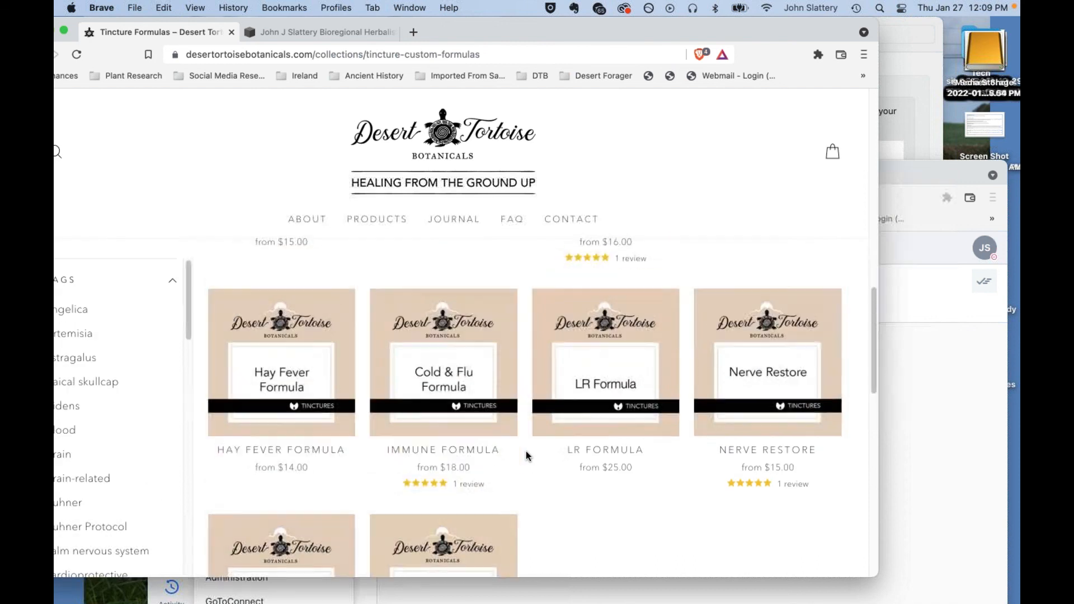
{"action": "scroll", "scroll_direction": "down", "scroll_amount": 3}
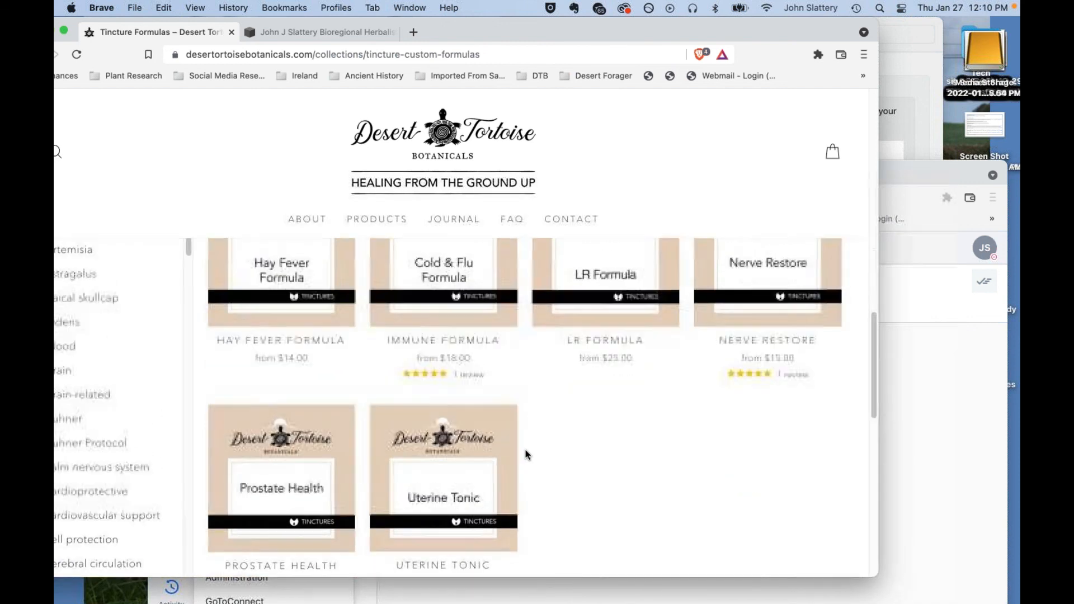
{"action": "scroll", "scroll_direction": "up", "scroll_amount": 3}
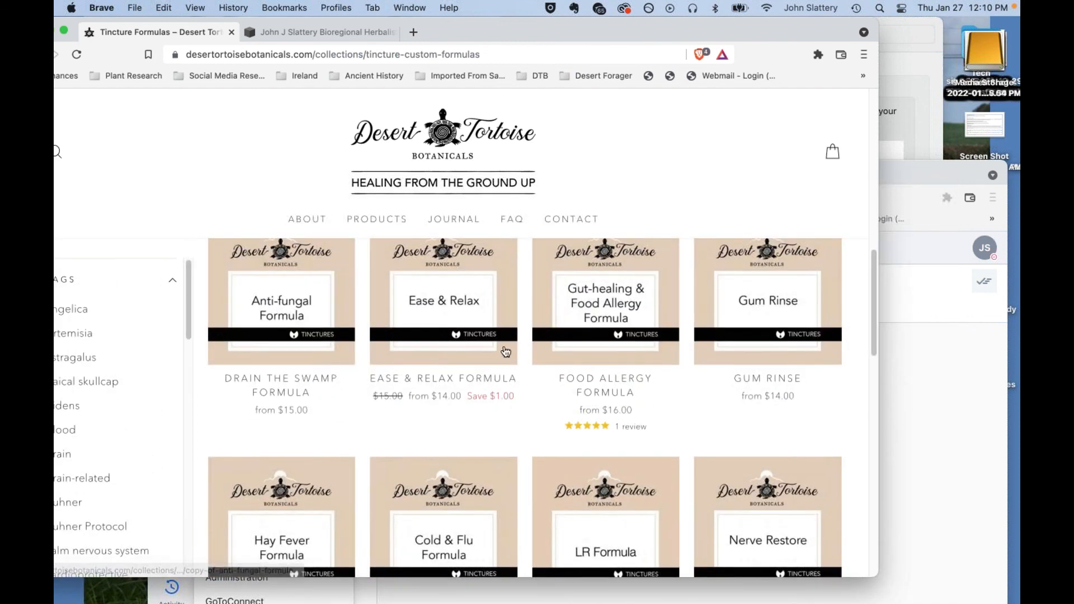
{"action": "scroll", "scroll_direction": "down", "scroll_amount": 3}
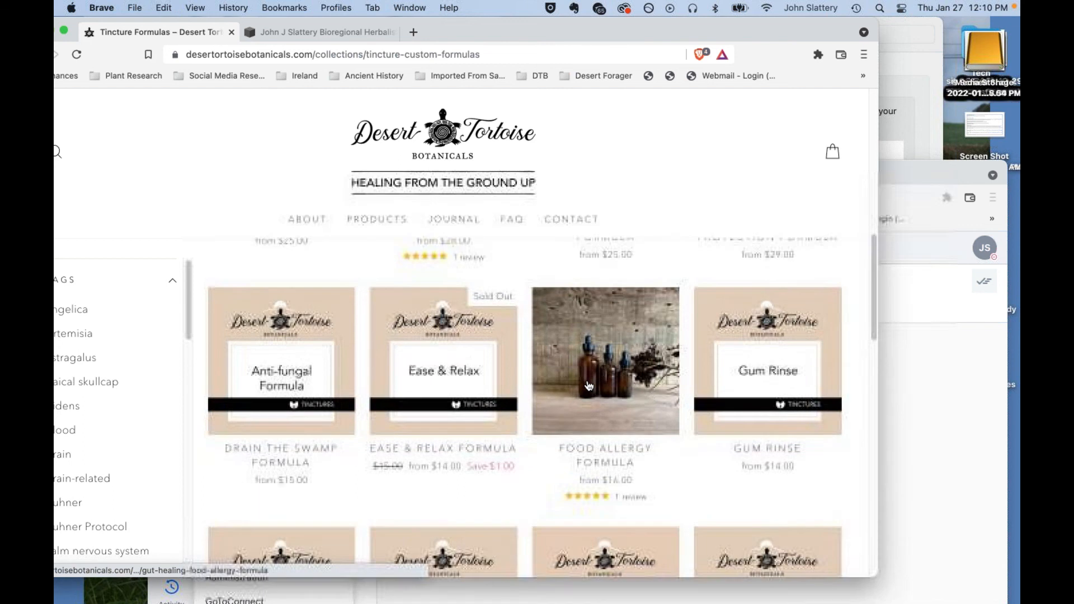
{"action": "scroll", "scroll_direction": "down", "scroll_amount": 3}
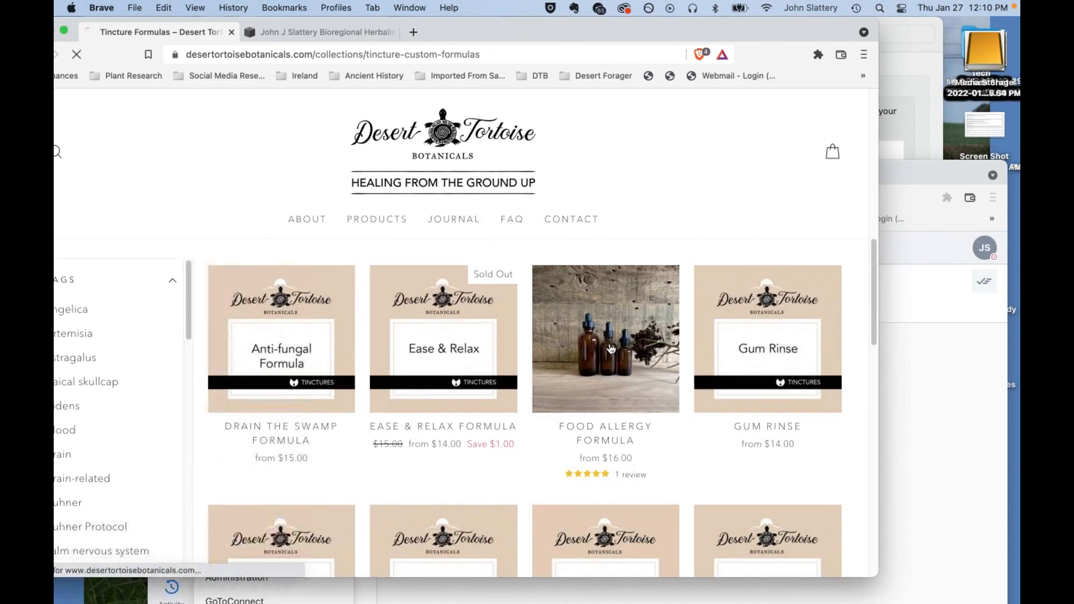
{"action": "left_click", "coordinate": [605, 338]}
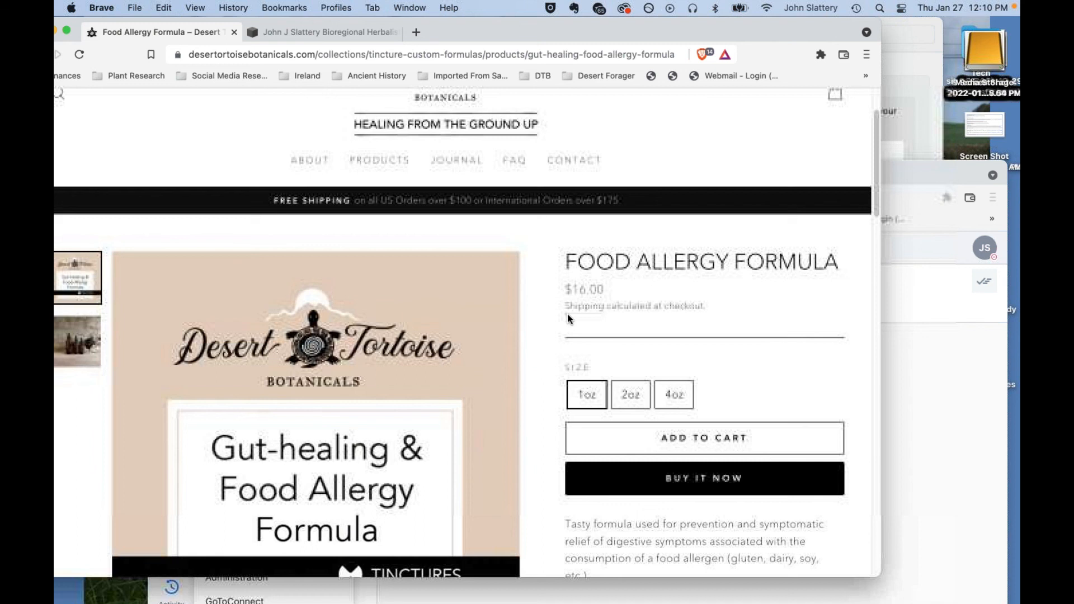
{"action": "scroll", "scroll_direction": "down", "scroll_amount": 3}
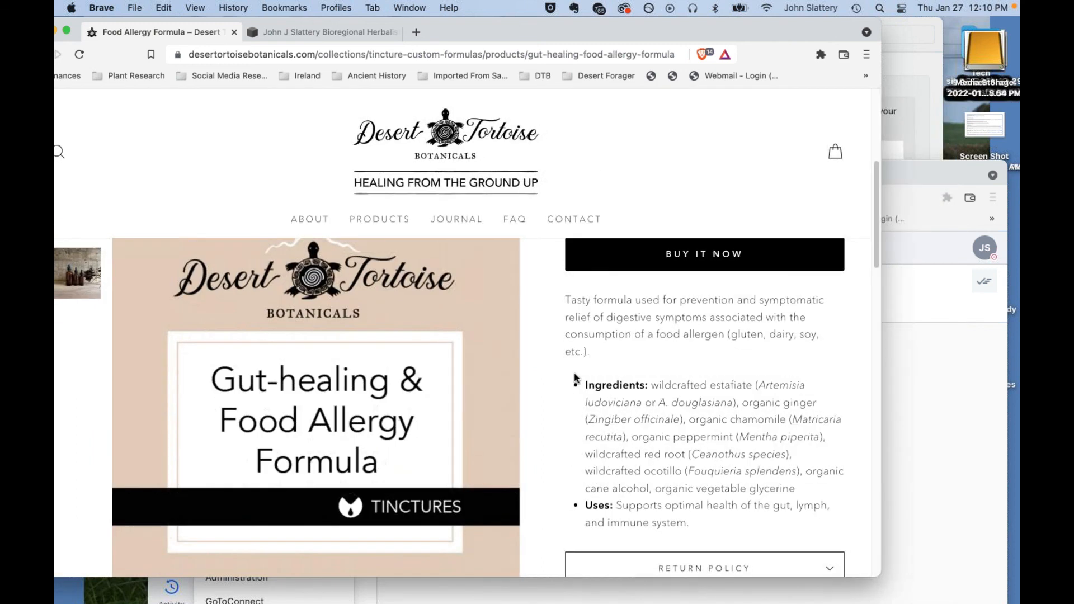
{"action": "mouse_move", "coordinate": [615, 412]}
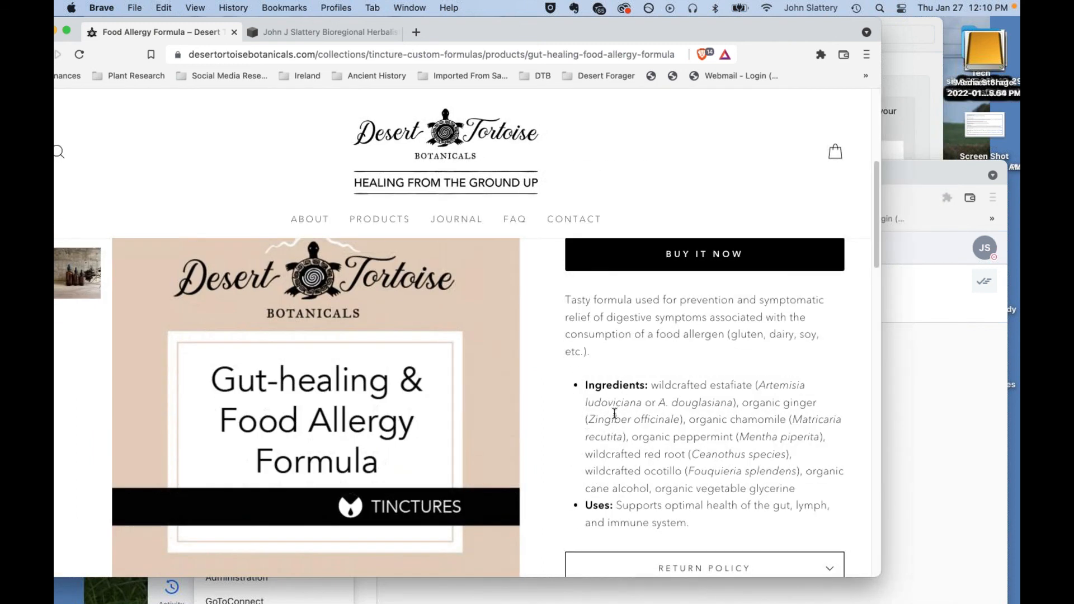
{"action": "mouse_move", "coordinate": [643, 439]}
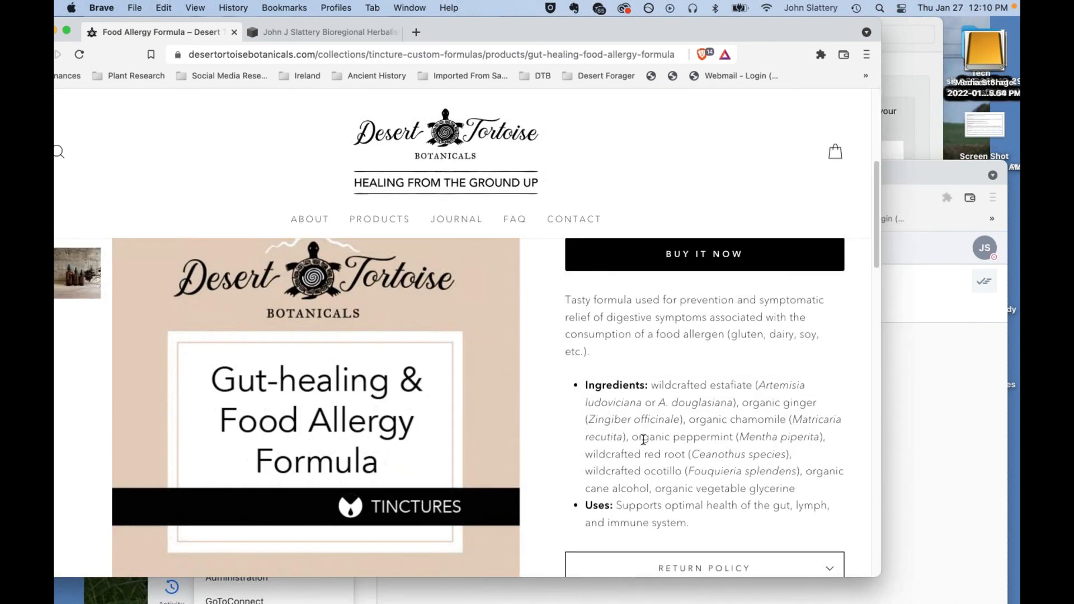
{"action": "mouse_move", "coordinate": [623, 420]}
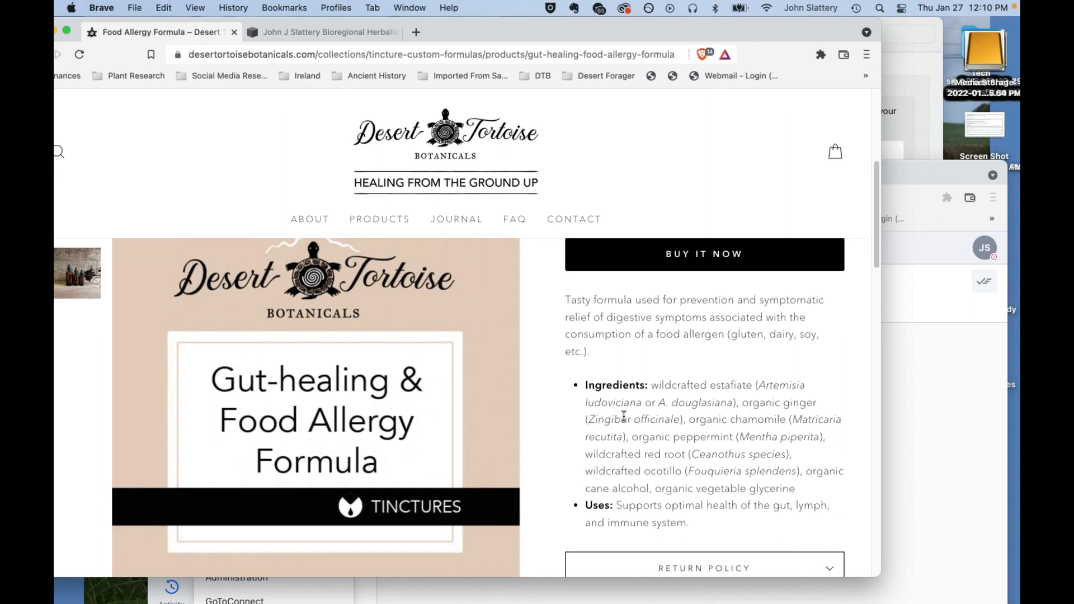
{"action": "mouse_move", "coordinate": [617, 404]}
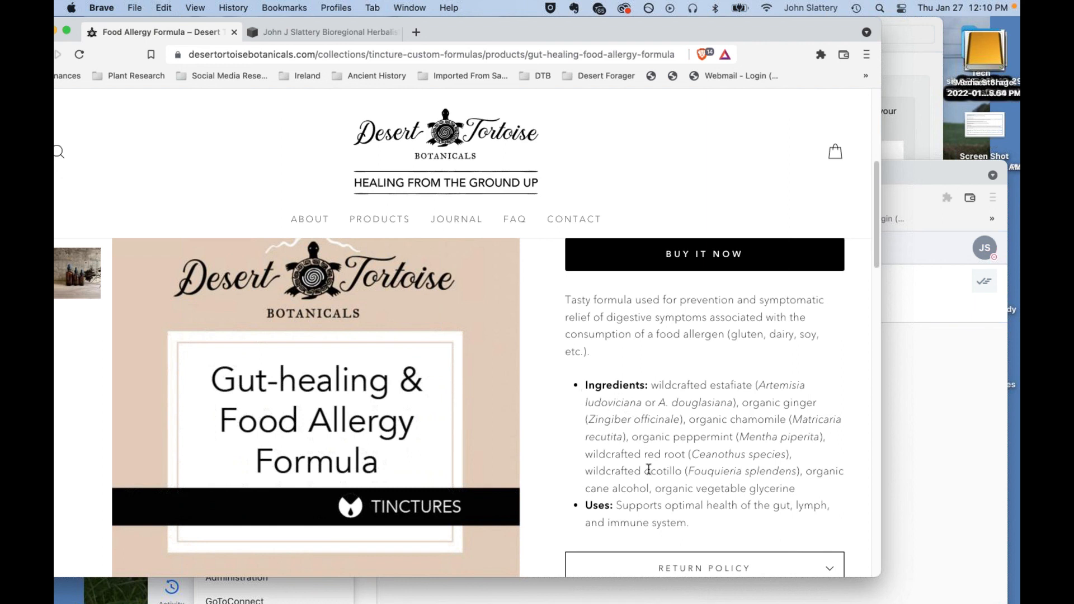
{"action": "mouse_move", "coordinate": [574, 426]}
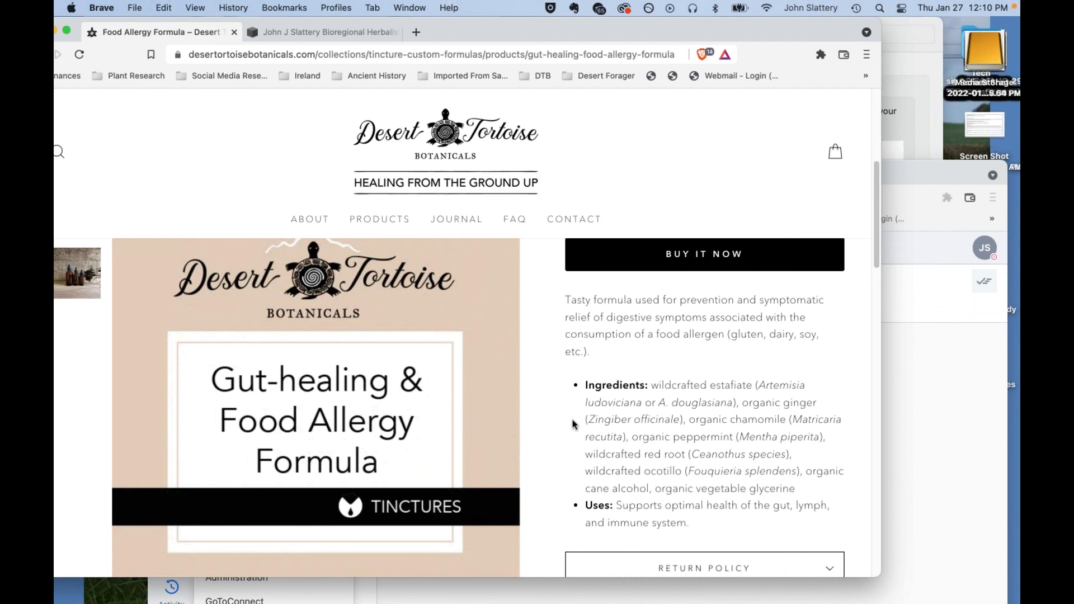
{"action": "mouse_move", "coordinate": [690, 395]}
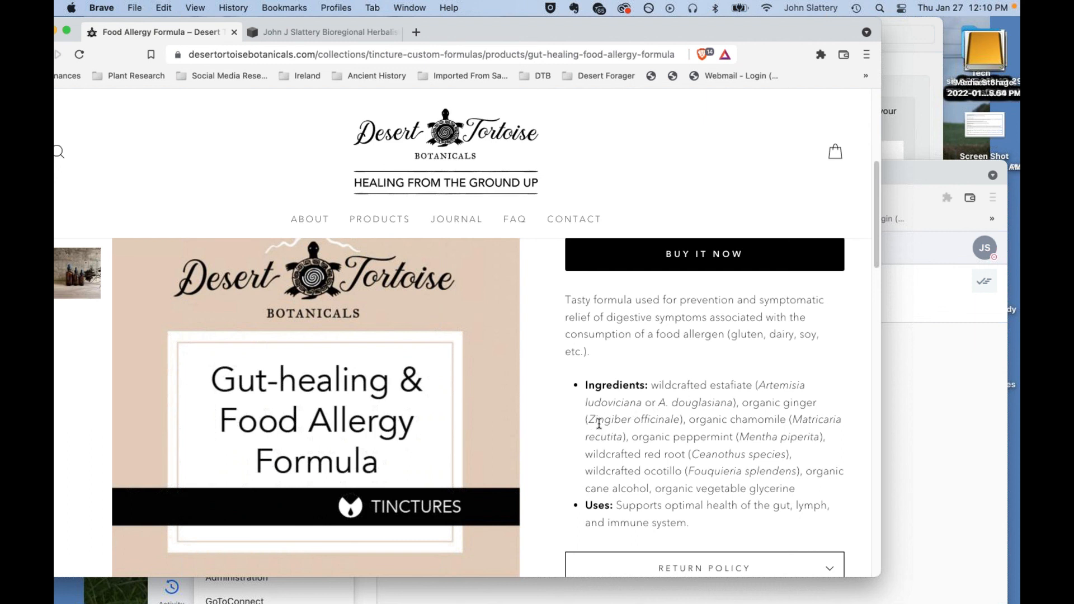
{"action": "mouse_move", "coordinate": [568, 414]}
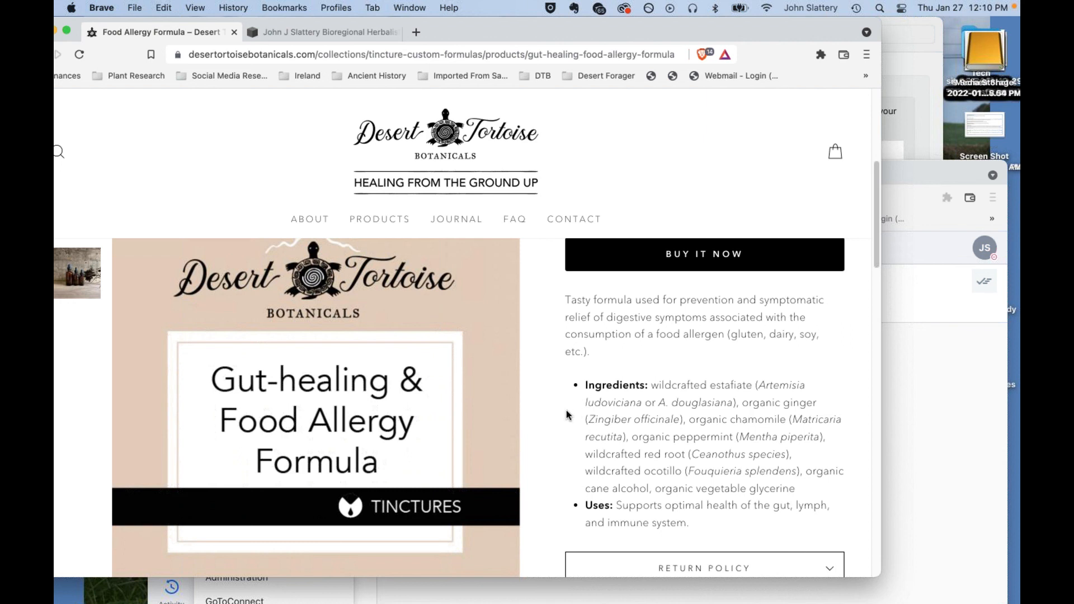
{"action": "mouse_move", "coordinate": [572, 440]}
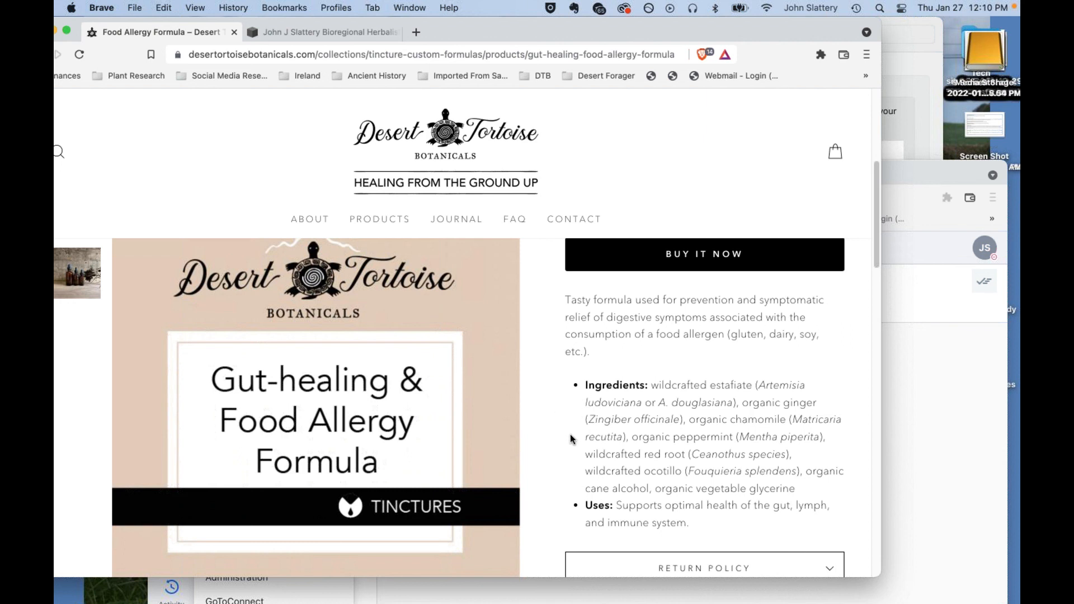
{"action": "mouse_move", "coordinate": [548, 418]}
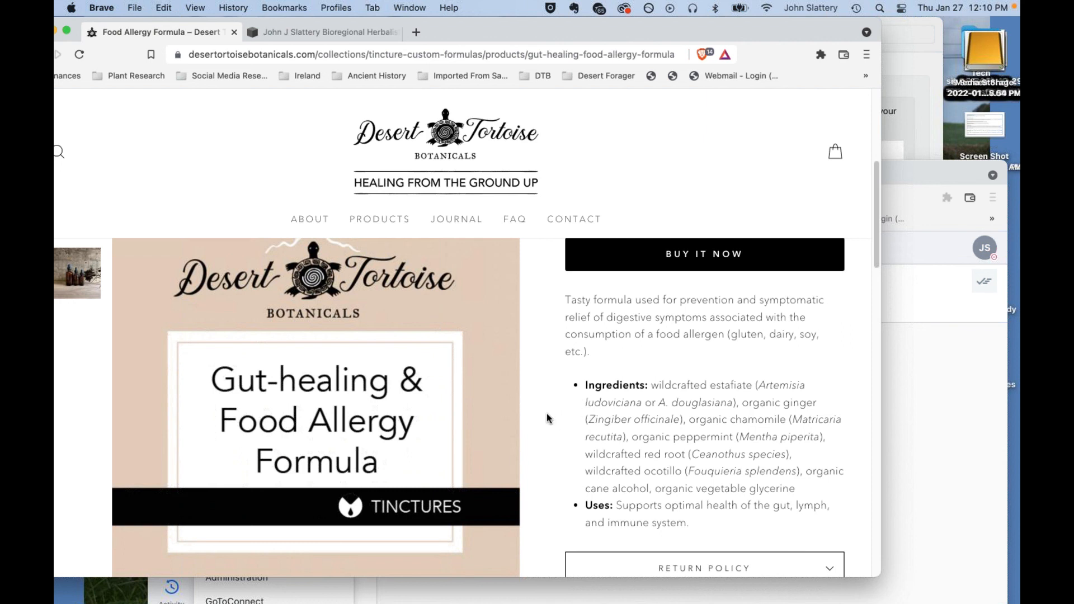
{"action": "mouse_move", "coordinate": [576, 429]}
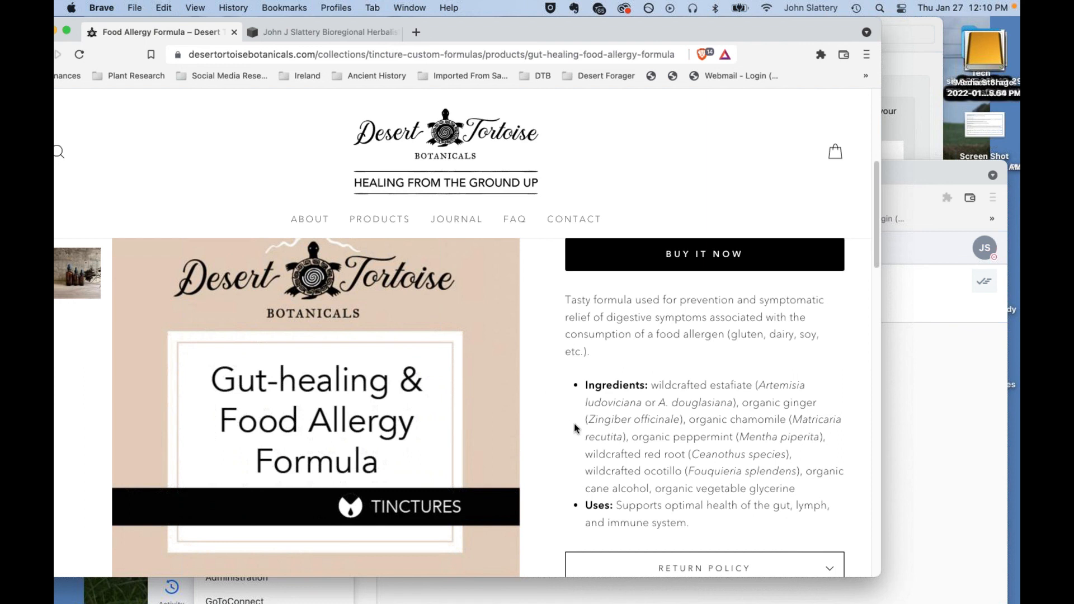
{"action": "mouse_move", "coordinate": [540, 425]}
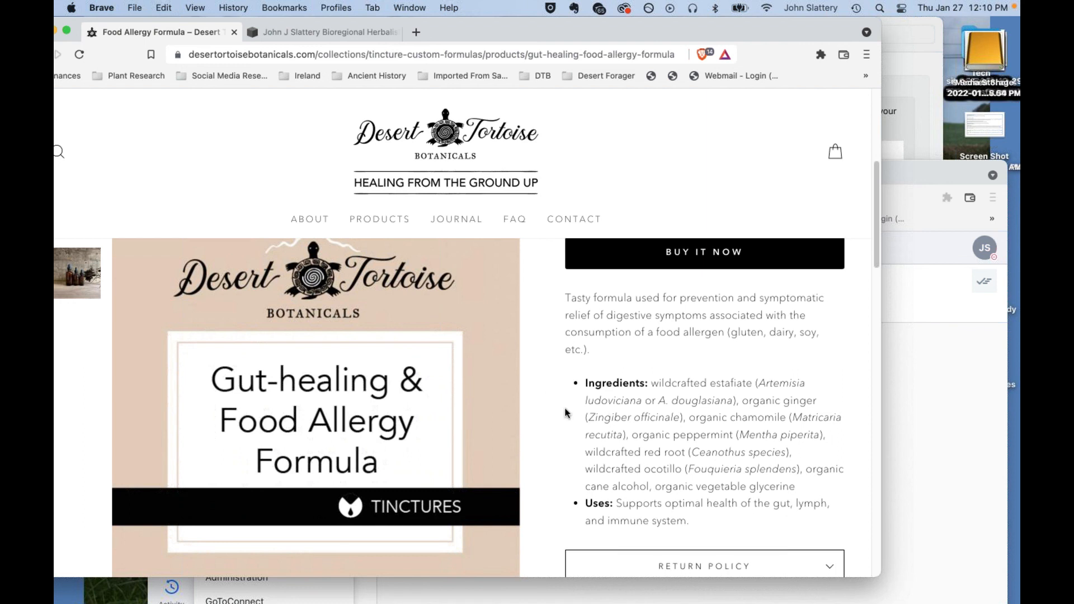
{"action": "scroll", "scroll_direction": "down", "scroll_amount": 3}
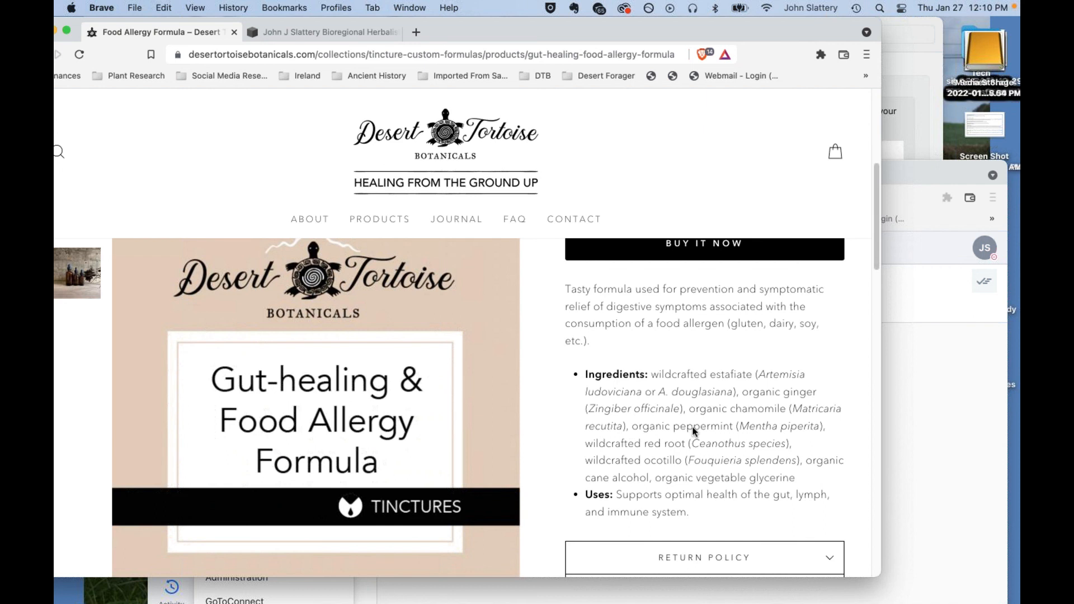
{"action": "mouse_move", "coordinate": [690, 443]}
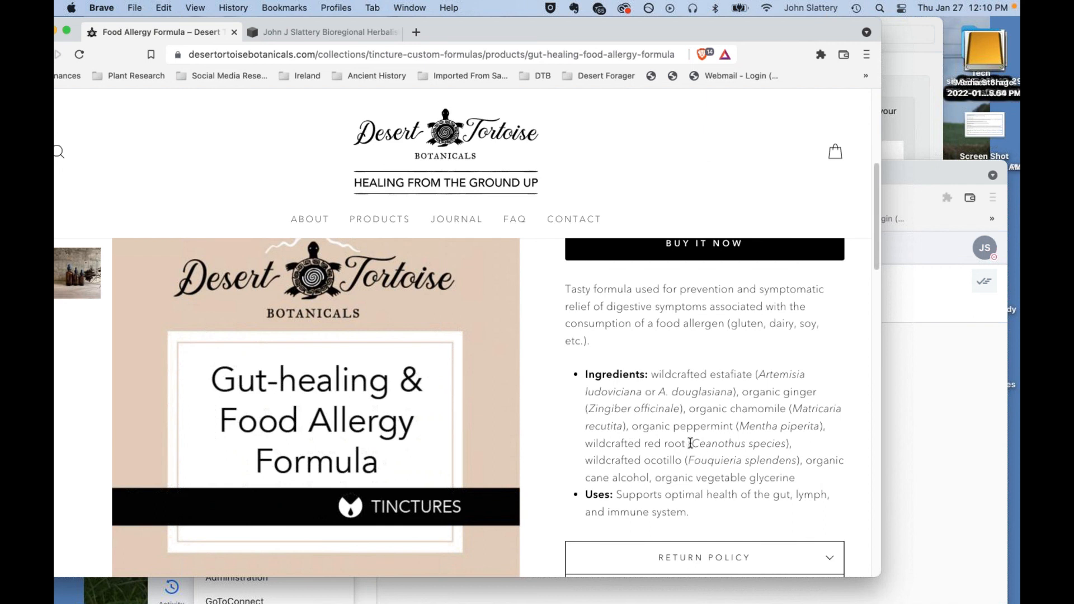
{"action": "mouse_move", "coordinate": [632, 455]}
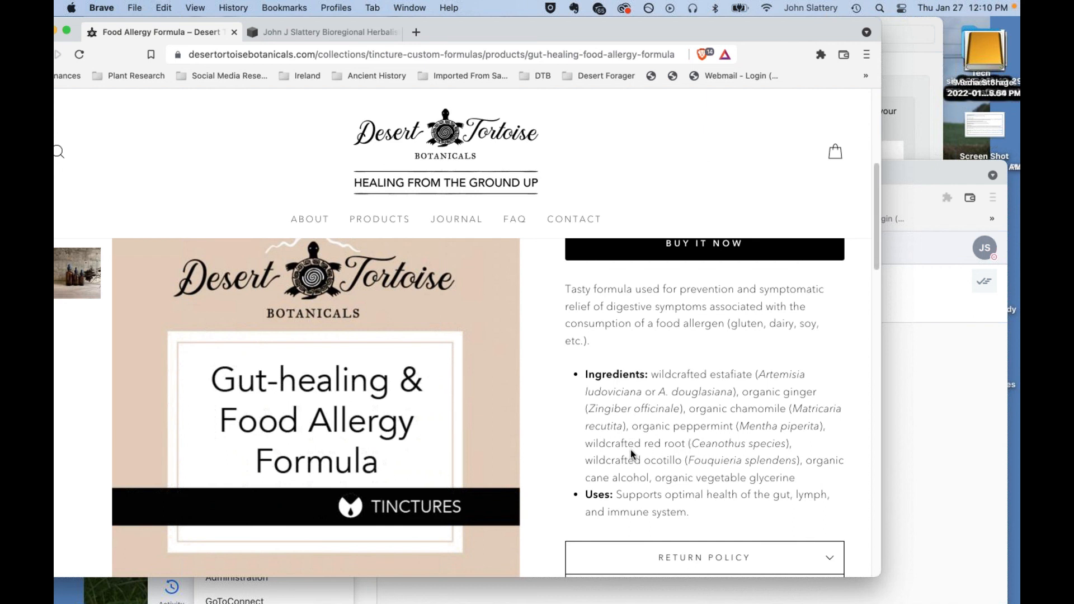
{"action": "mouse_move", "coordinate": [740, 33]}
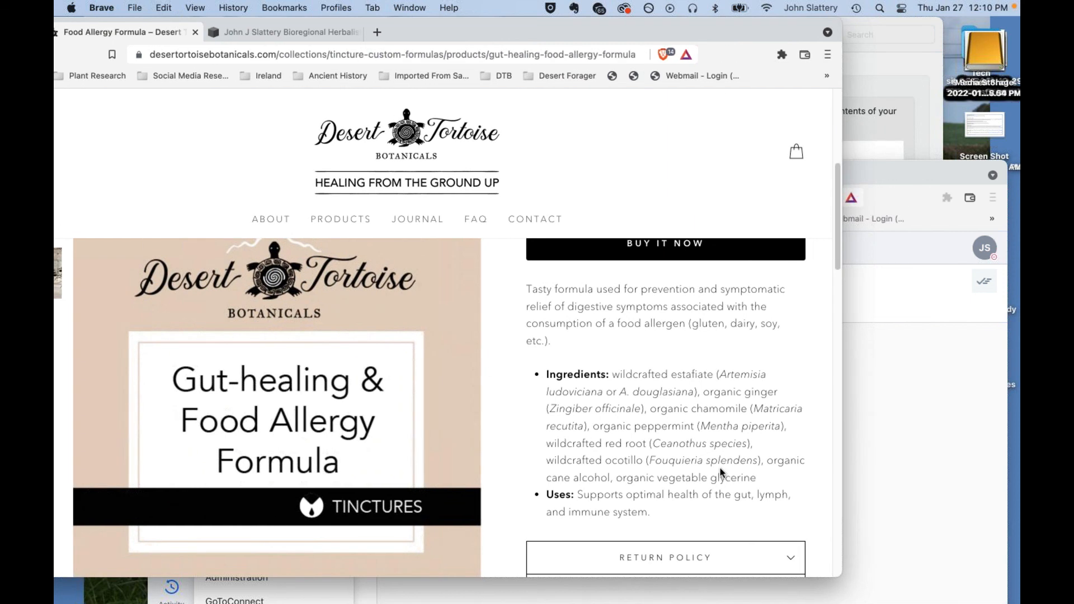
{"action": "mouse_move", "coordinate": [605, 483]}
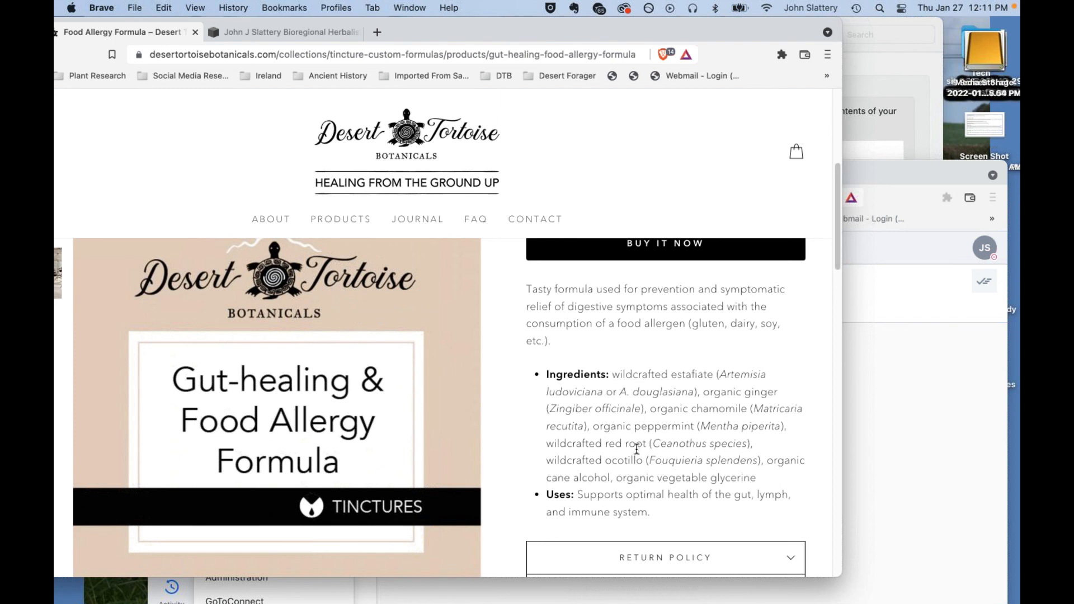
{"action": "mouse_move", "coordinate": [650, 455]}
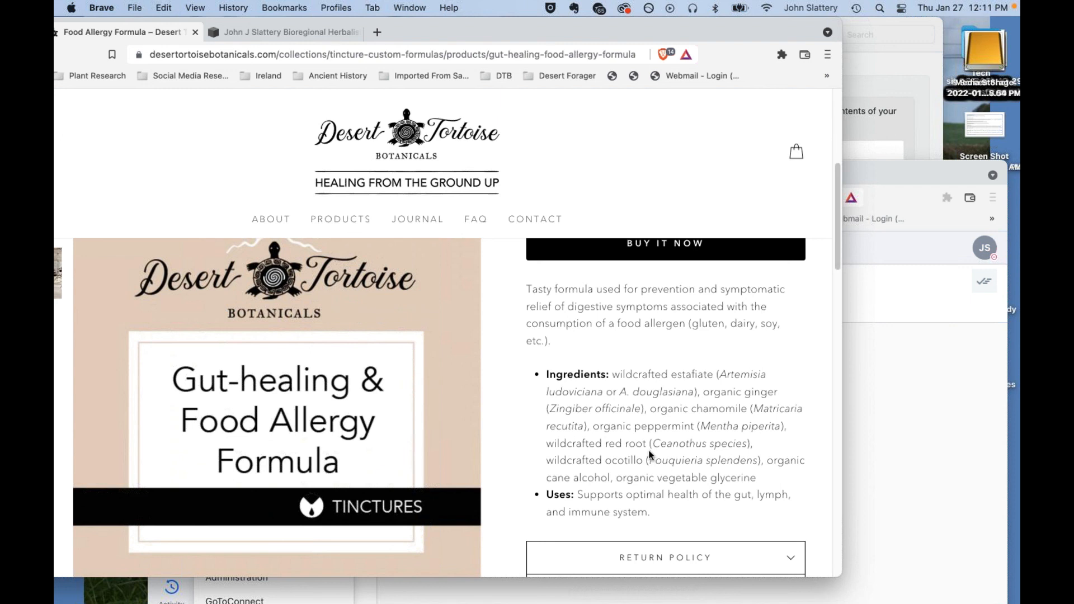
{"action": "mouse_move", "coordinate": [433, 456]}
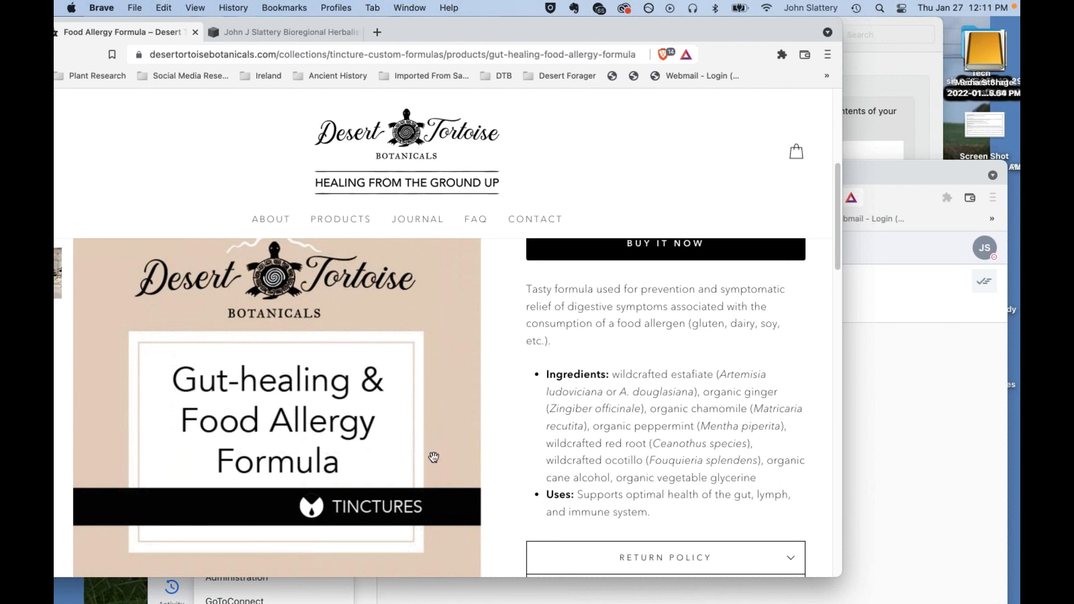
{"action": "mouse_move", "coordinate": [632, 446]}
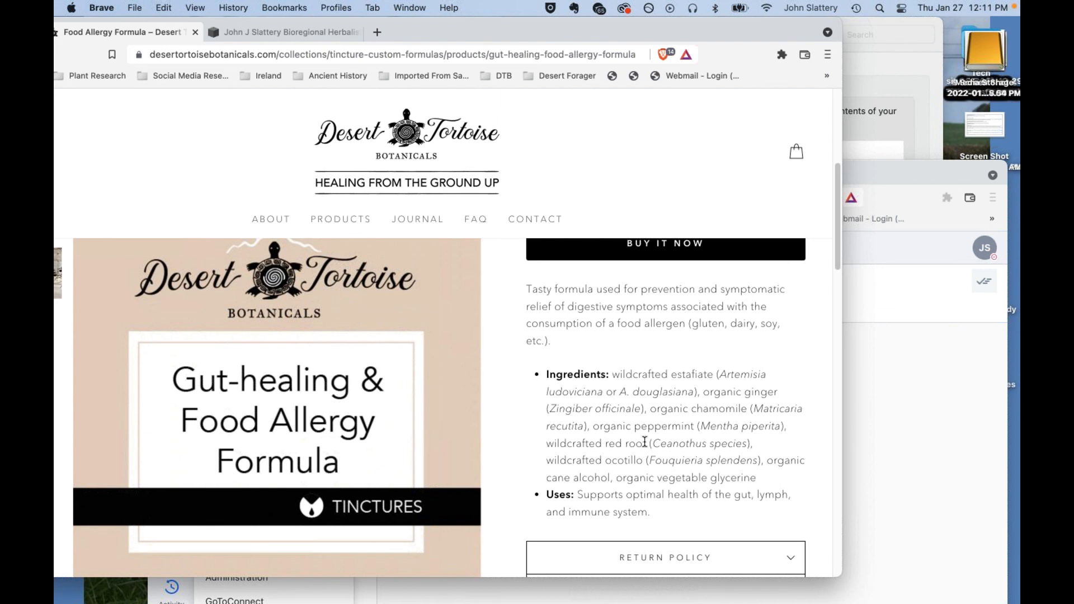
{"action": "mouse_move", "coordinate": [655, 408]}
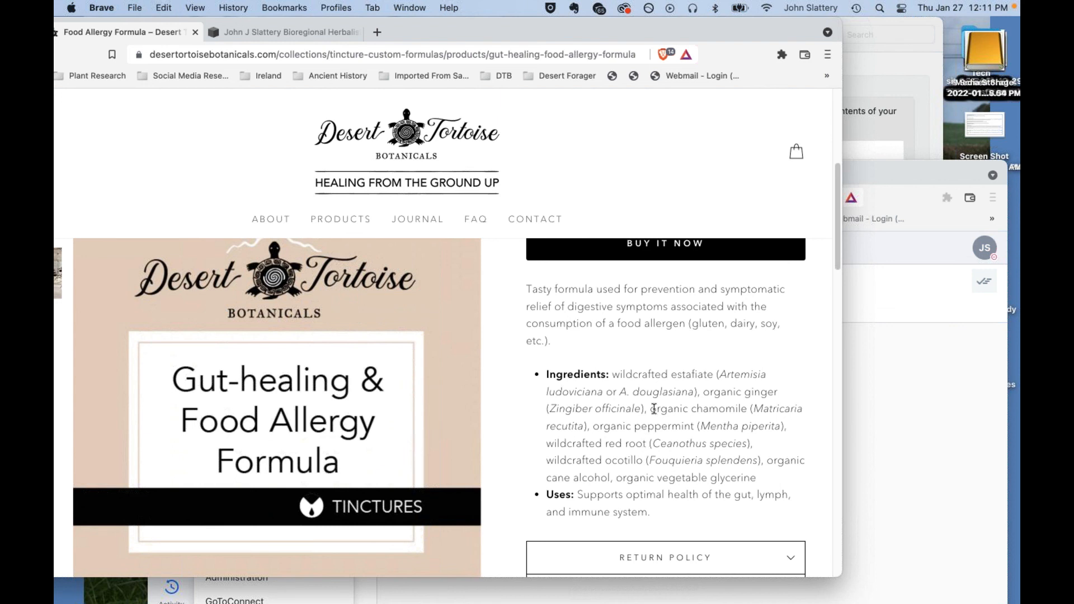
{"action": "mouse_move", "coordinate": [678, 461]}
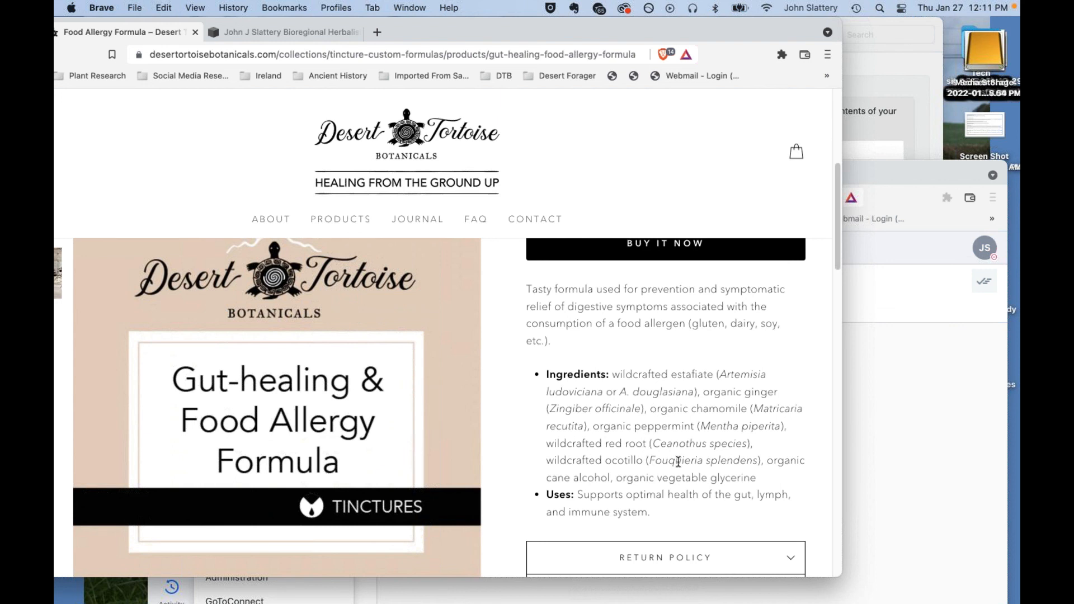
{"action": "mouse_move", "coordinate": [652, 436]}
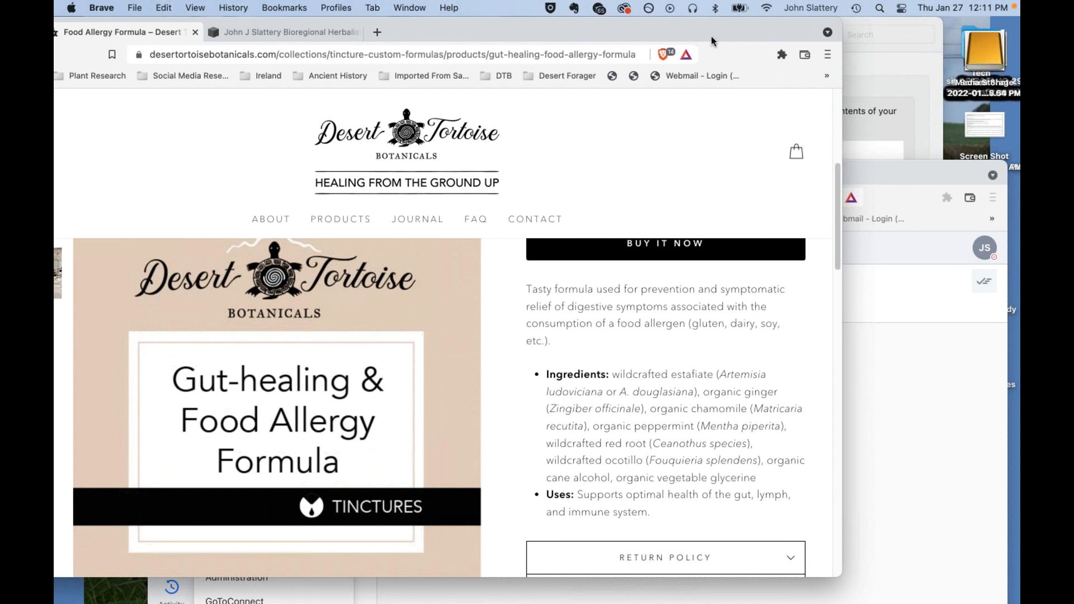
{"action": "mouse_move", "coordinate": [762, 440]}
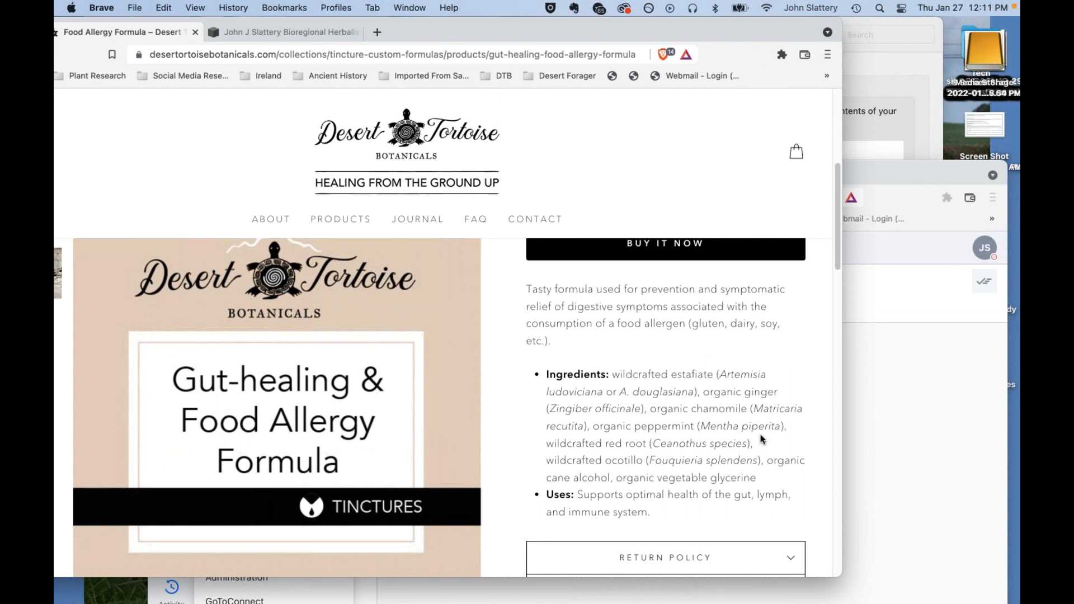
{"action": "mouse_move", "coordinate": [694, 422]}
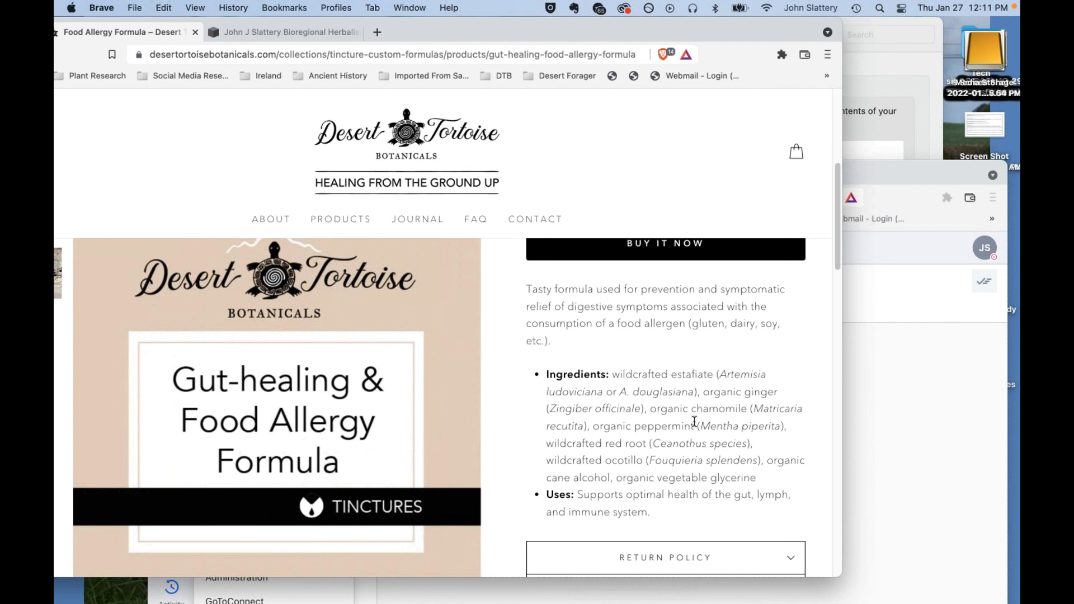
{"action": "mouse_move", "coordinate": [648, 34]}
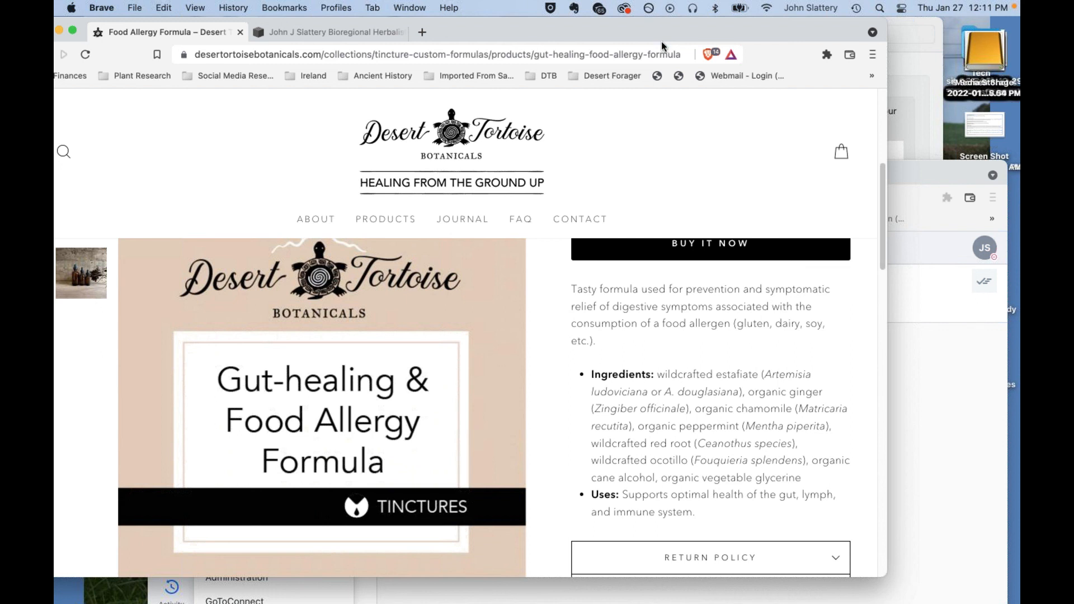
{"action": "mouse_move", "coordinate": [689, 211]}
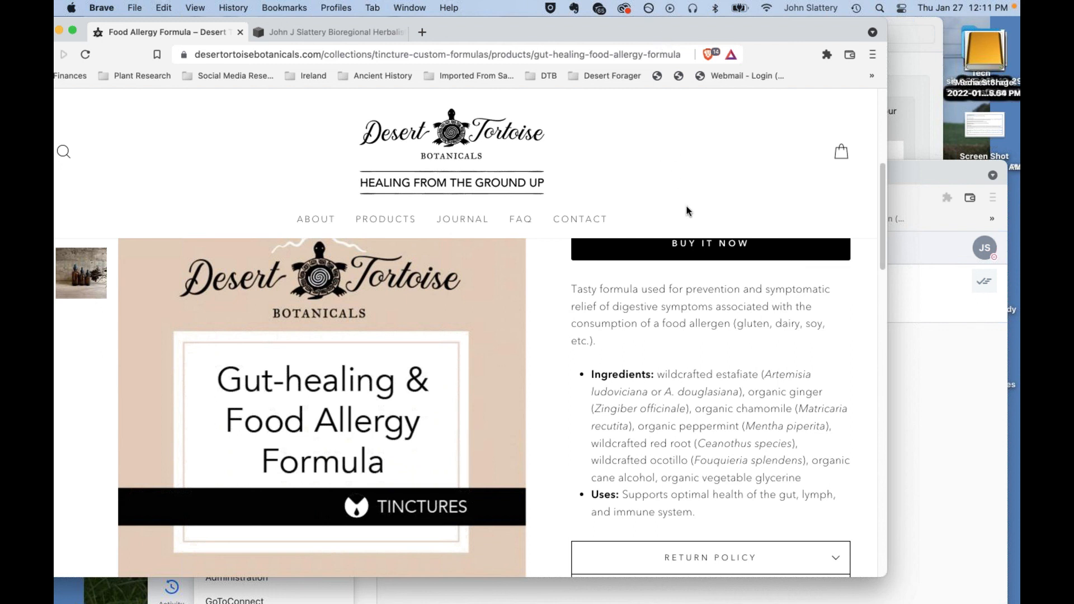
{"action": "mouse_move", "coordinate": [259, 389]}
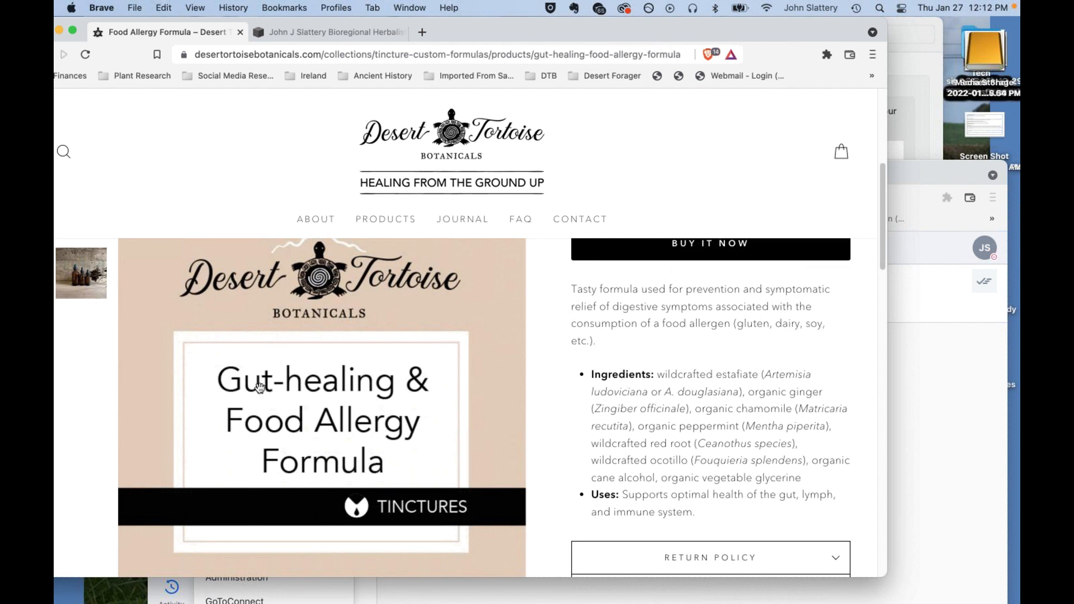
{"action": "mouse_move", "coordinate": [177, 388]}
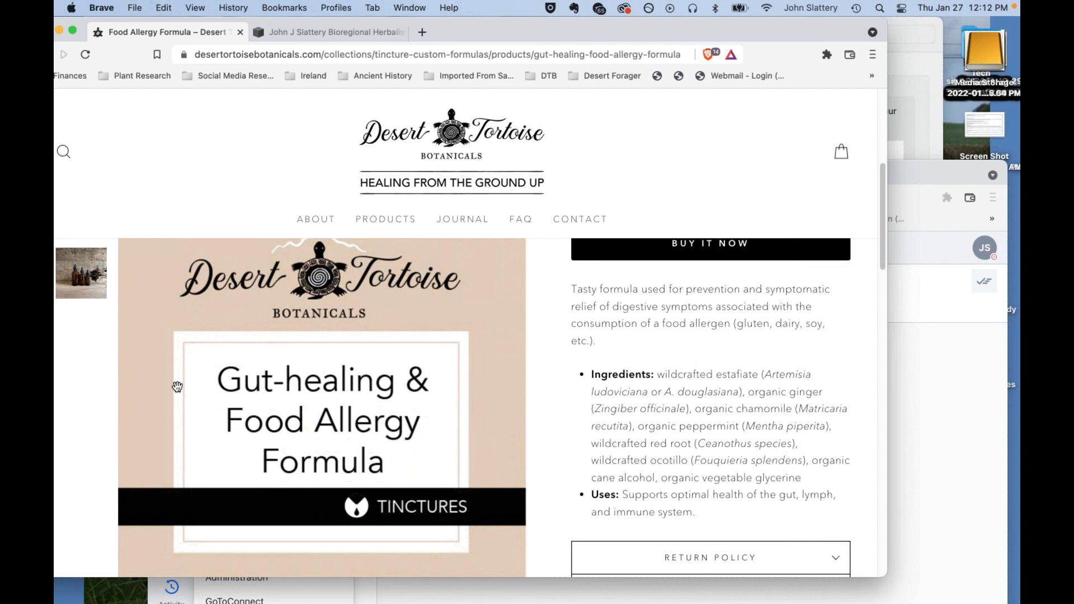
{"action": "mouse_move", "coordinate": [642, 35]}
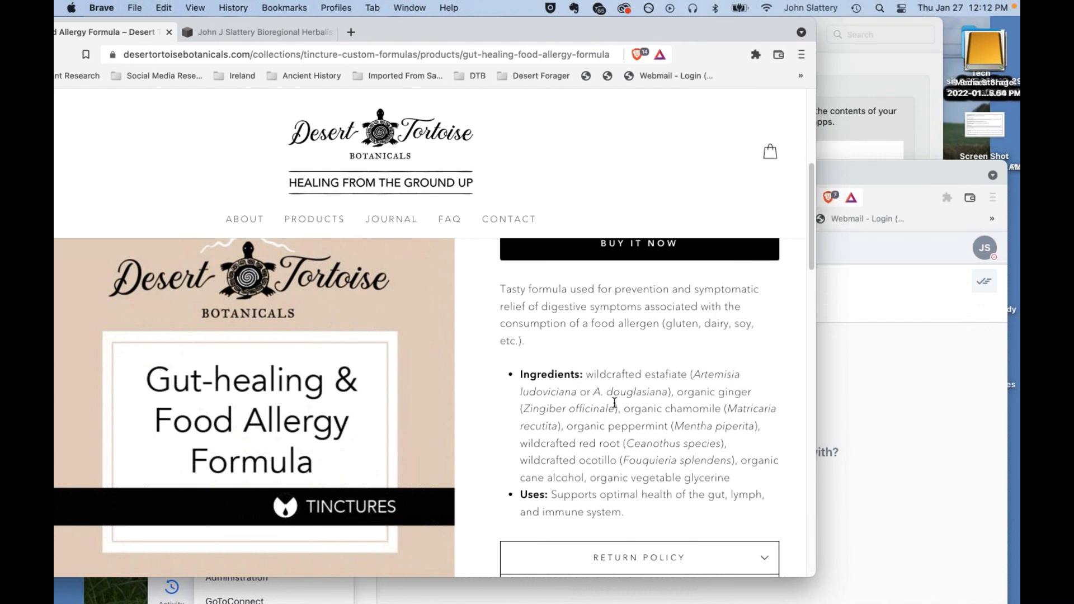
{"action": "mouse_move", "coordinate": [610, 396]}
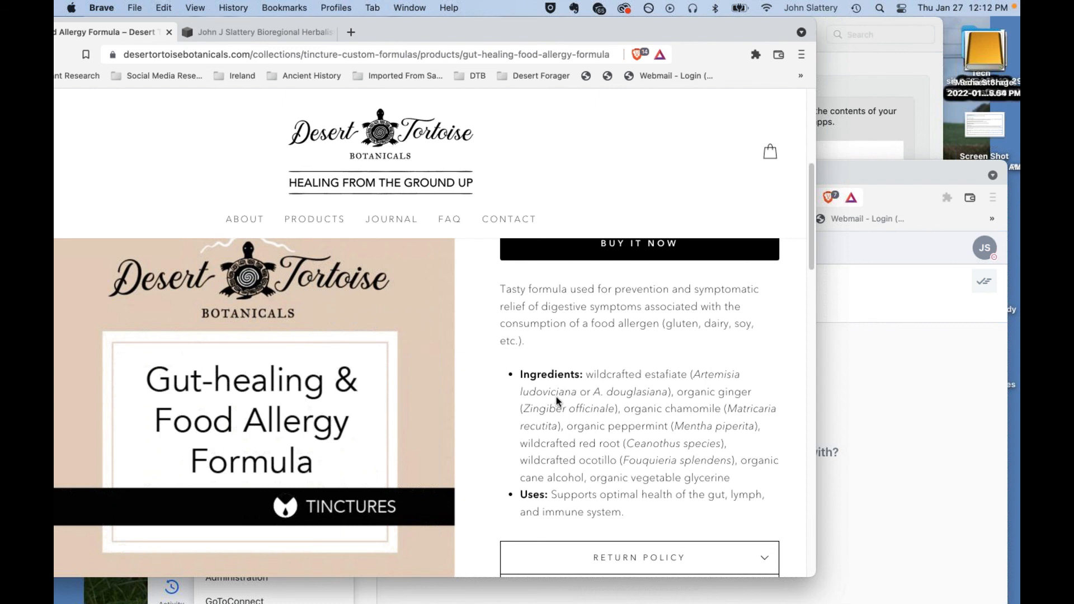
{"action": "mouse_move", "coordinate": [549, 400]}
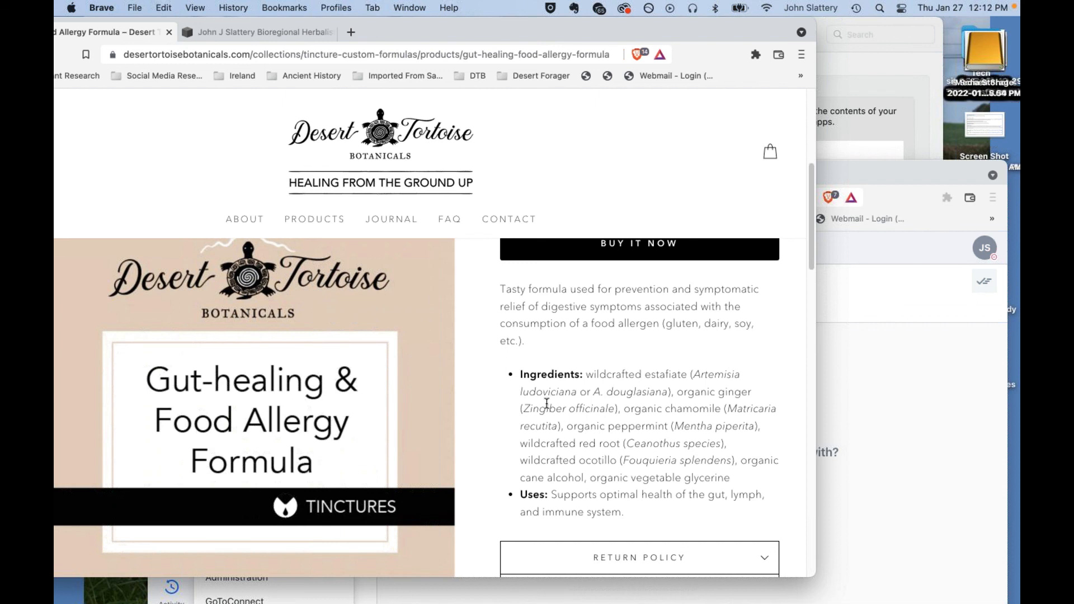
{"action": "mouse_move", "coordinate": [602, 363]}
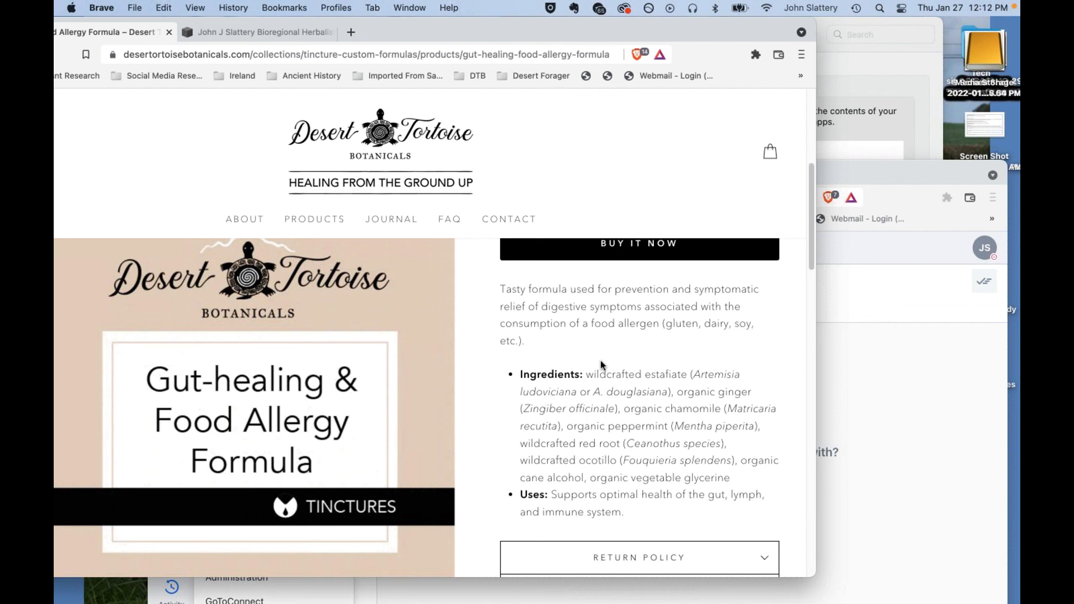
{"action": "mouse_move", "coordinate": [577, 359]}
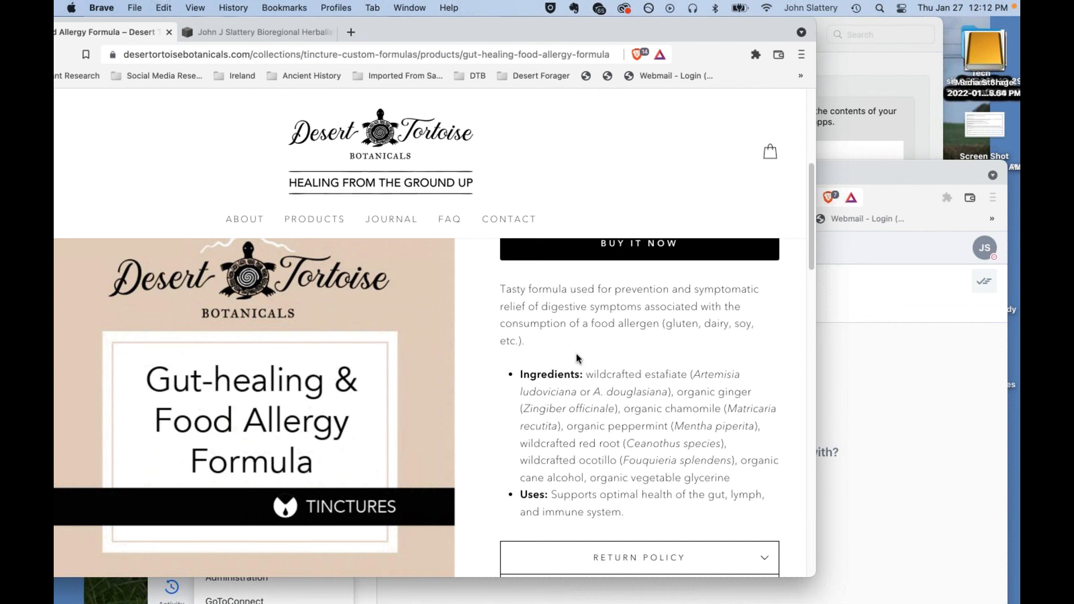
{"action": "mouse_move", "coordinate": [581, 370]}
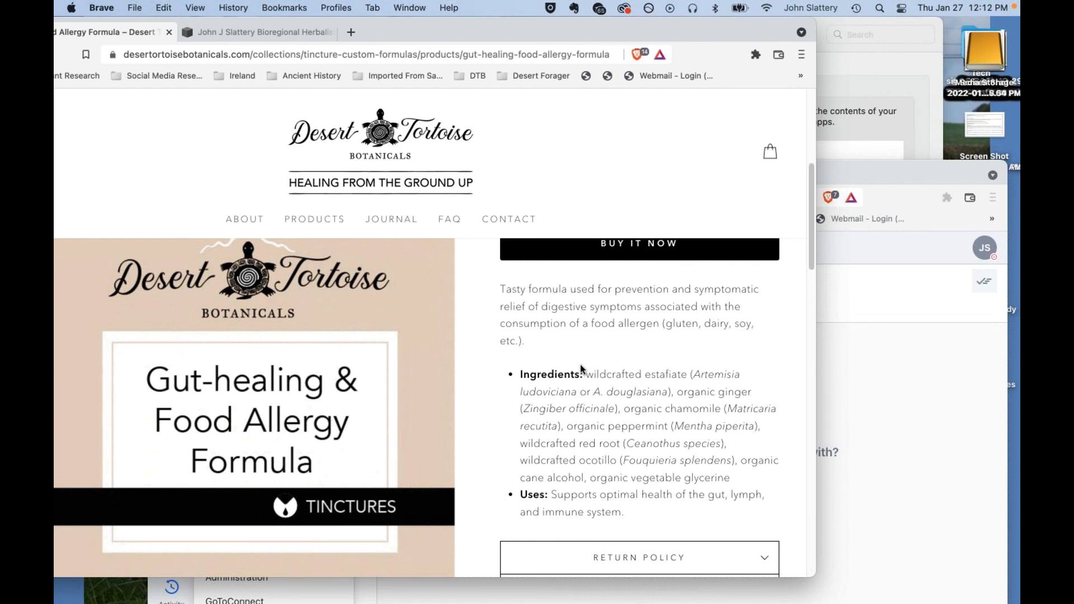
{"action": "mouse_move", "coordinate": [591, 366]}
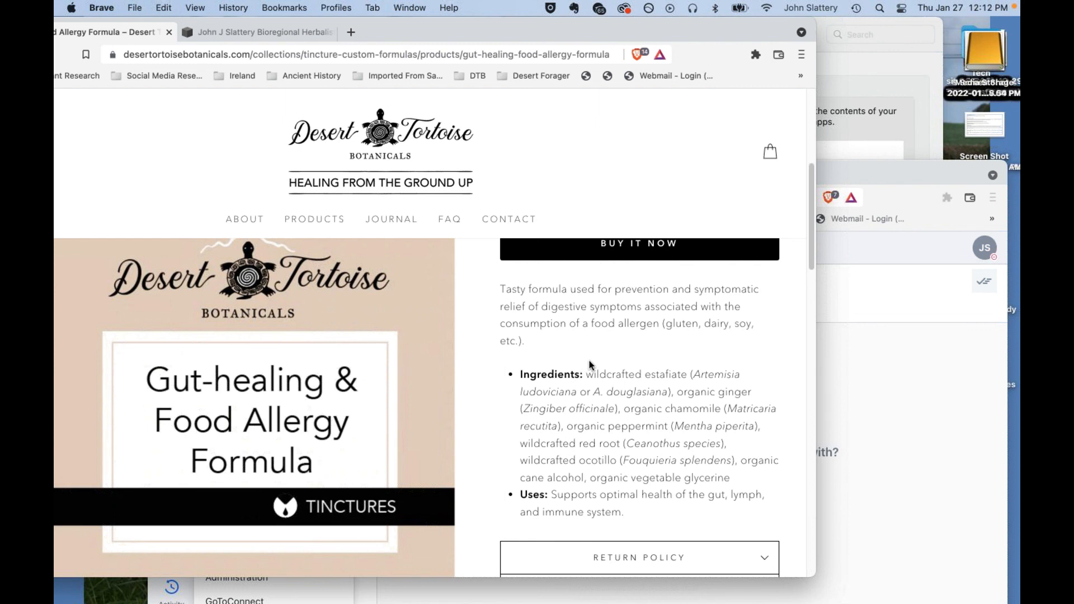
{"action": "mouse_move", "coordinate": [578, 355]}
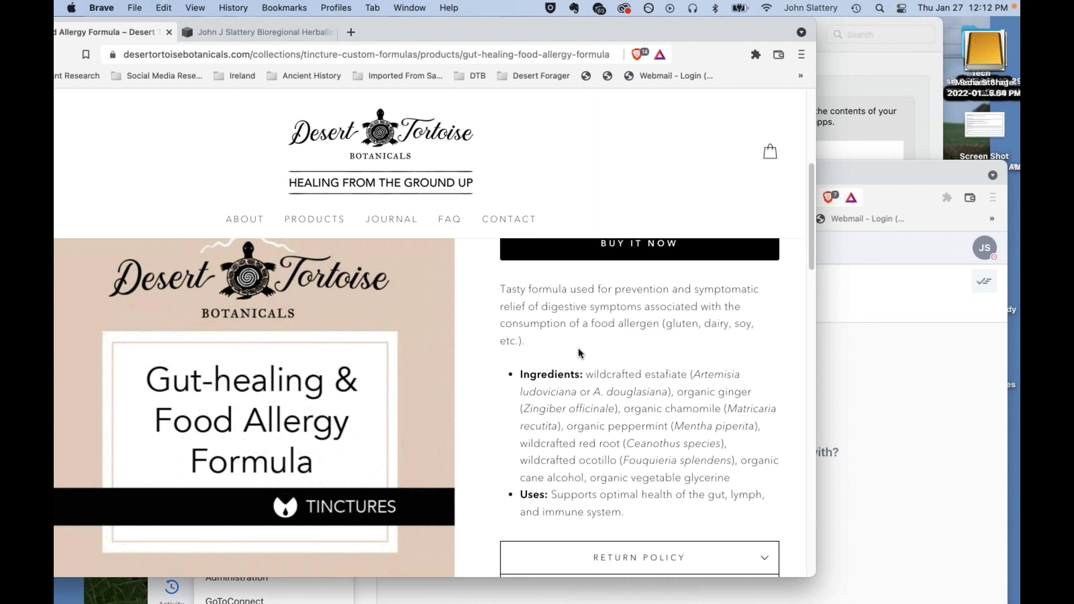
{"action": "mouse_move", "coordinate": [585, 369]}
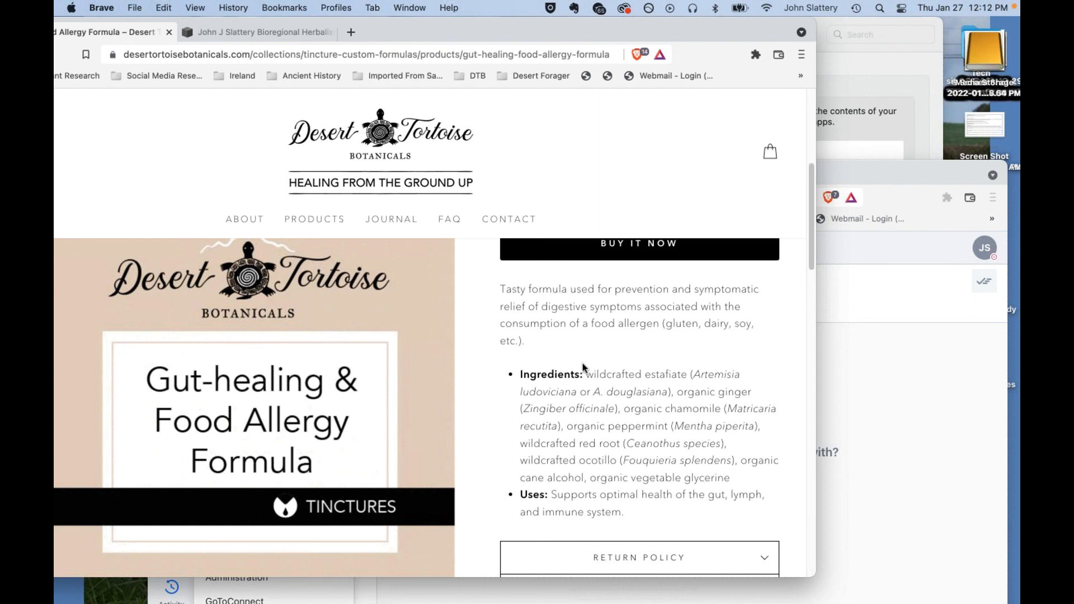
{"action": "mouse_move", "coordinate": [588, 342]}
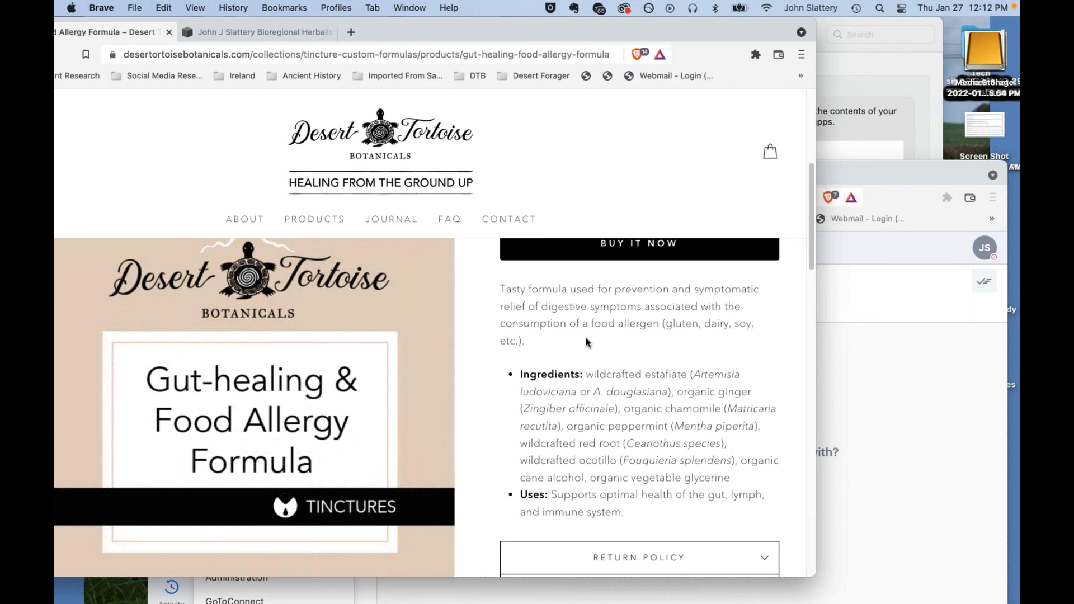
{"action": "mouse_move", "coordinate": [619, 430]}
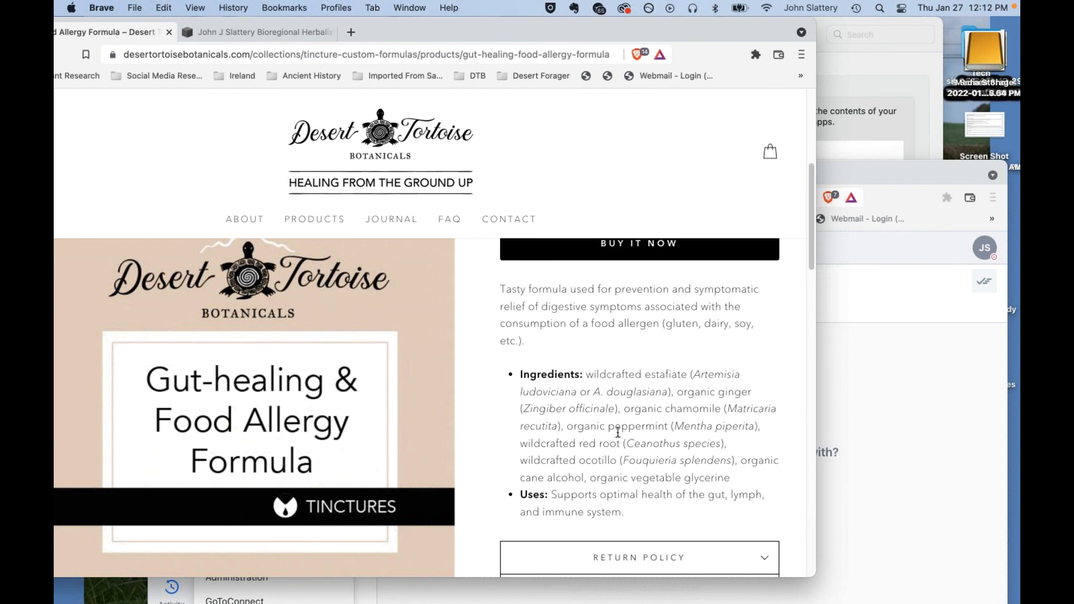
{"action": "mouse_move", "coordinate": [651, 425]}
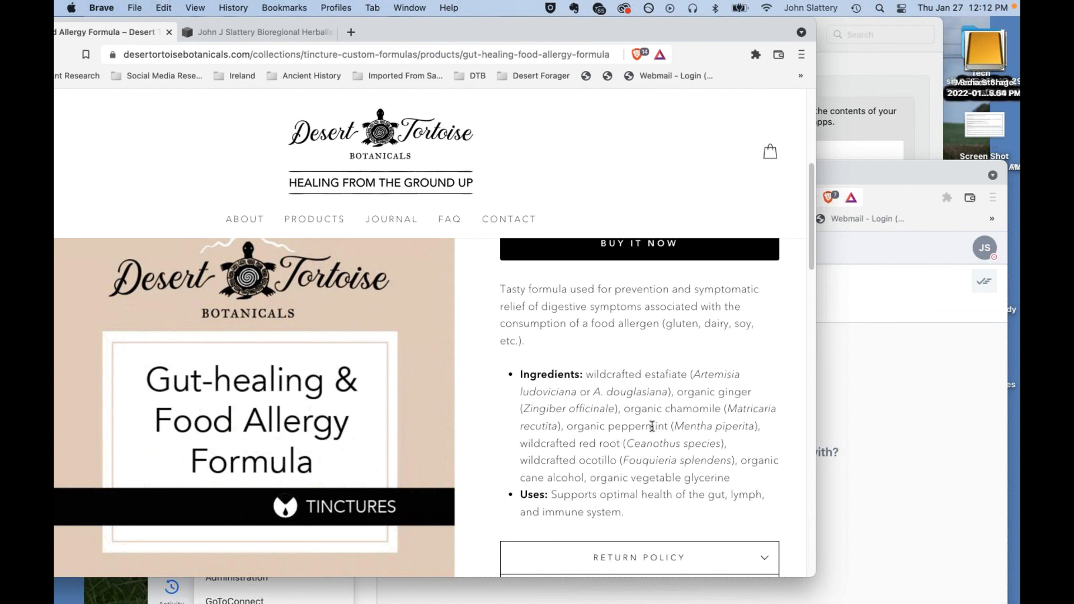
{"action": "mouse_move", "coordinate": [603, 472]}
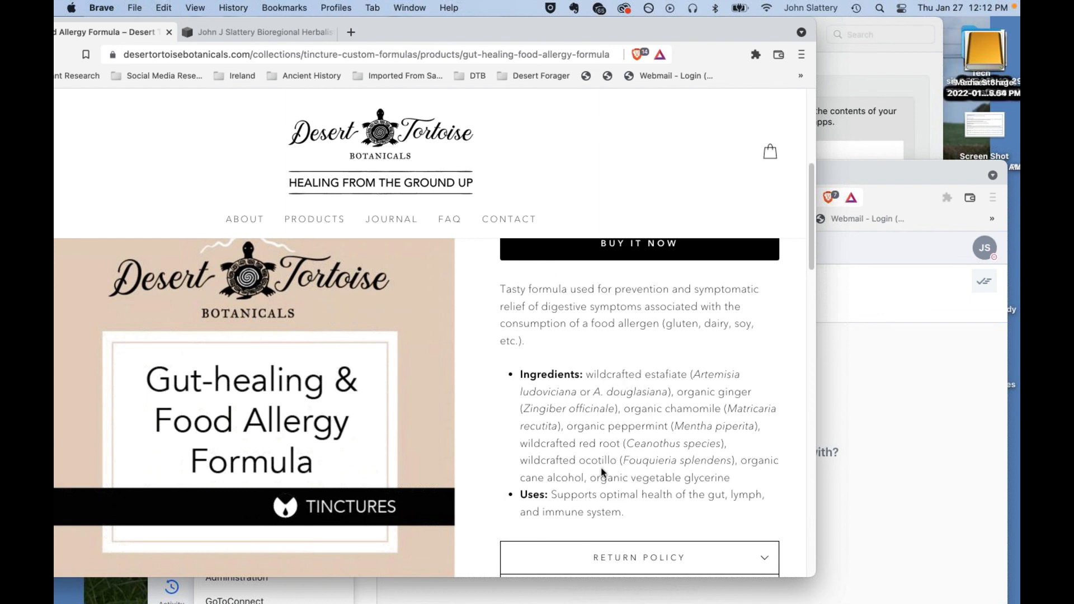
{"action": "mouse_move", "coordinate": [620, 392]}
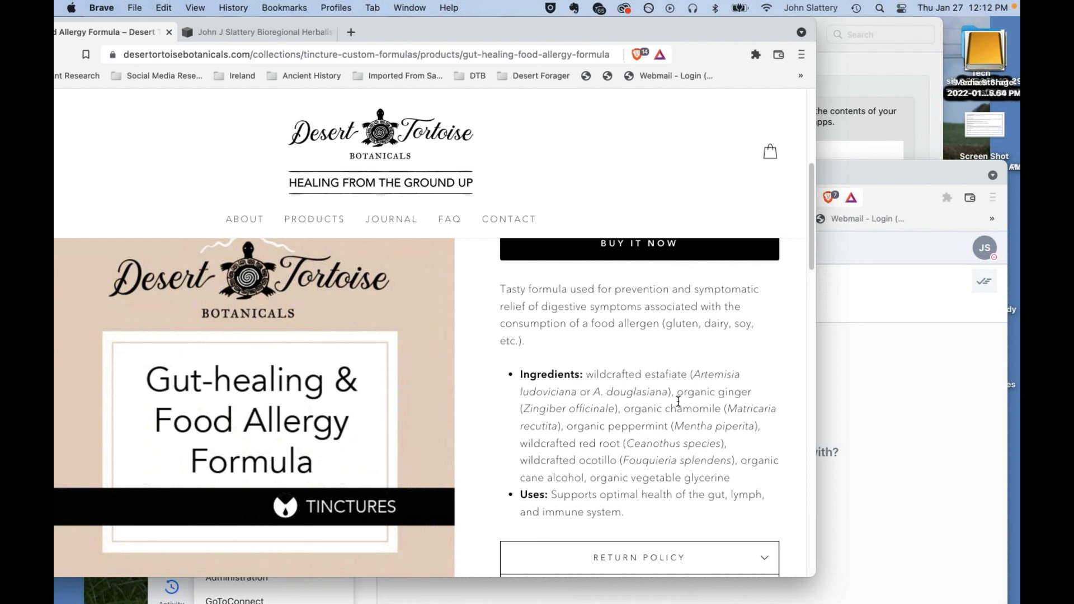
{"action": "mouse_move", "coordinate": [675, 379]}
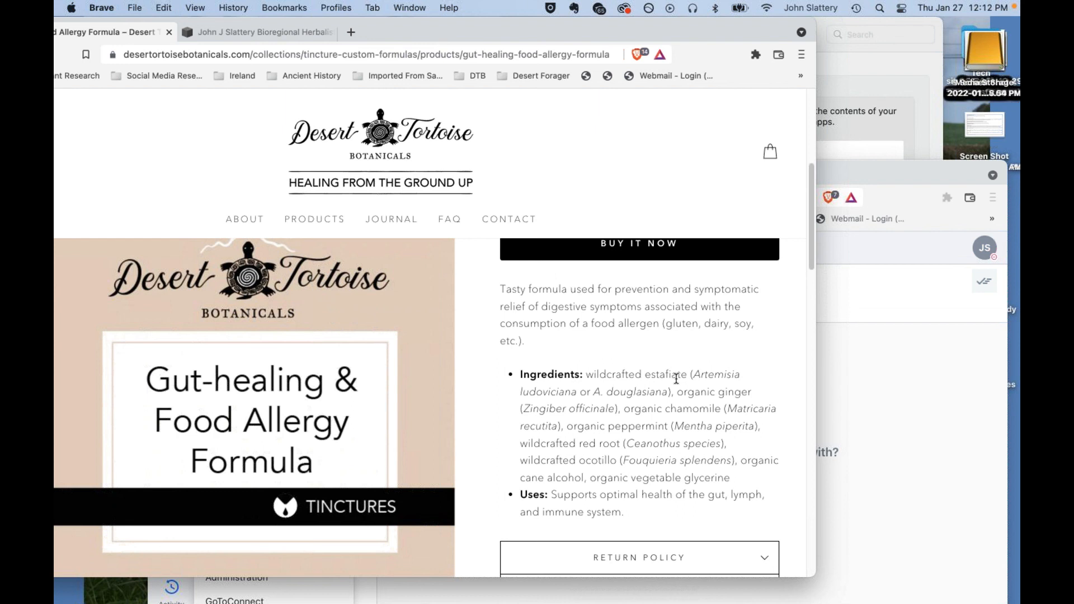
{"action": "mouse_move", "coordinate": [698, 392]}
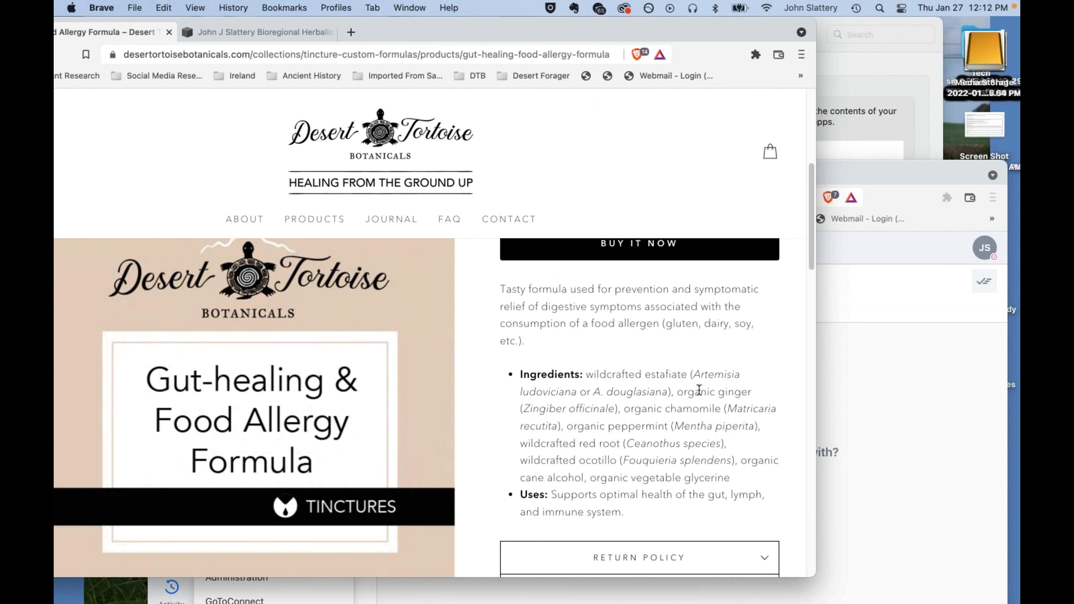
{"action": "mouse_move", "coordinate": [707, 392]}
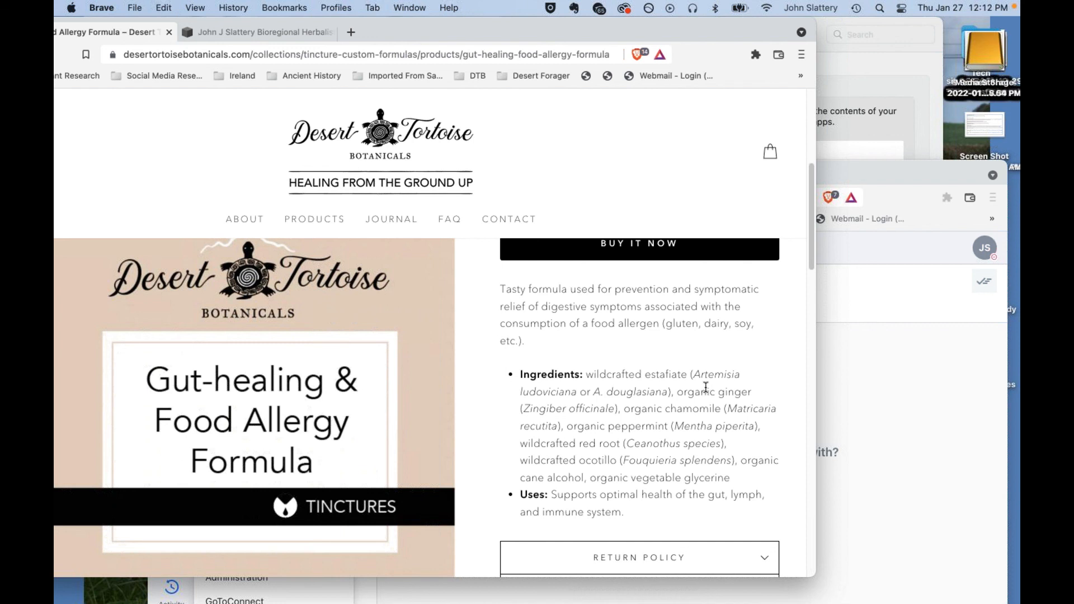
{"action": "mouse_move", "coordinate": [679, 389]}
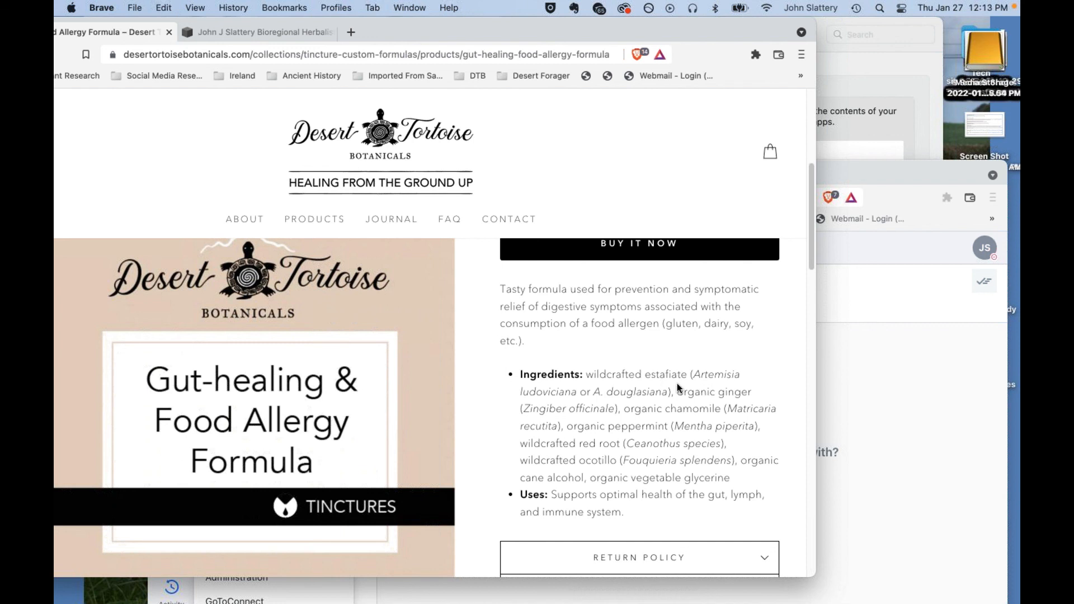
{"action": "mouse_move", "coordinate": [698, 386]}
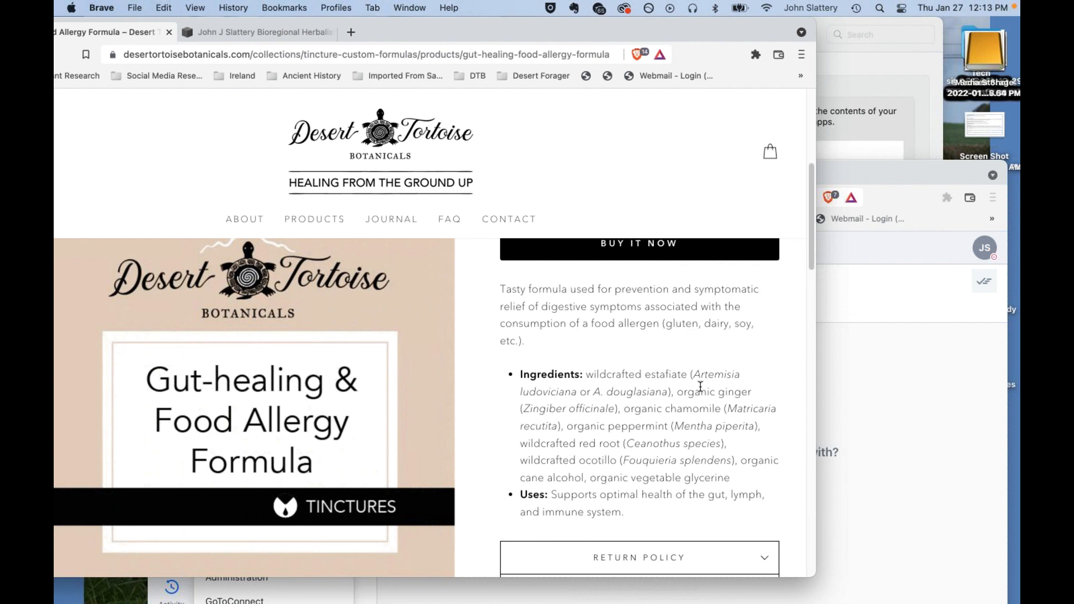
{"action": "mouse_move", "coordinate": [681, 398]}
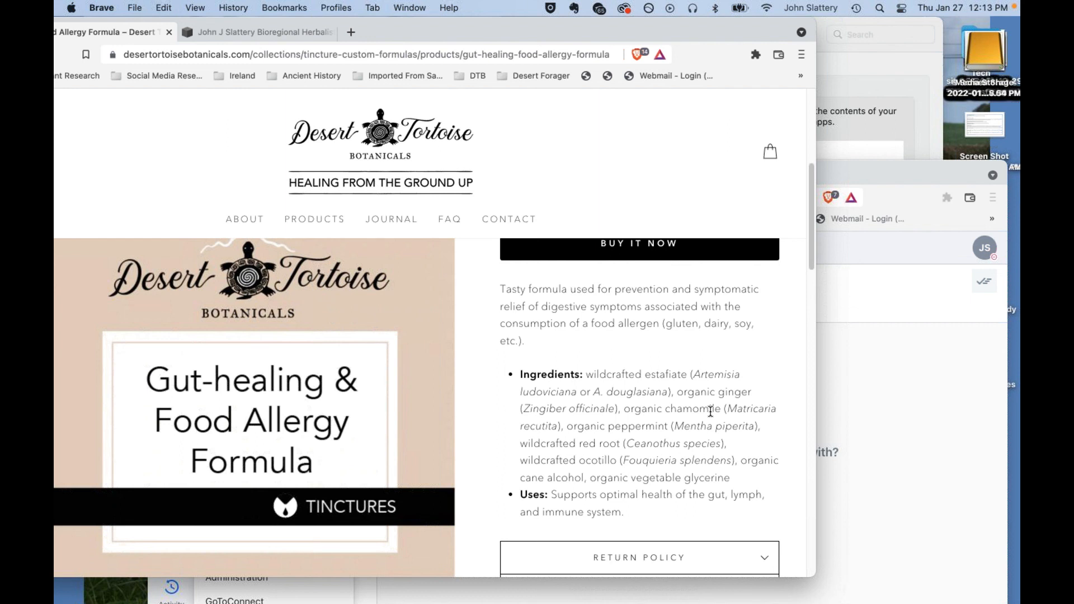
{"action": "mouse_move", "coordinate": [715, 423]}
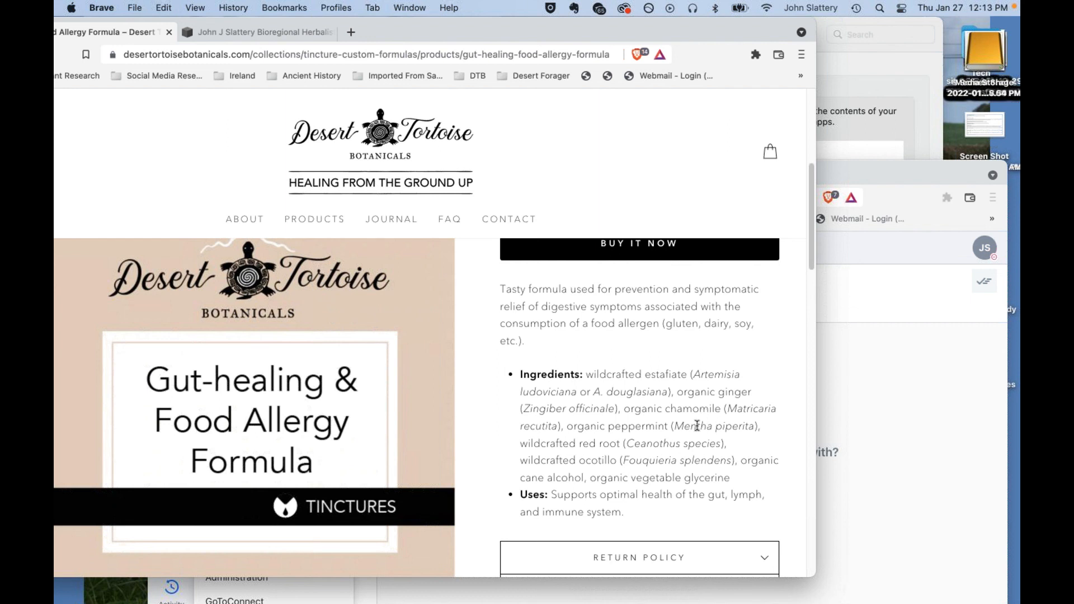
{"action": "mouse_move", "coordinate": [645, 438]}
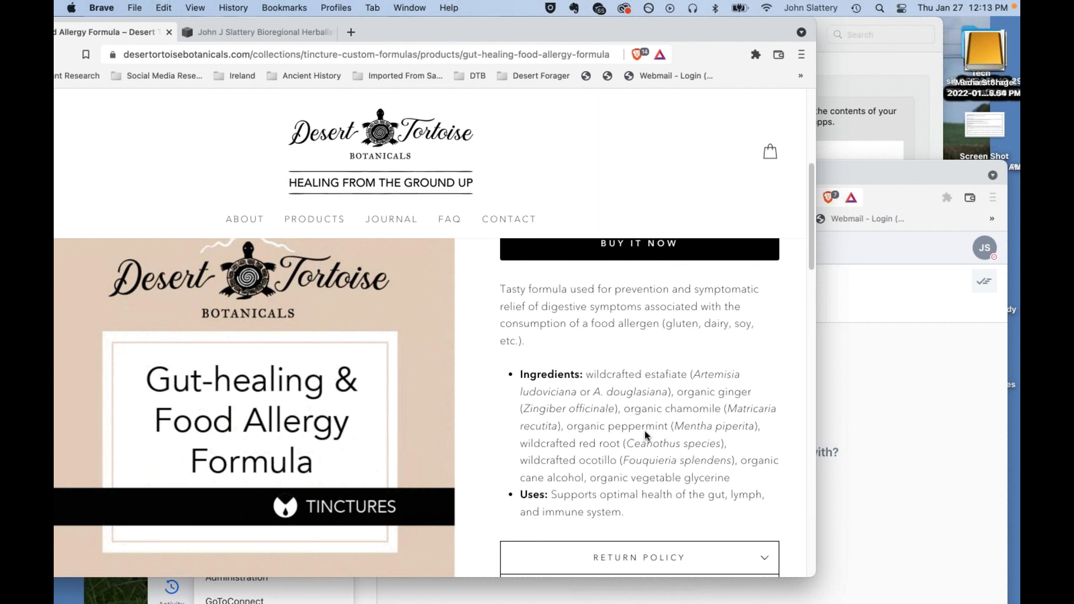
{"action": "mouse_move", "coordinate": [671, 430]}
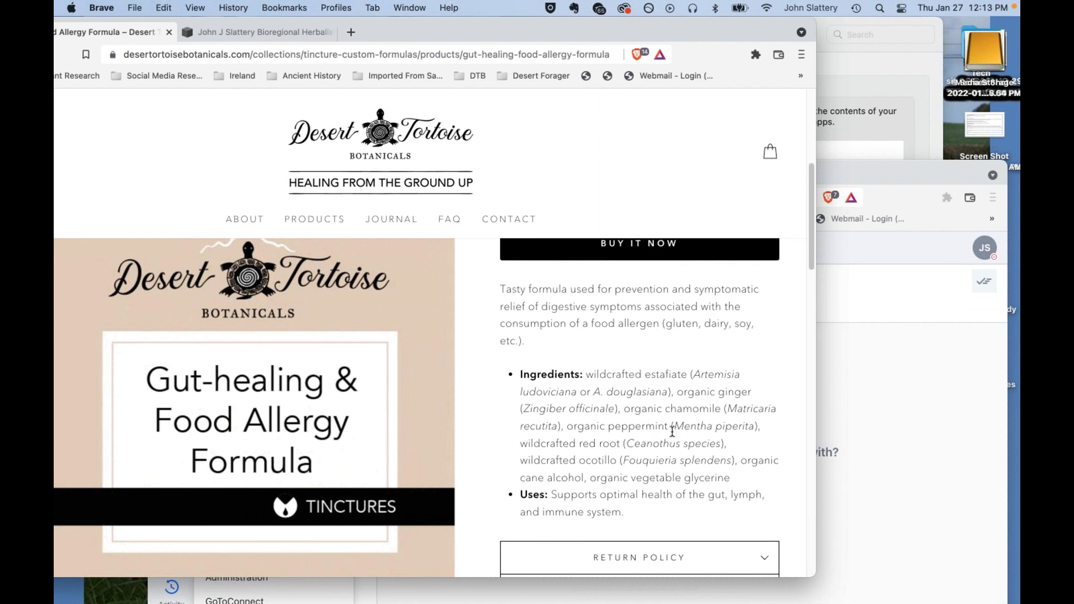
{"action": "mouse_move", "coordinate": [604, 438]}
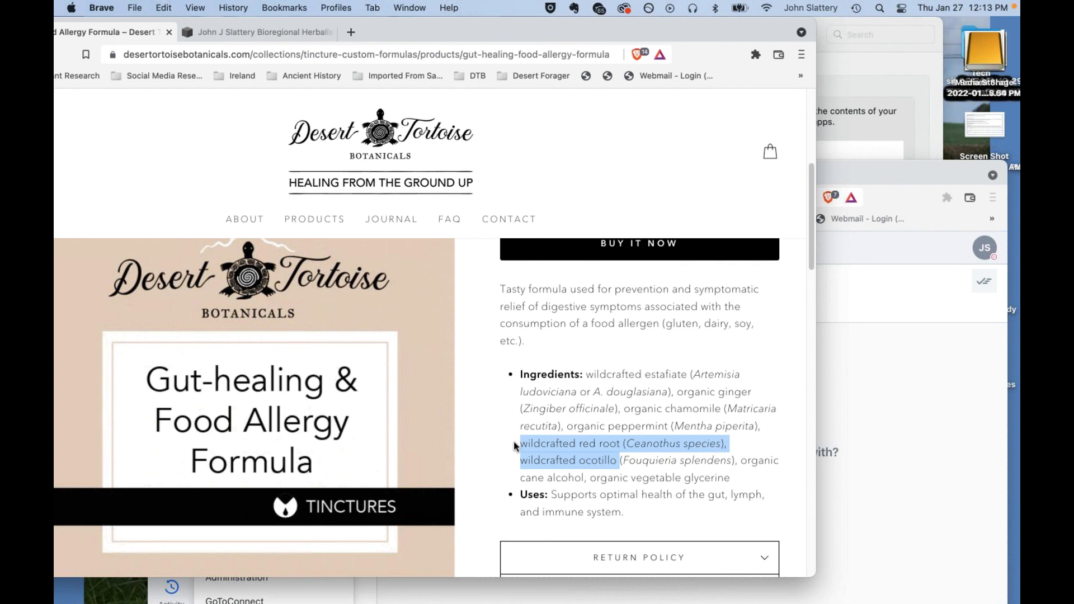
{"action": "mouse_move", "coordinate": [542, 421]}
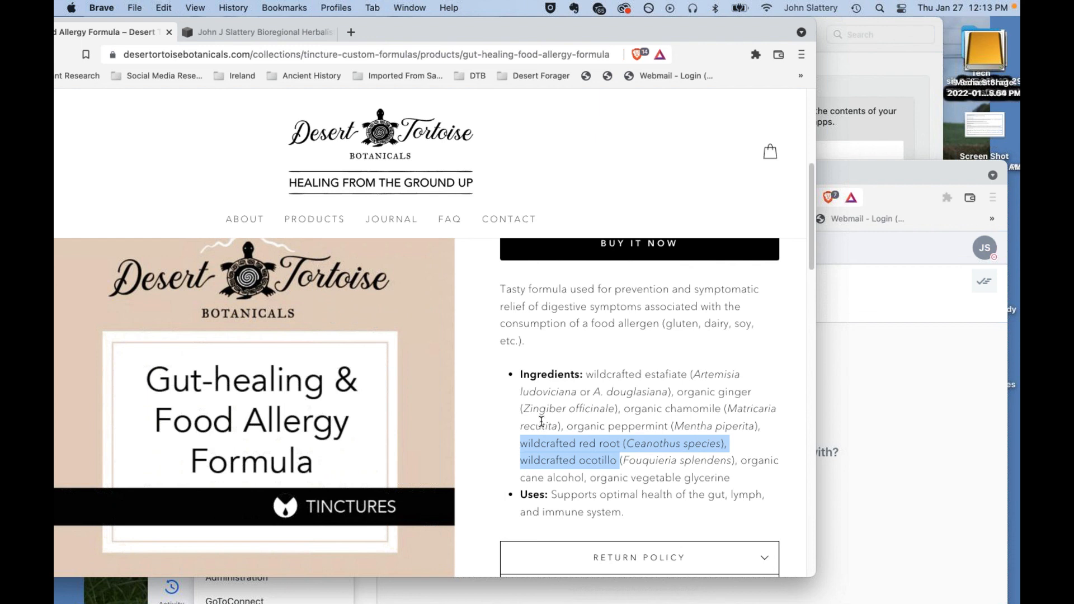
{"action": "mouse_move", "coordinate": [631, 440]}
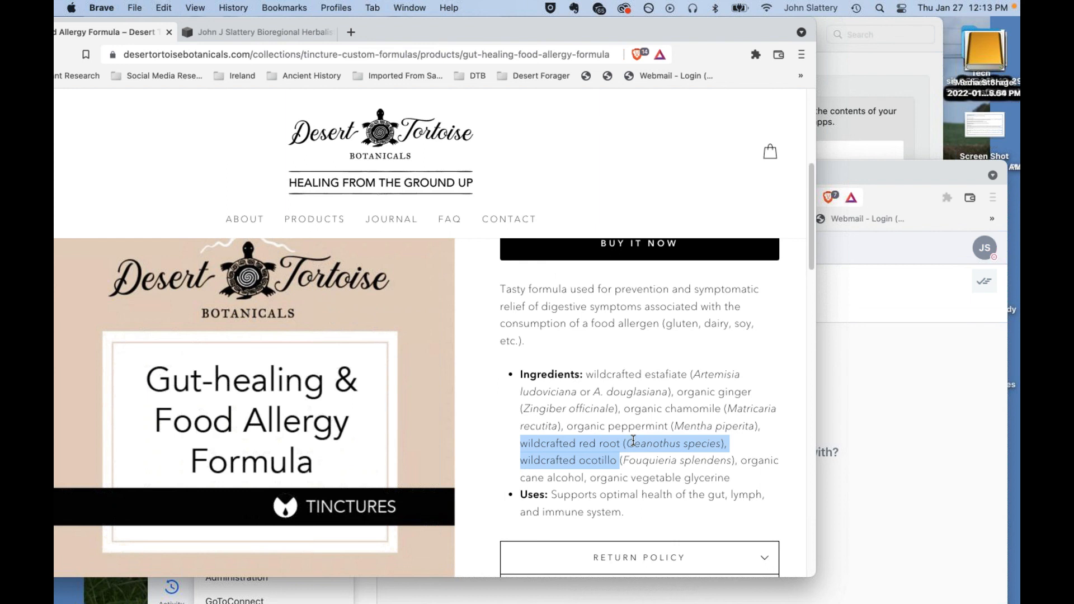
Read the Food Allergy Formula ingredients and uses, marking red root and ocotillo, then return near the top.
{"action": "left_click", "coordinate": [619, 462]}
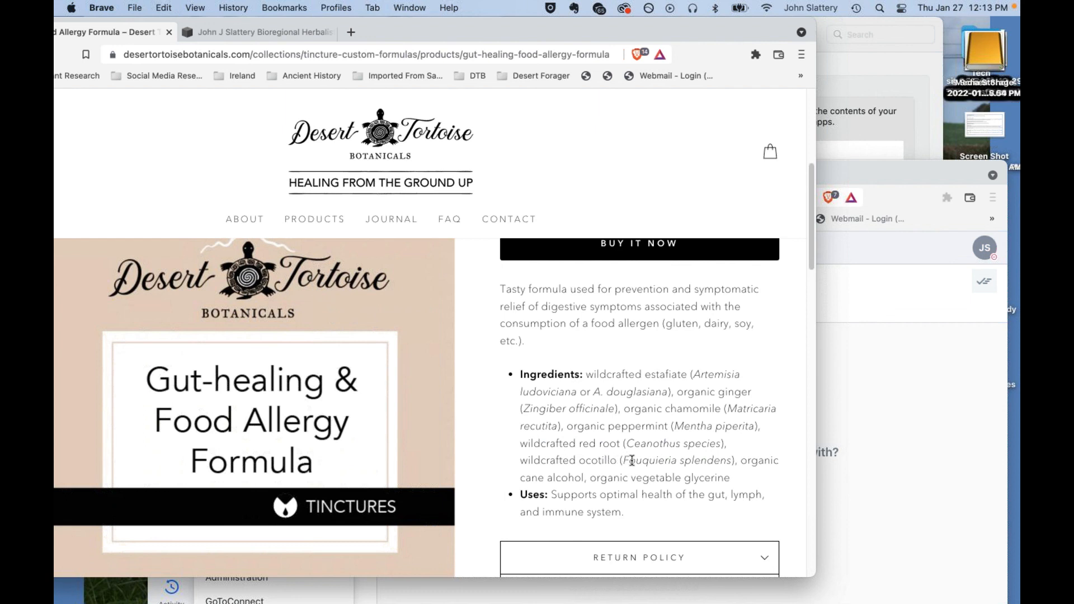
{"action": "mouse_move", "coordinate": [614, 458]}
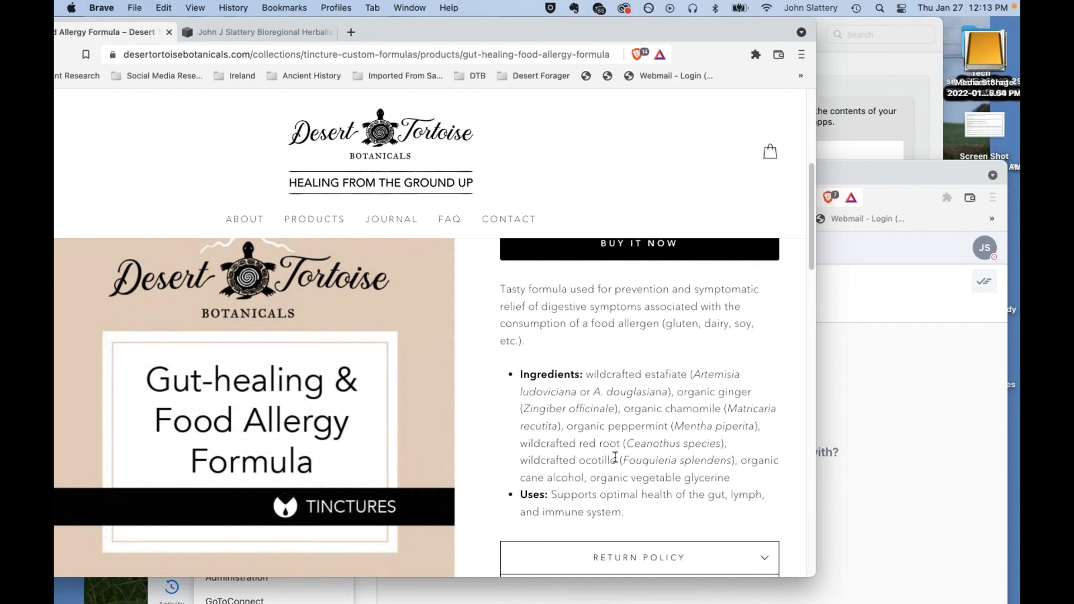
{"action": "mouse_move", "coordinate": [611, 462]}
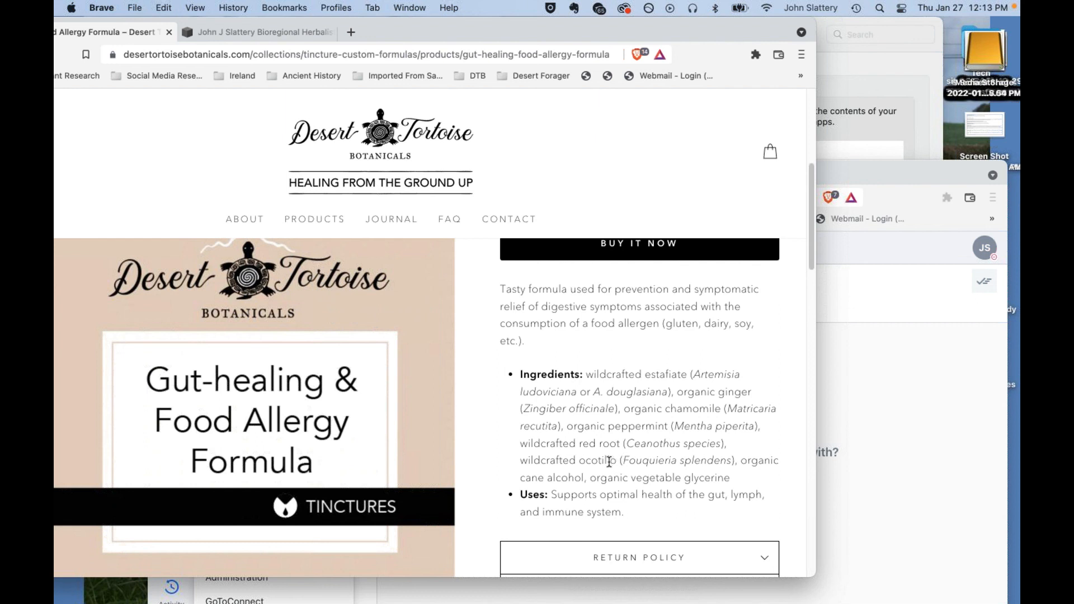
{"action": "mouse_move", "coordinate": [612, 463]}
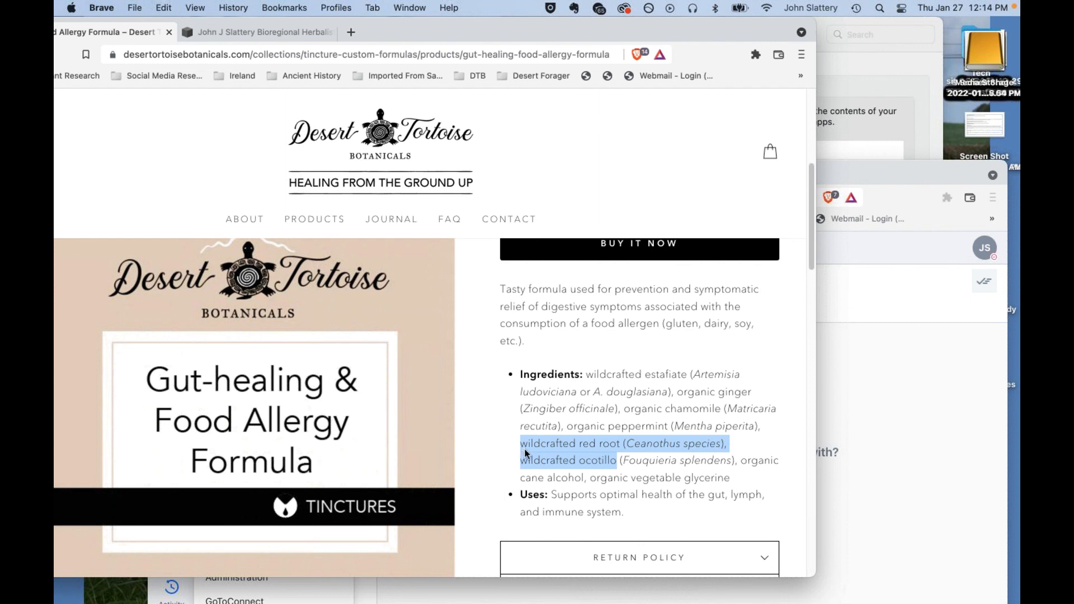
{"action": "mouse_move", "coordinate": [527, 451]}
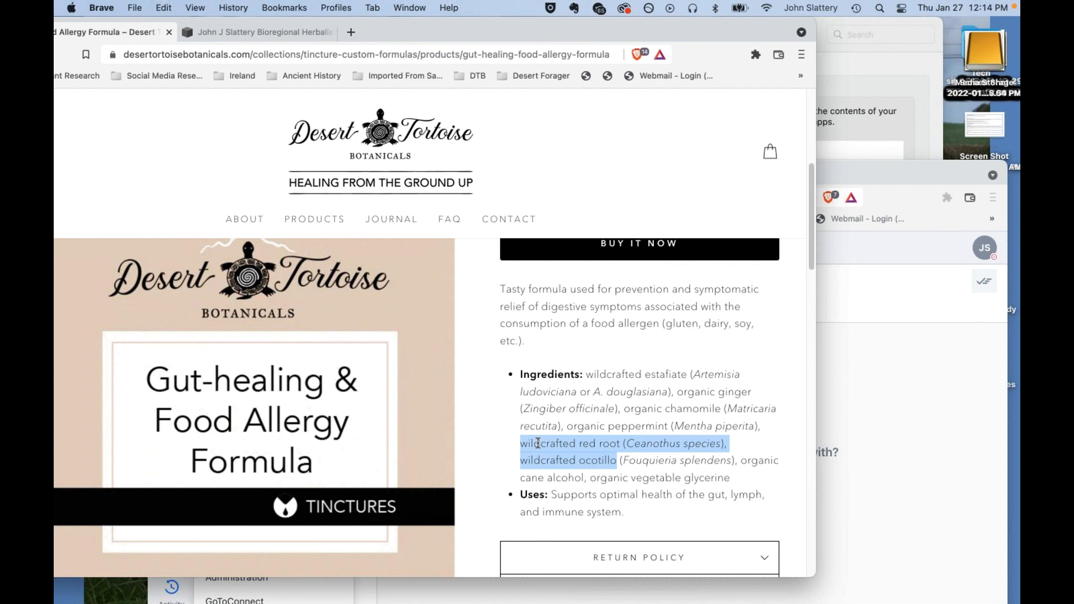
{"action": "mouse_move", "coordinate": [559, 438]}
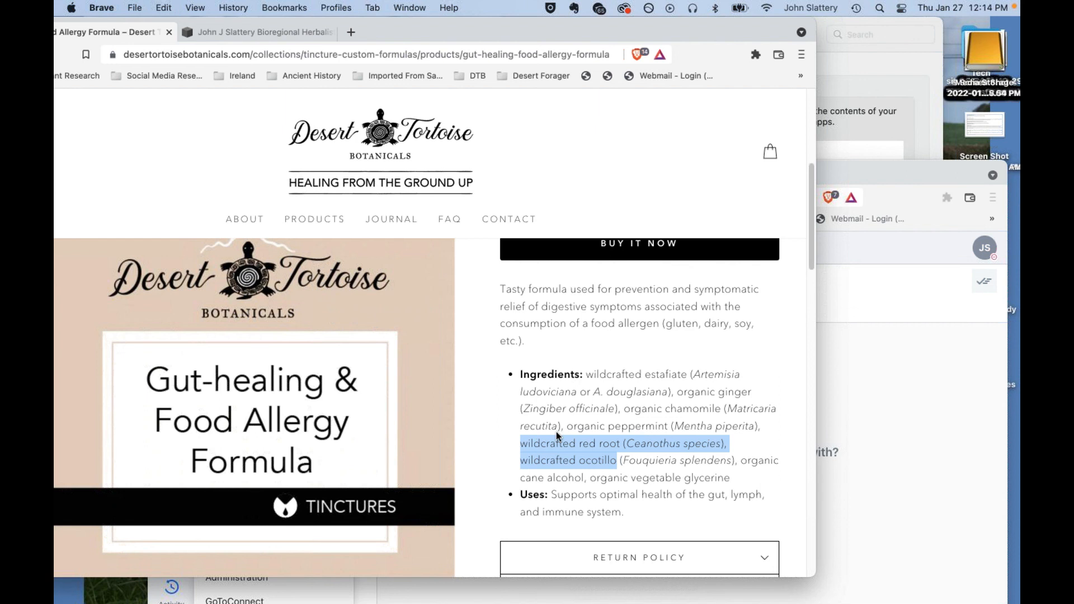
{"action": "mouse_move", "coordinate": [576, 389]}
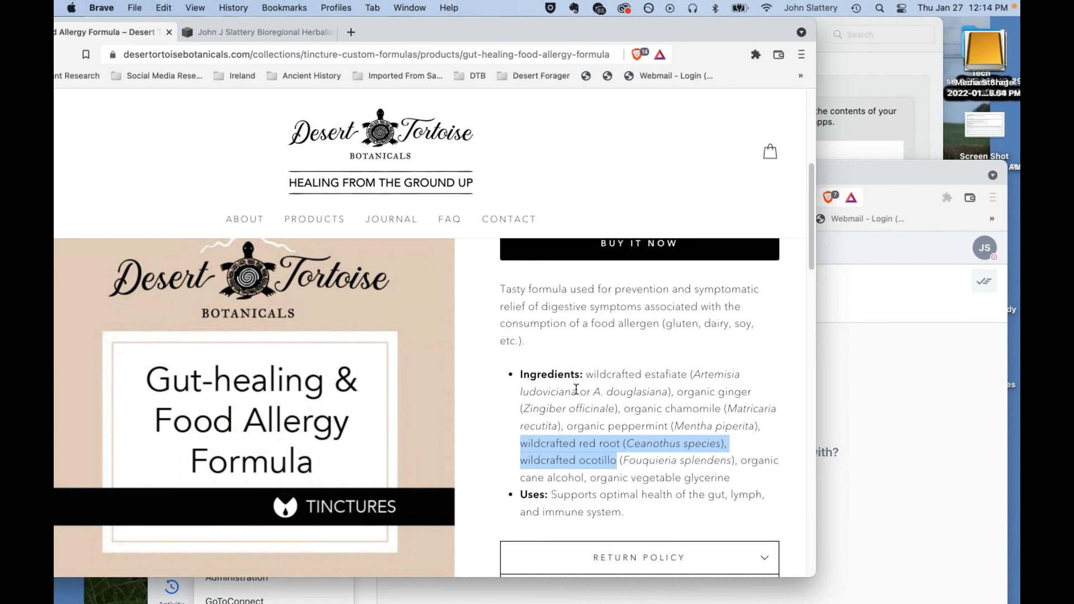
{"action": "mouse_move", "coordinate": [638, 379]}
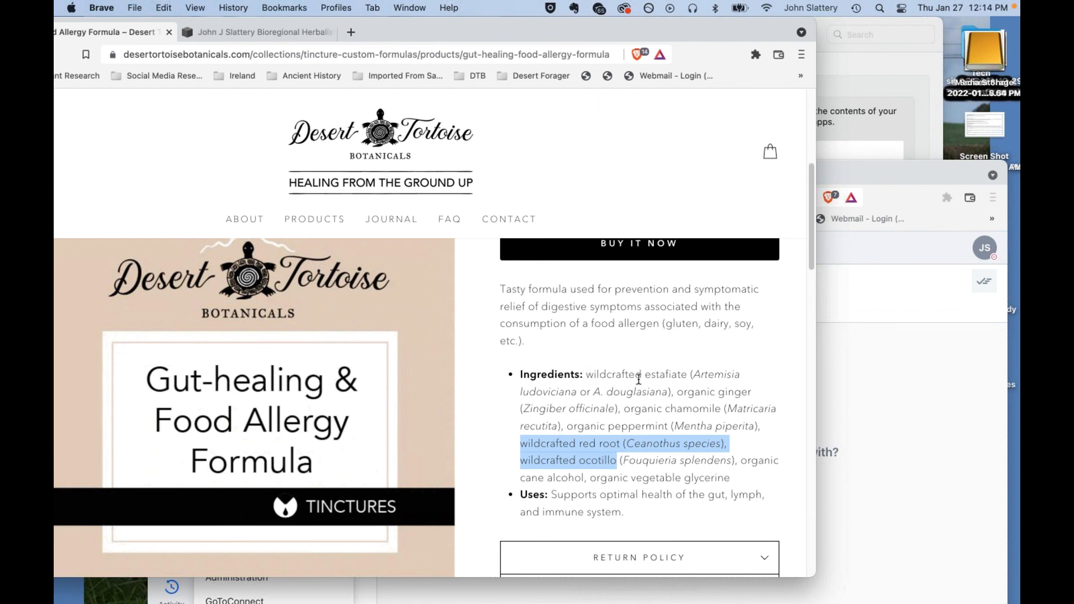
{"action": "mouse_move", "coordinate": [713, 349]}
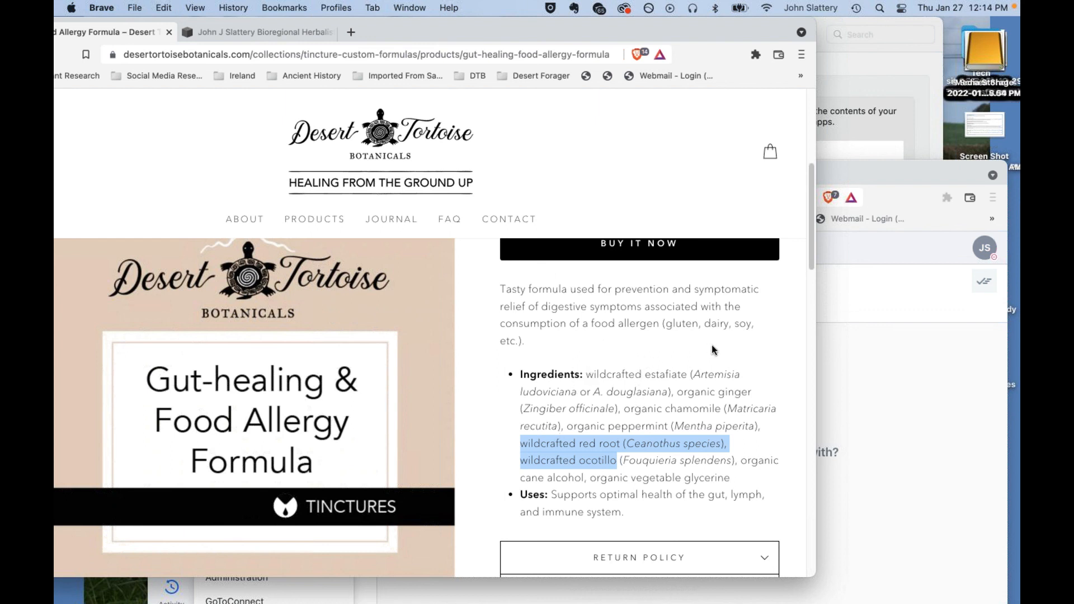
{"action": "mouse_move", "coordinate": [711, 361]}
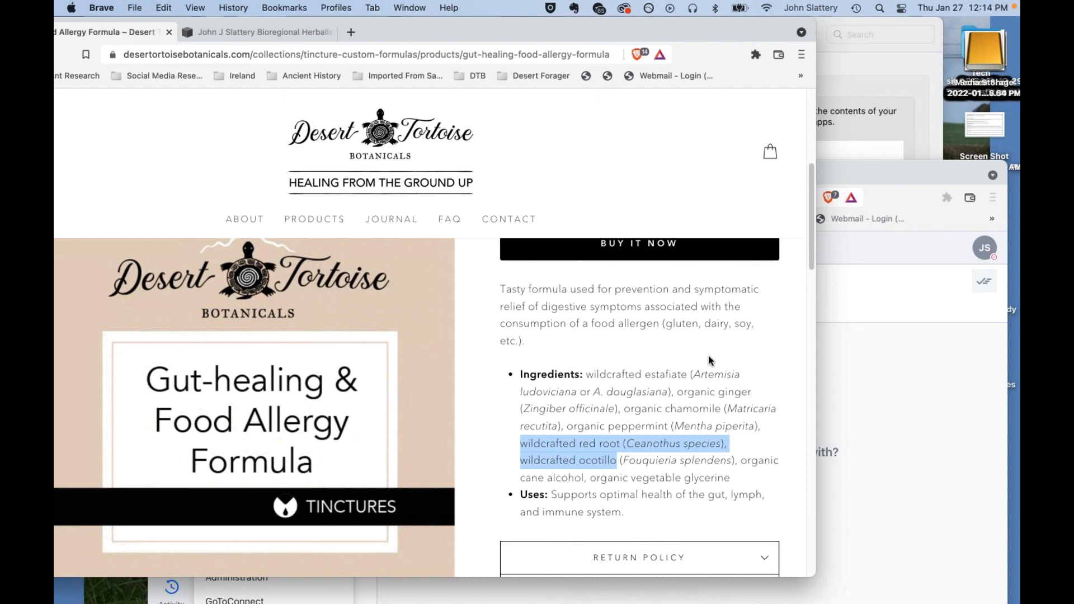
{"action": "mouse_move", "coordinate": [723, 374]}
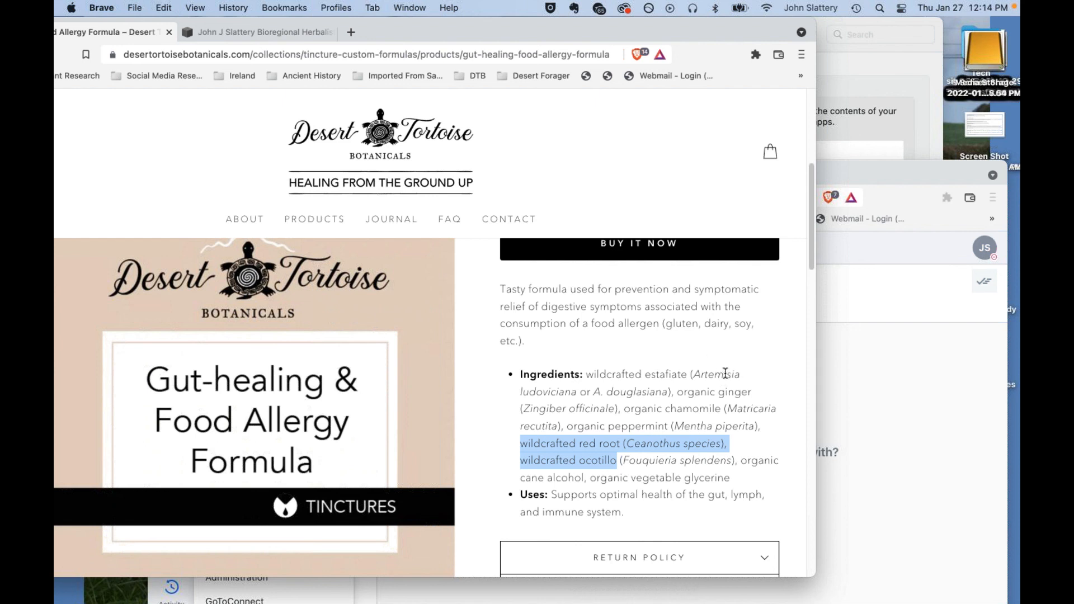
{"action": "mouse_move", "coordinate": [724, 377]}
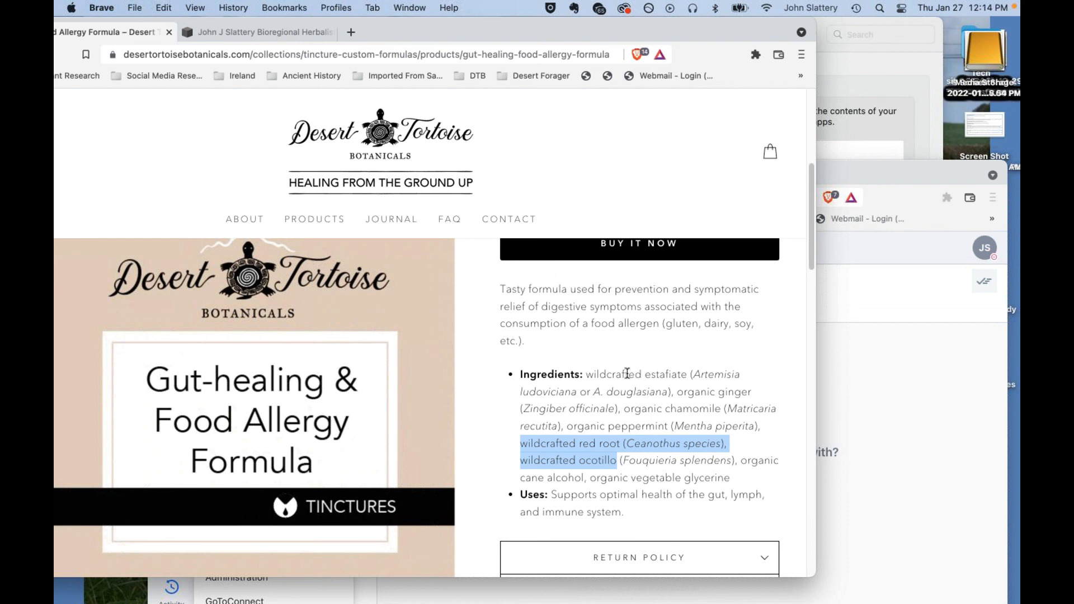
{"action": "mouse_move", "coordinate": [645, 347]}
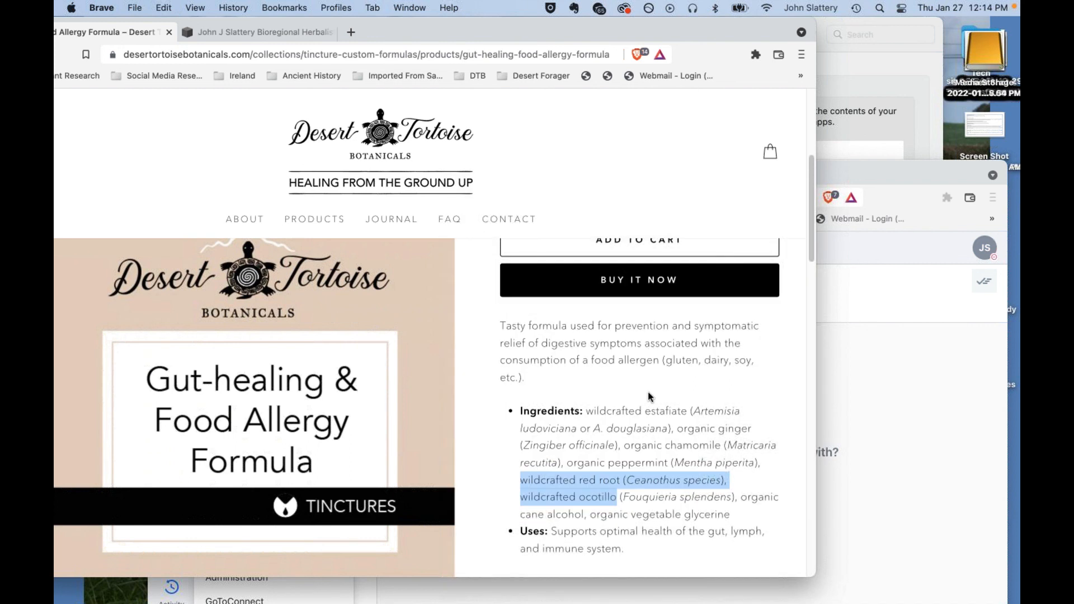
{"action": "scroll", "scroll_direction": "down", "scroll_amount": 3}
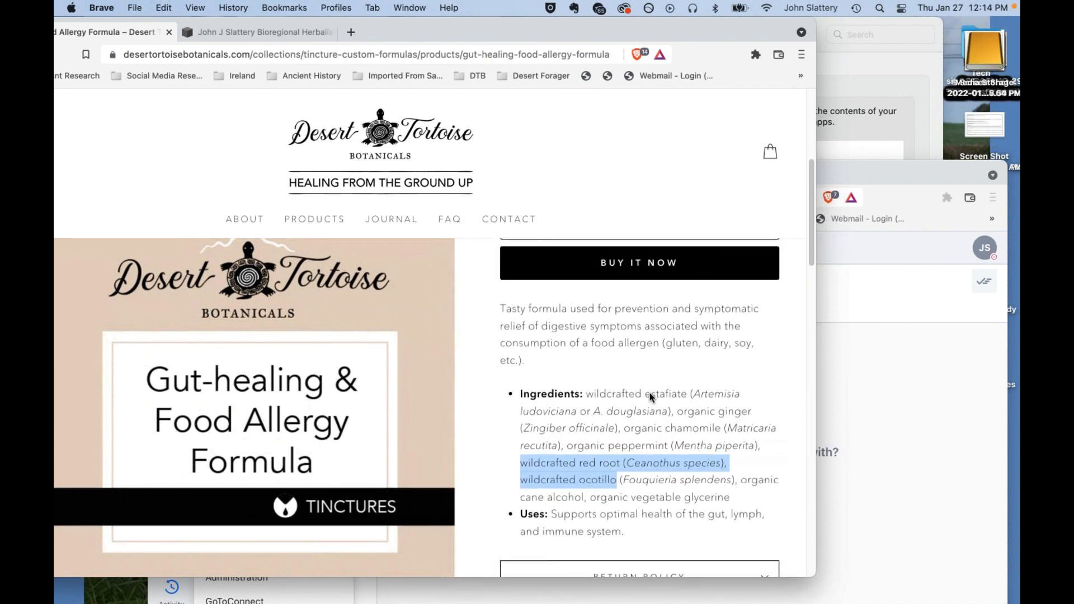
{"action": "scroll", "scroll_direction": "down", "scroll_amount": 3}
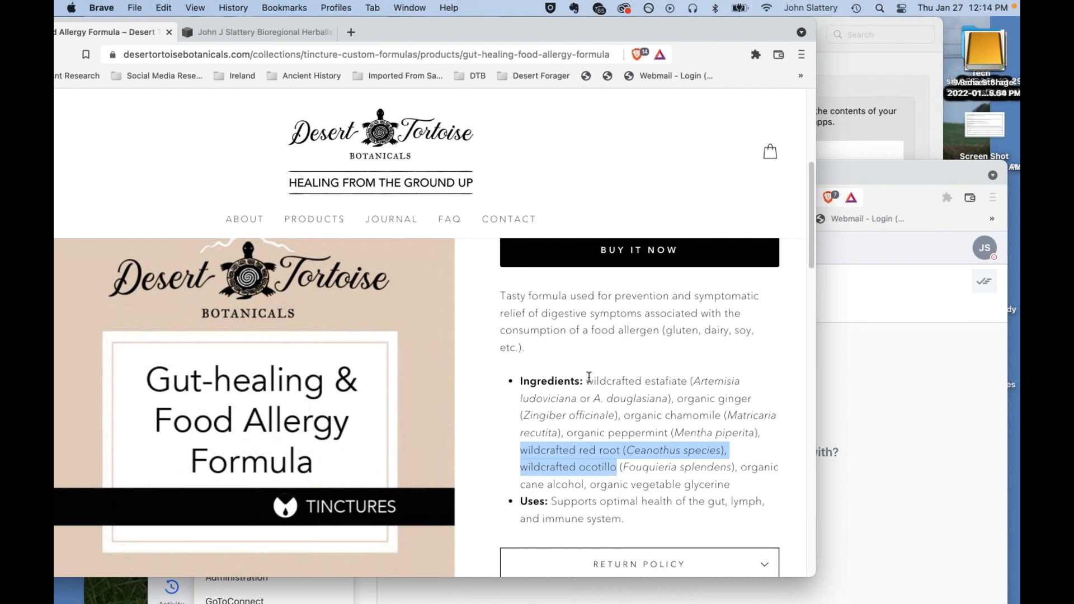
{"action": "mouse_move", "coordinate": [590, 379]}
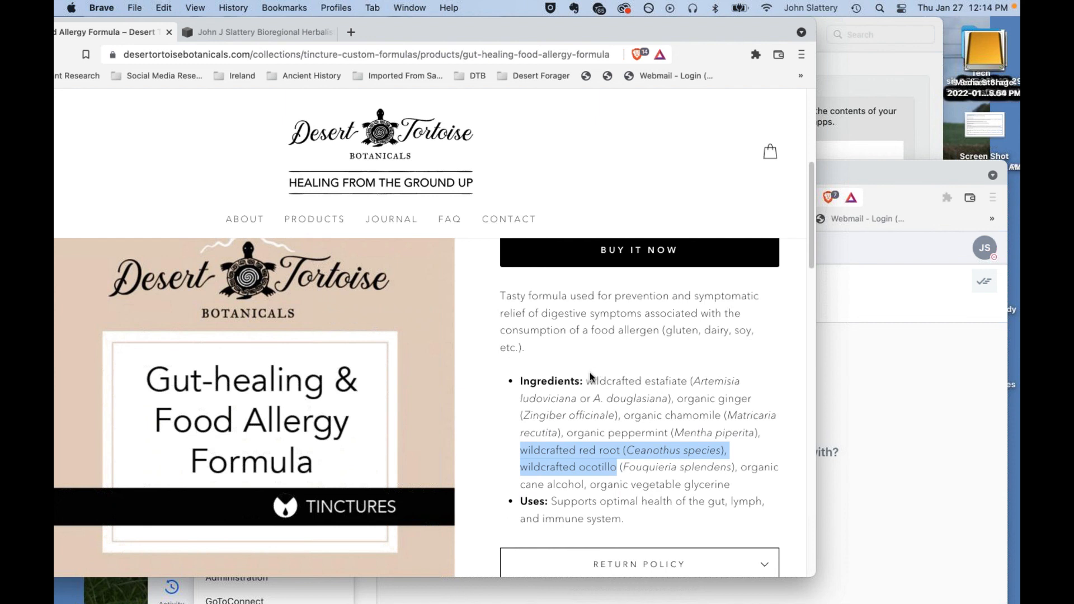
{"action": "mouse_move", "coordinate": [594, 370]}
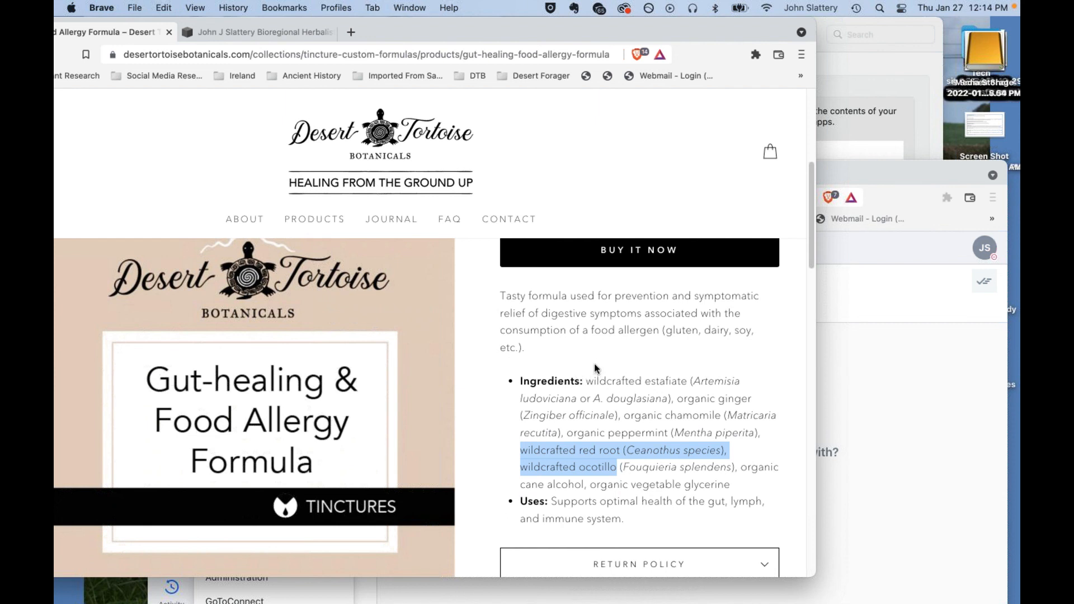
{"action": "mouse_move", "coordinate": [587, 430]}
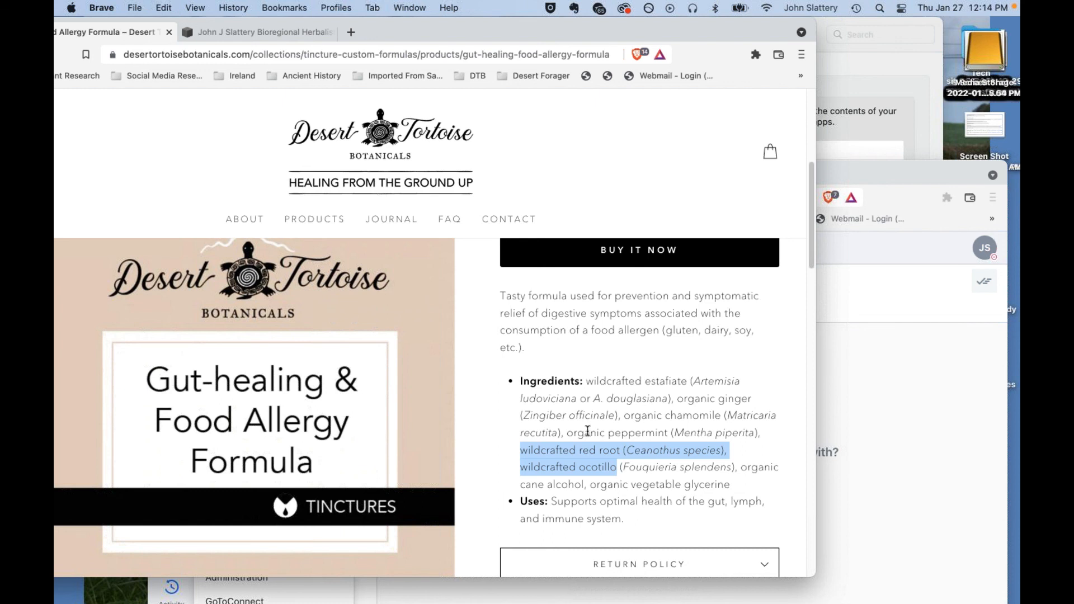
{"action": "mouse_move", "coordinate": [632, 381]}
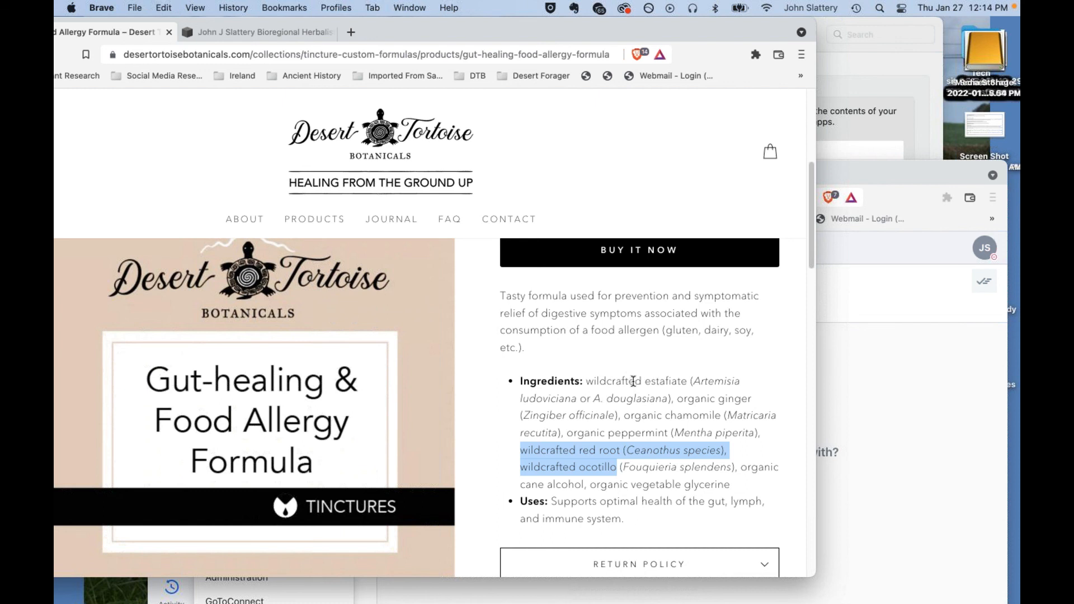
{"action": "mouse_move", "coordinate": [590, 409]}
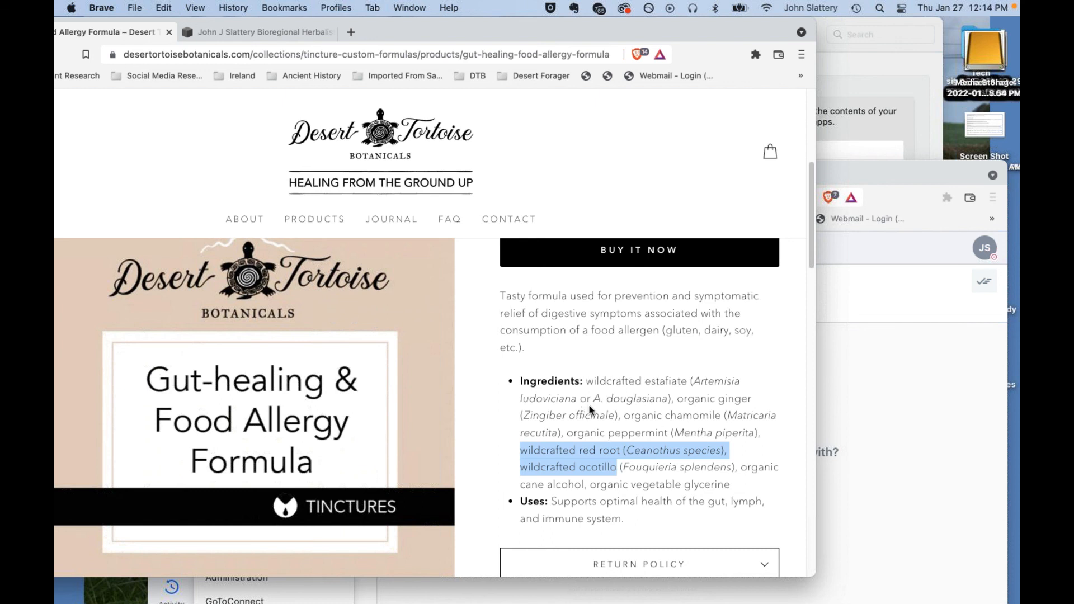
{"action": "scroll", "scroll_direction": "down", "scroll_amount": 3}
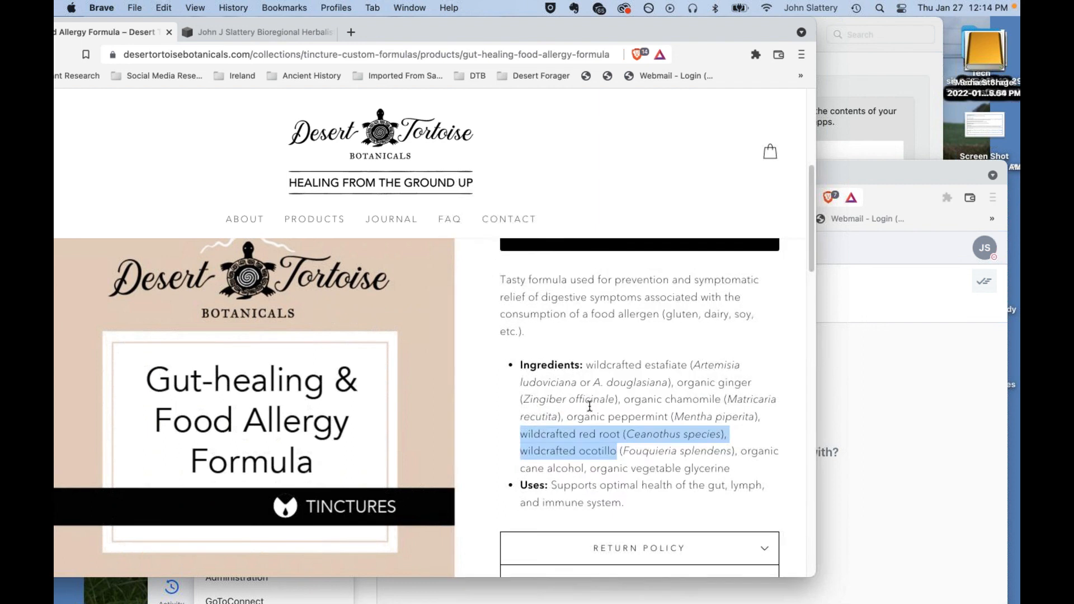
{"action": "scroll", "scroll_direction": "up", "scroll_amount": 3}
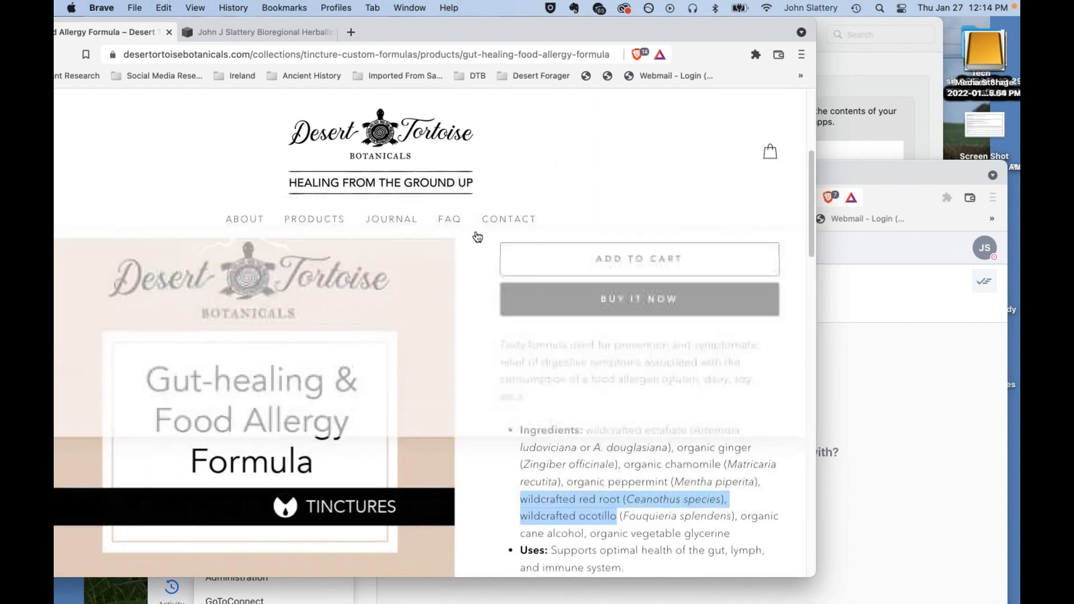
{"action": "scroll", "scroll_direction": "up", "scroll_amount": 3}
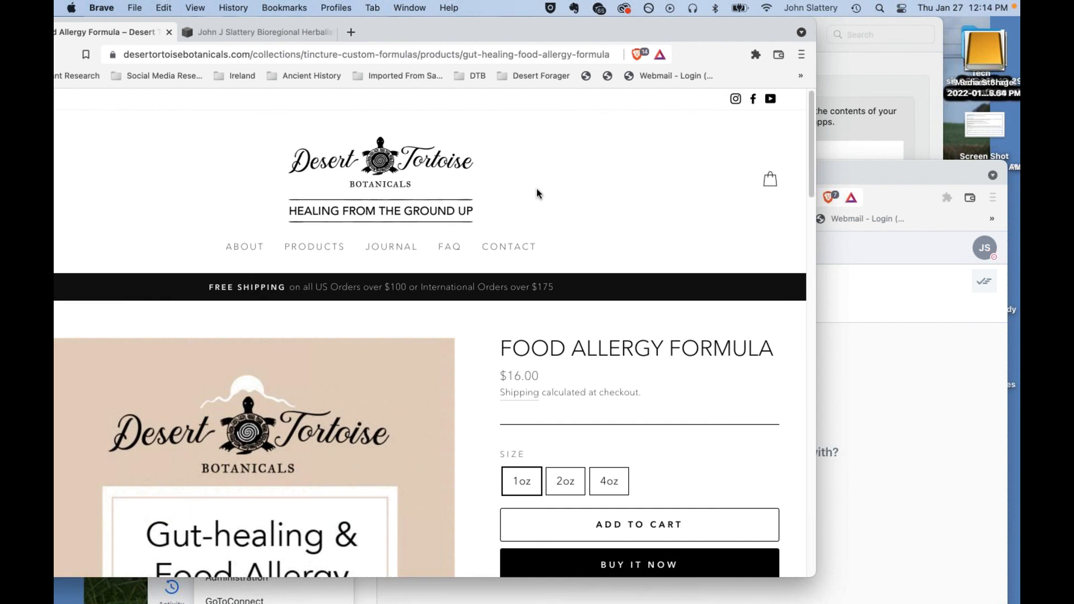
{"action": "mouse_move", "coordinate": [553, 200]}
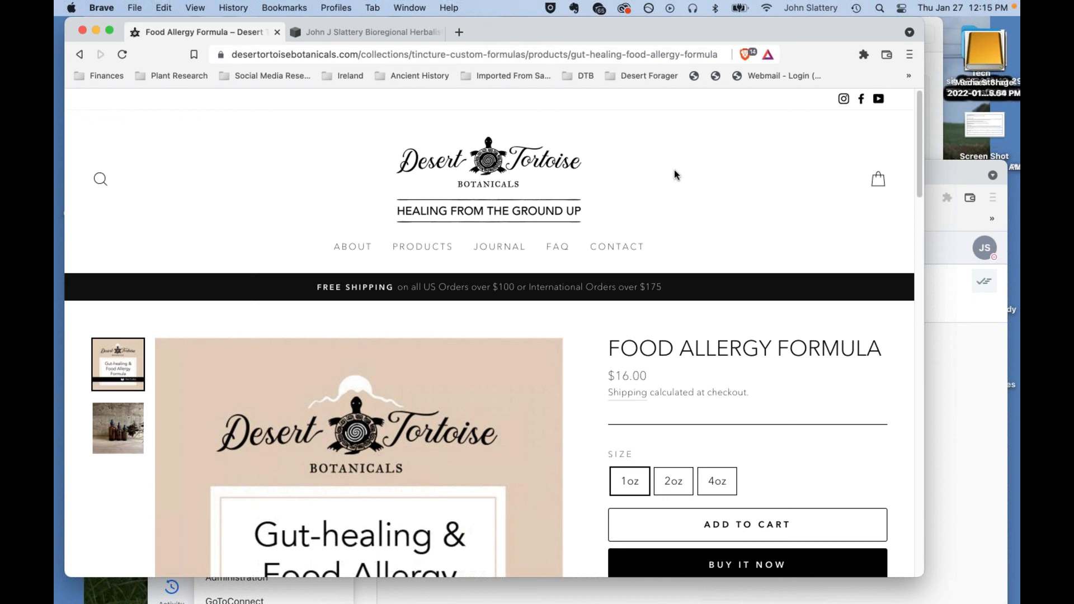
{"action": "mouse_move", "coordinate": [711, 193]}
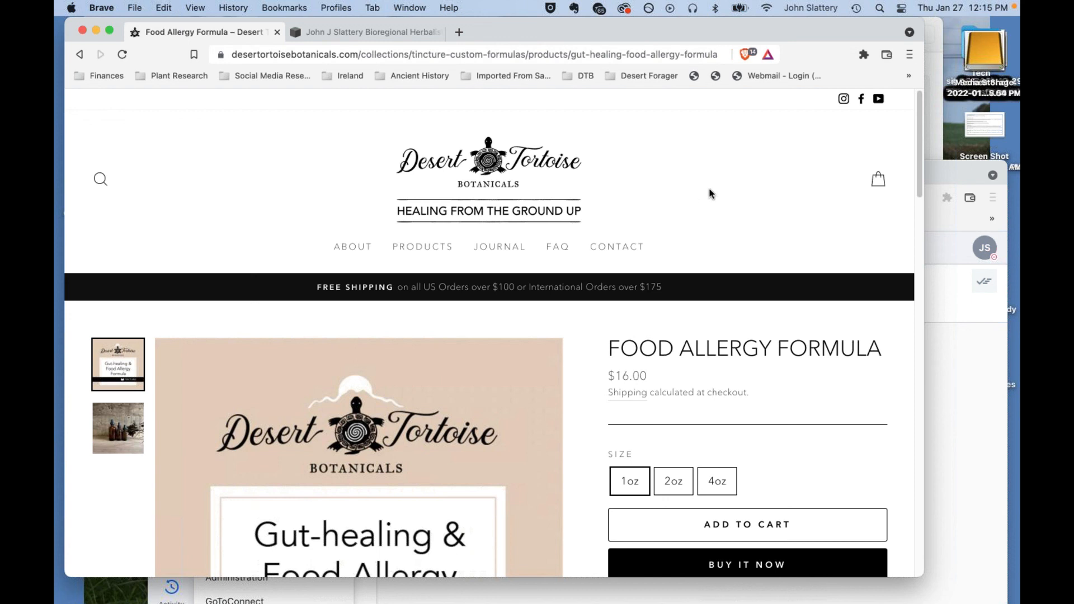
{"action": "mouse_move", "coordinate": [519, 149]}
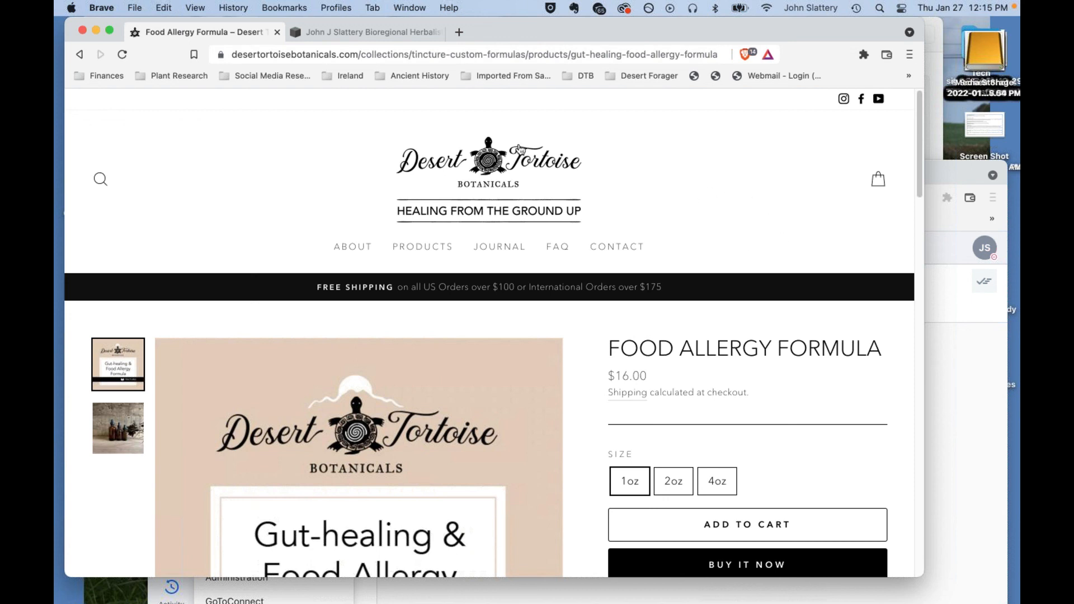
{"action": "mouse_move", "coordinate": [490, 54]}
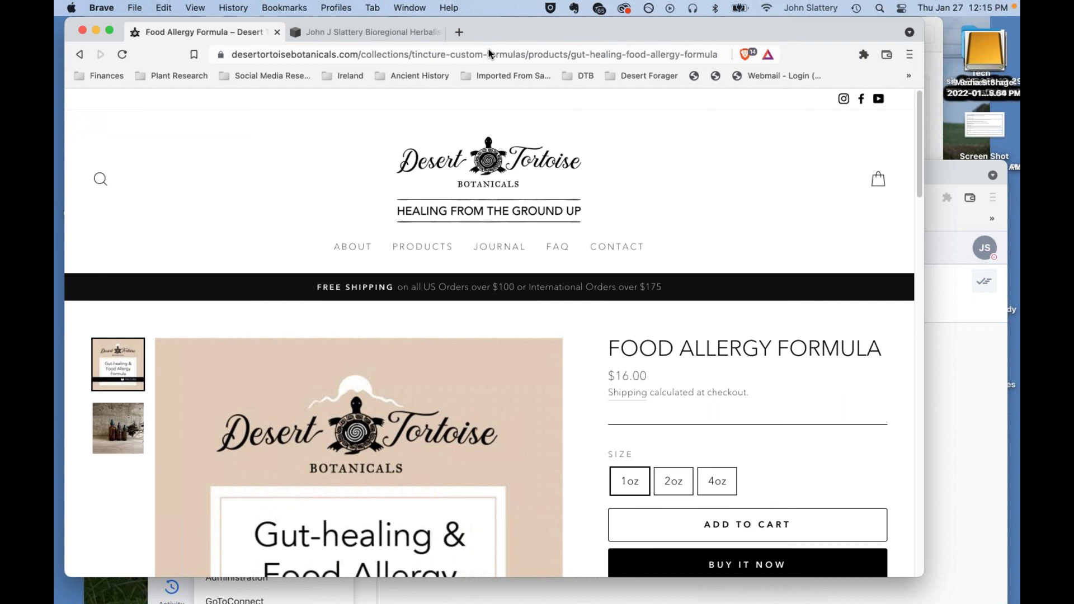
{"action": "mouse_move", "coordinate": [609, 130]}
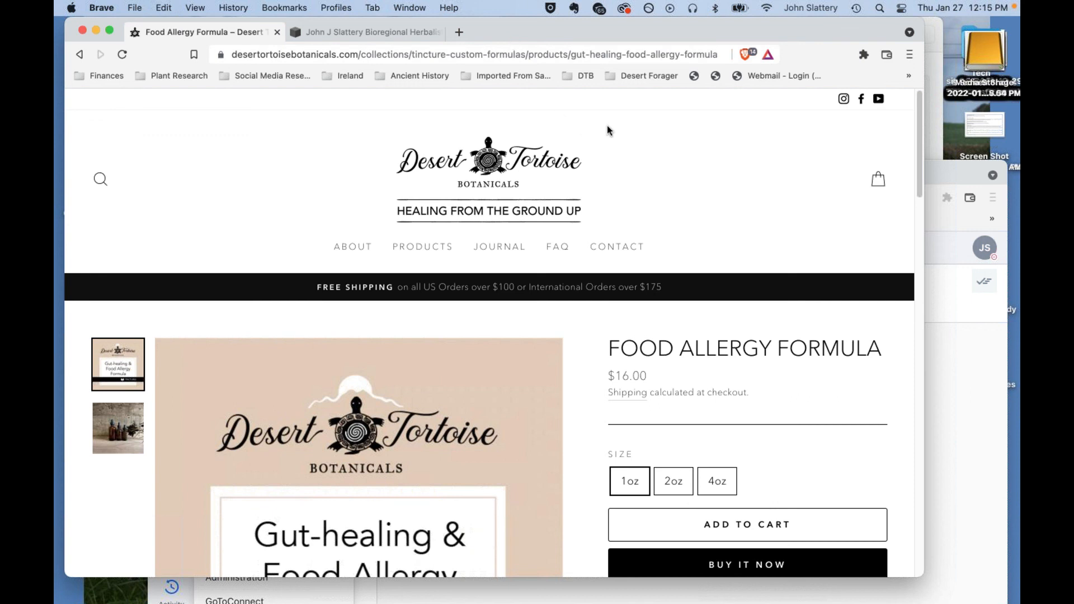
{"action": "mouse_move", "coordinate": [830, 228]}
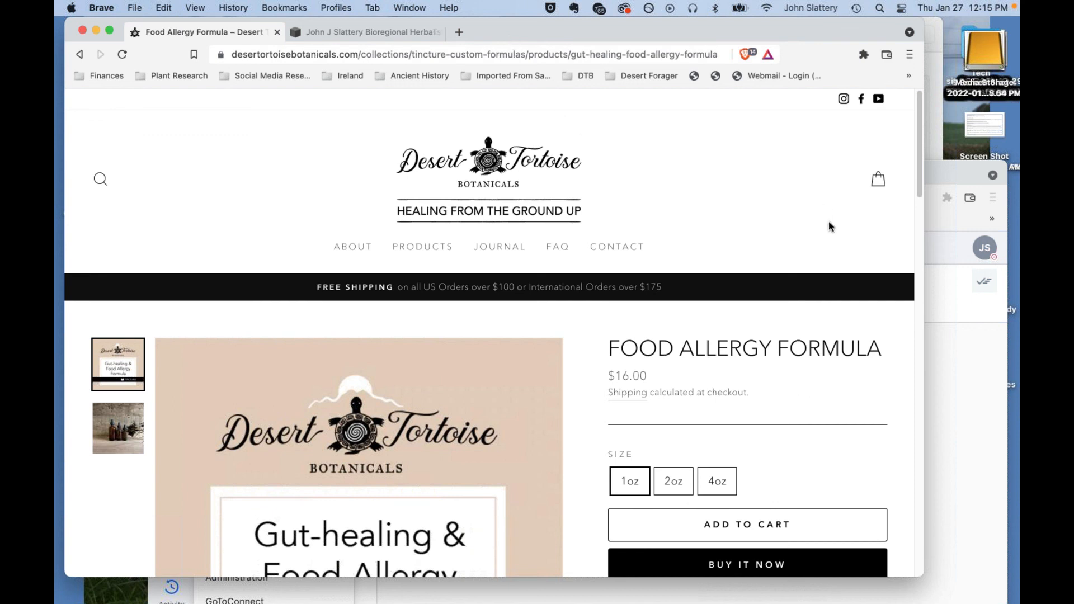
{"action": "mouse_move", "coordinate": [863, 218]}
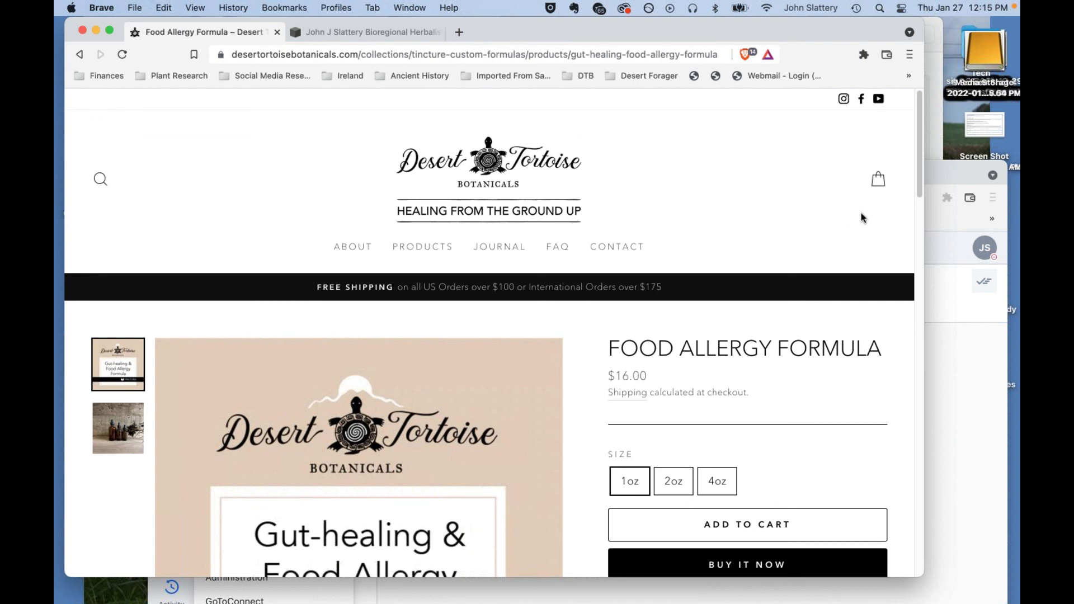
{"action": "mouse_move", "coordinate": [645, 27]}
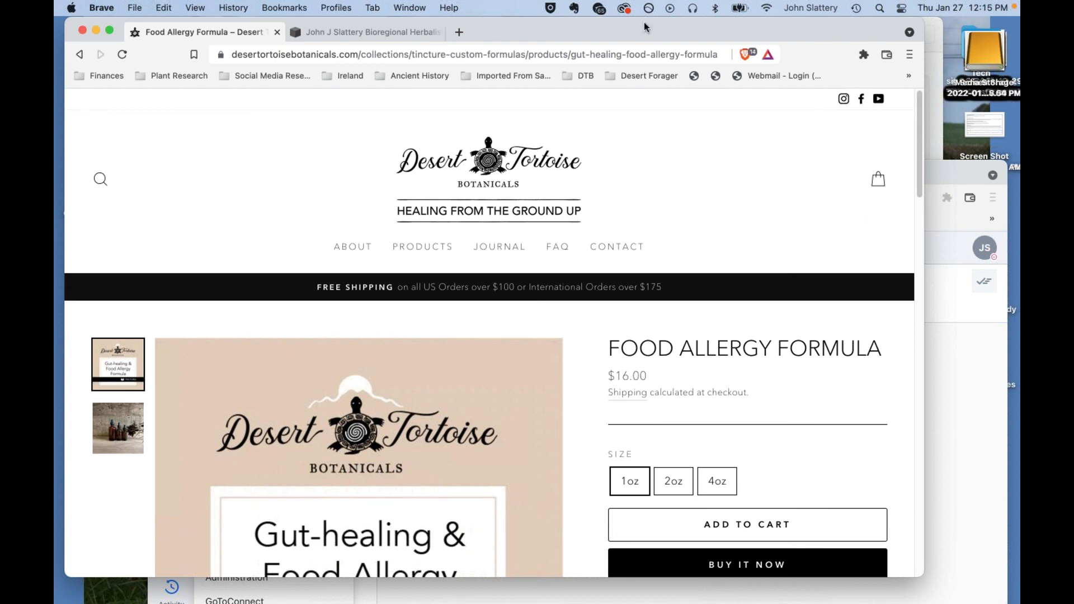
{"action": "mouse_move", "coordinate": [866, 213]}
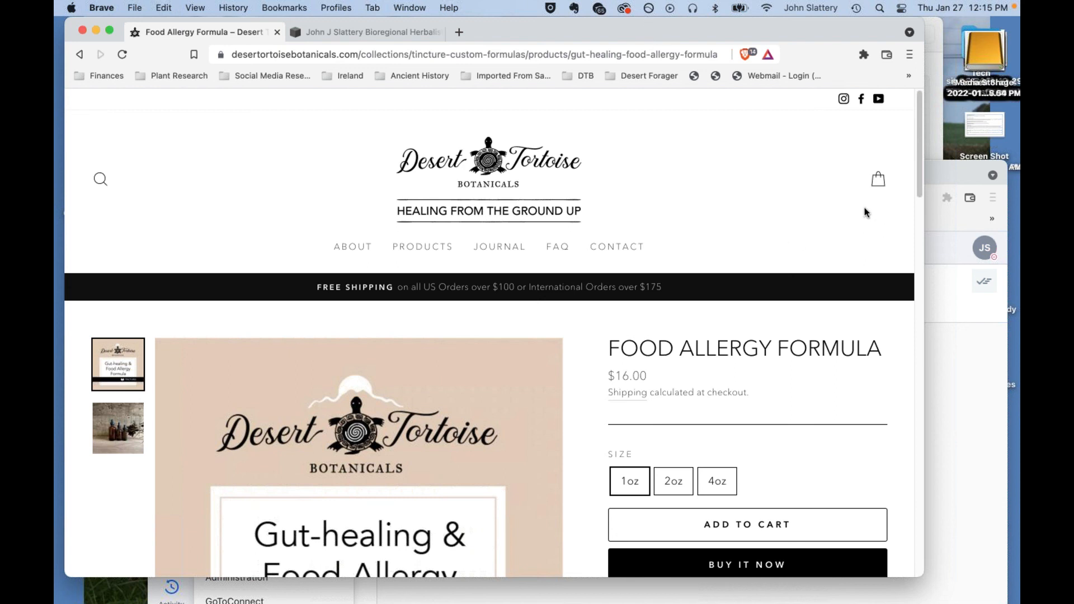
{"action": "mouse_move", "coordinate": [777, 222]}
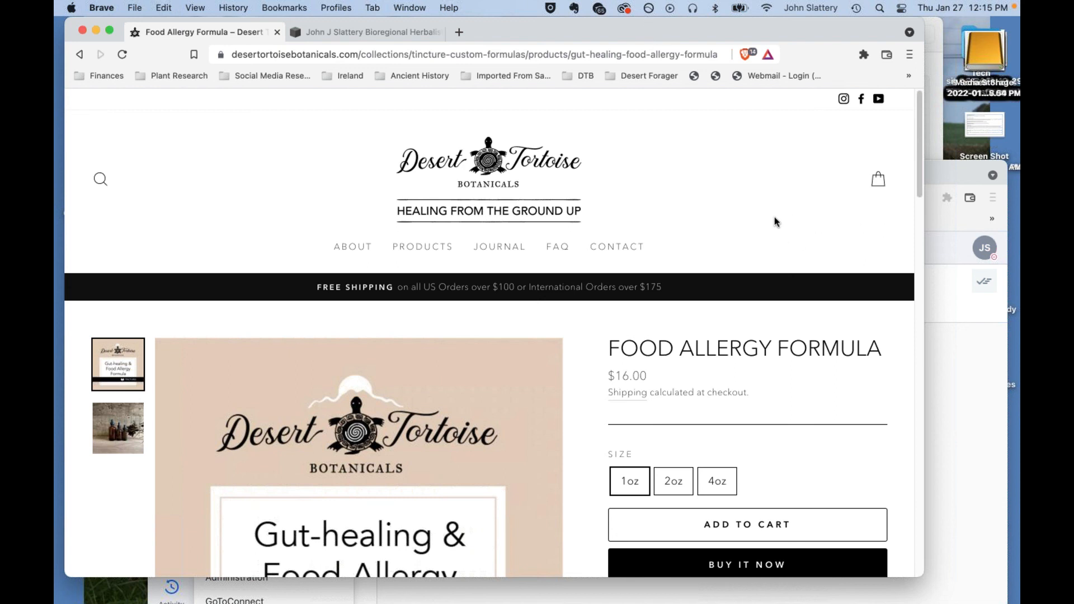
{"action": "mouse_move", "coordinate": [767, 212]}
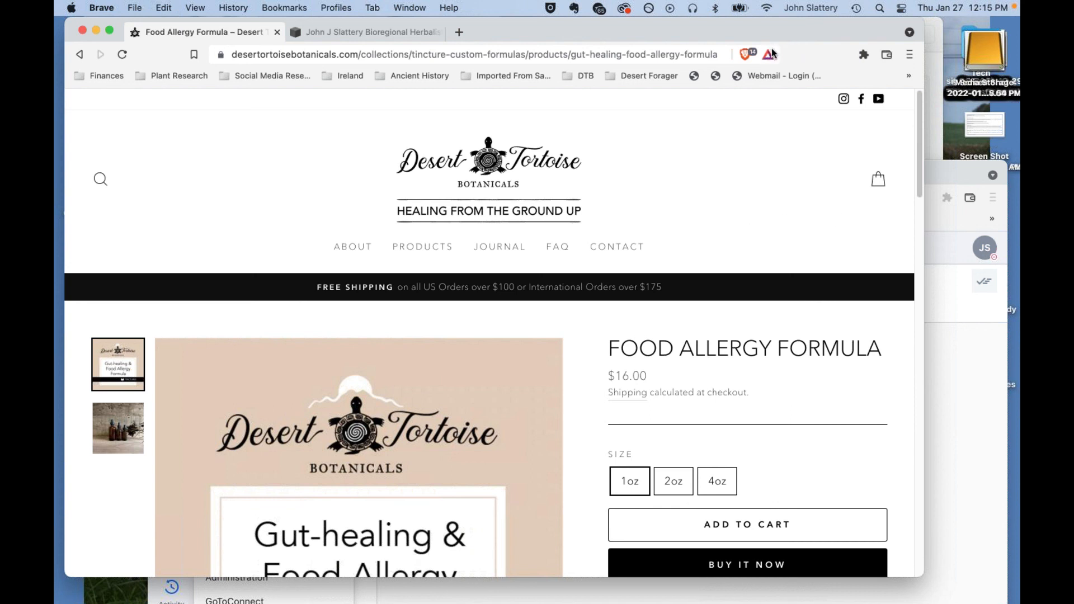
{"action": "mouse_move", "coordinate": [833, 218]}
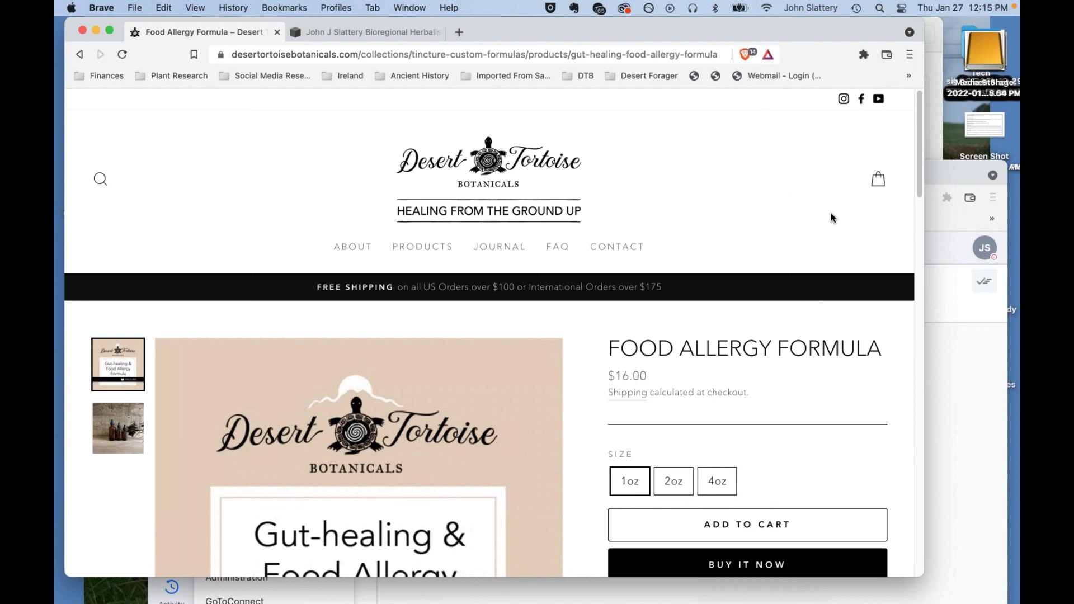
{"action": "mouse_move", "coordinate": [705, 208]}
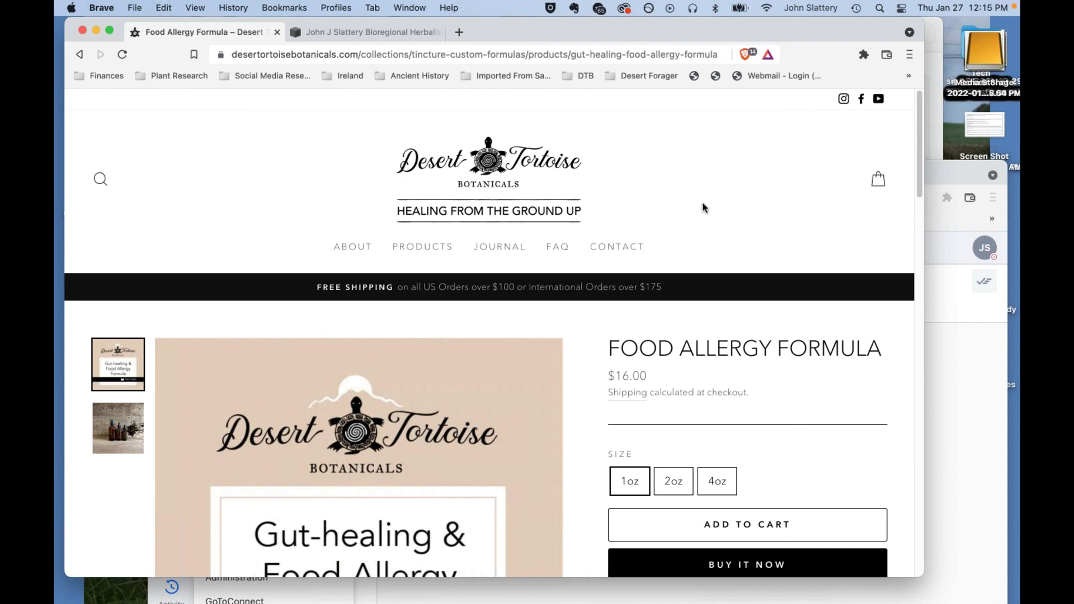
{"action": "mouse_move", "coordinate": [651, 149]}
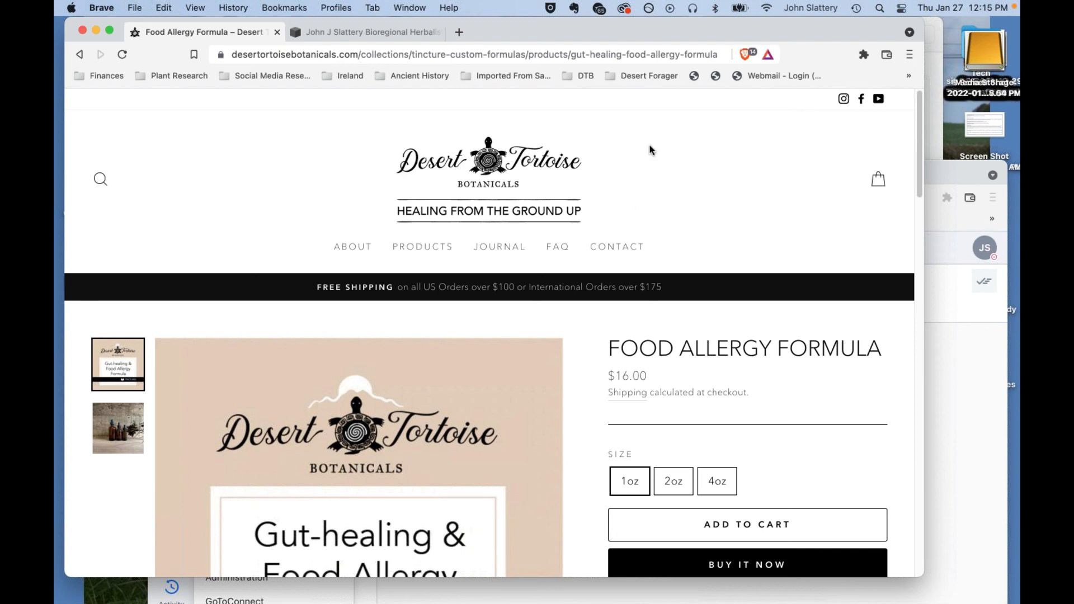
{"action": "mouse_move", "coordinate": [721, 219]}
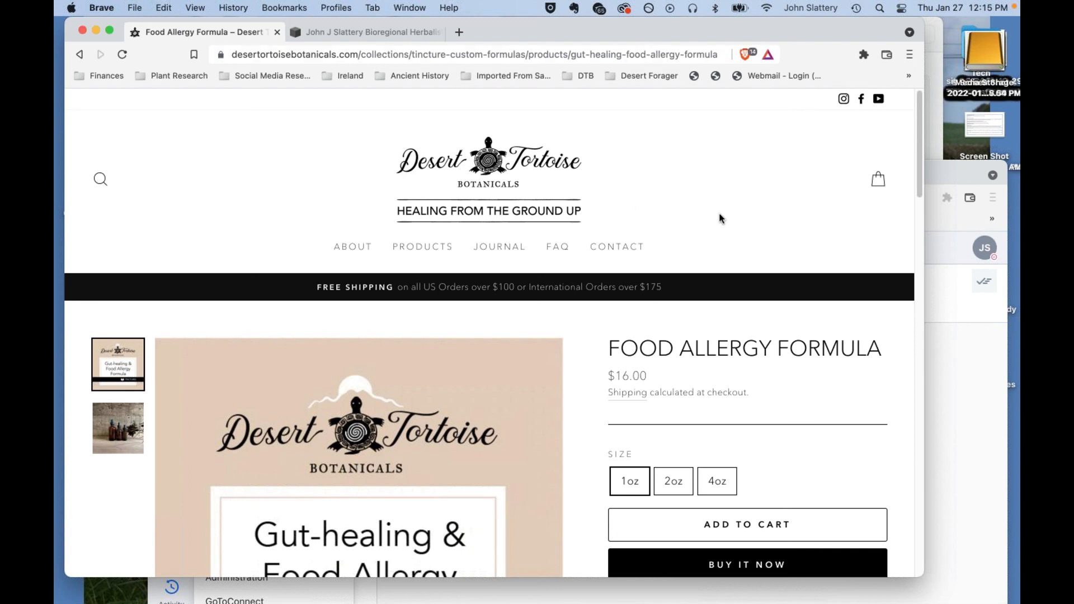
{"action": "mouse_move", "coordinate": [739, 130]}
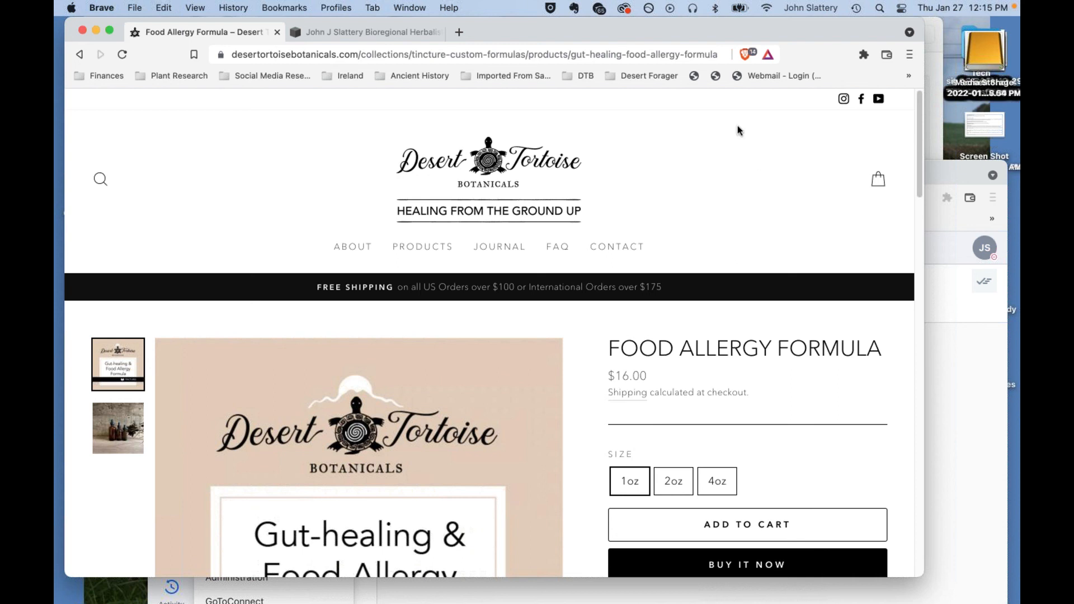
{"action": "mouse_move", "coordinate": [773, 111]}
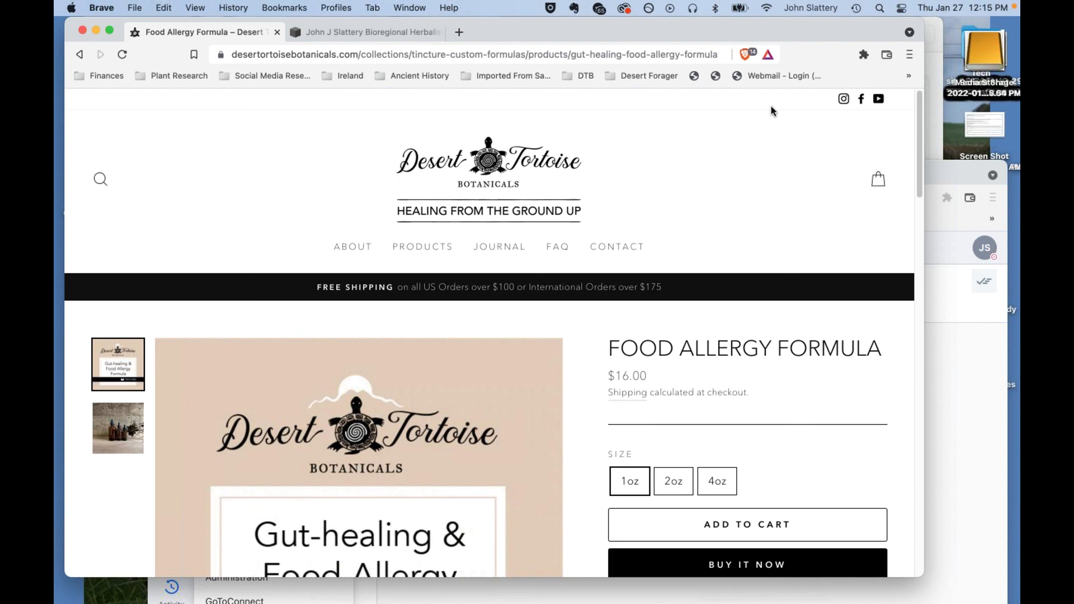
{"action": "mouse_move", "coordinate": [774, 129]}
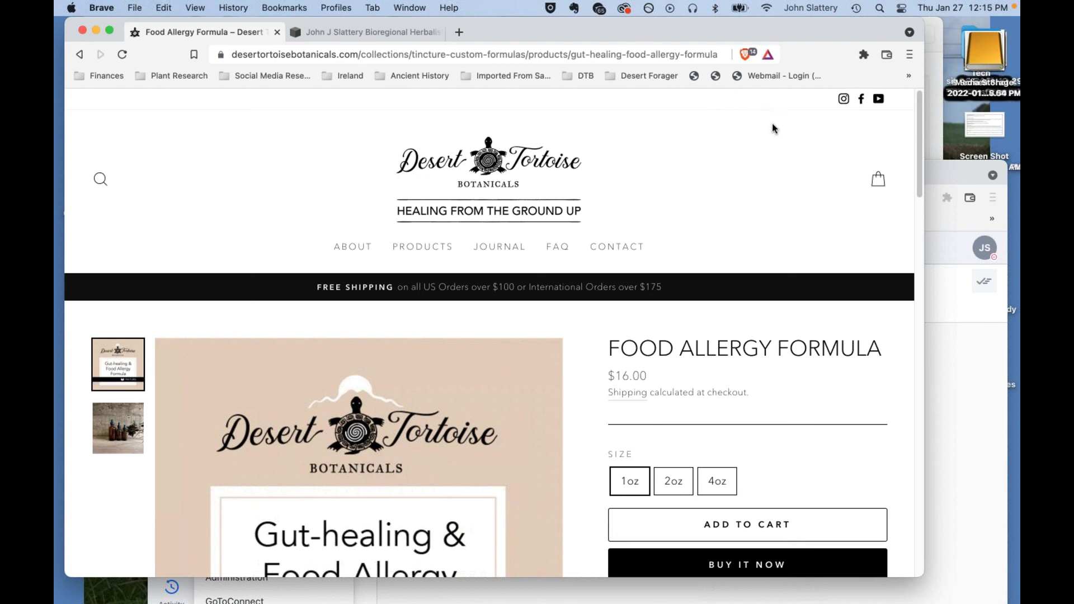
{"action": "mouse_move", "coordinate": [648, 39]}
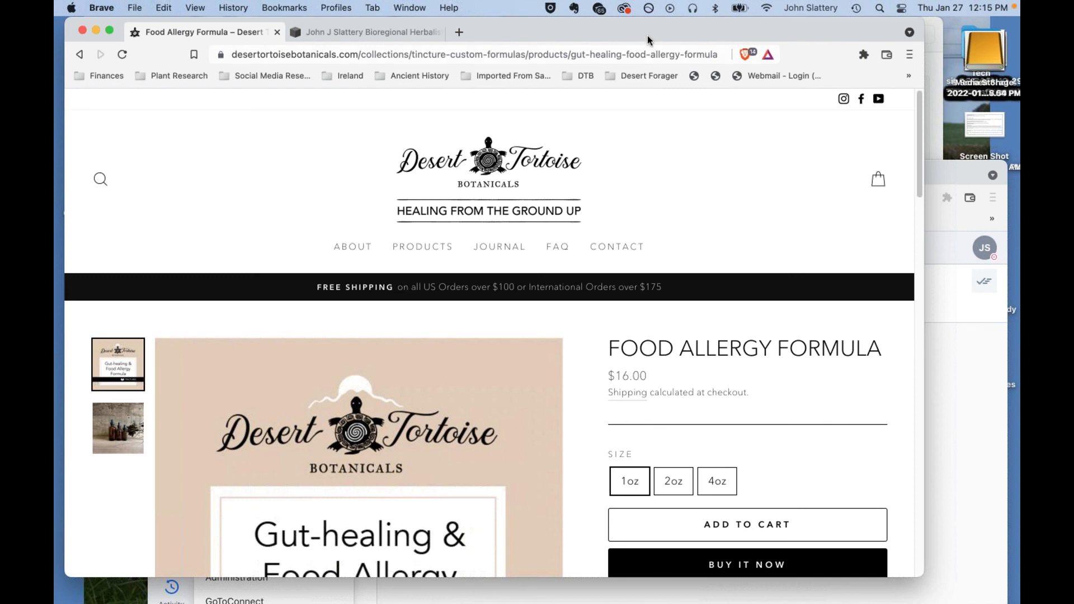
{"action": "mouse_move", "coordinate": [762, 214]}
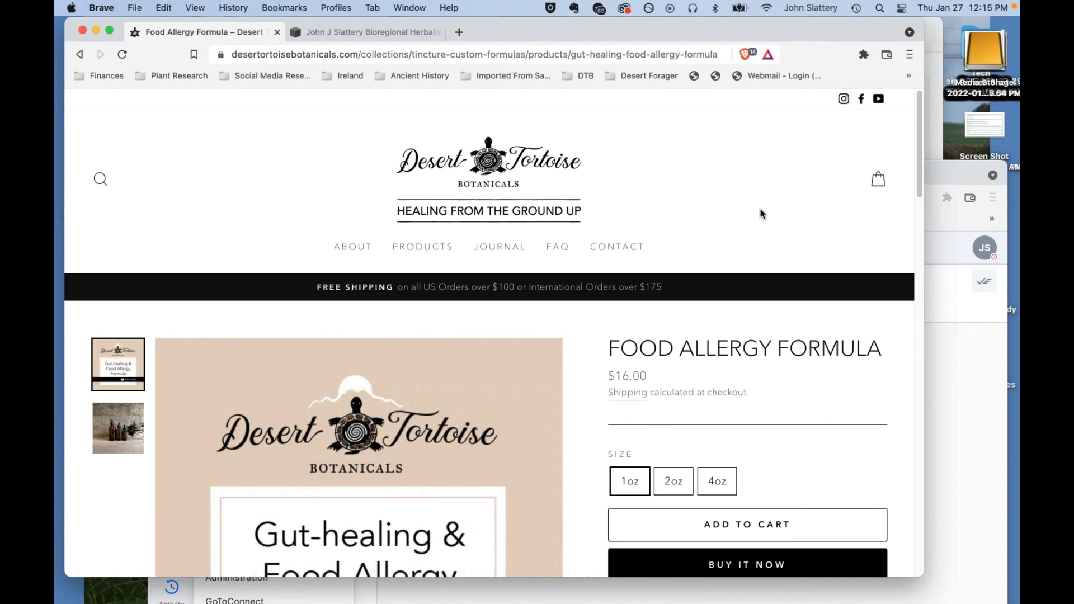
{"action": "mouse_move", "coordinate": [773, 219]}
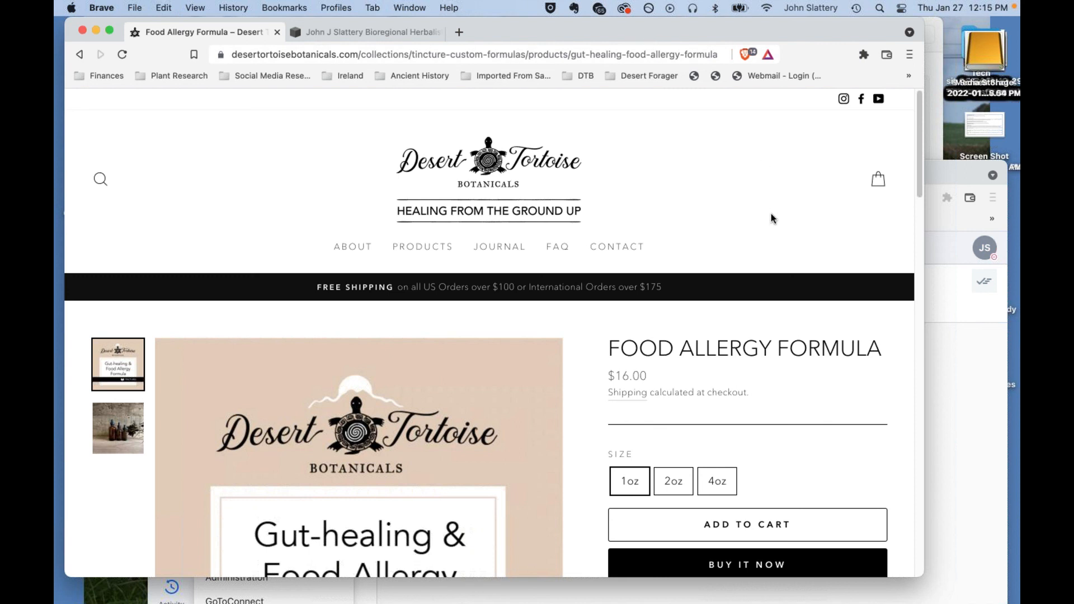